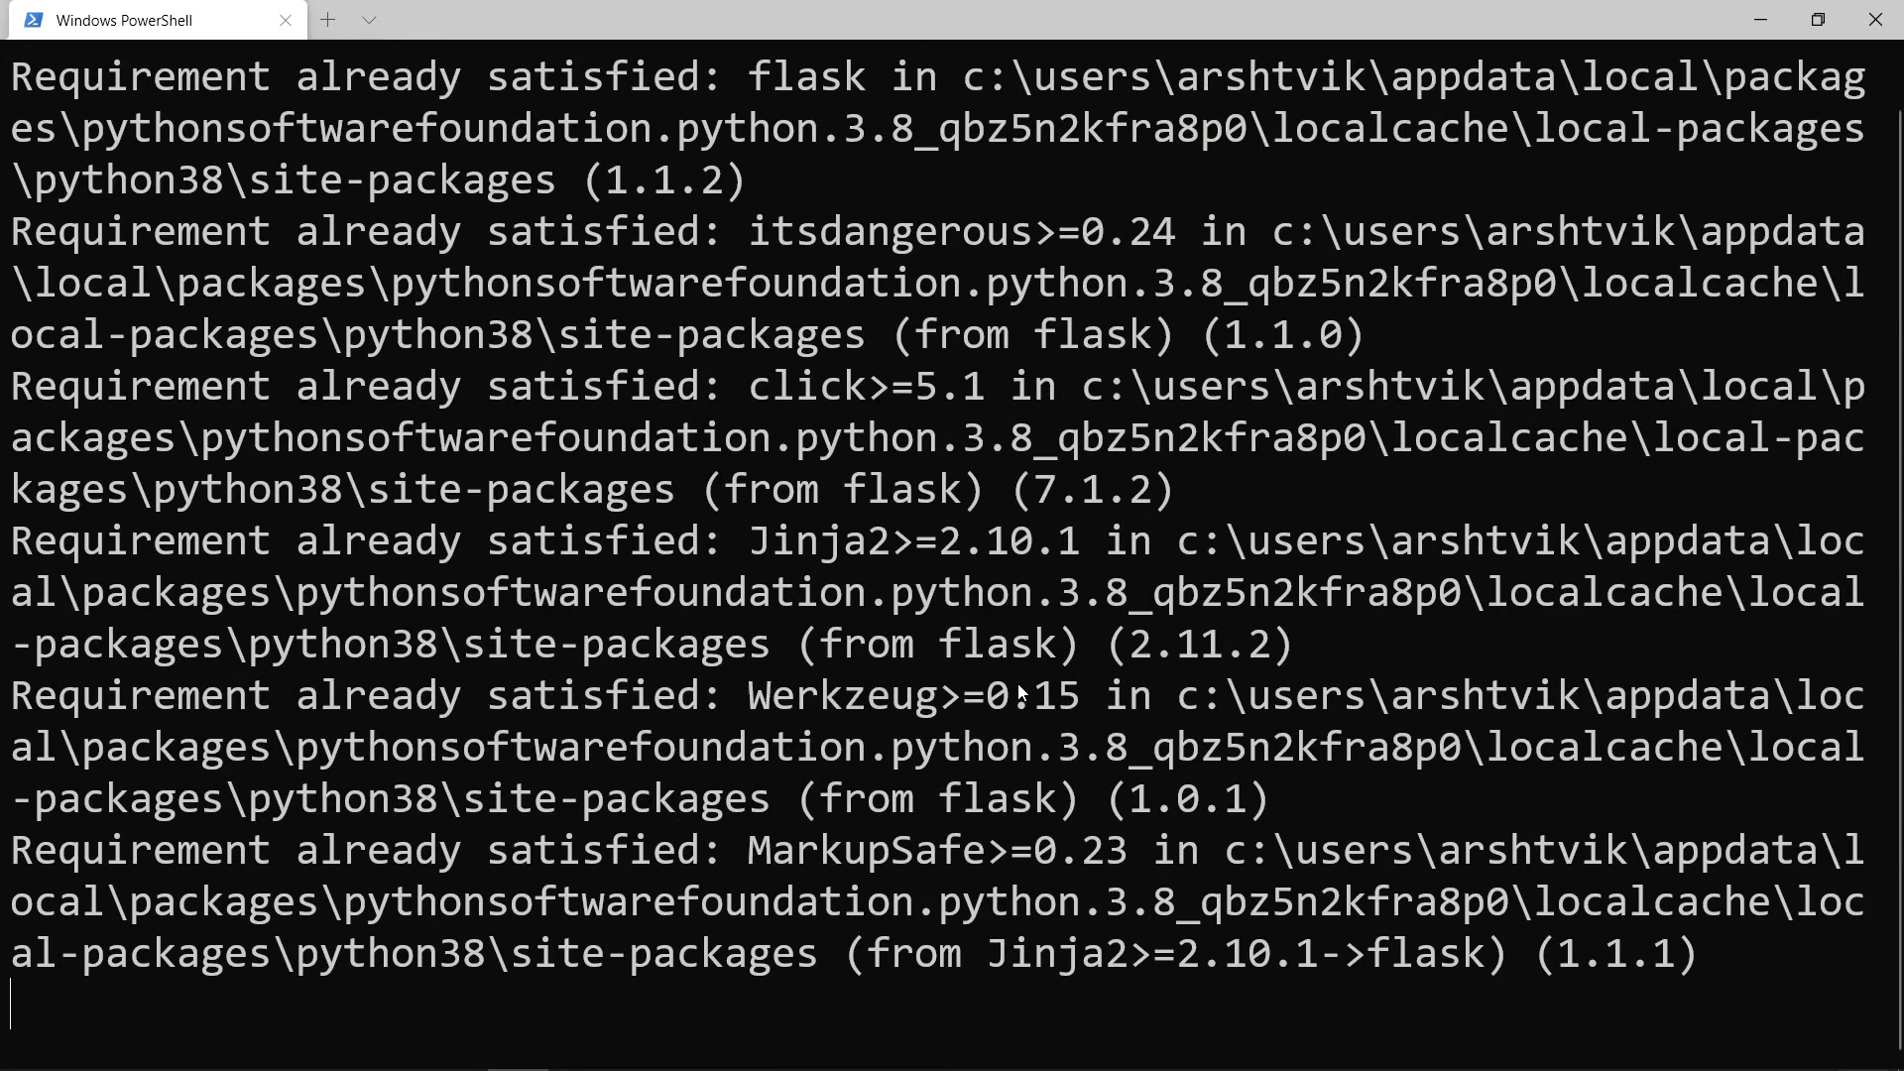
# Pip install flask and opencv-python; both report already satisfied
pyautogui.scroll(-3)
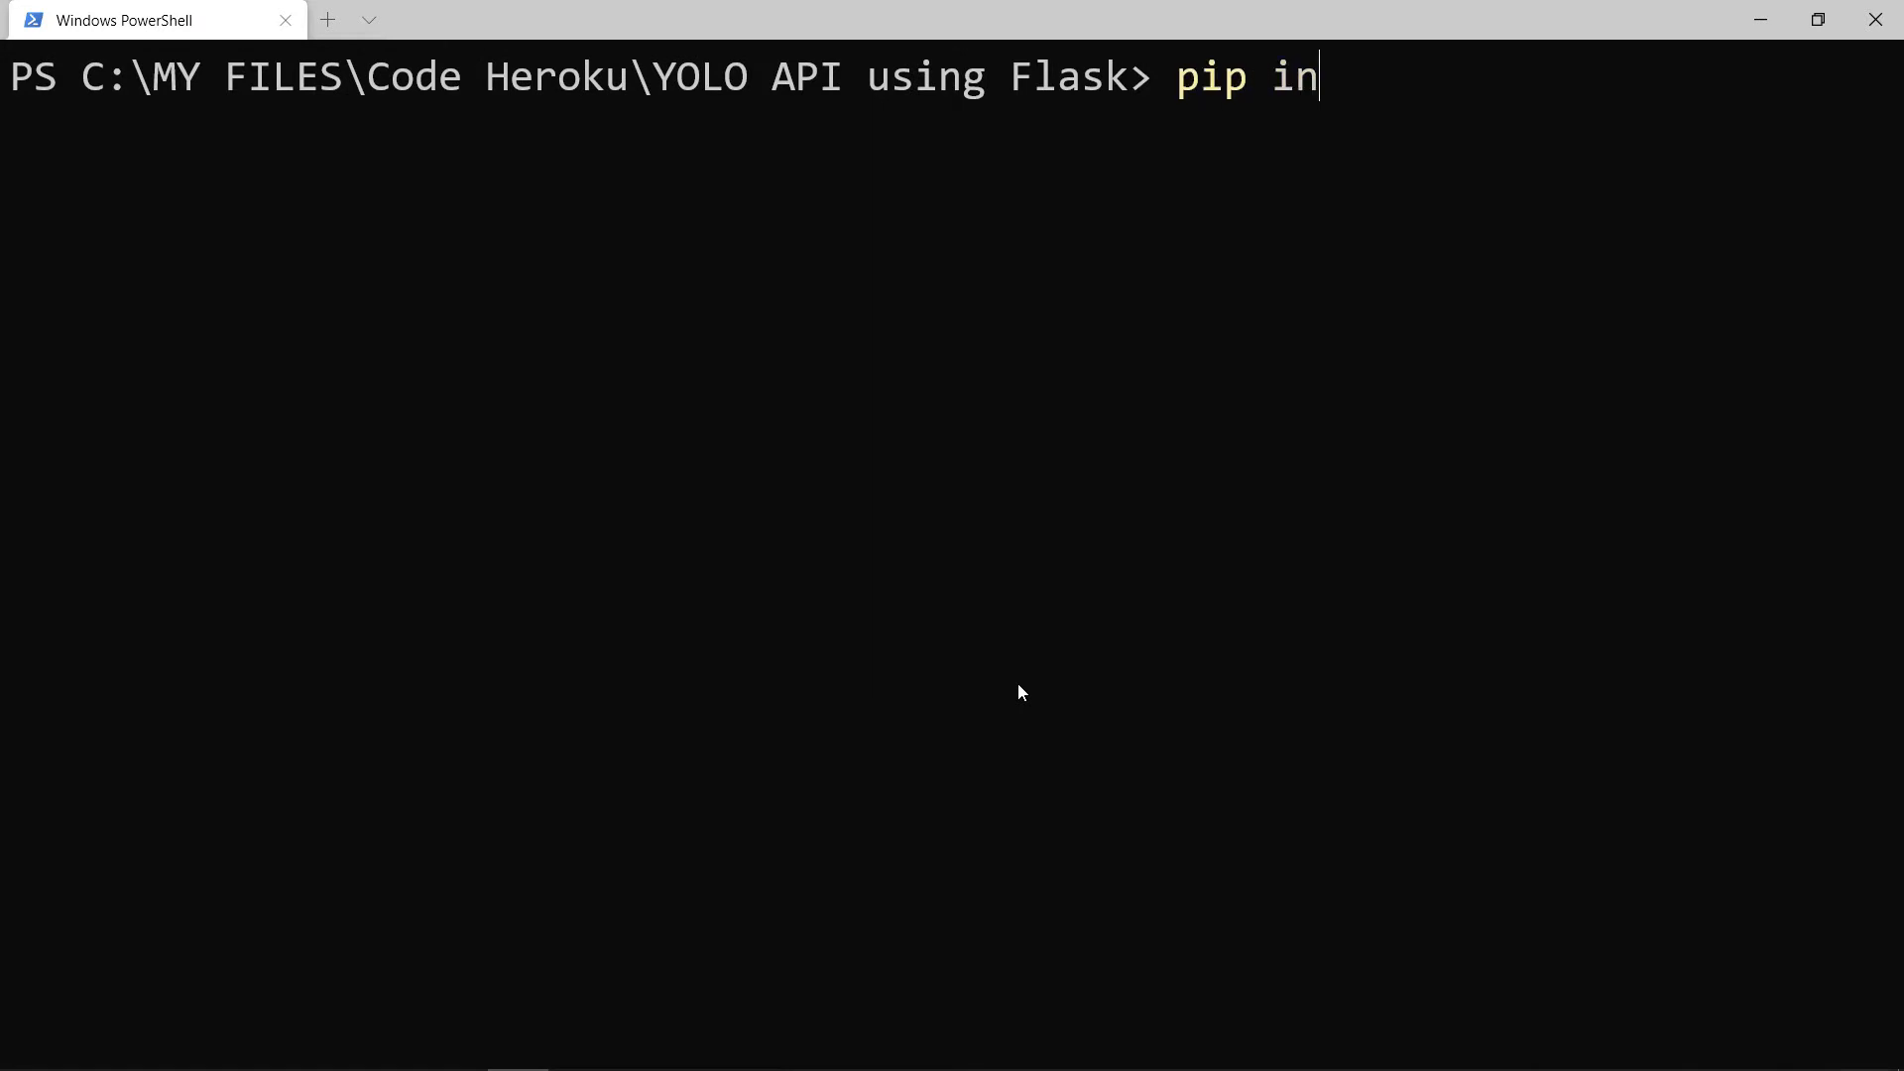
pyautogui.write('stall opencv')
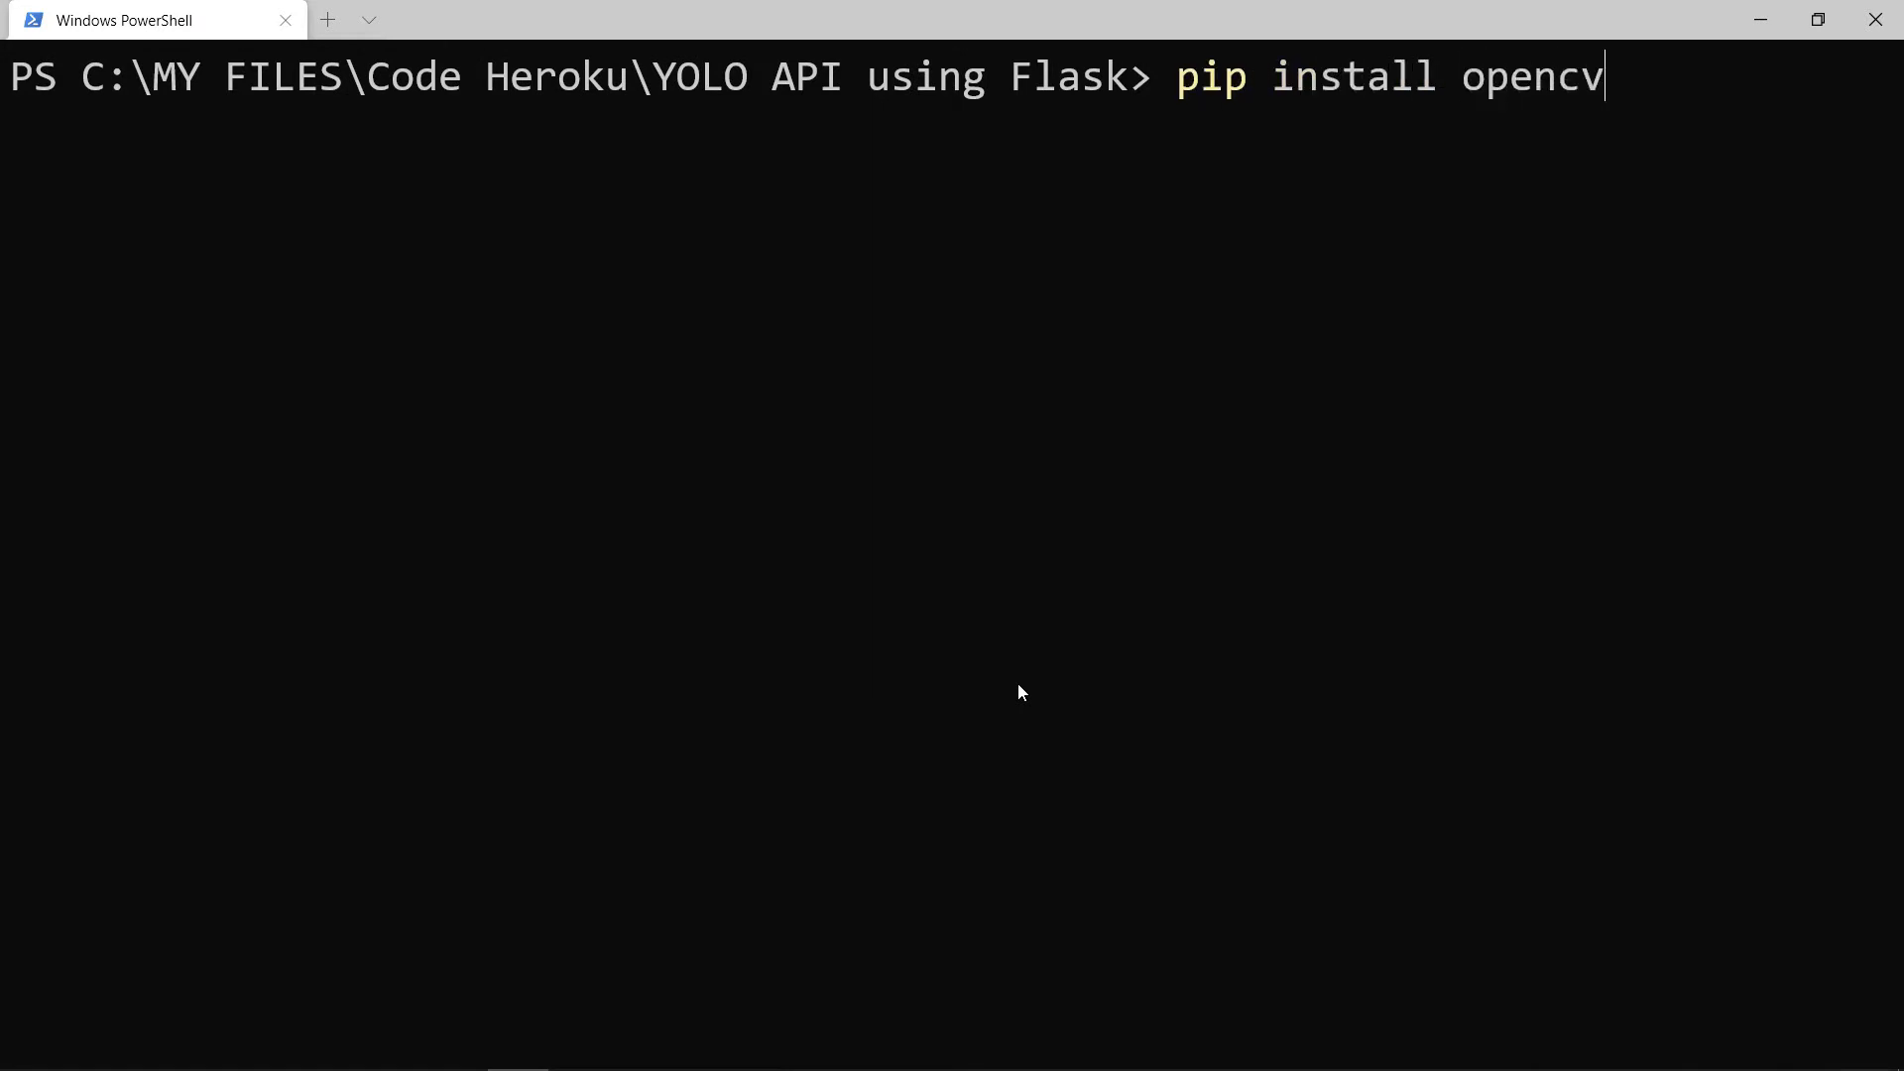
pyautogui.write('-python')
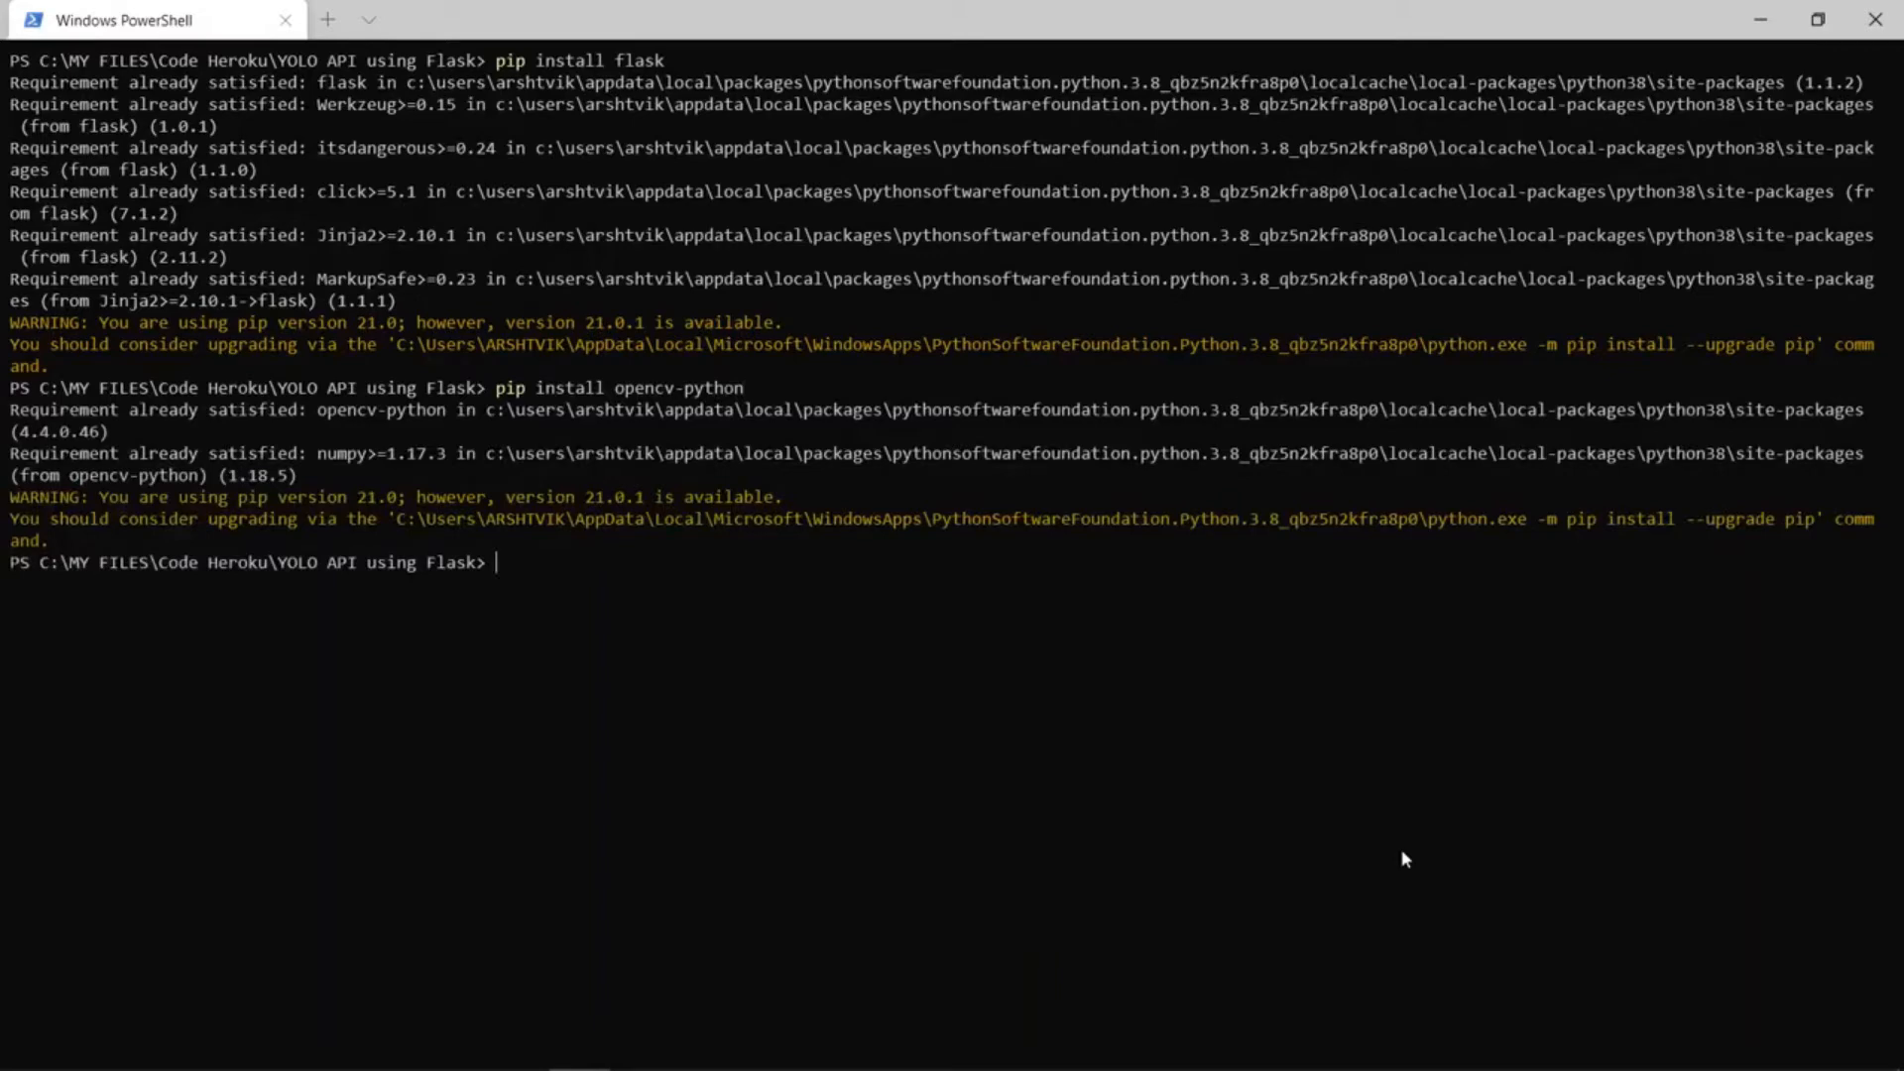
# Find mohitwildbeast's YOLO-v3-Object-Detection repository on Google and copy its HTTPS clone URL
pyautogui.press('alt+tab')
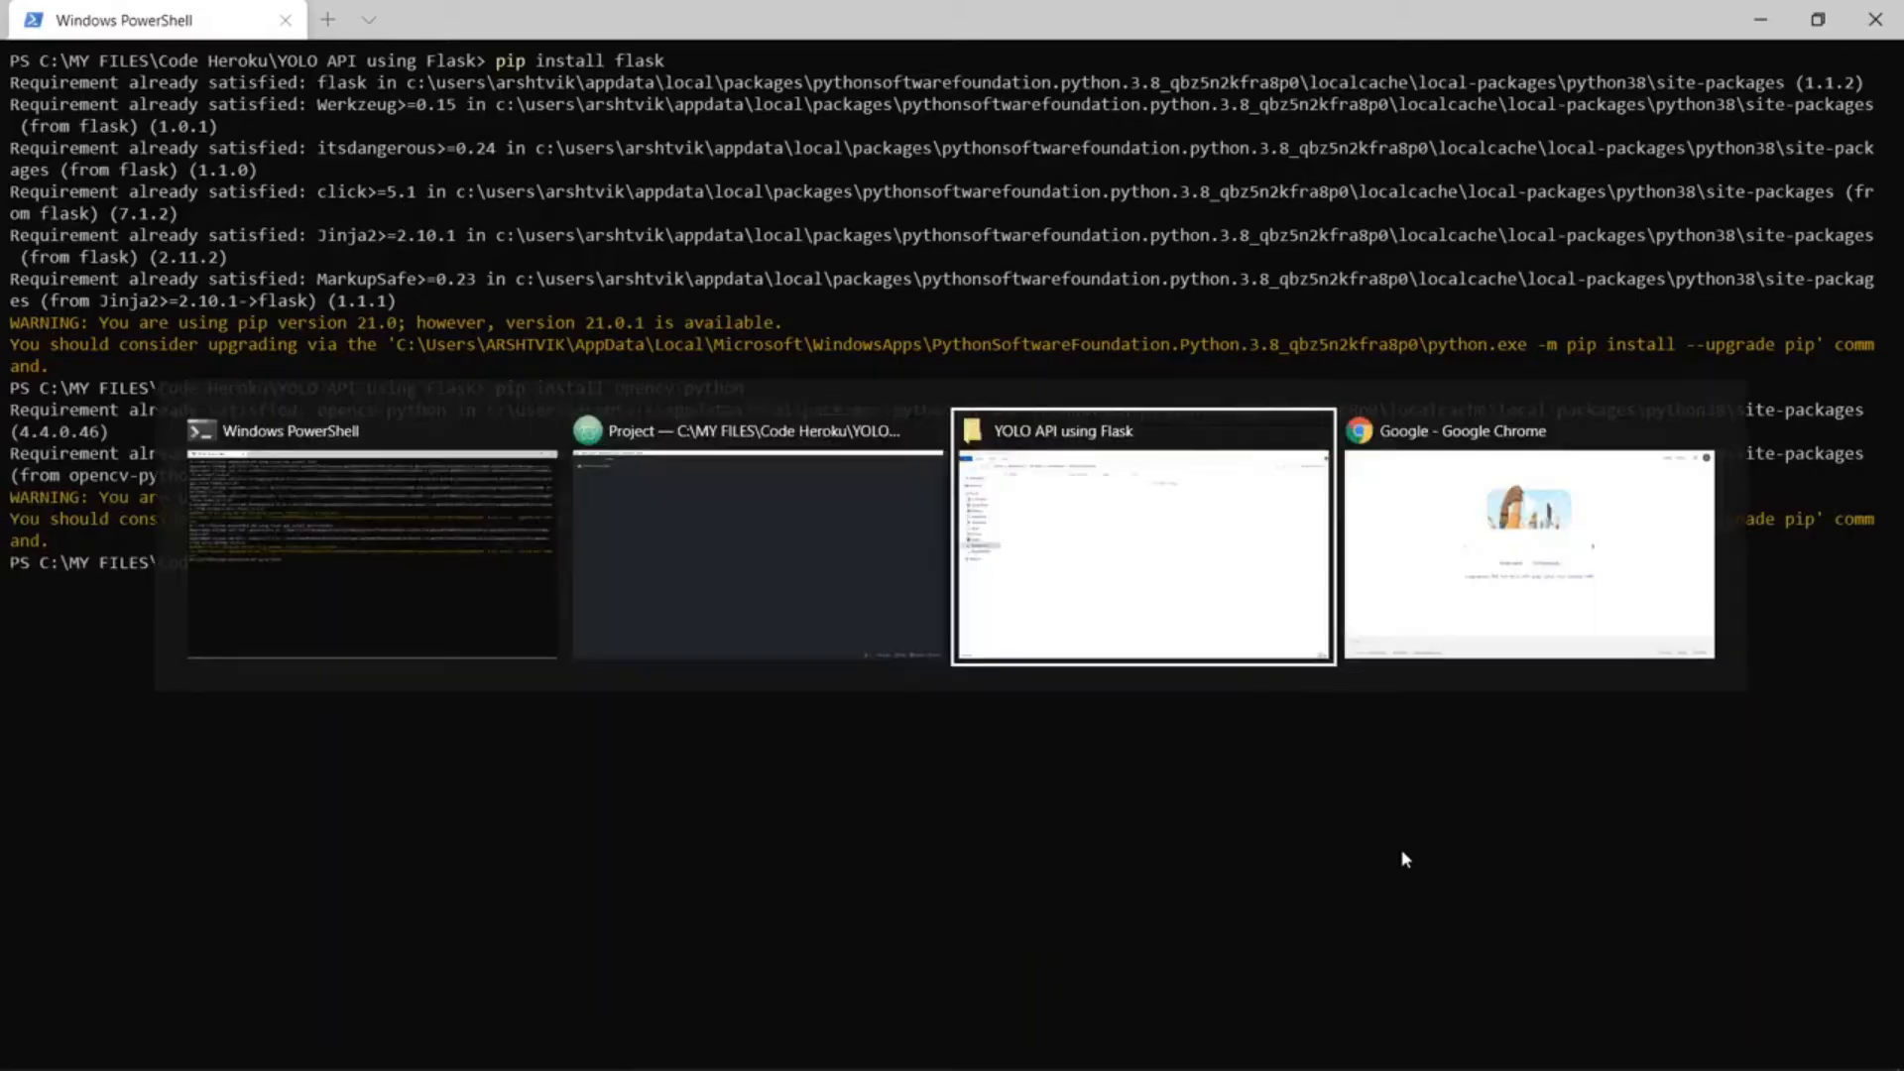
pyautogui.click(1527, 547)
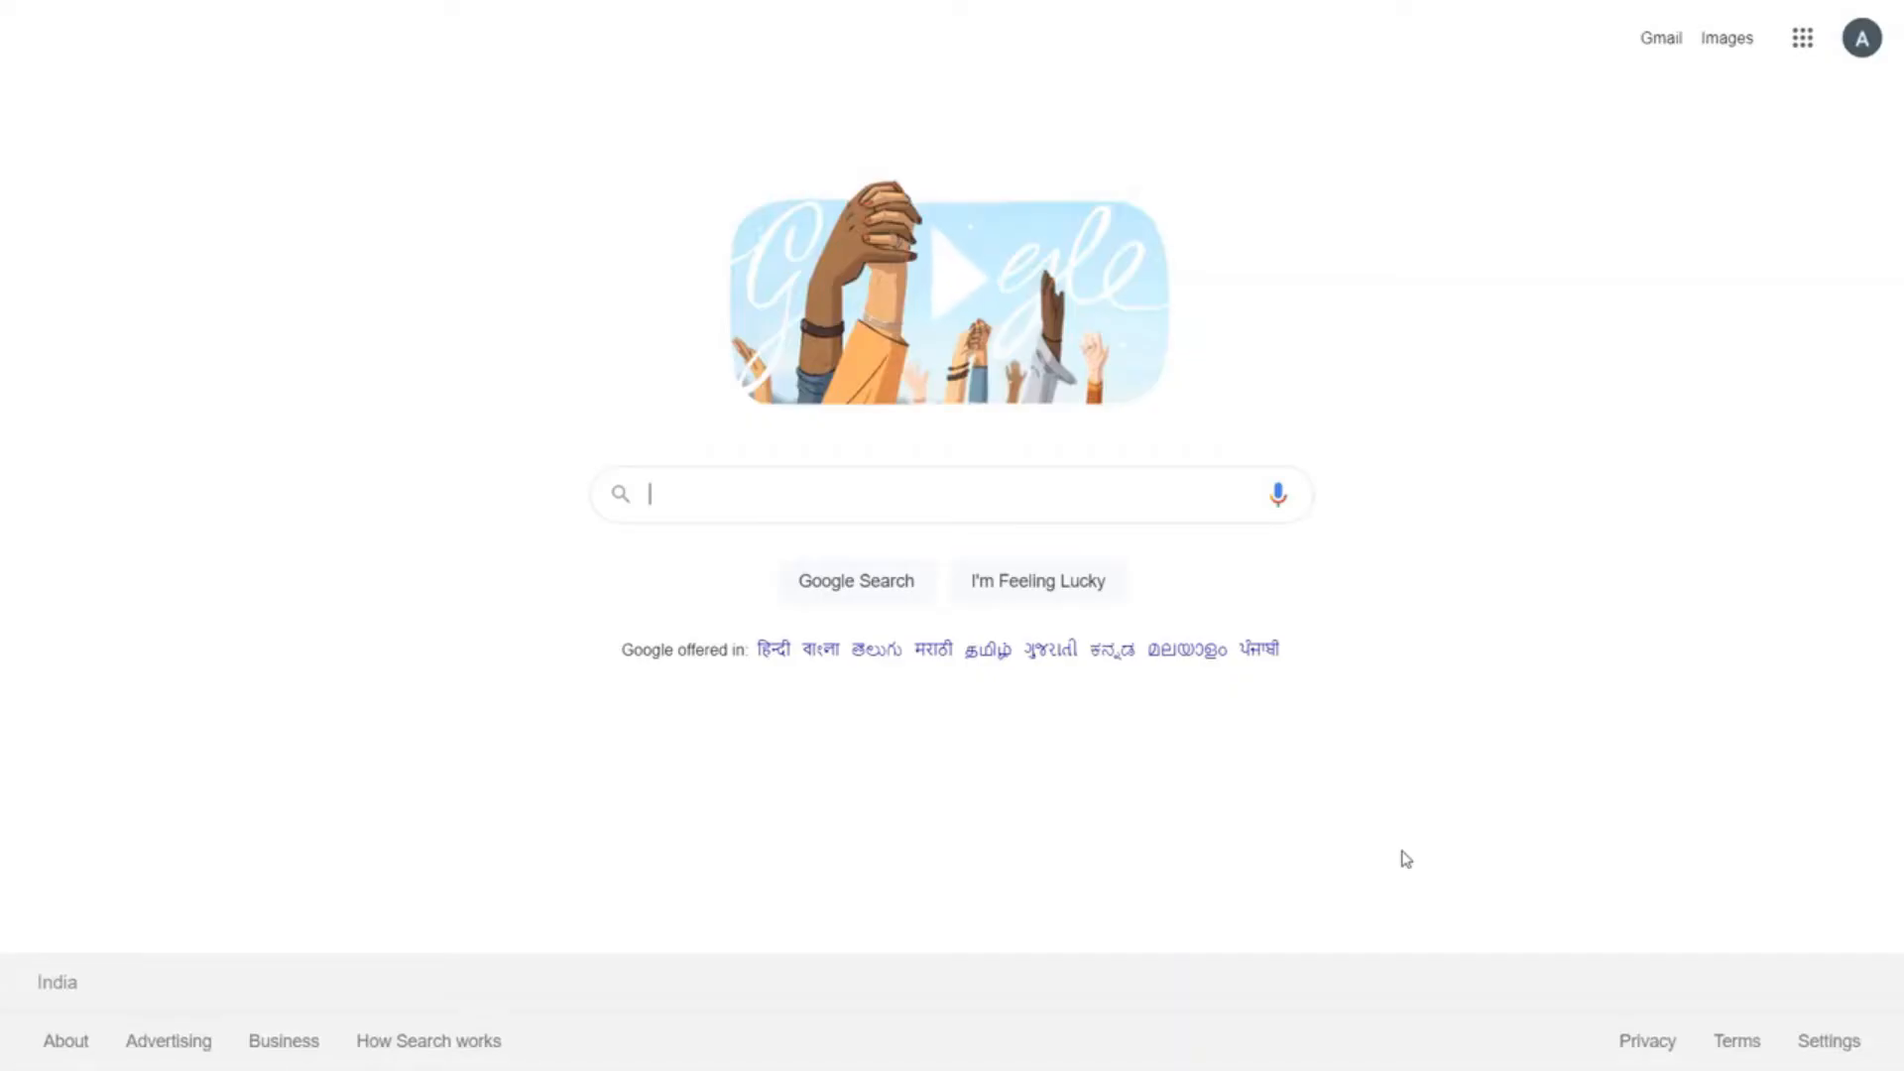
pyautogui.write('mohit')
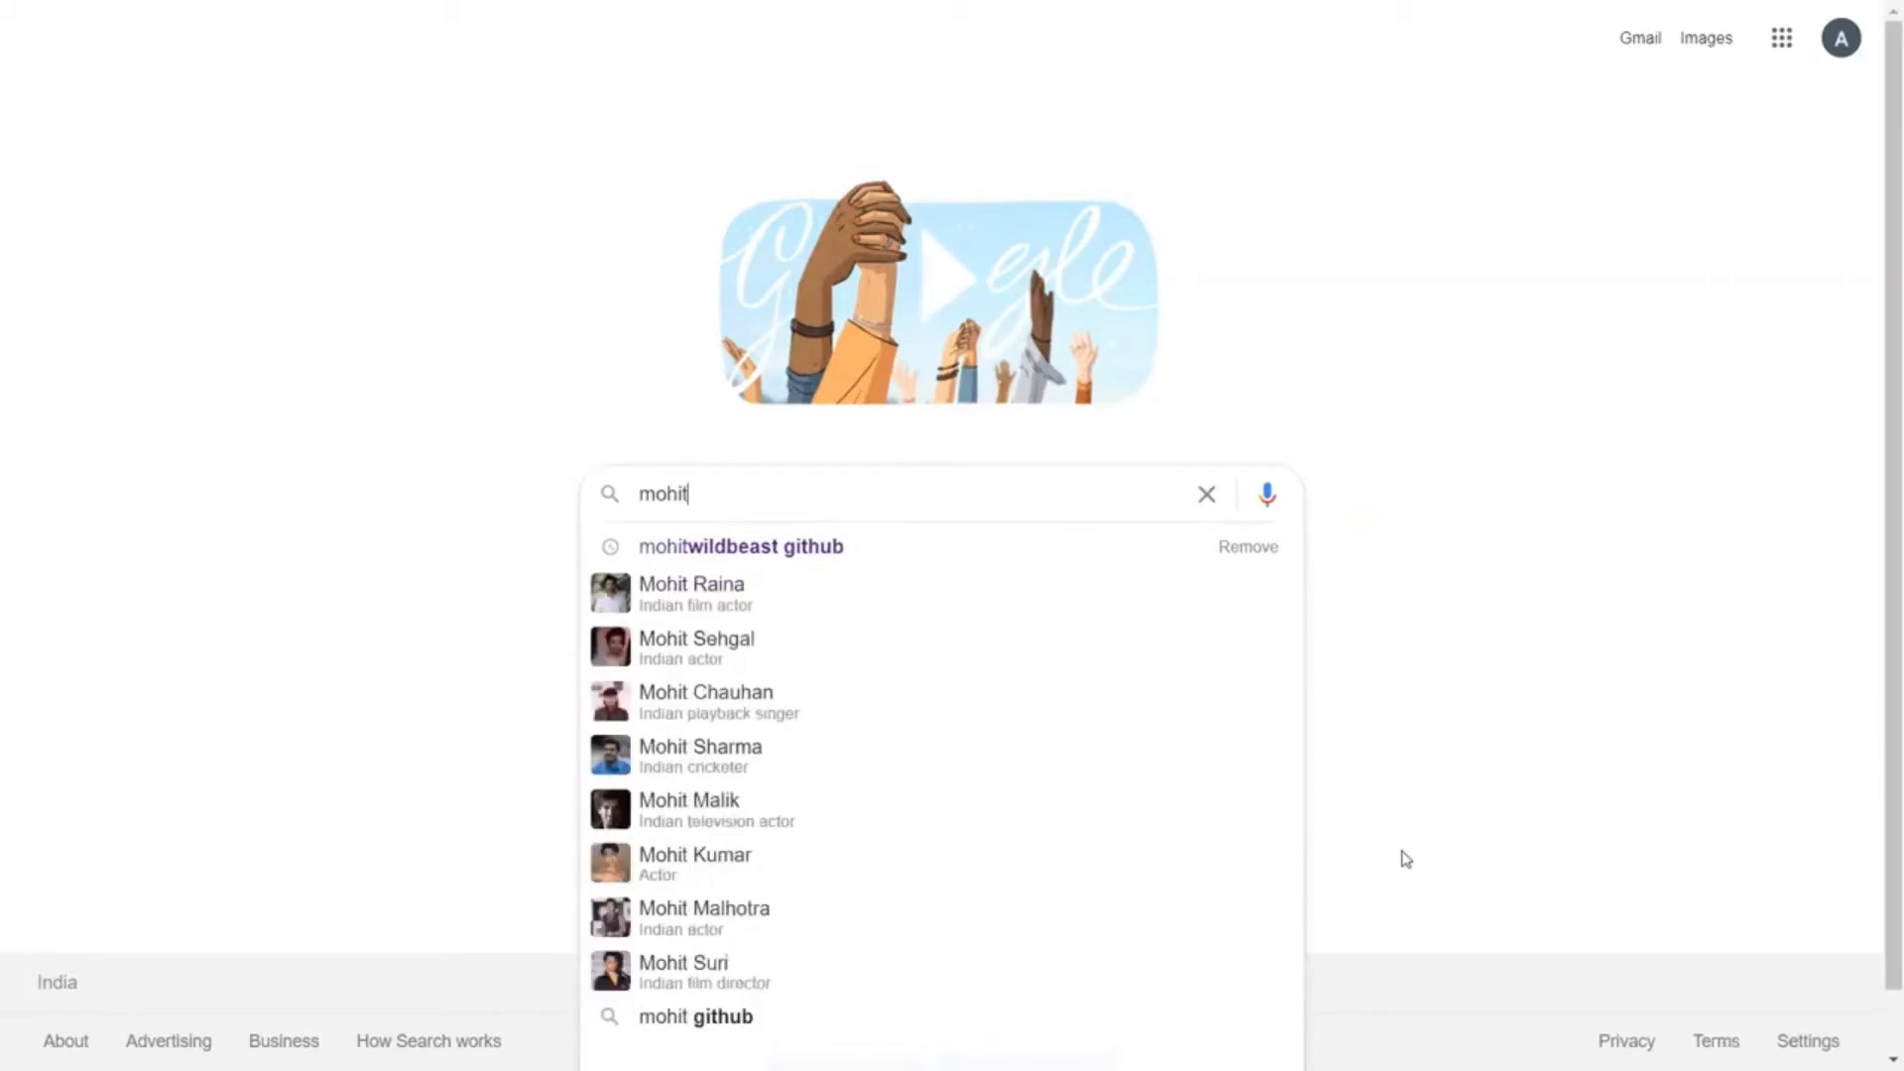
pyautogui.click(737, 546)
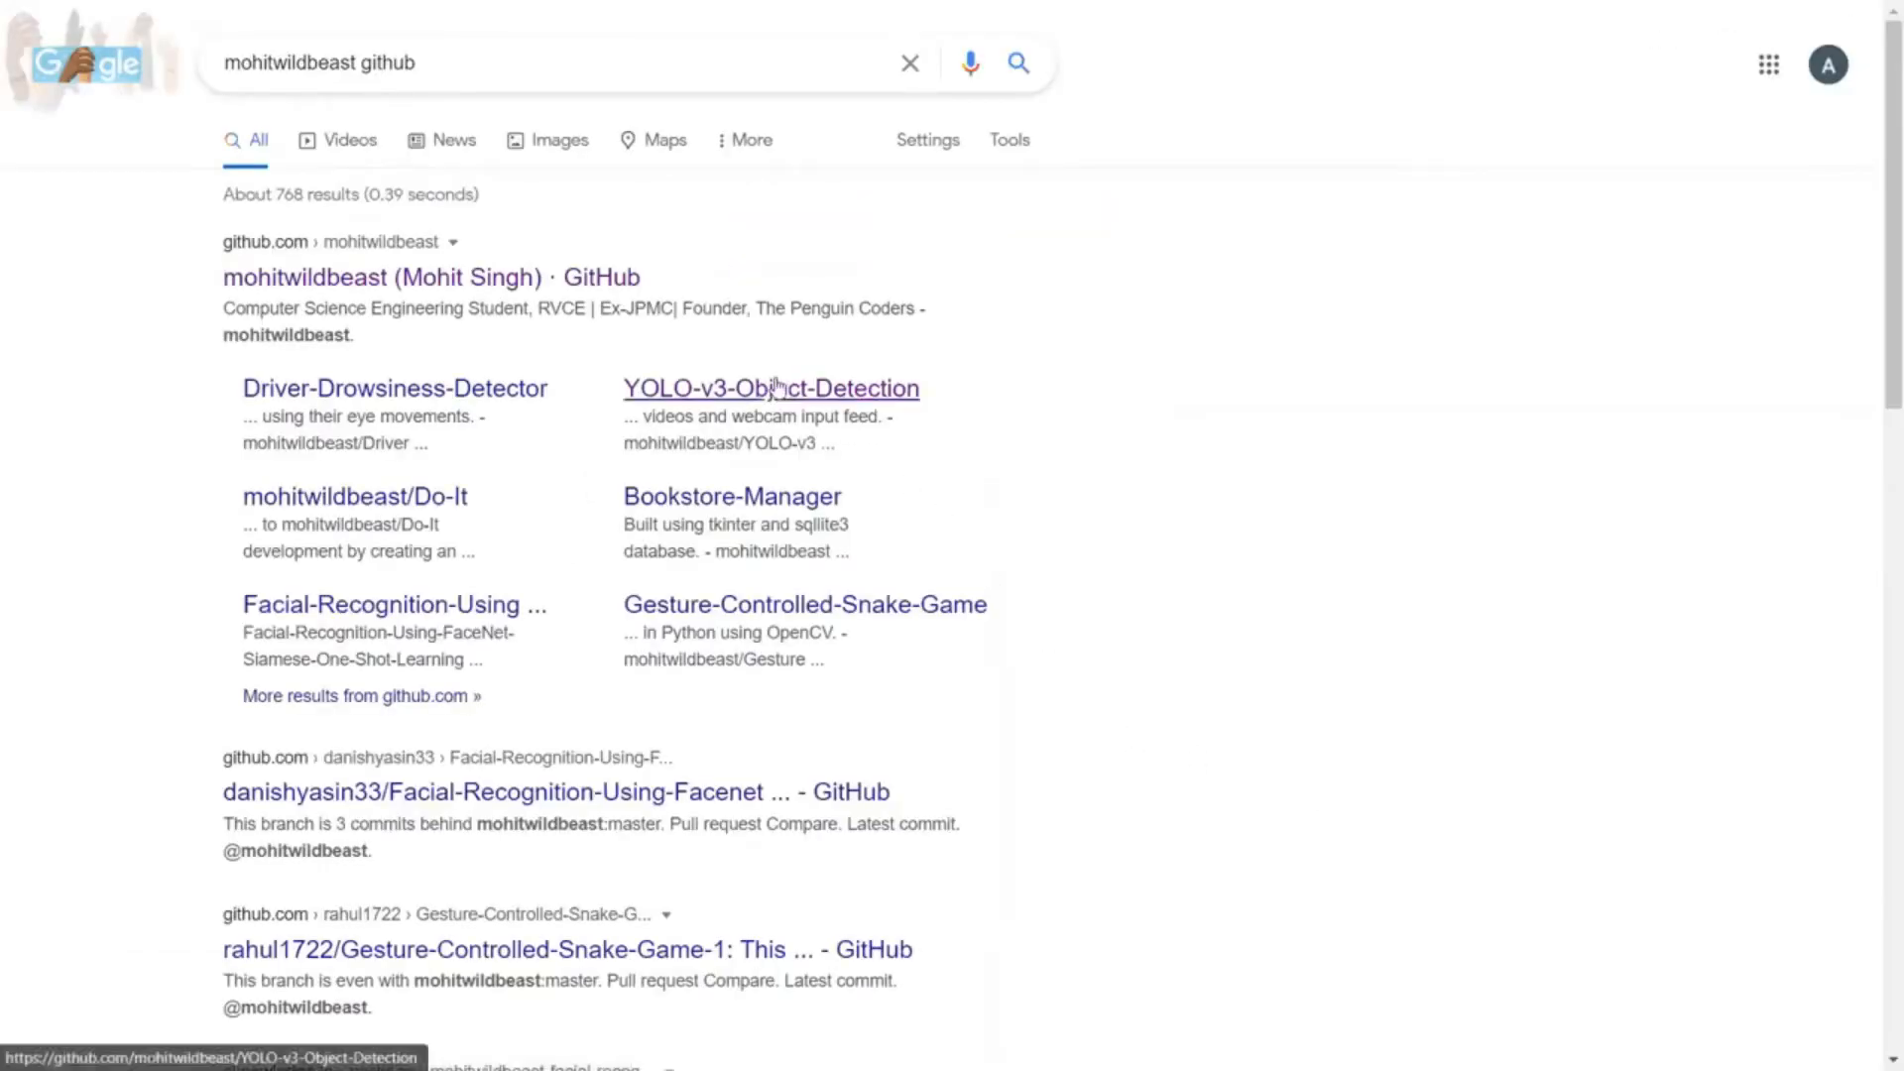
pyautogui.moveTo(763, 390)
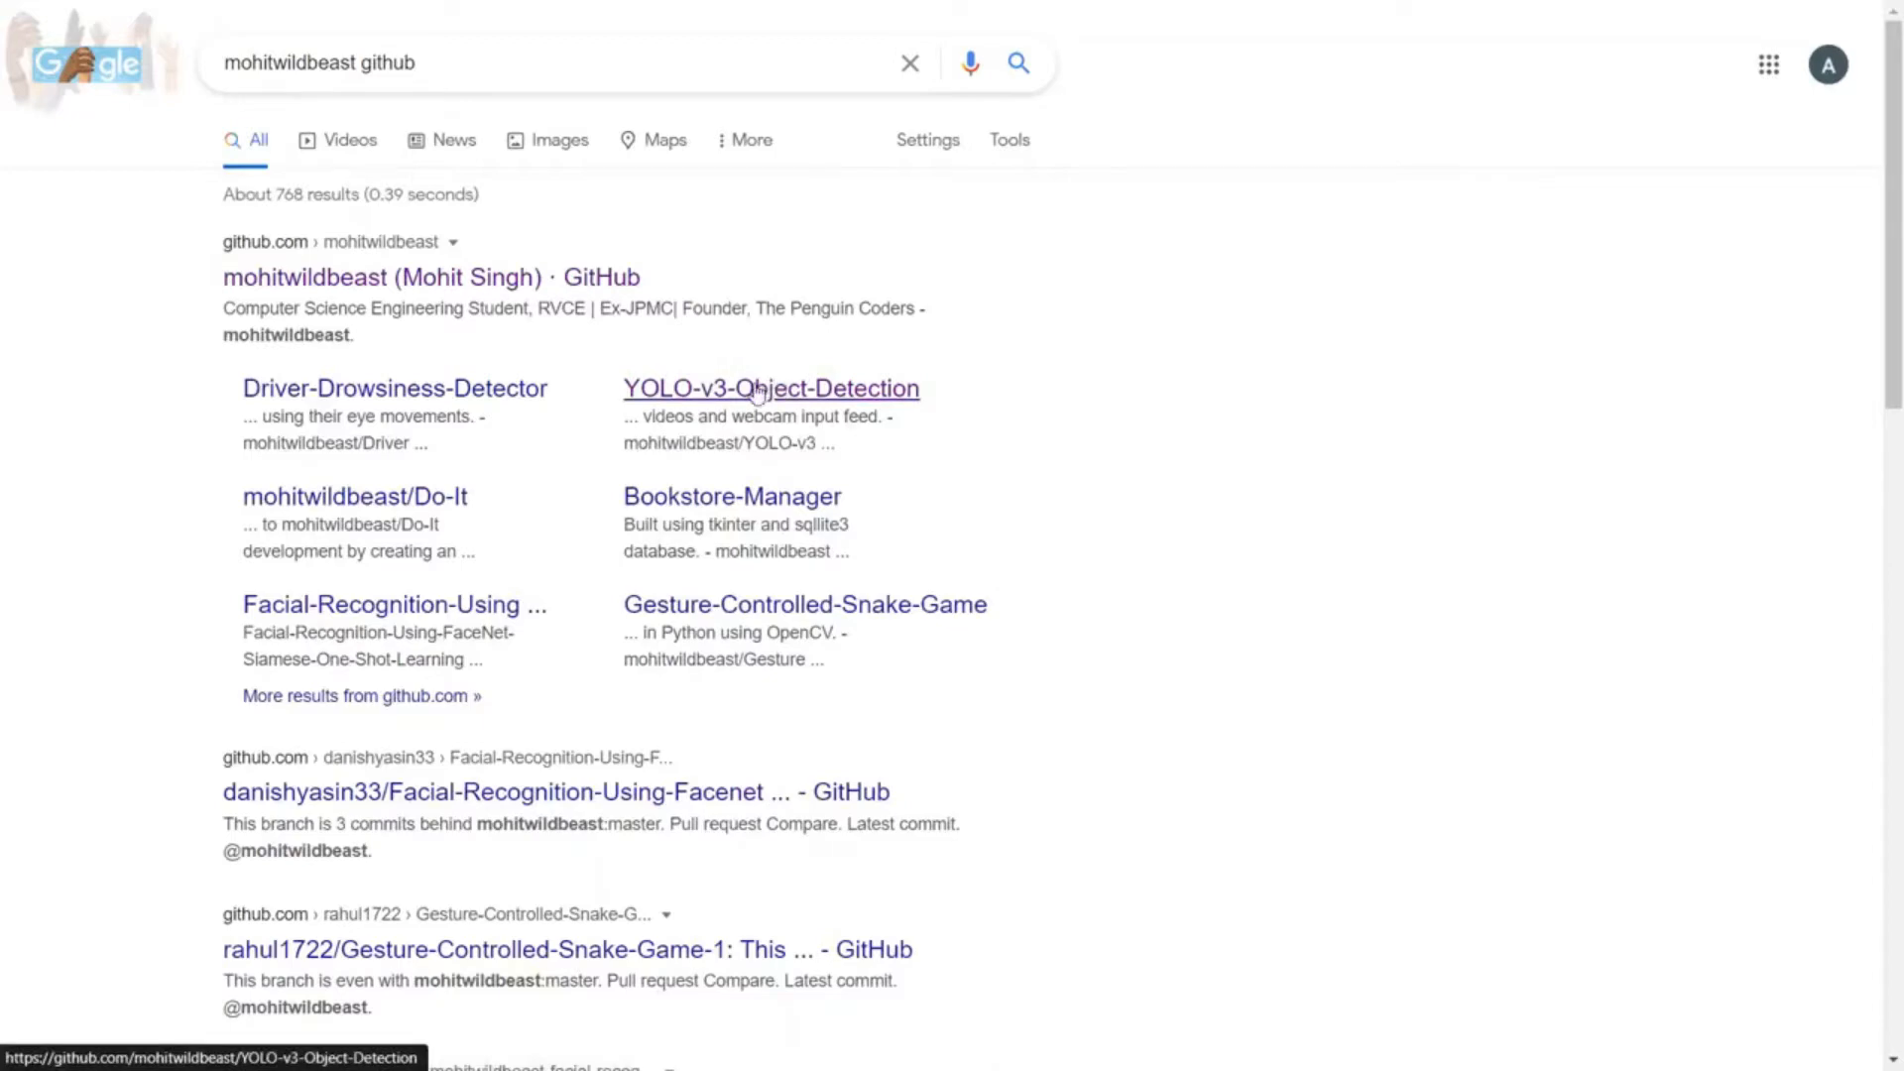
pyautogui.click(772, 388)
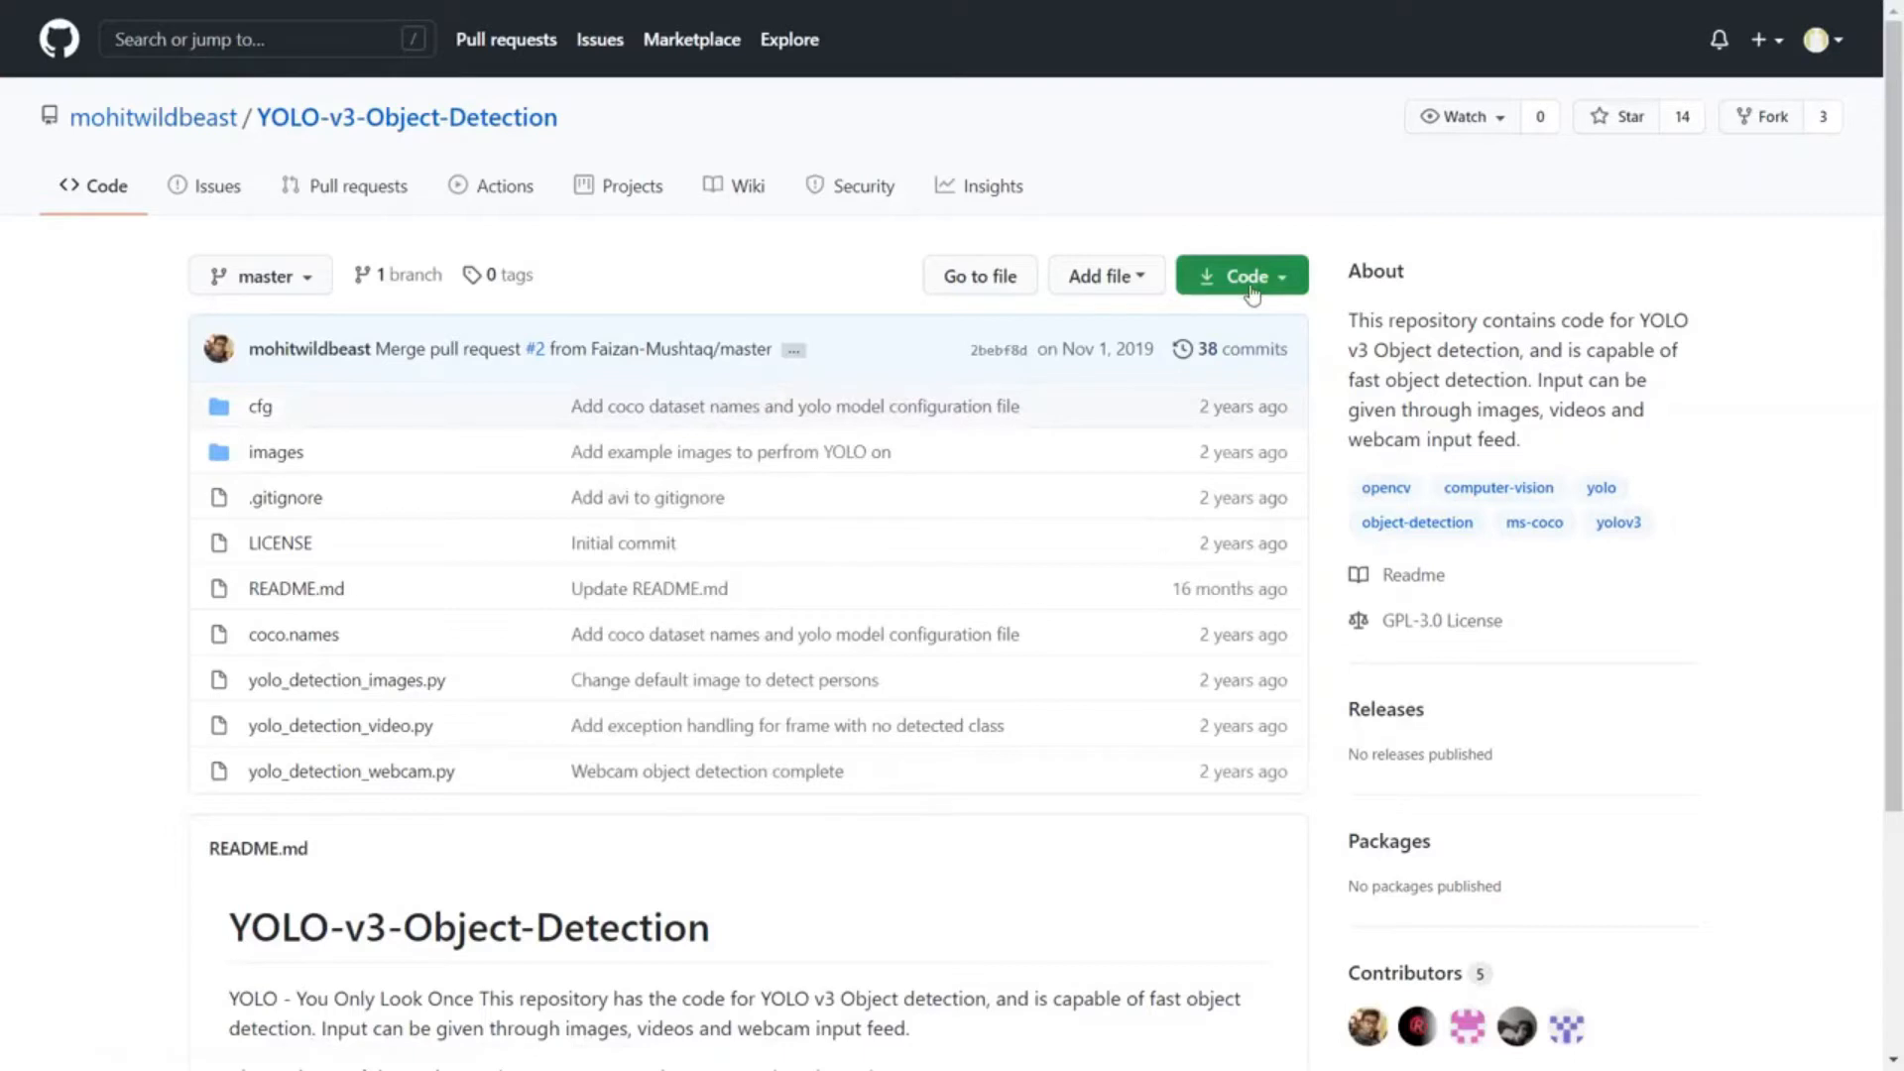
pyautogui.click(1241, 276)
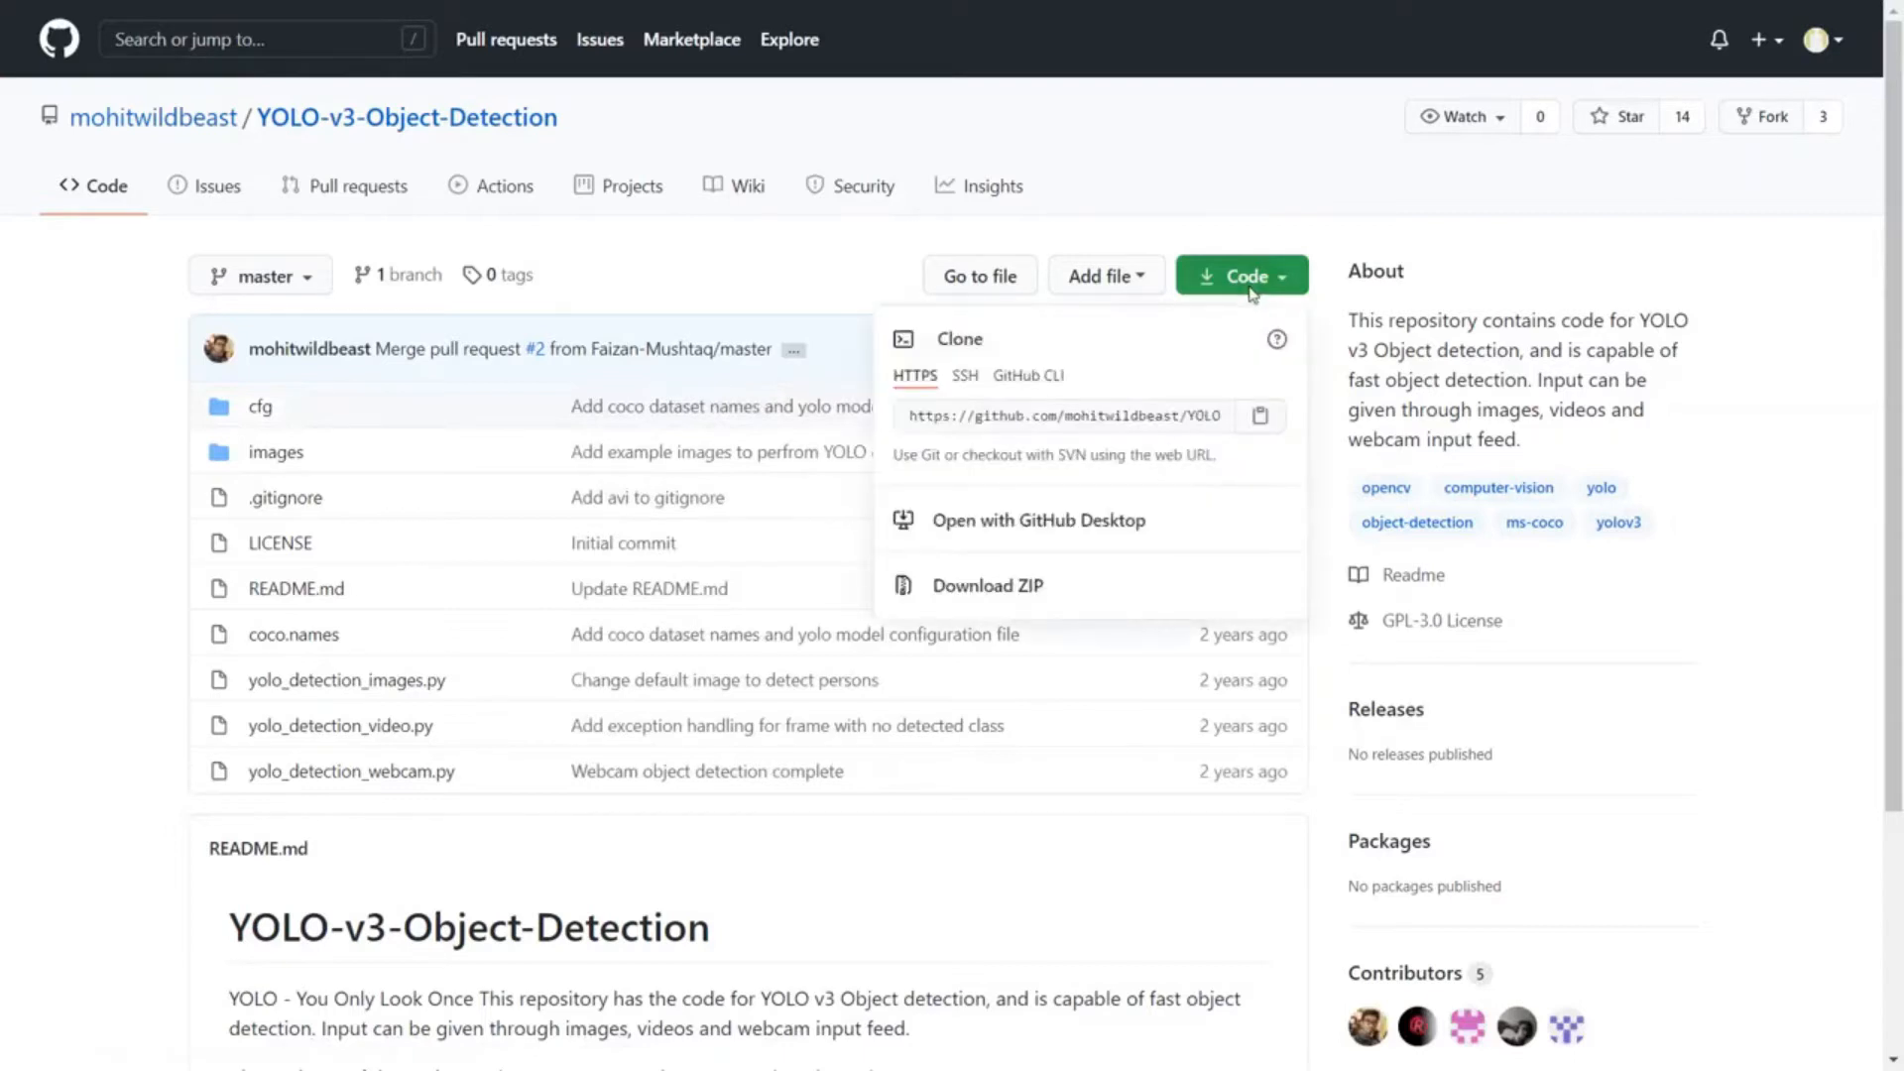
pyautogui.moveTo(1116, 585)
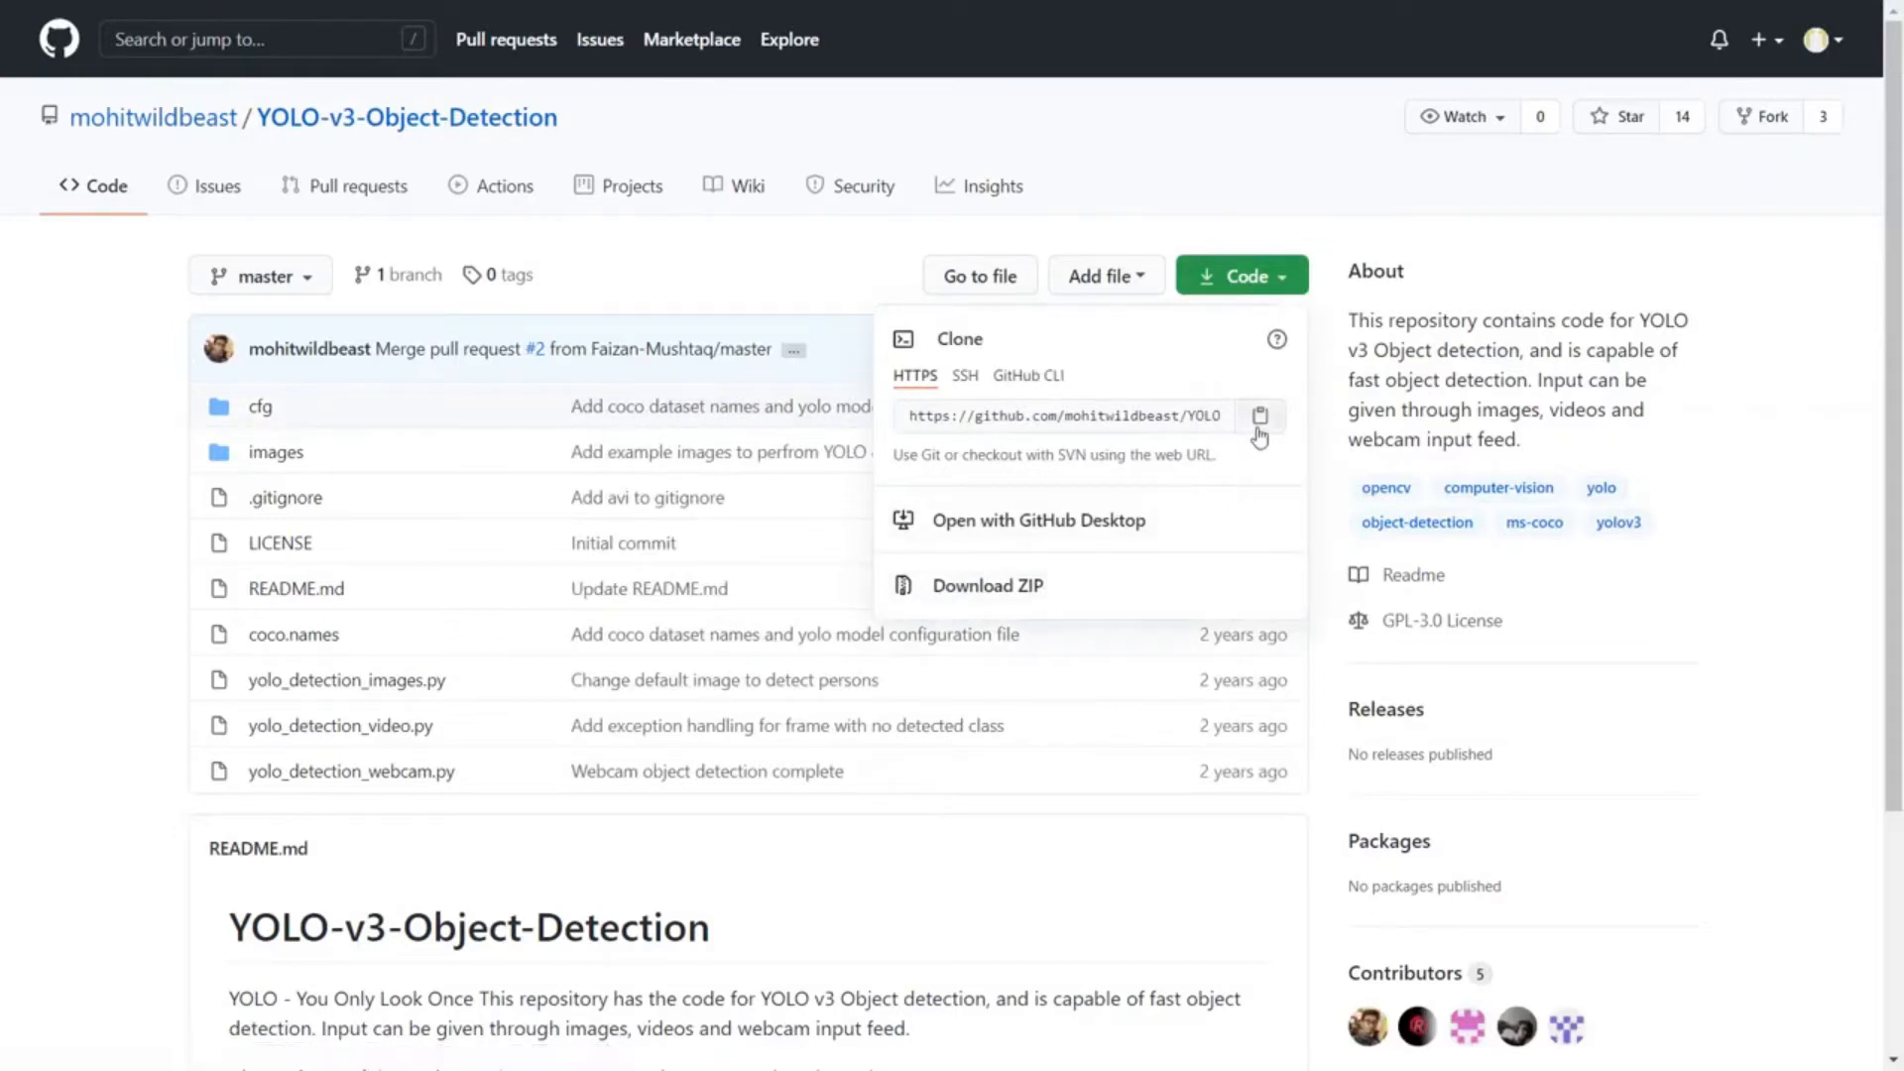
pyautogui.press('alt+tab')
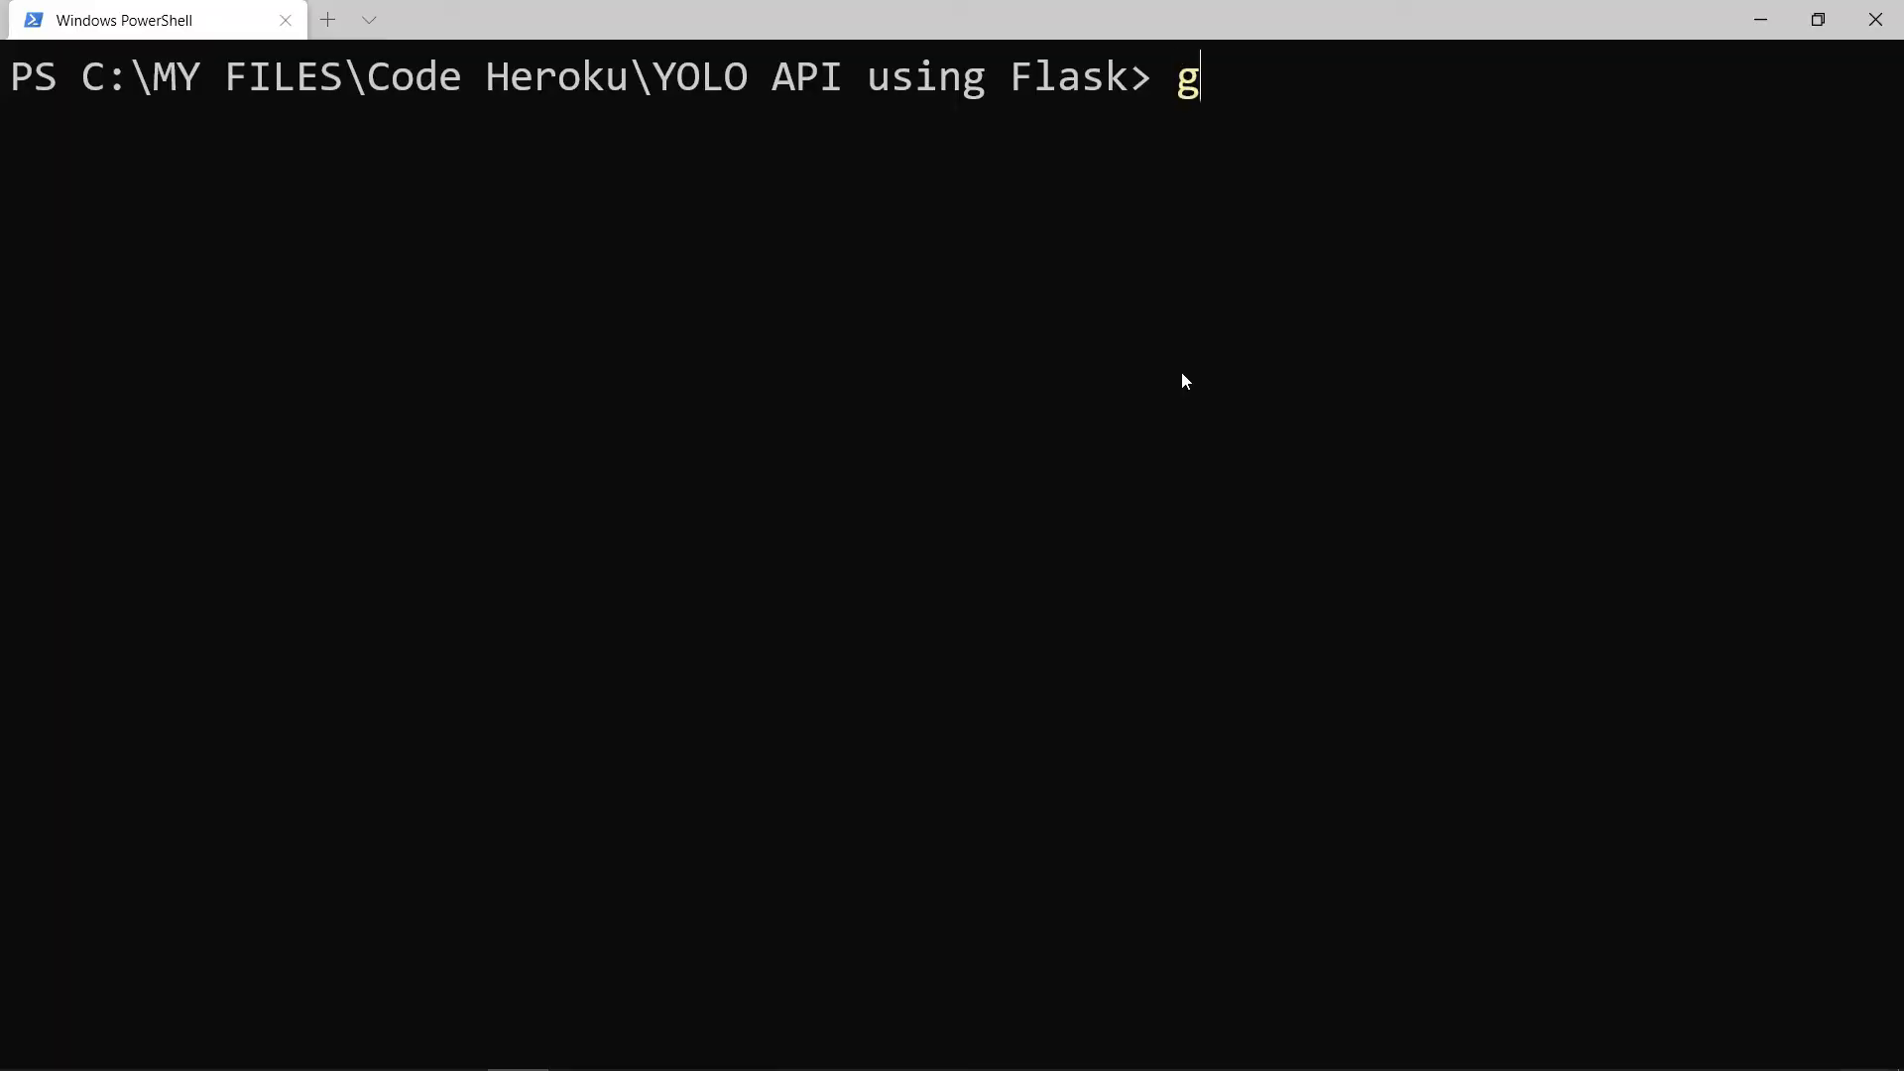
pyautogui.write('it clone')
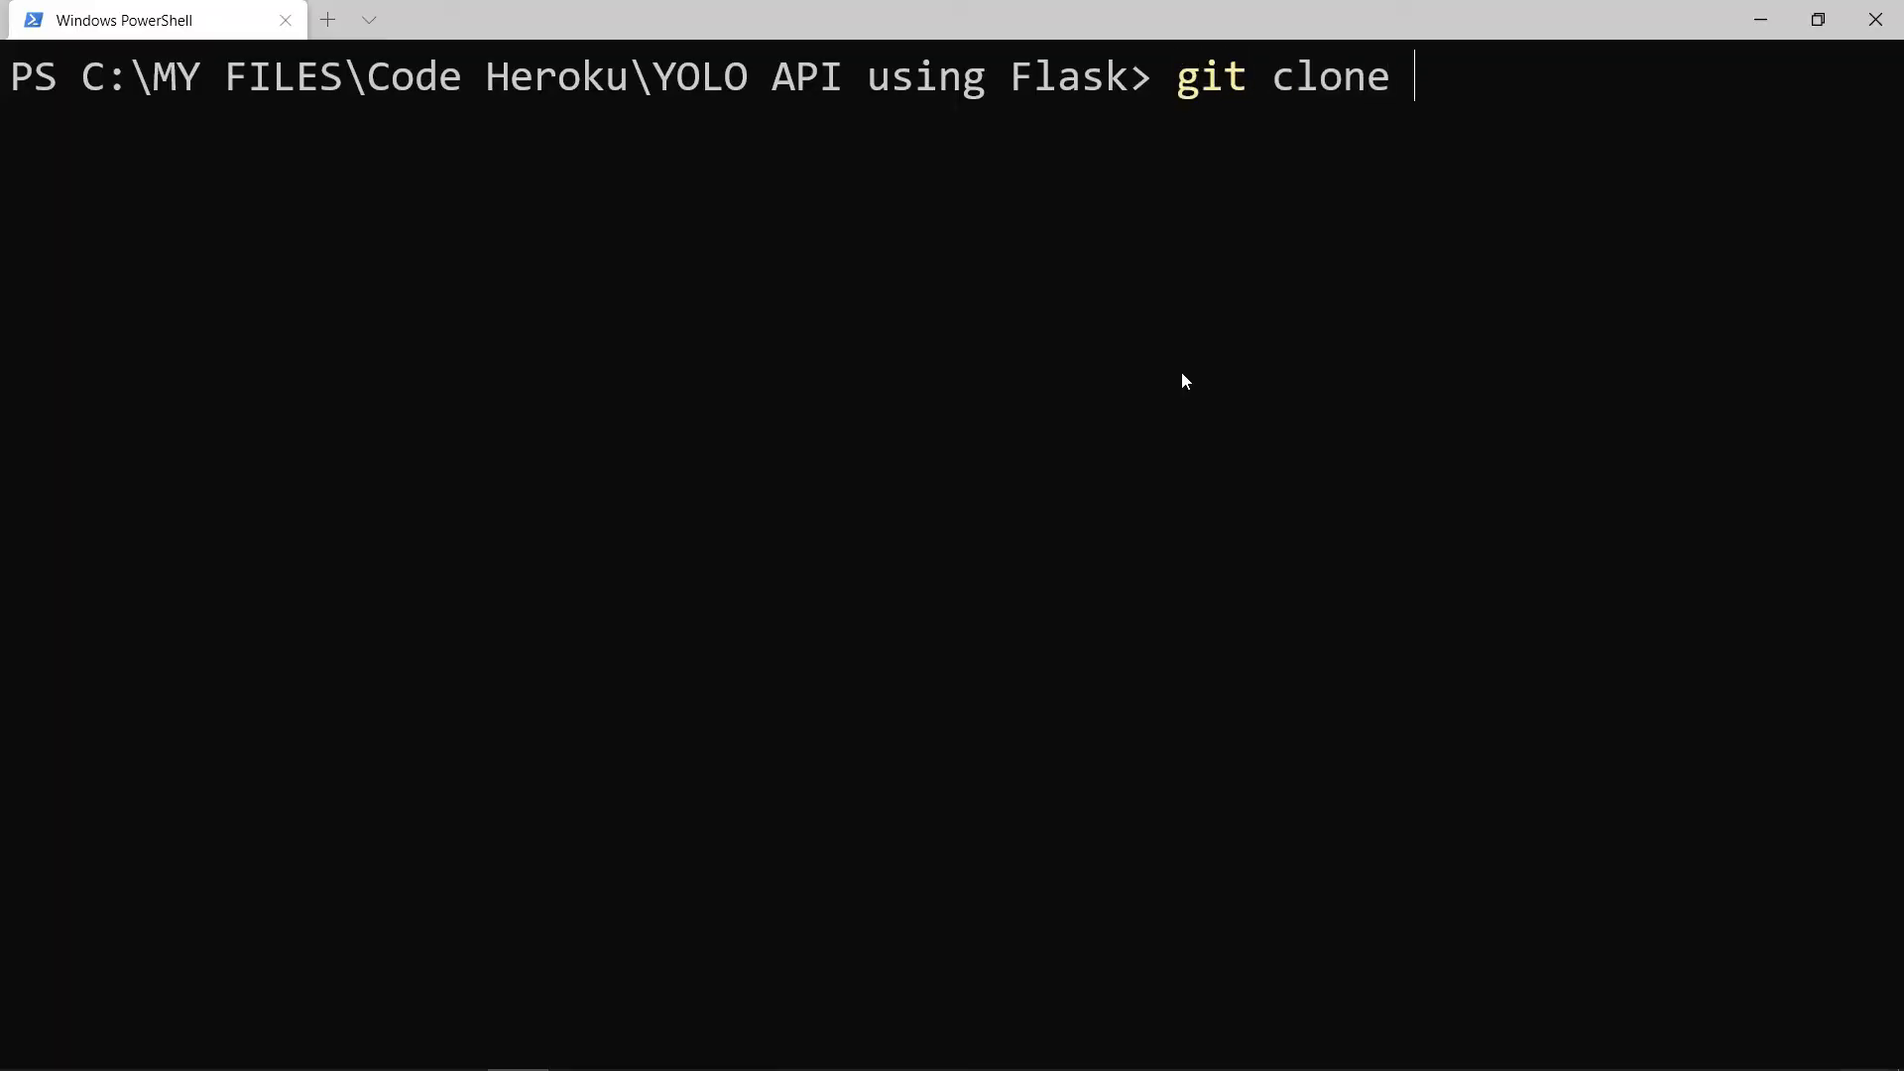
pyautogui.write('https://github.com/mohitwildbeast/YOLO-v3-Object-Detection.git')
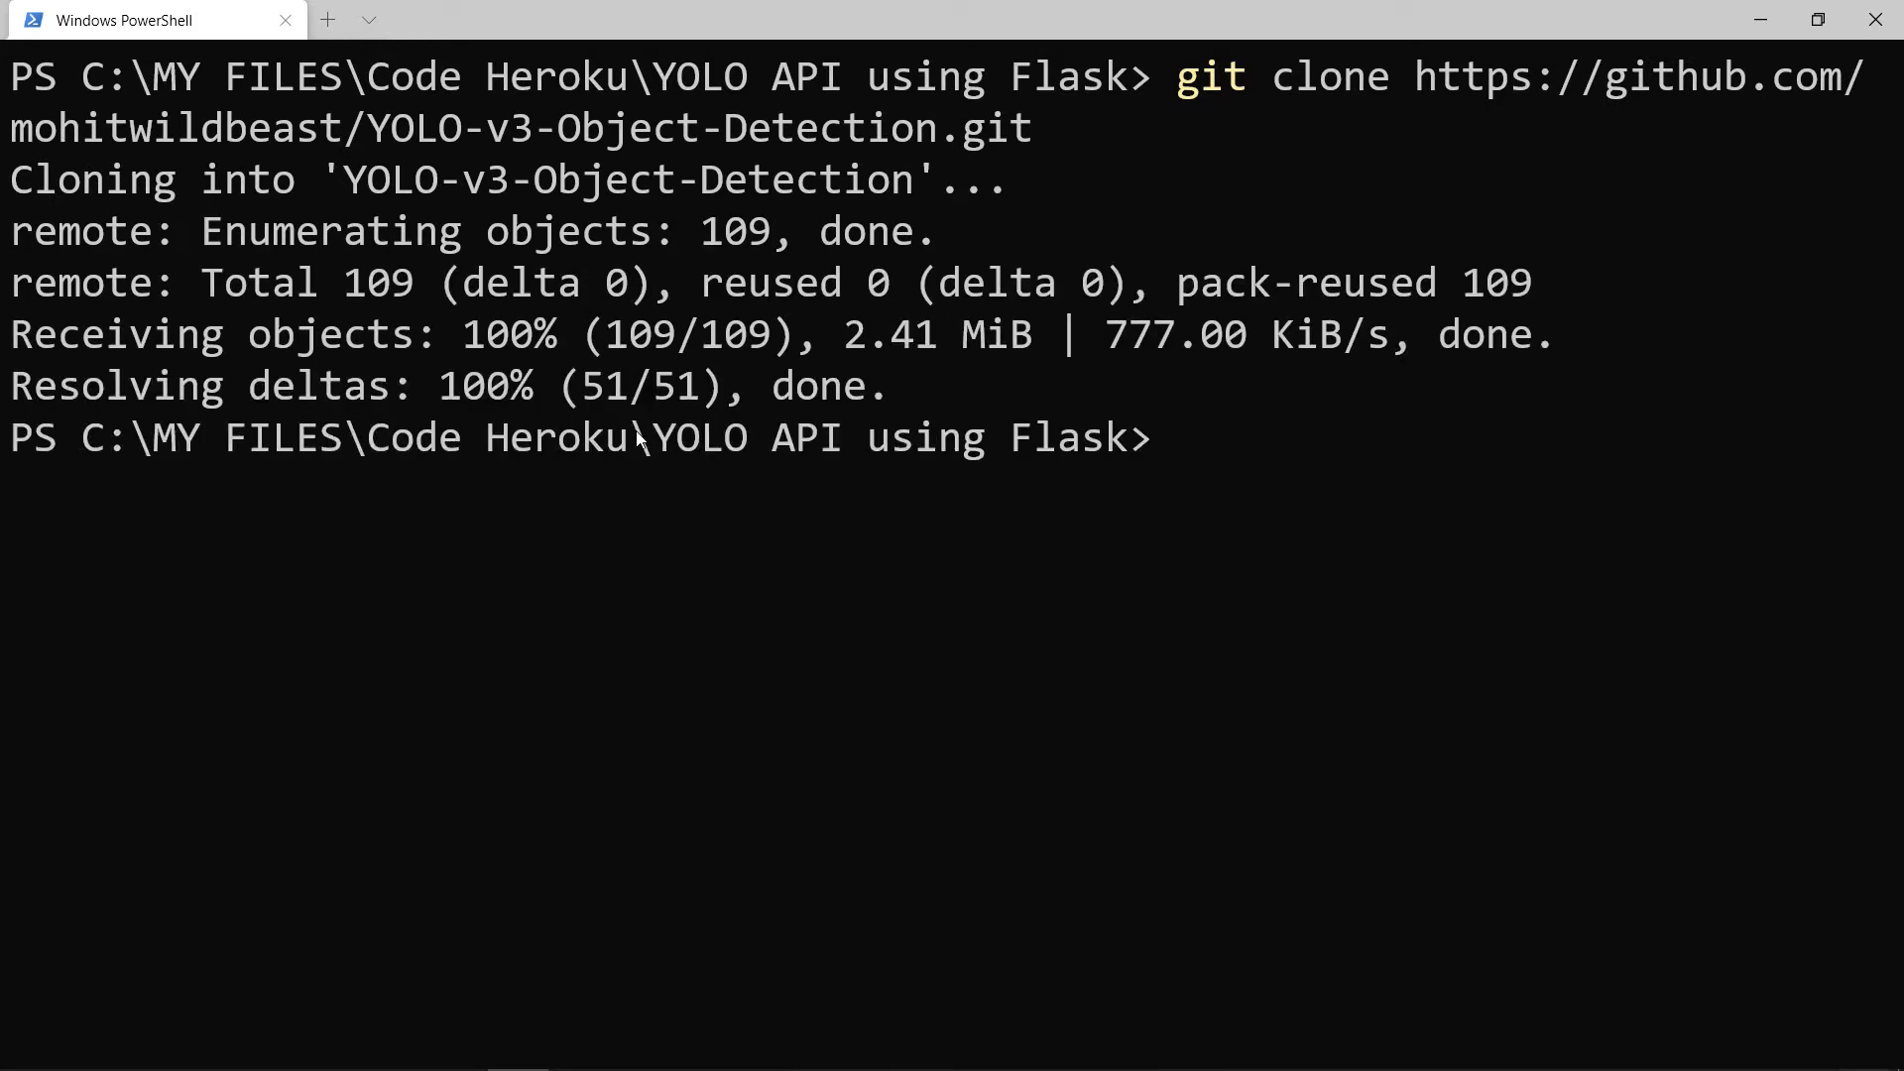
pyautogui.write('dir')
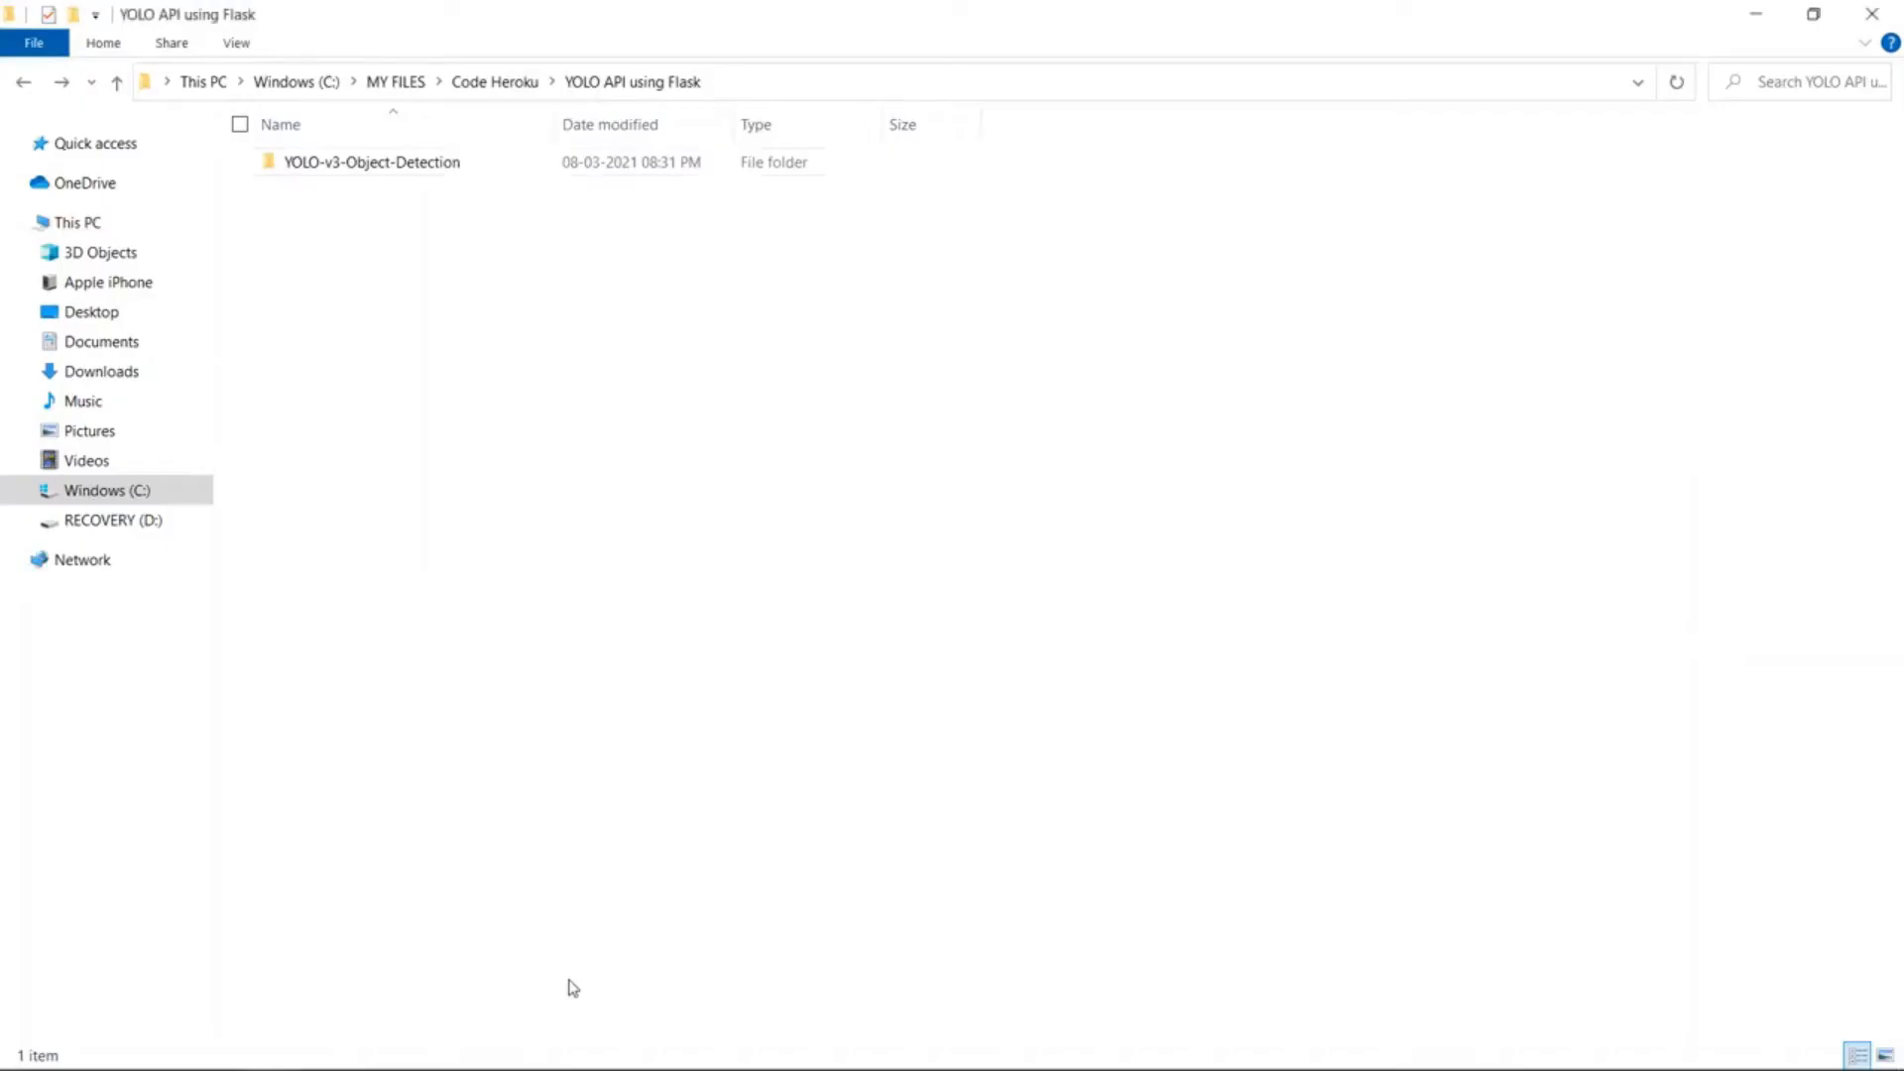
# Open the YOLO-v3-Object-Detection folder showing cfg, images, coco.names and detection scripts
pyautogui.click(372, 162)
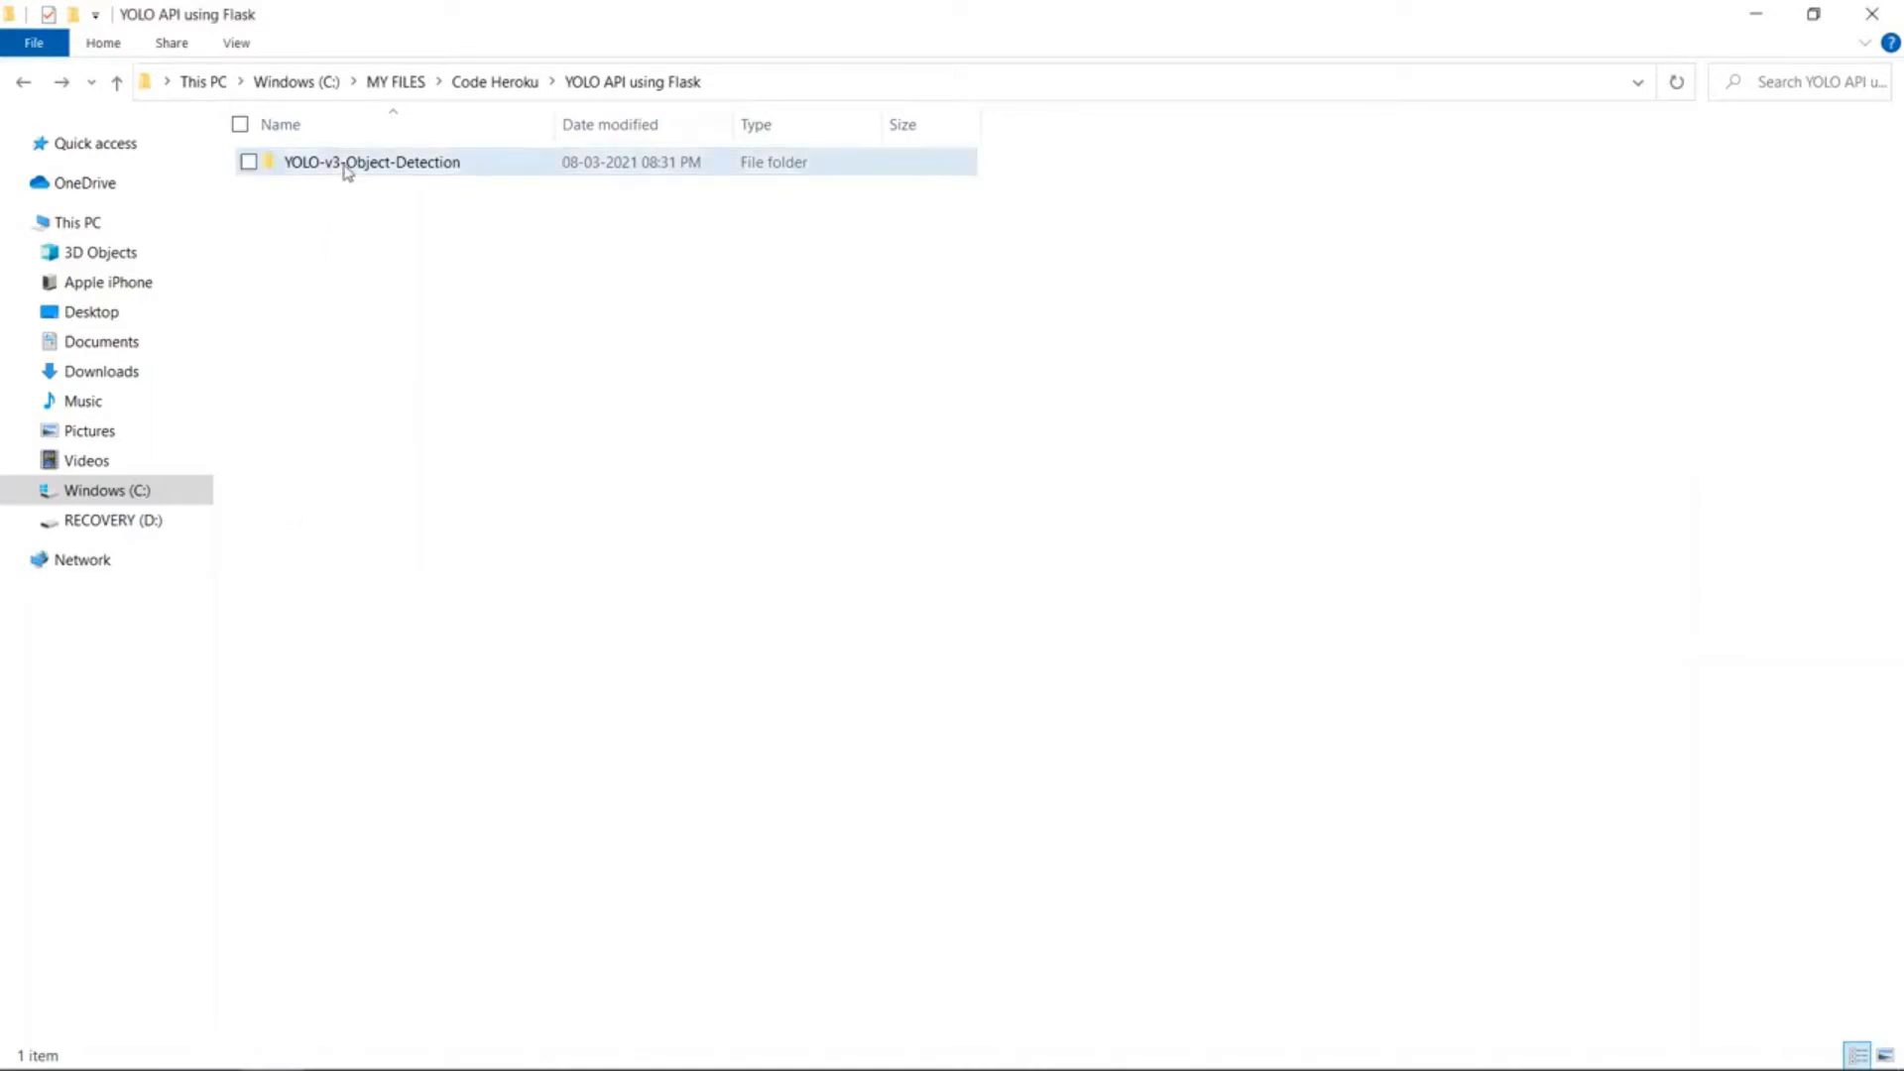
pyautogui.doubleClick(372, 162)
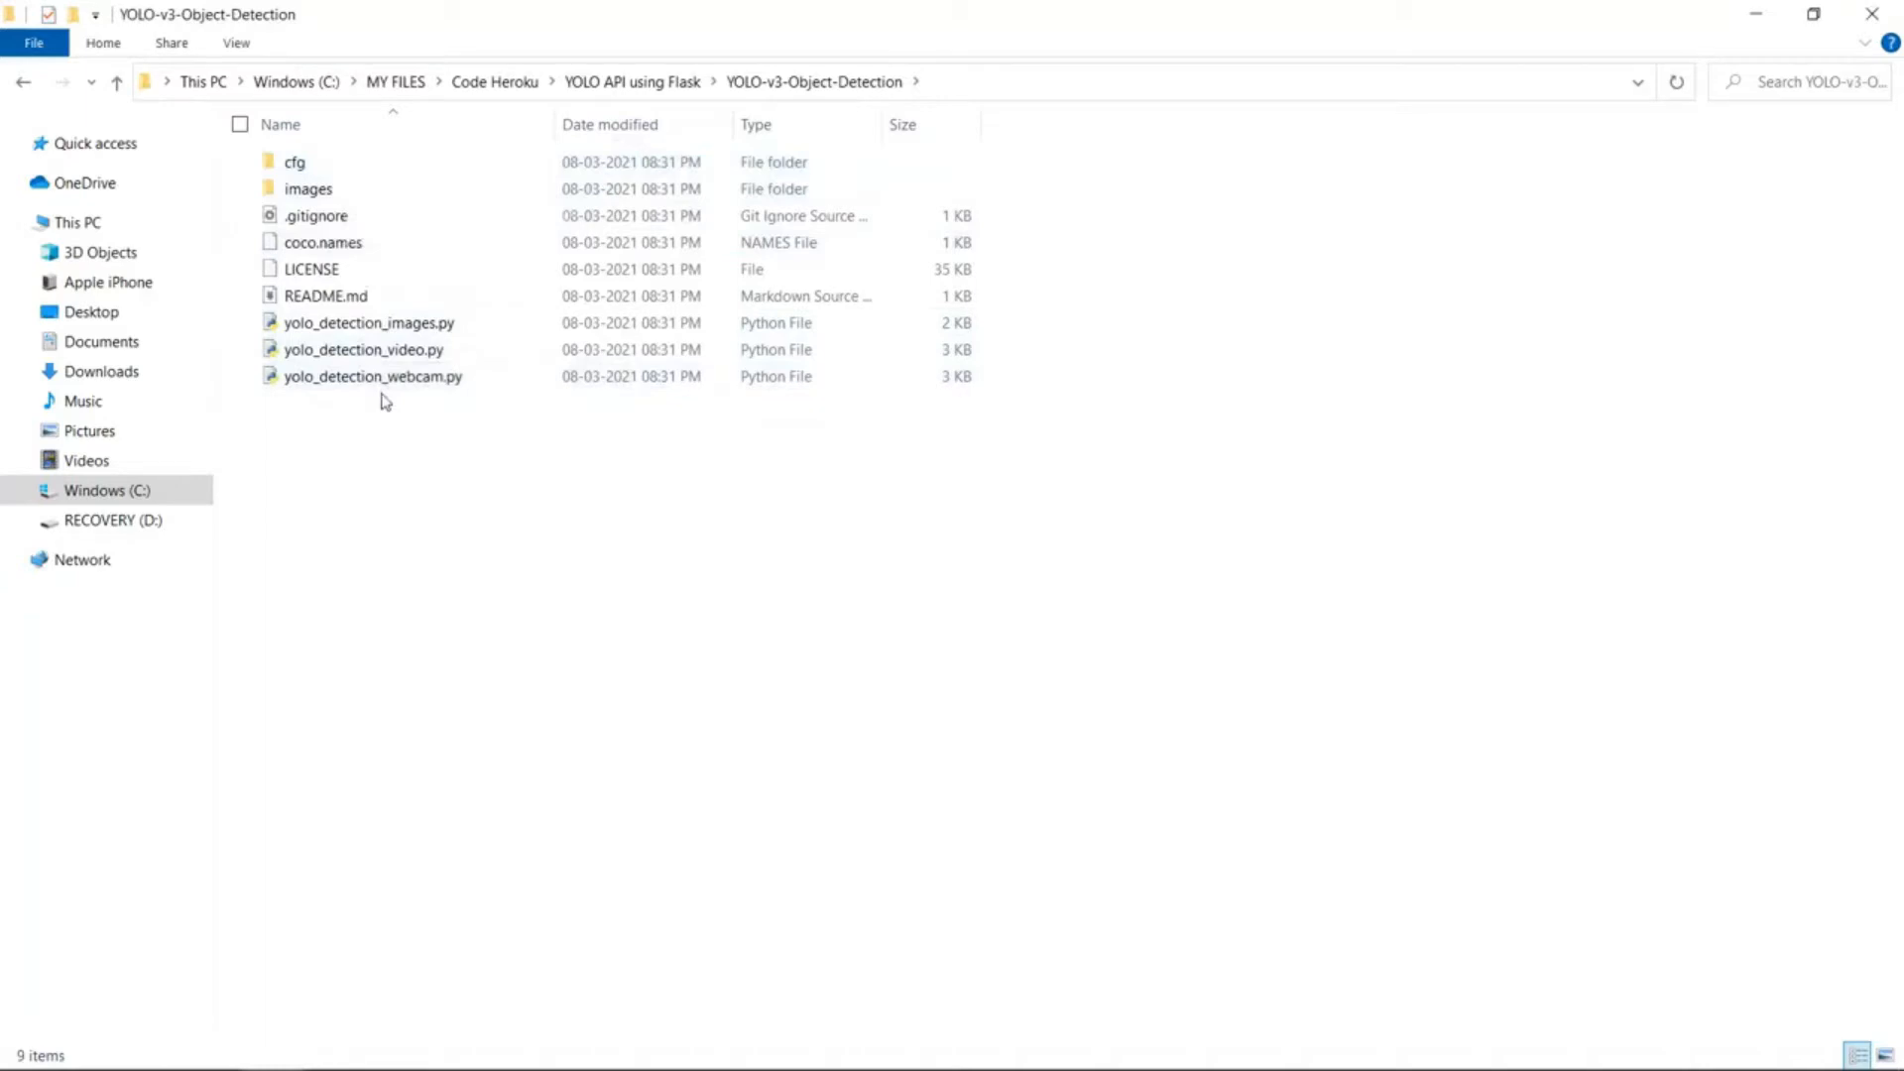
pyautogui.press('alt+tab')
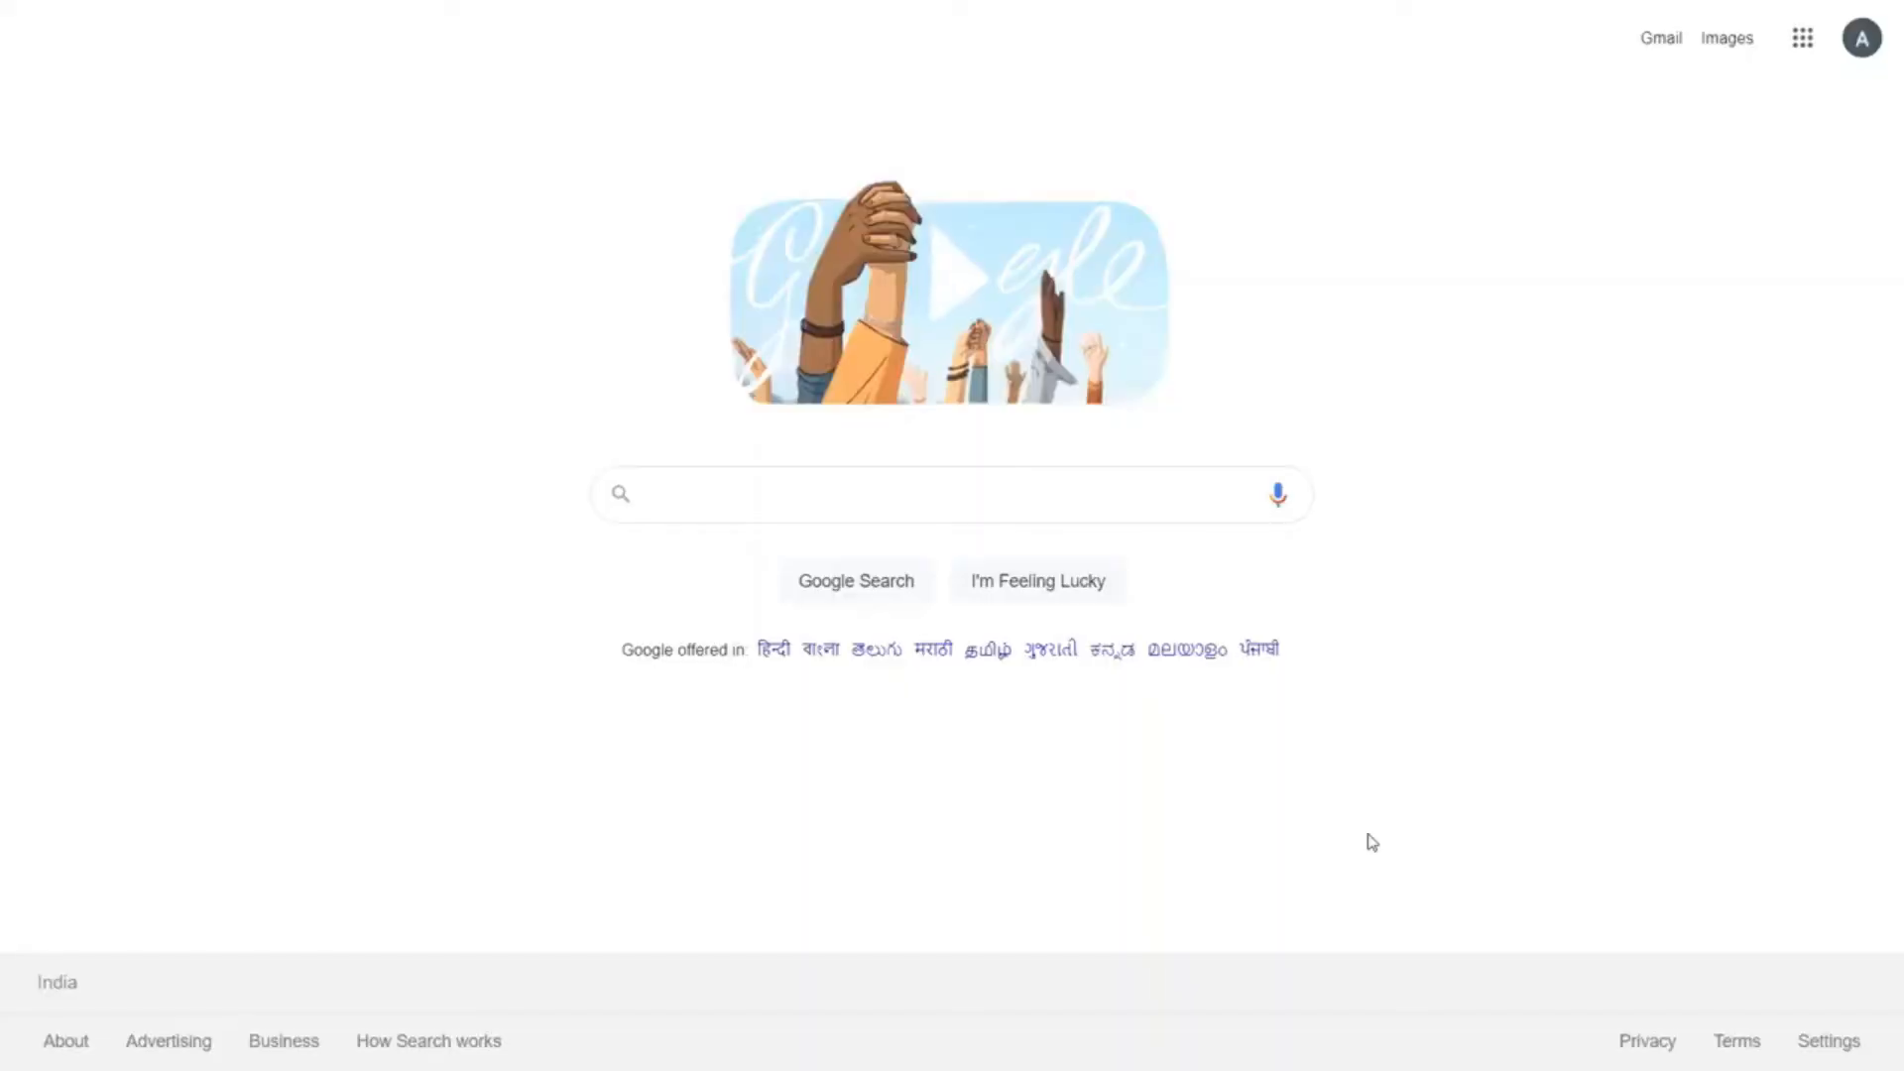
# Search 'yolo' and download the pre-trained yolov3.weights from pjreddie.com
pyautogui.write('yolo')
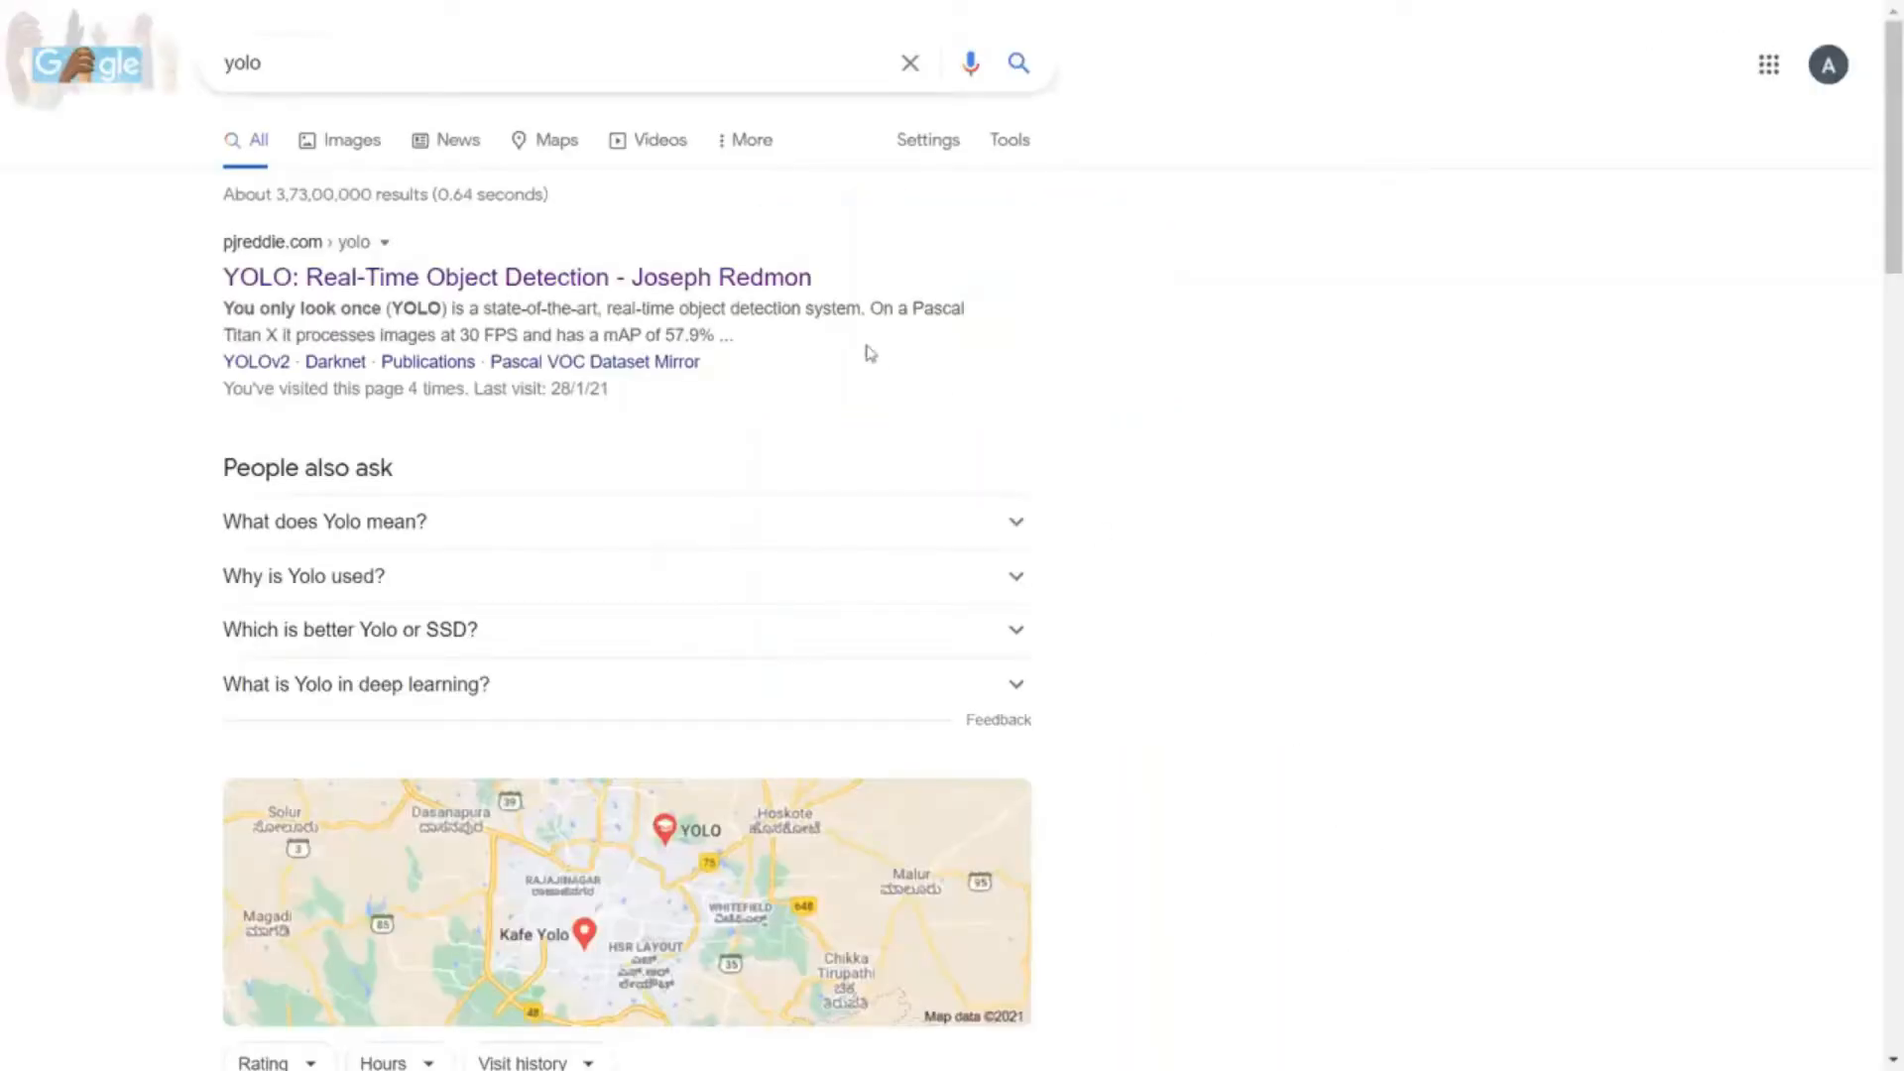
pyautogui.click(515, 277)
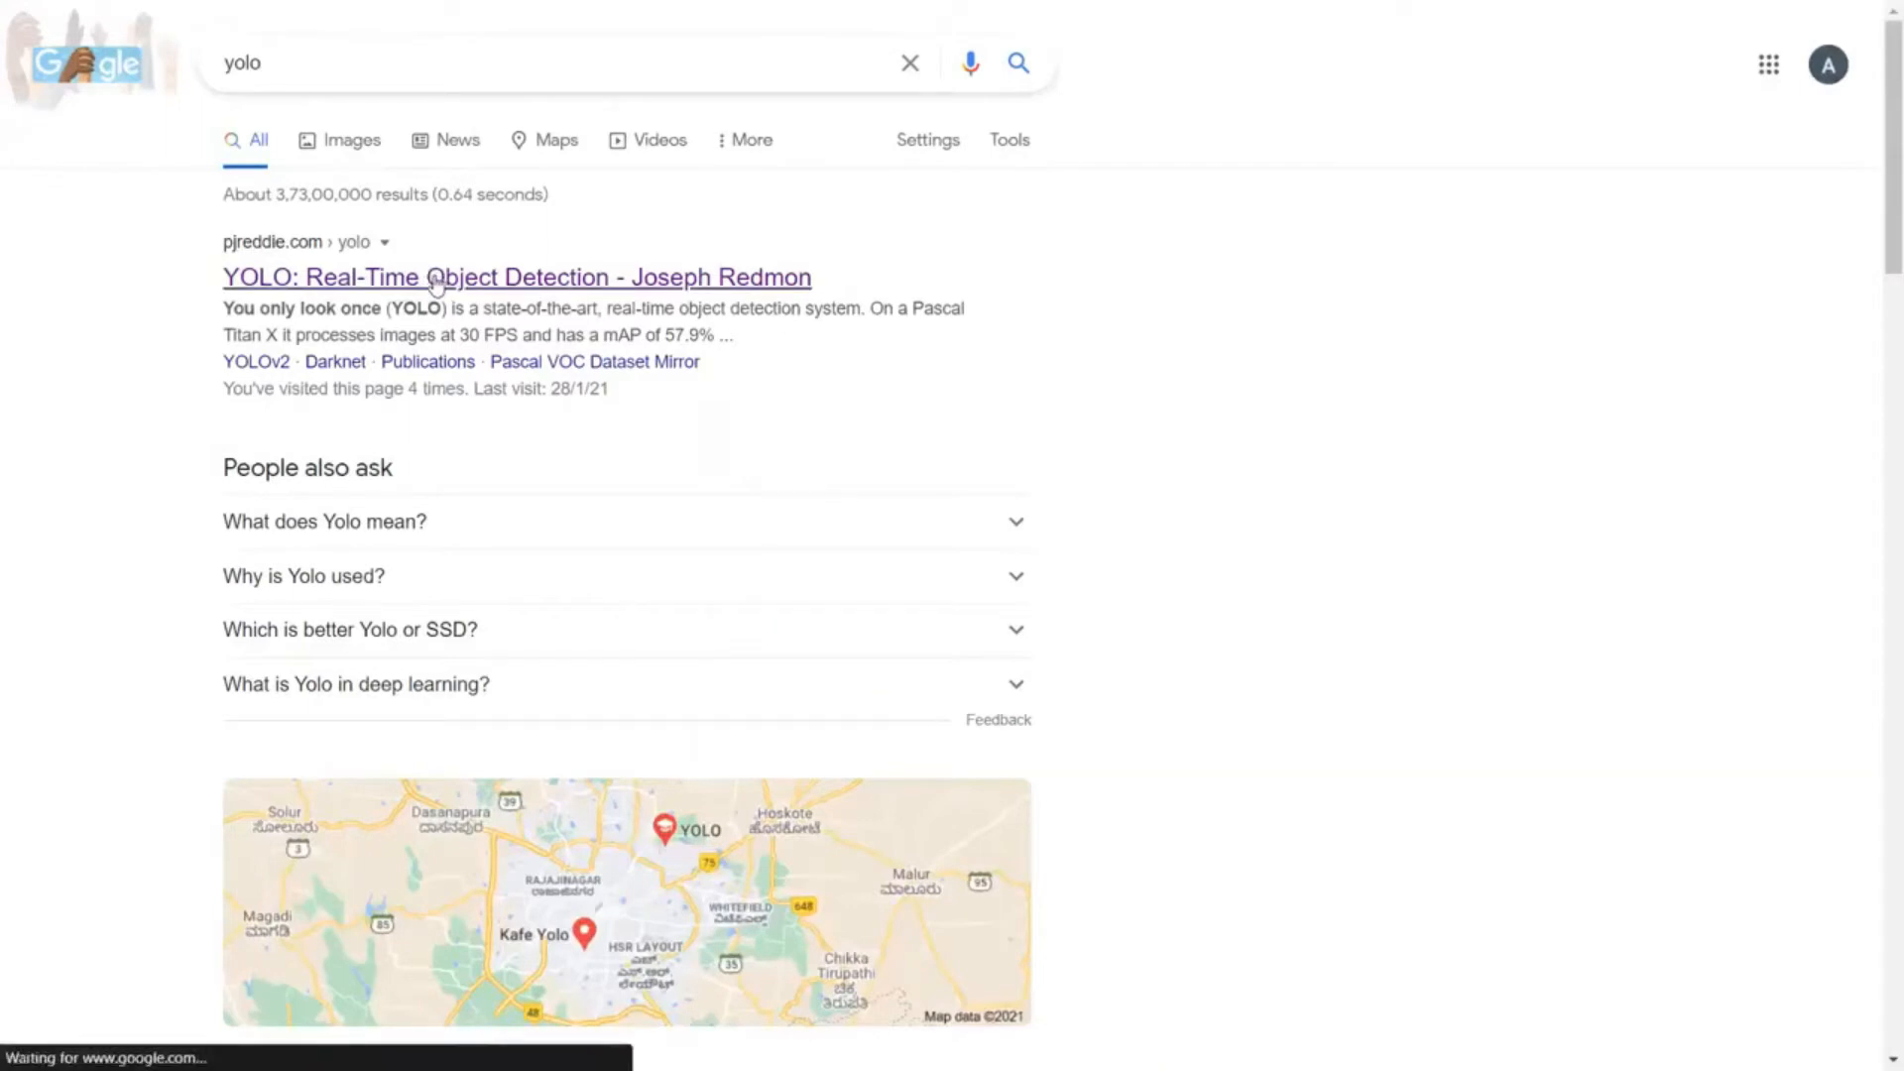
pyautogui.click(515, 277)
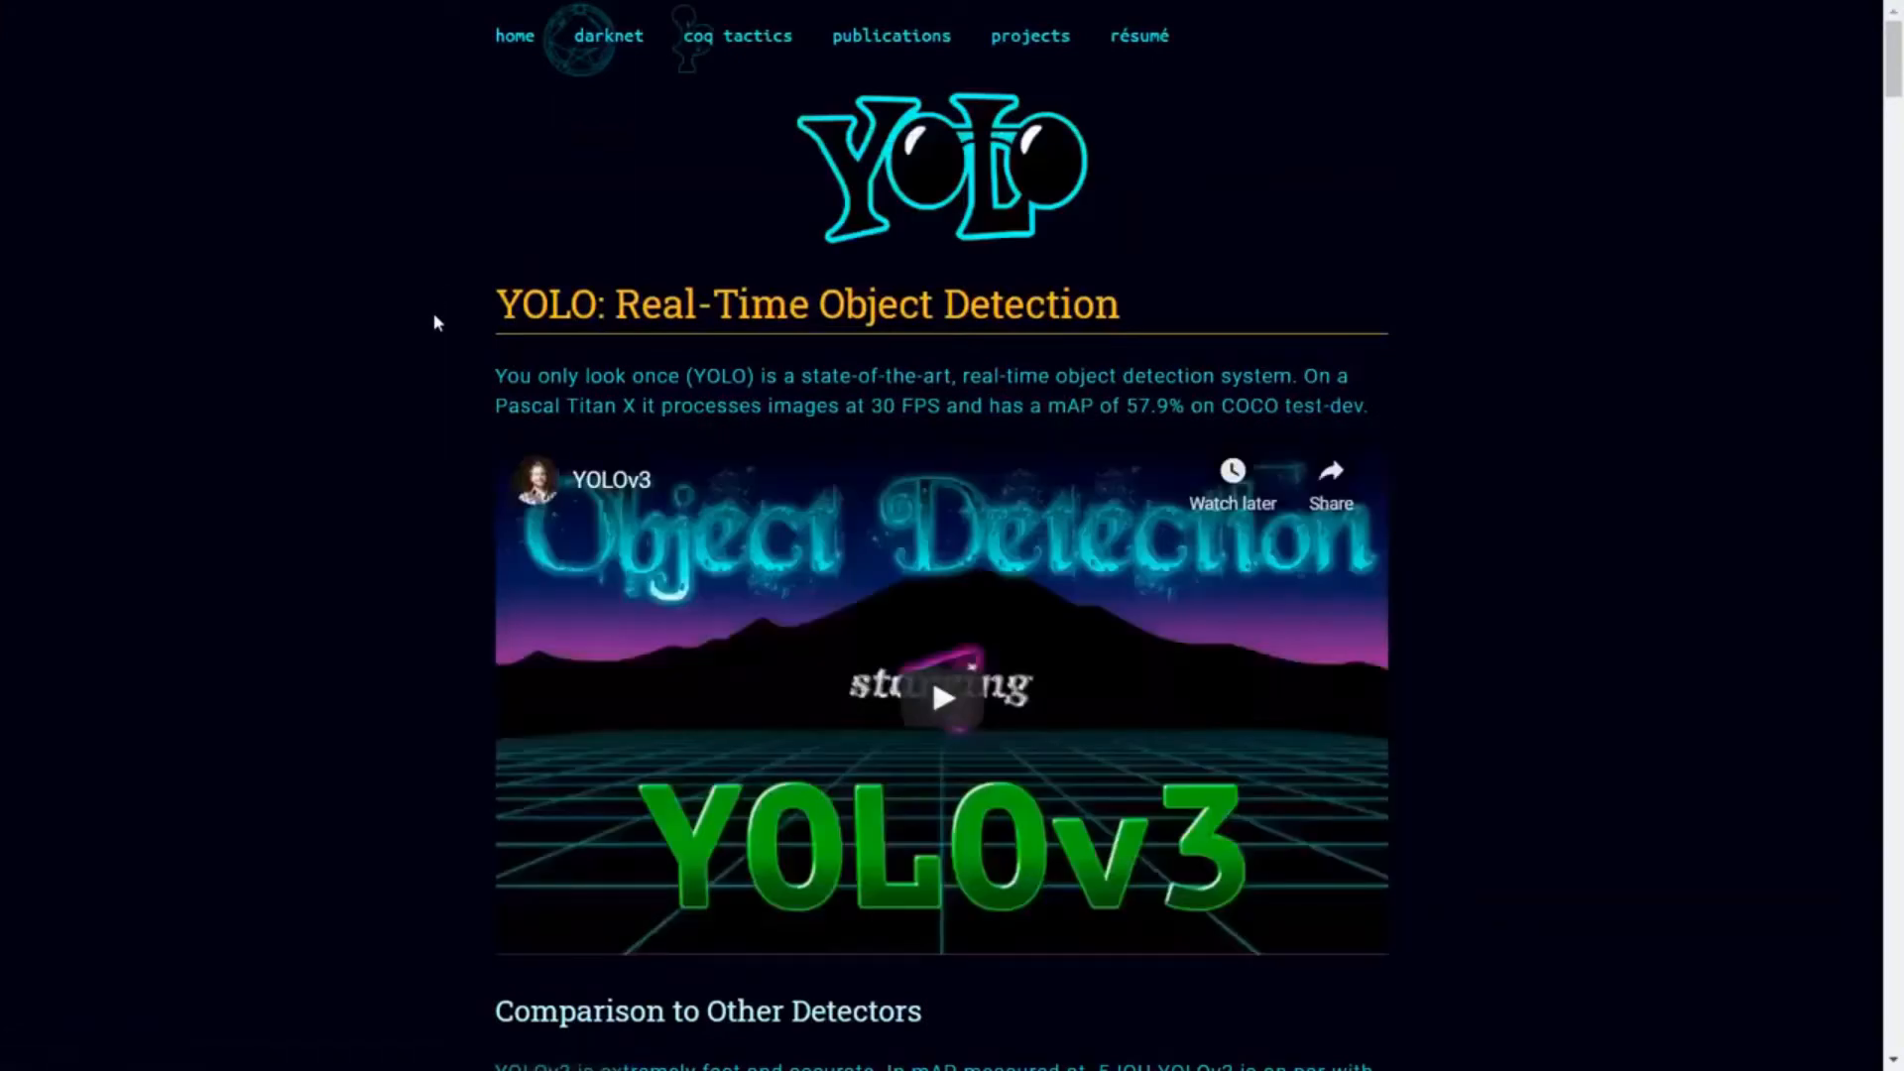
pyautogui.scroll(-3)
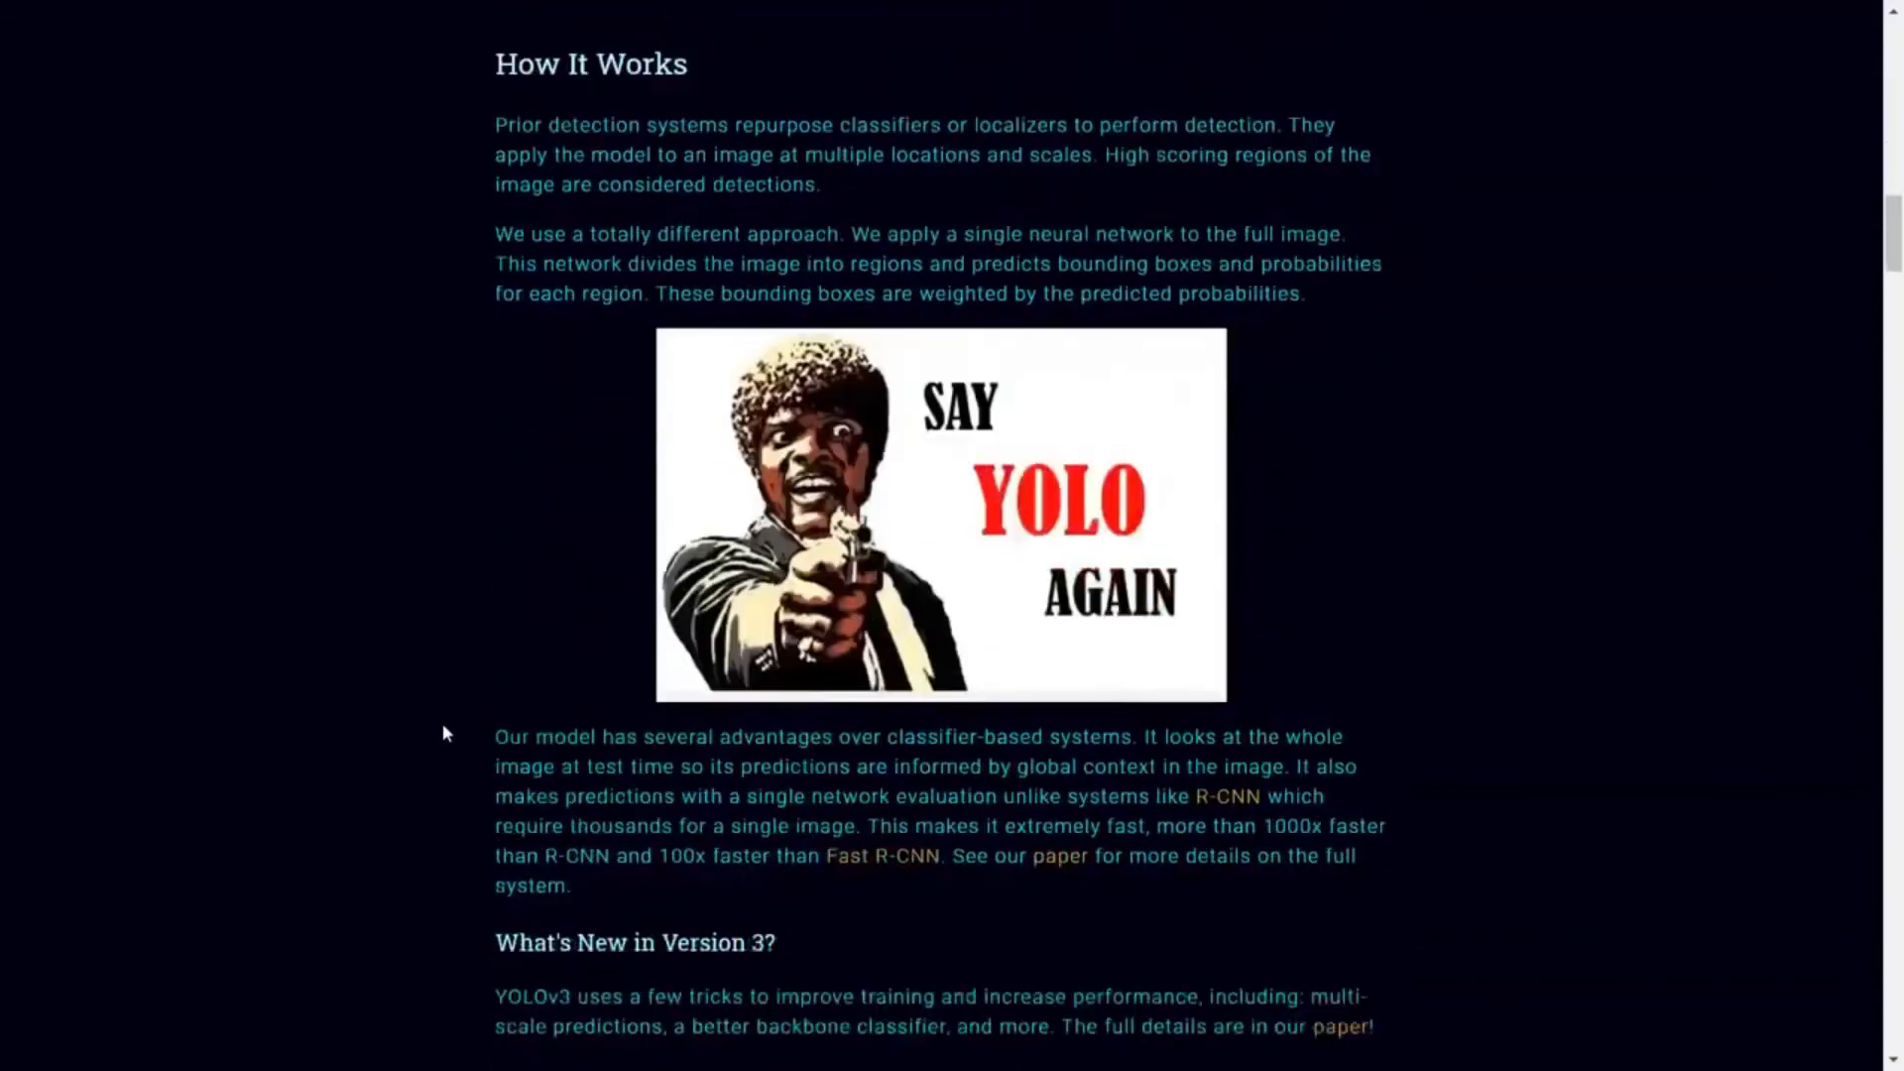
pyautogui.scroll(-3)
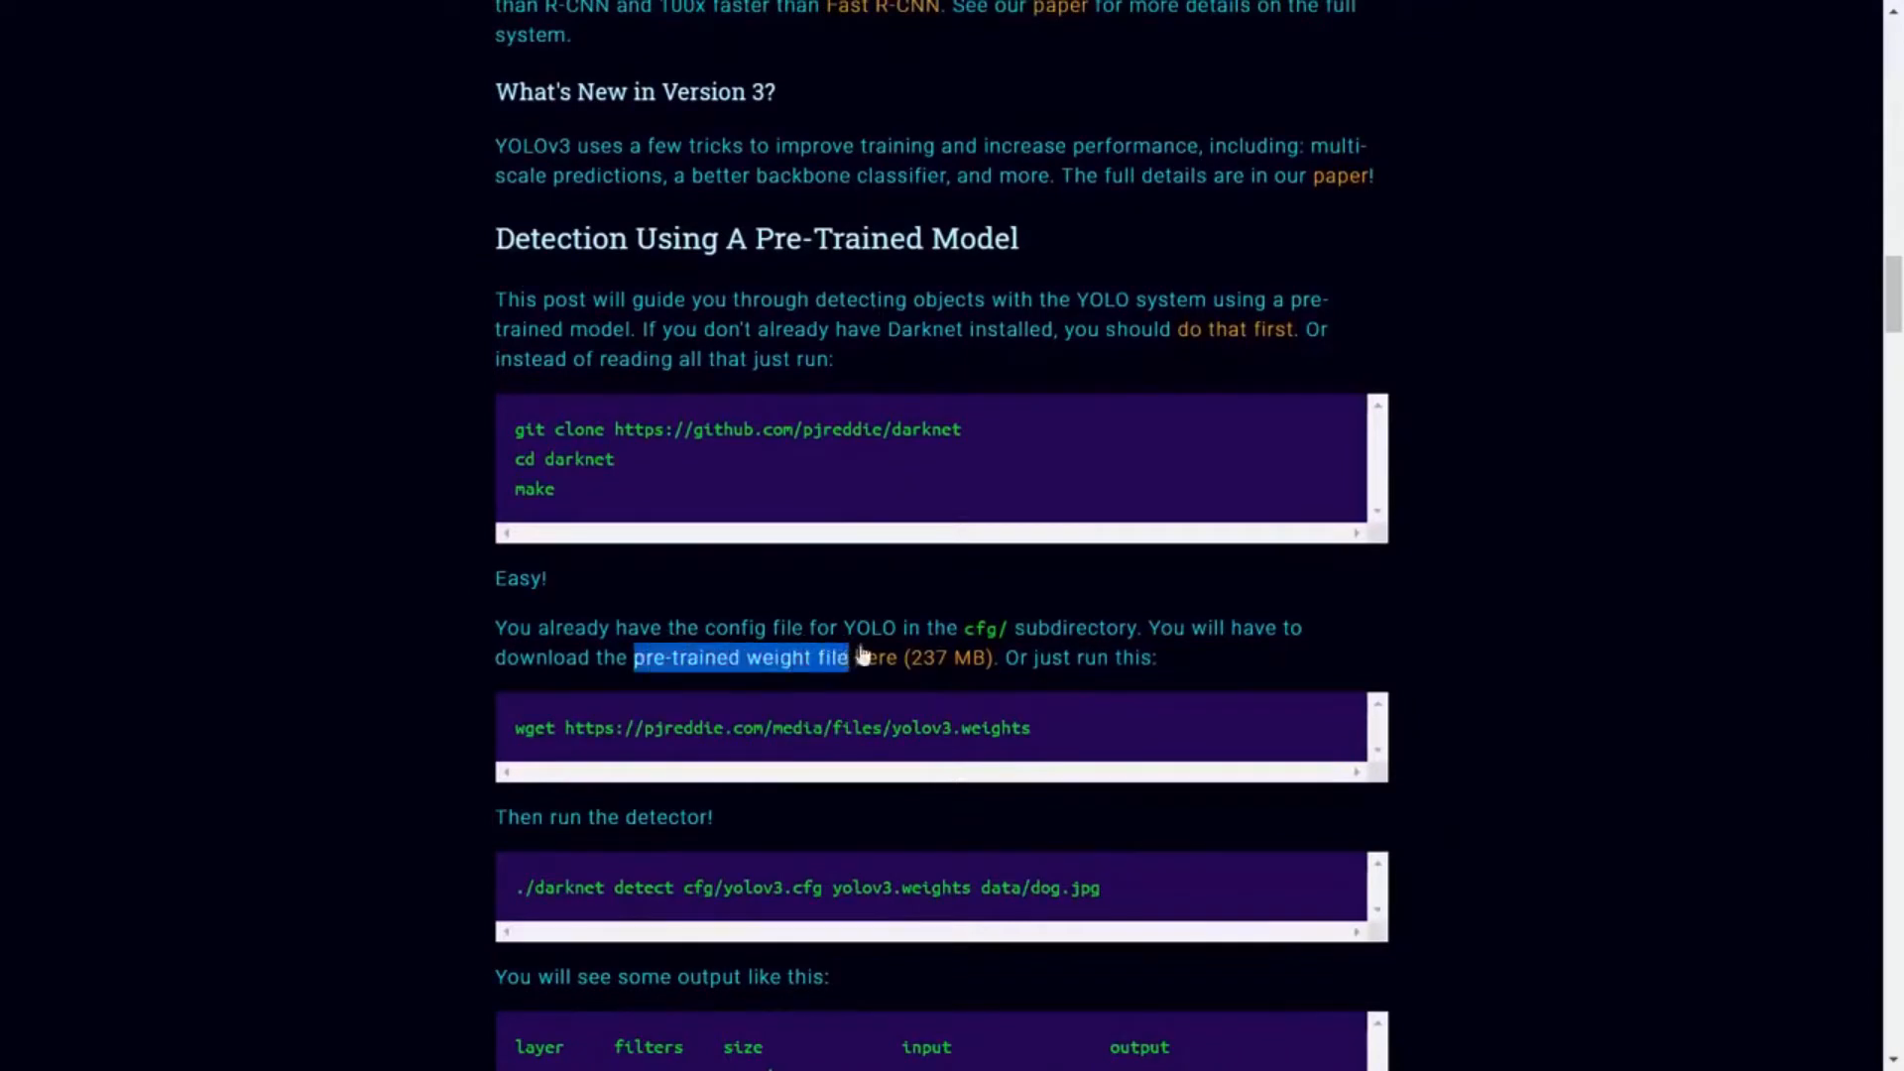
pyautogui.click(875, 657)
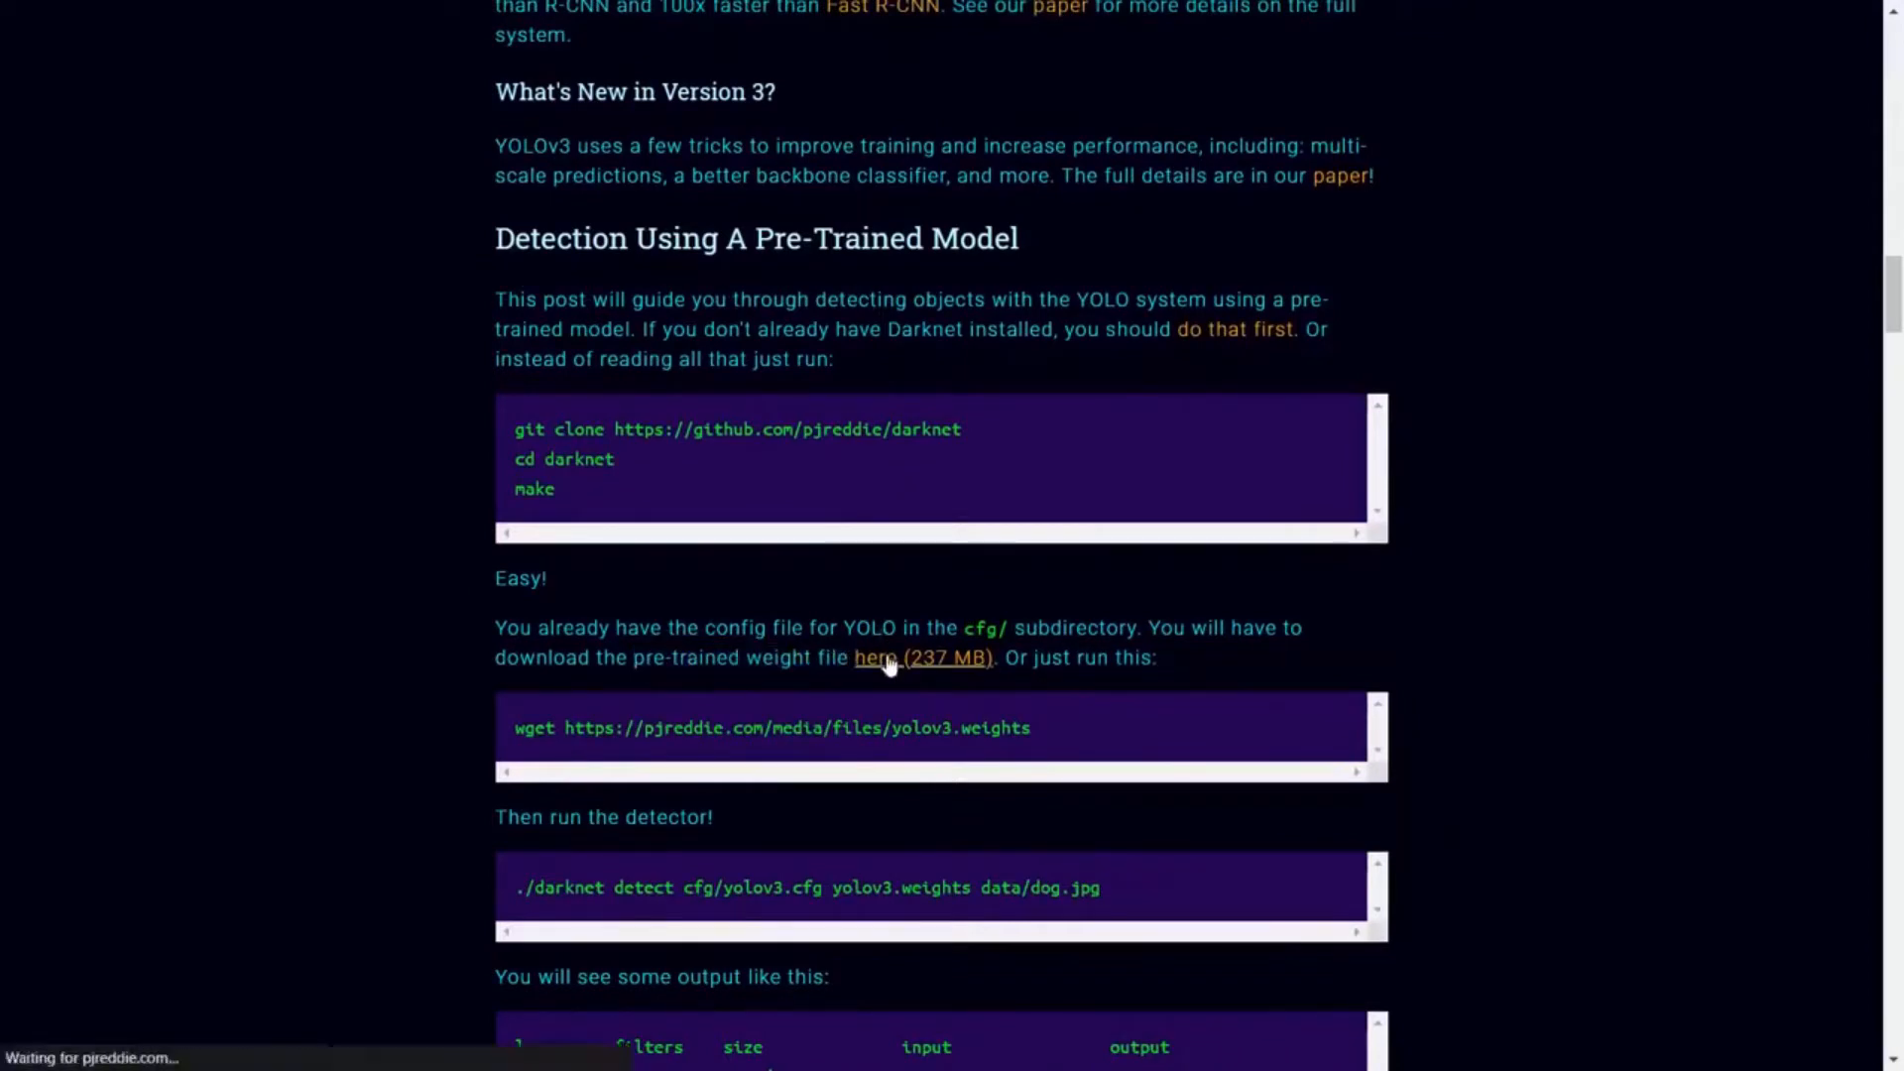
pyautogui.click(875, 657)
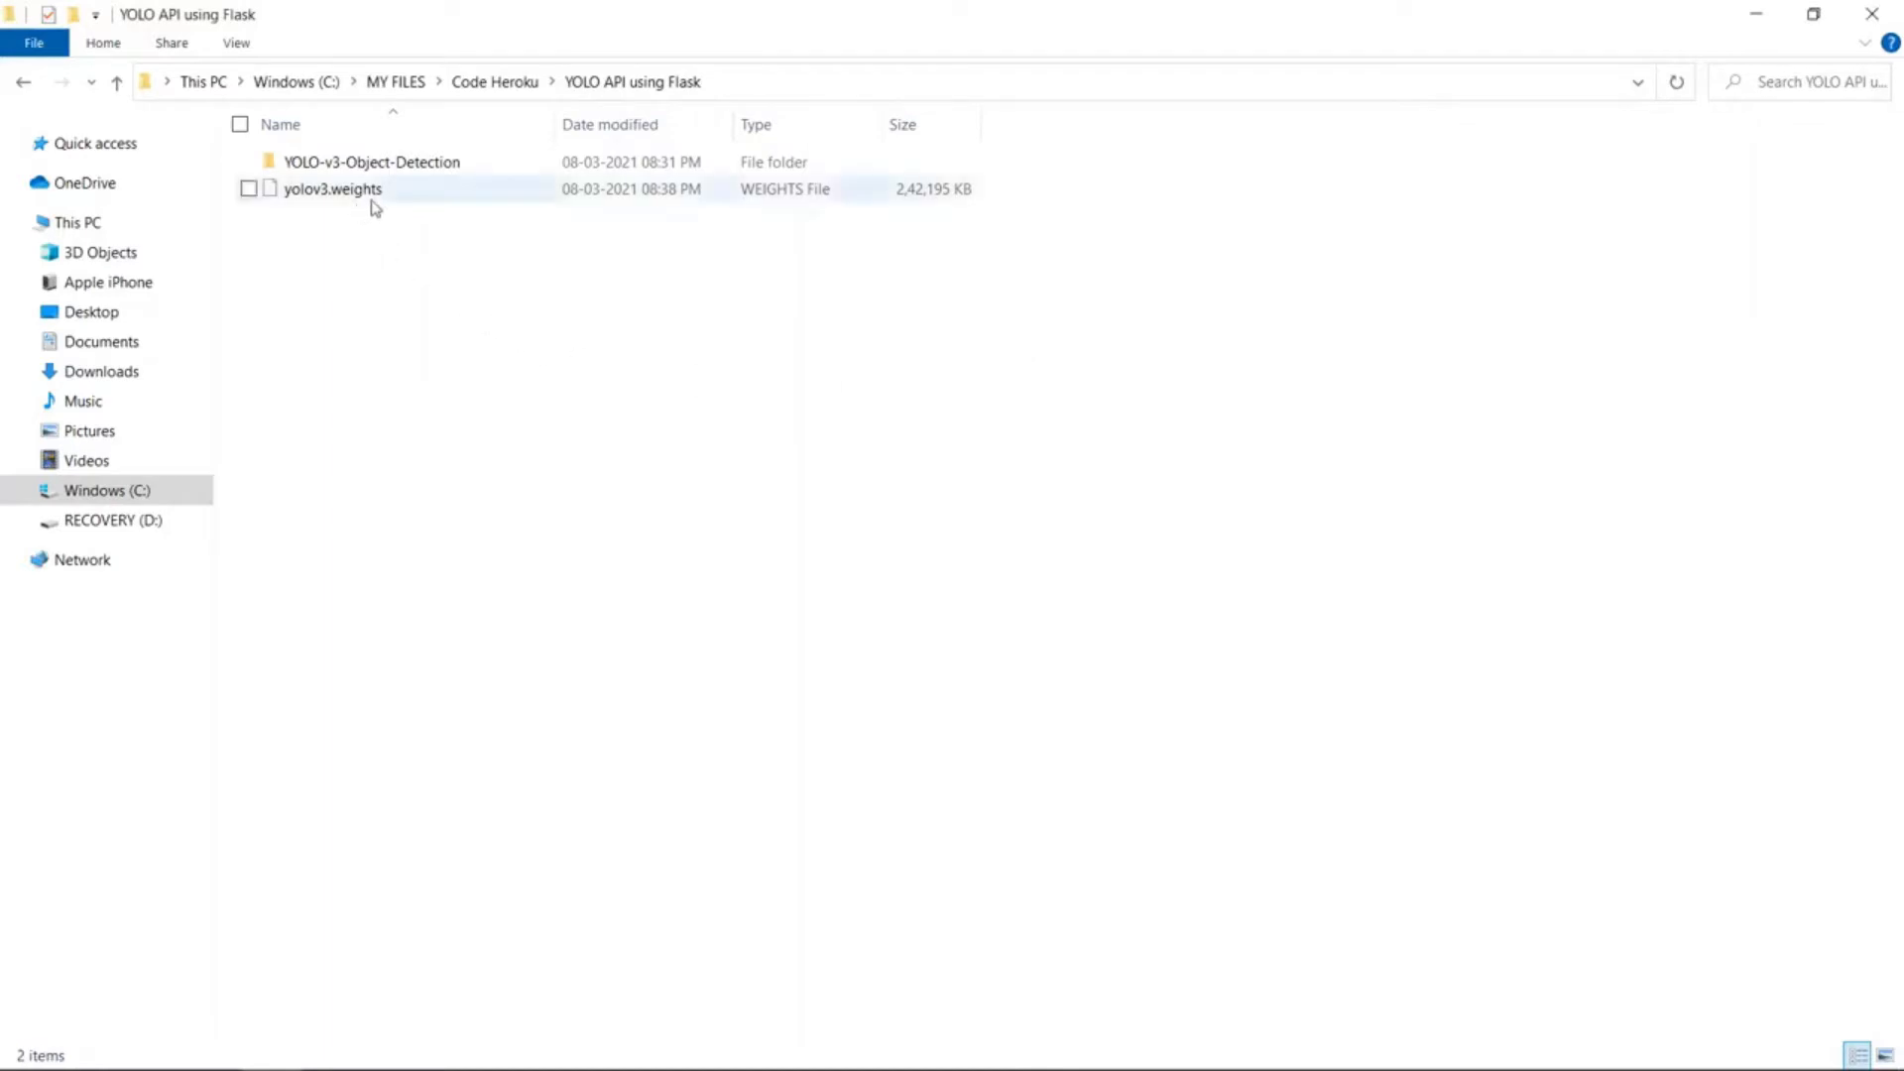
pyautogui.moveTo(331, 188)
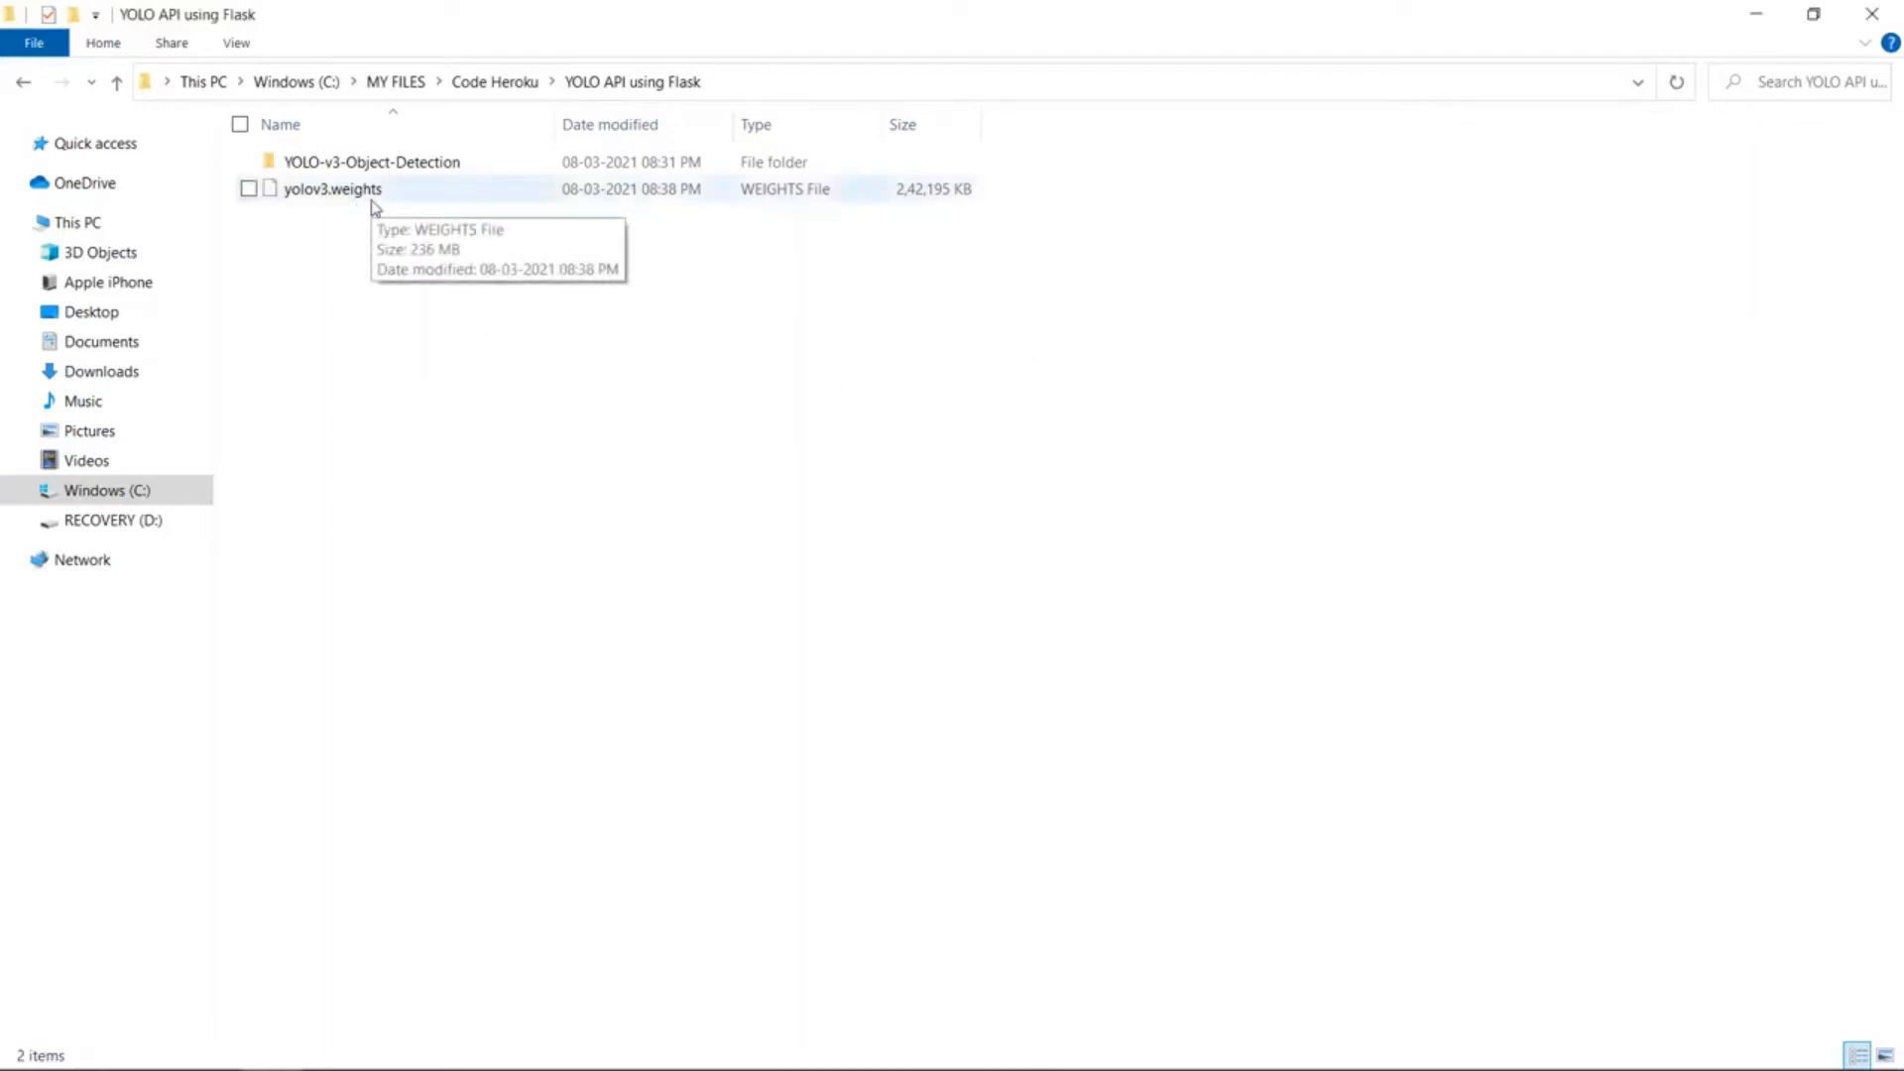
# Drag yolov3.weights into YOLO-v3-Object-Detection and open that folder
pyautogui.click(331, 189)
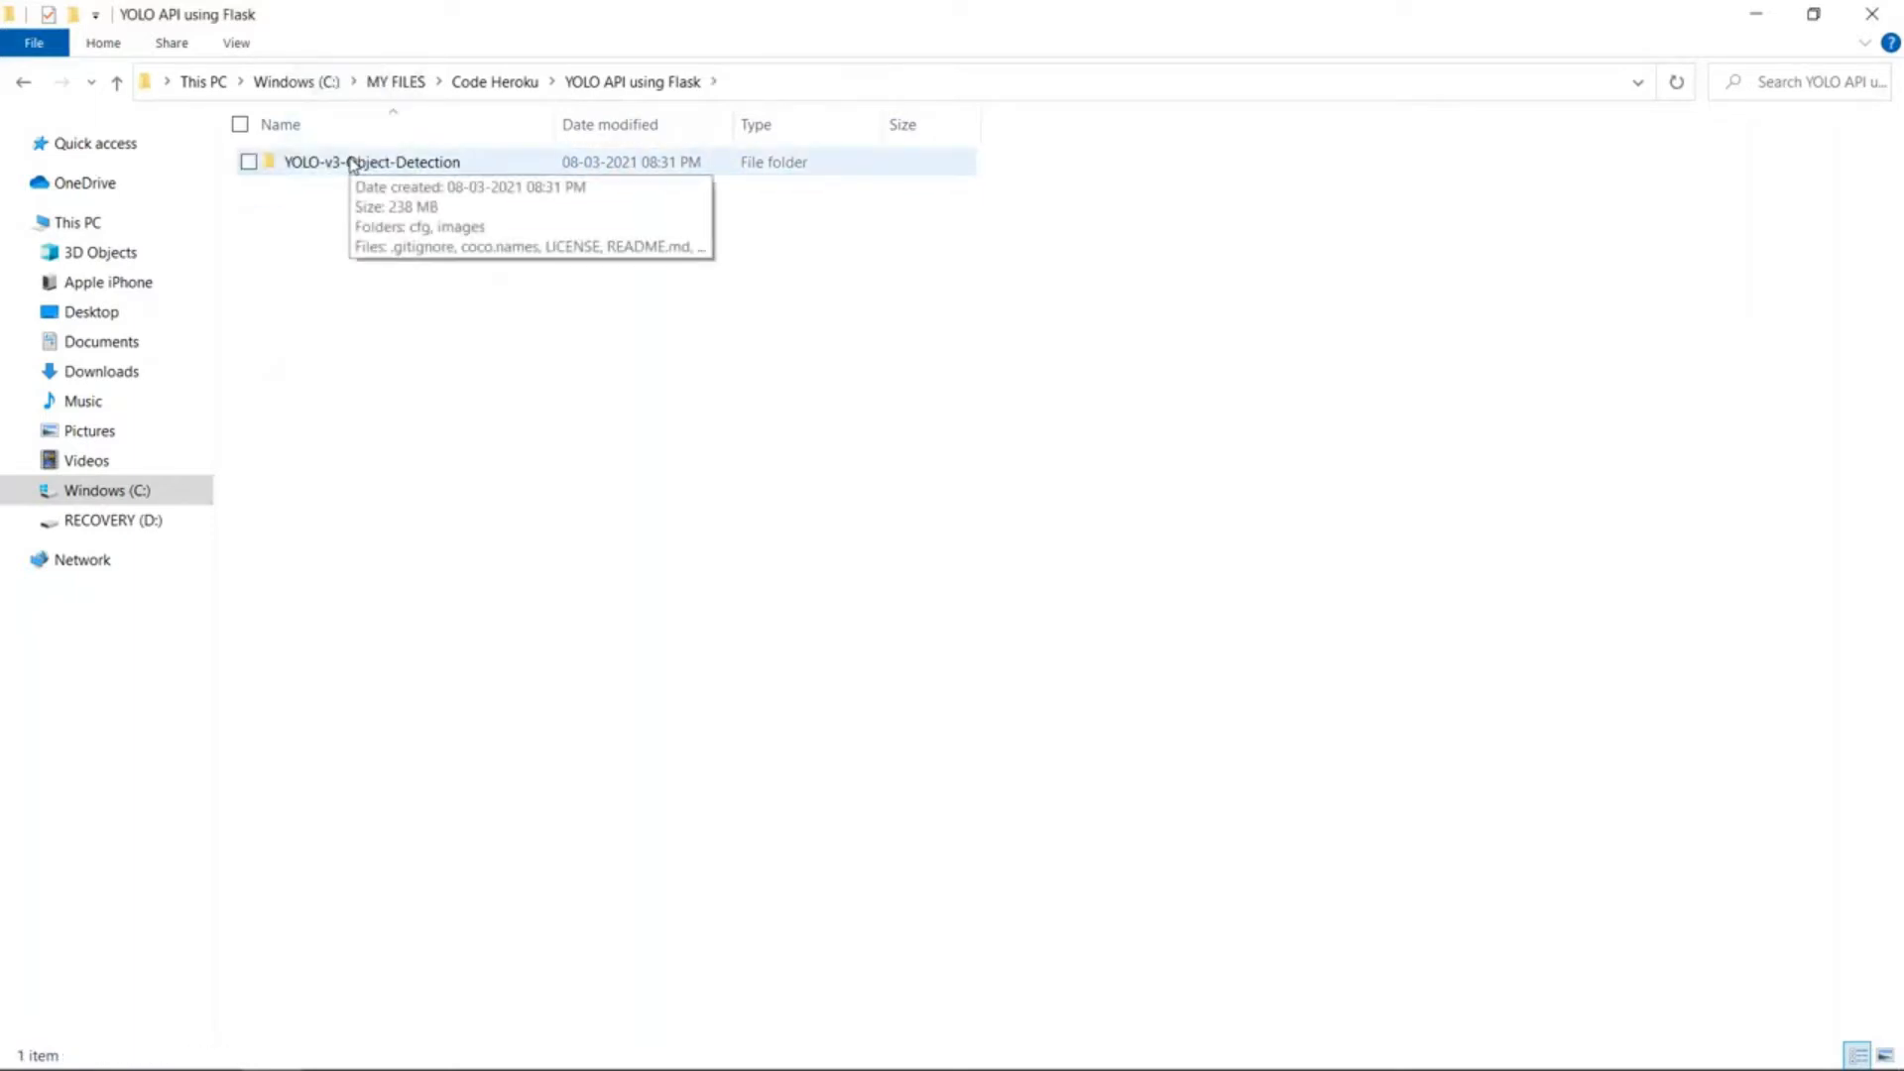
pyautogui.doubleClick(373, 162)
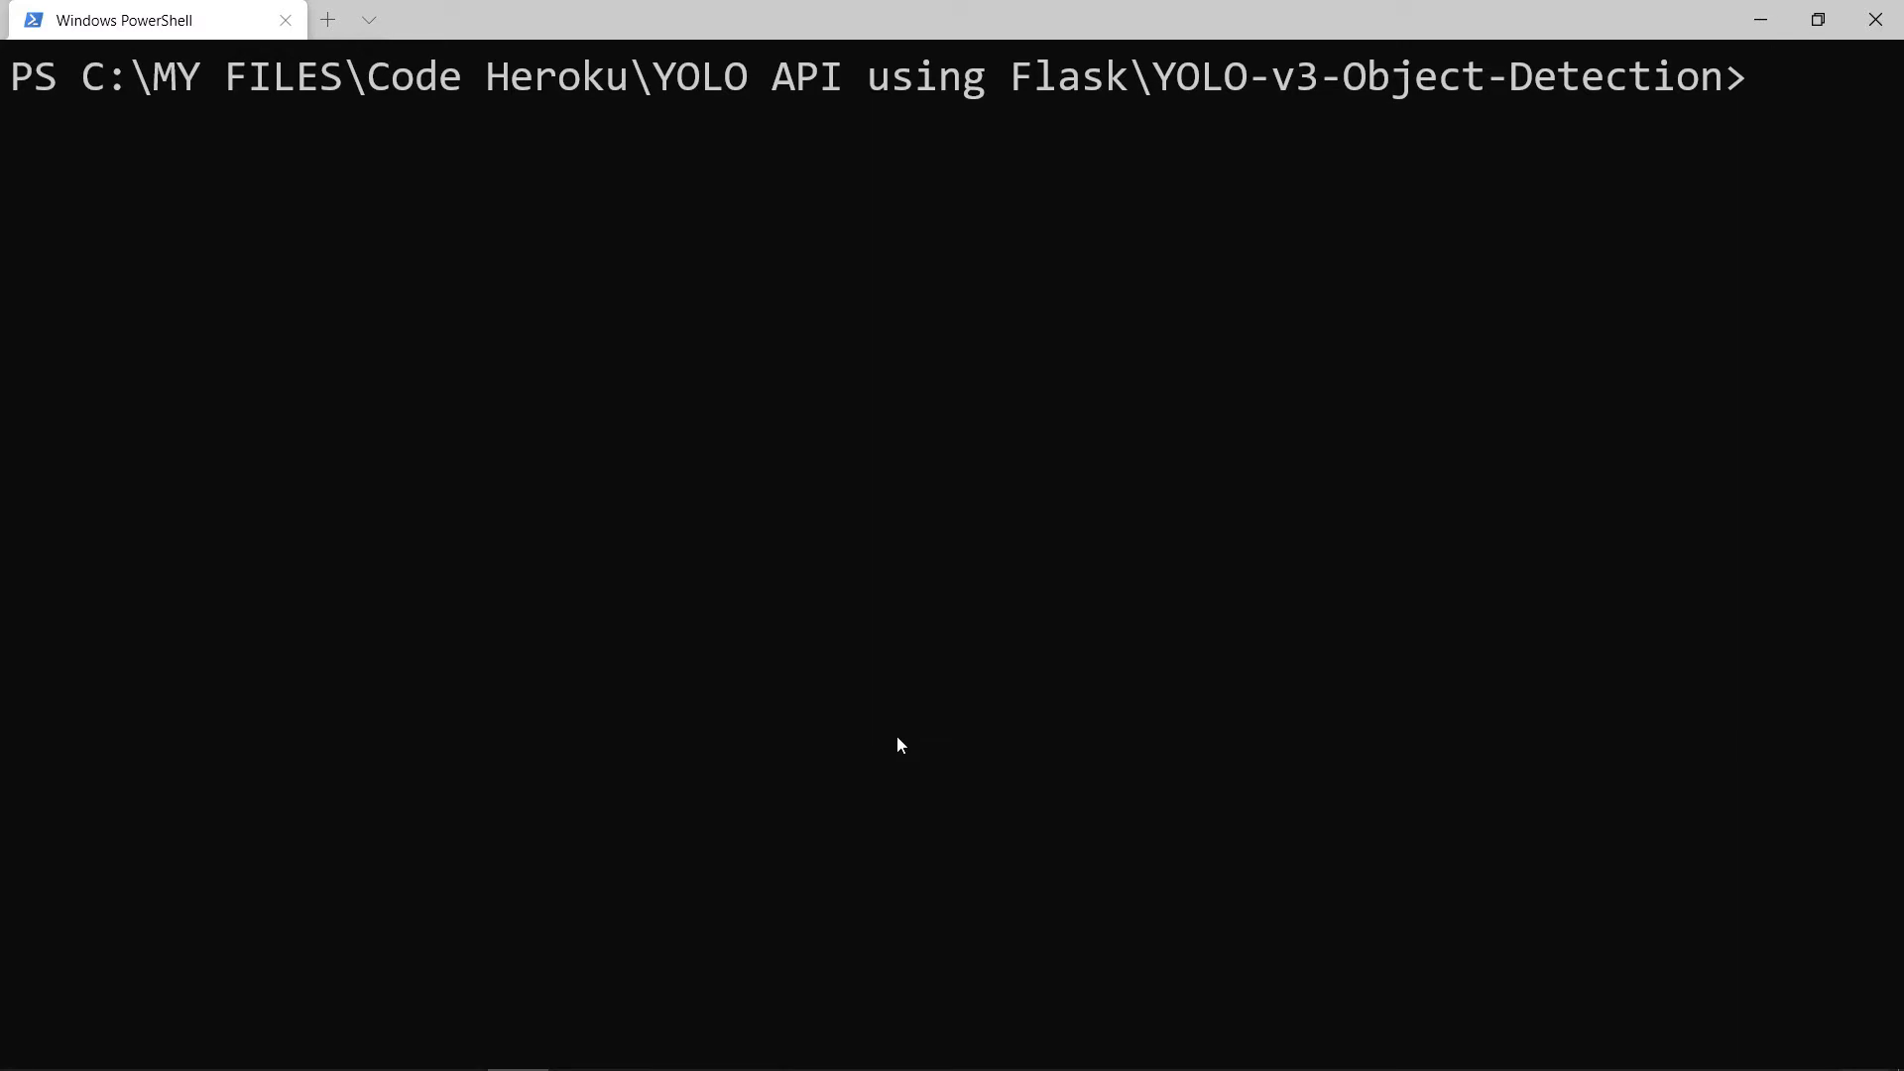
# Run python yolo_detection_images.py to display person, dog and horse detections
pyautogui.write('pyth')
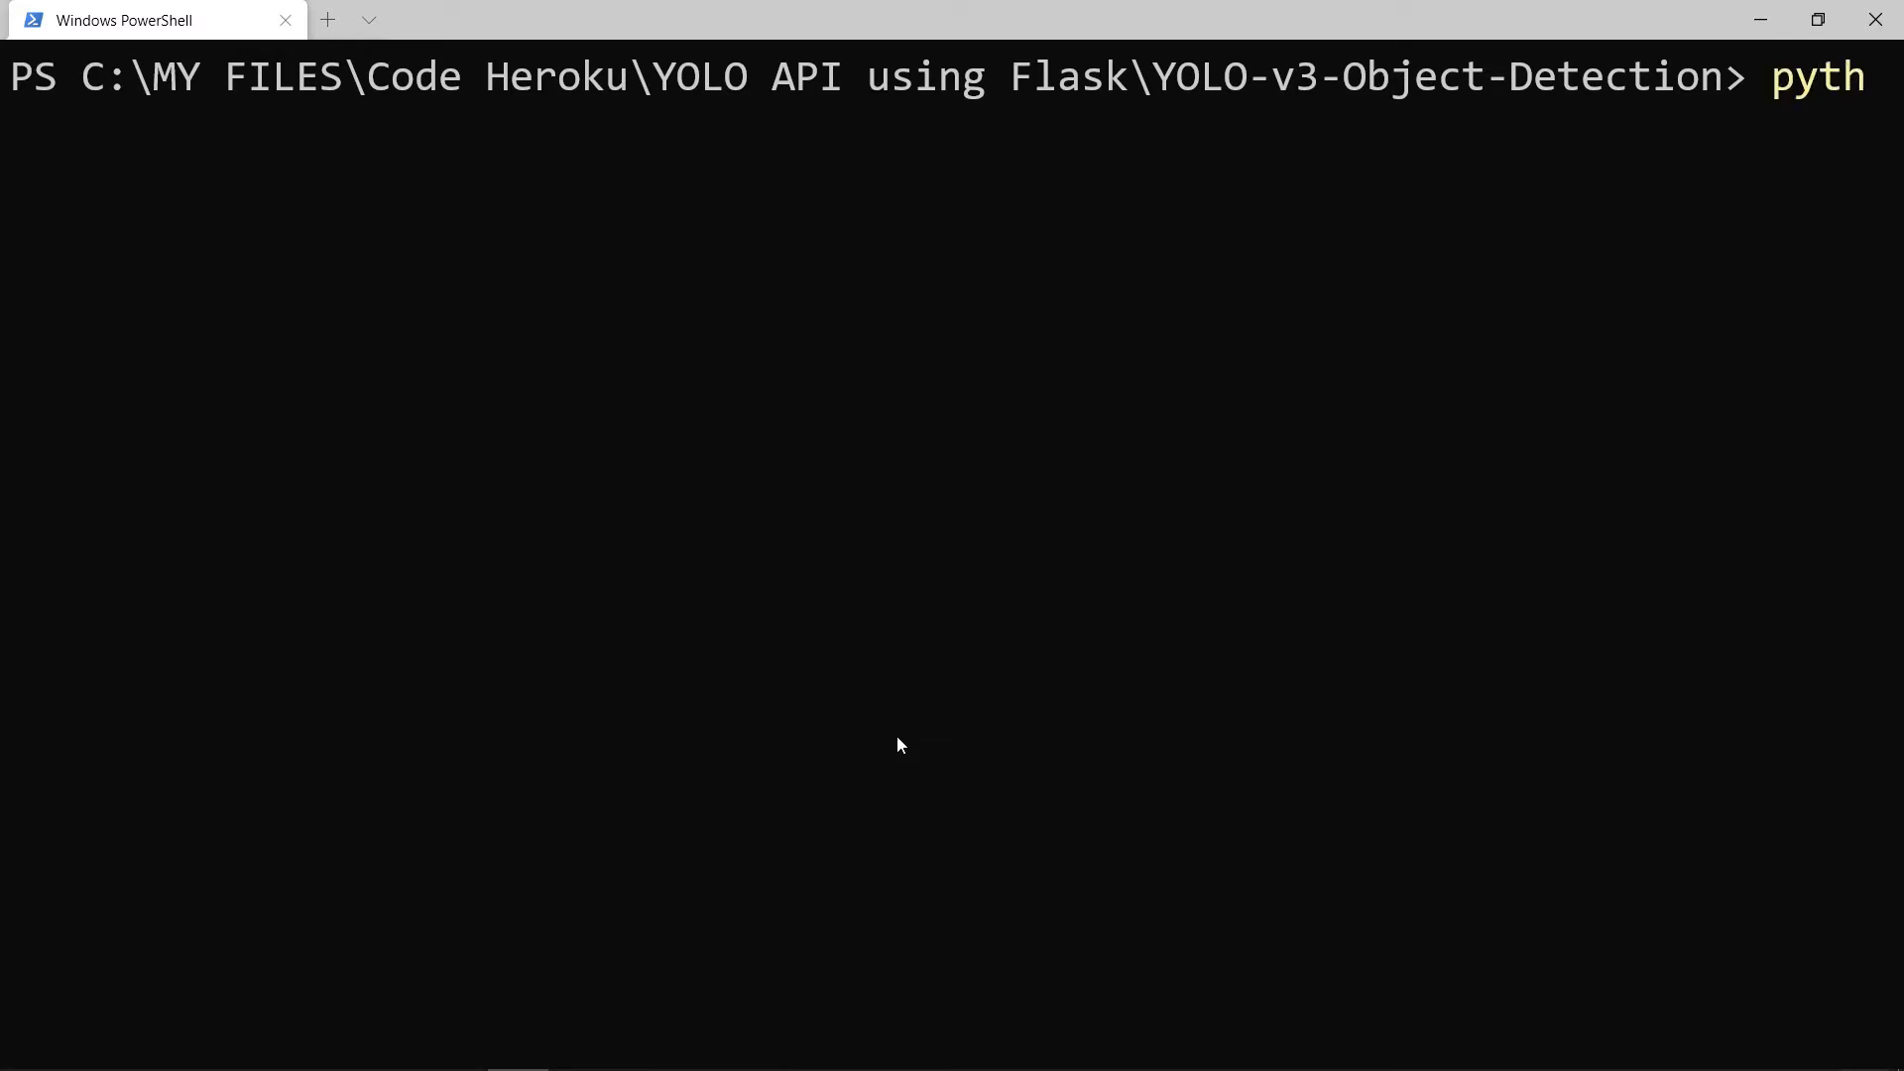
pyautogui.write('on yolo')
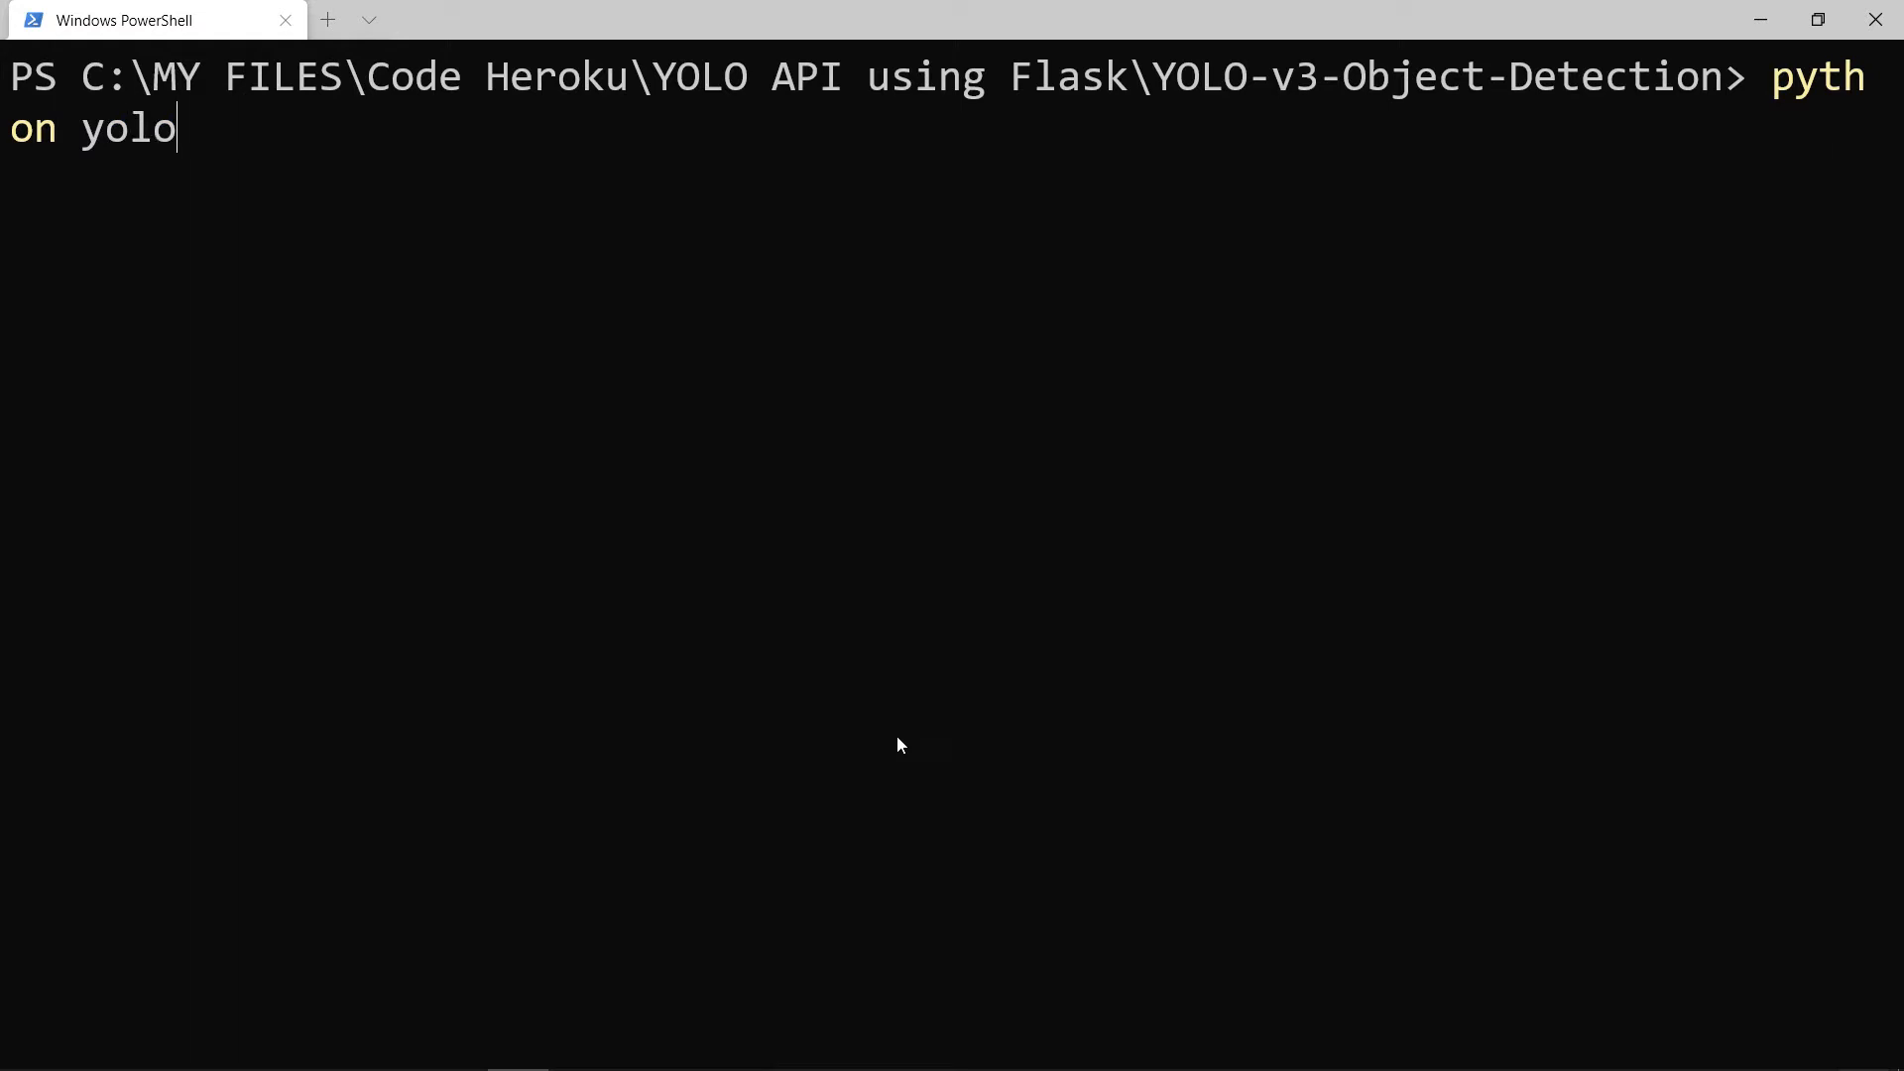
pyautogui.write('_detectio')
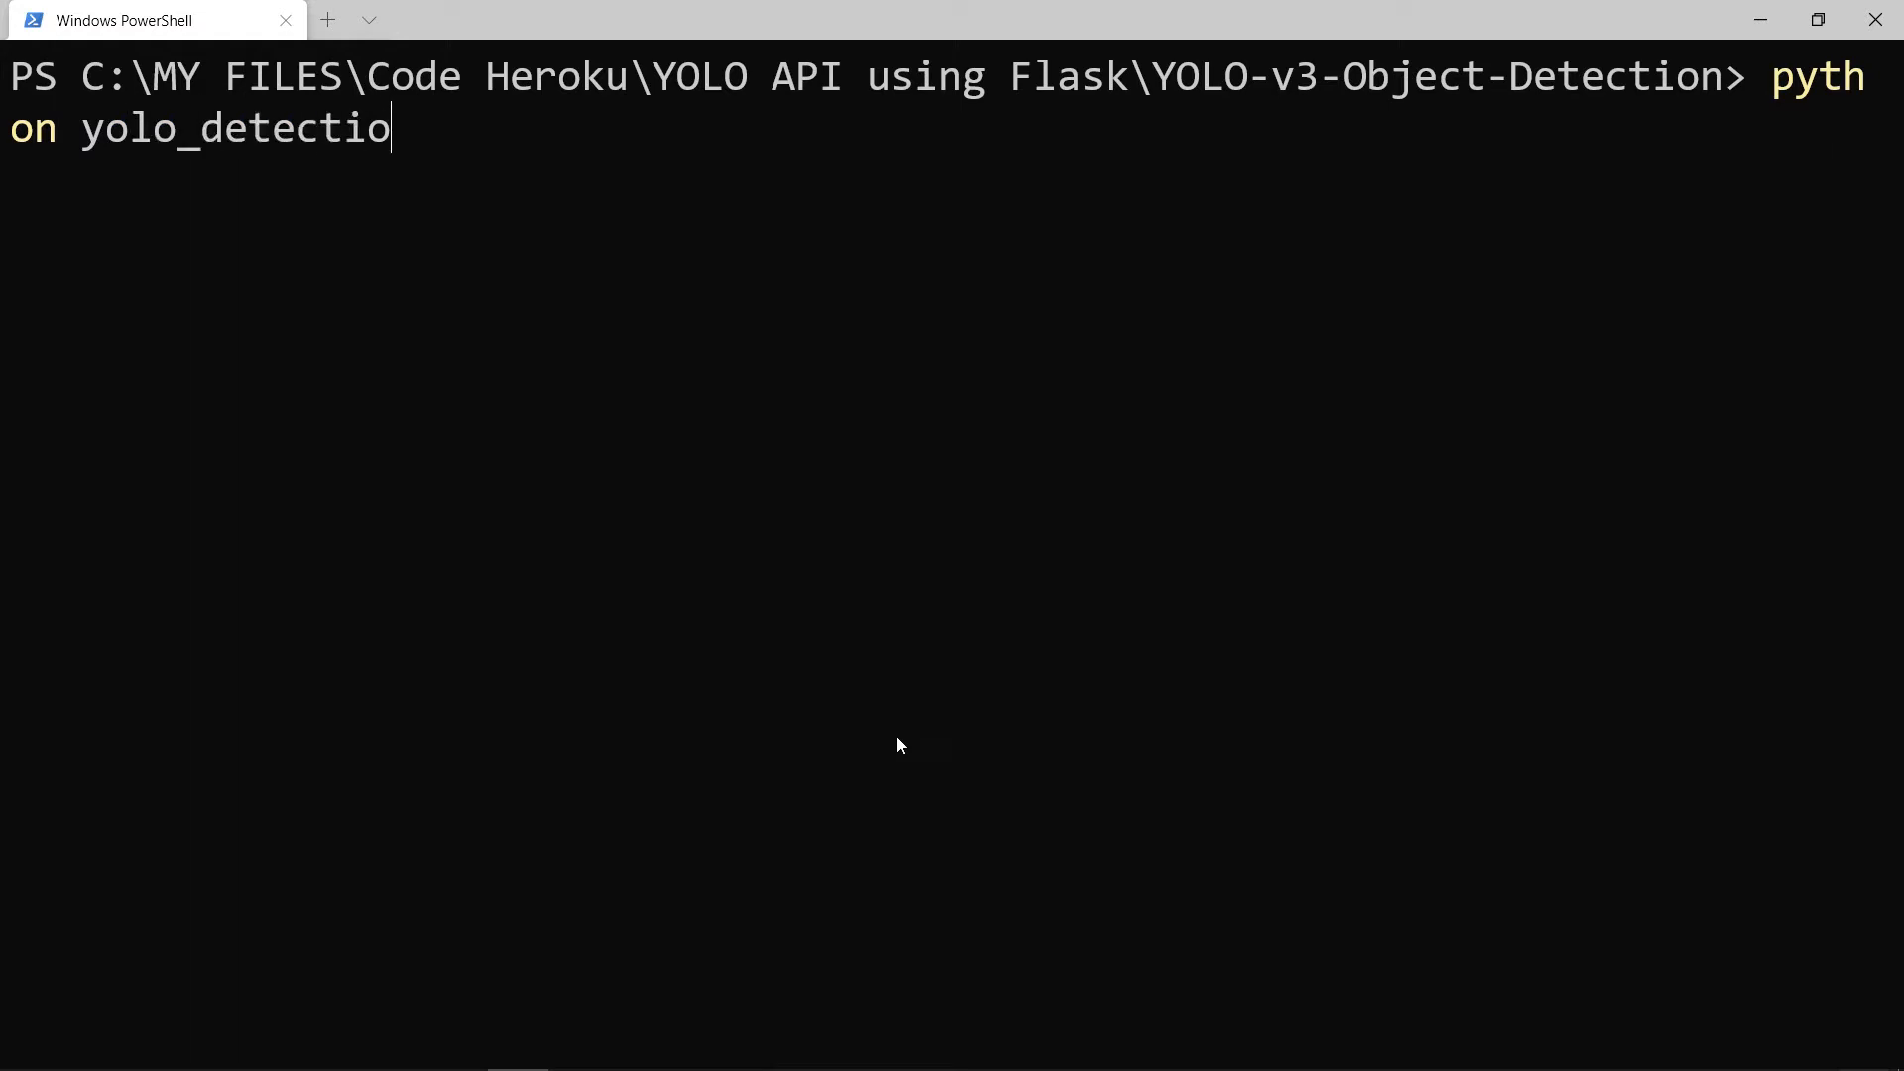
pyautogui.write('n_image')
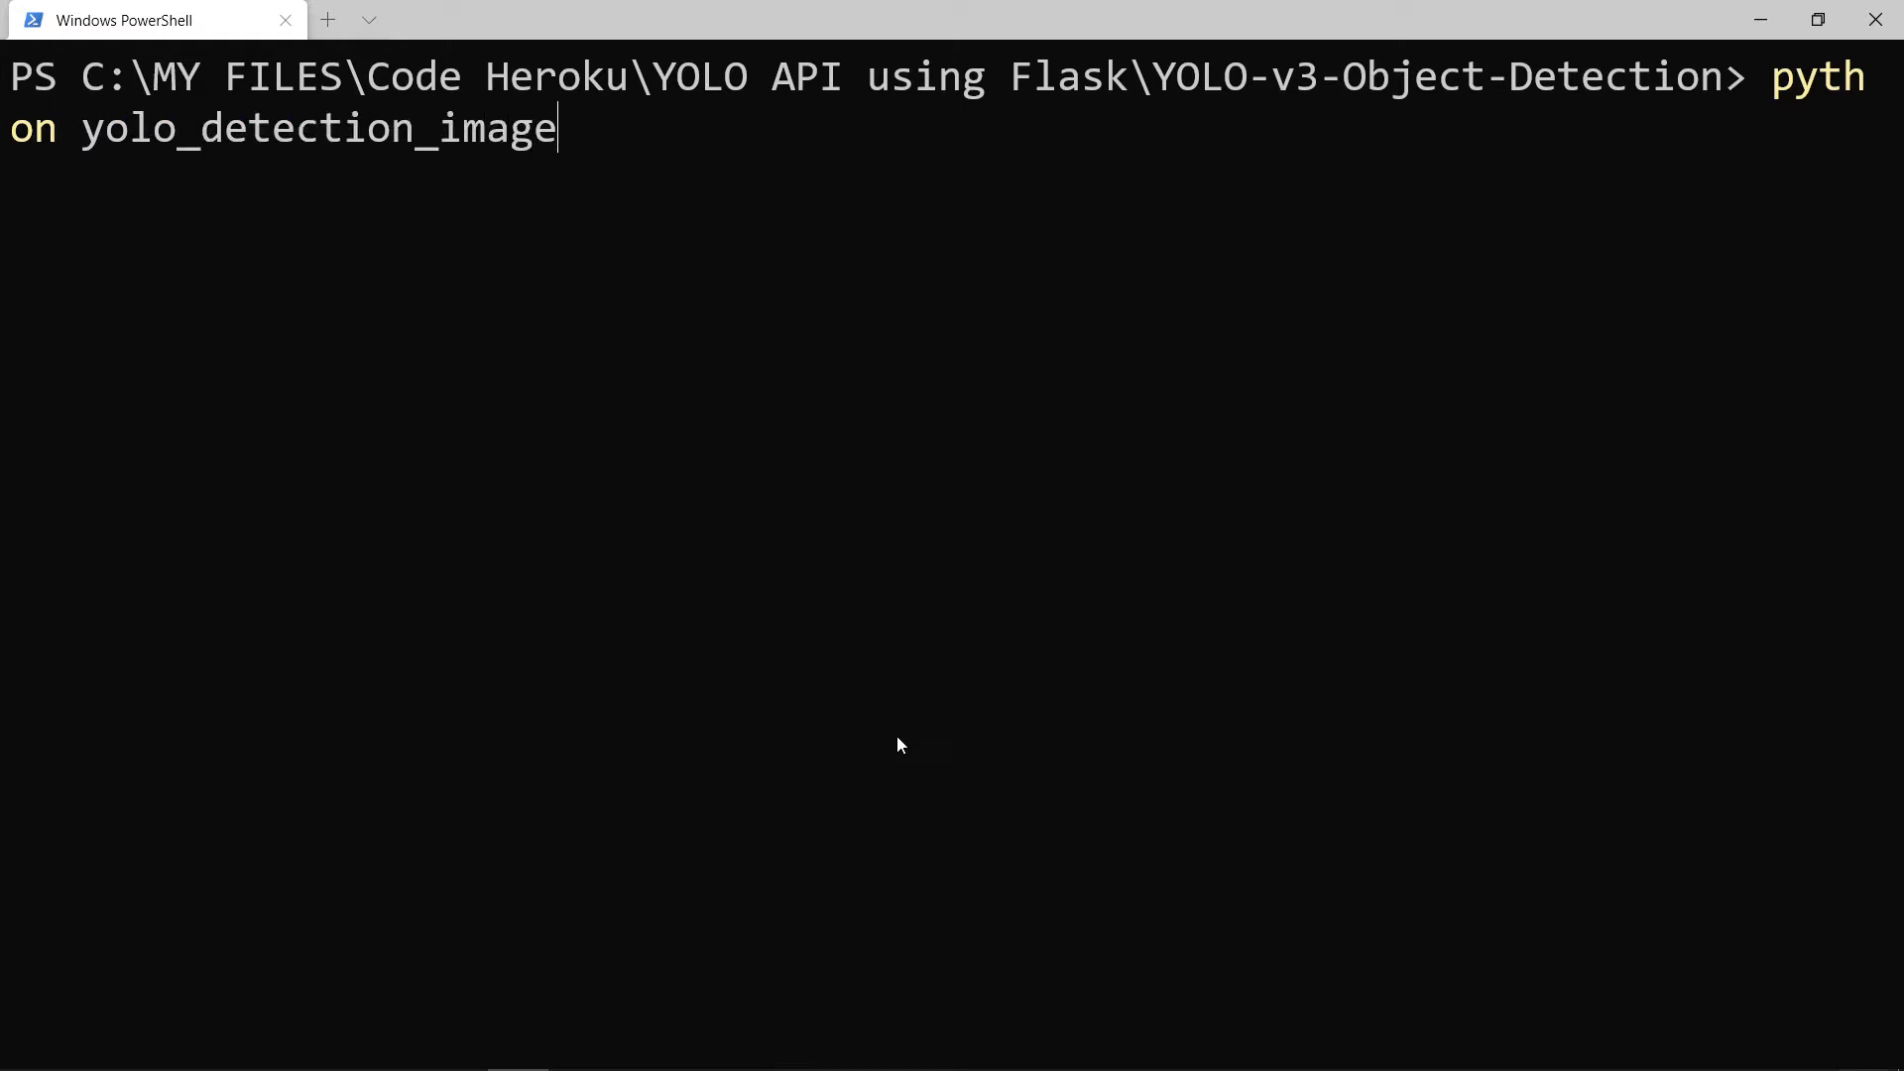
pyautogui.write('s.py')
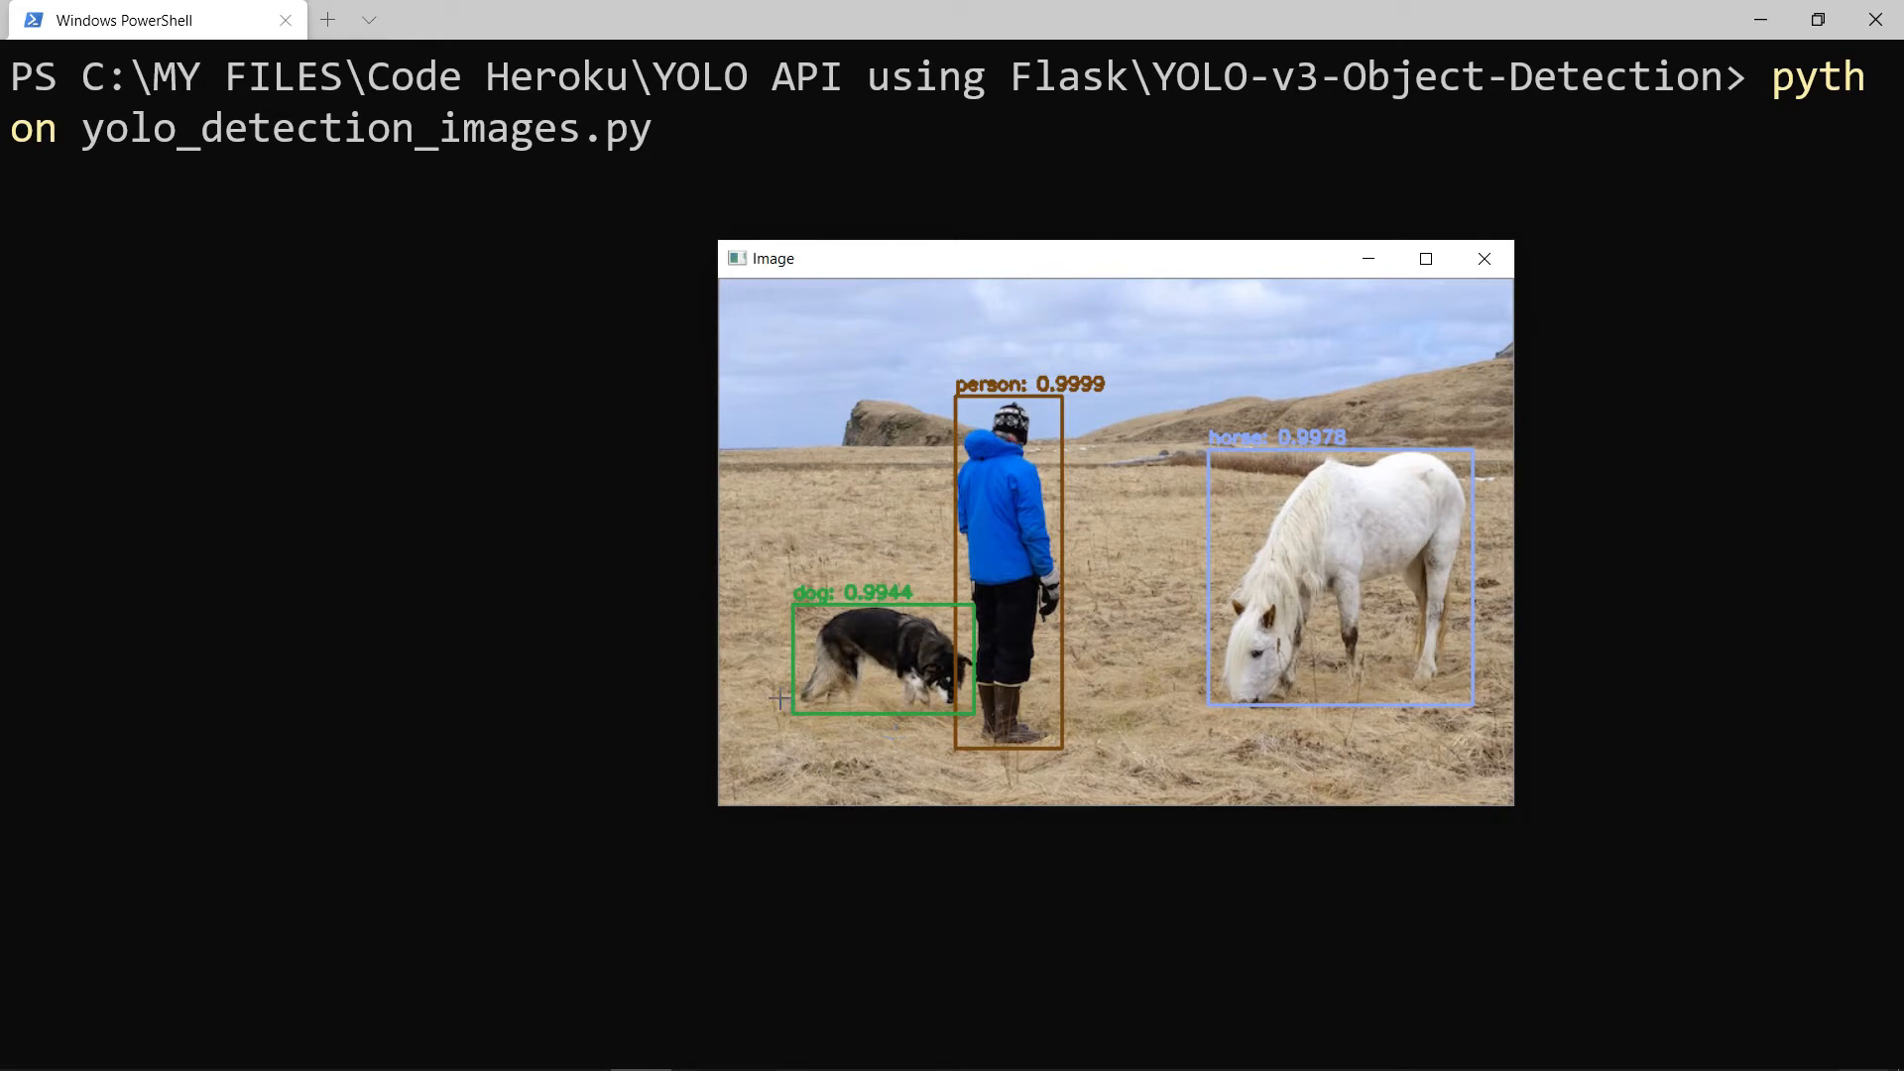
pyautogui.moveTo(950, 441)
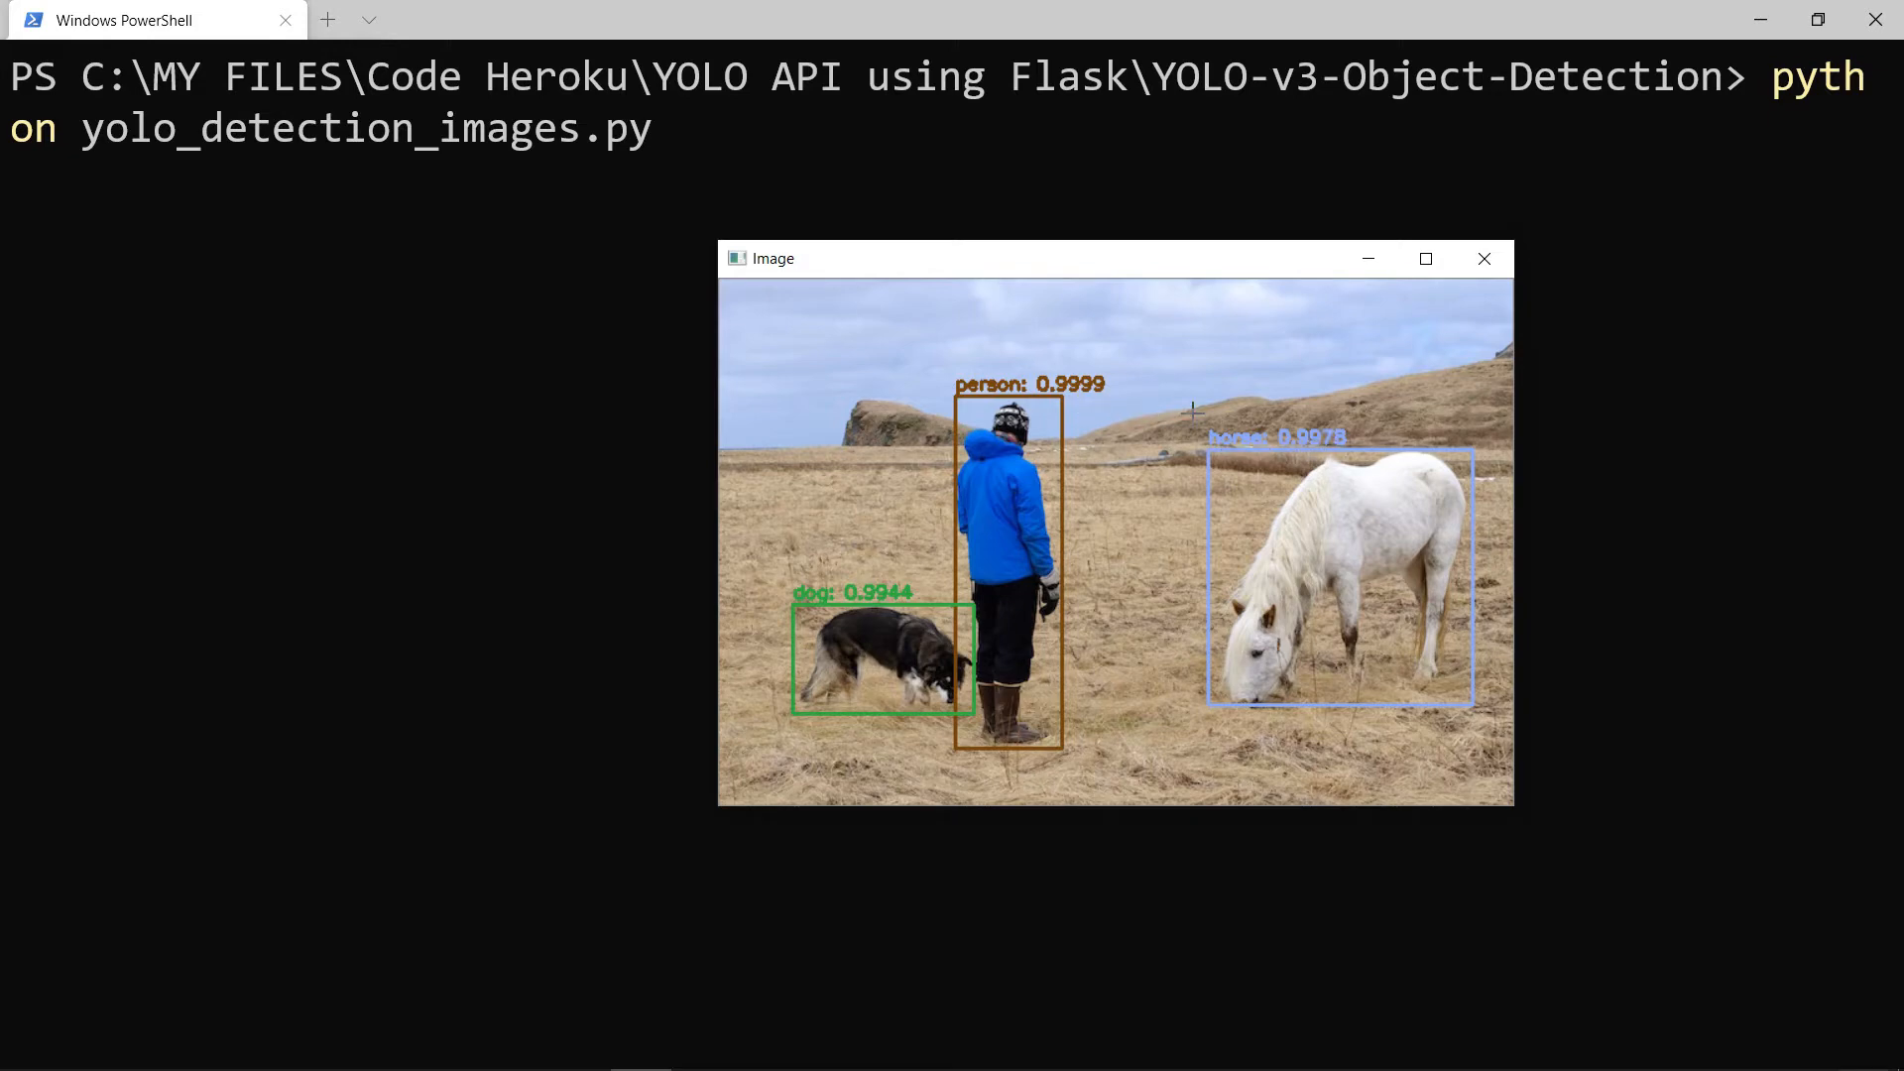
pyautogui.moveTo(1103, 395)
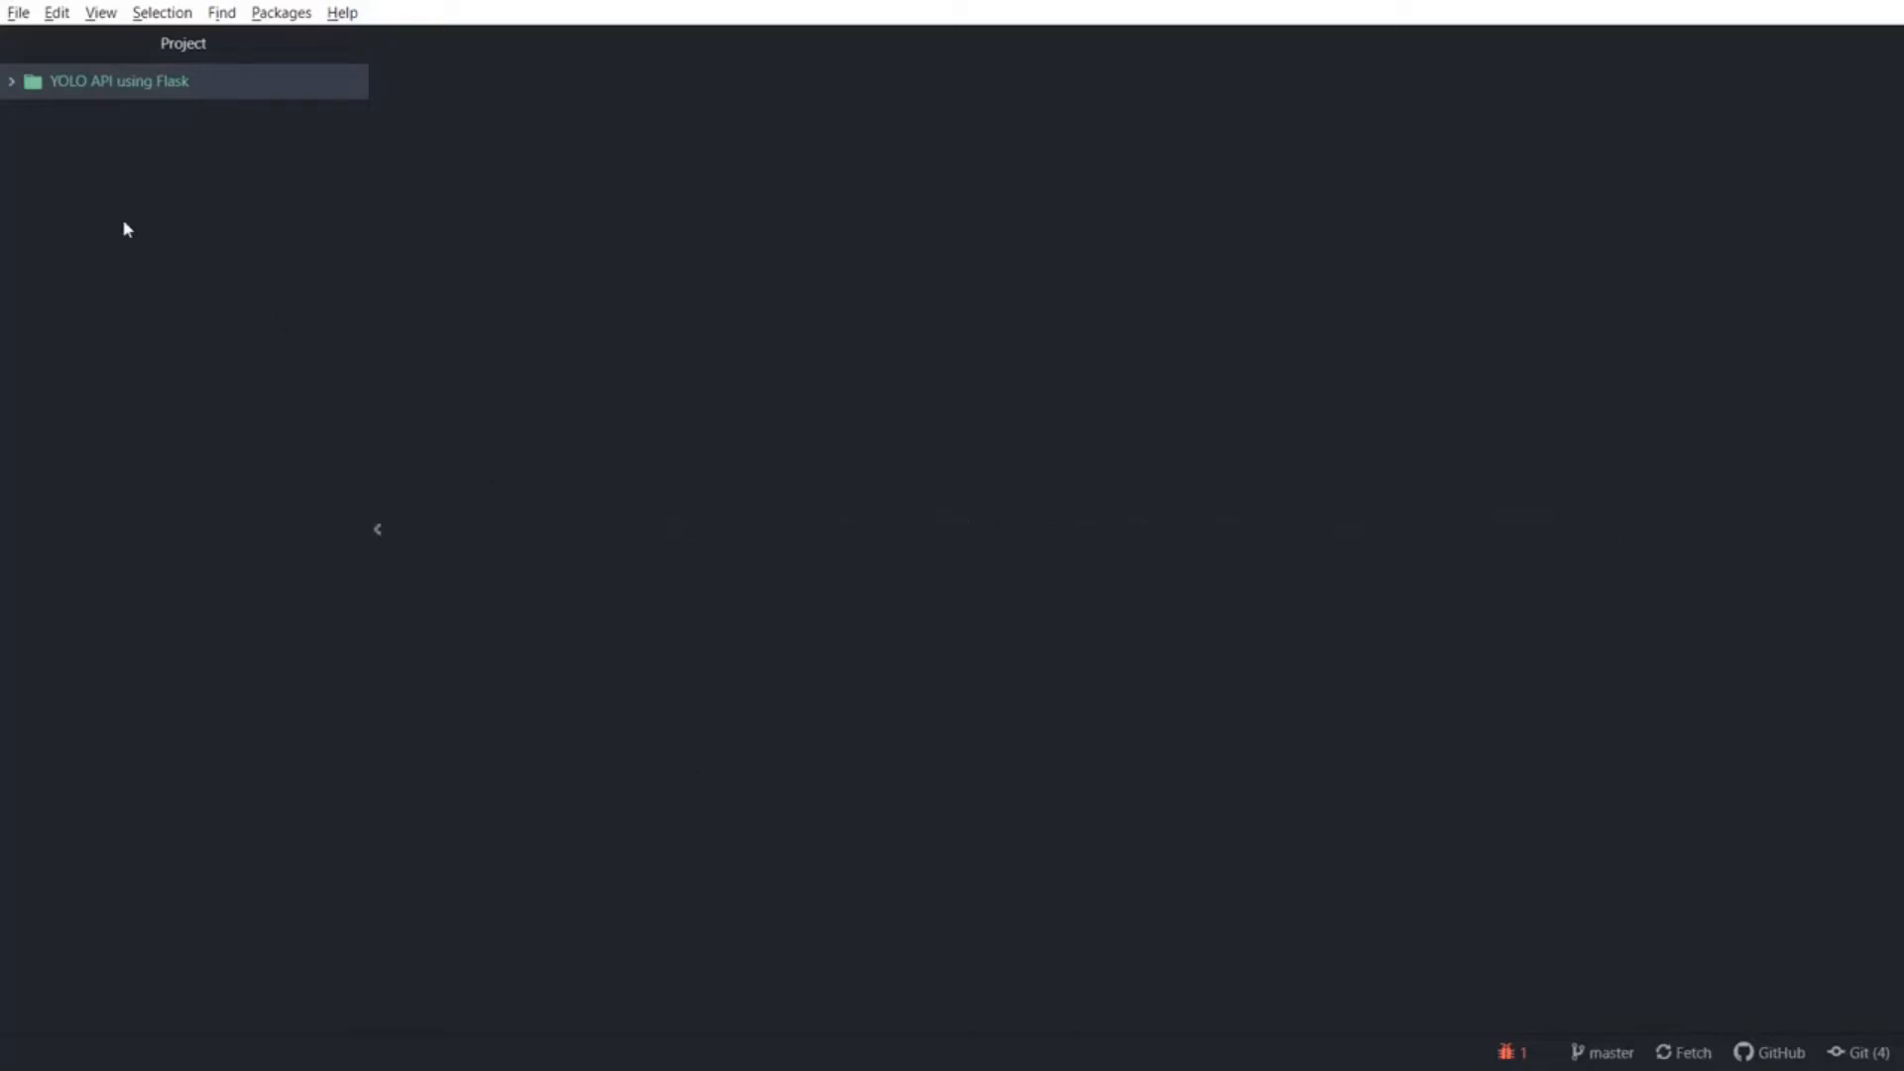
# Open yolo_detection_images.py from the project tree and delete drawing code lines 51–62
pyautogui.click(119, 80)
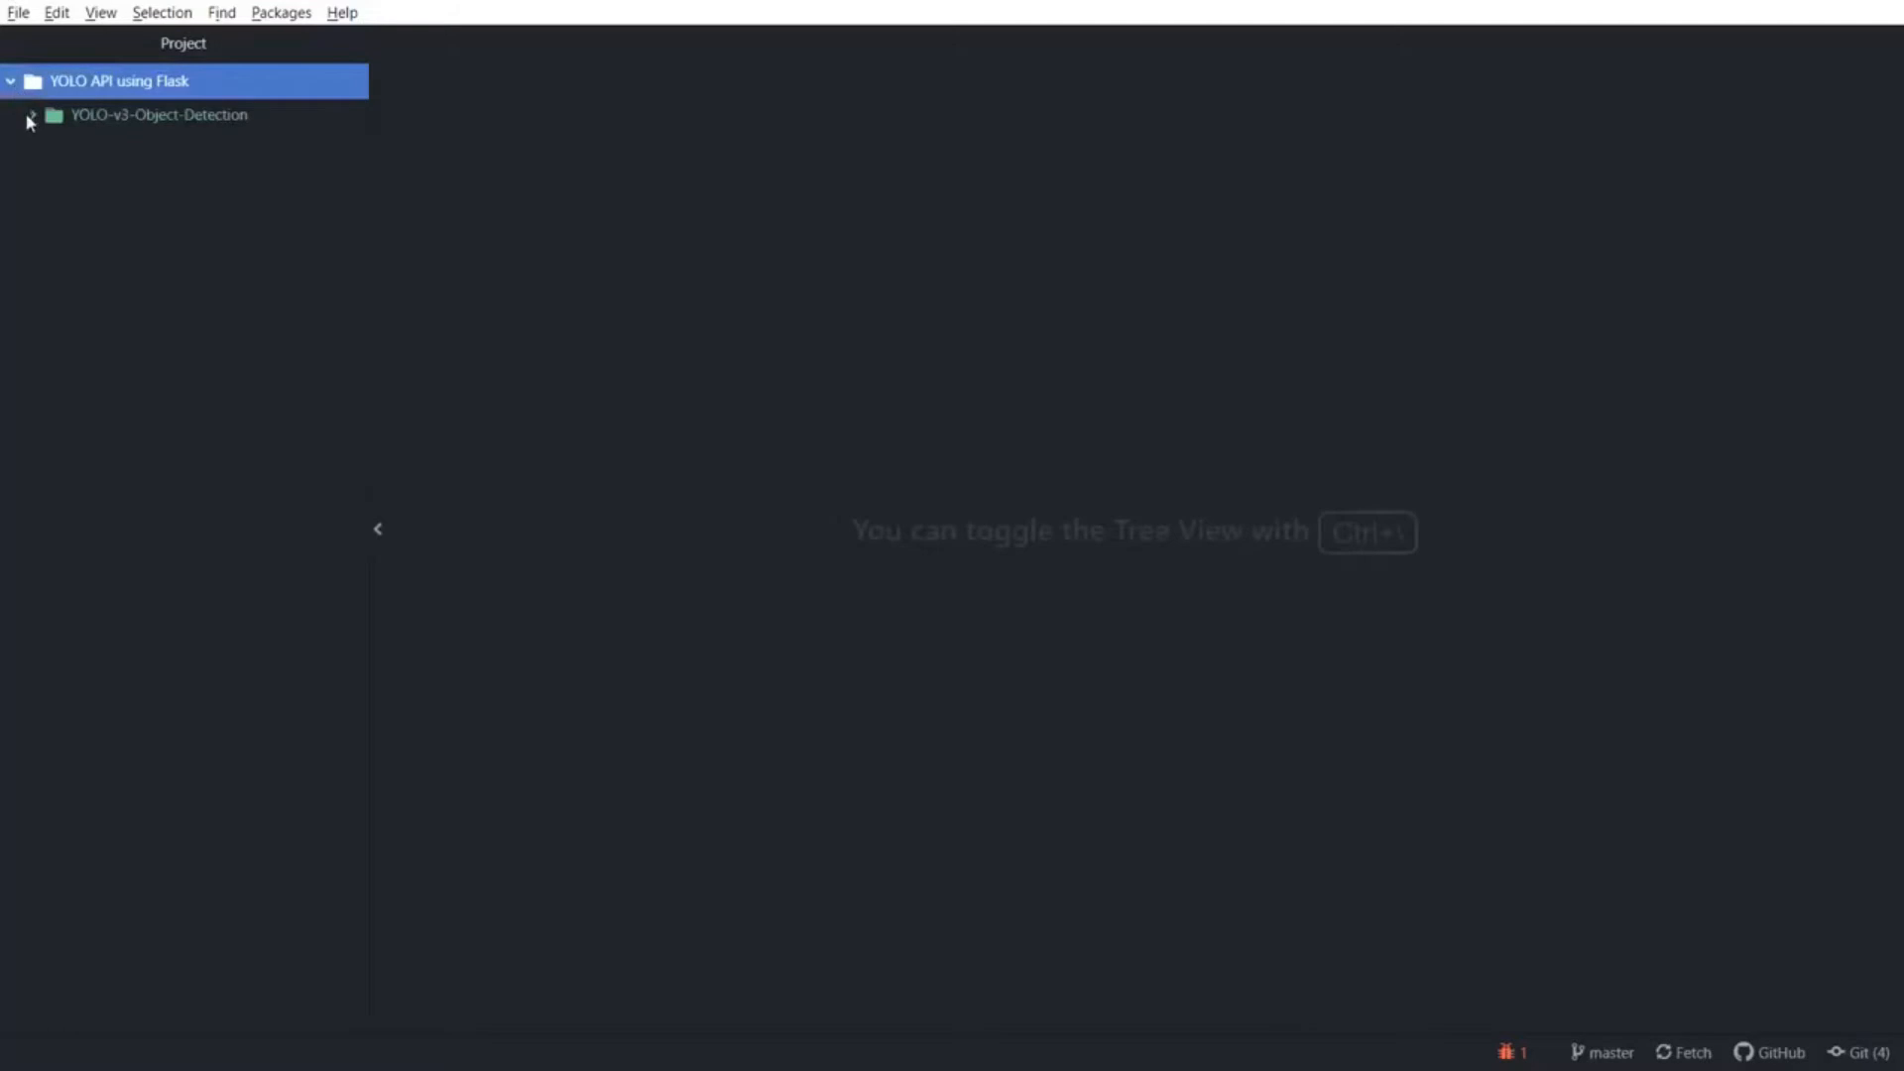
pyautogui.click(158, 115)
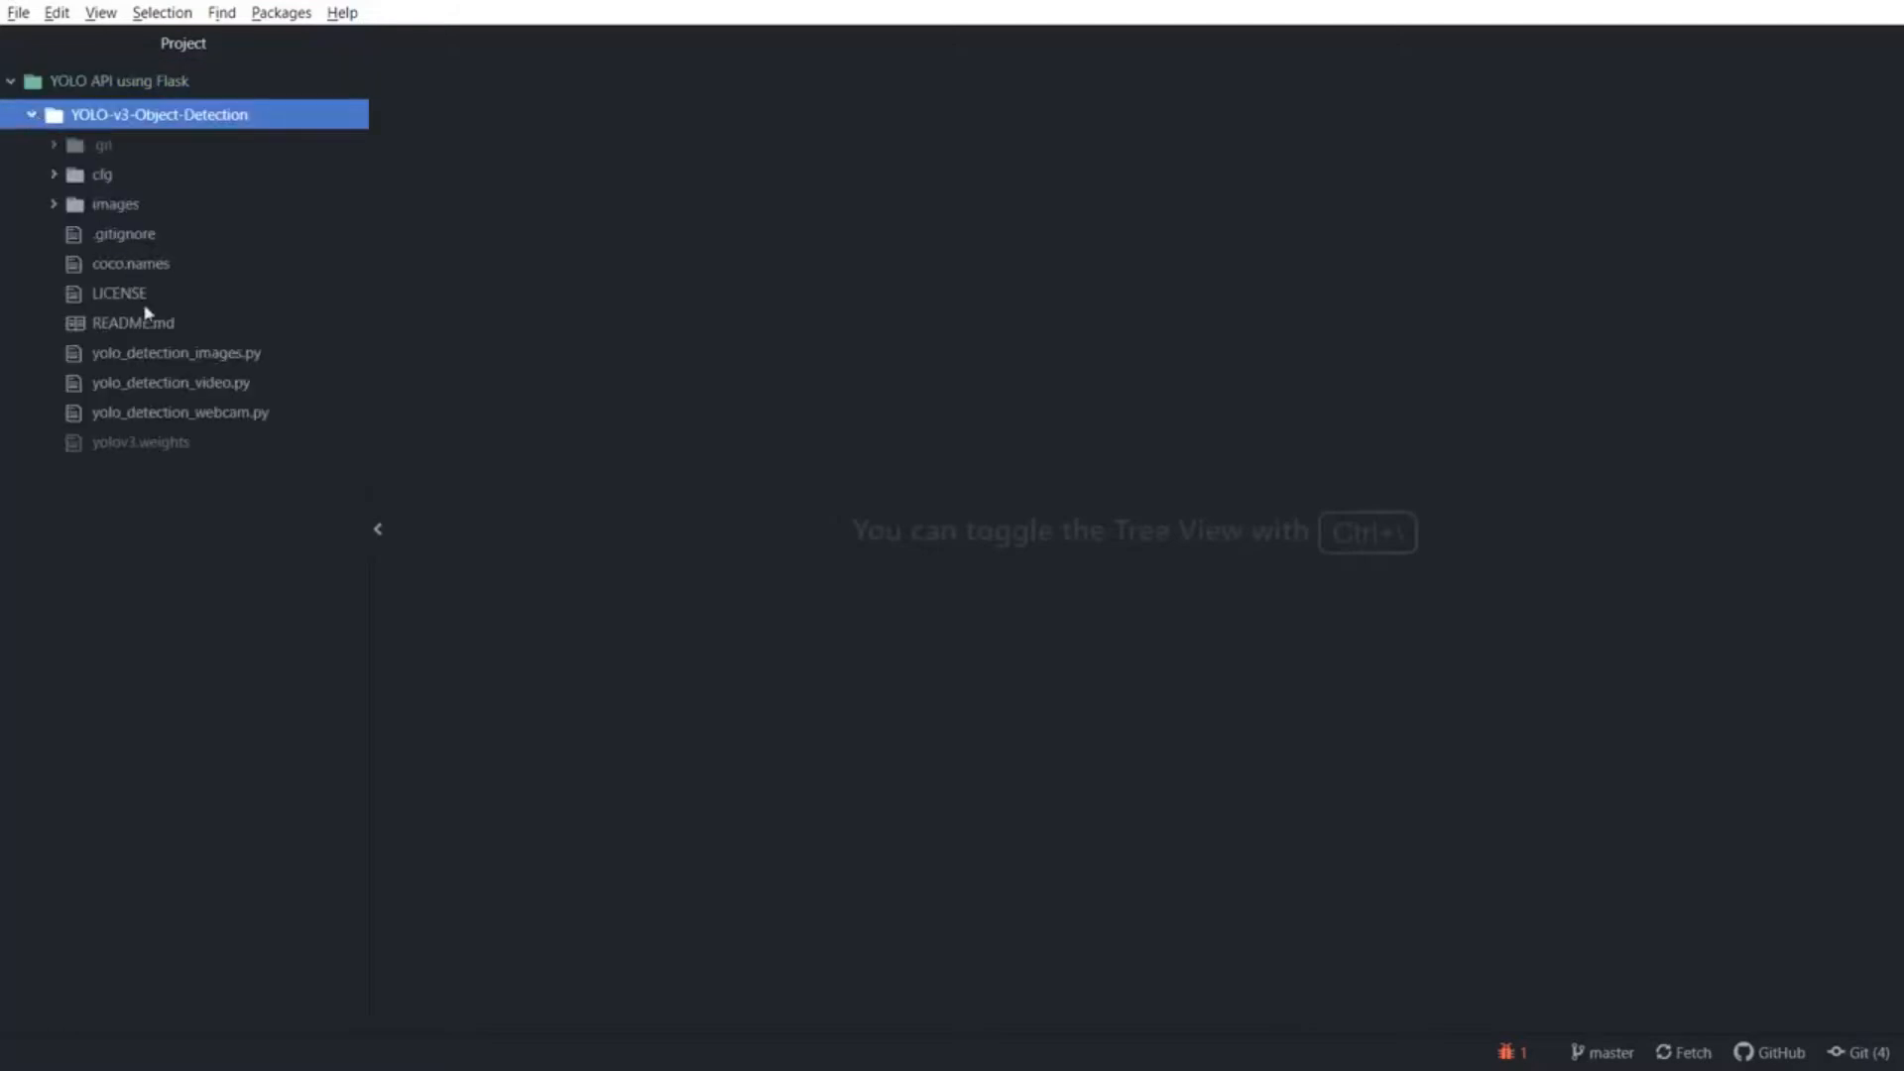
pyautogui.click(175, 352)
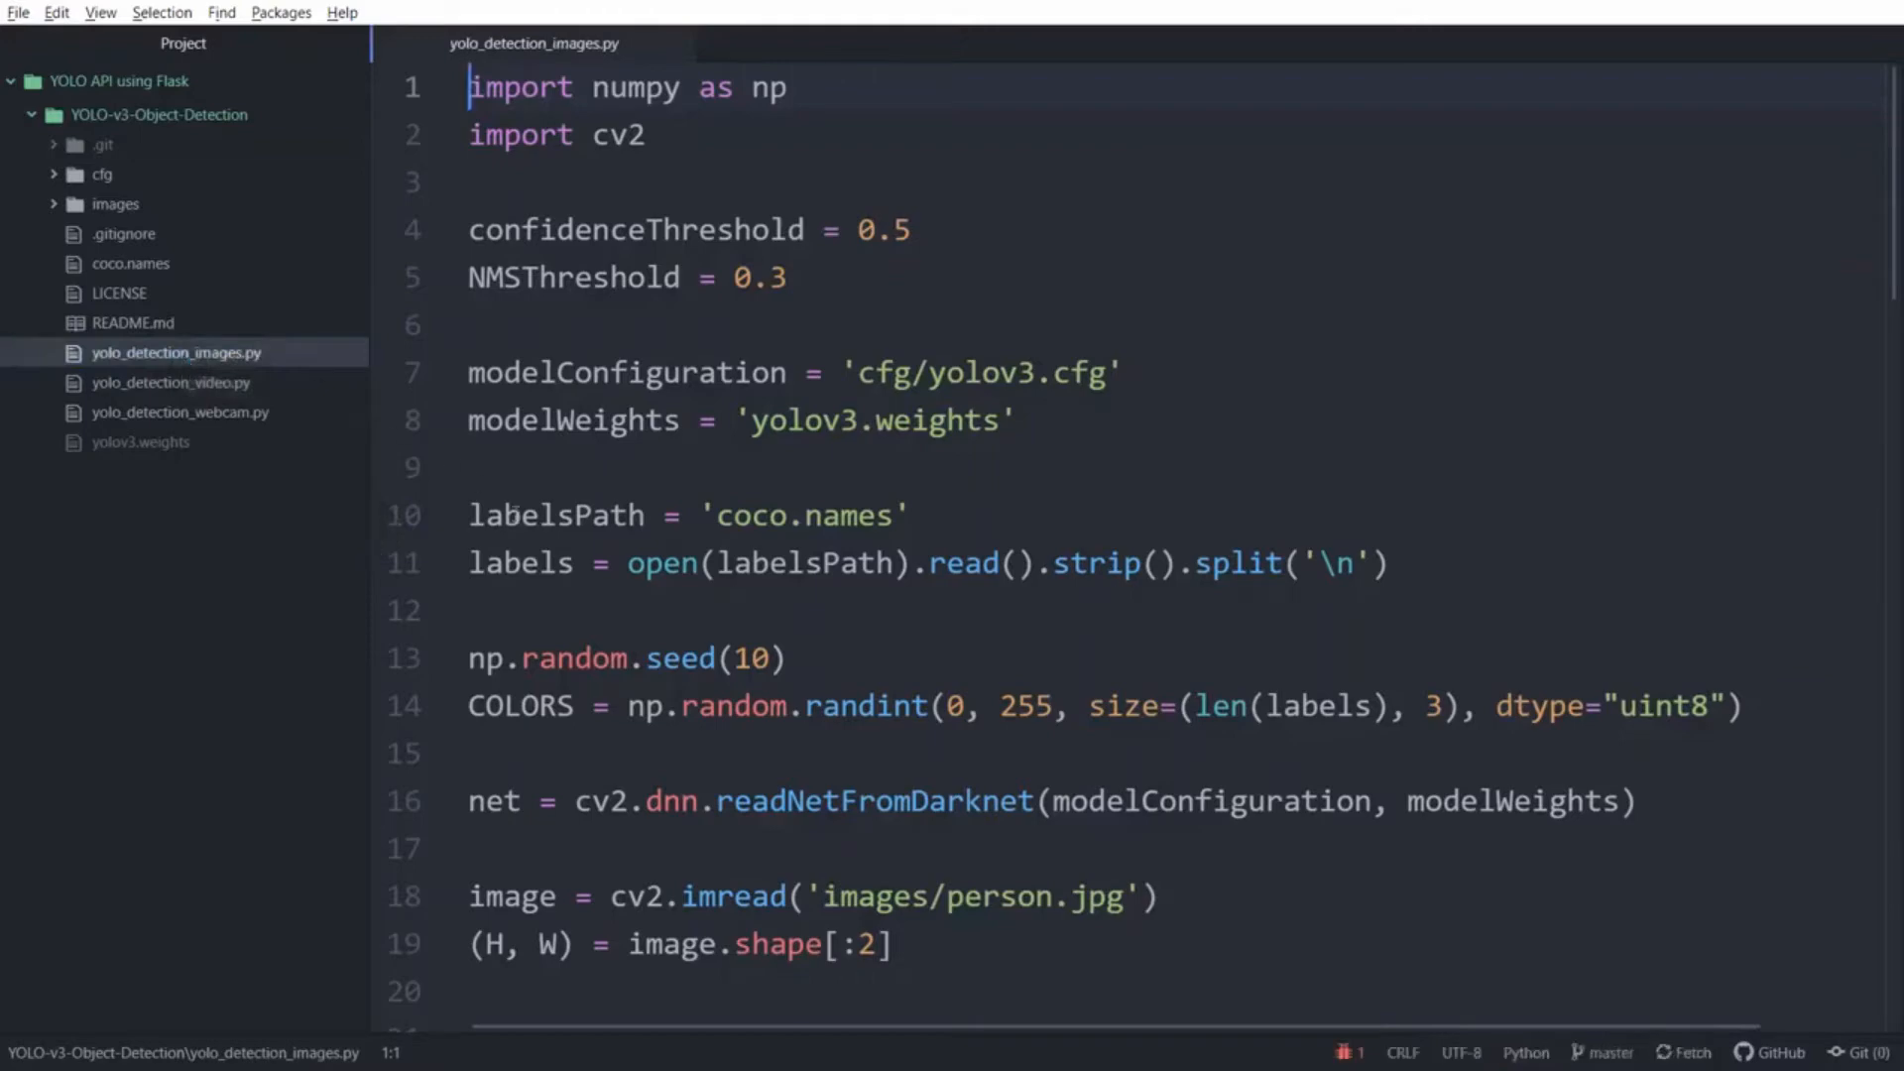
pyautogui.scroll(-3)
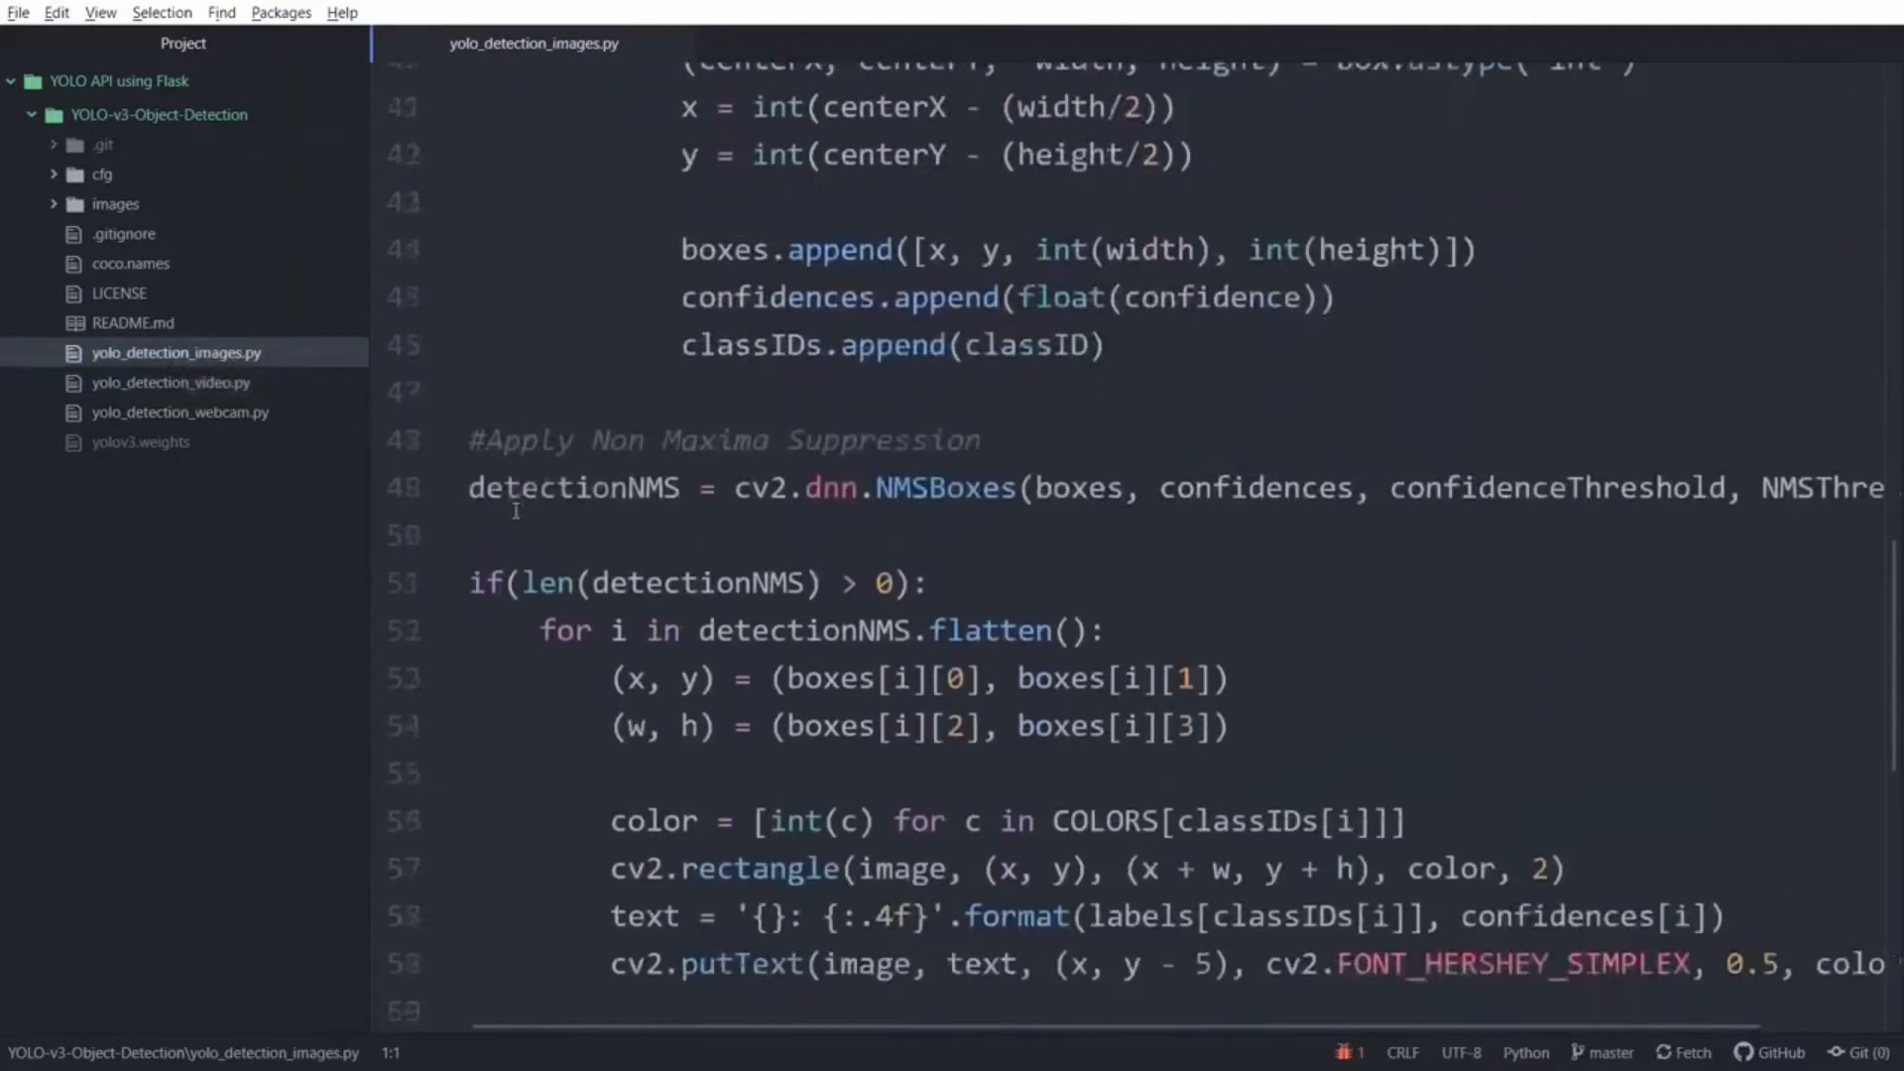
pyautogui.scroll(-3)
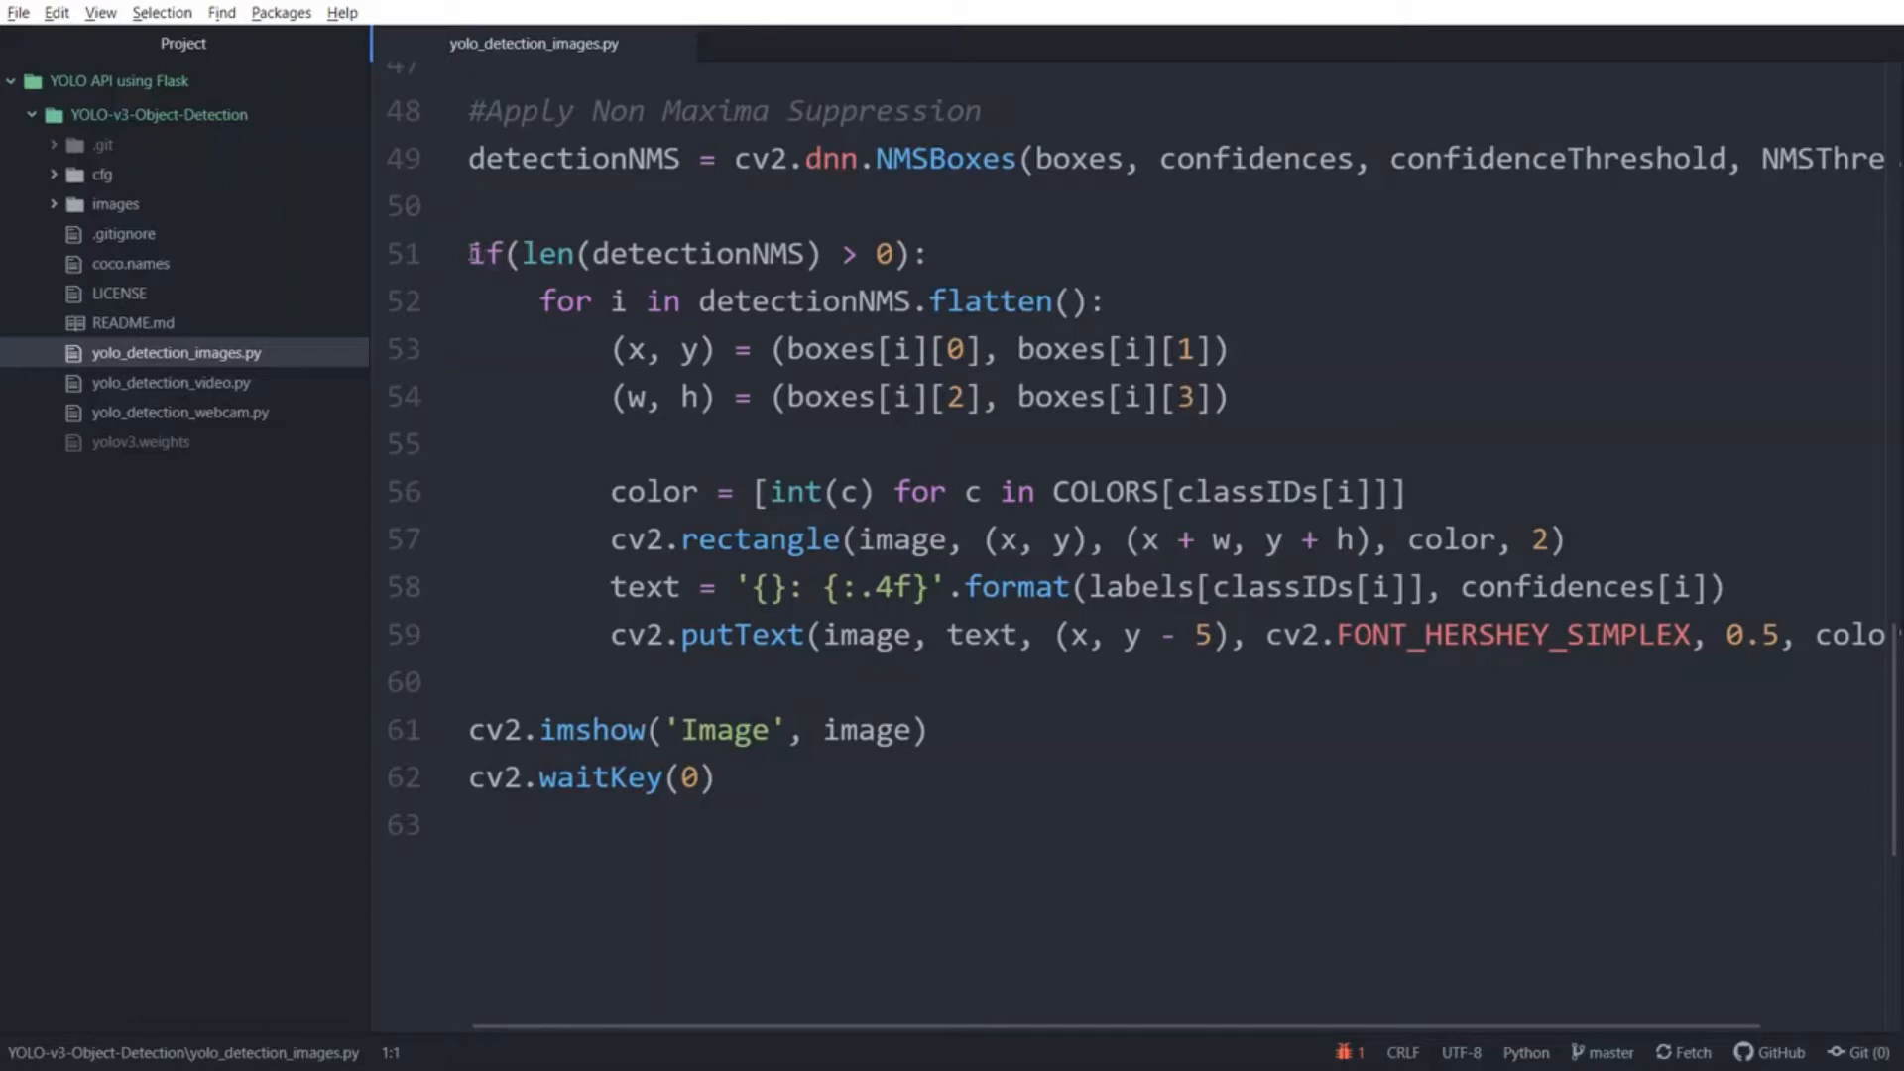
pyautogui.click(718, 778)
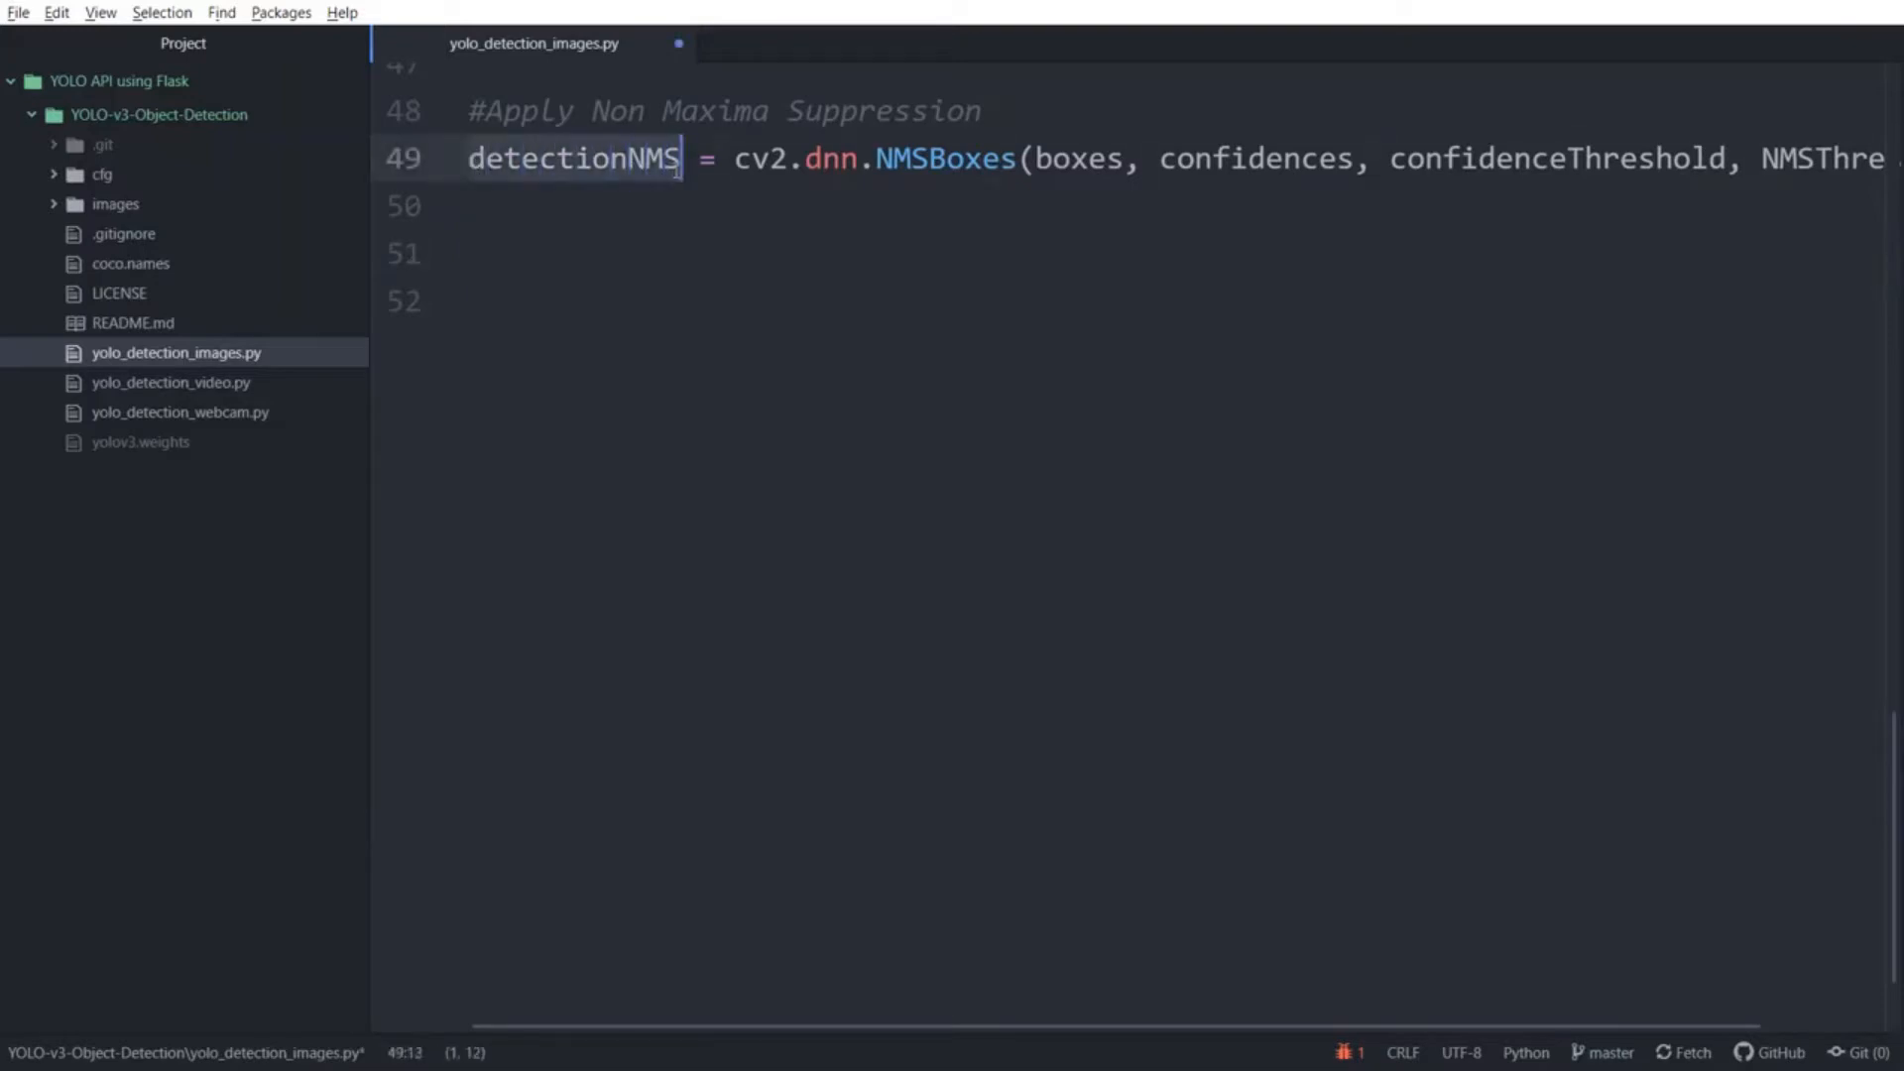
# Add the check 'if len(detectionNMS)>0:' after the suppression line
pyautogui.write('if')
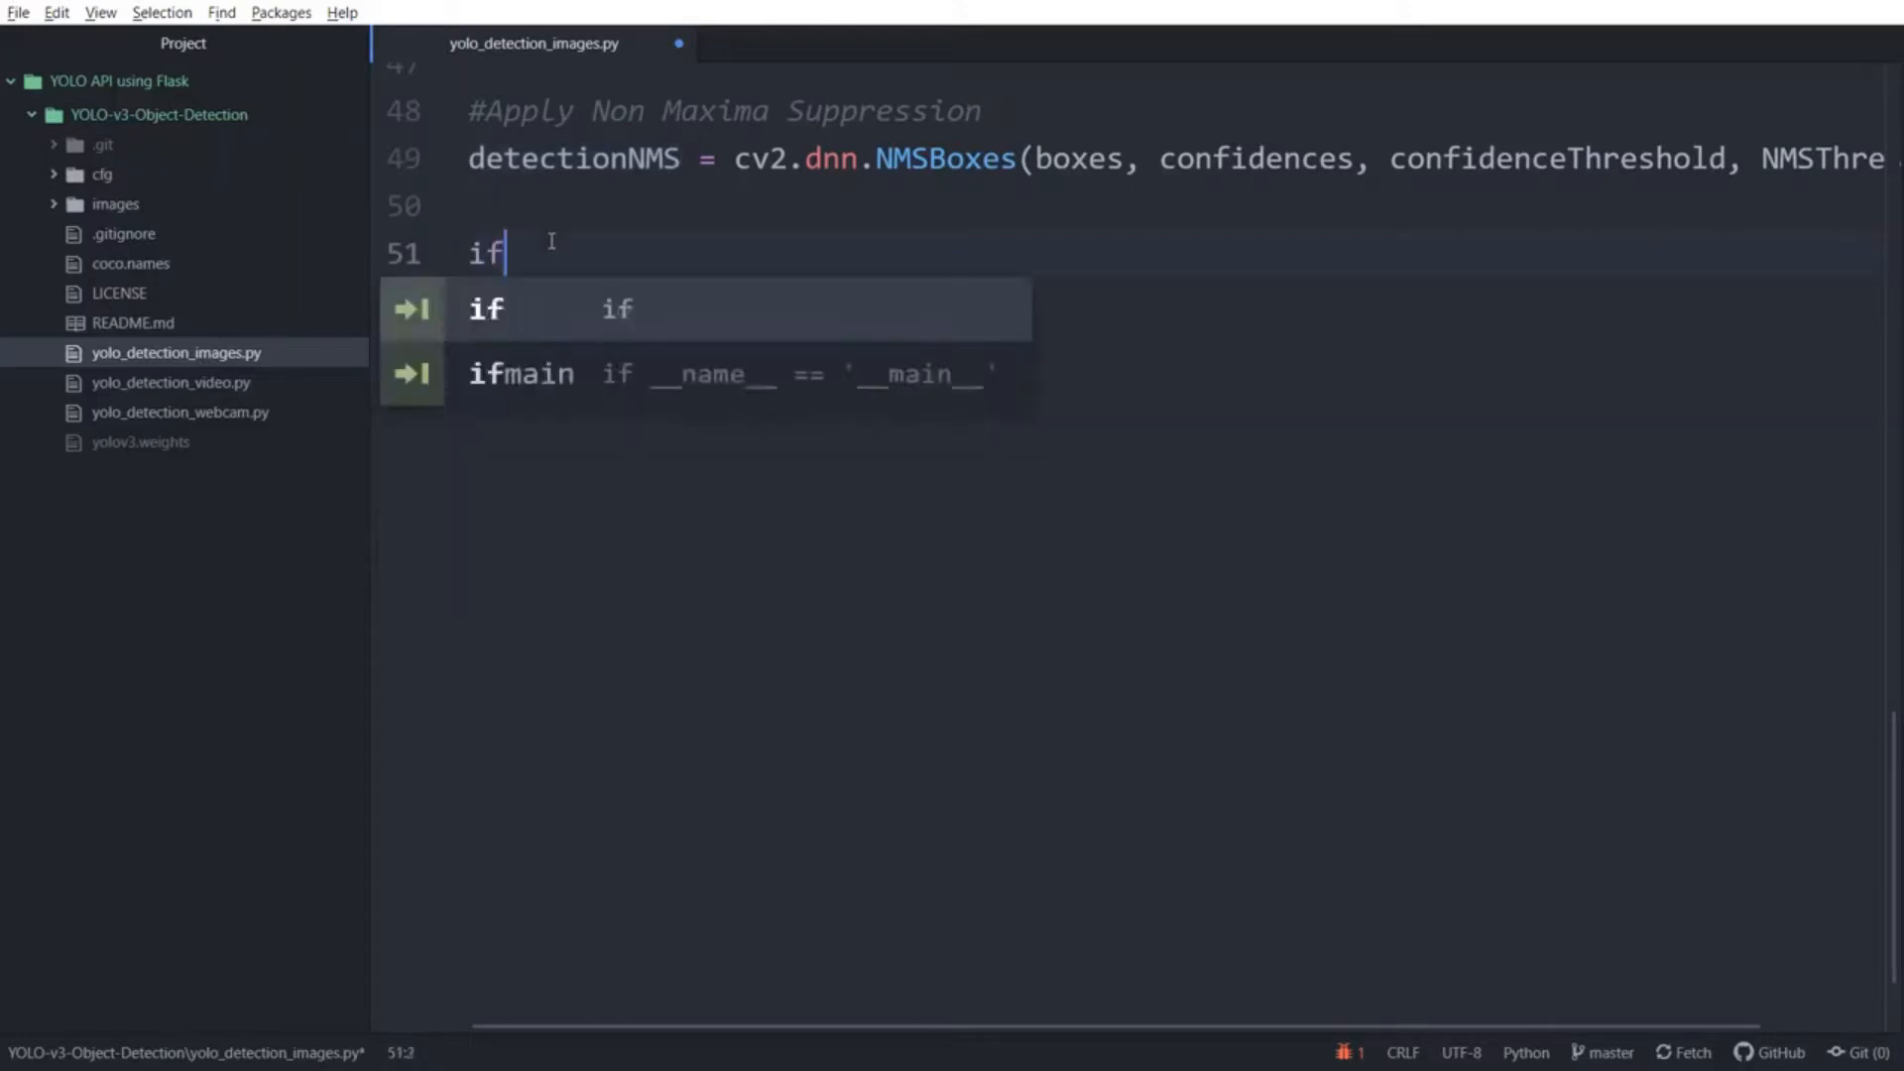
pyautogui.write('len(d')
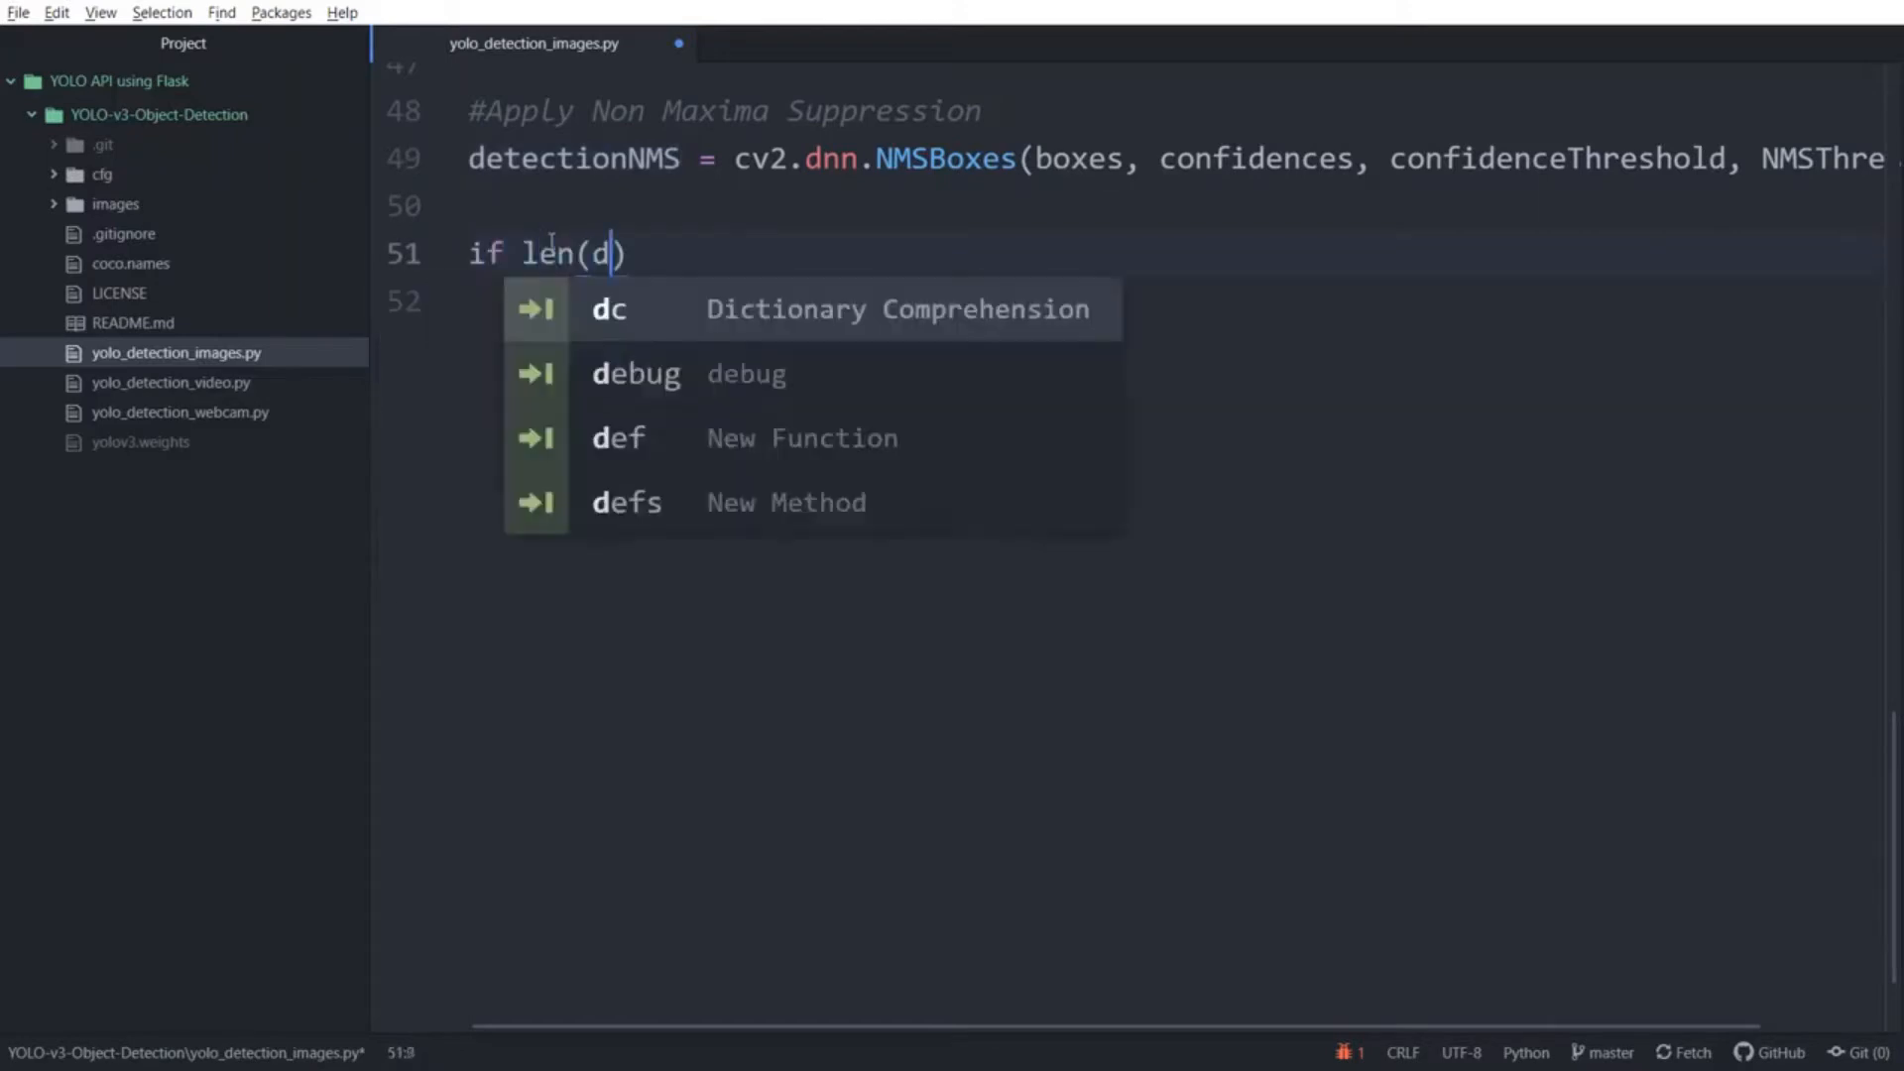
pyautogui.write('etectionNMS')
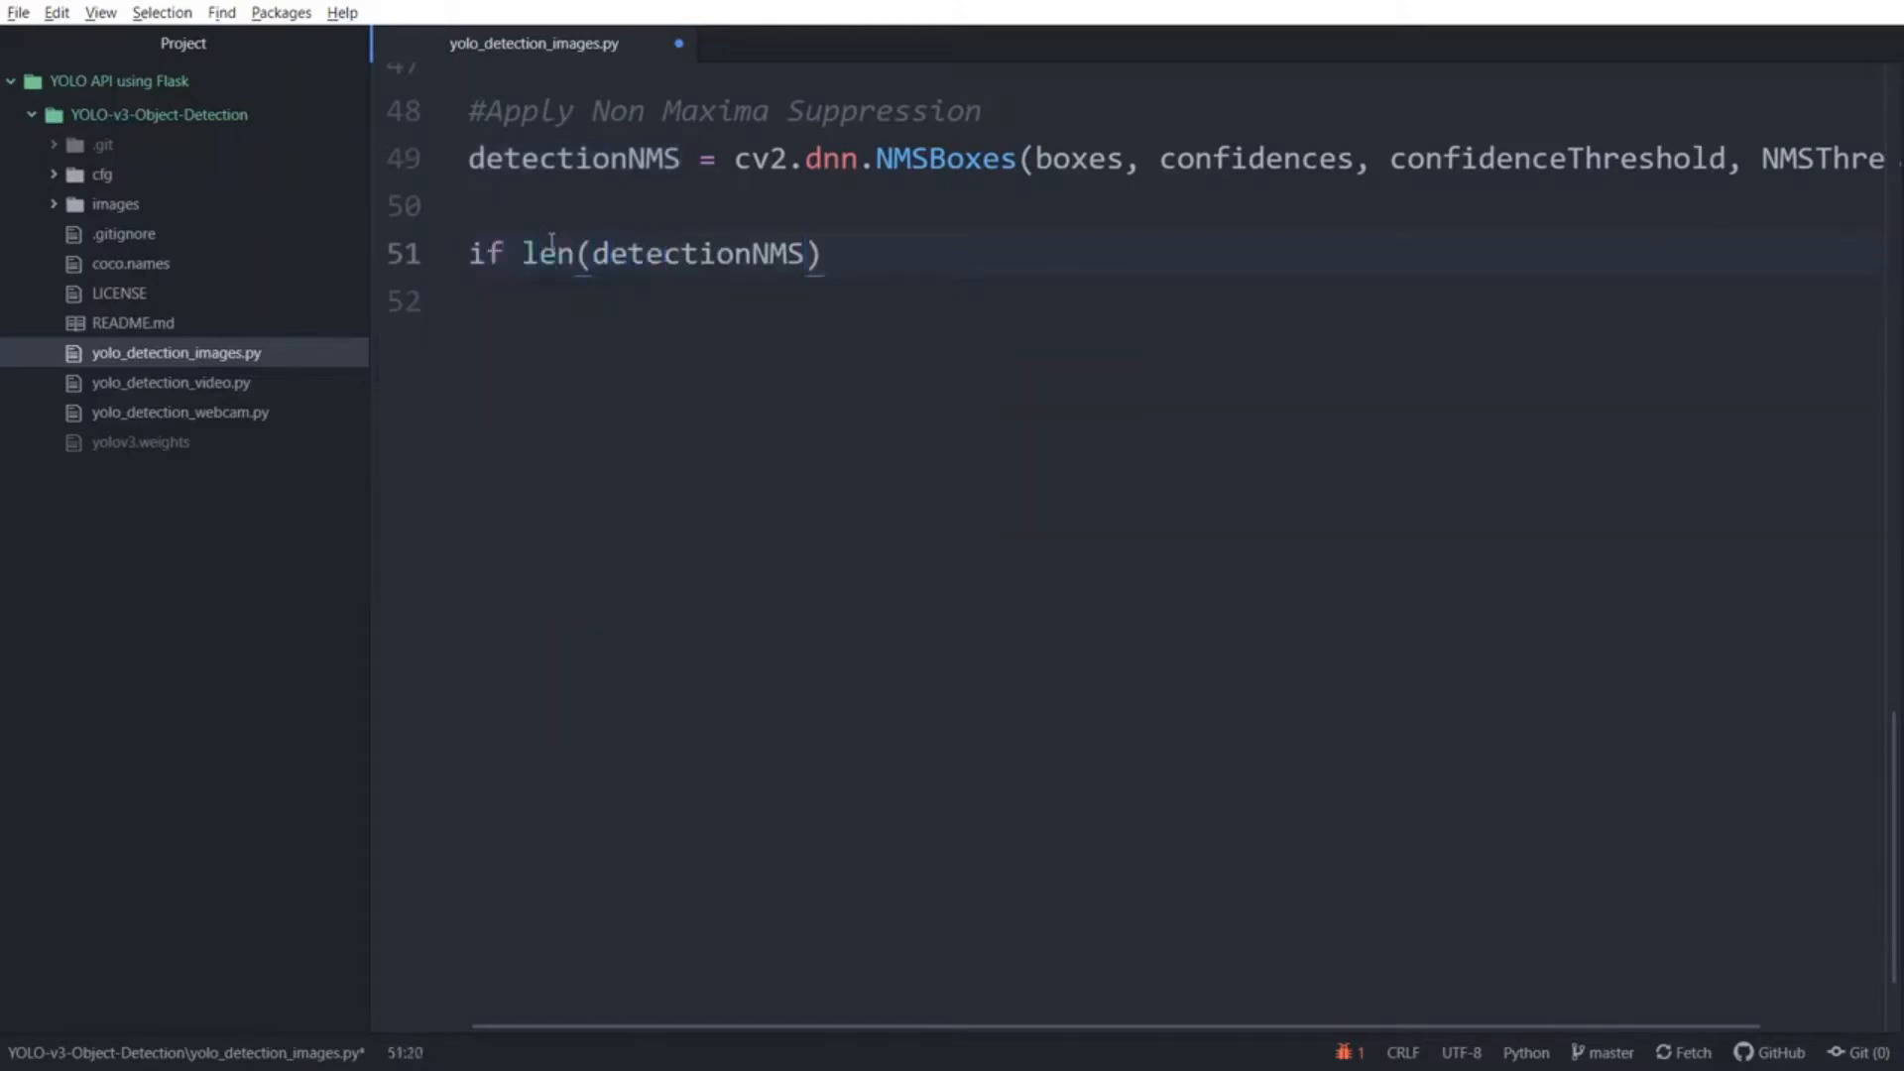
pyautogui.write('>0')
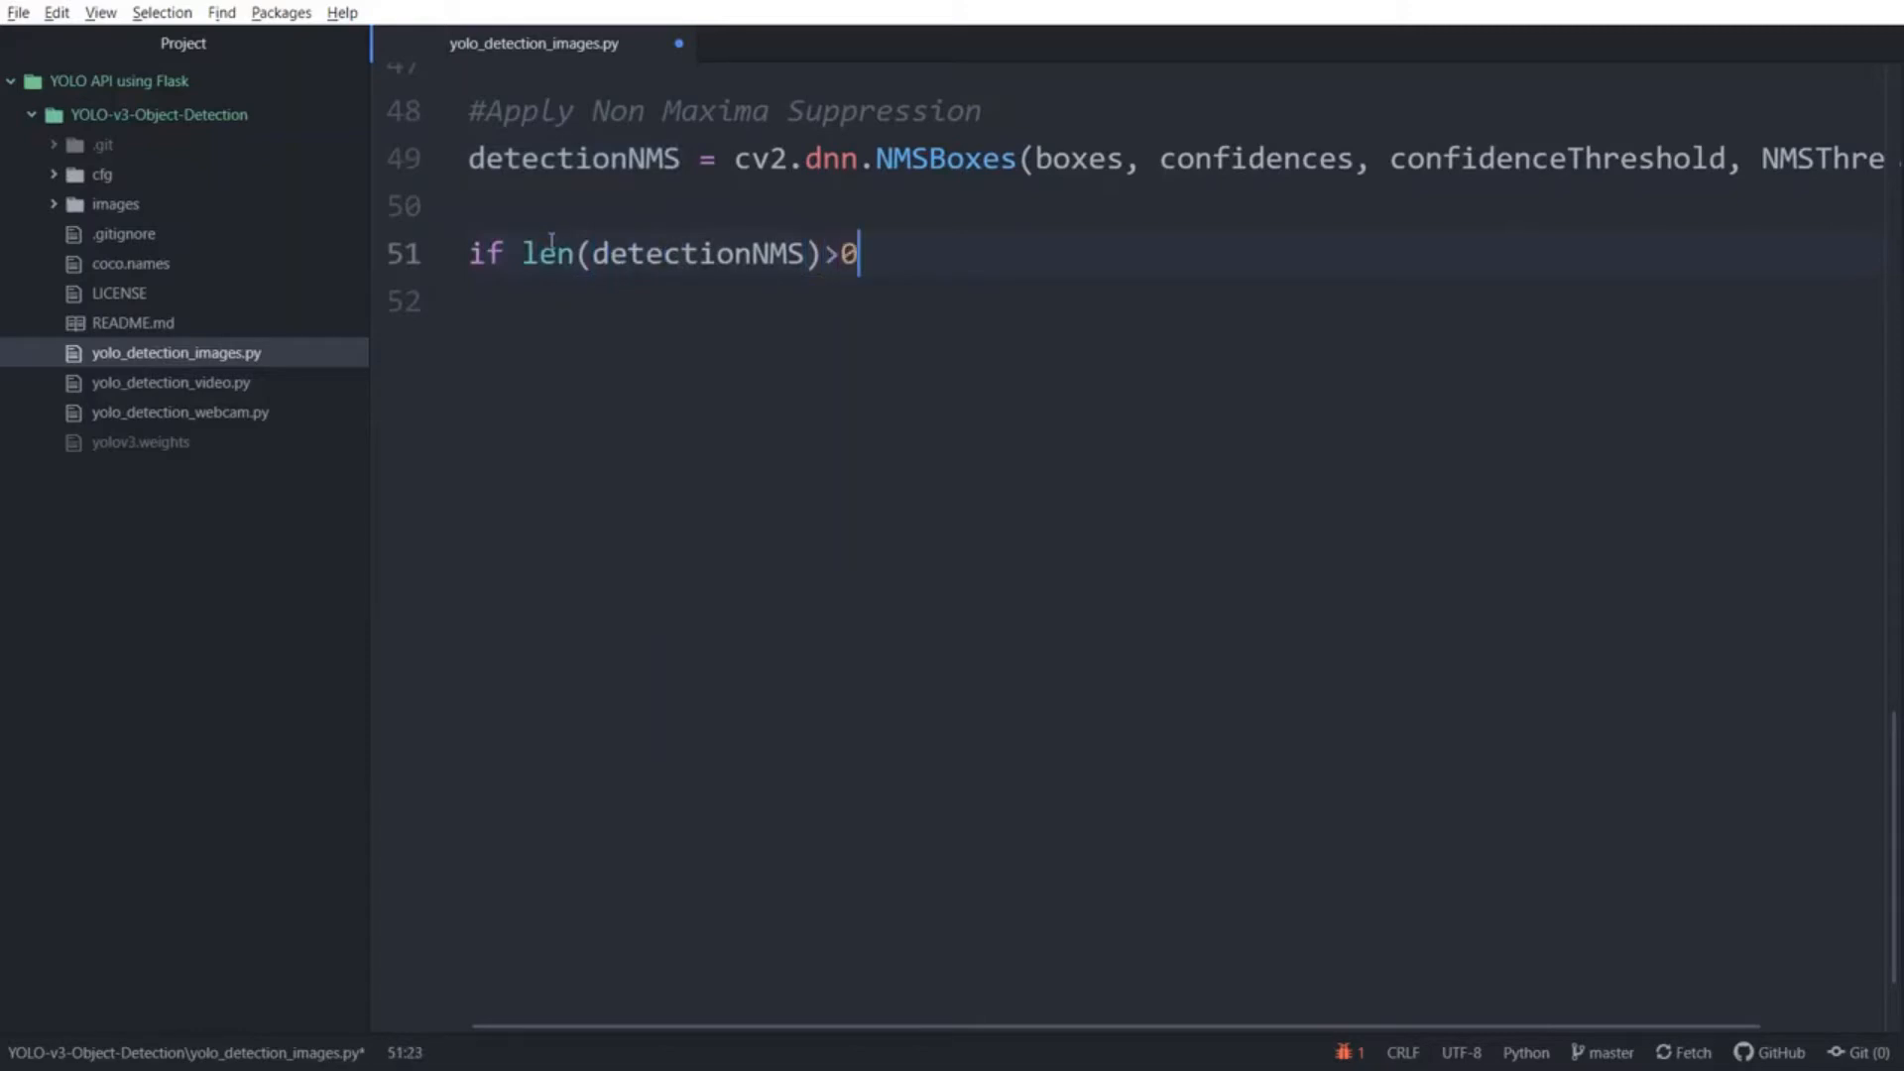
pyautogui.write(':')
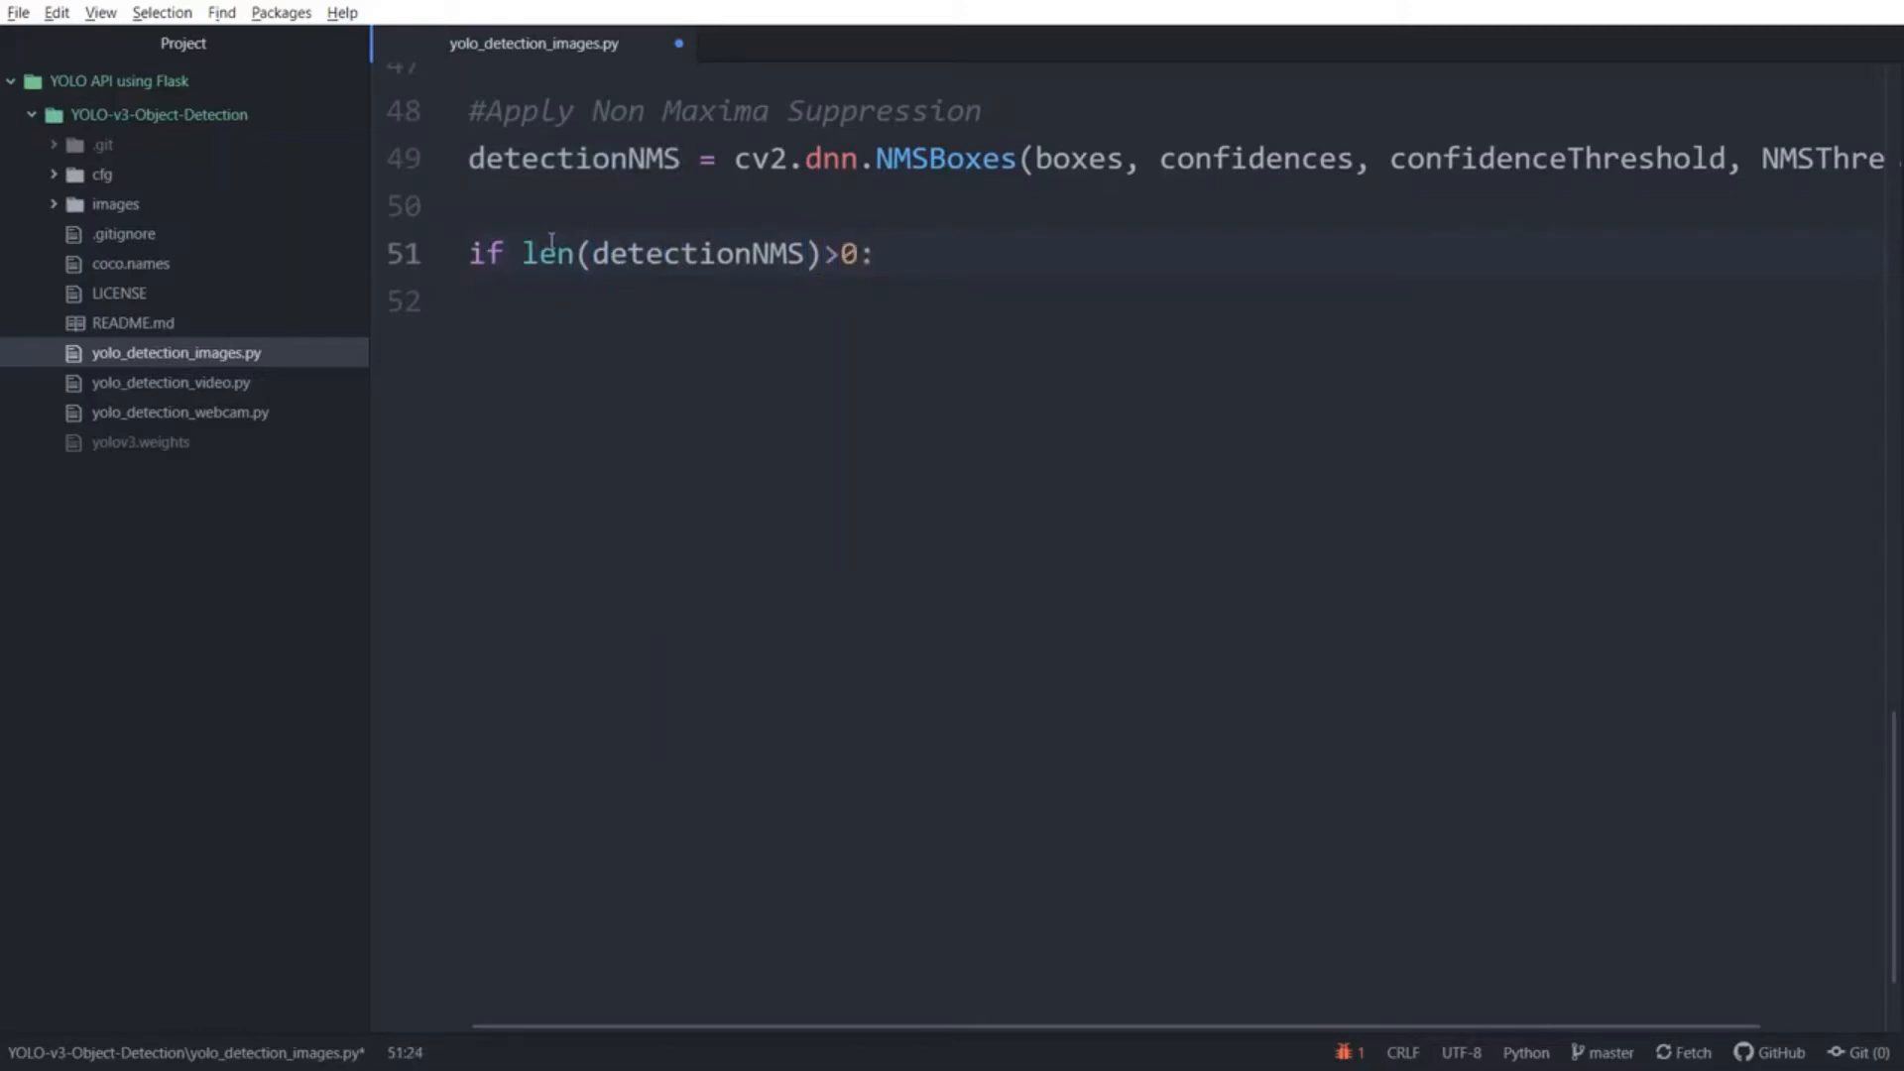
pyautogui.press('enter')
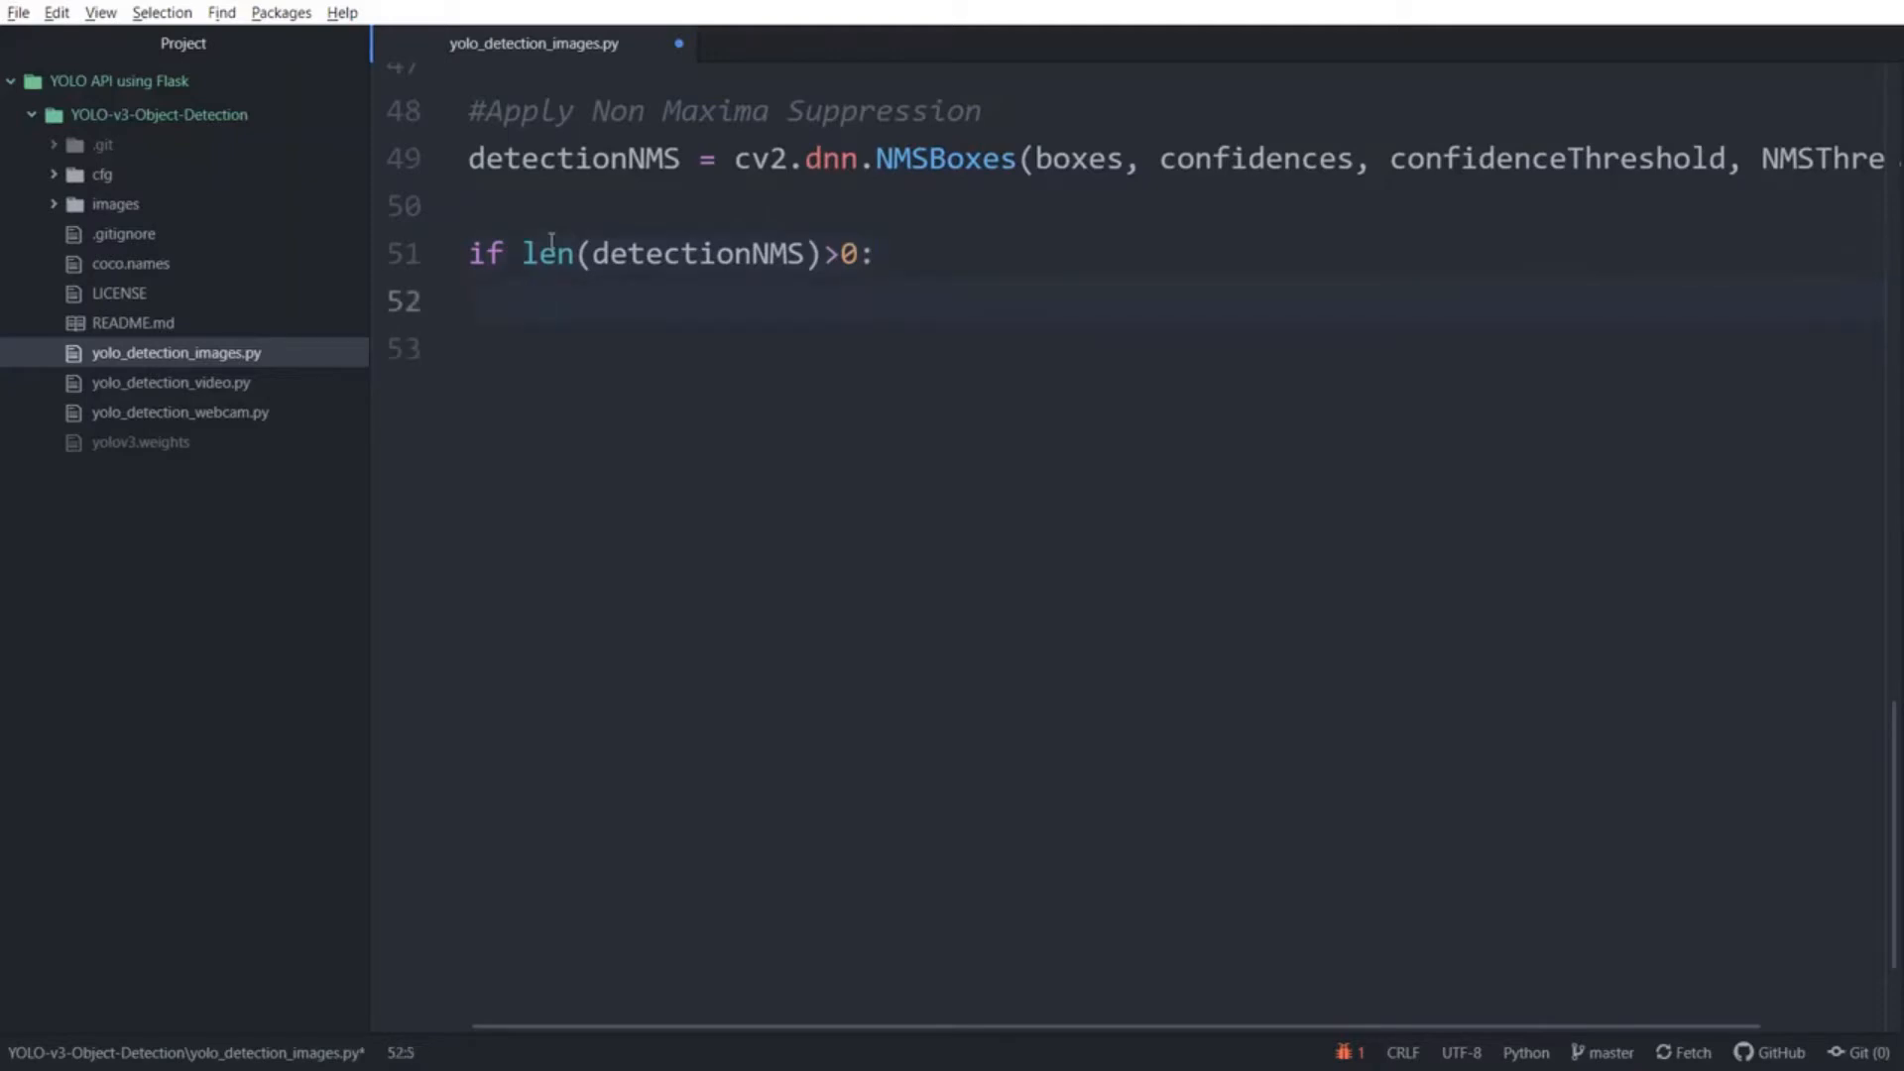
# Start a 'for i in detectionNMS.flatten():' loop inside the if block
pyautogui.write('for i in')
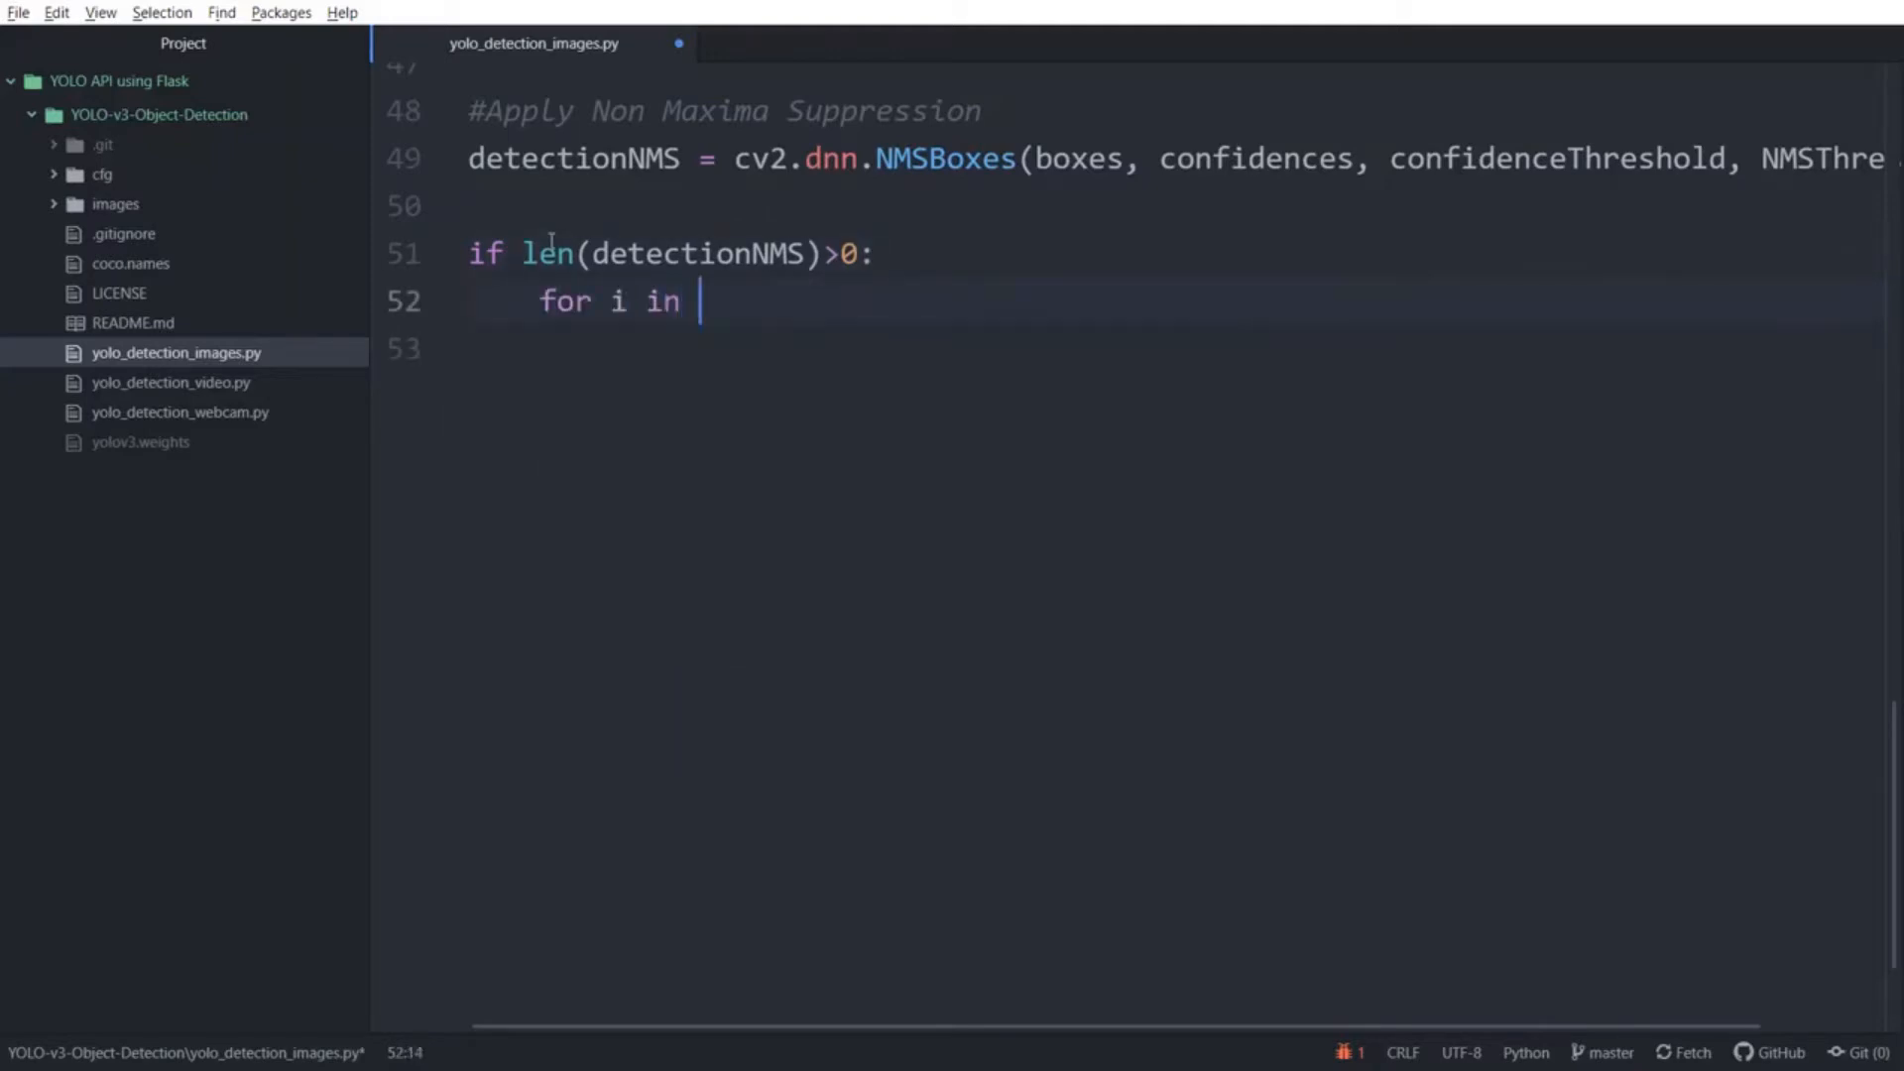
pyautogui.write('detectionNMS')
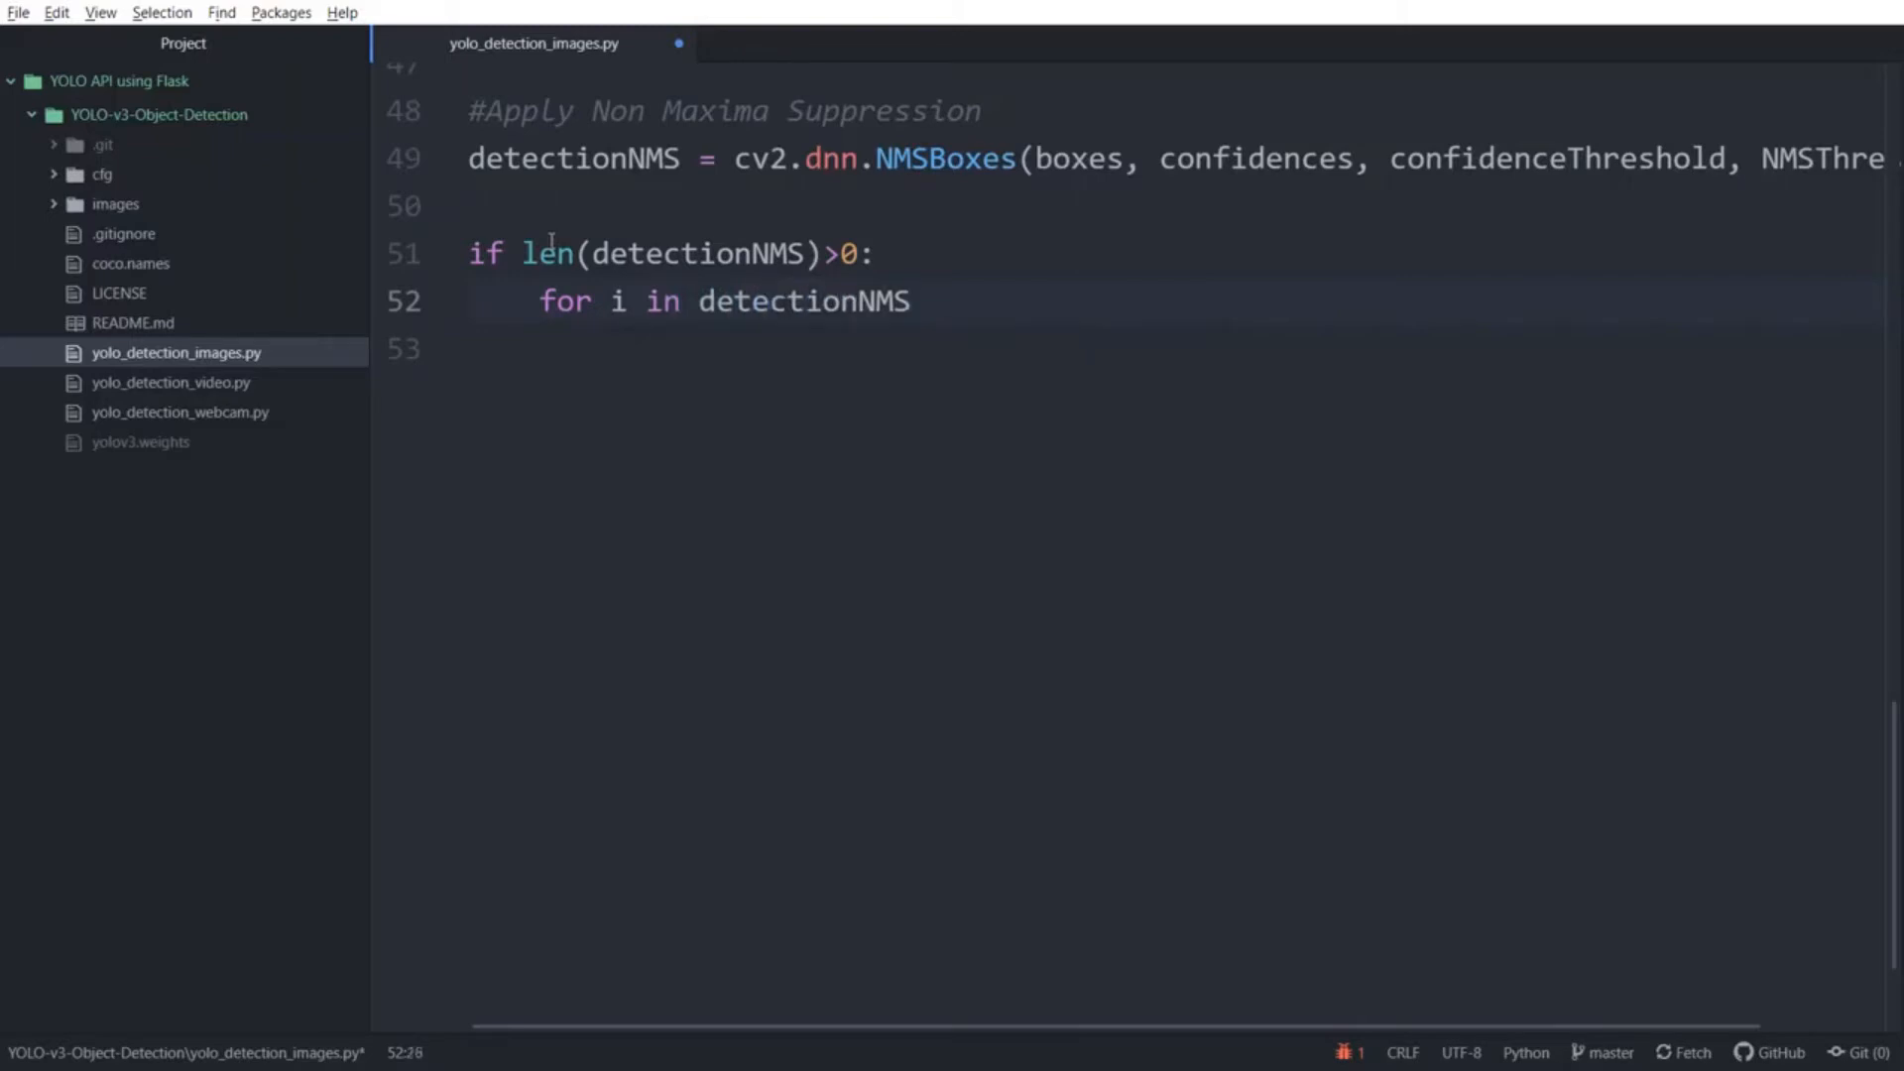
pyautogui.write('.flatten(')
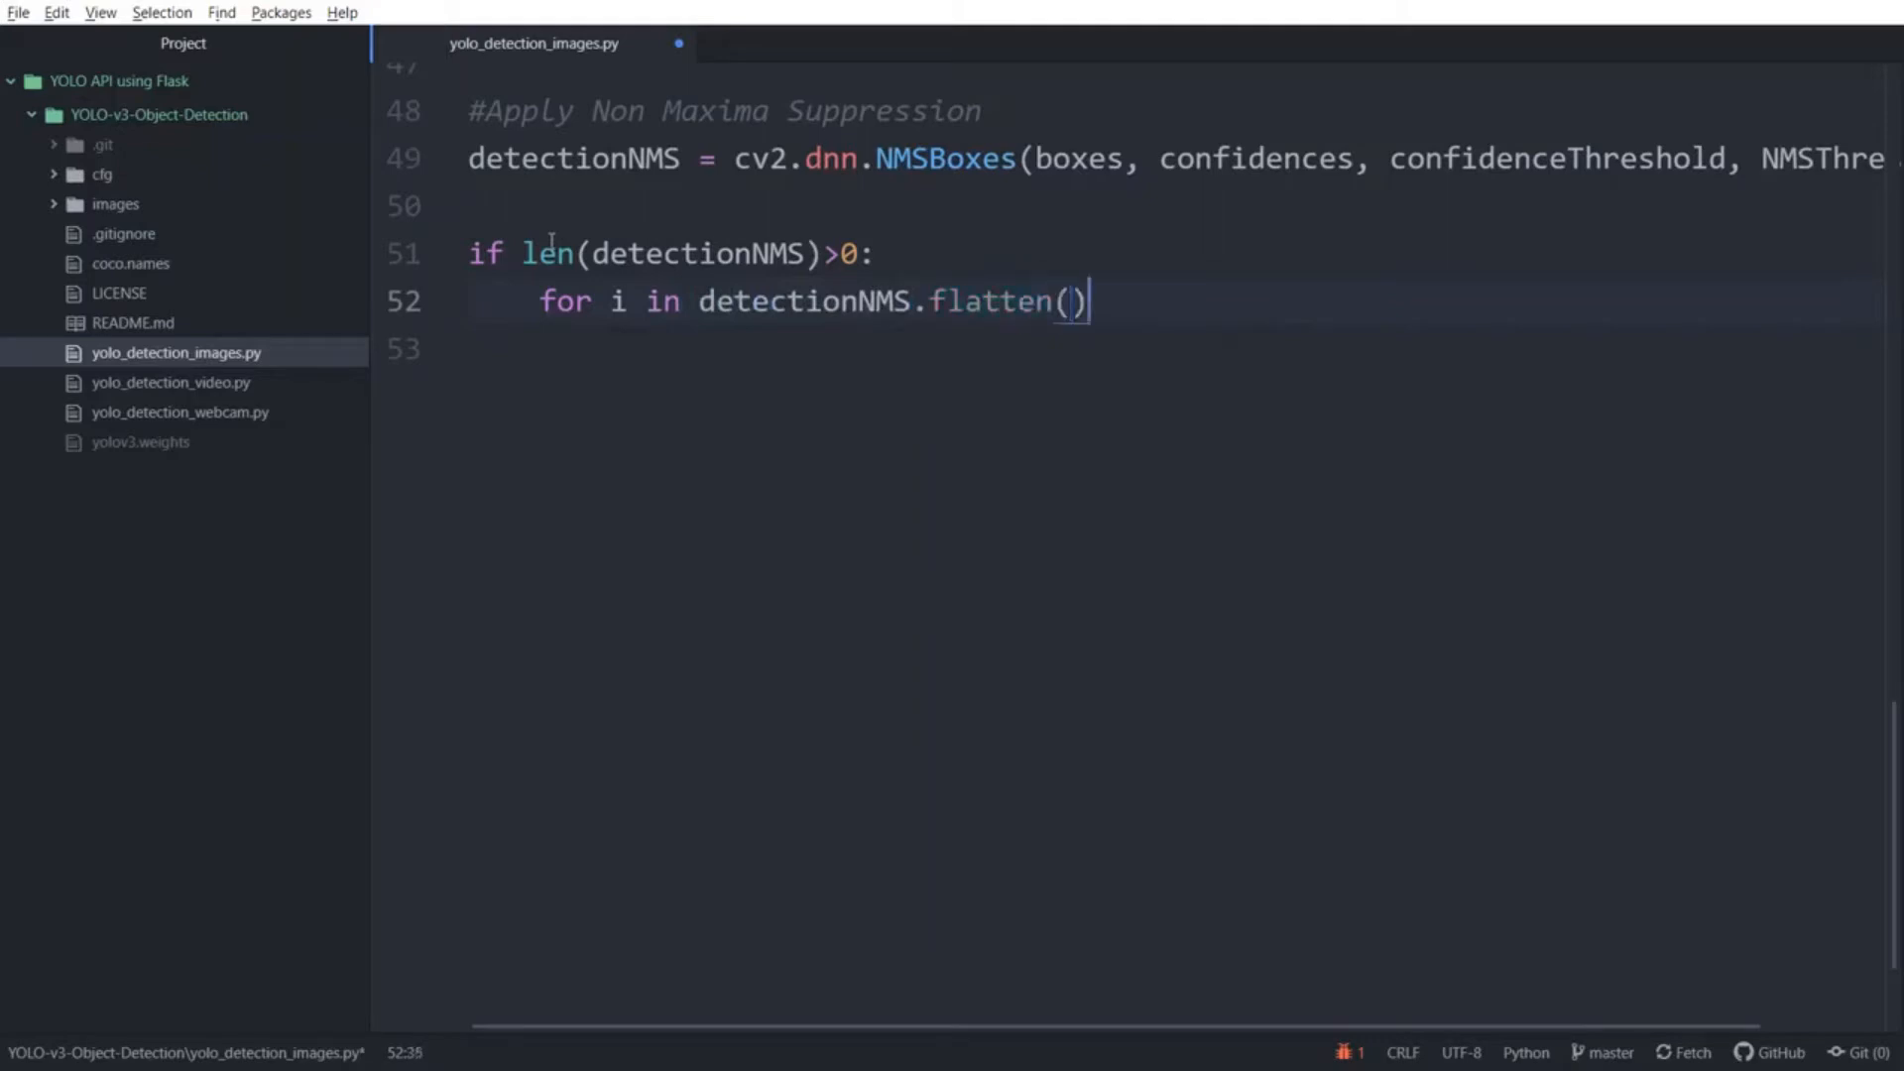
pyautogui.write(':')
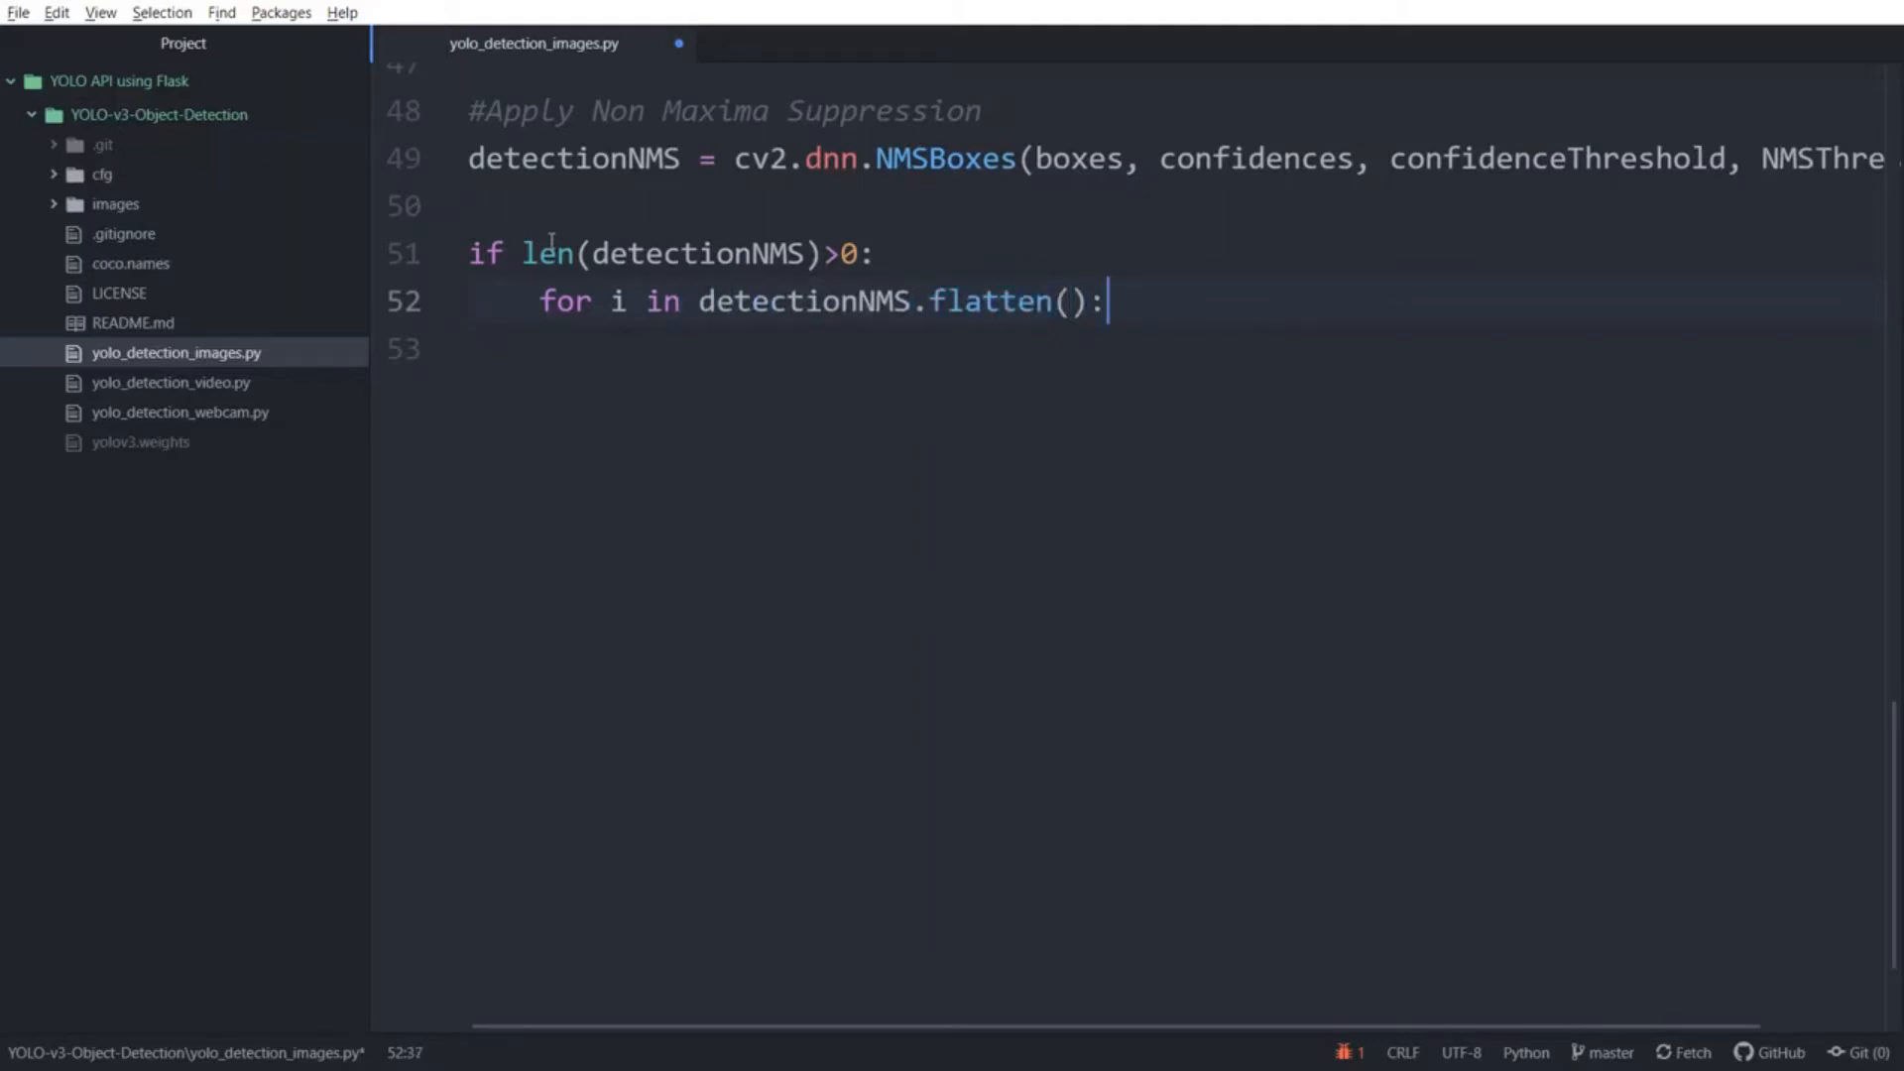
pyautogui.press('enter')
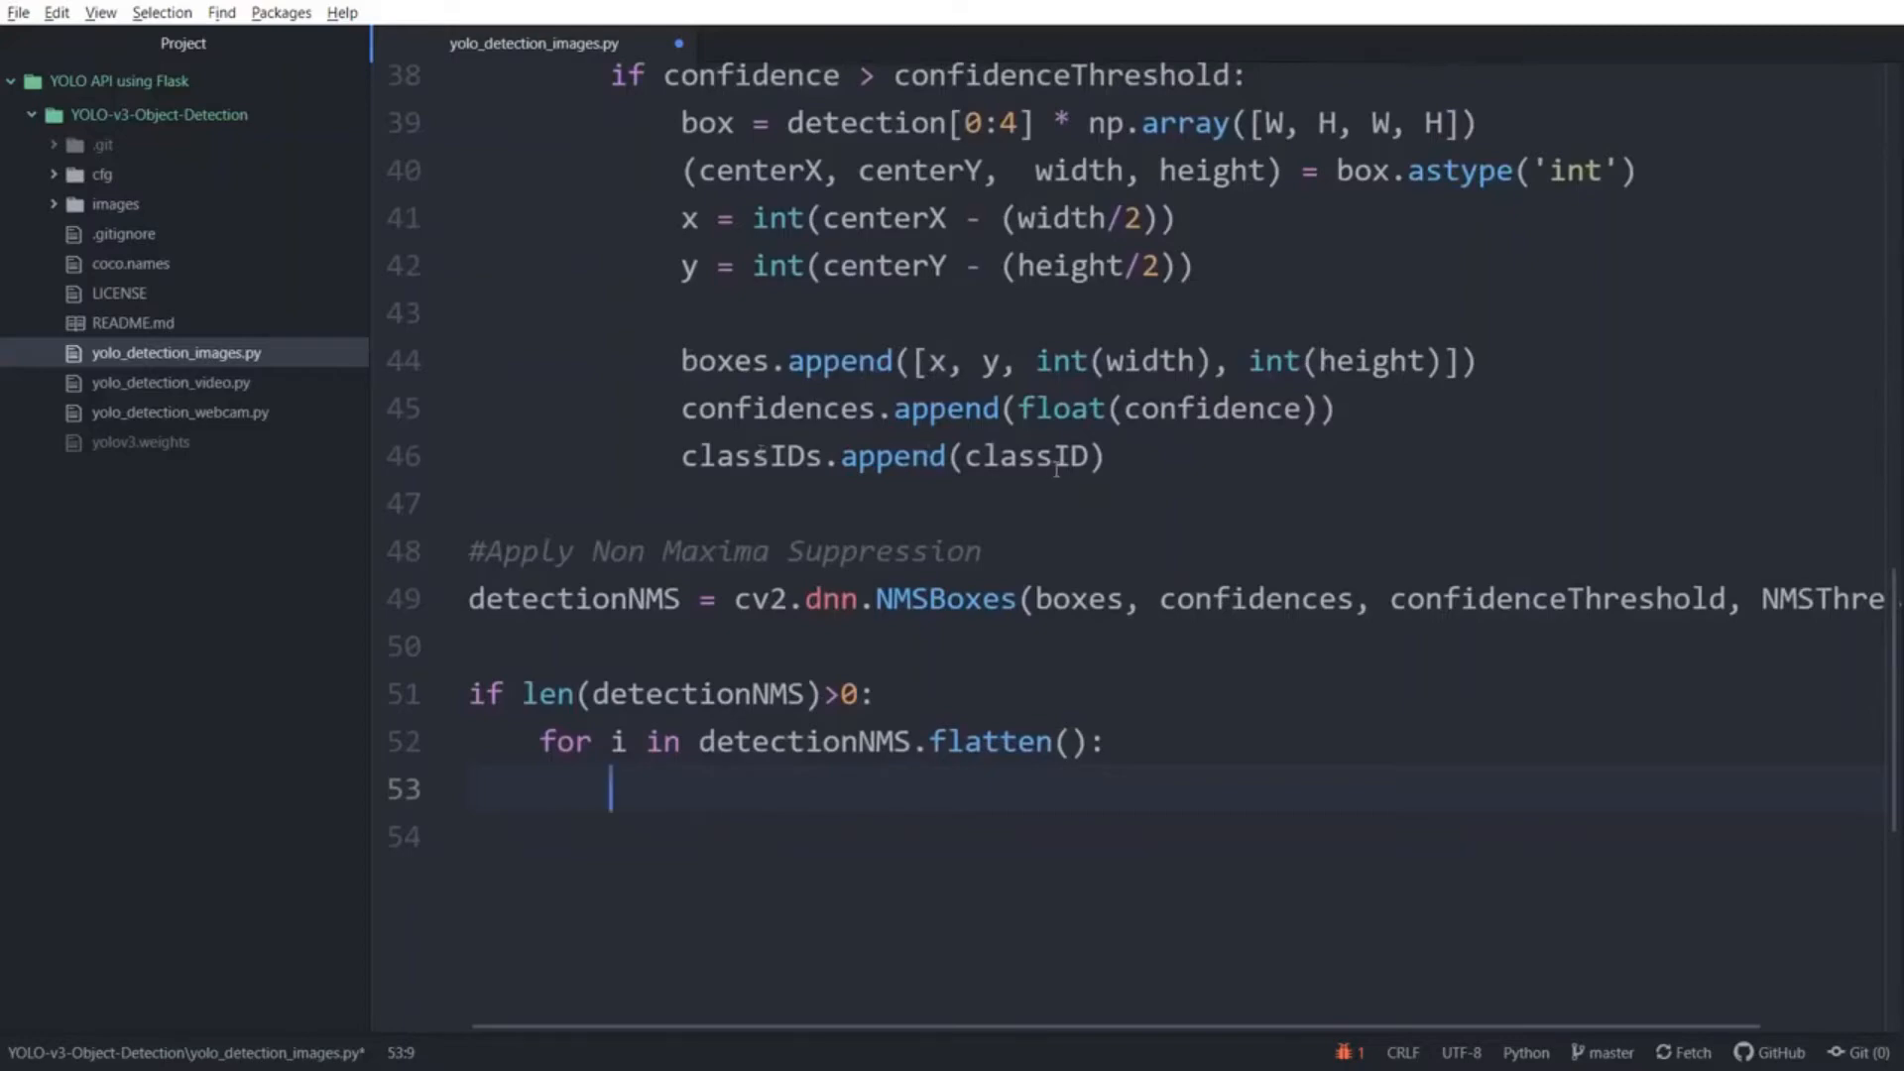
# Inside the loop, print each detection's label and confidence
pyautogui.scroll(3)
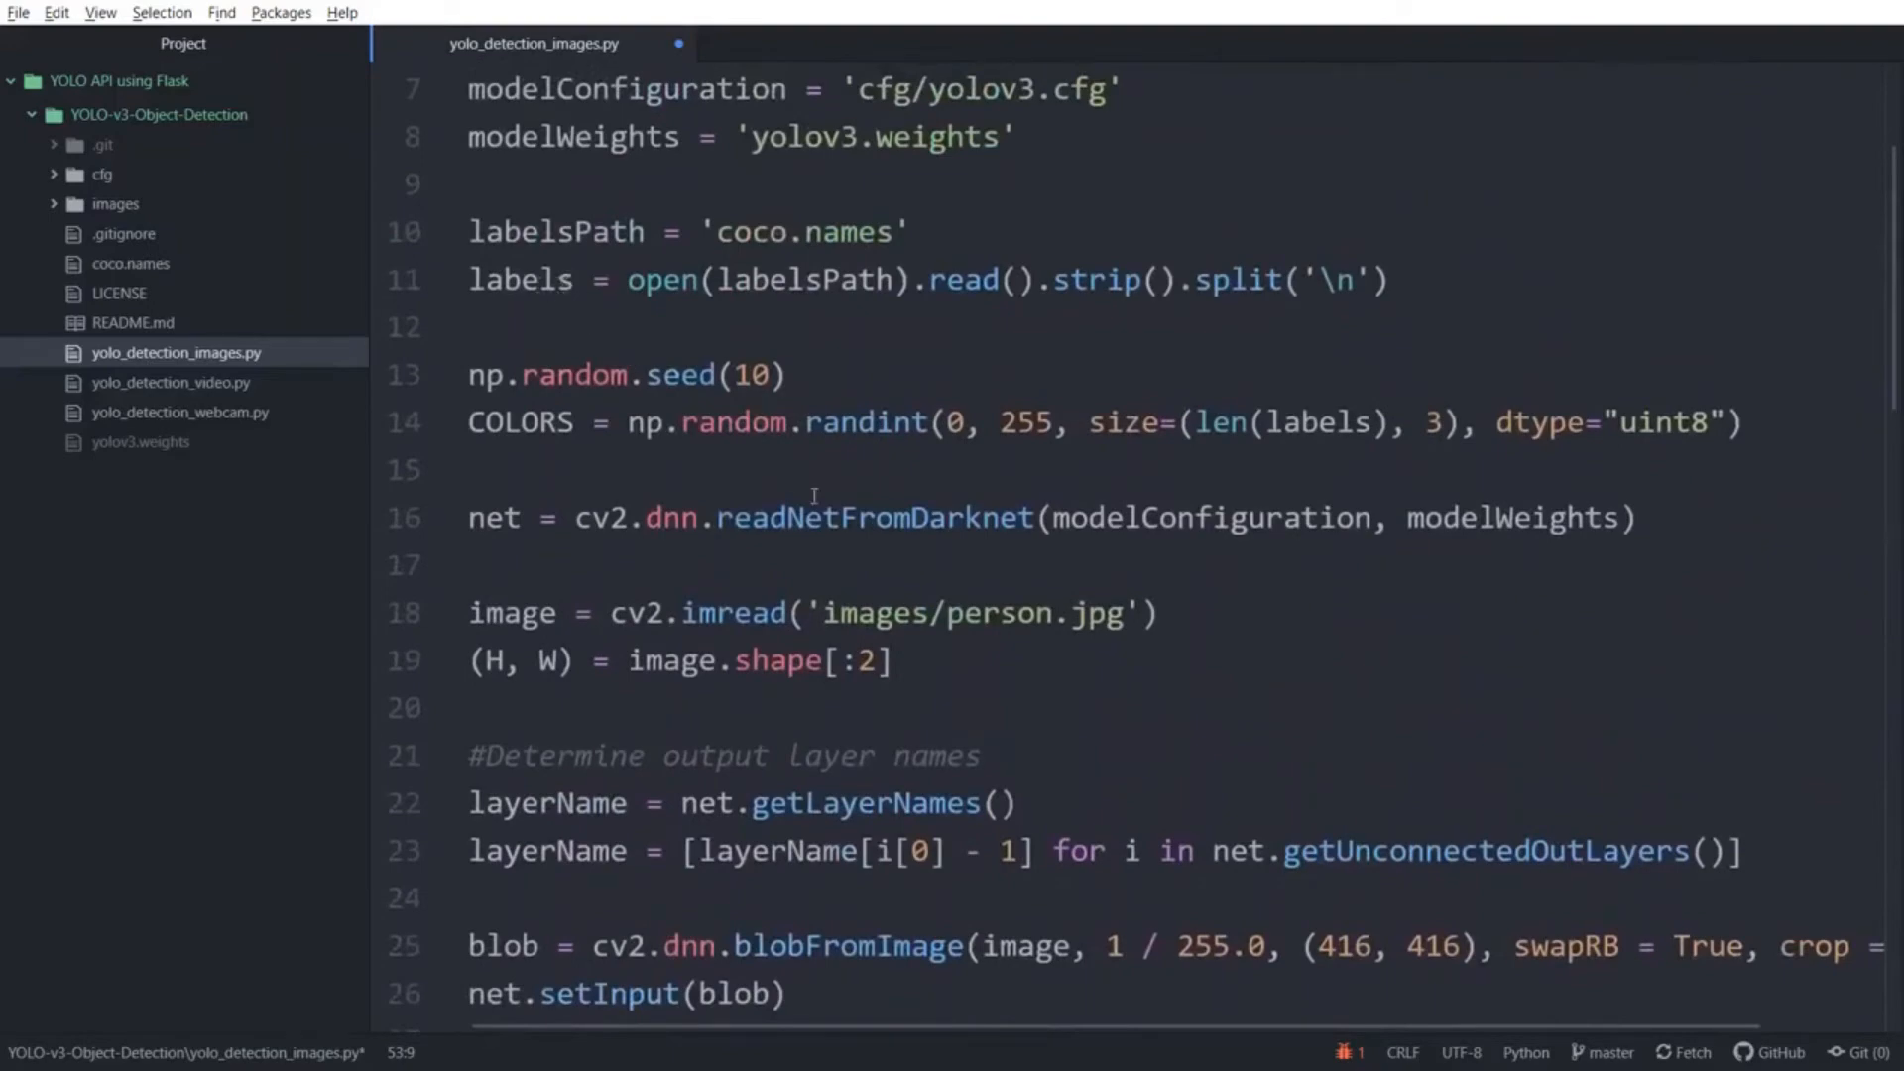
pyautogui.scroll(-3)
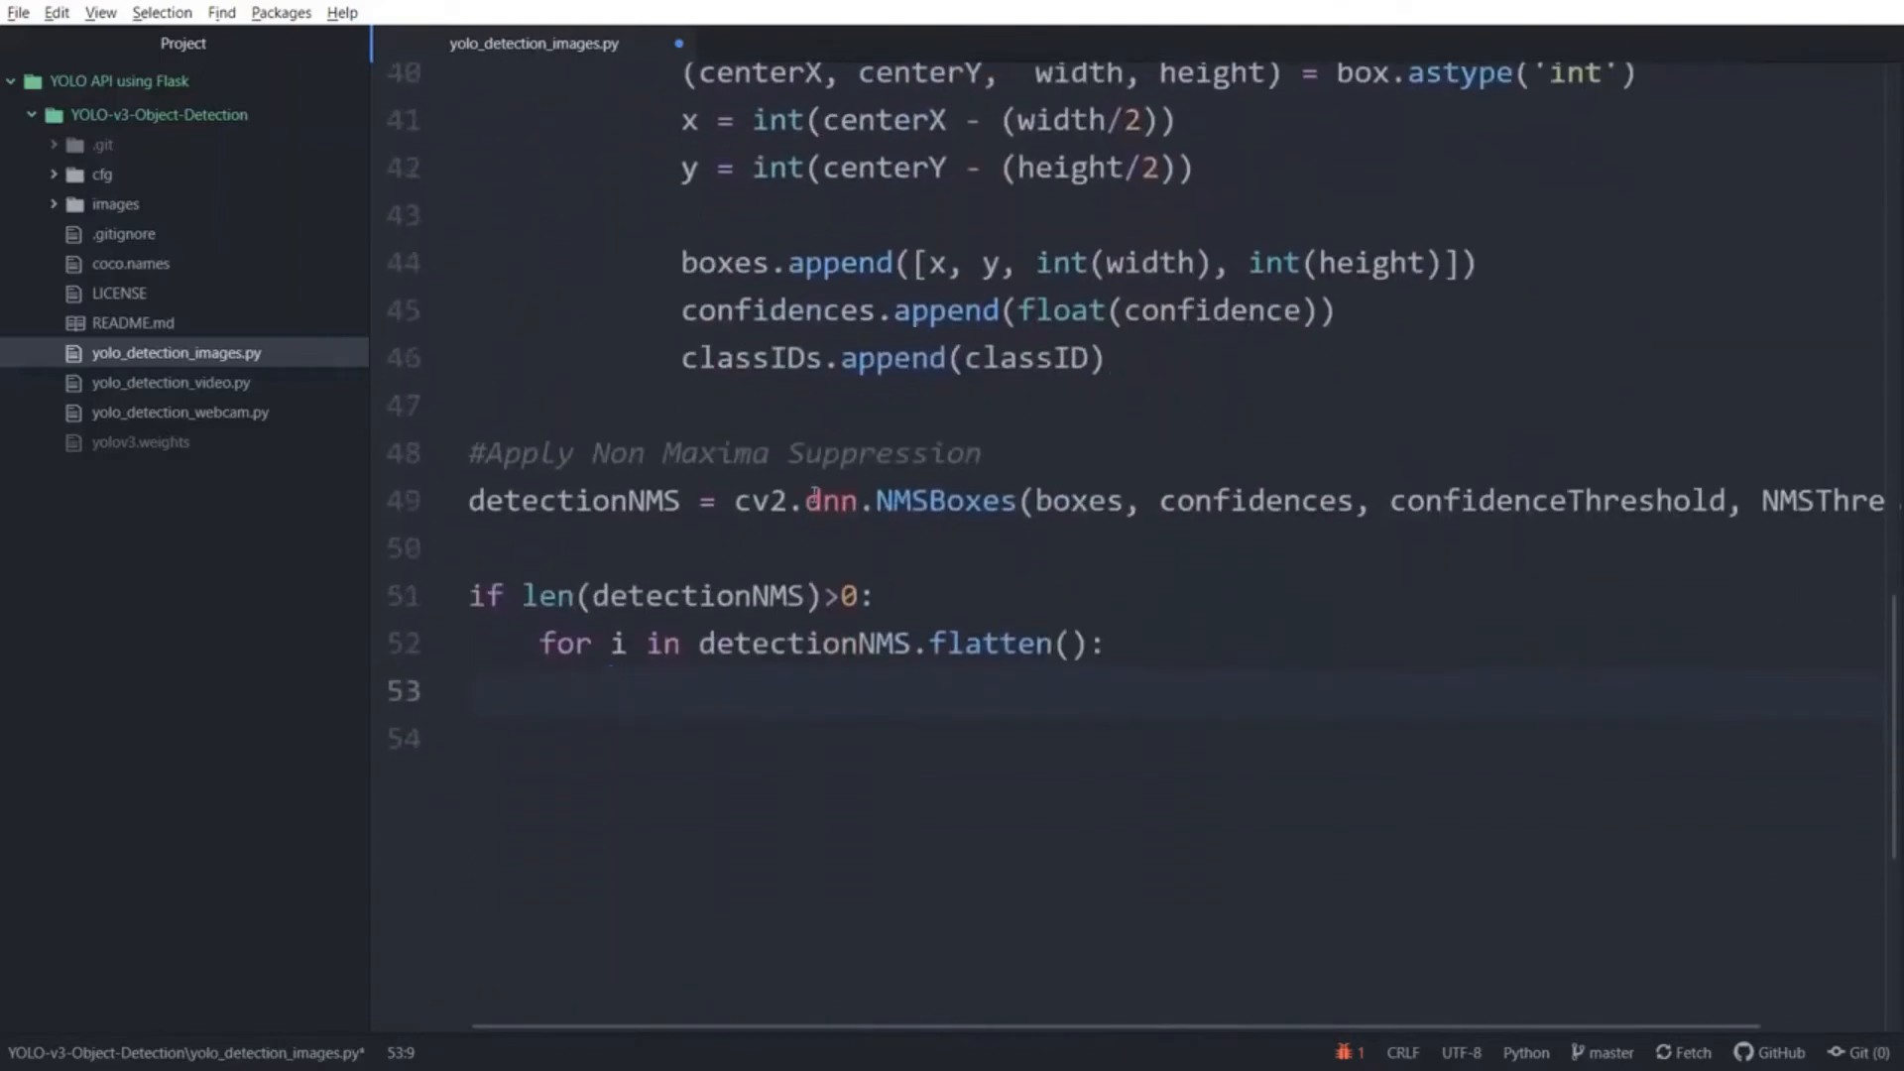
pyautogui.write('pri')
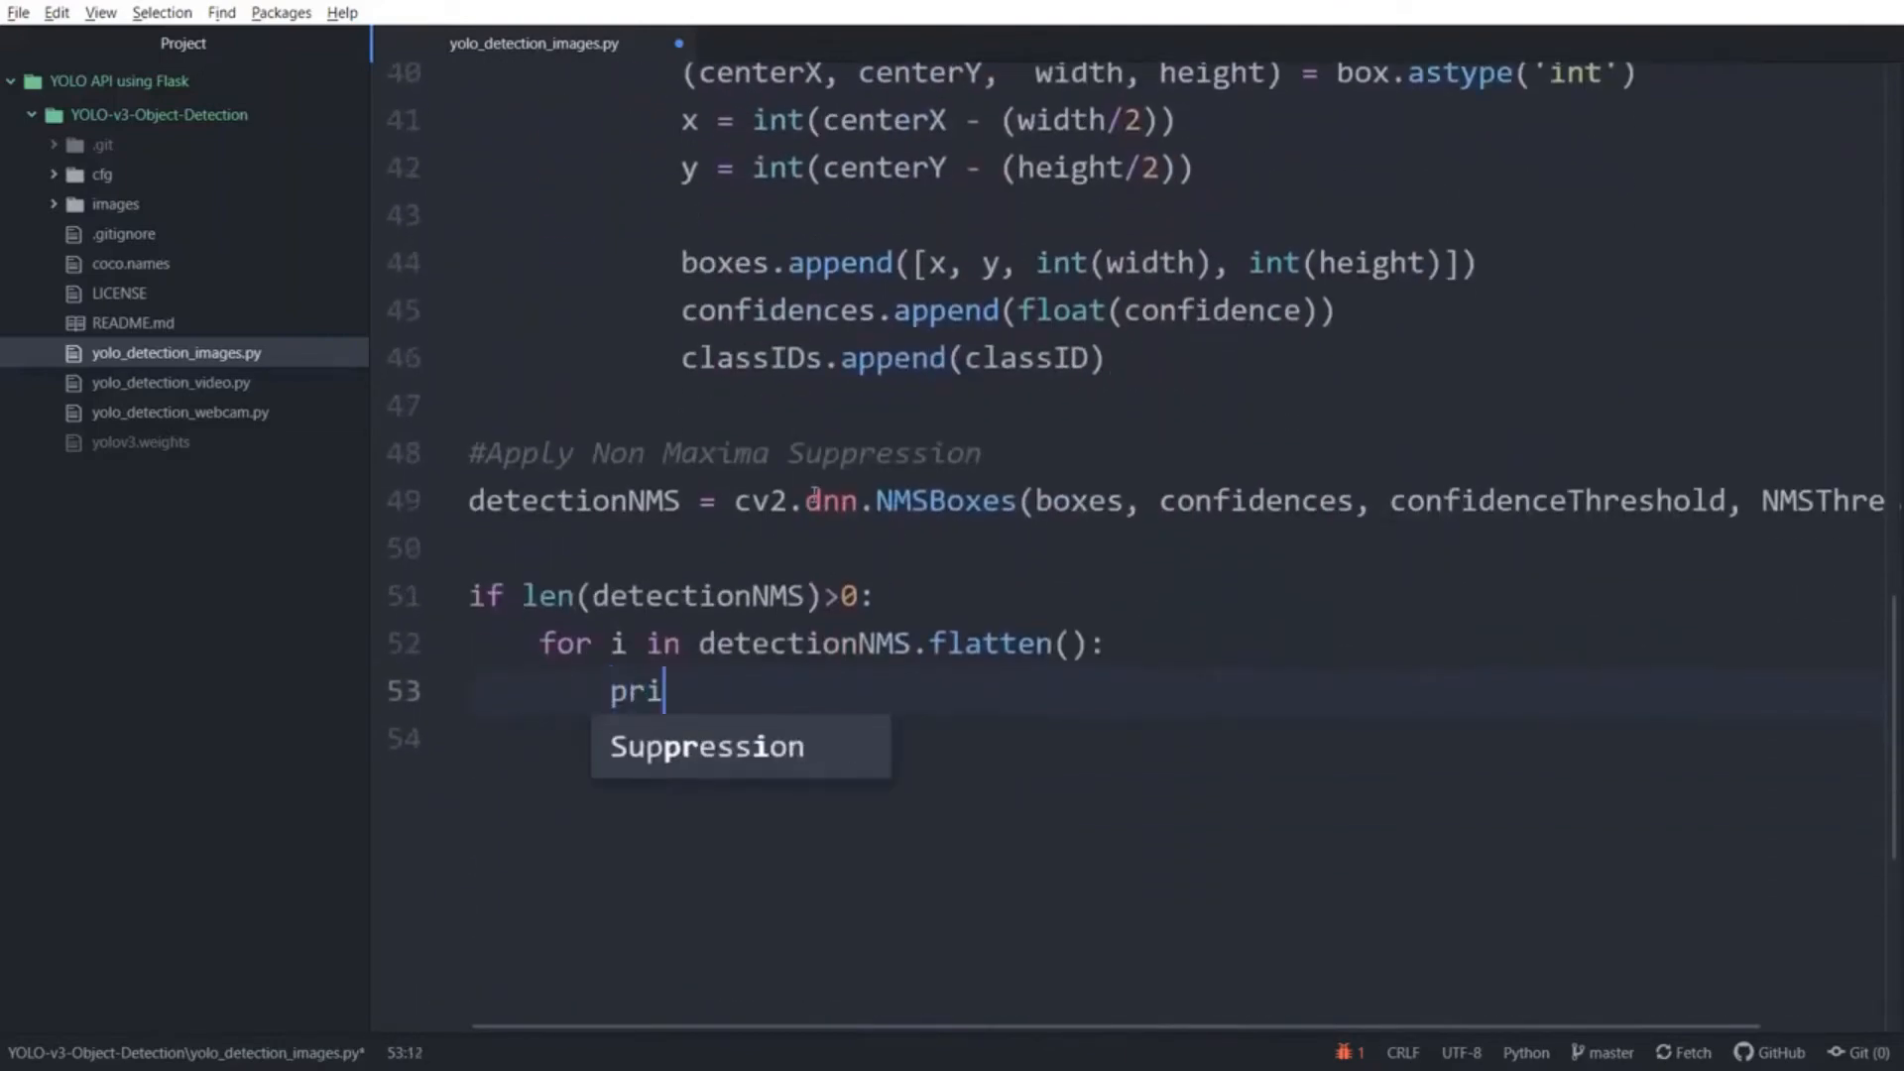
pyautogui.write('nt()')
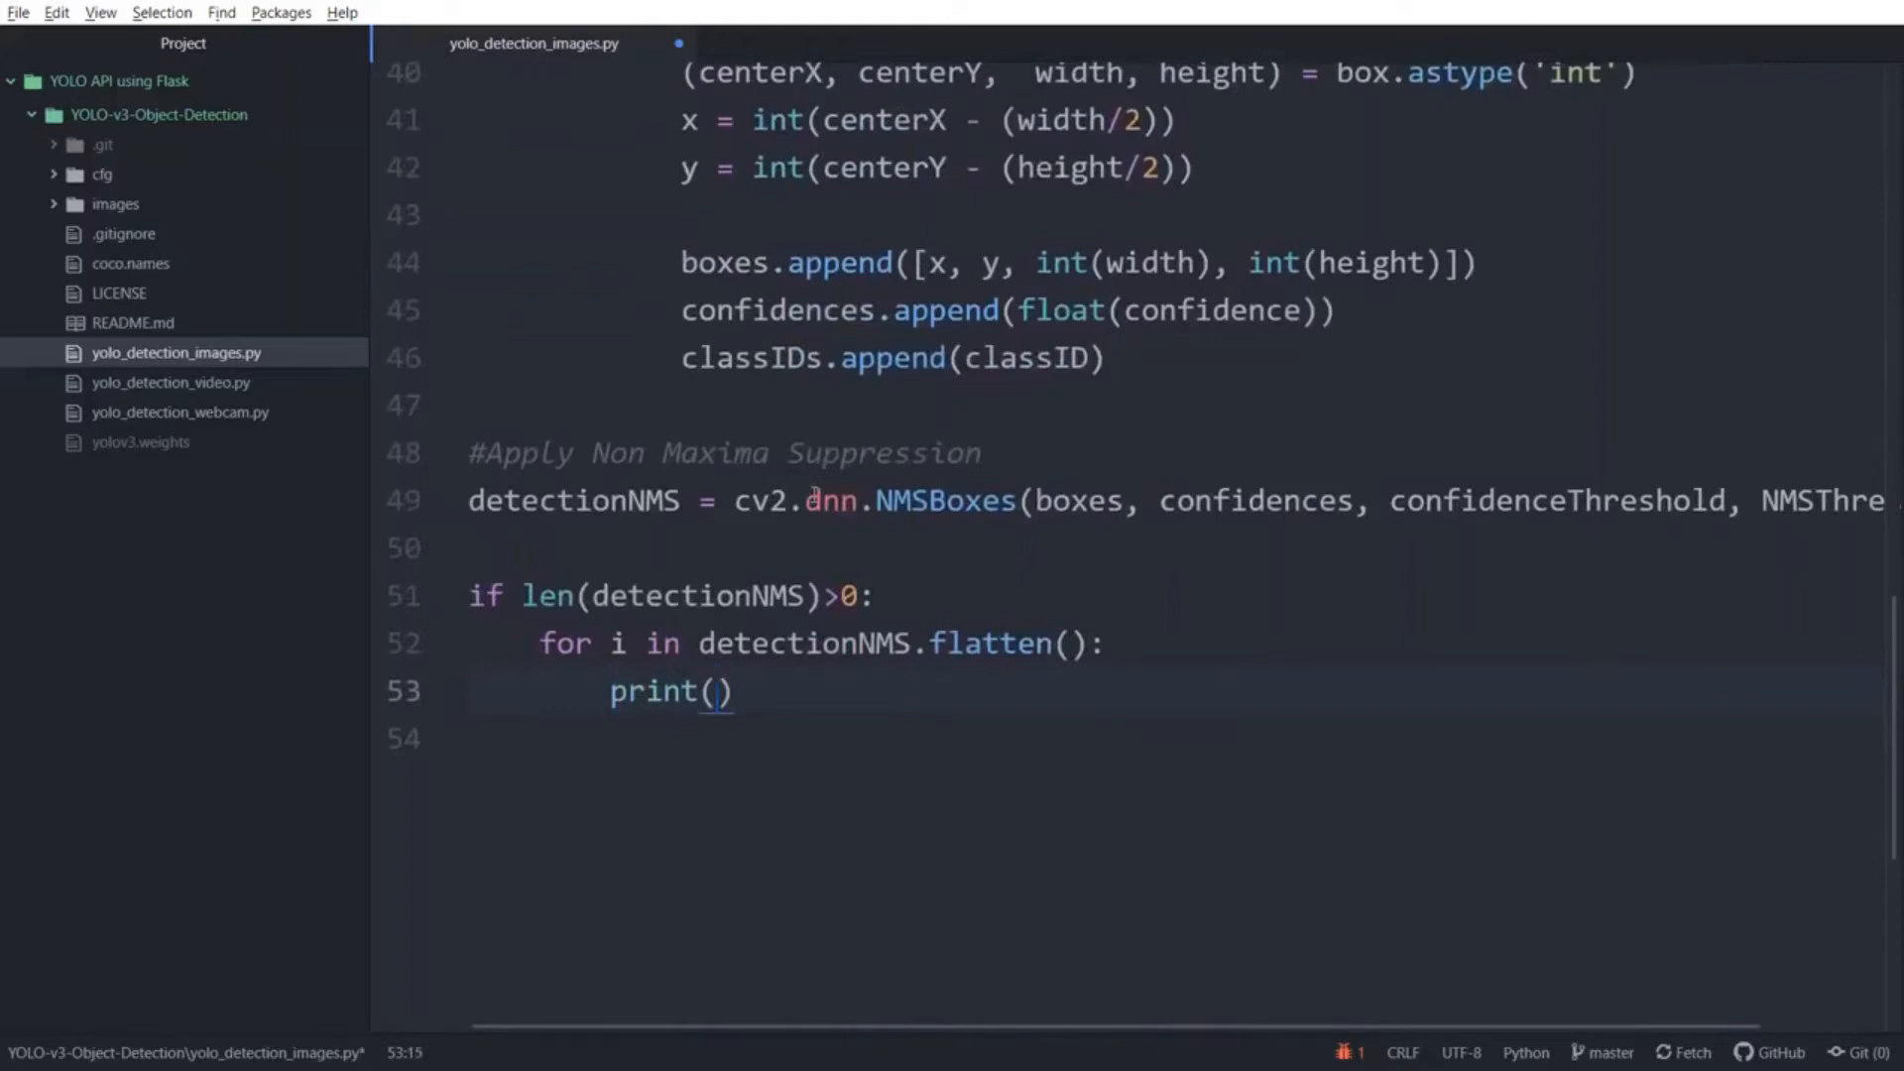
pyautogui.write('labels[cla')
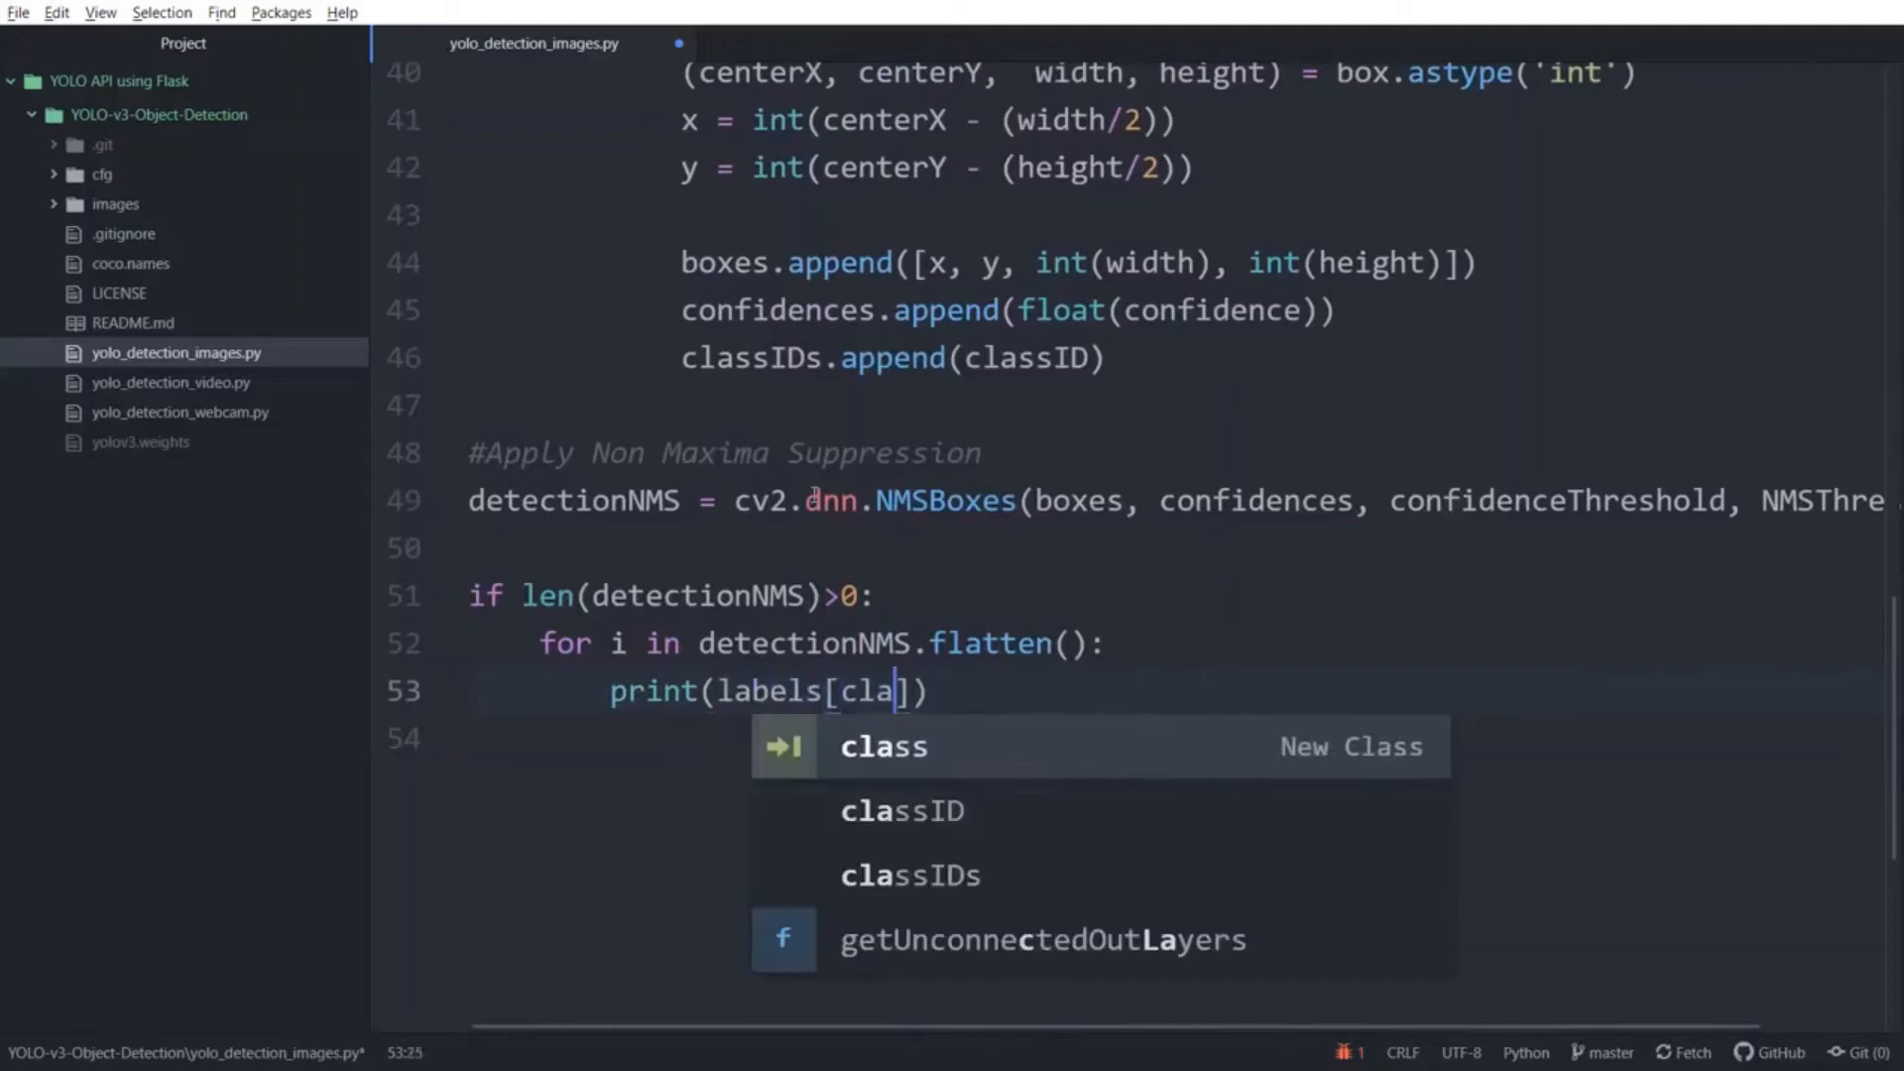
pyautogui.write('ssIDs[i')
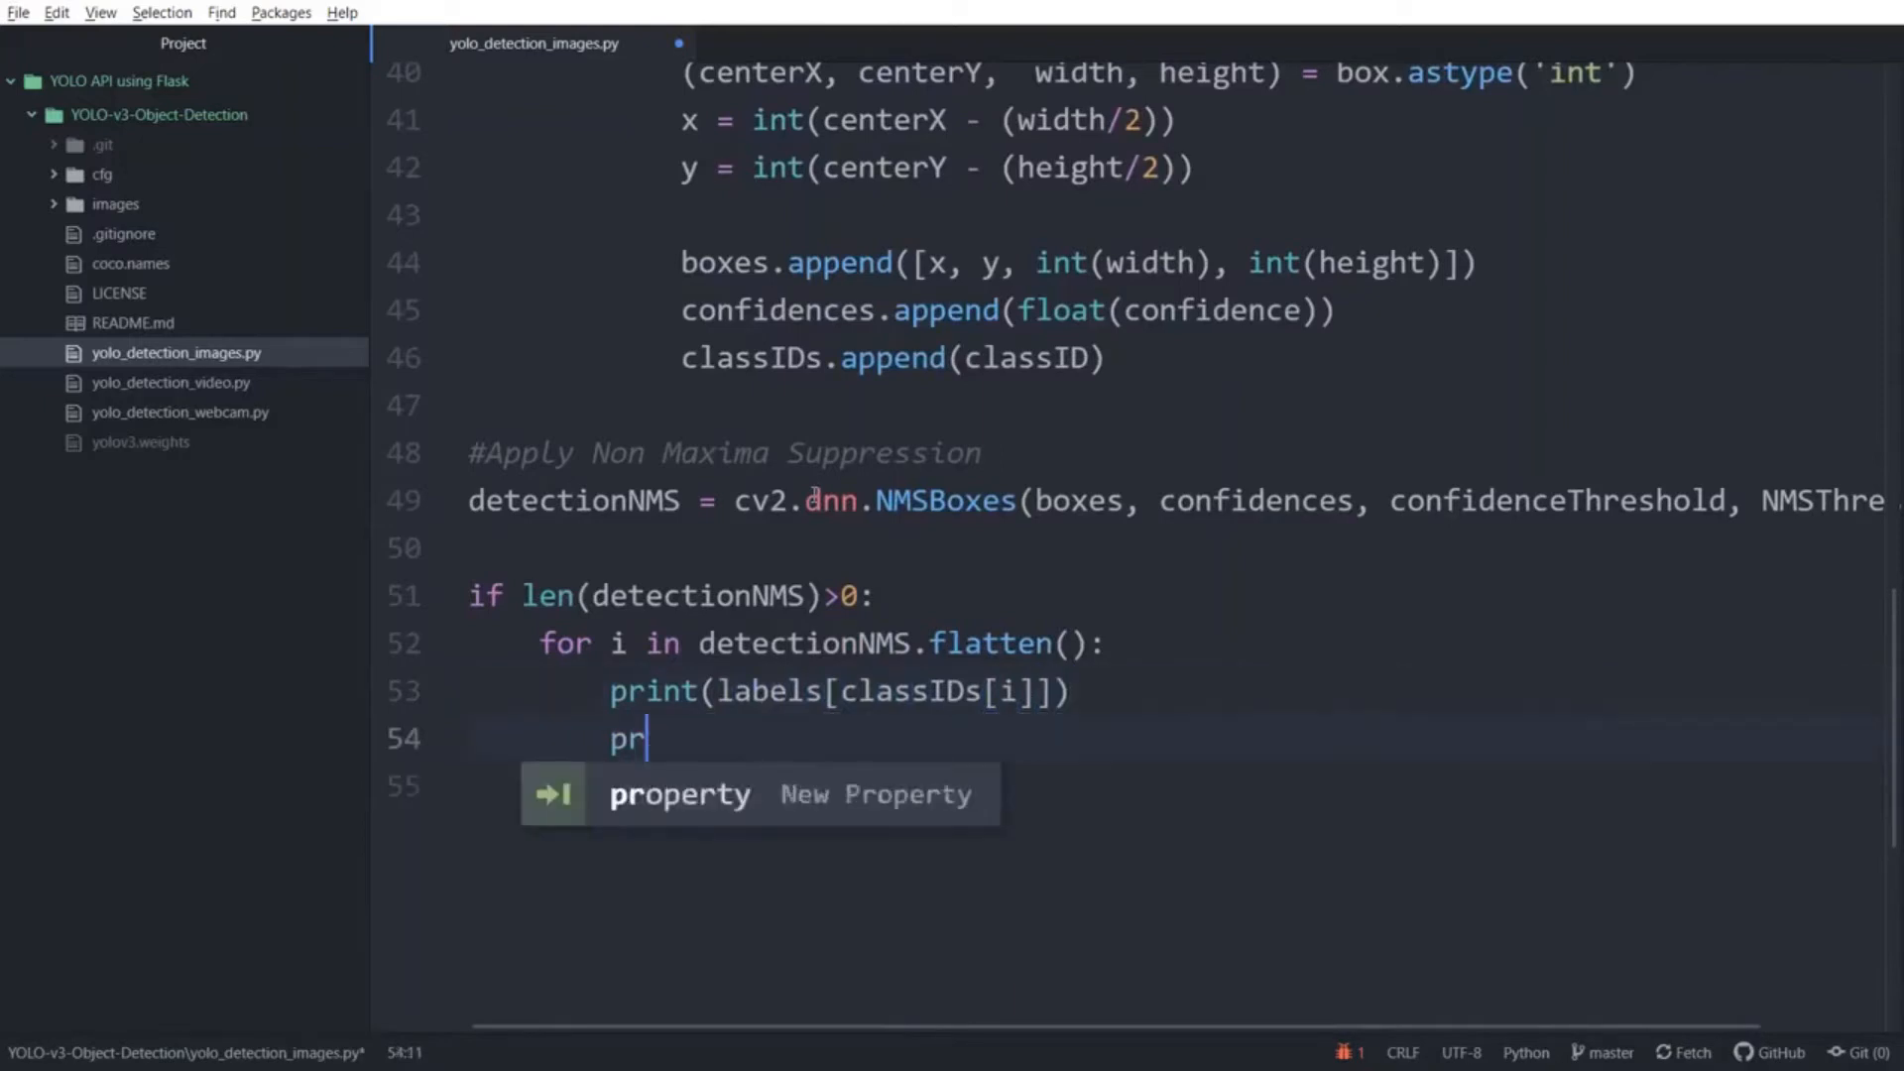
pyautogui.write('int()')
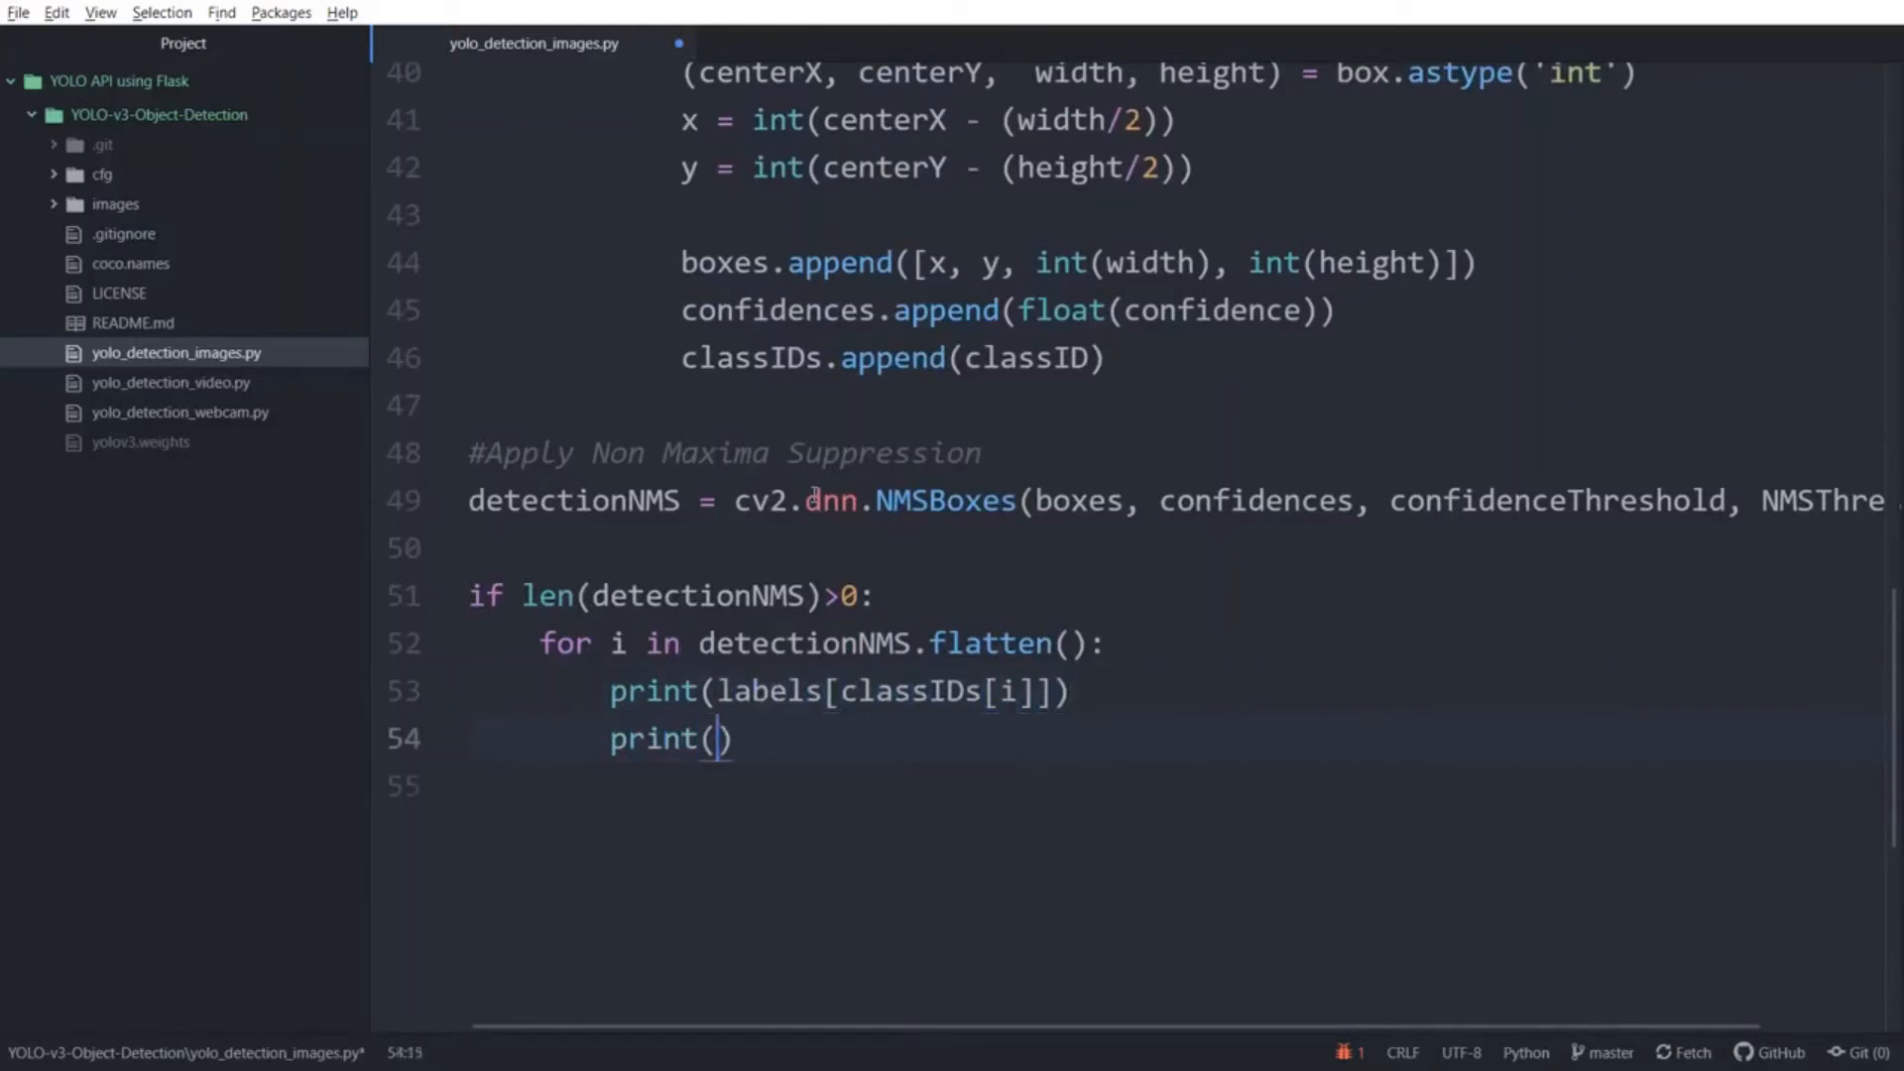
pyautogui.write('confidences[i')
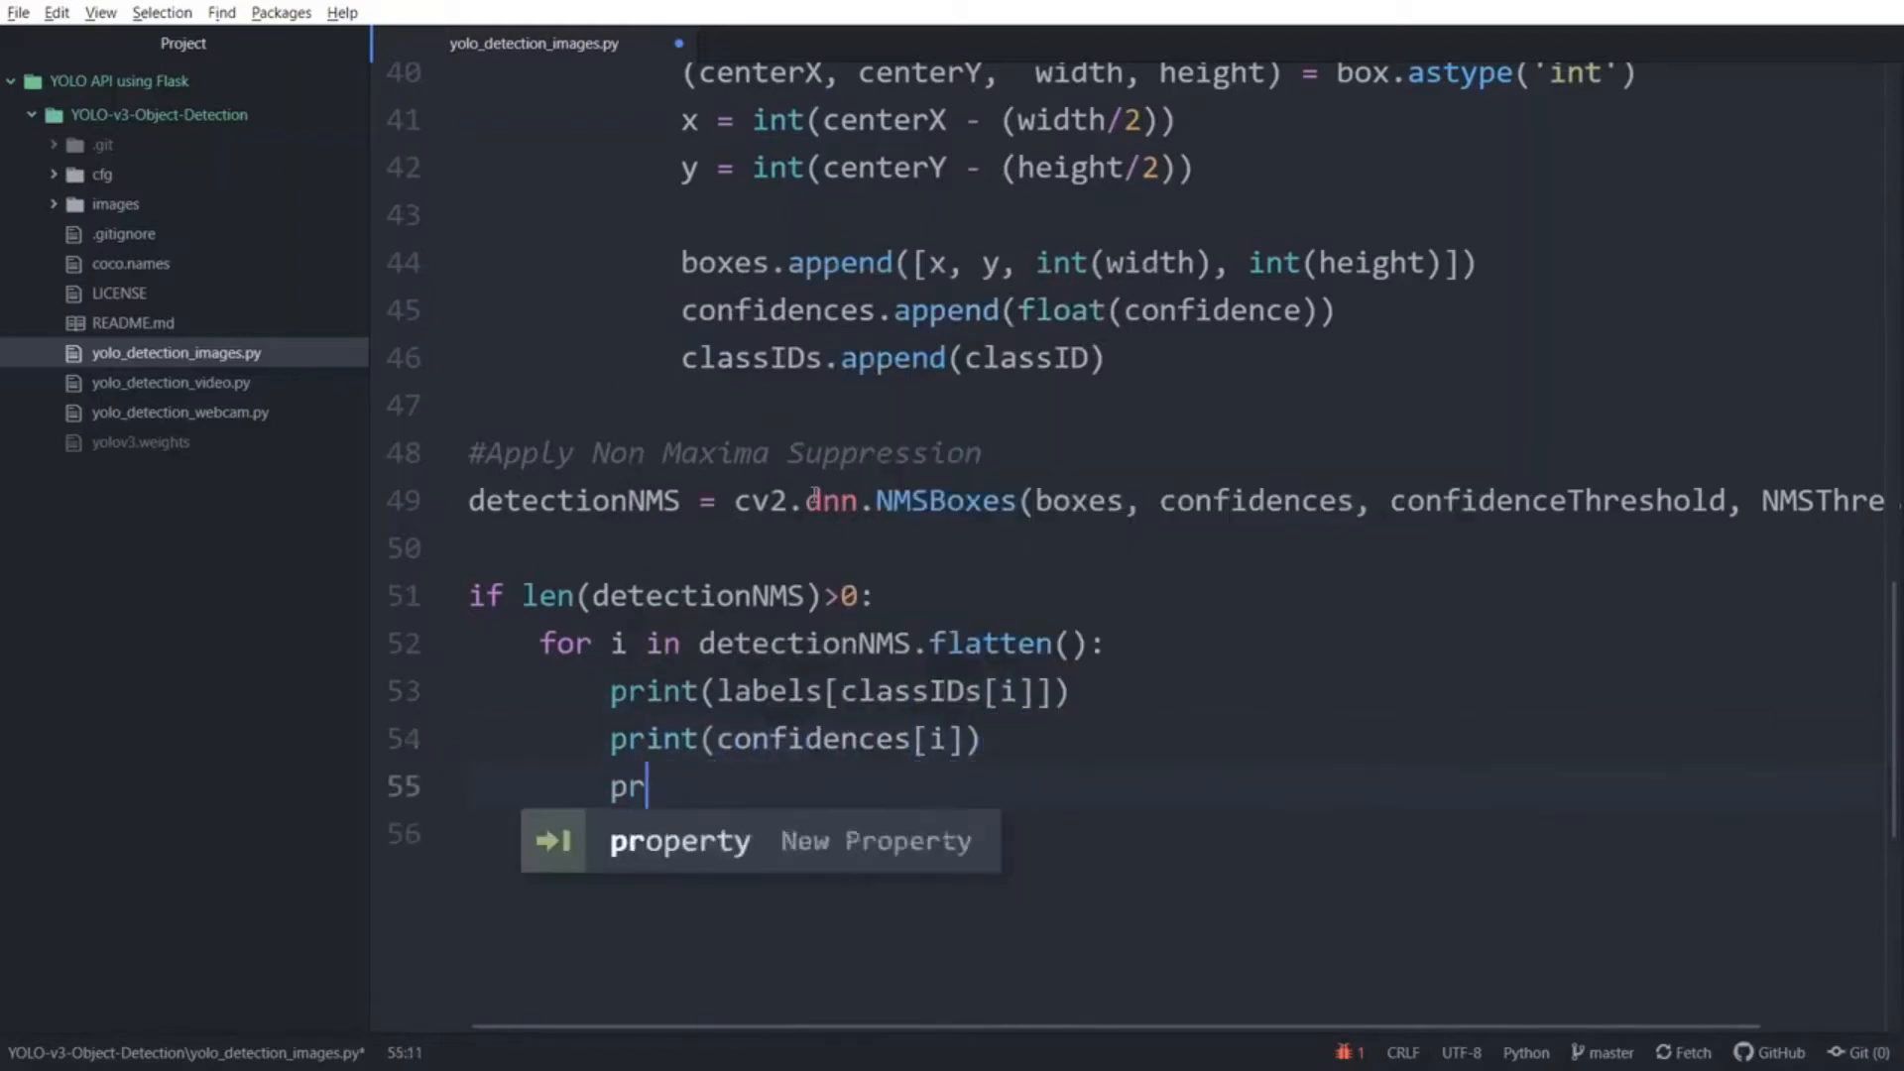
# Print the four bounding-box values boxes[i][0] through boxes[i][3]
pyautogui.write('int(')
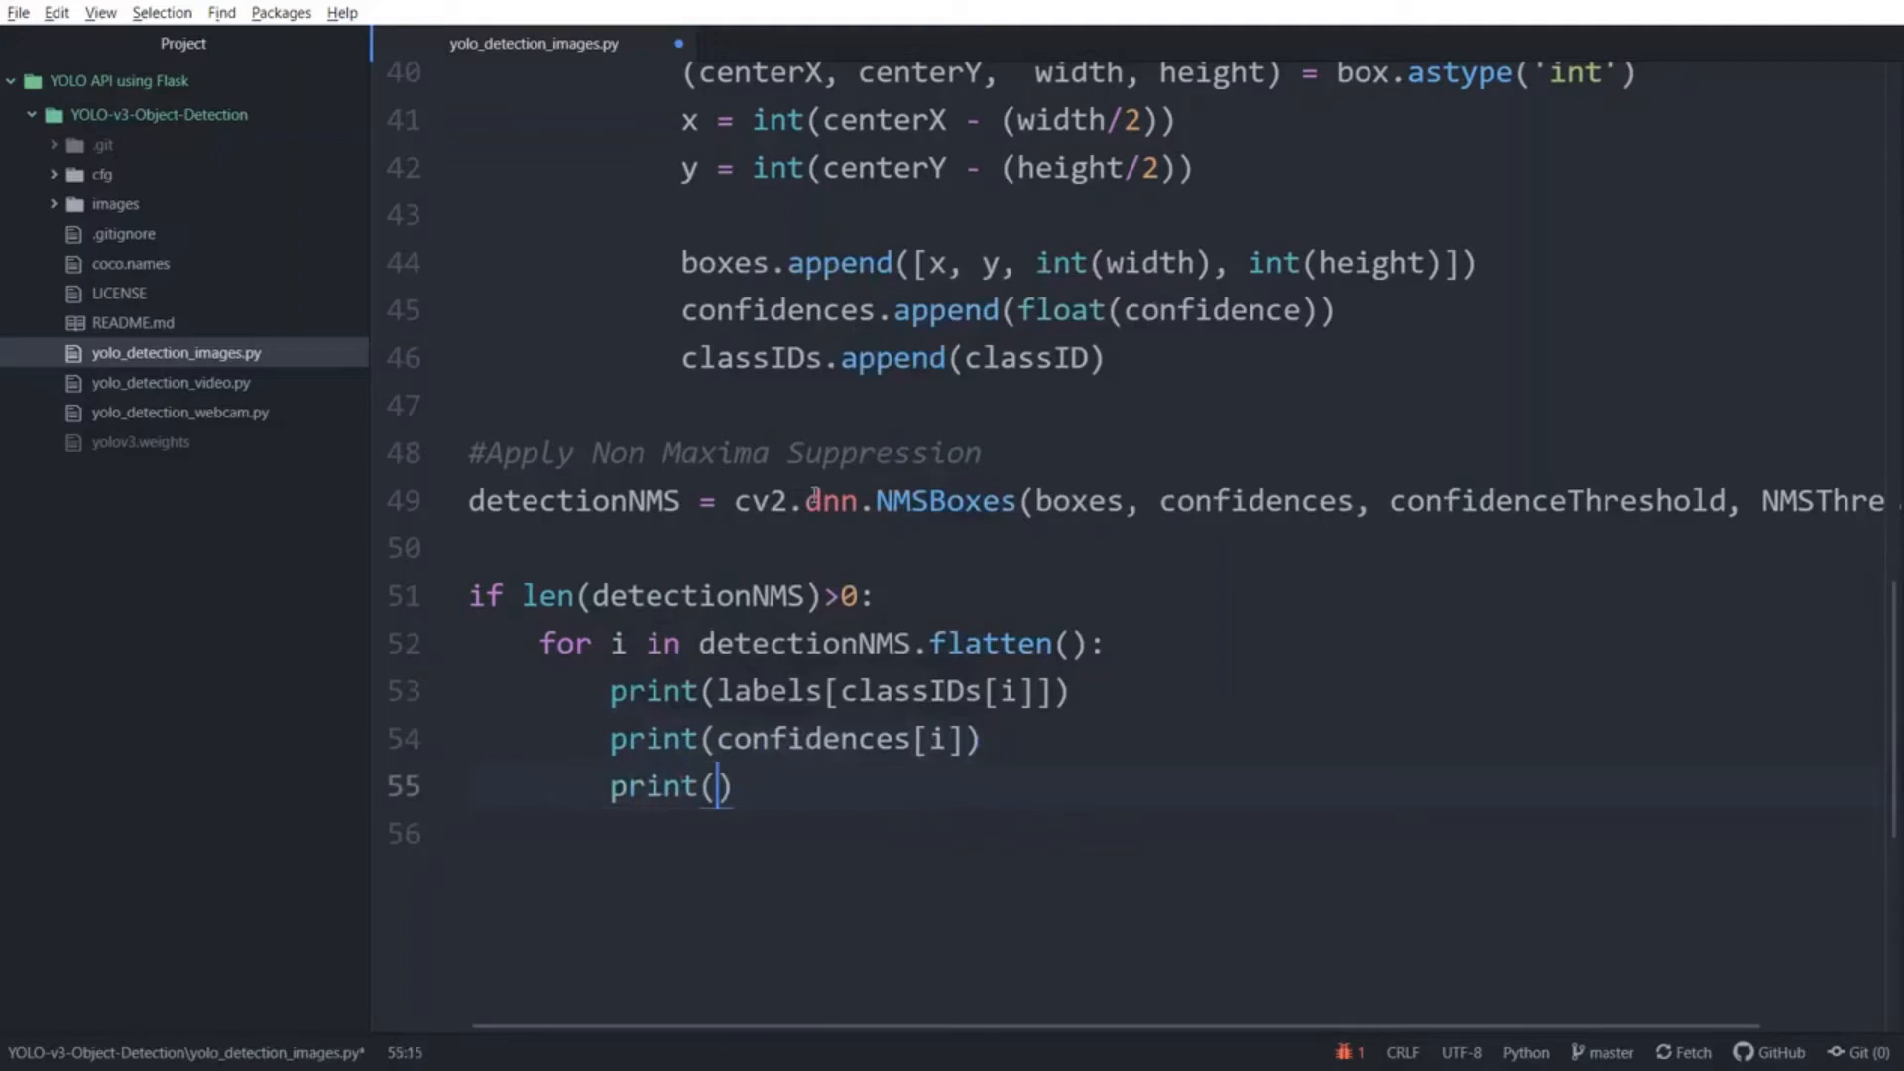
pyautogui.write('boxes[')
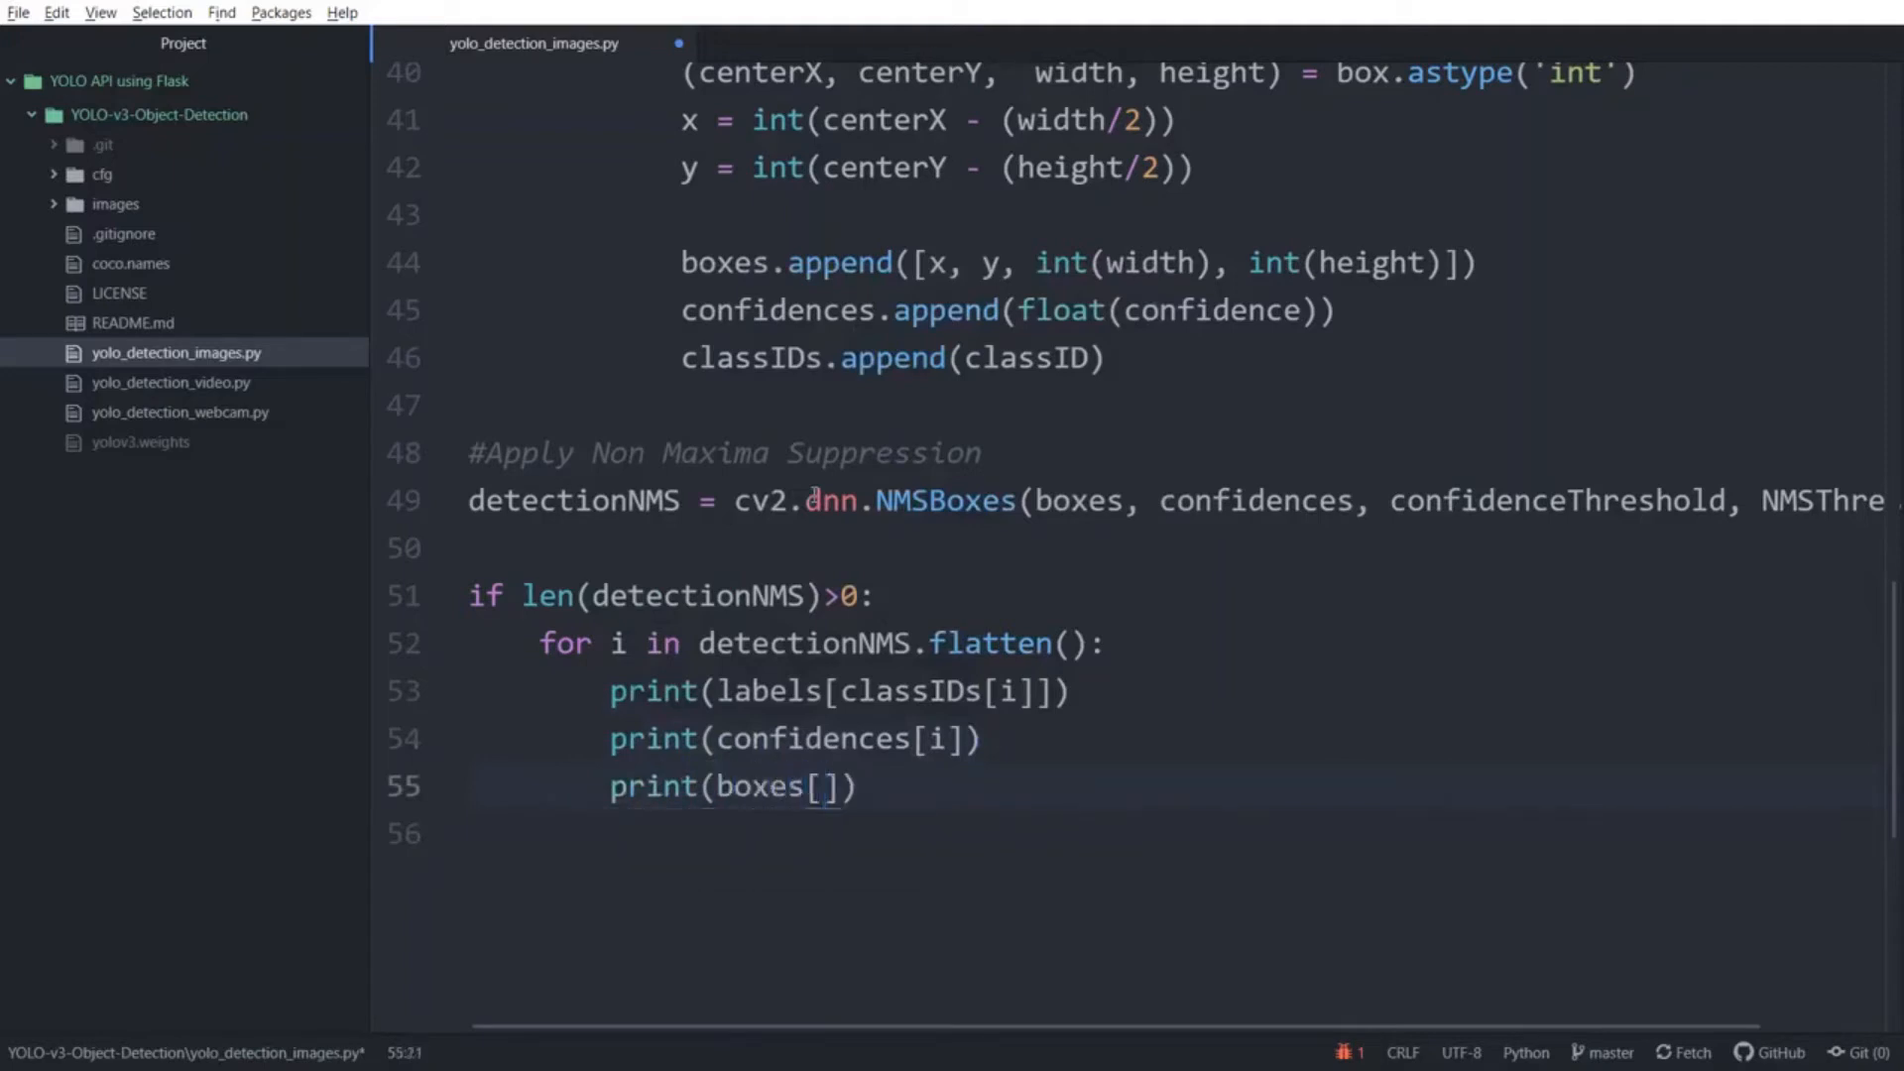
pyautogui.write('i][0')
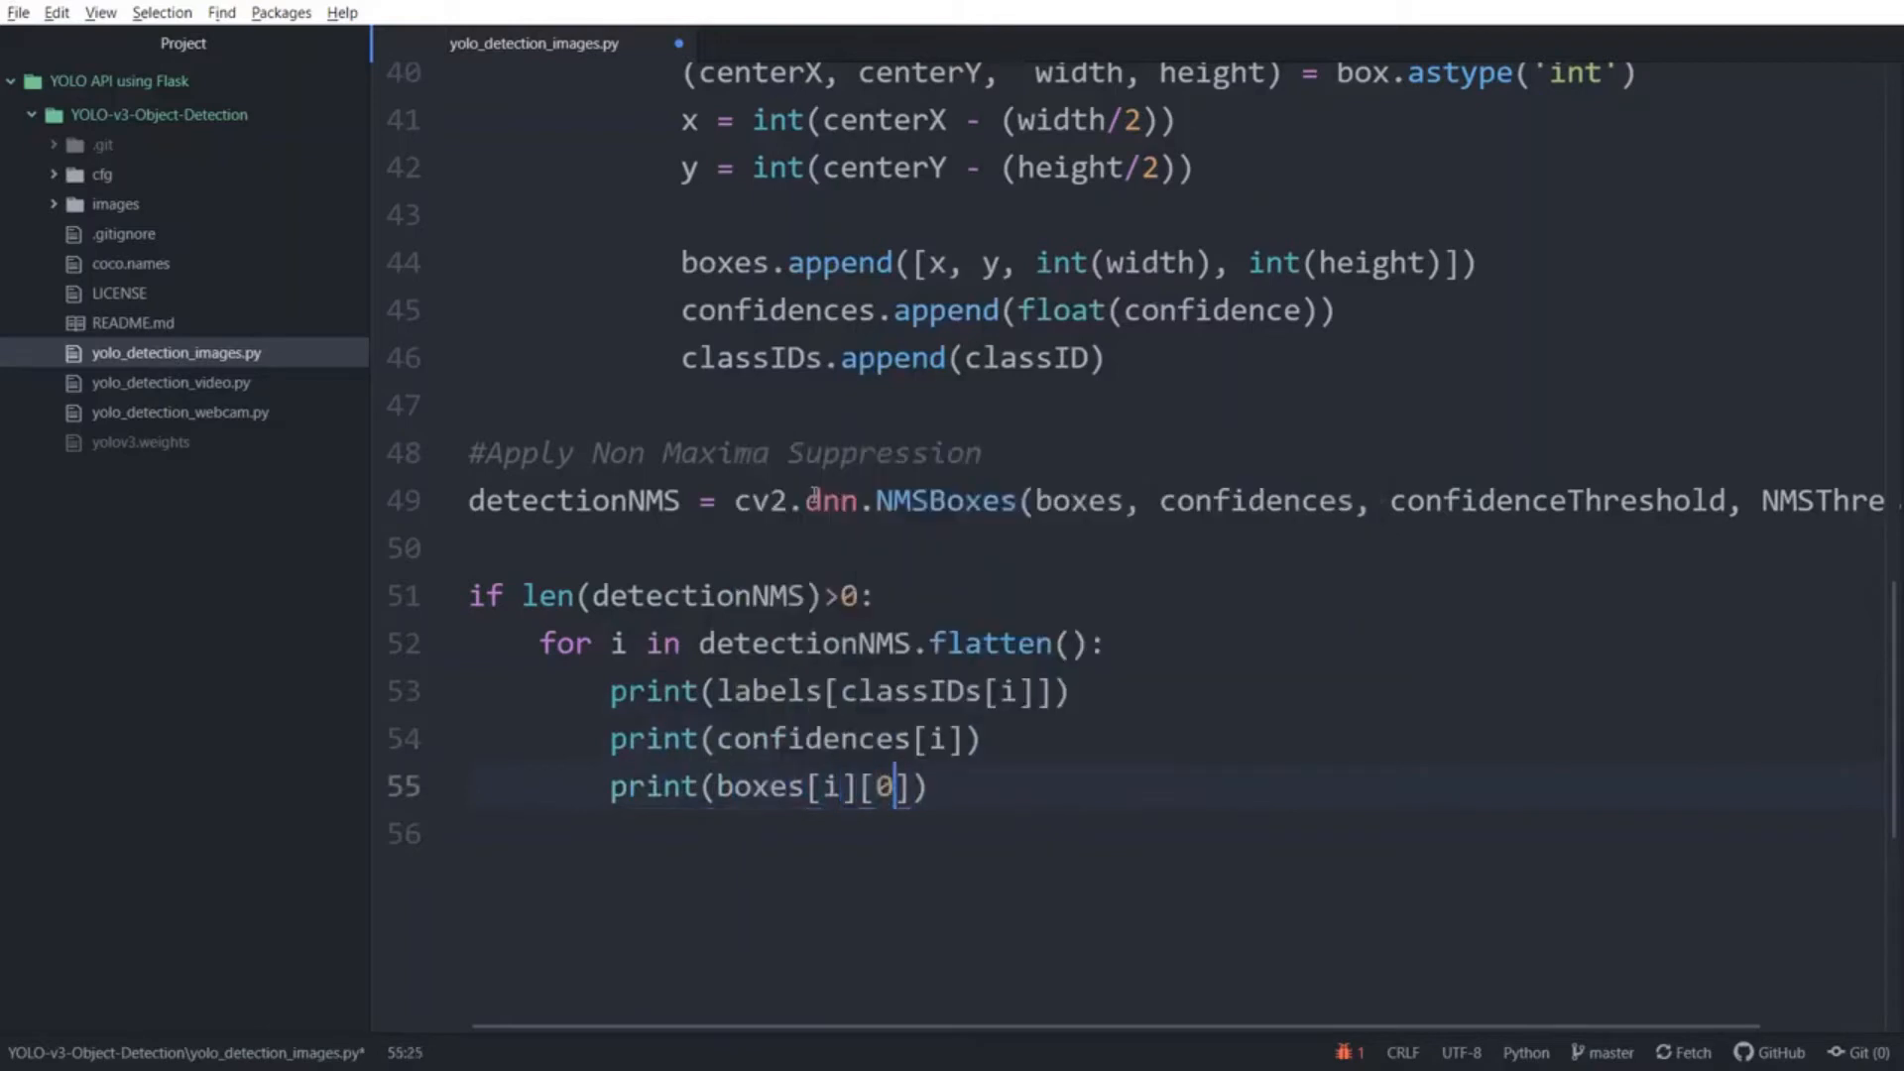
pyautogui.write('prin')
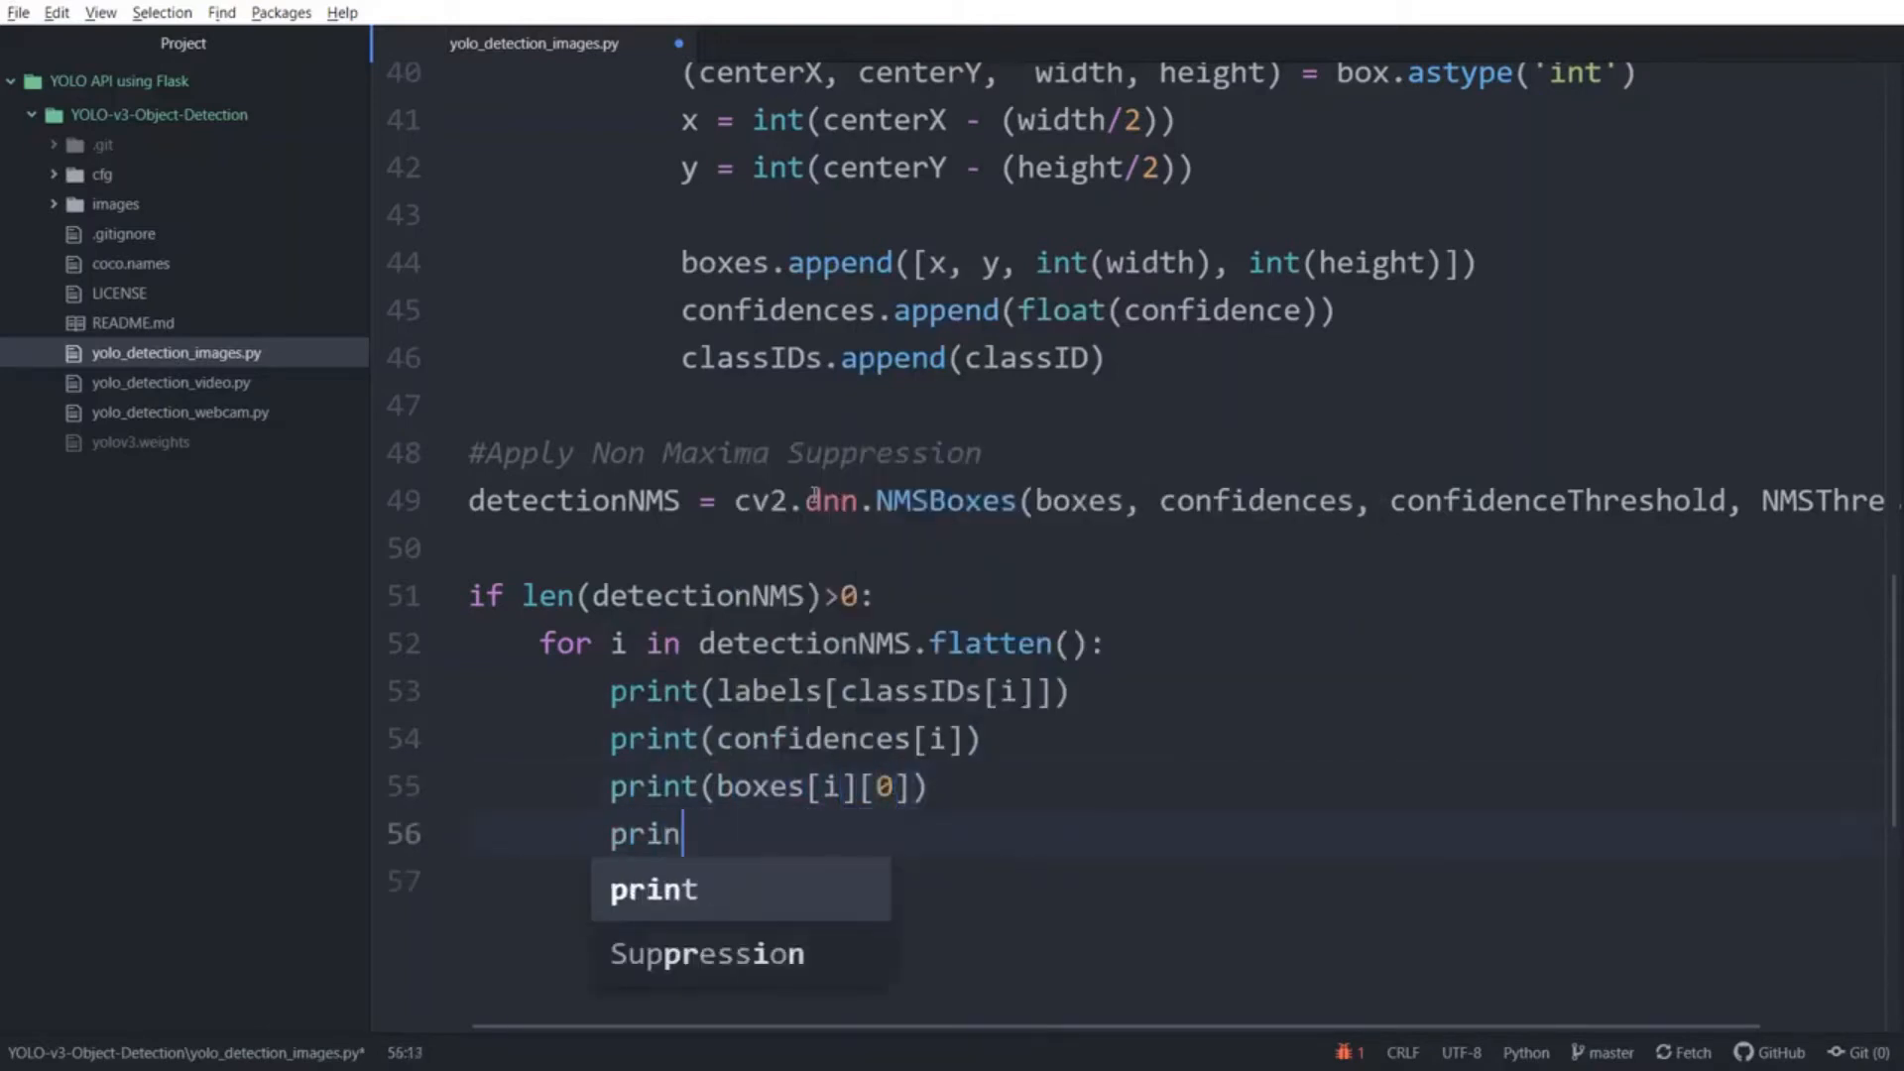
pyautogui.write('t(b)')
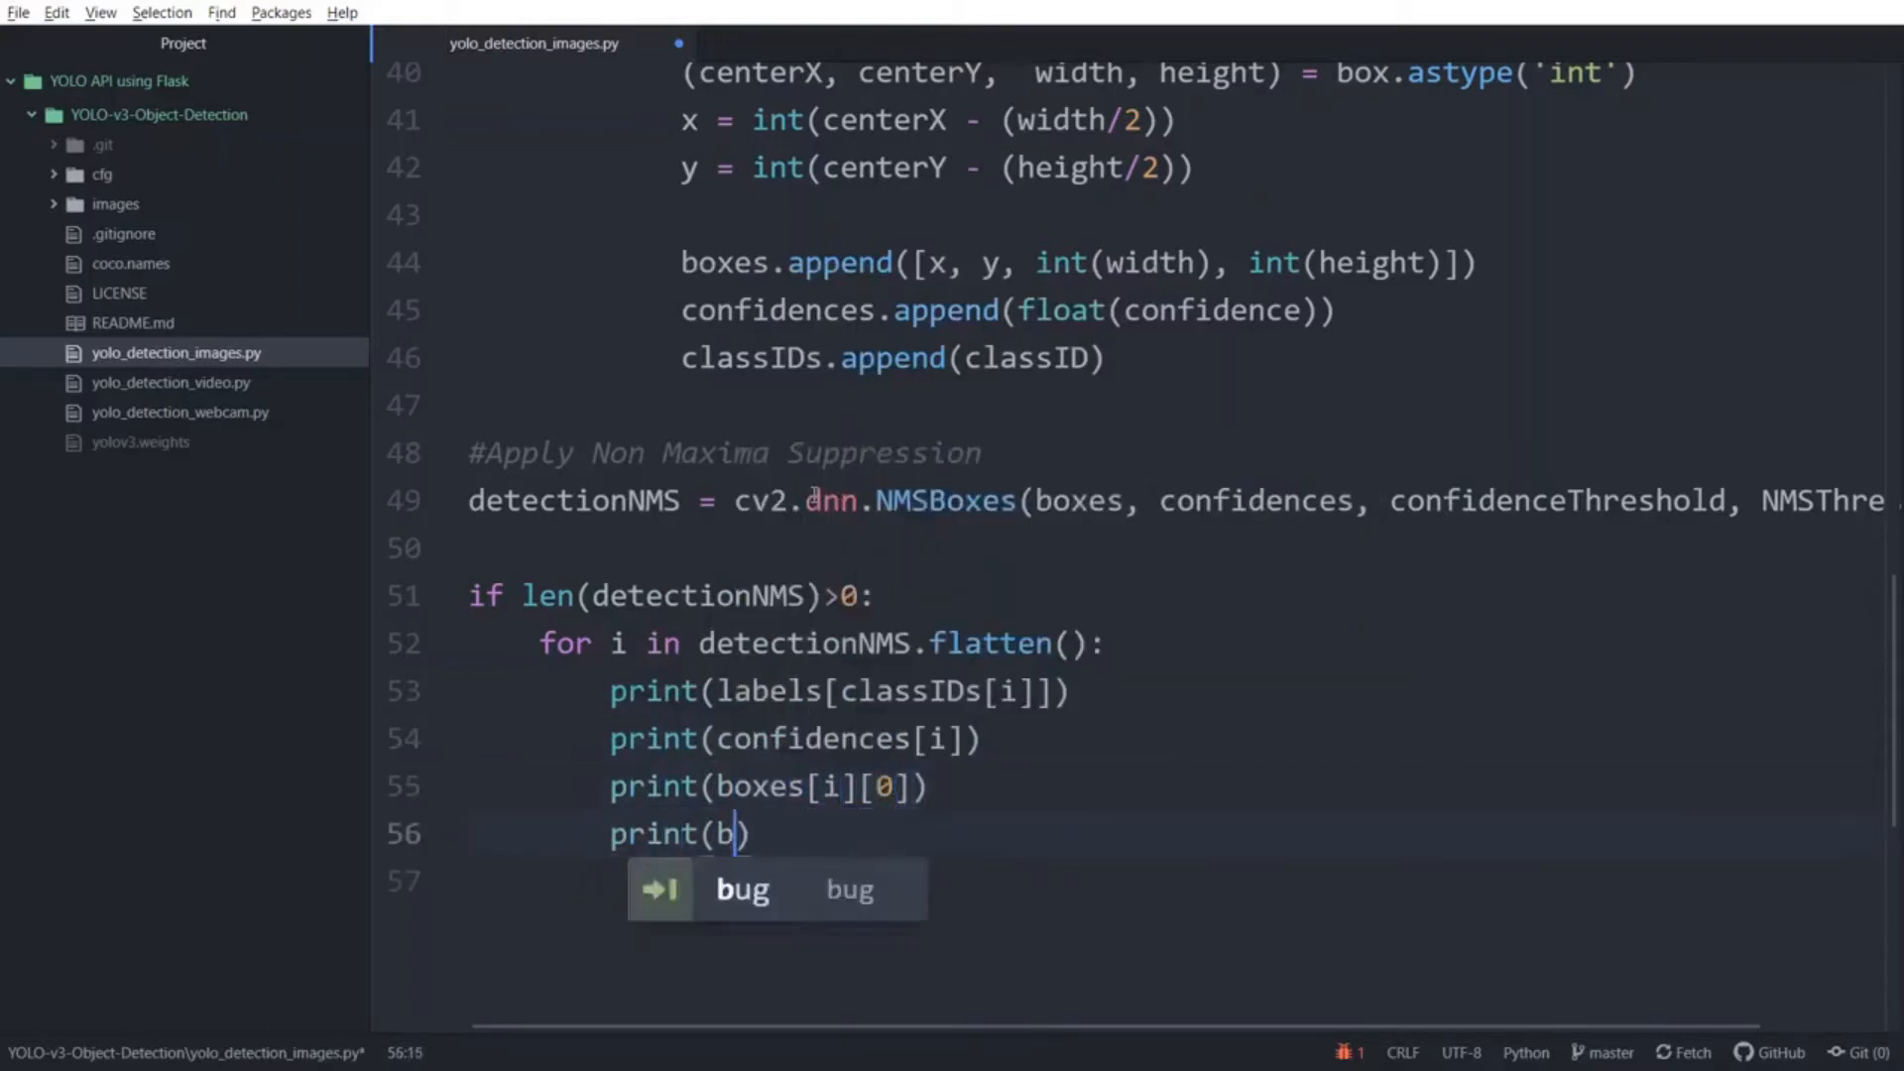
pyautogui.write('oxes[i][1')
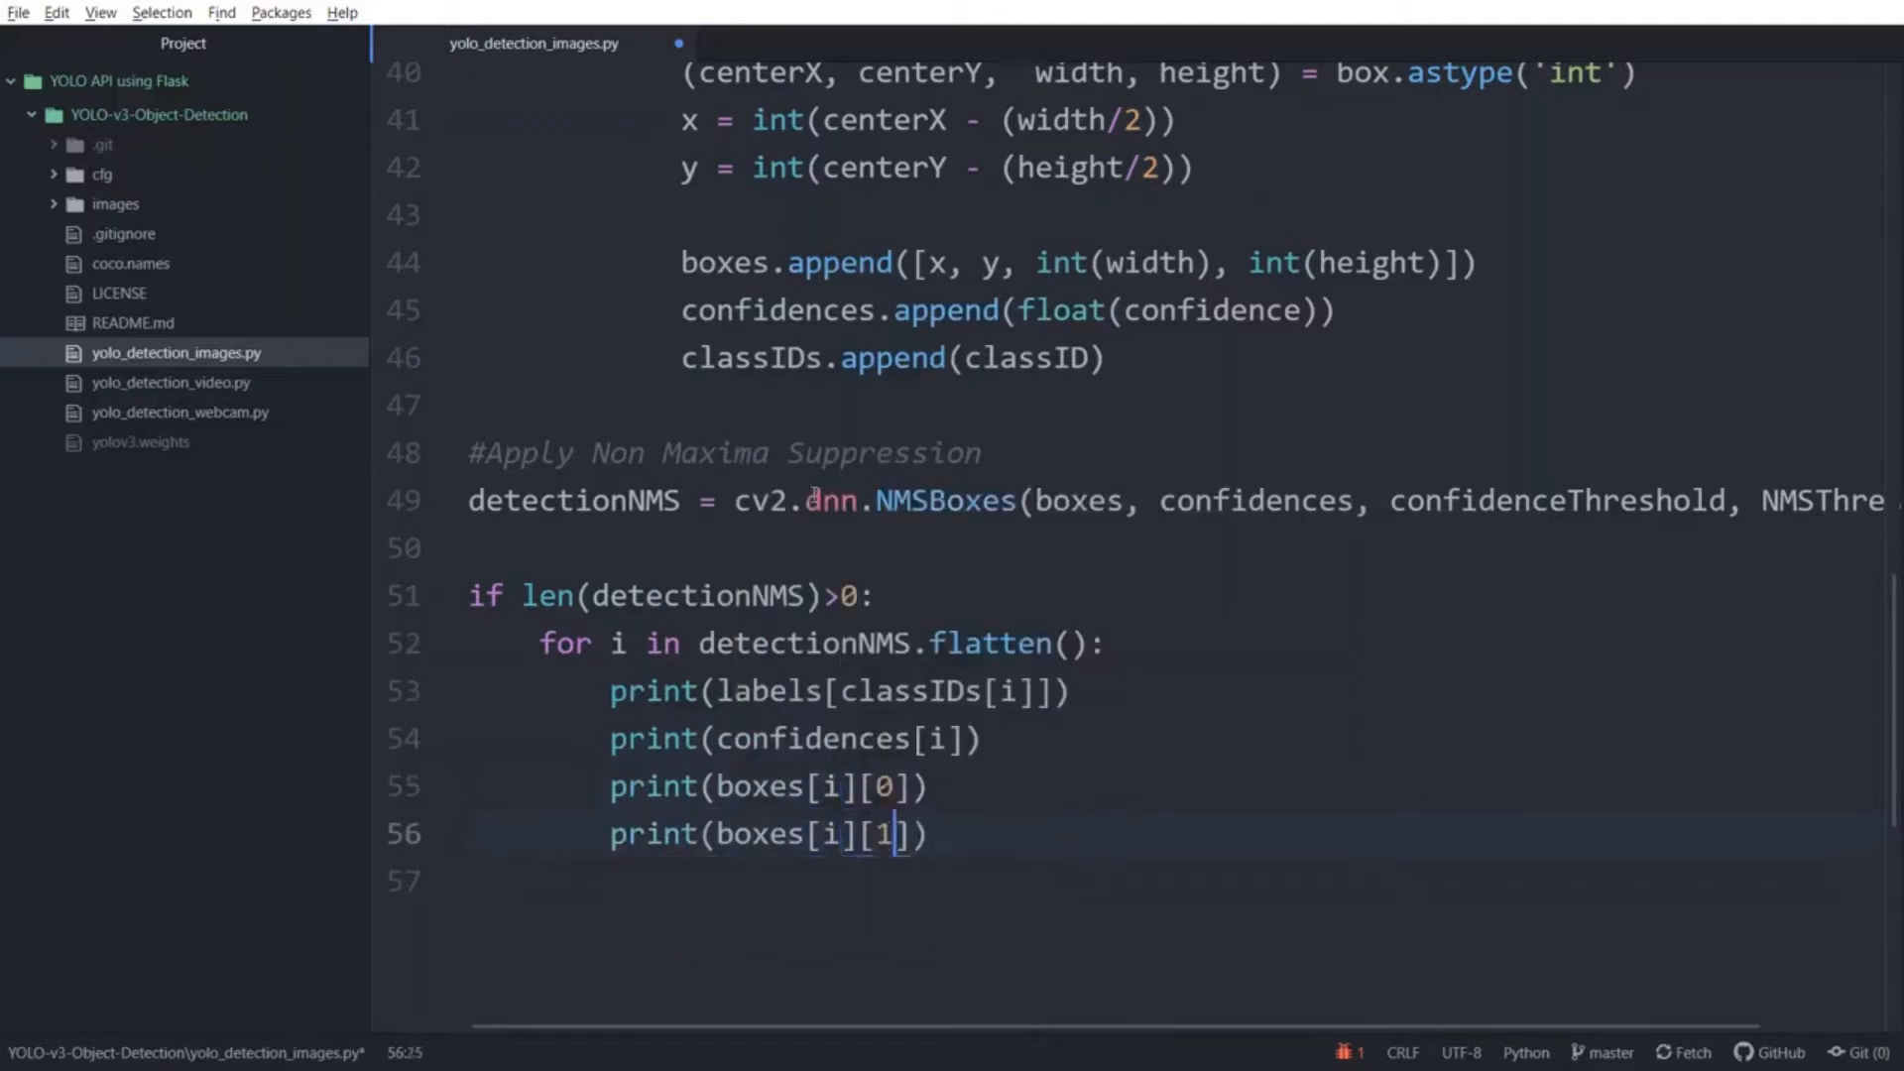
pyautogui.write('prin')
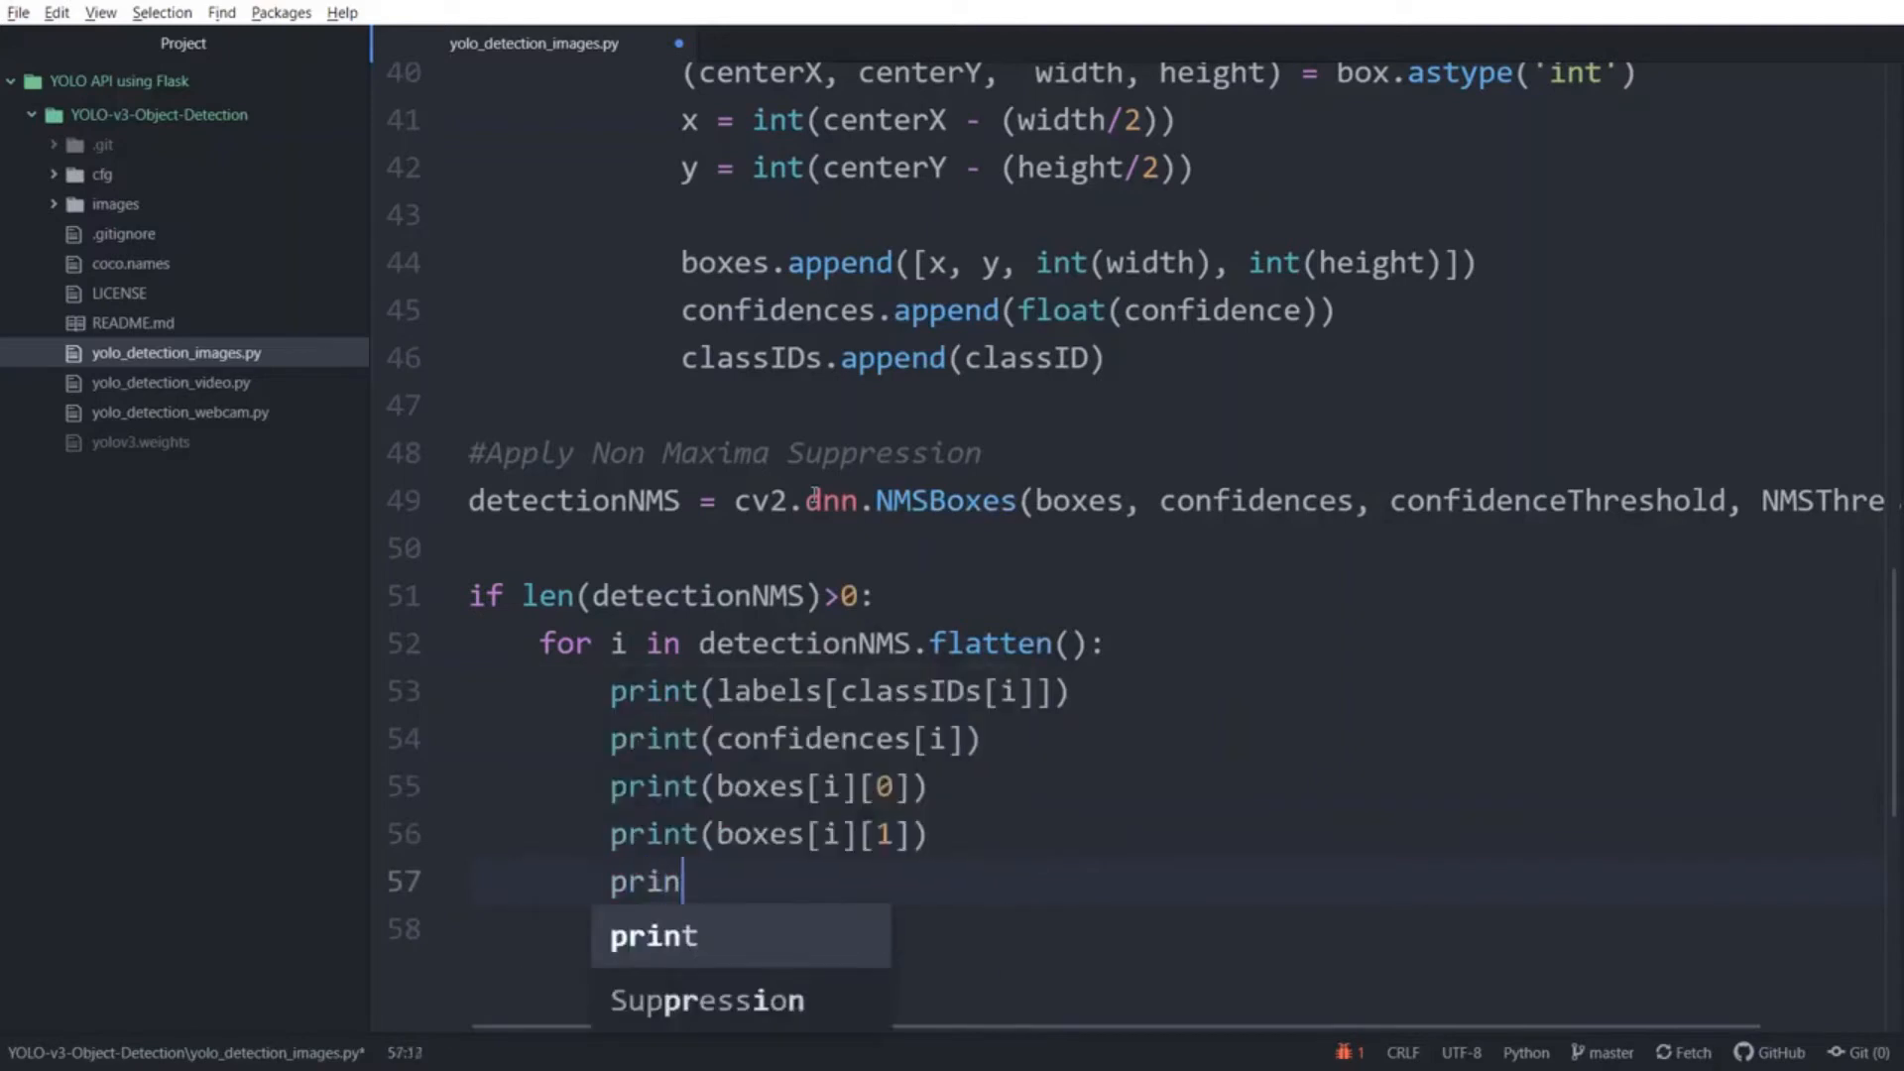
pyautogui.write('t(boxes)')
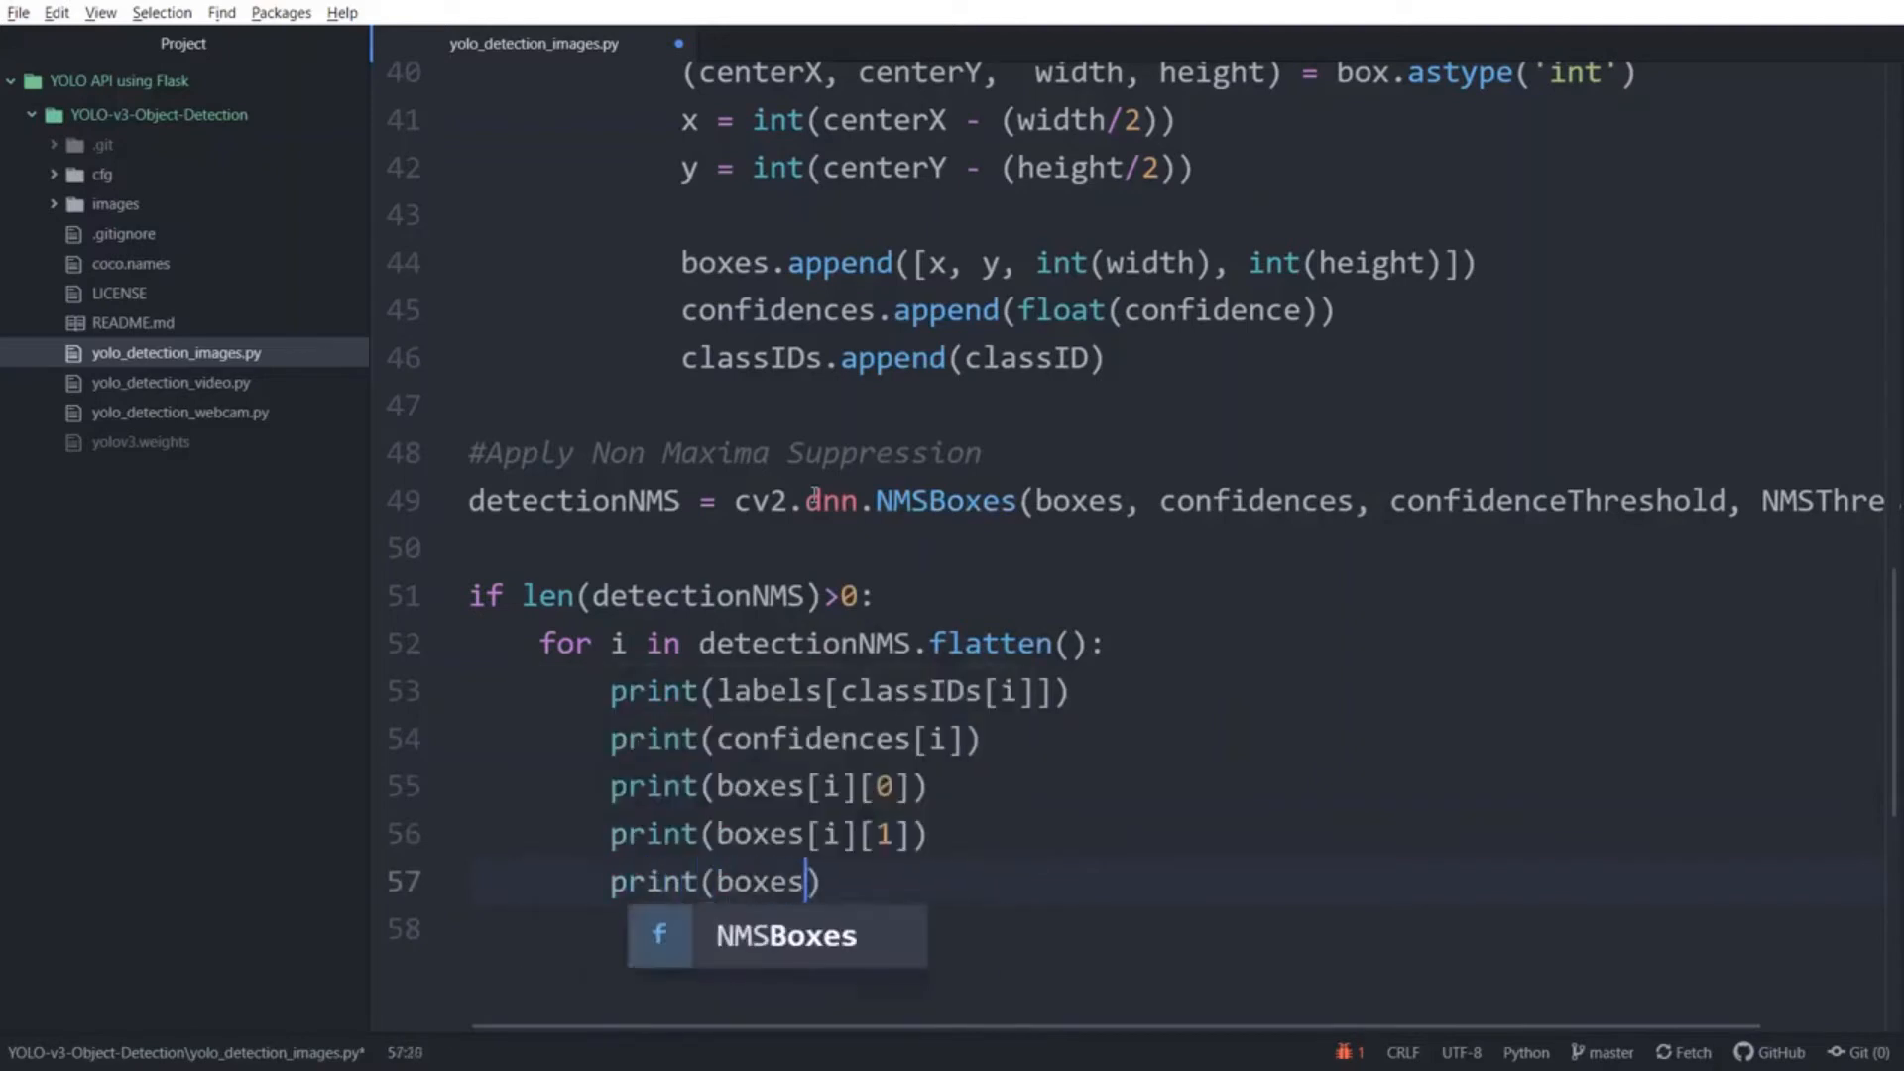
pyautogui.write('[i][2')
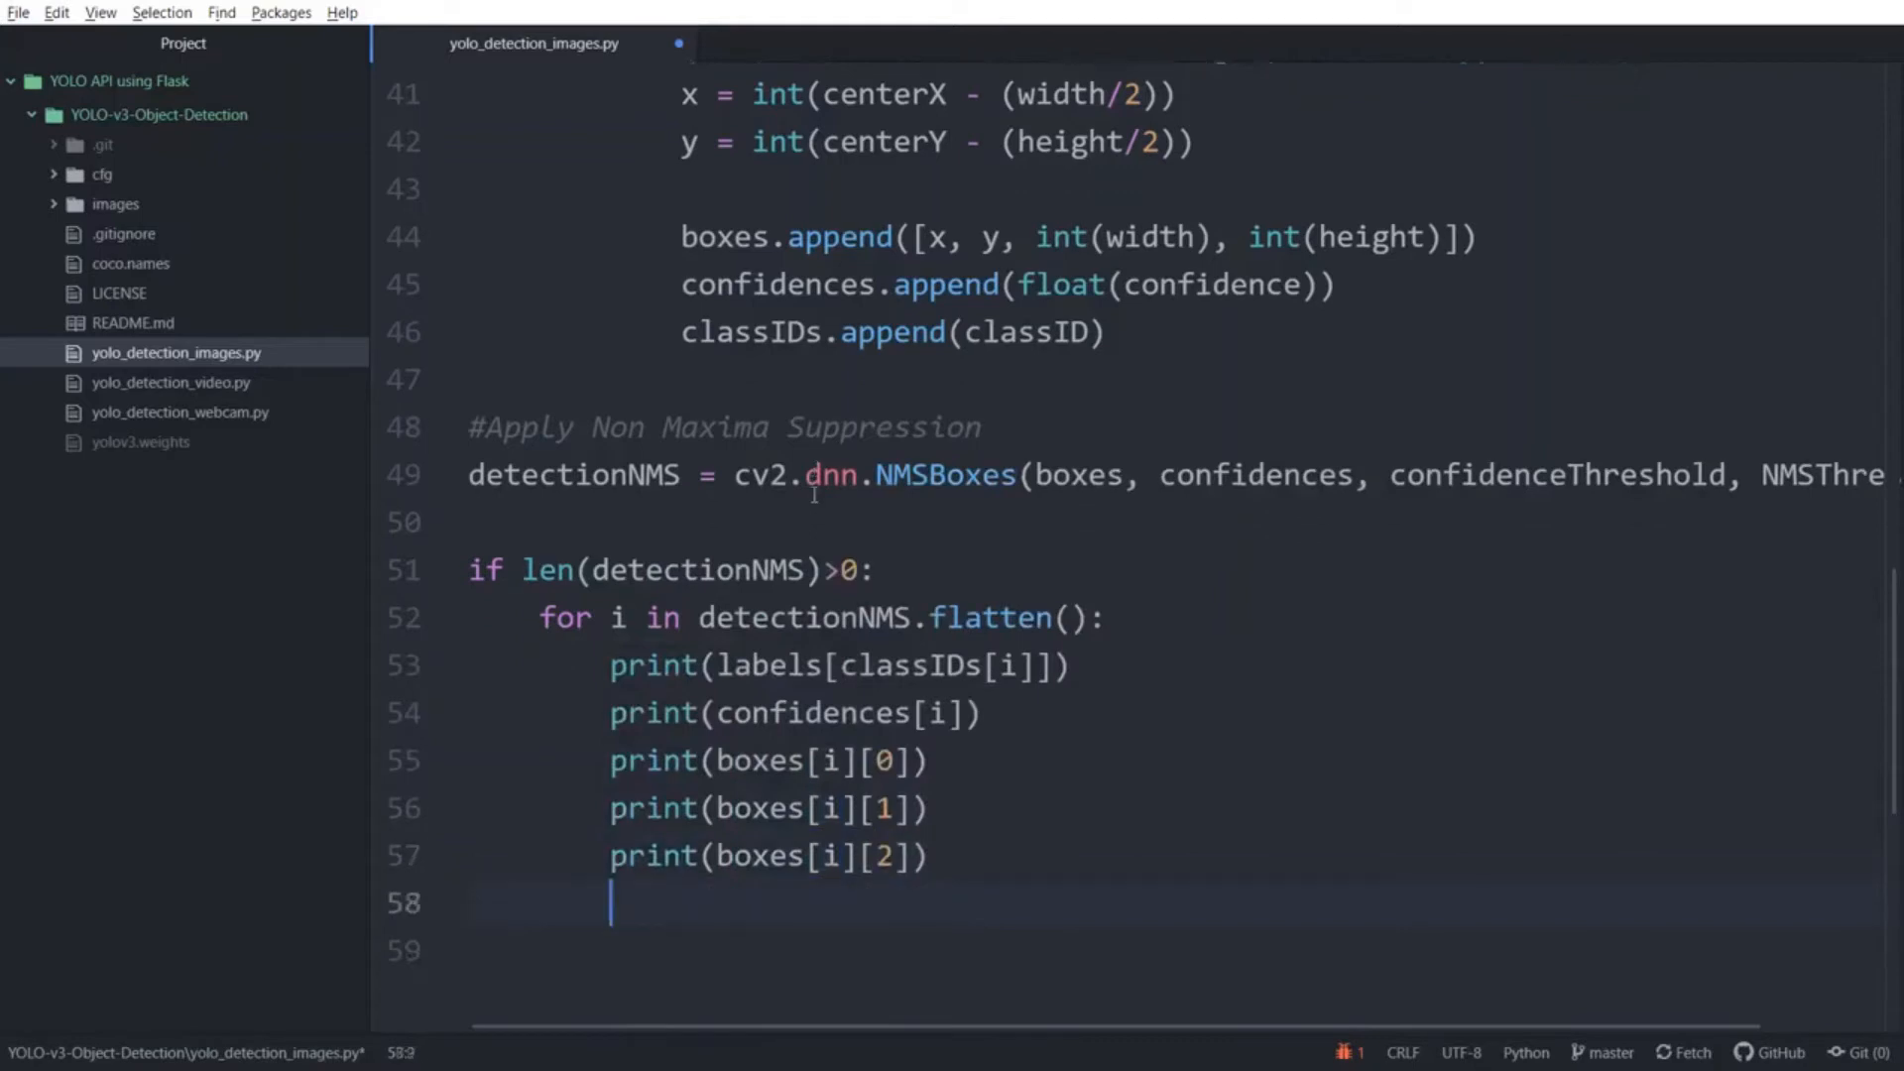
pyautogui.write('print(b')
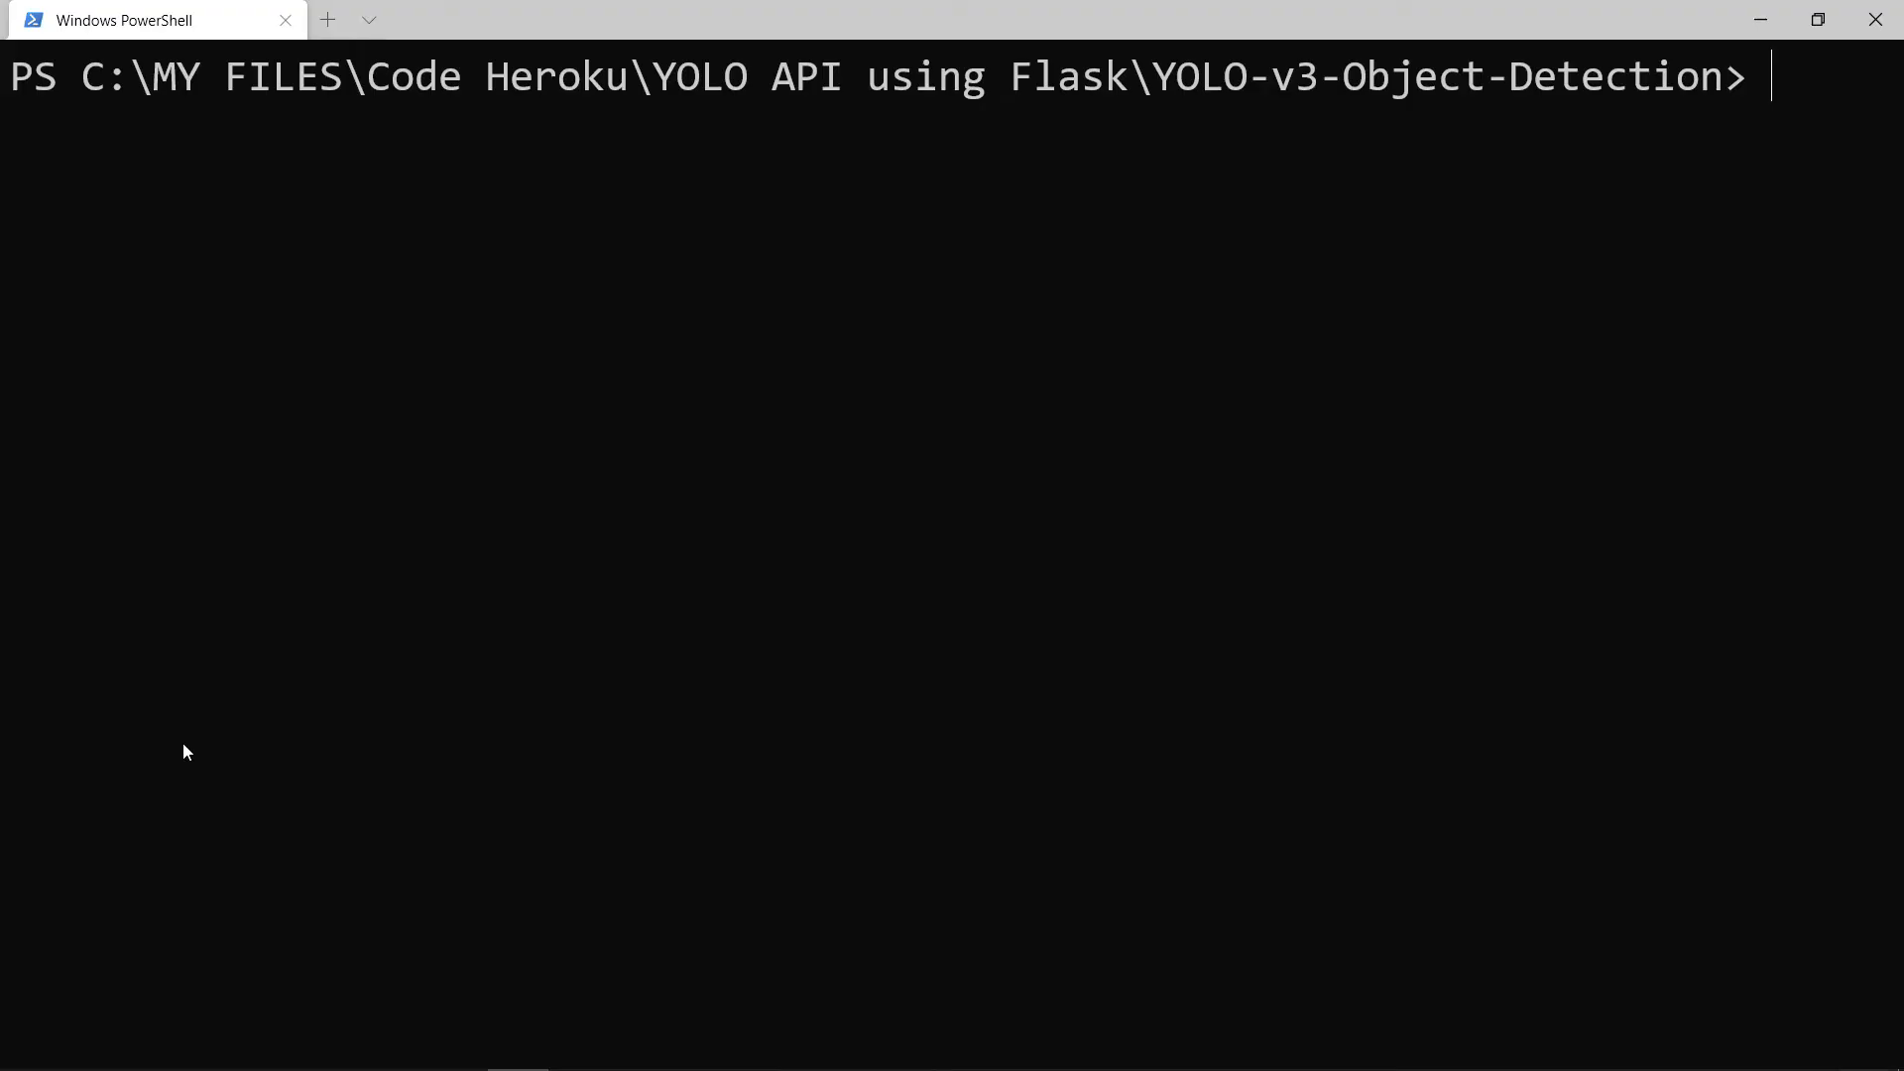
# Run python yolo_detection_images.py from the YOLO-v3-Object-Detection project folder
pyautogui.write('python yolo_detection_images.py')
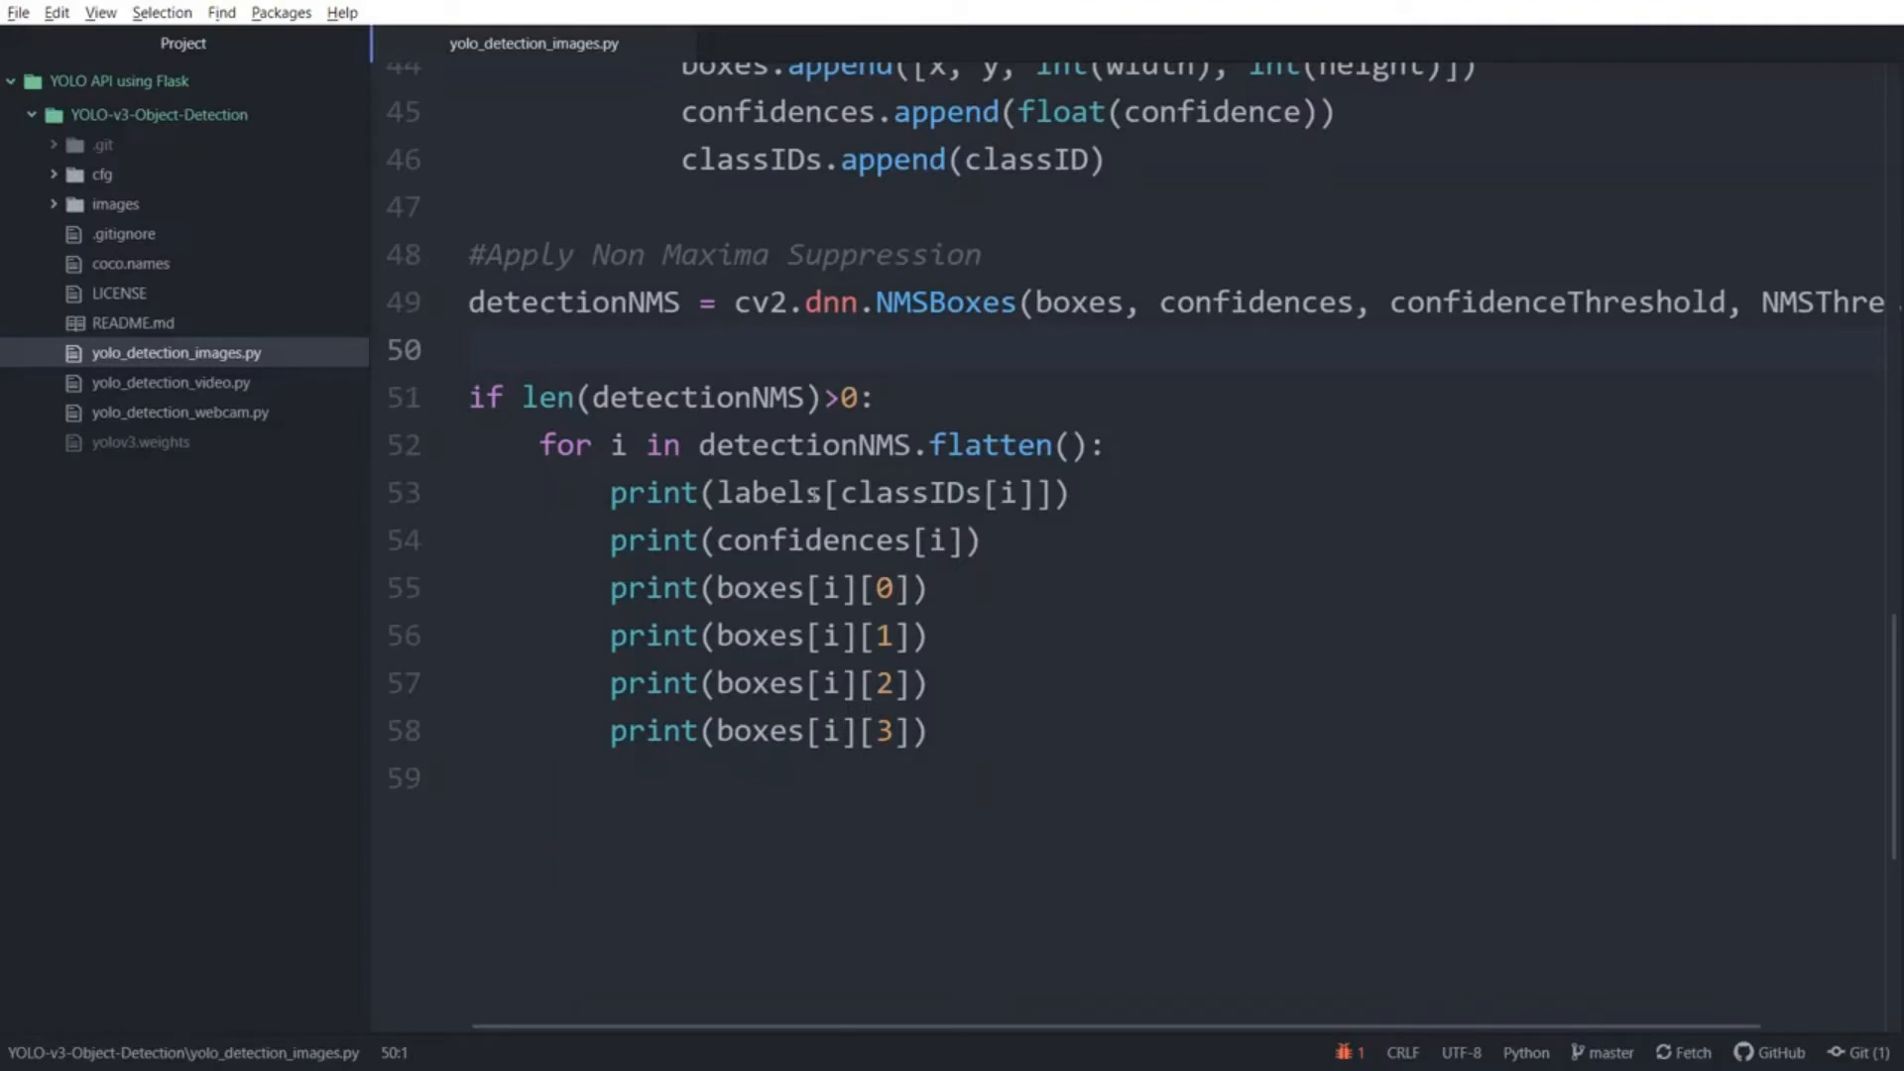
# Initialize an outputs dictionary with a detections entry, a labels list and a detection dict
pyautogui.click(471, 350)
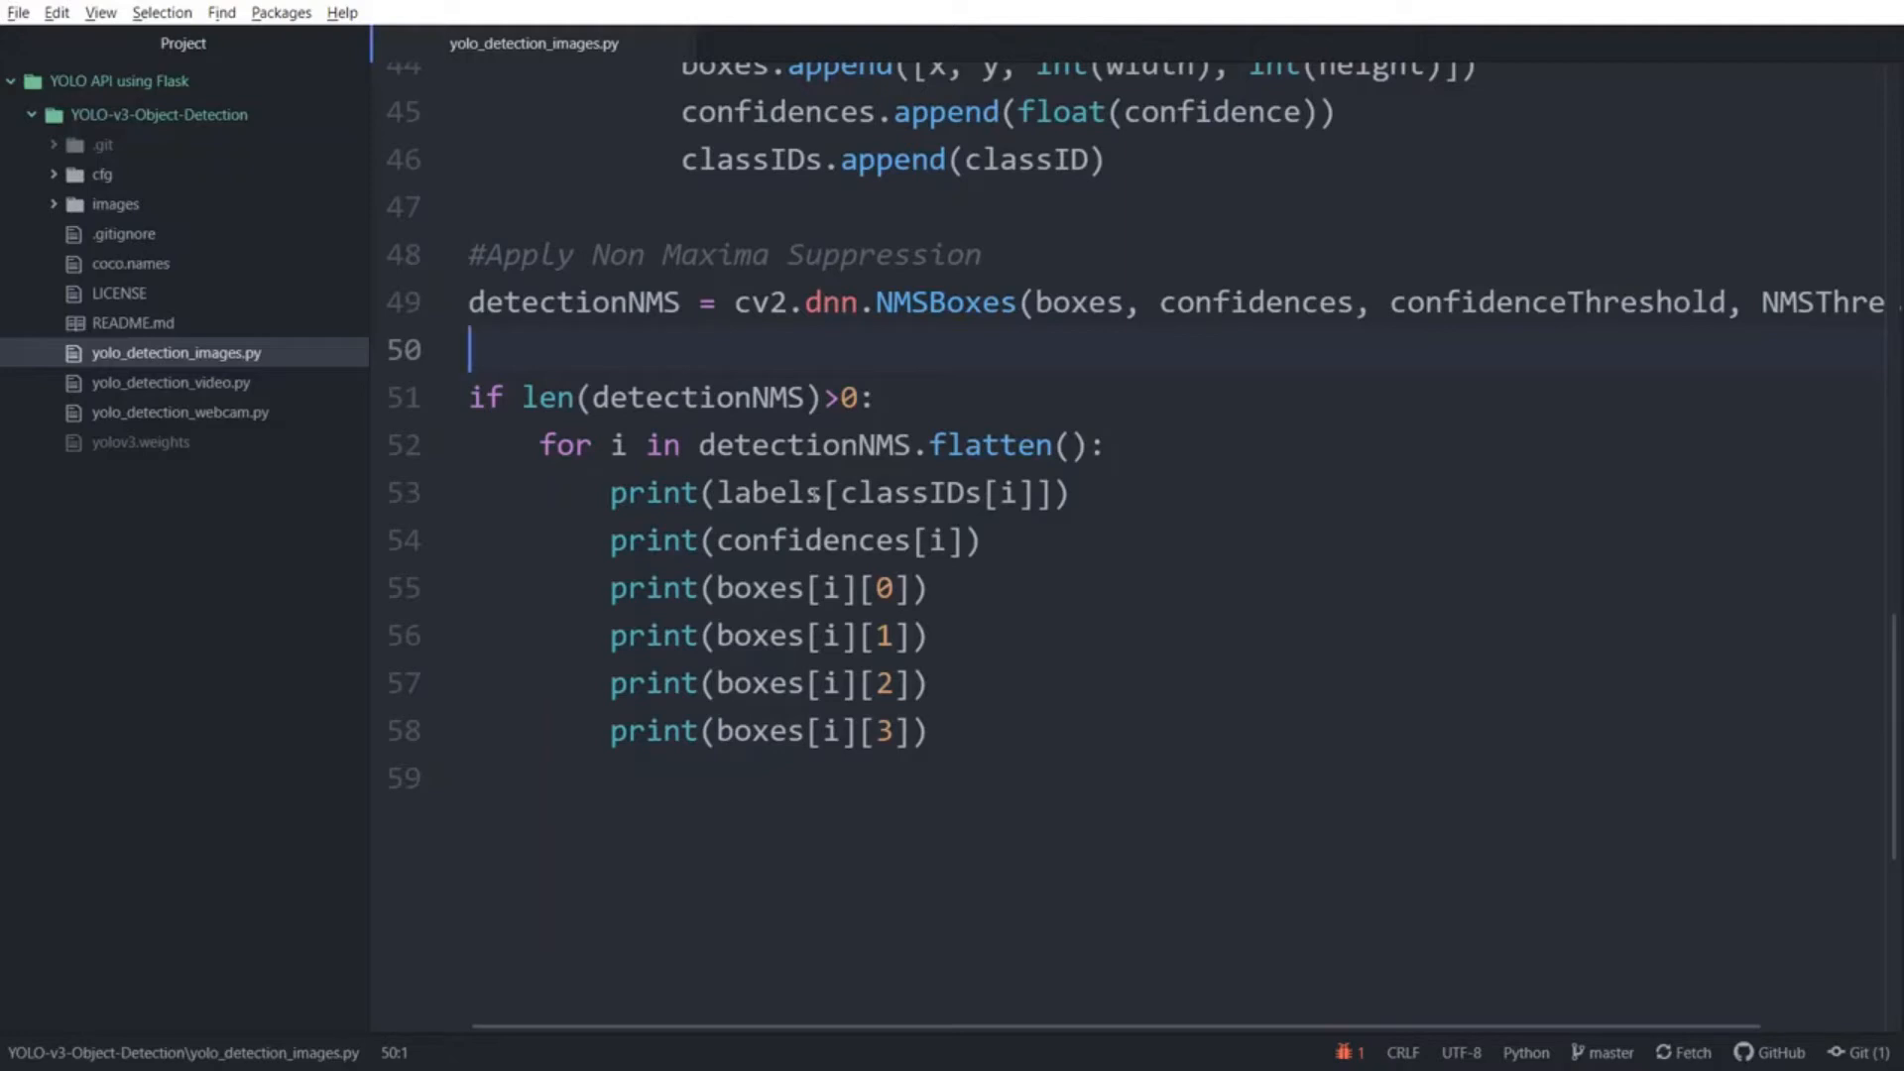
pyautogui.press('enter')
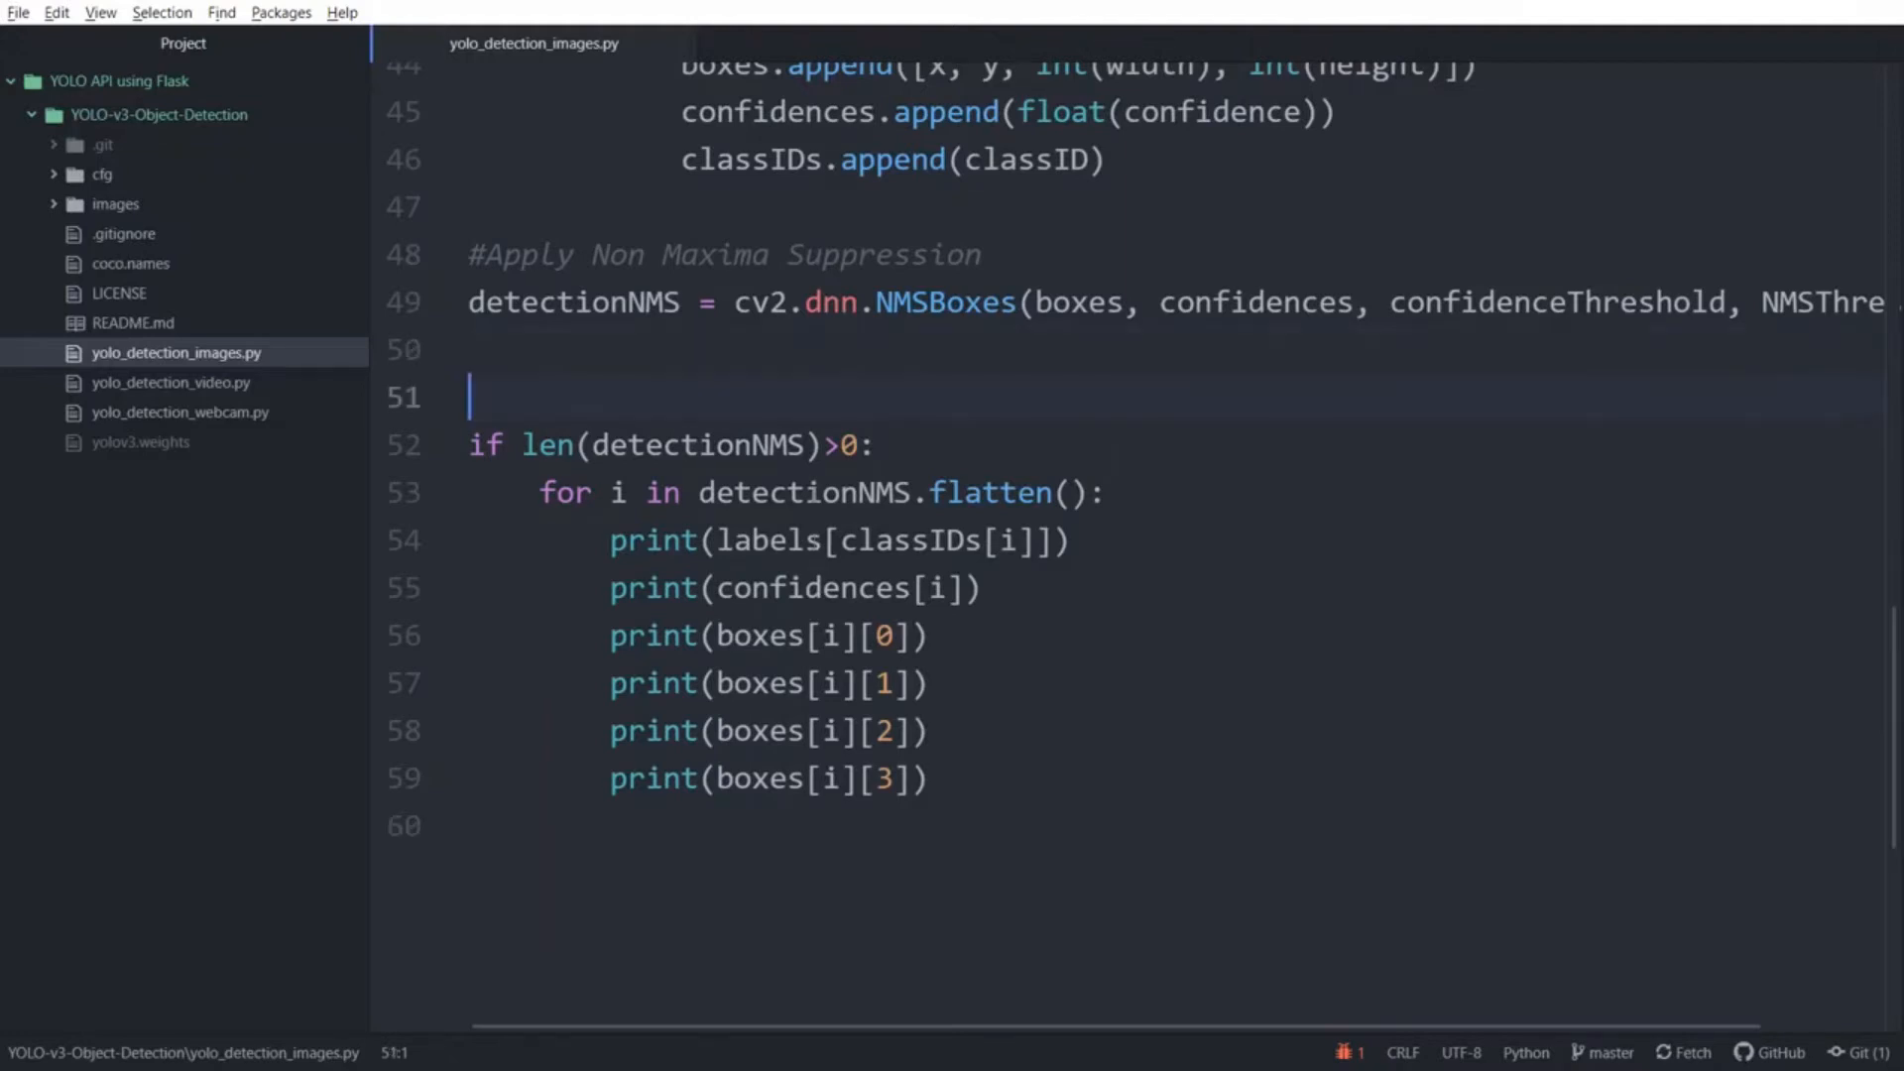
pyautogui.write('outp')
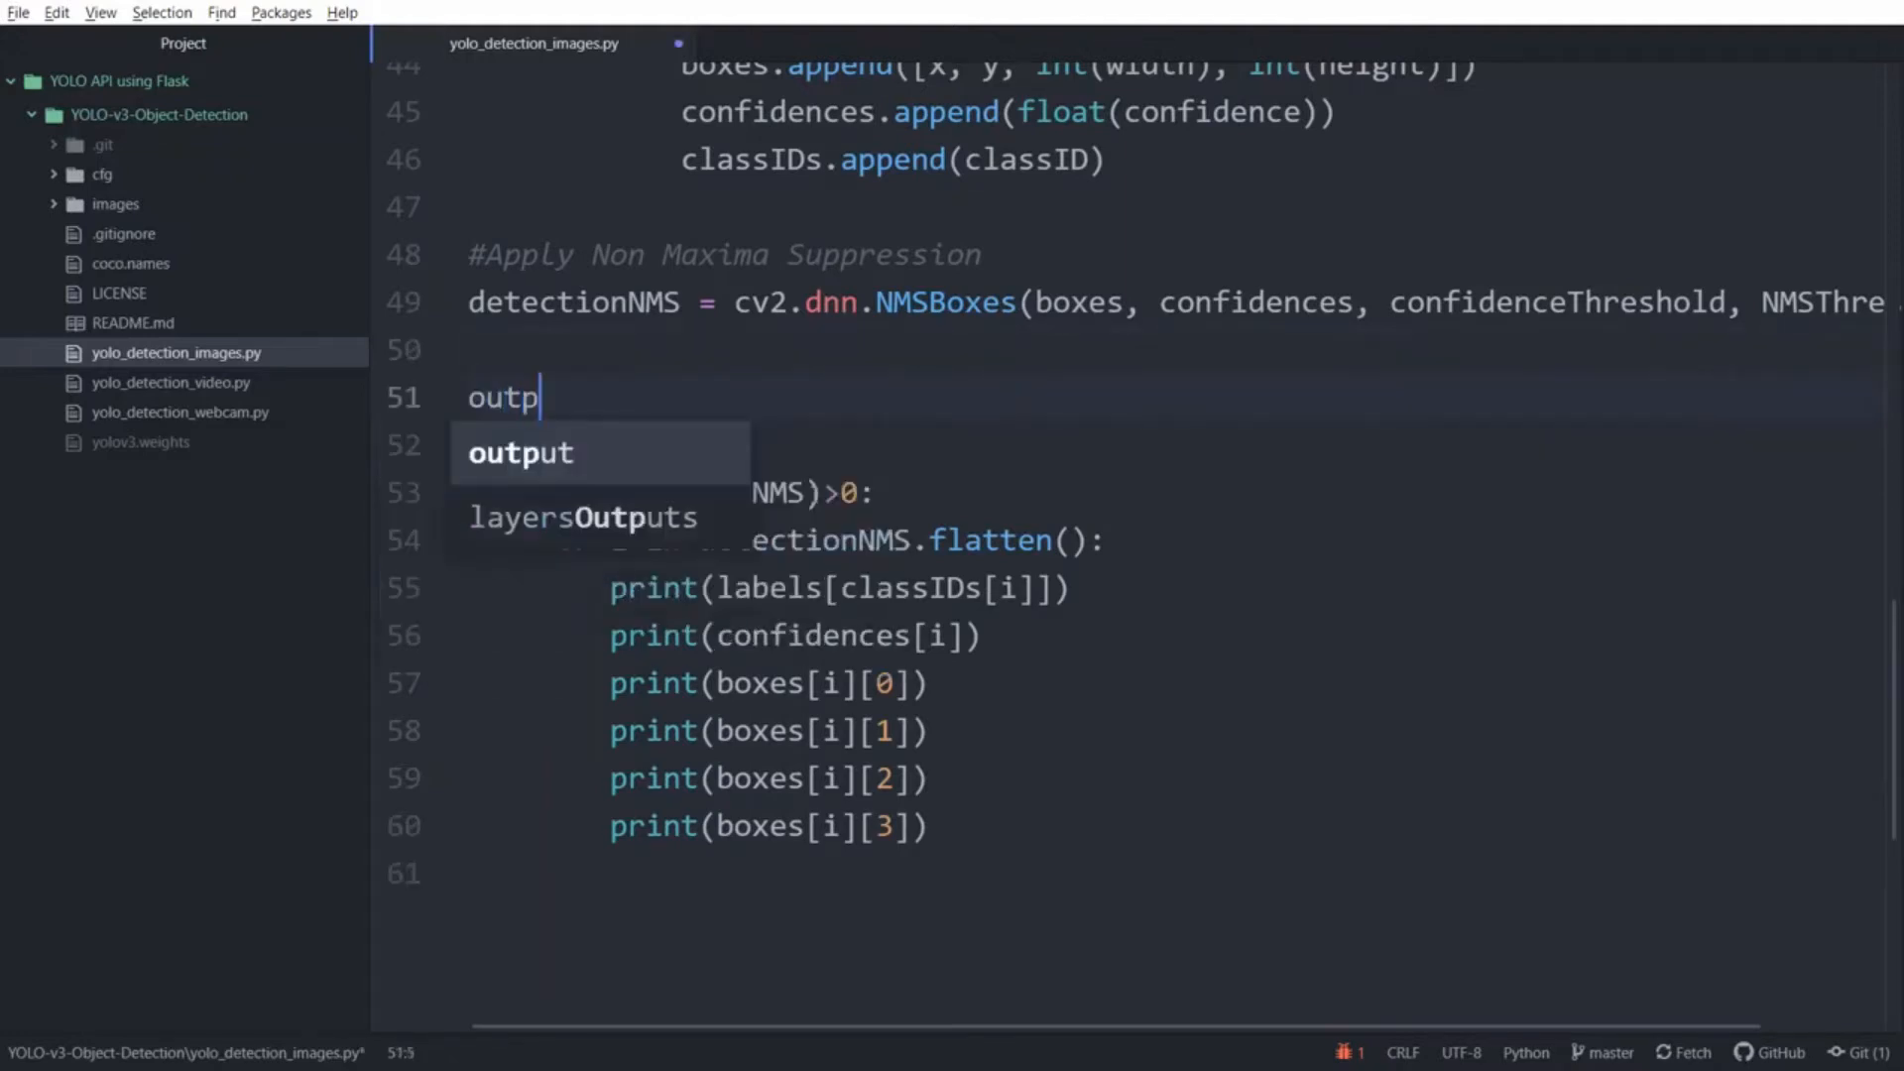
pyautogui.write('uts={}')
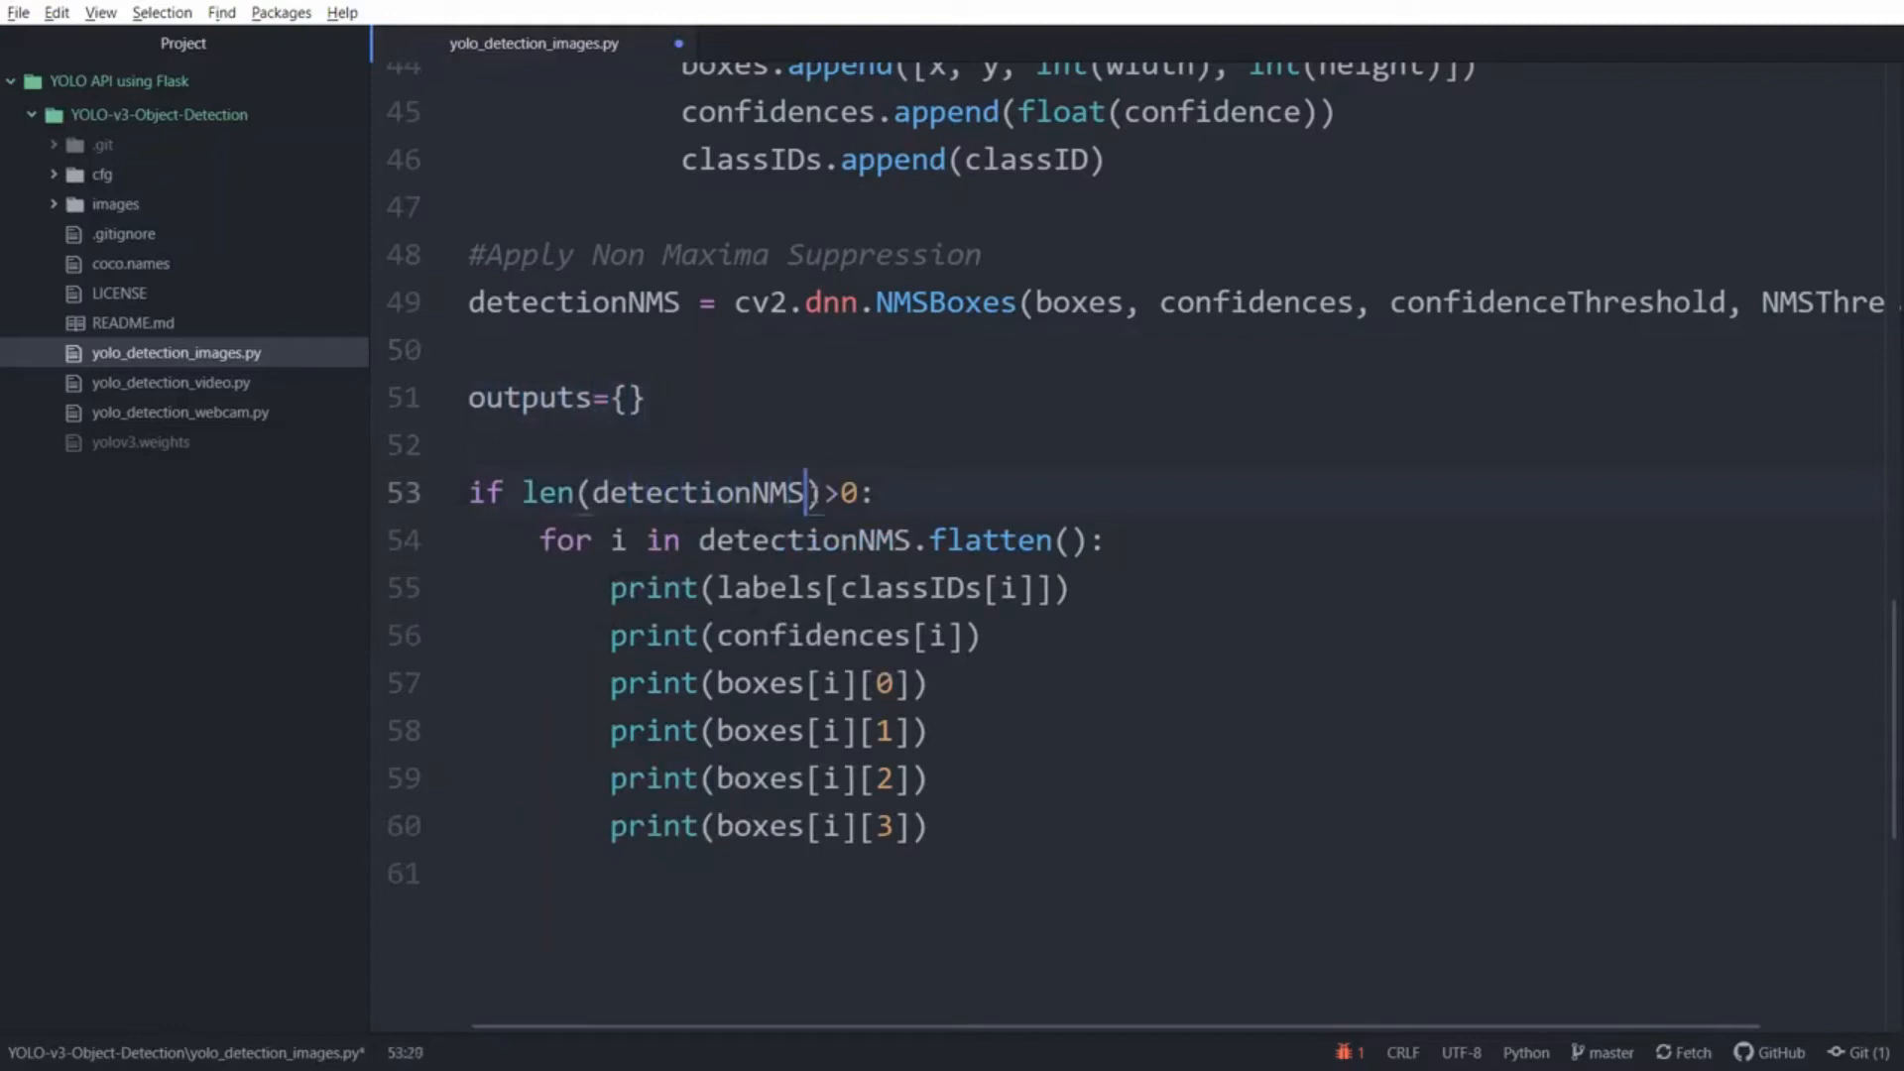
pyautogui.write('o')
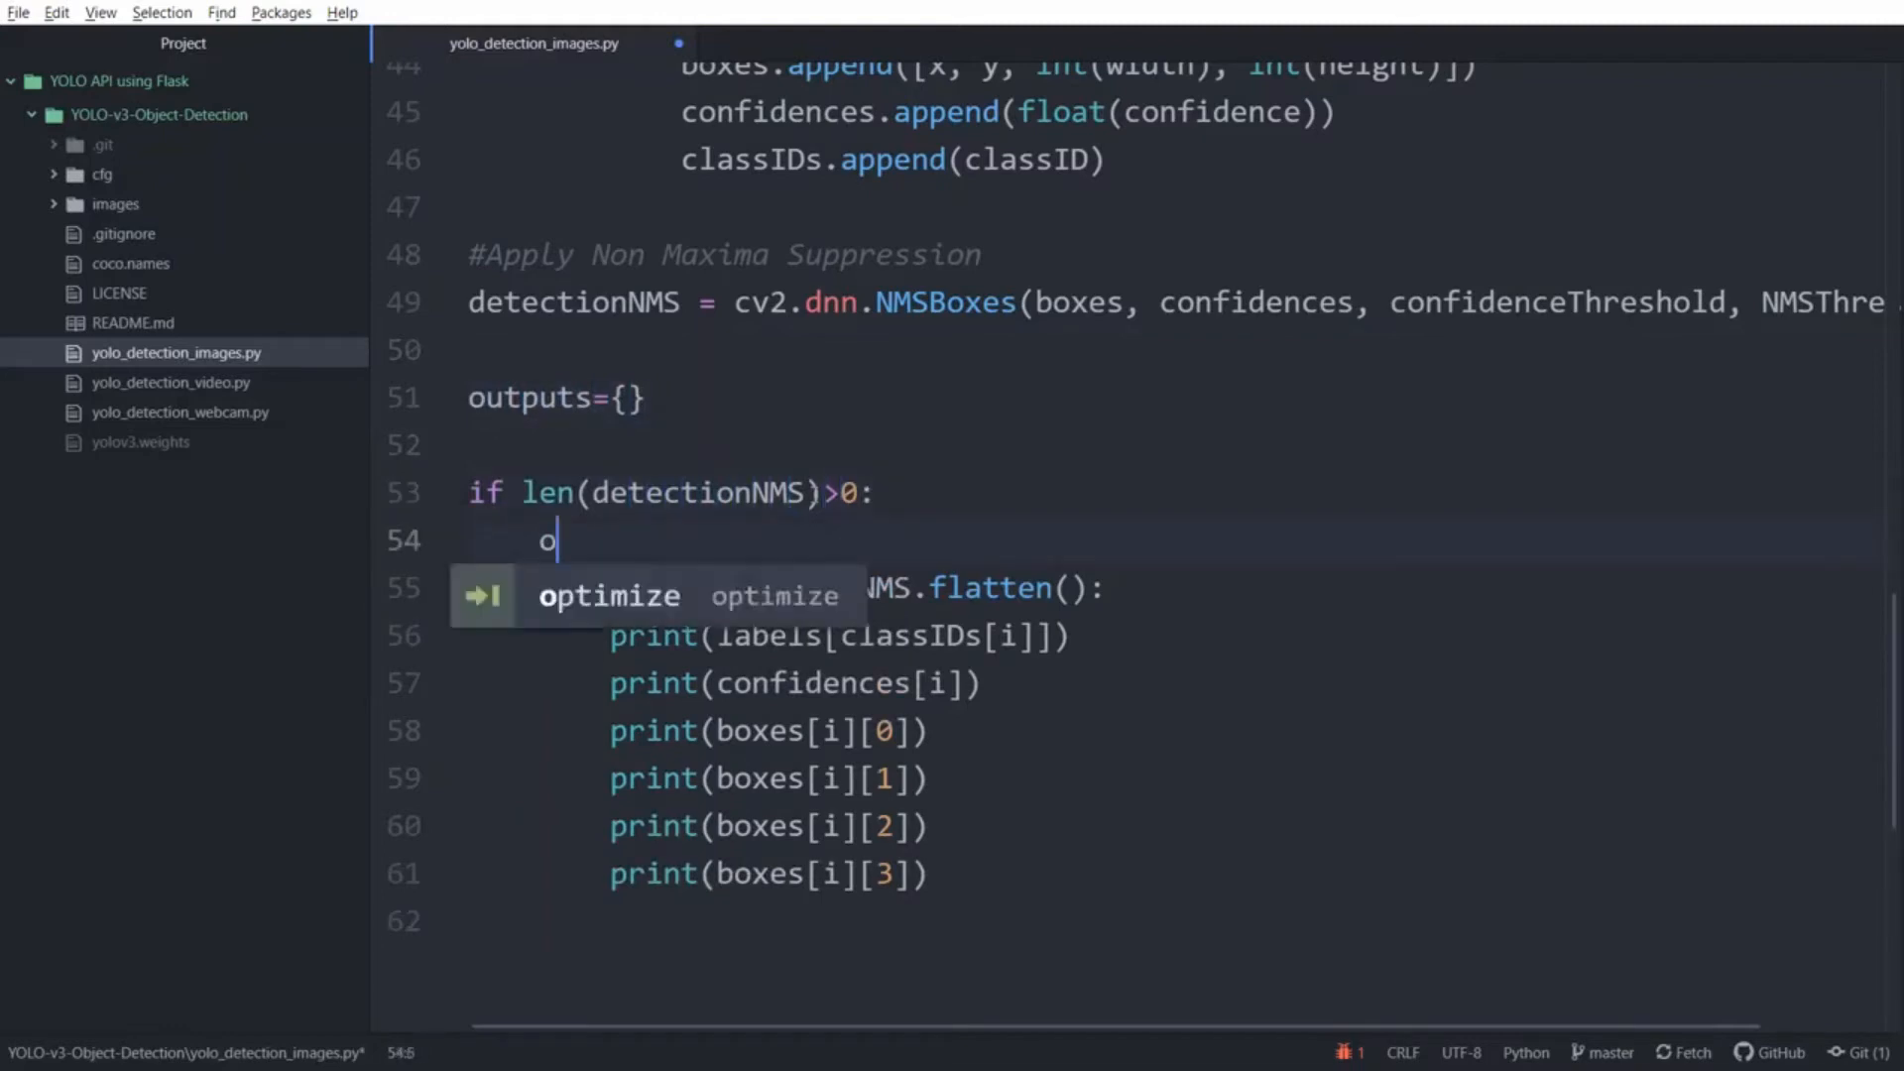
pyautogui.write('utputs[]')
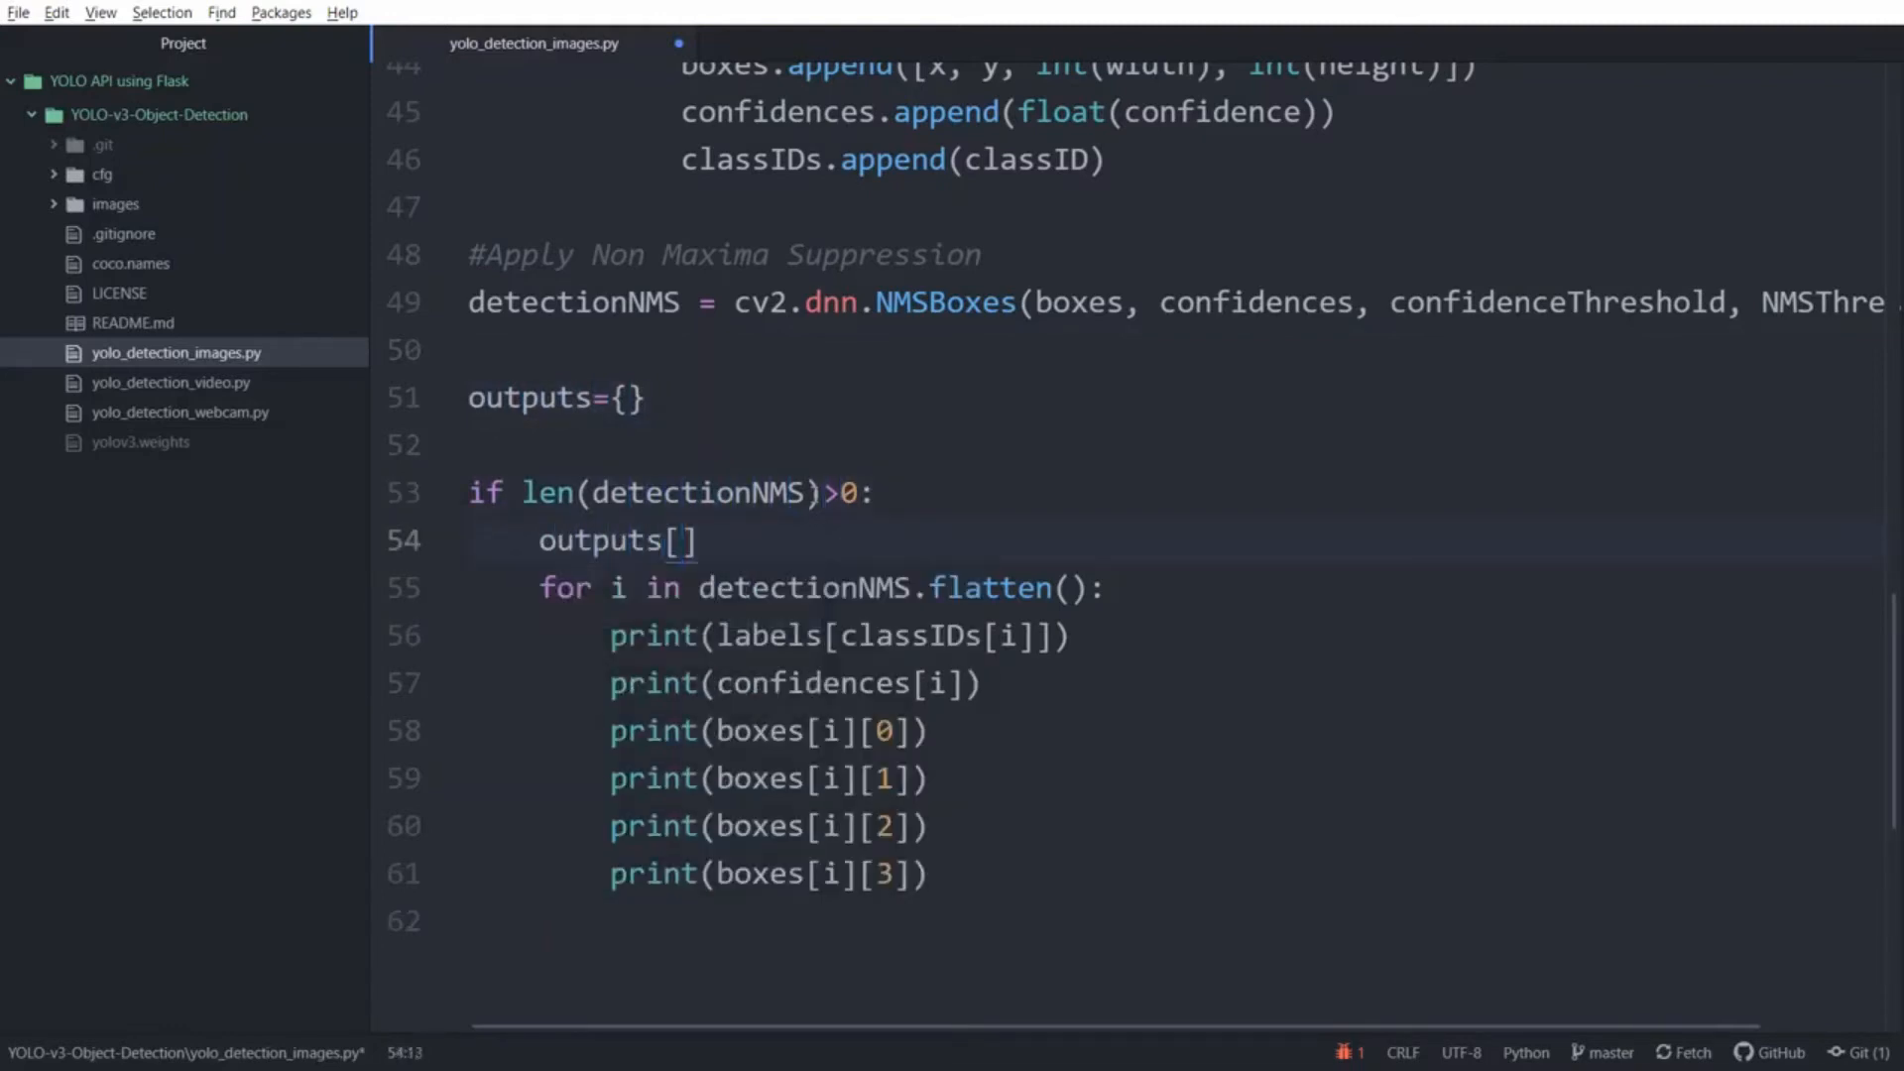
pyautogui.write("'detections")
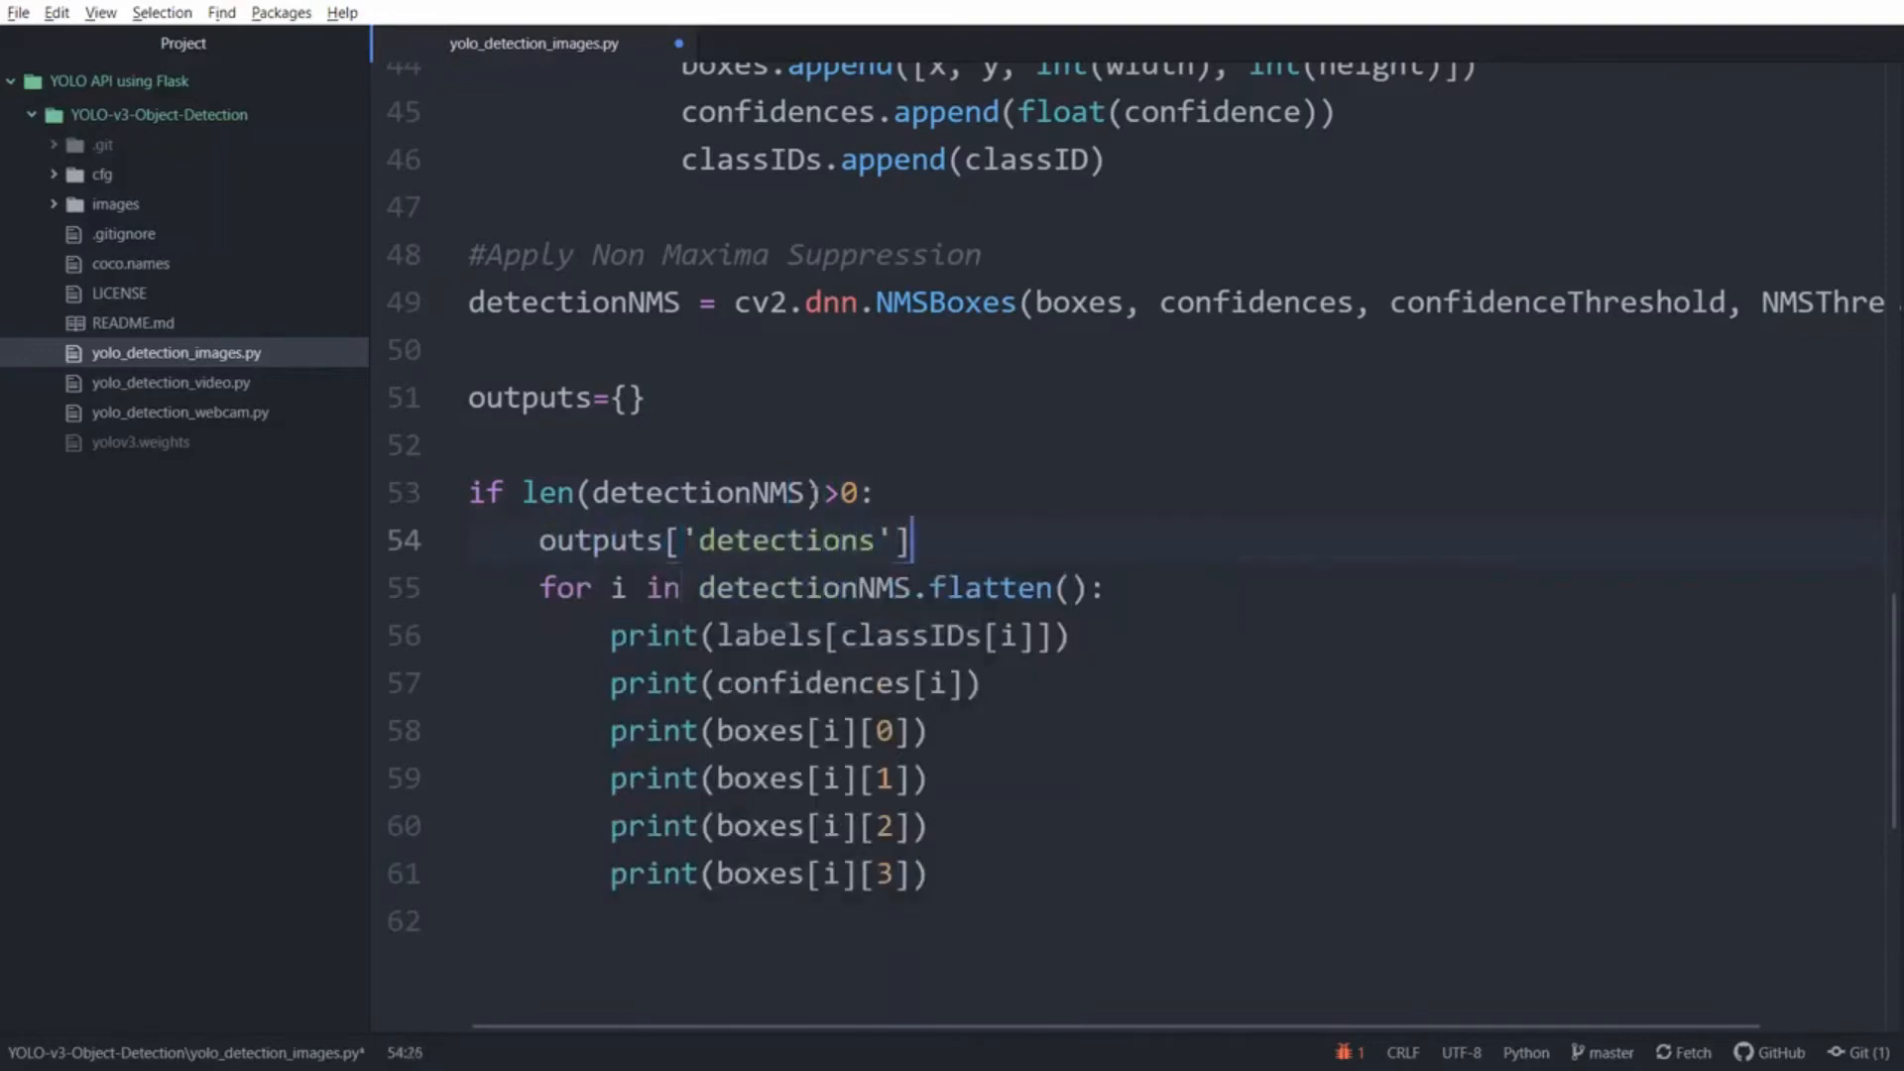
pyautogui.write('={}')
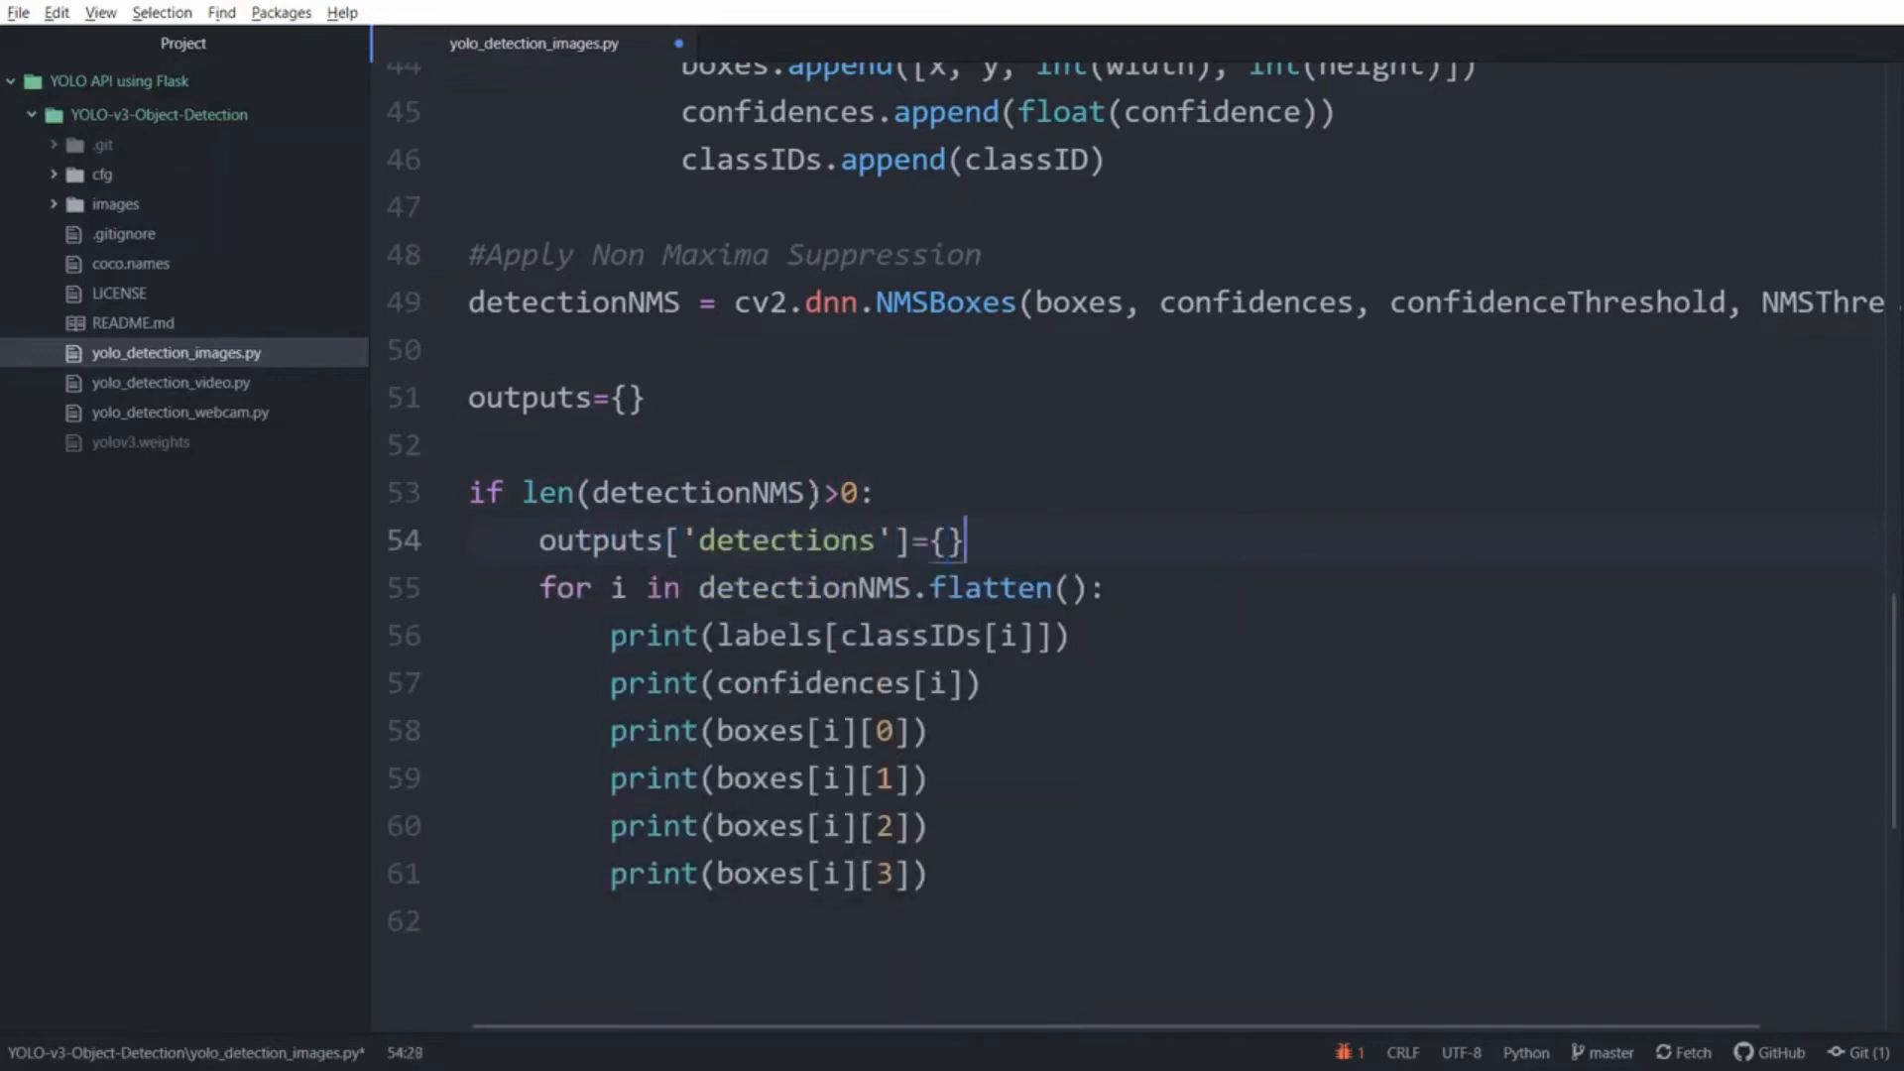
pyautogui.write("outputs['detections']['labels'")
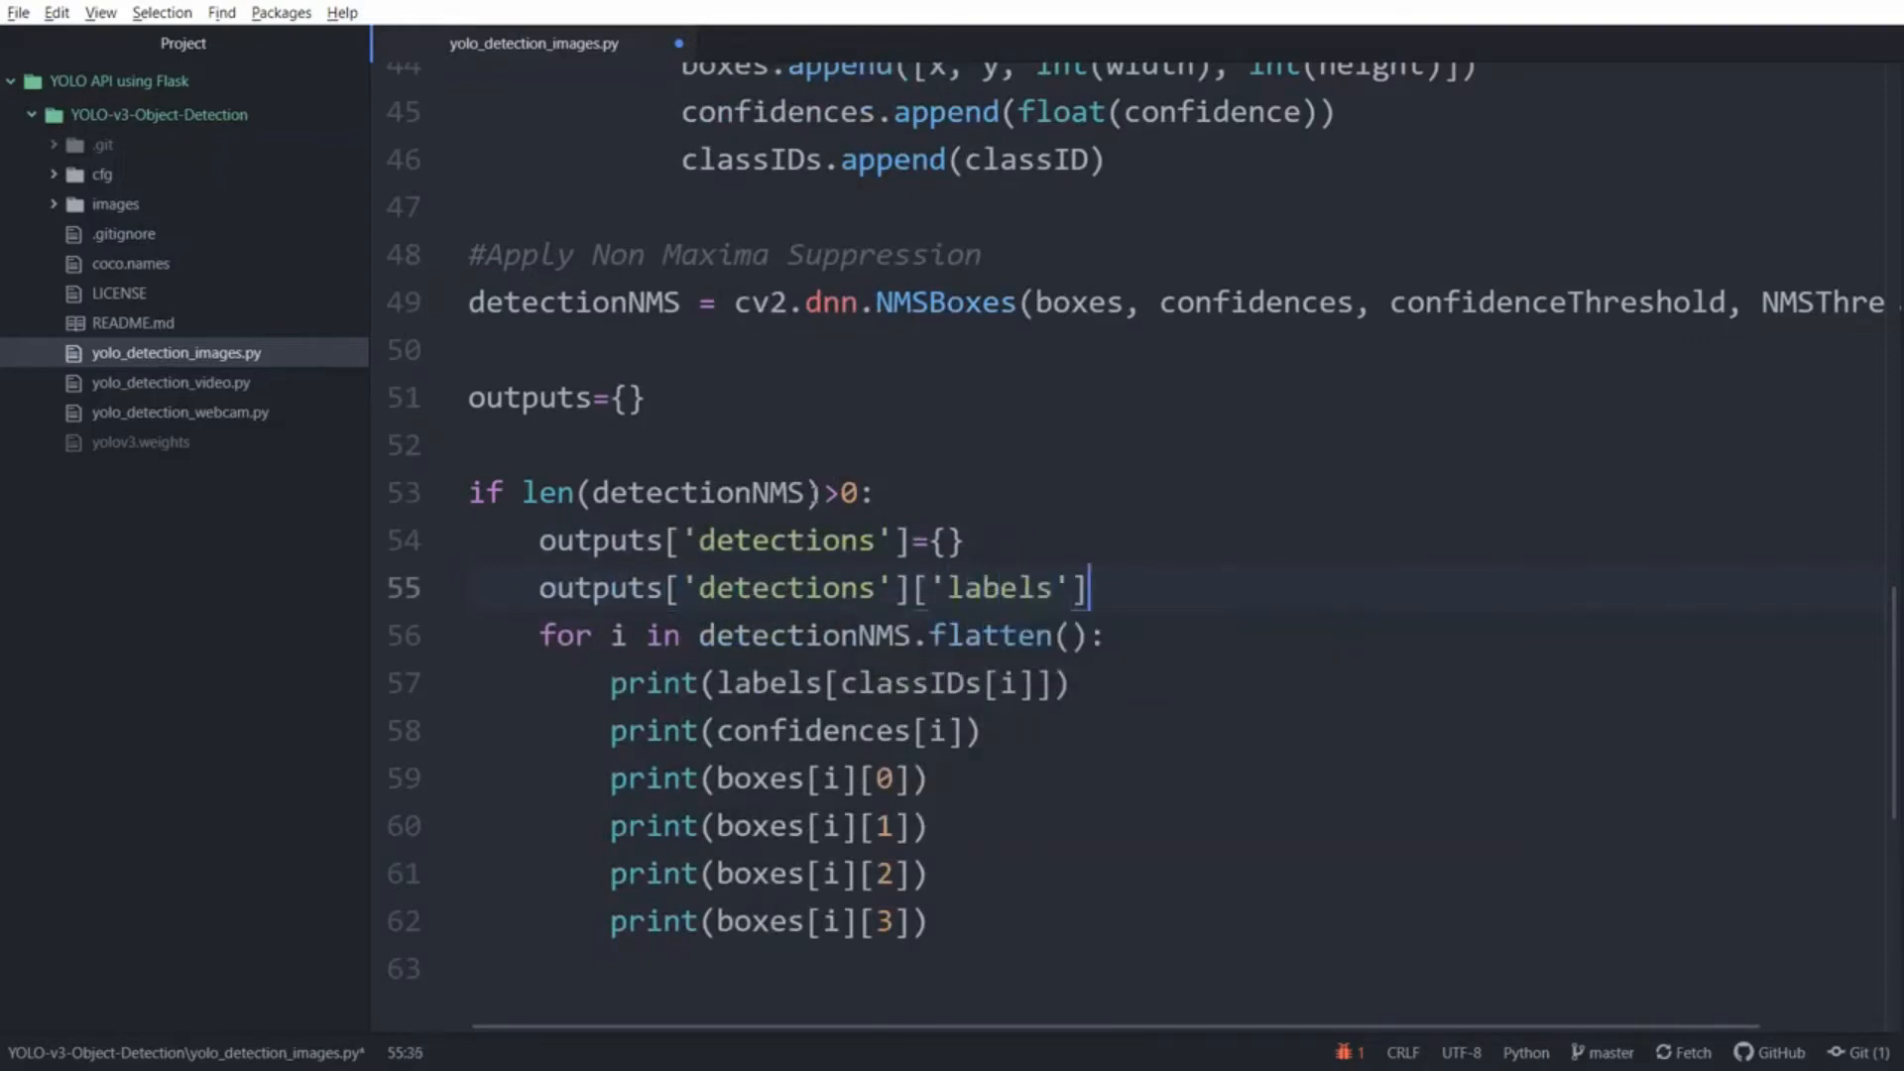
pyautogui.write('=[]')
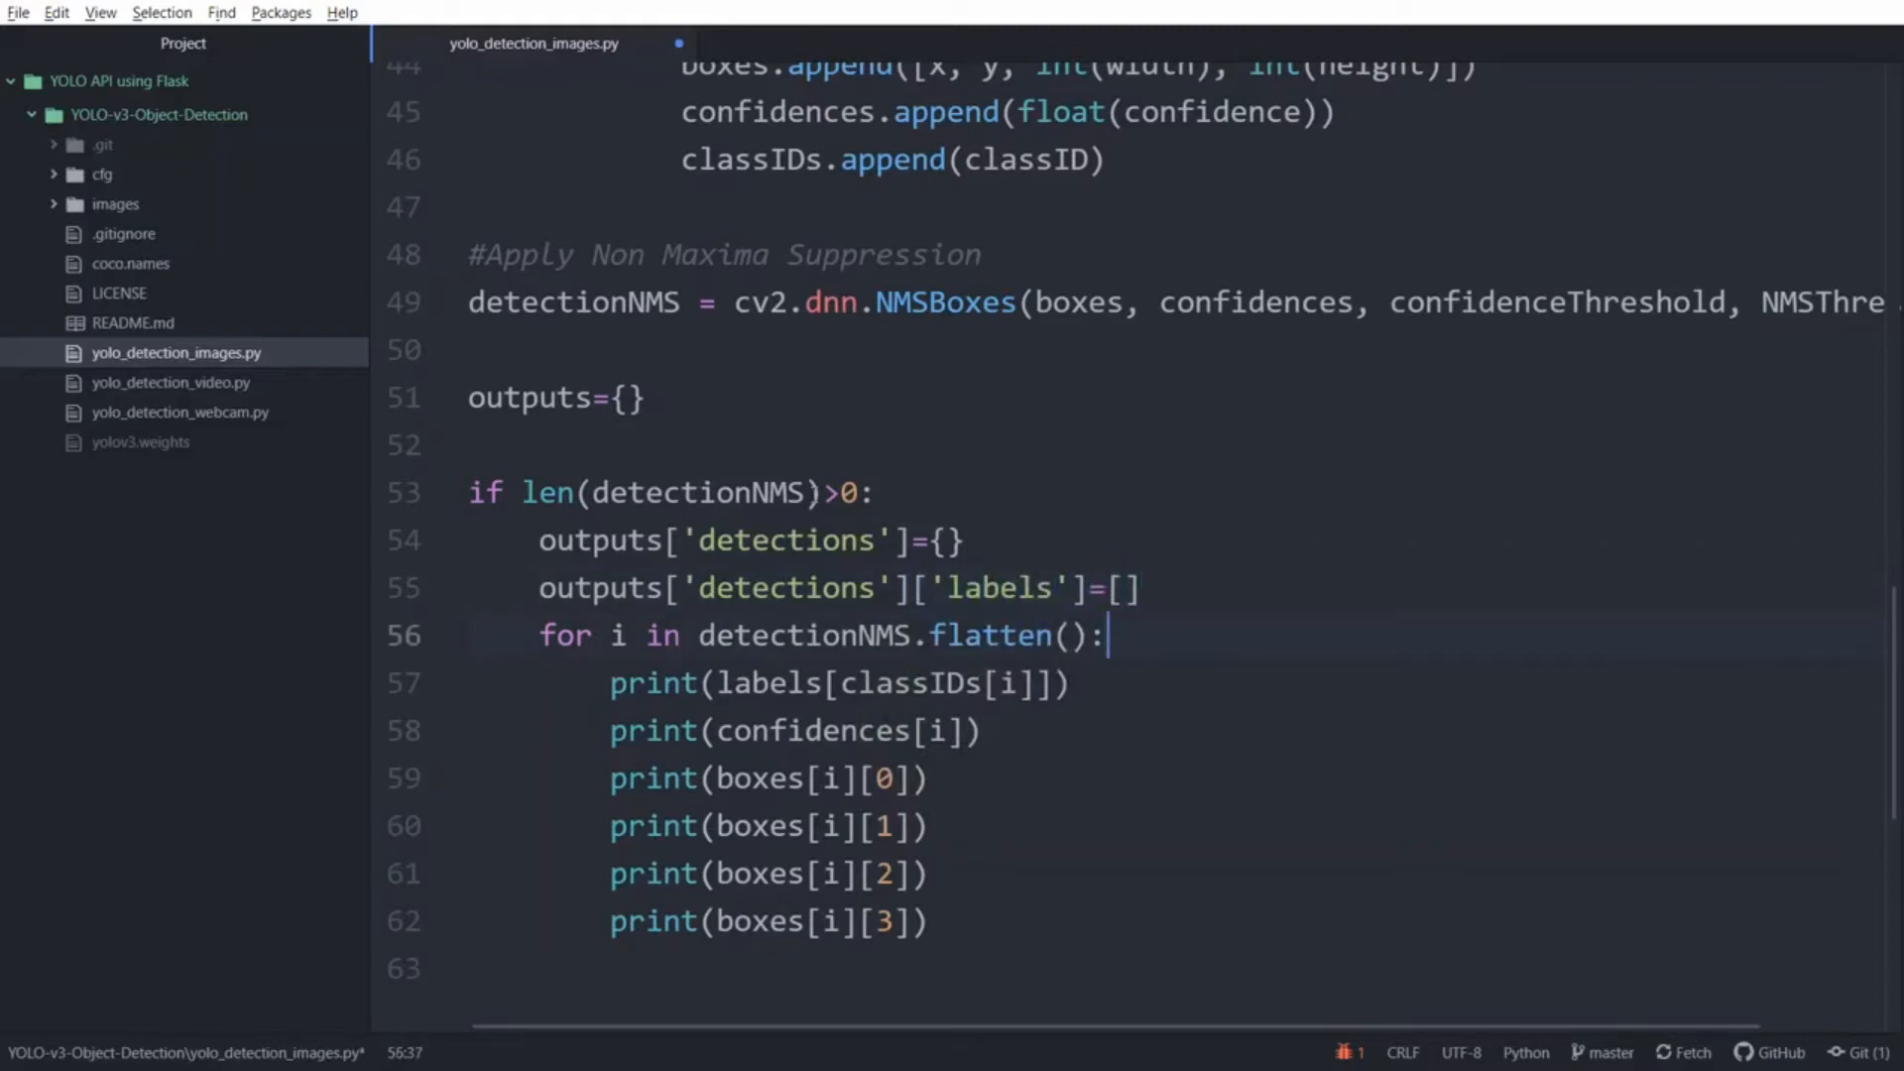
pyautogui.write('detection')
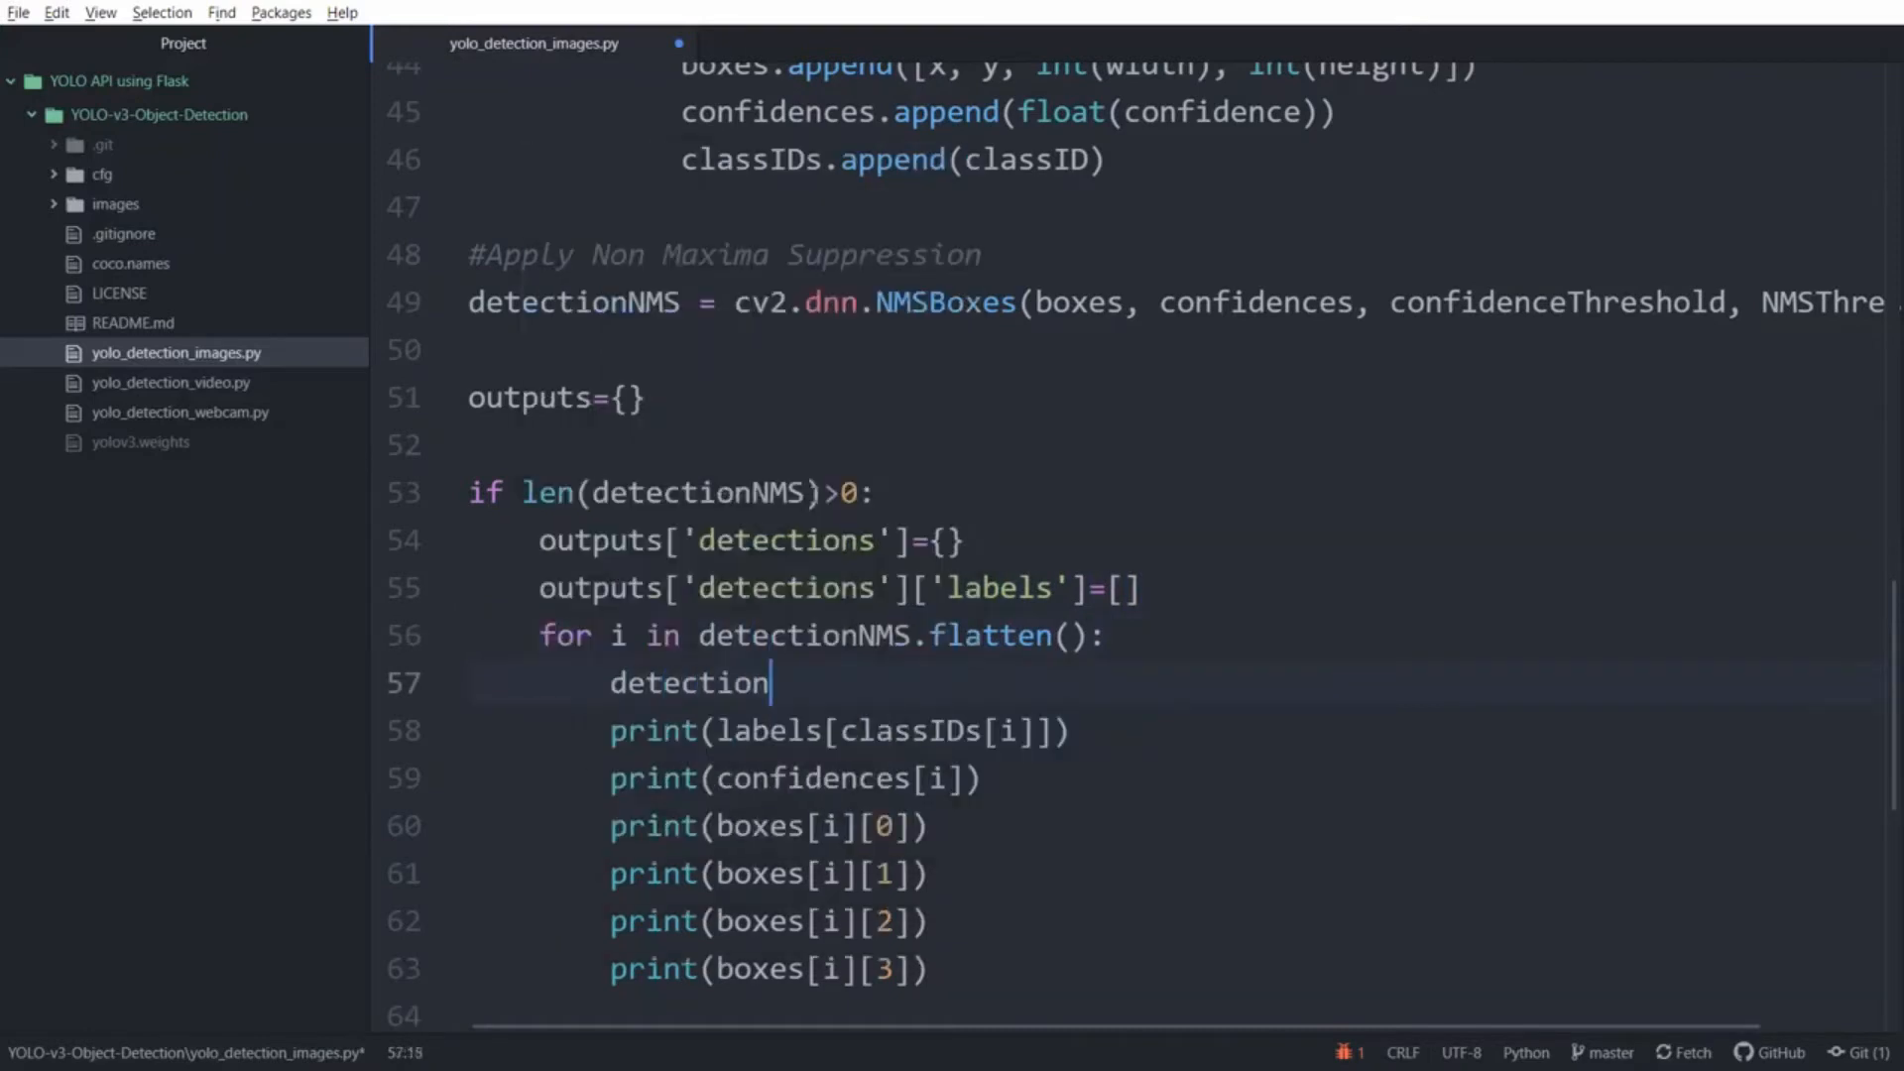
pyautogui.write('=')
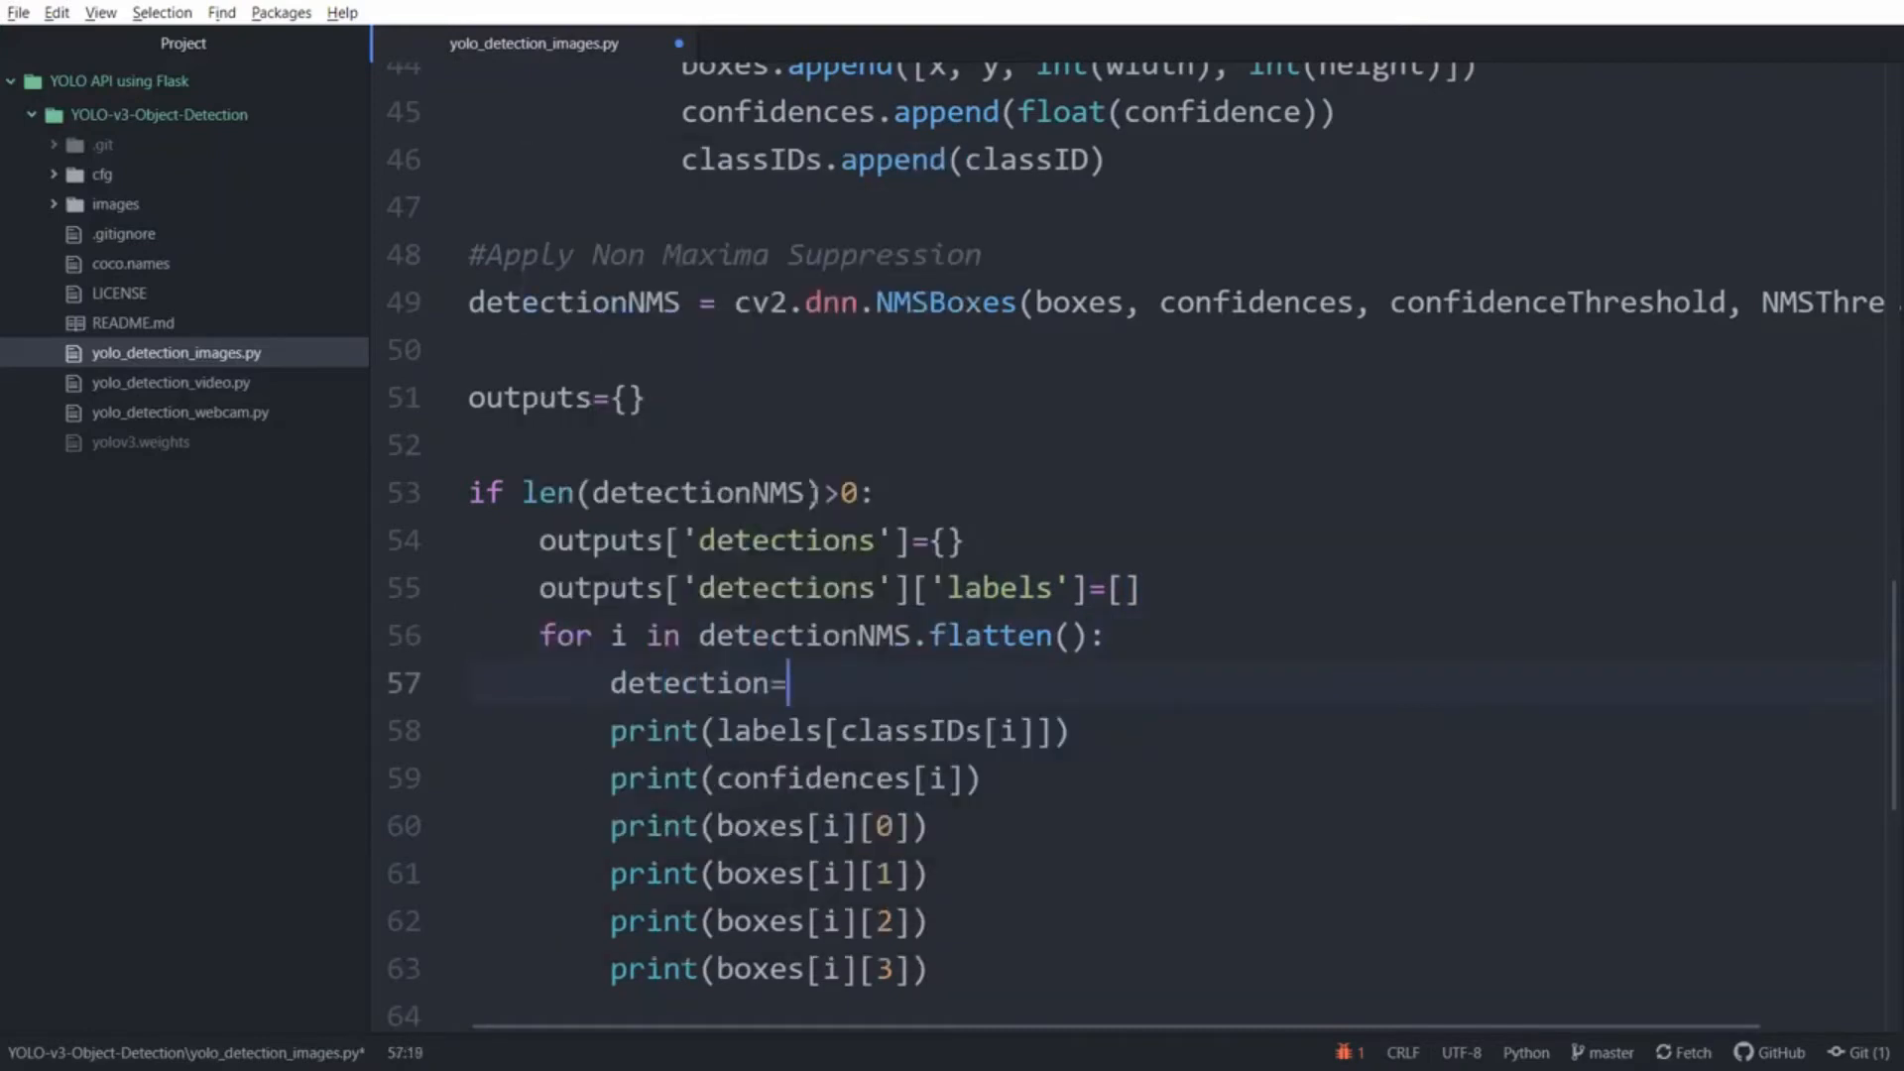
pyautogui.write('{}')
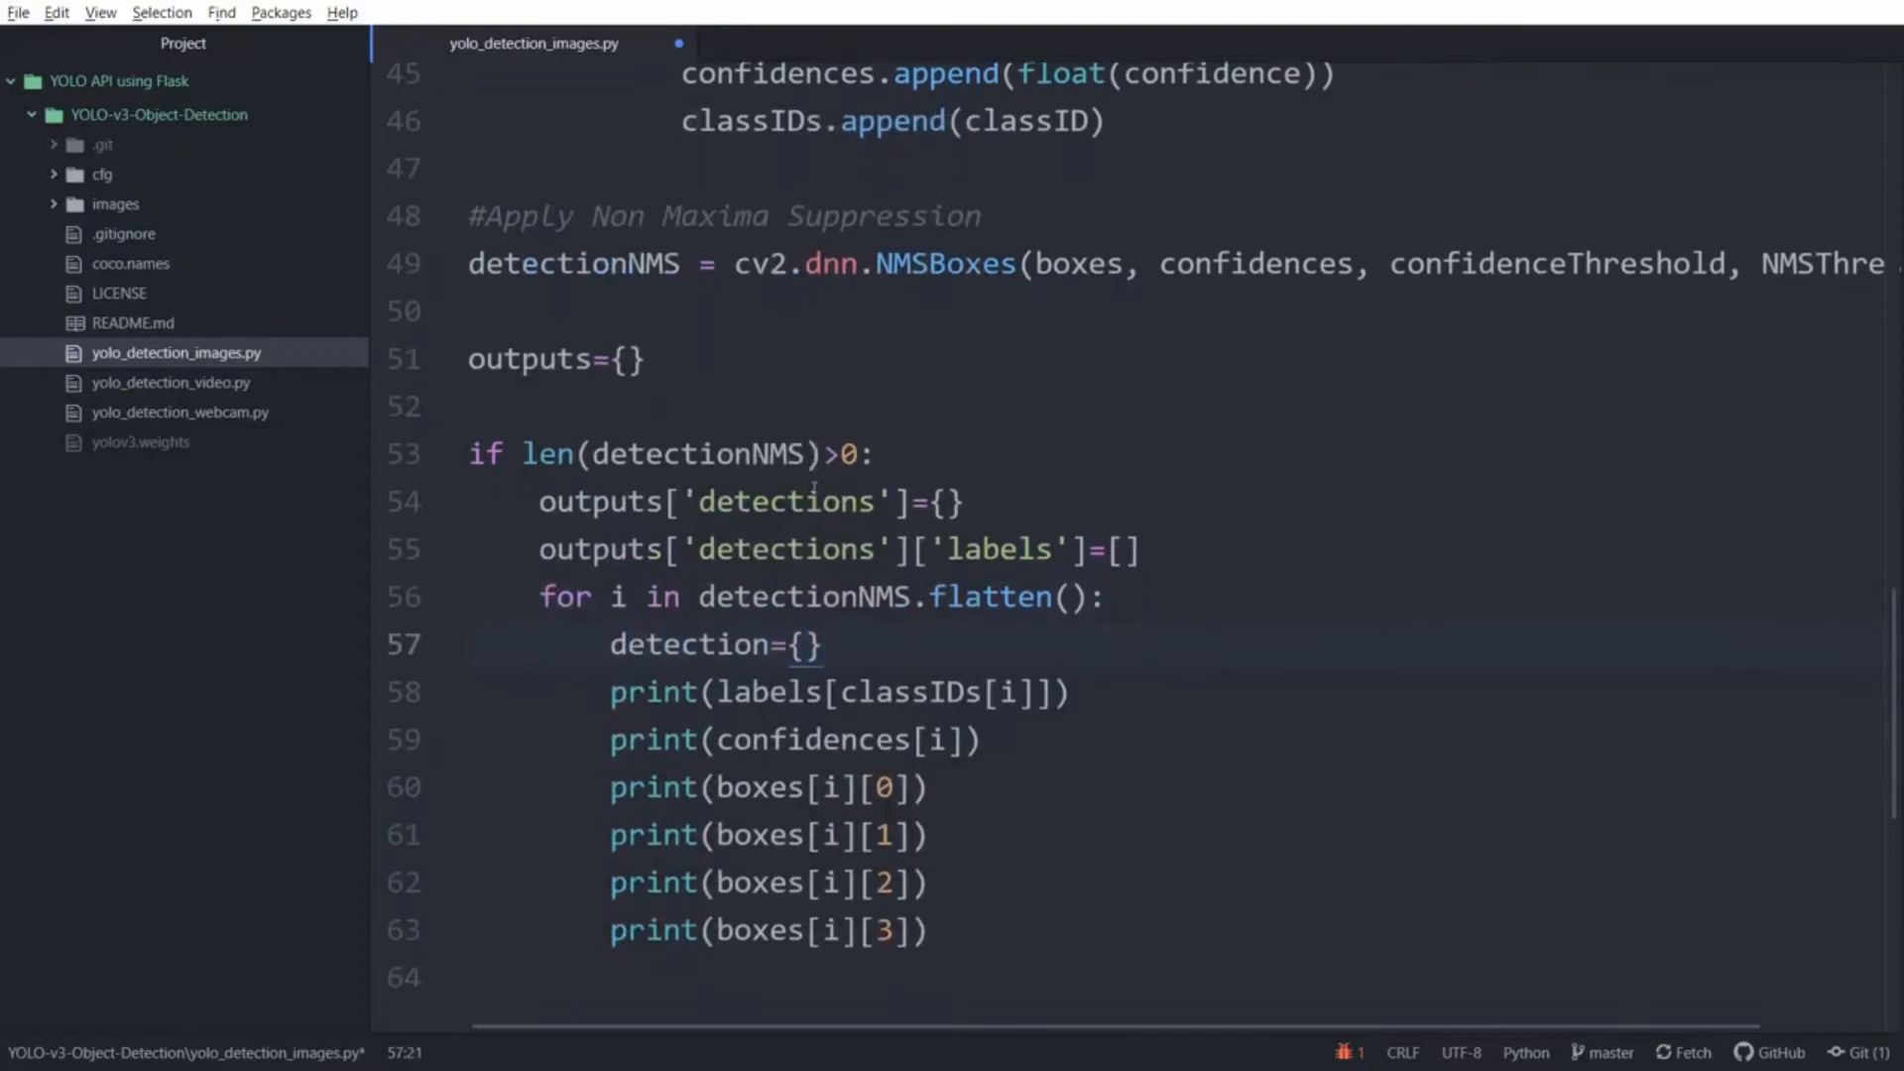
# Store each detection's Label, confidence, X, Y, Width and Height in the detection dict
pyautogui.scroll(-3)
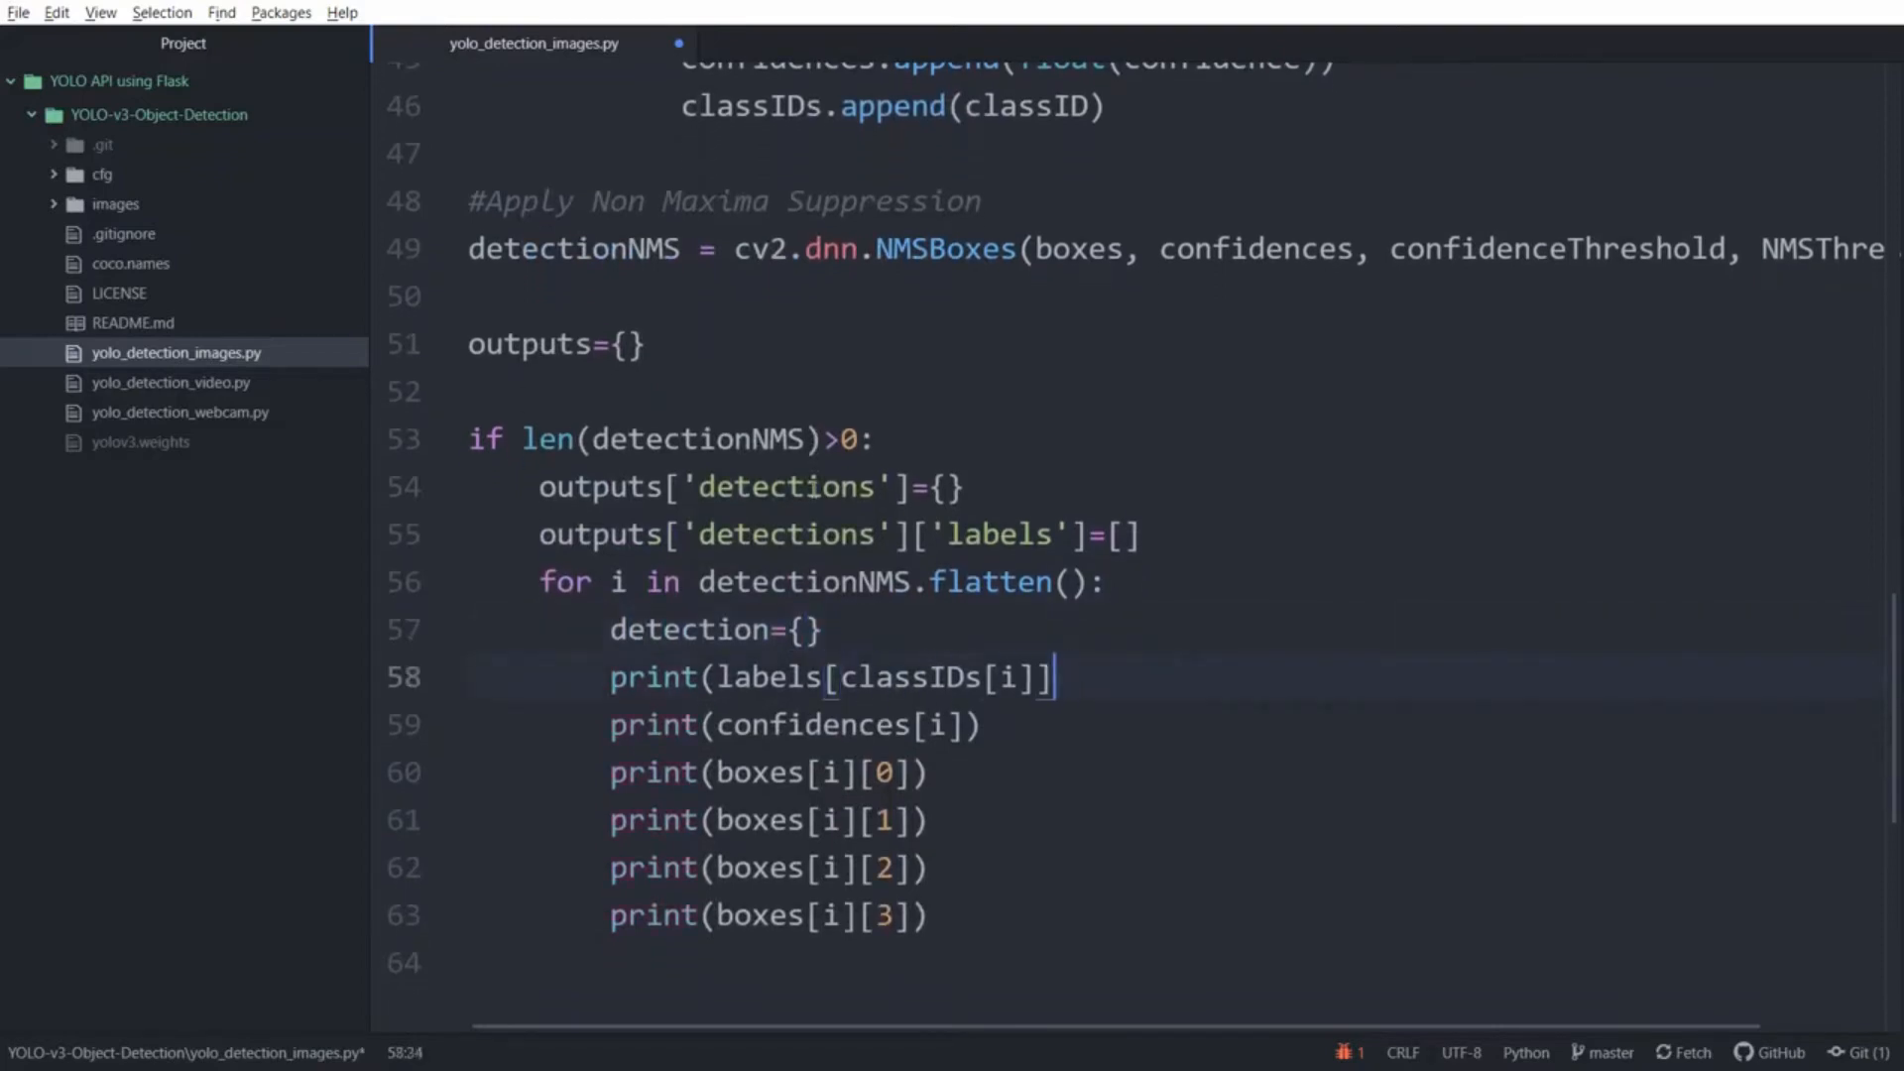
pyautogui.press('Backspace')
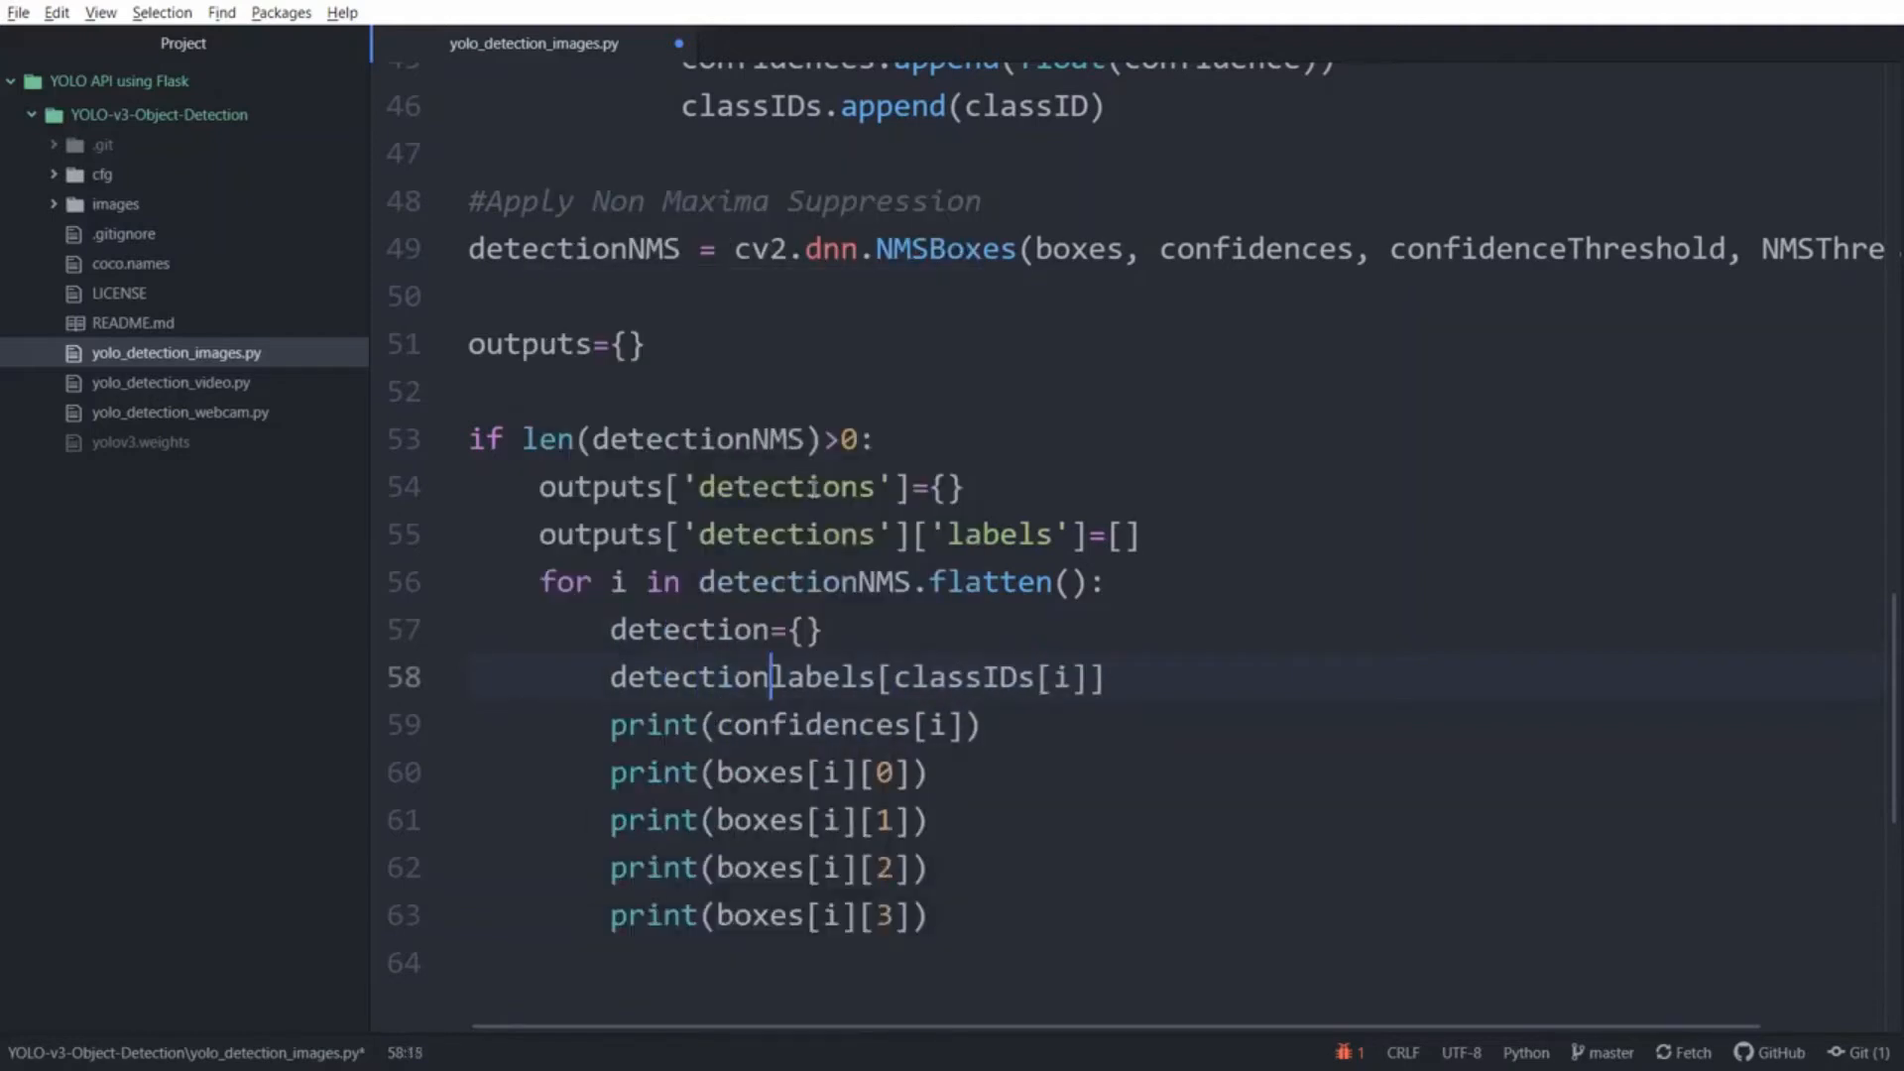
pyautogui.write("['Lab")
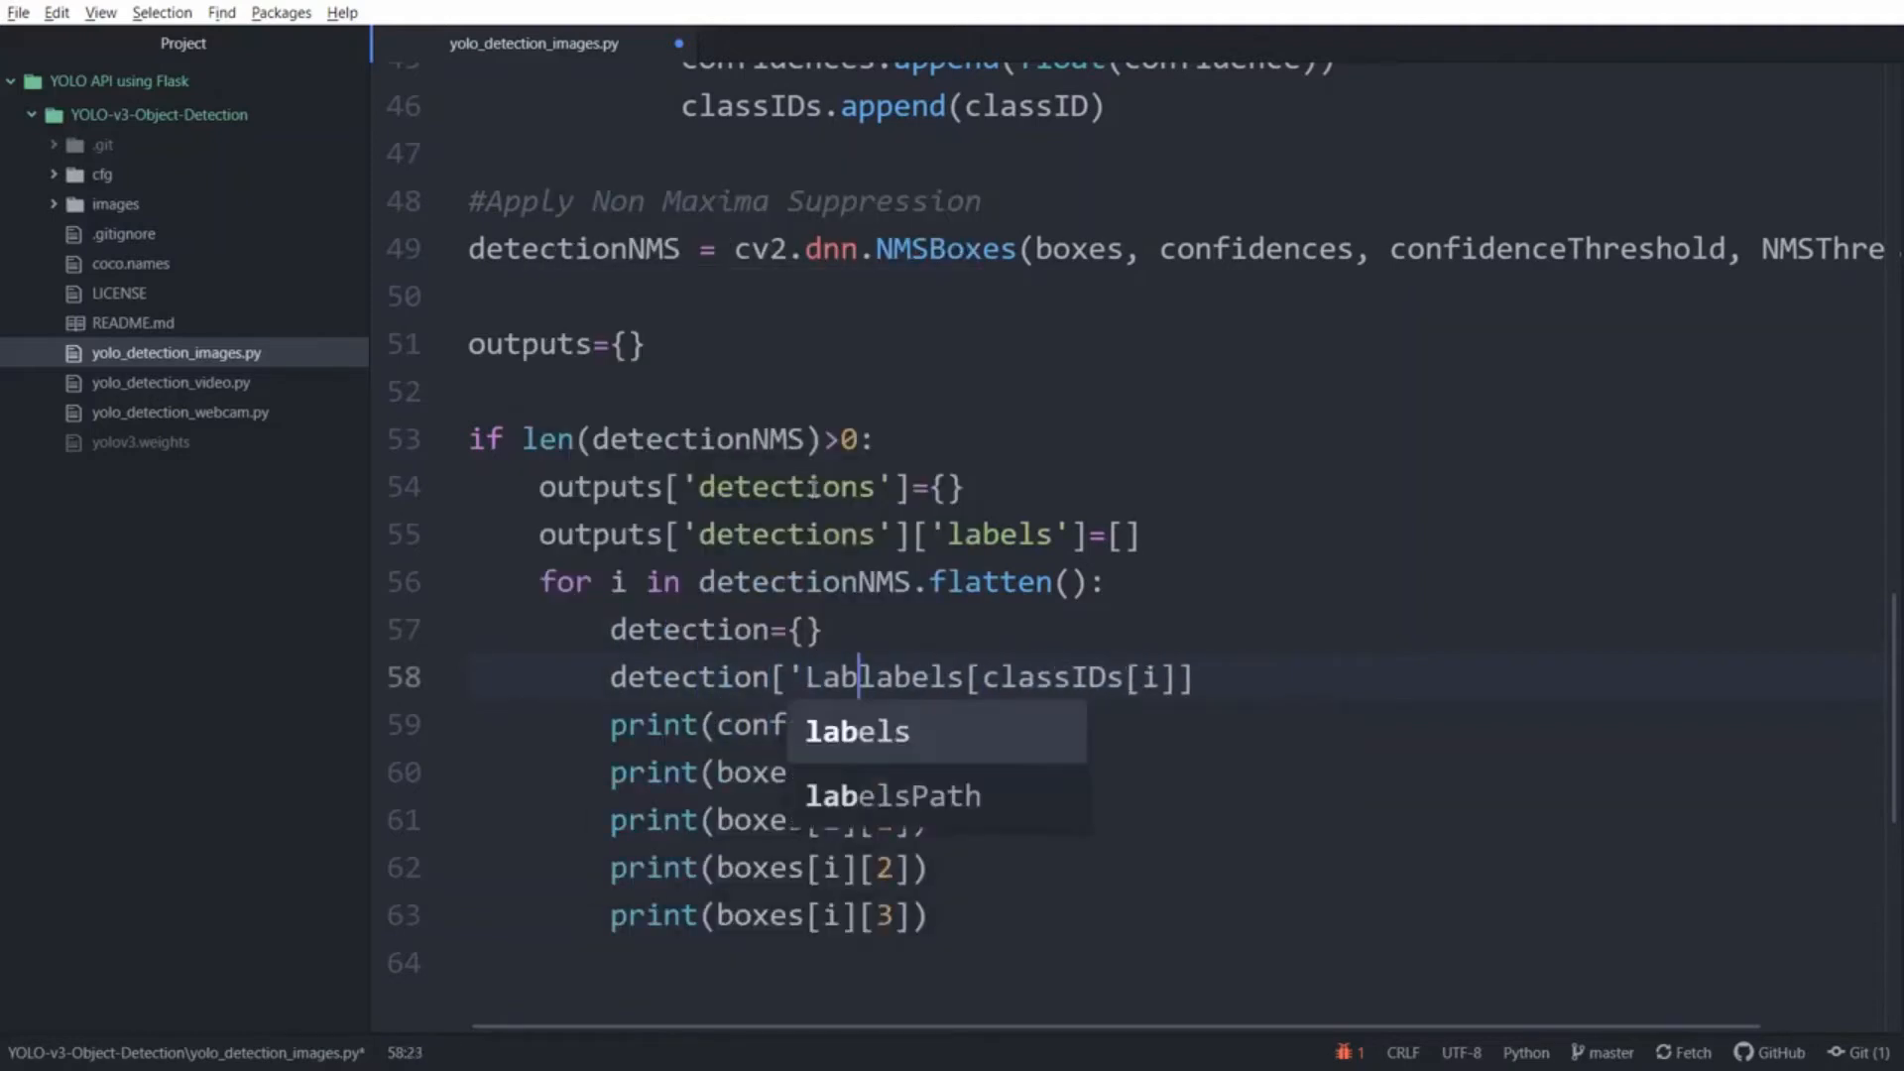
pyautogui.write("el']")
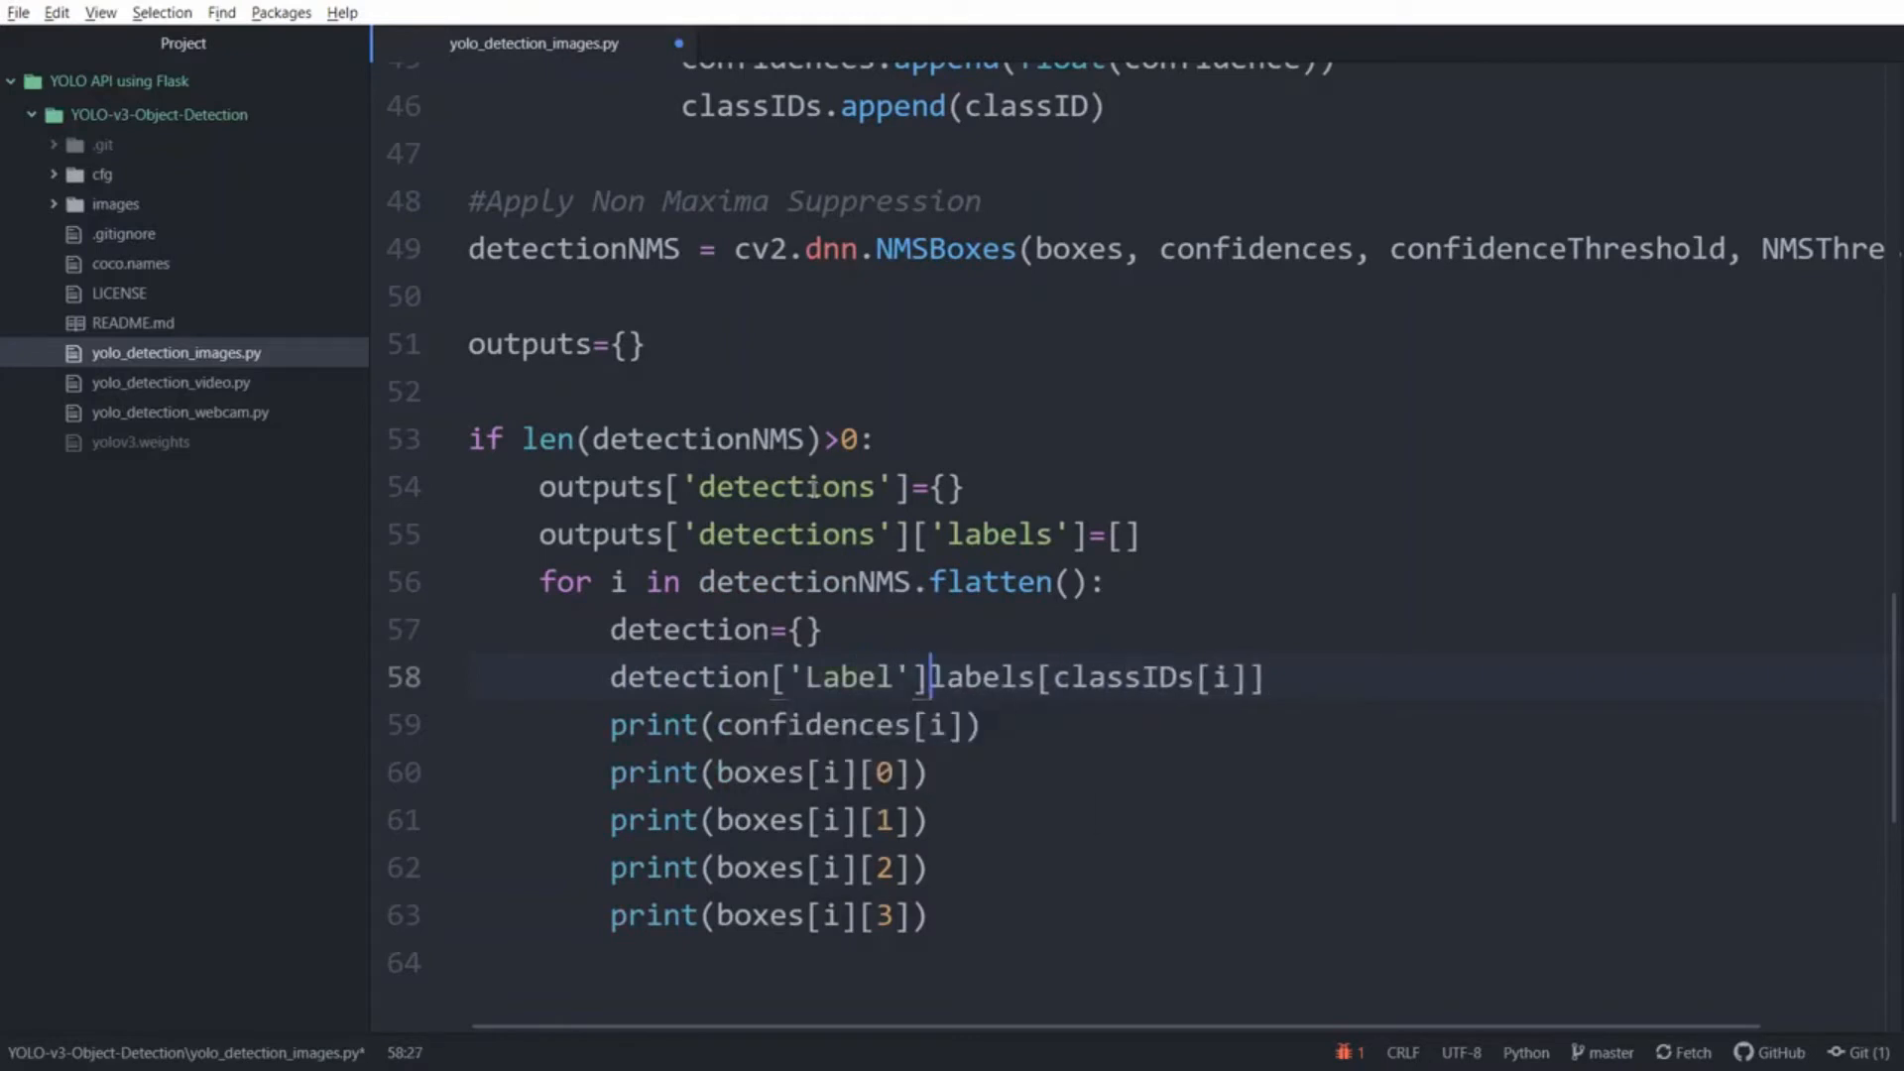
pyautogui.write('=')
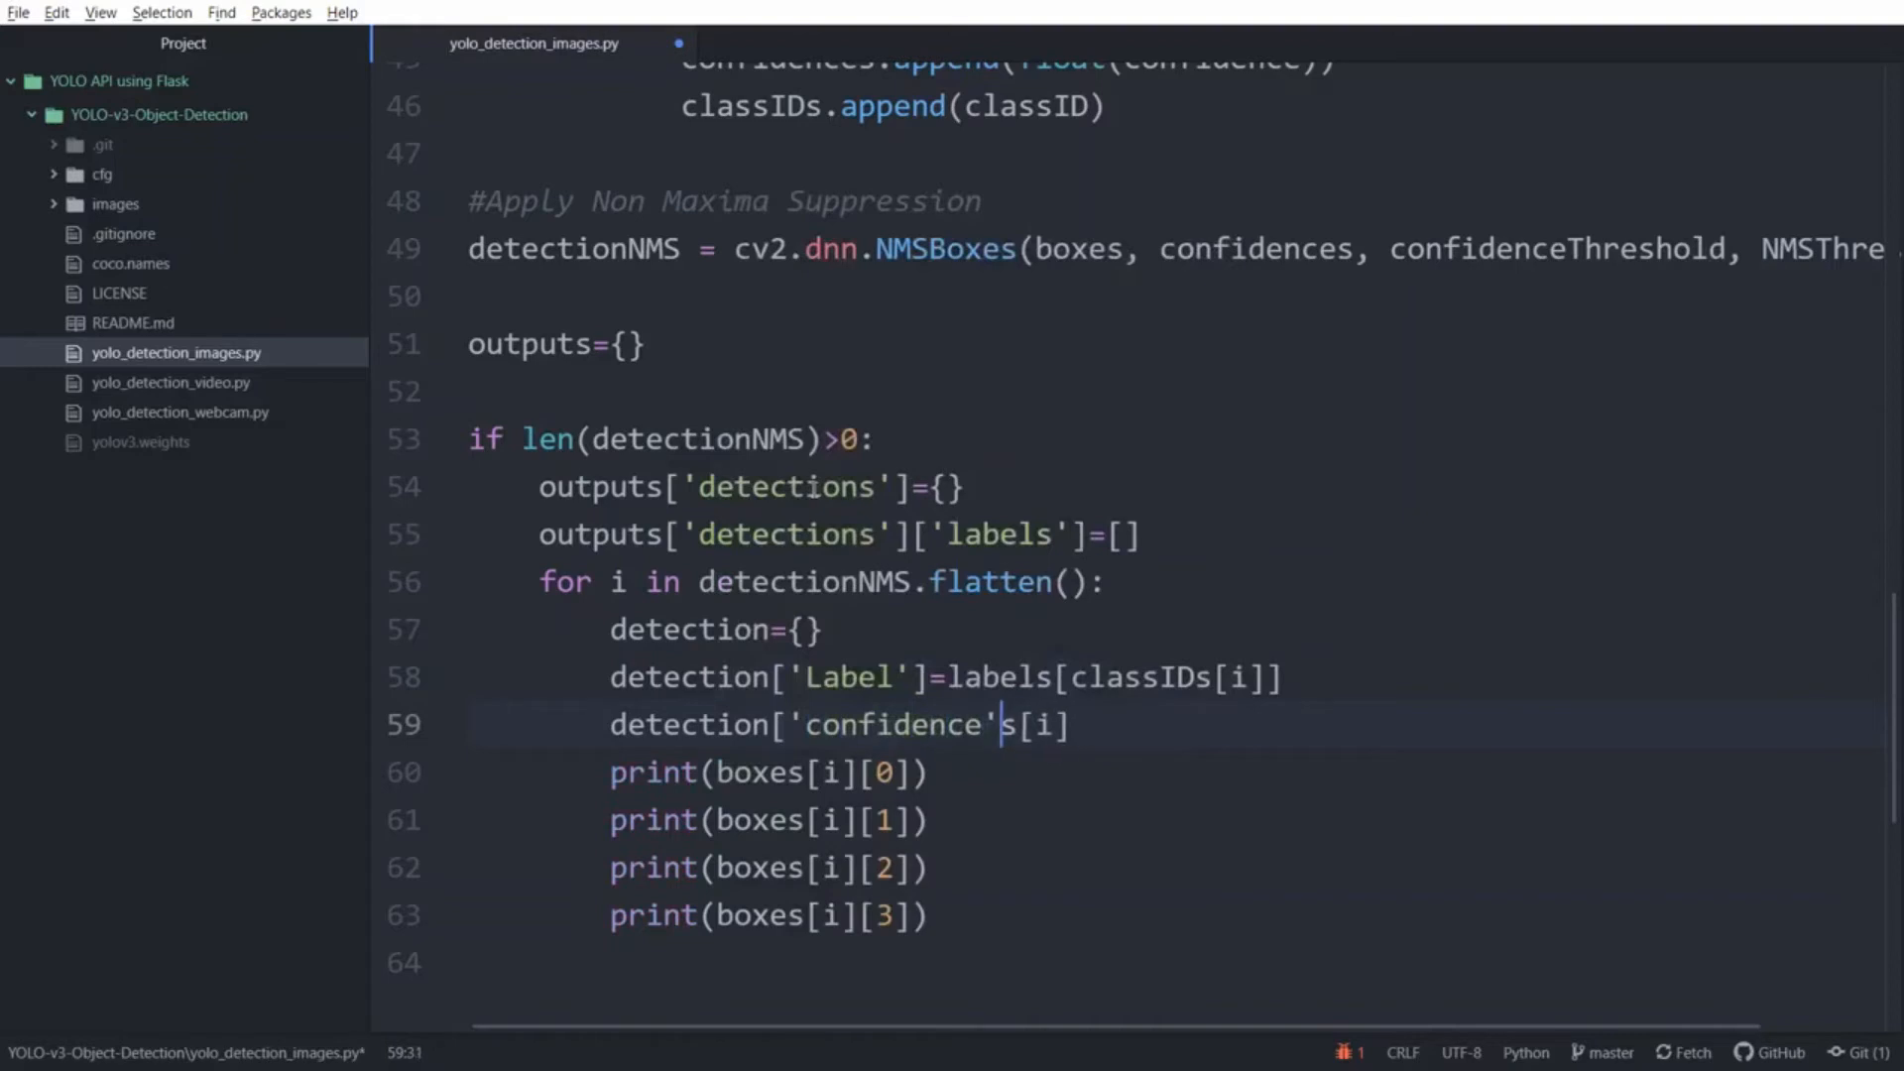
pyautogui.write('confidences[i]')
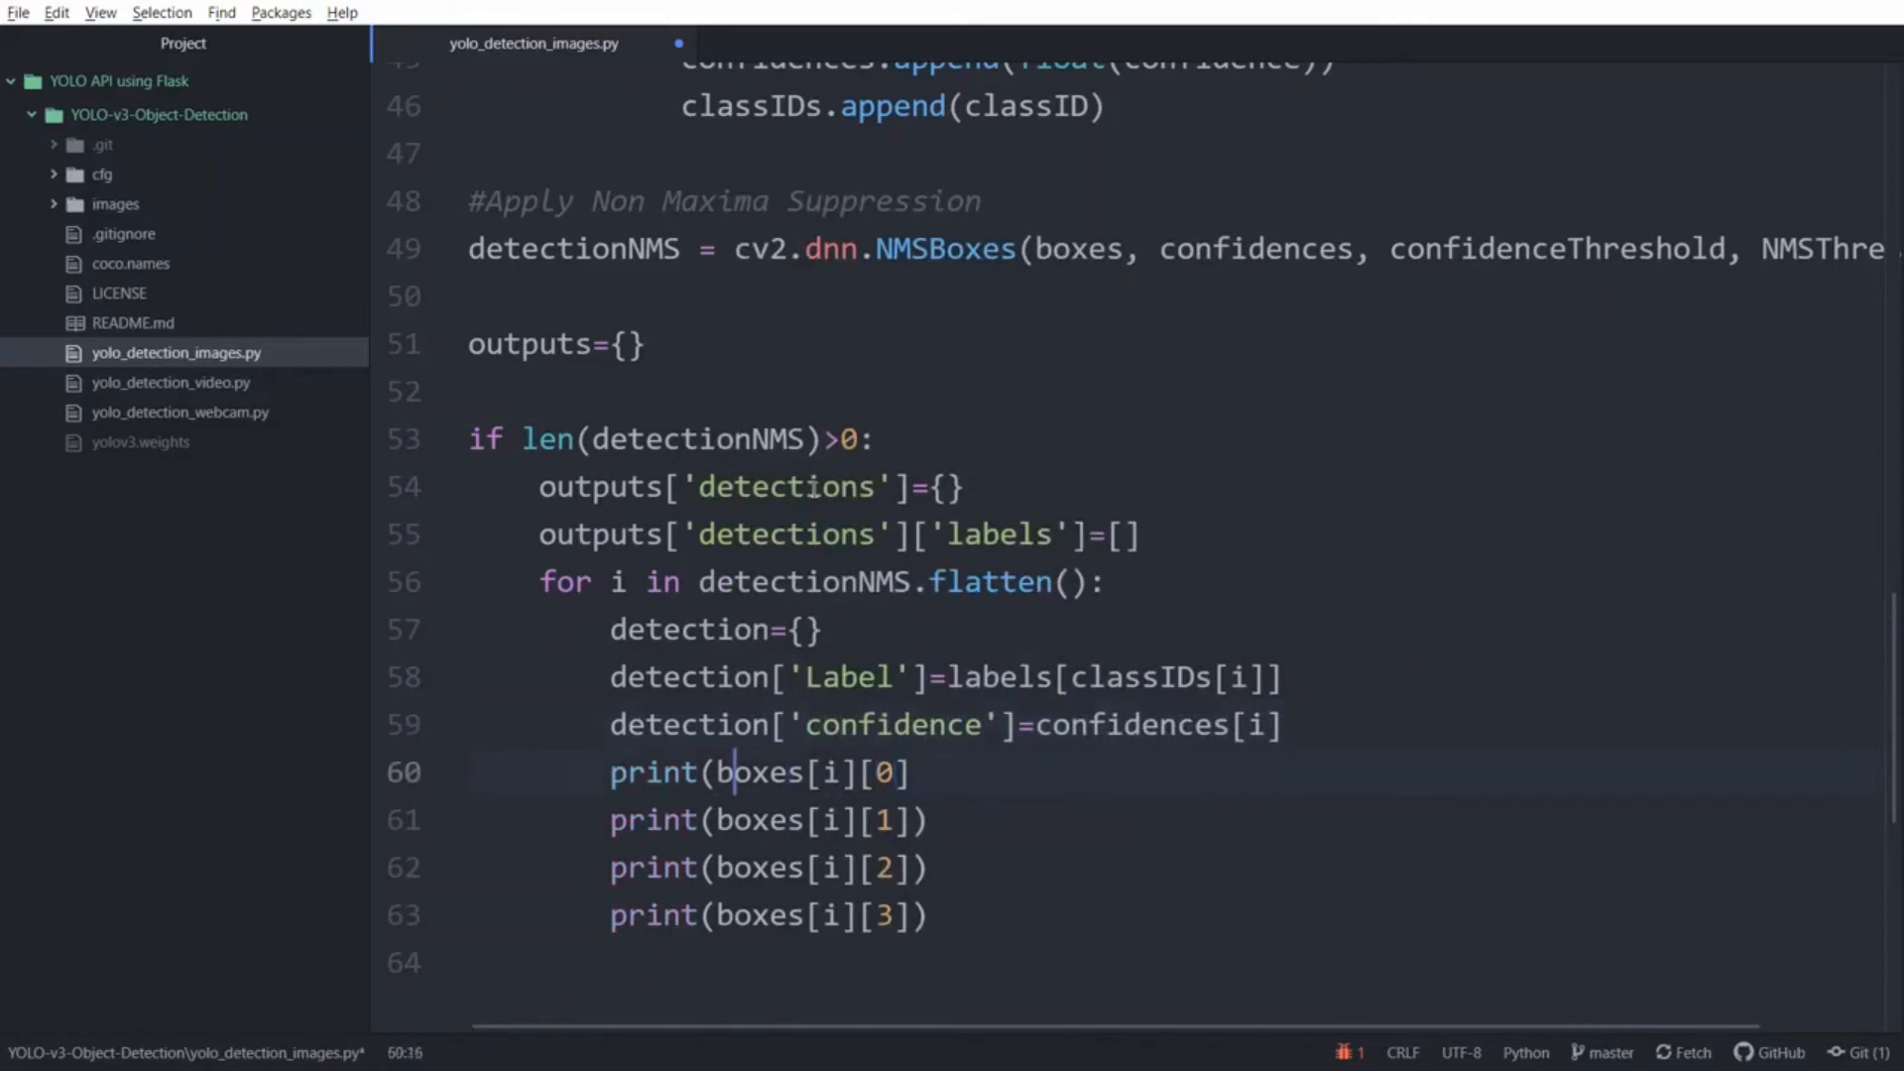
pyautogui.write('detectio')
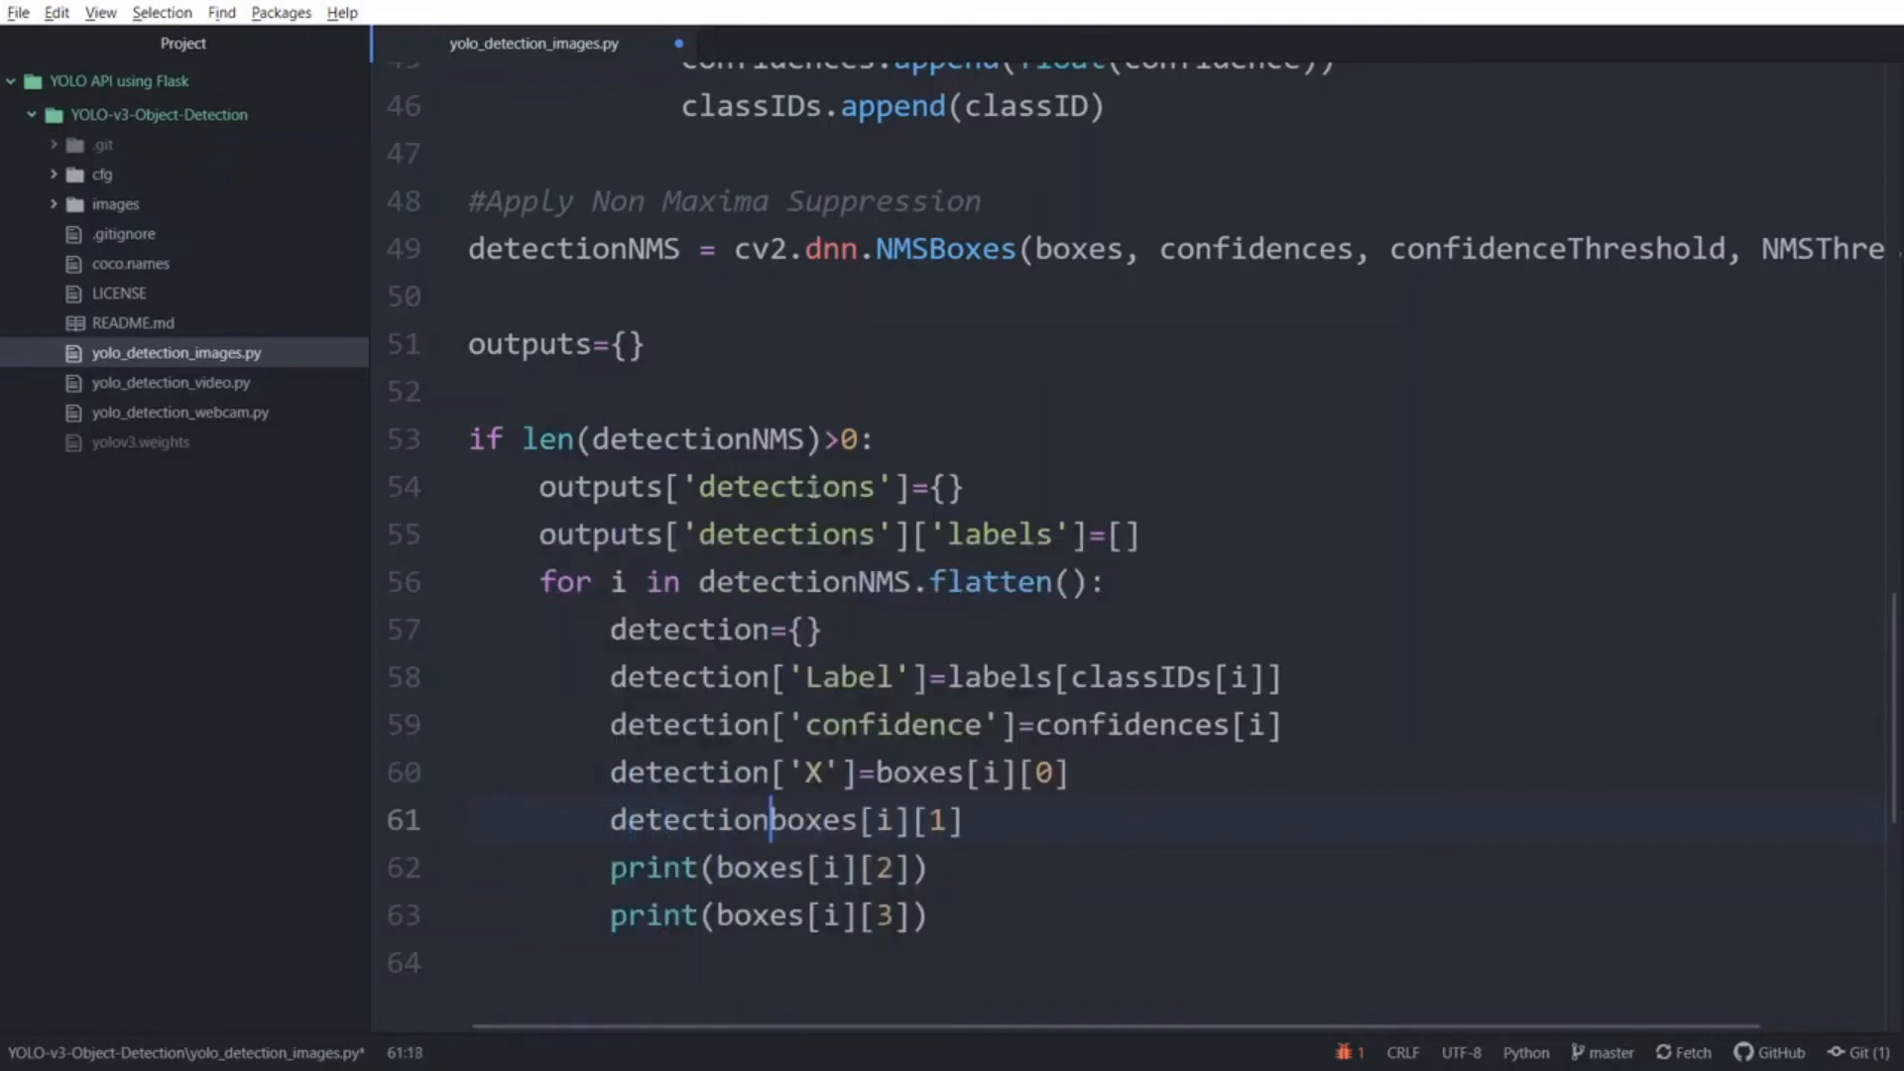
pyautogui.write("['Y']=")
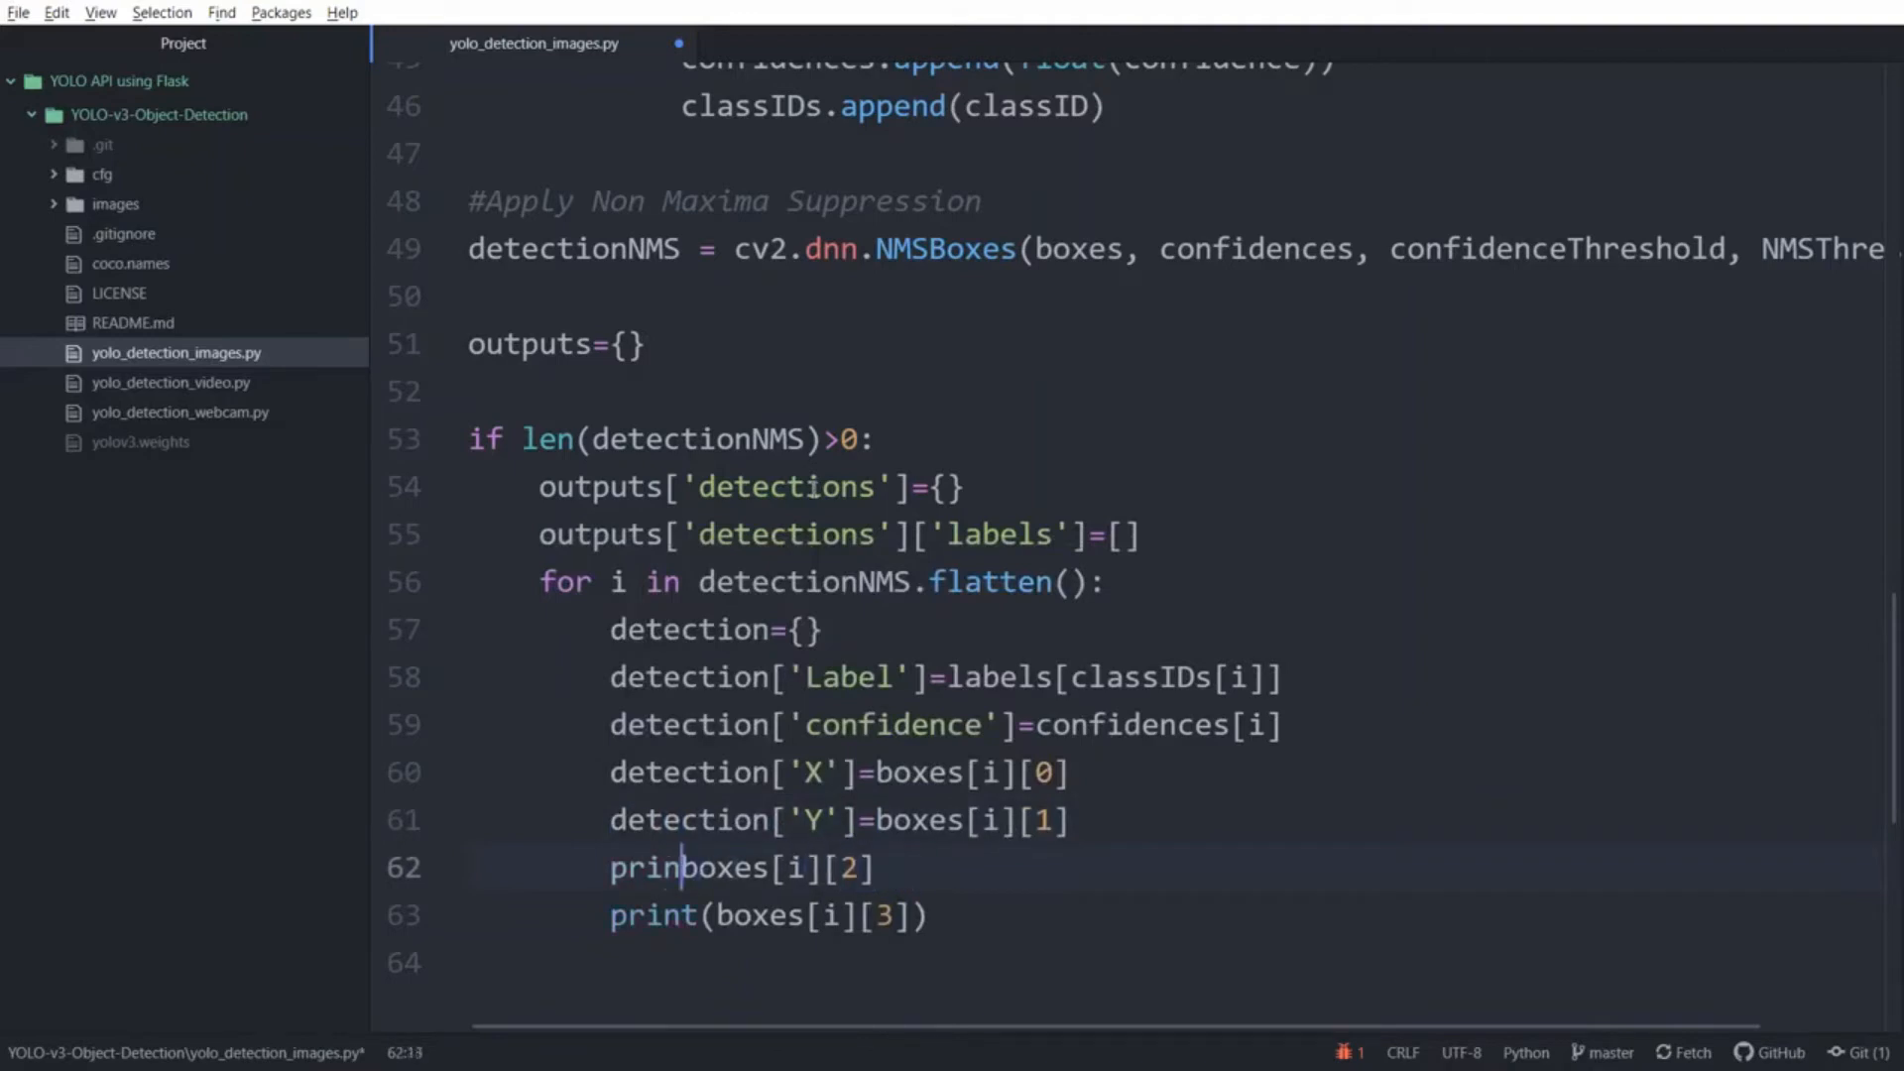
pyautogui.write('detection')
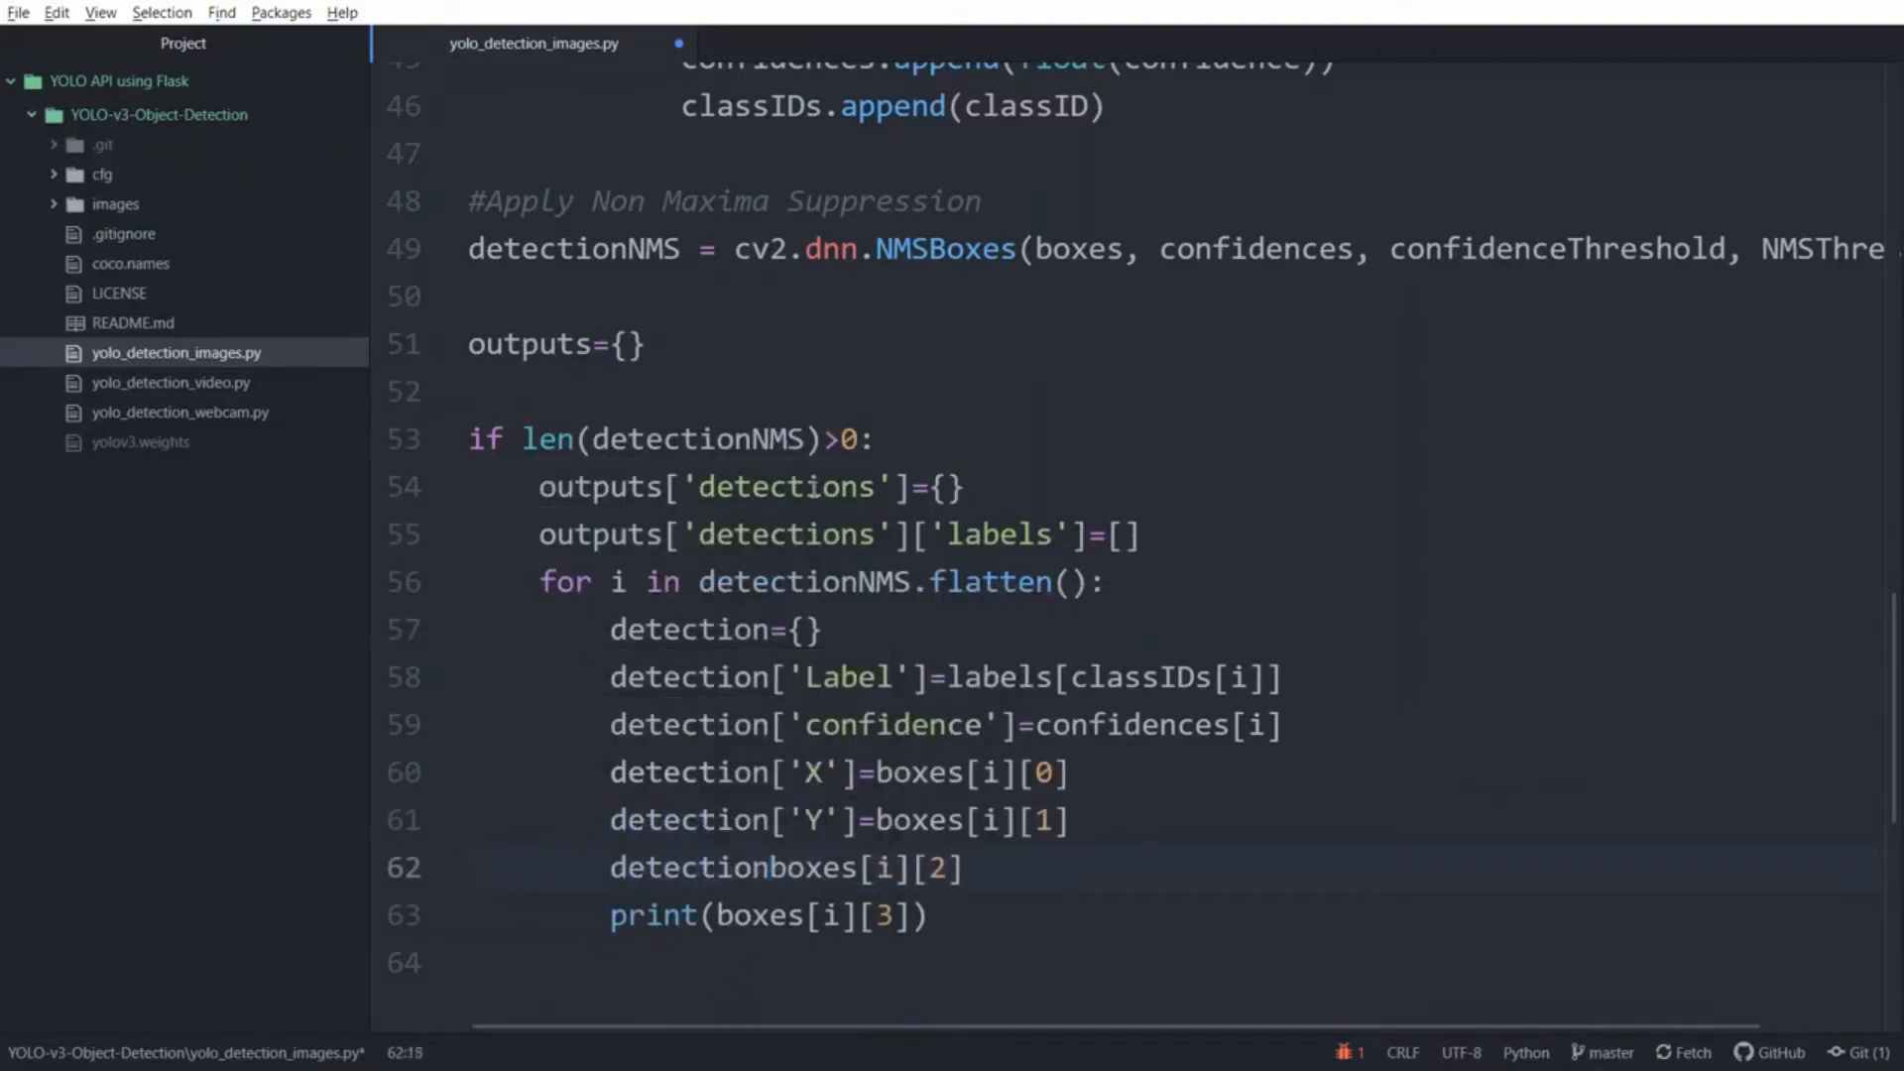
pyautogui.write("['Width']=")
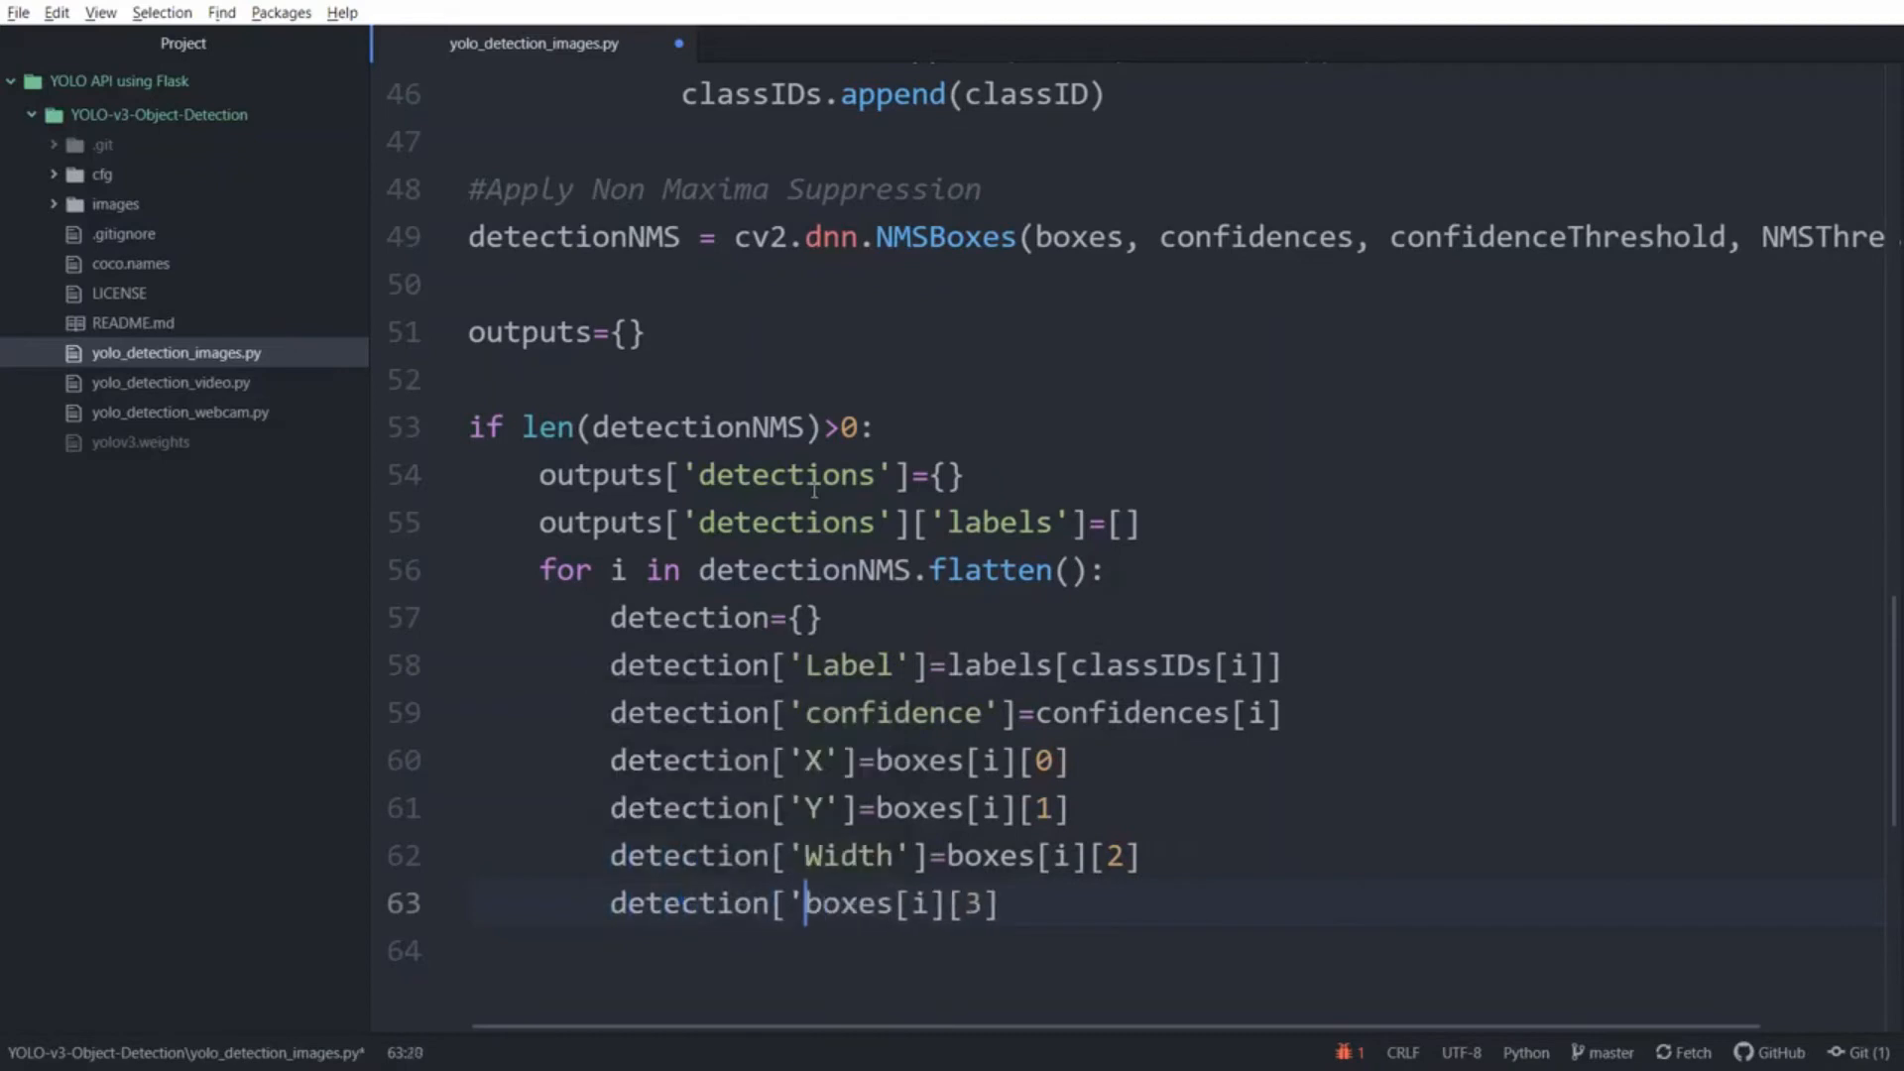
pyautogui.write("Height']=")
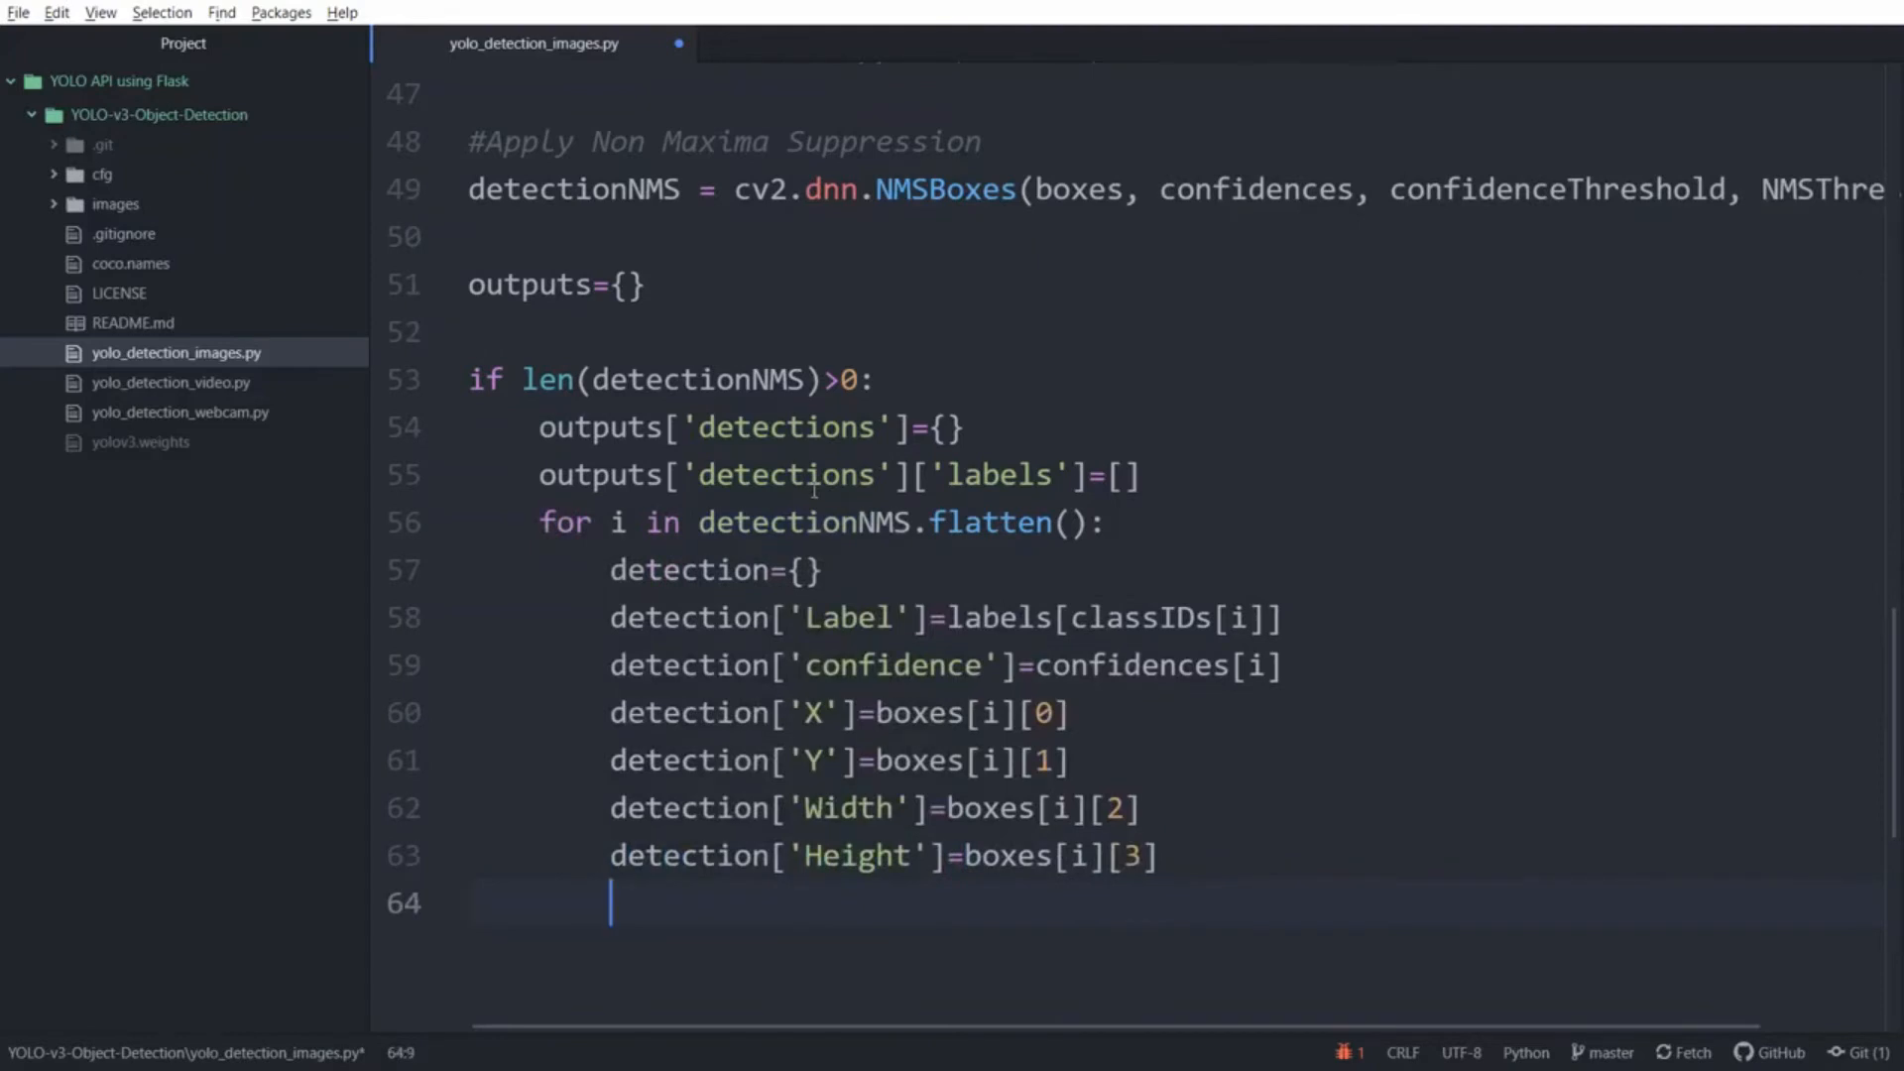
# Append each detection to outputs['detections']['labels']
pyautogui.write('outputs')
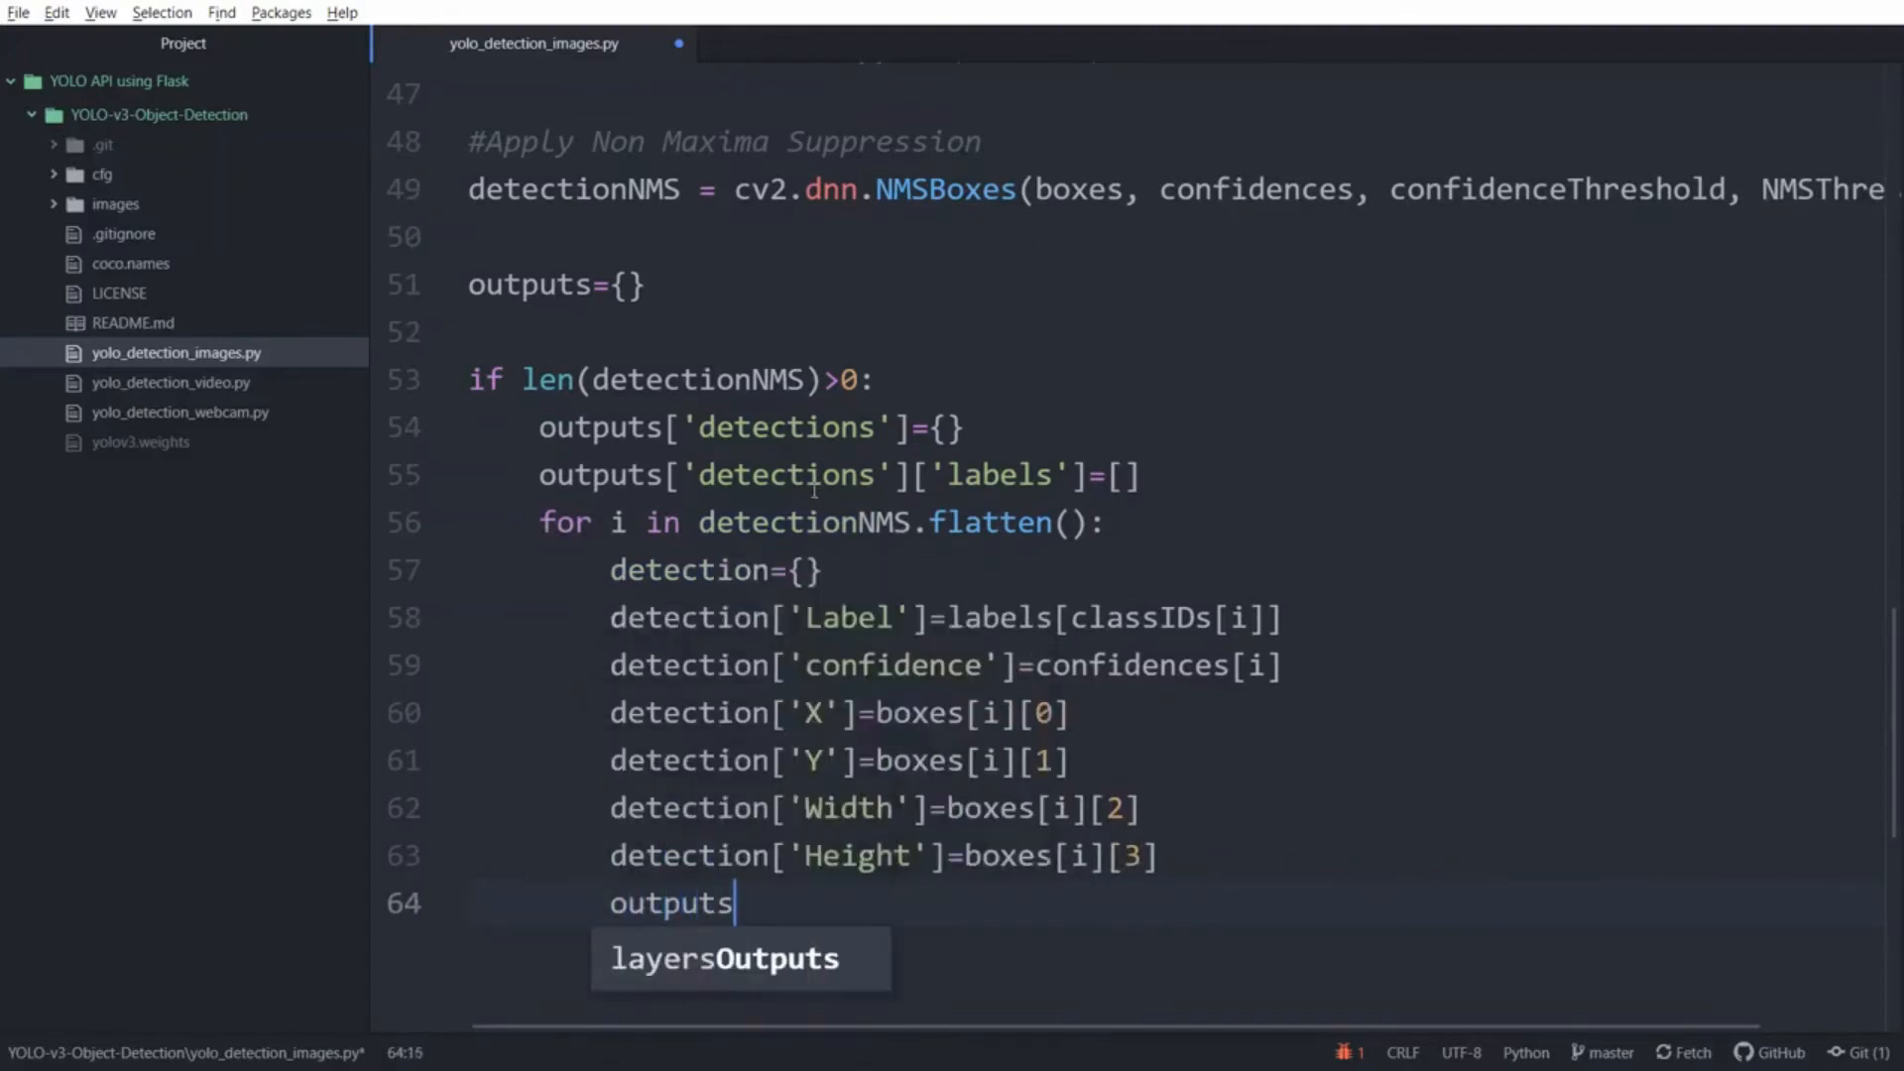
pyautogui.write("['detections'")
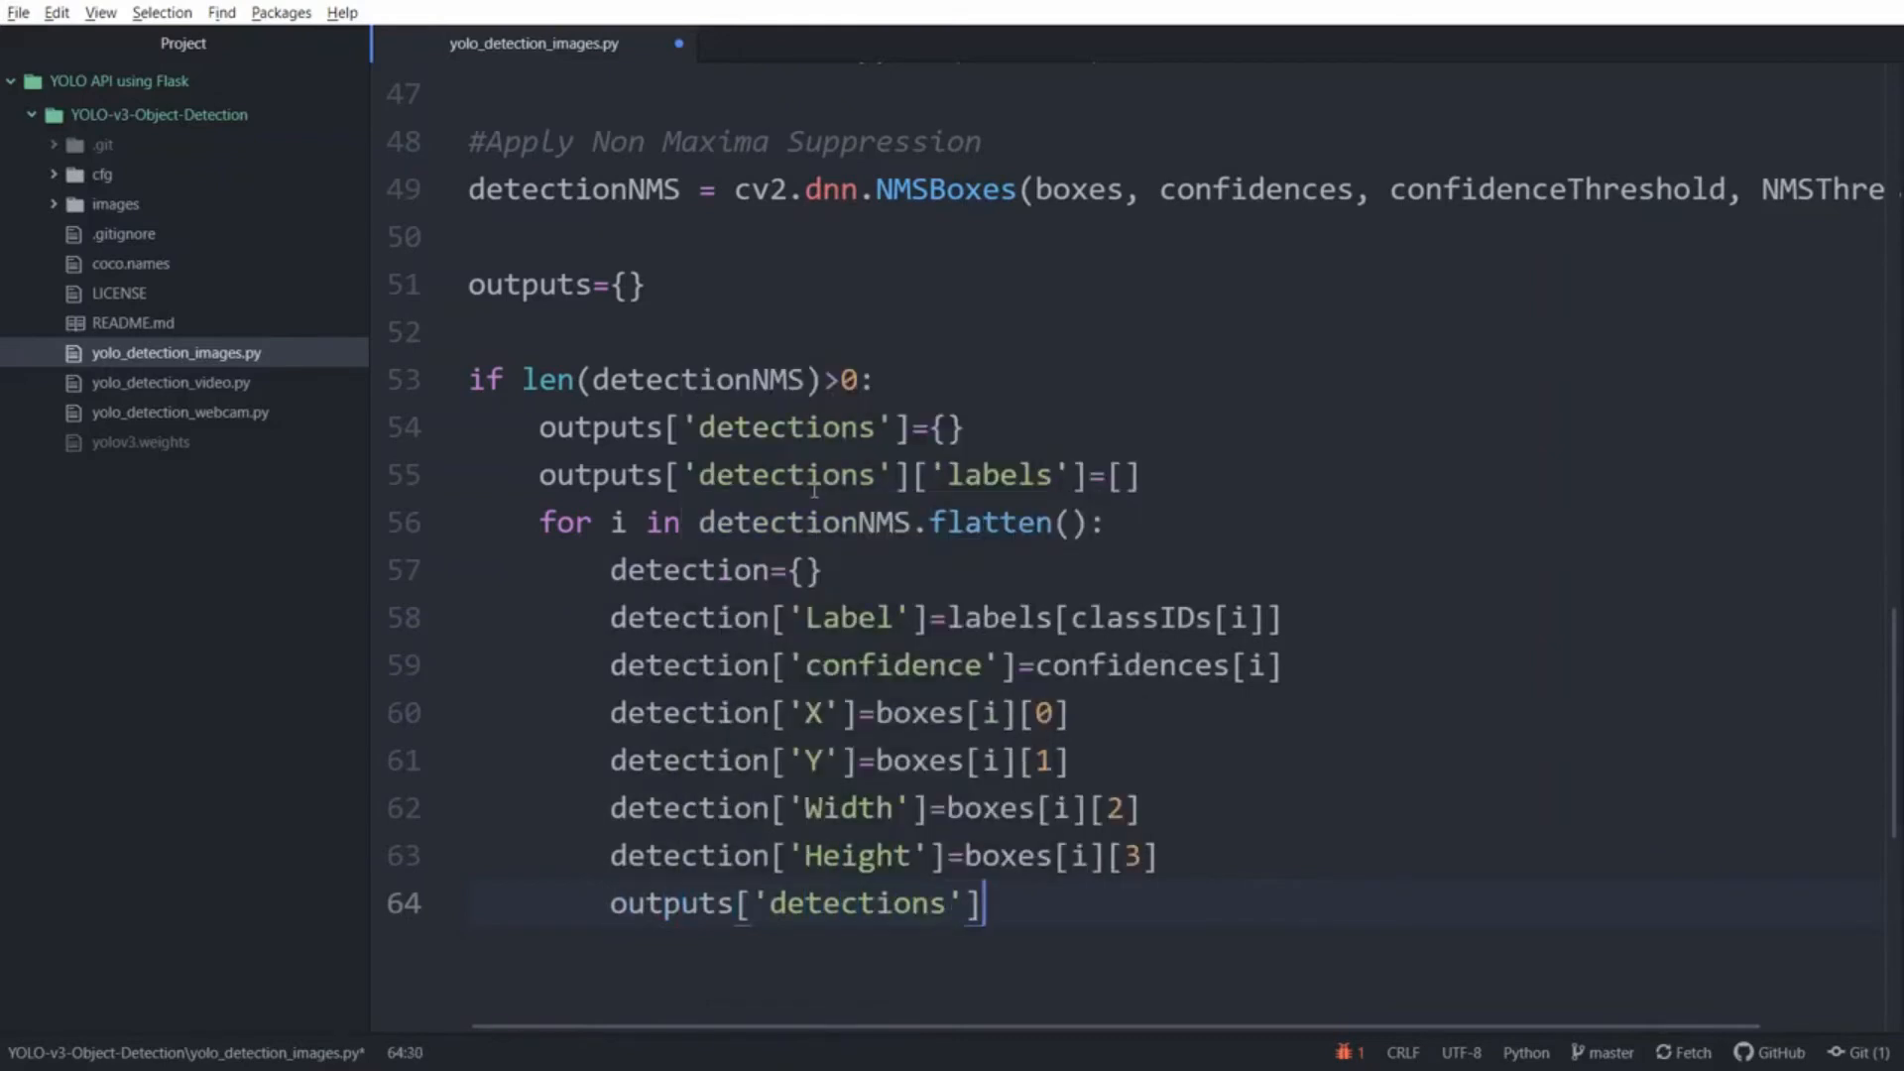
pyautogui.write("['labels'")
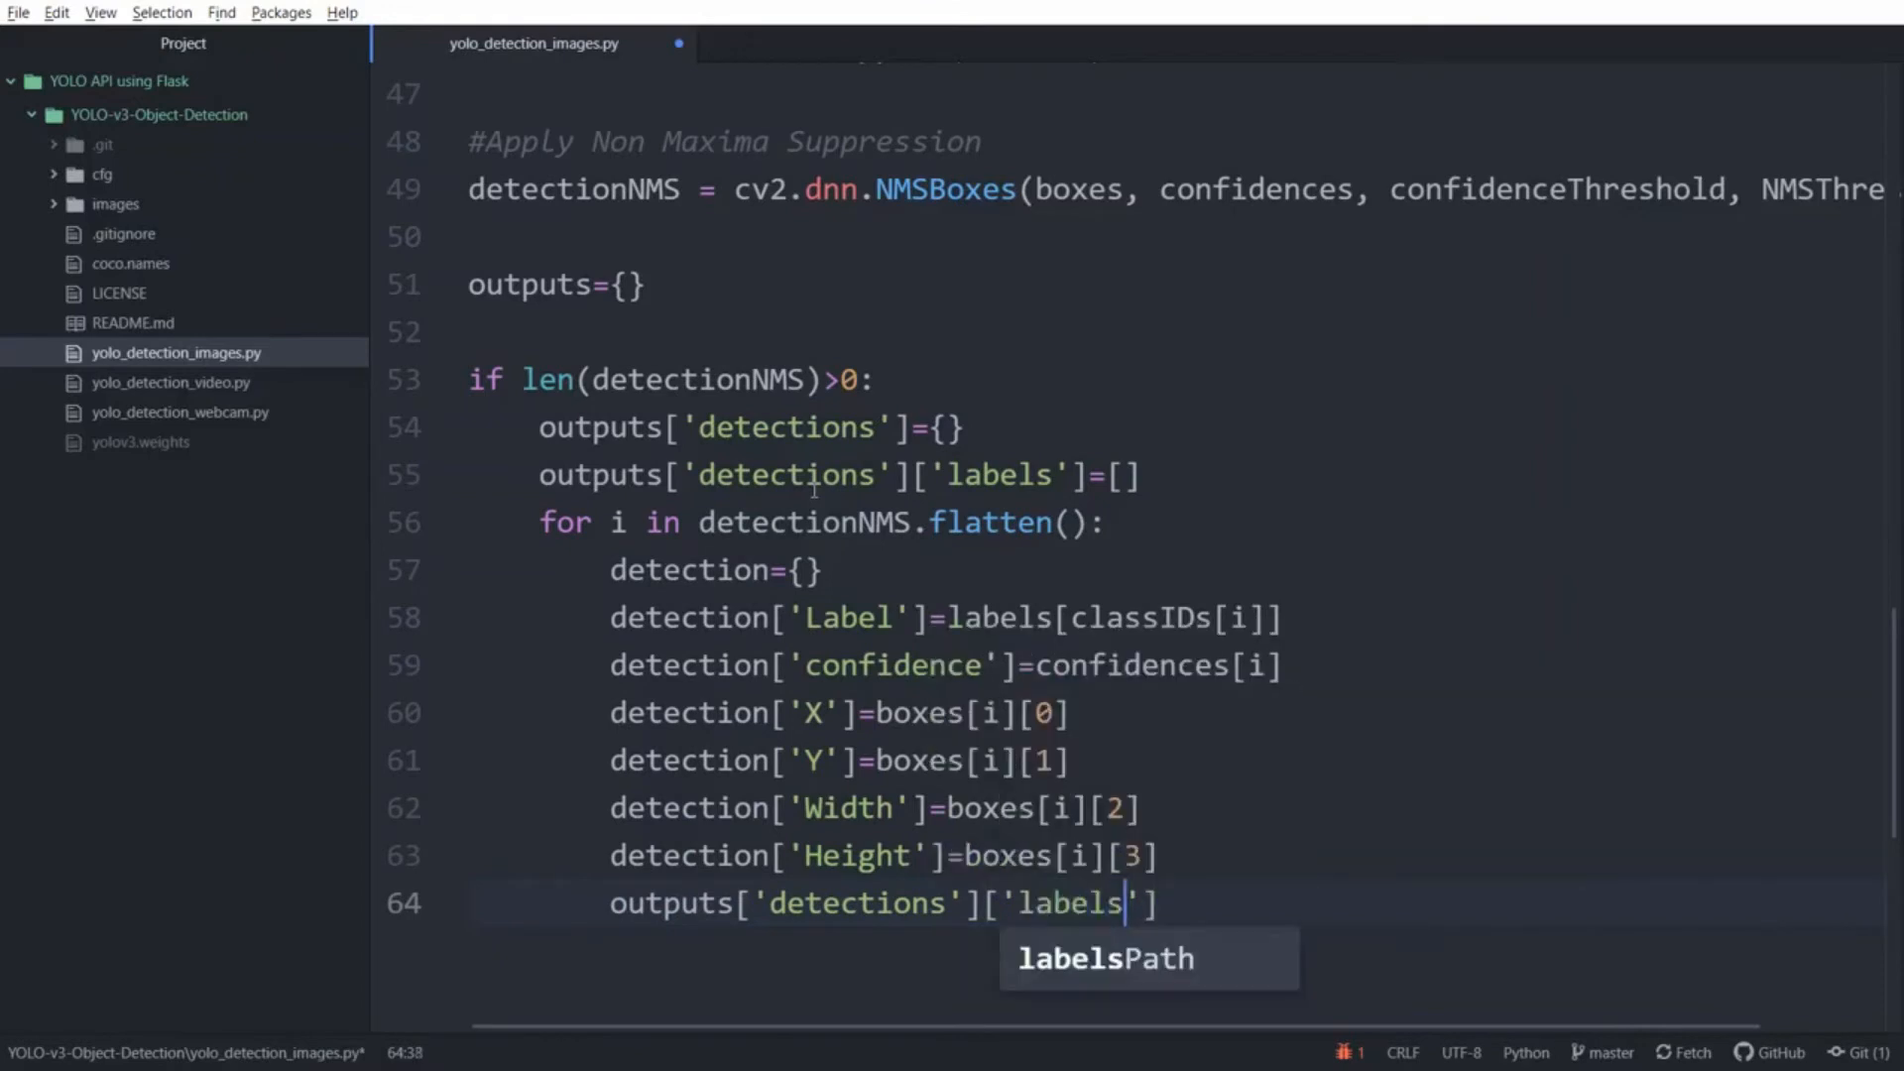
pyautogui.write('.append')
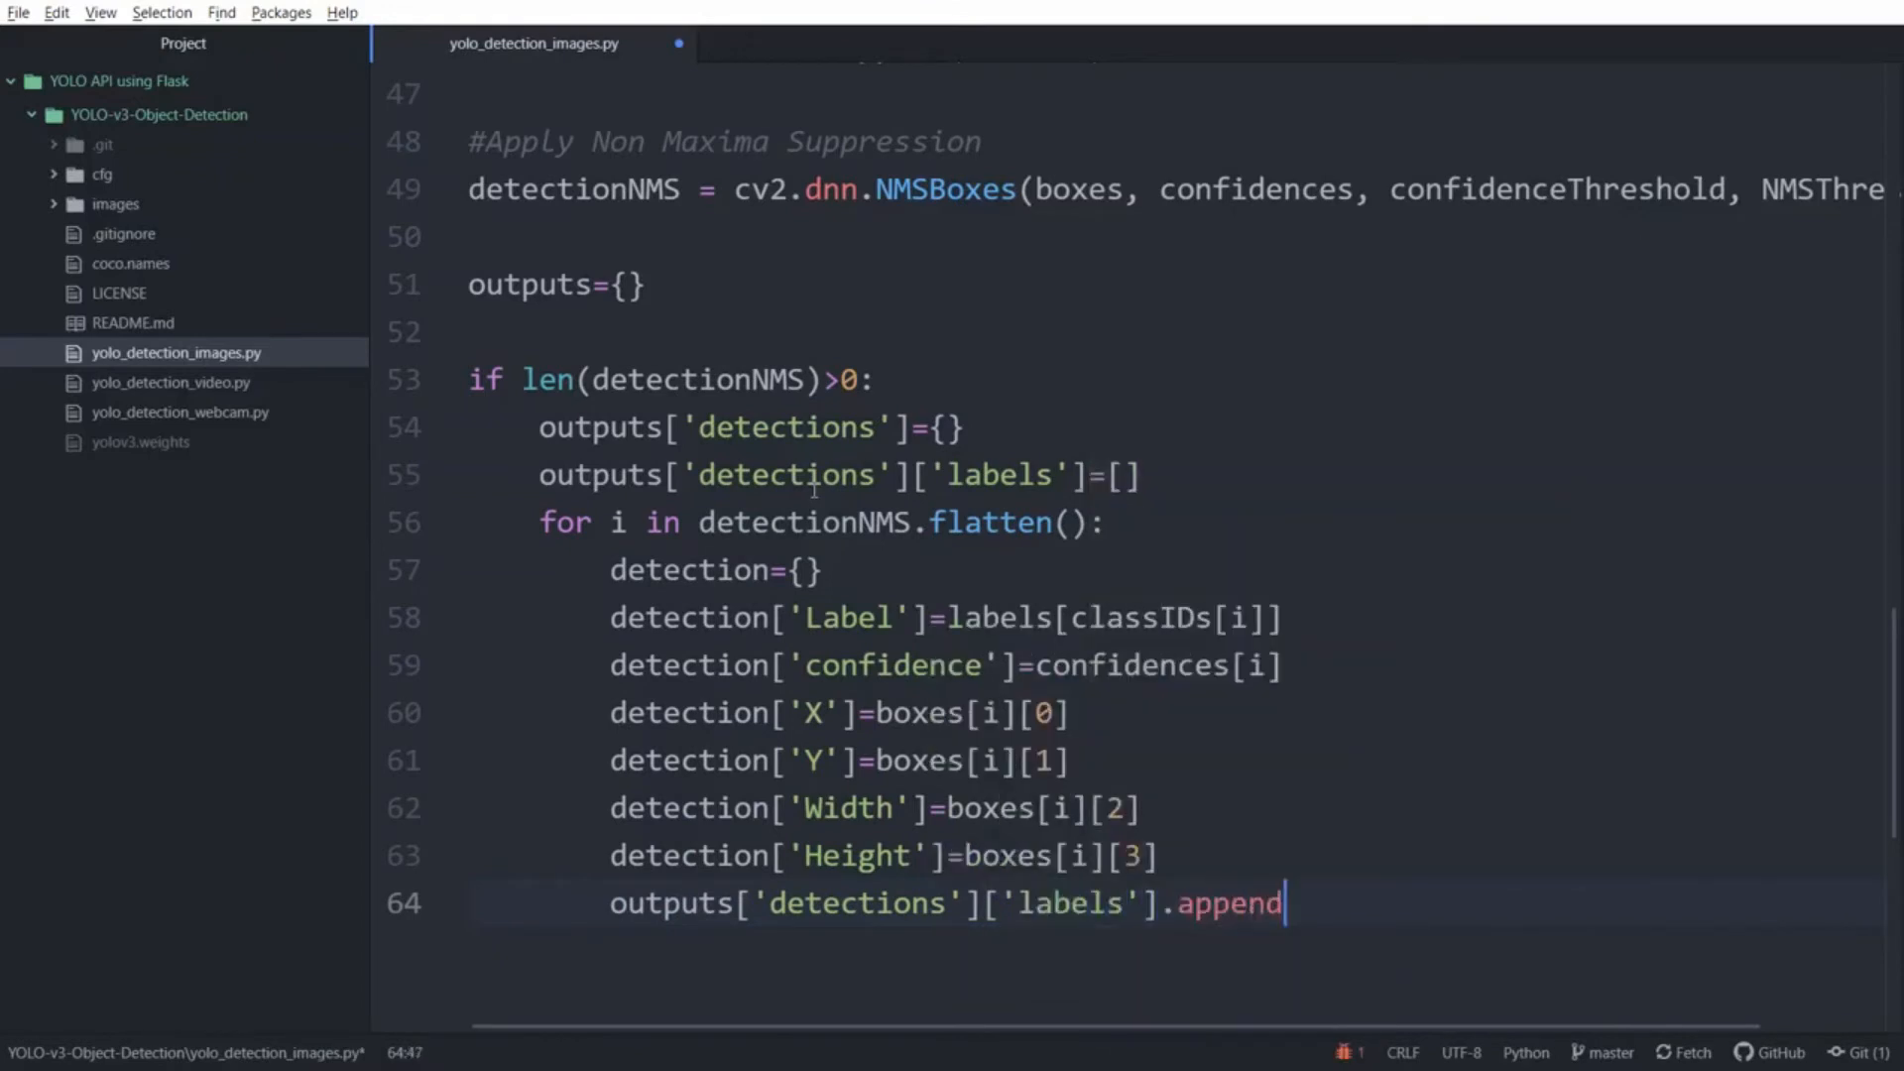
pyautogui.write('(d')
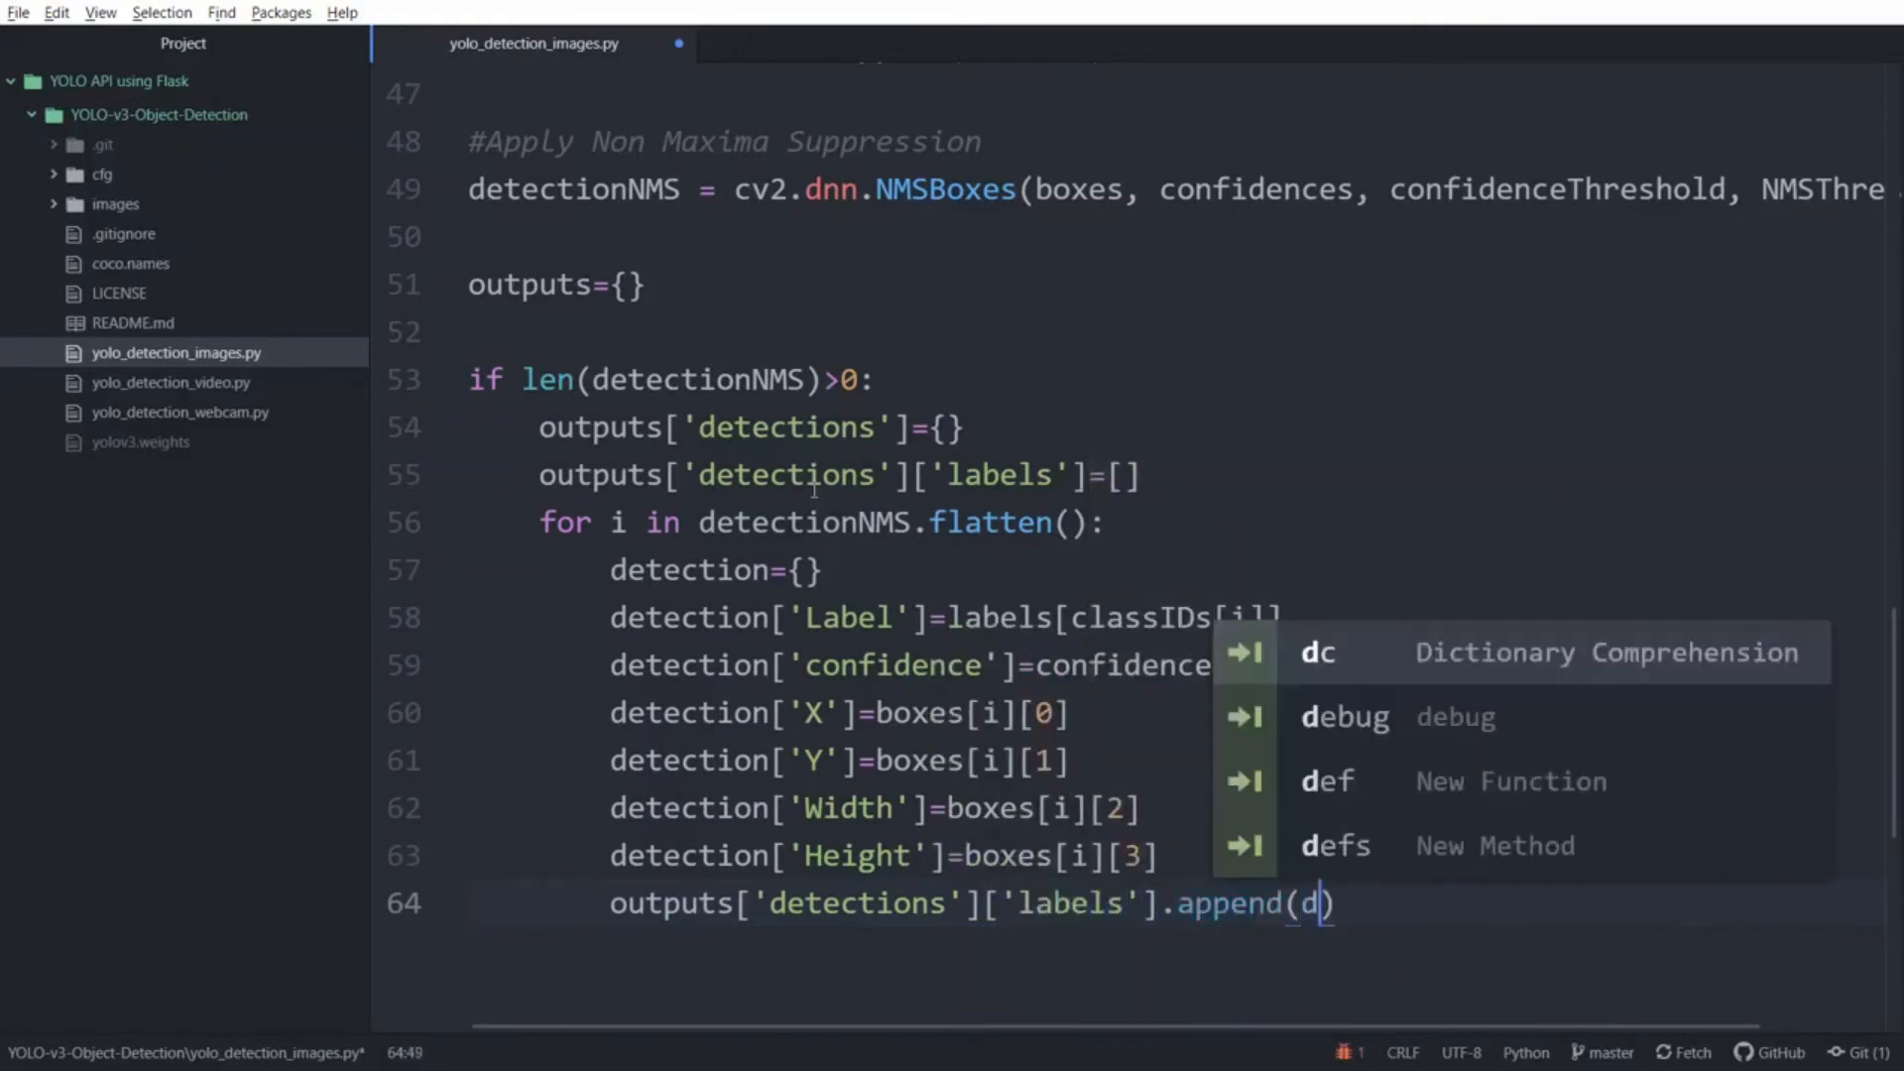
pyautogui.write('etection')
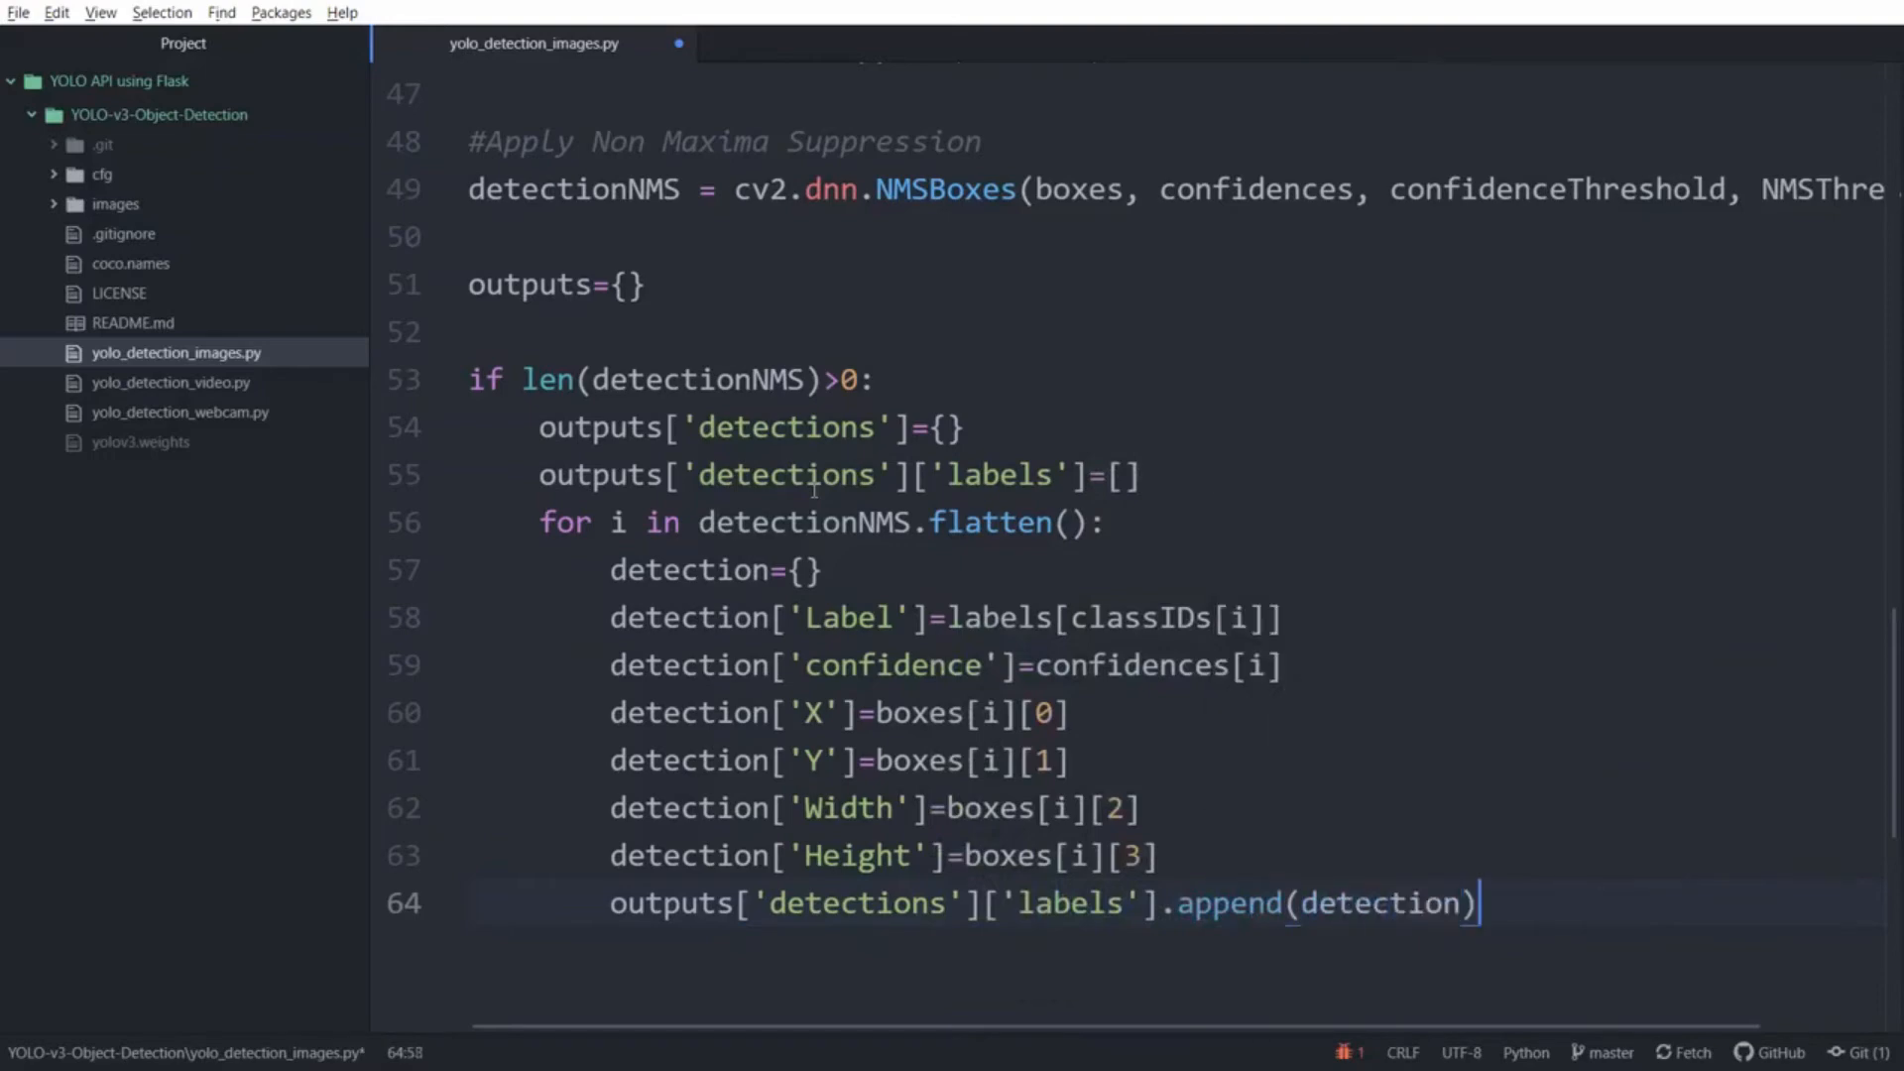
pyautogui.press('enter')
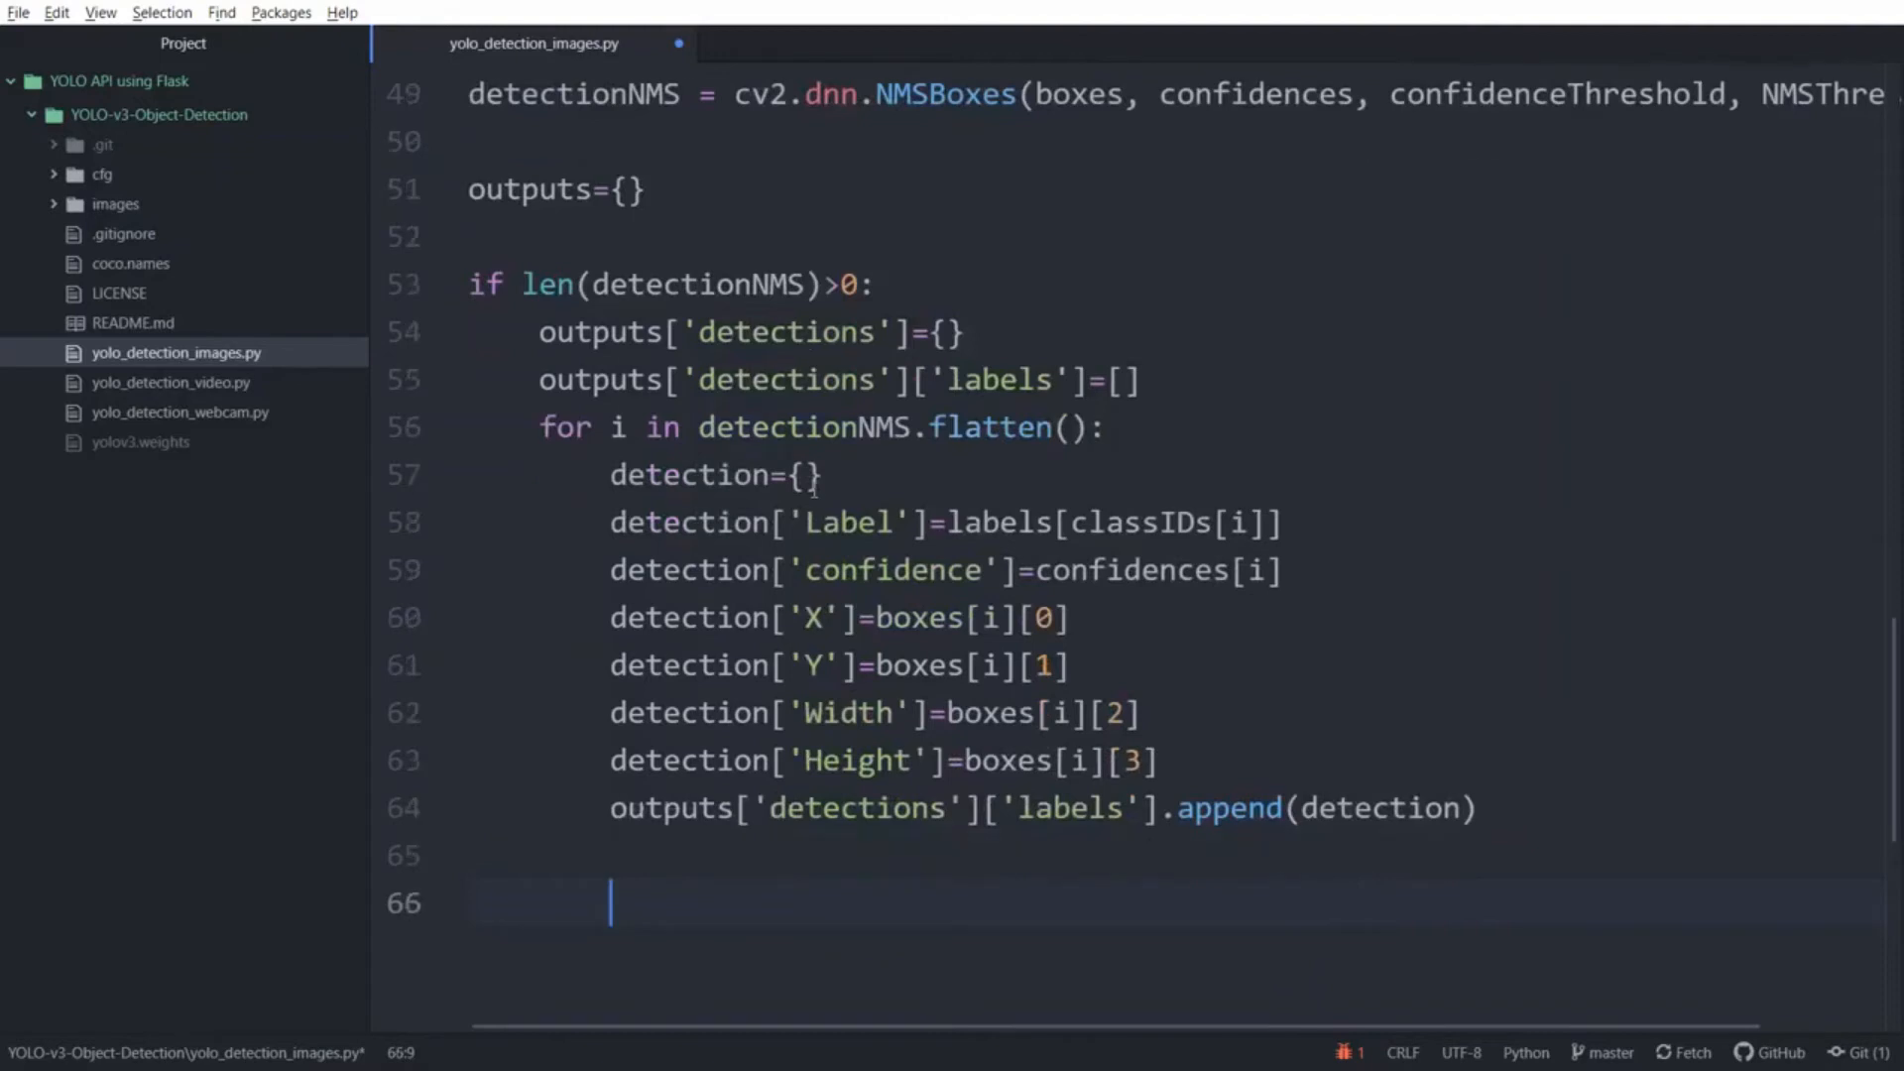
# Add an else branch setting outputs['detections'] to 'No object detected'
pyautogui.write('else:')
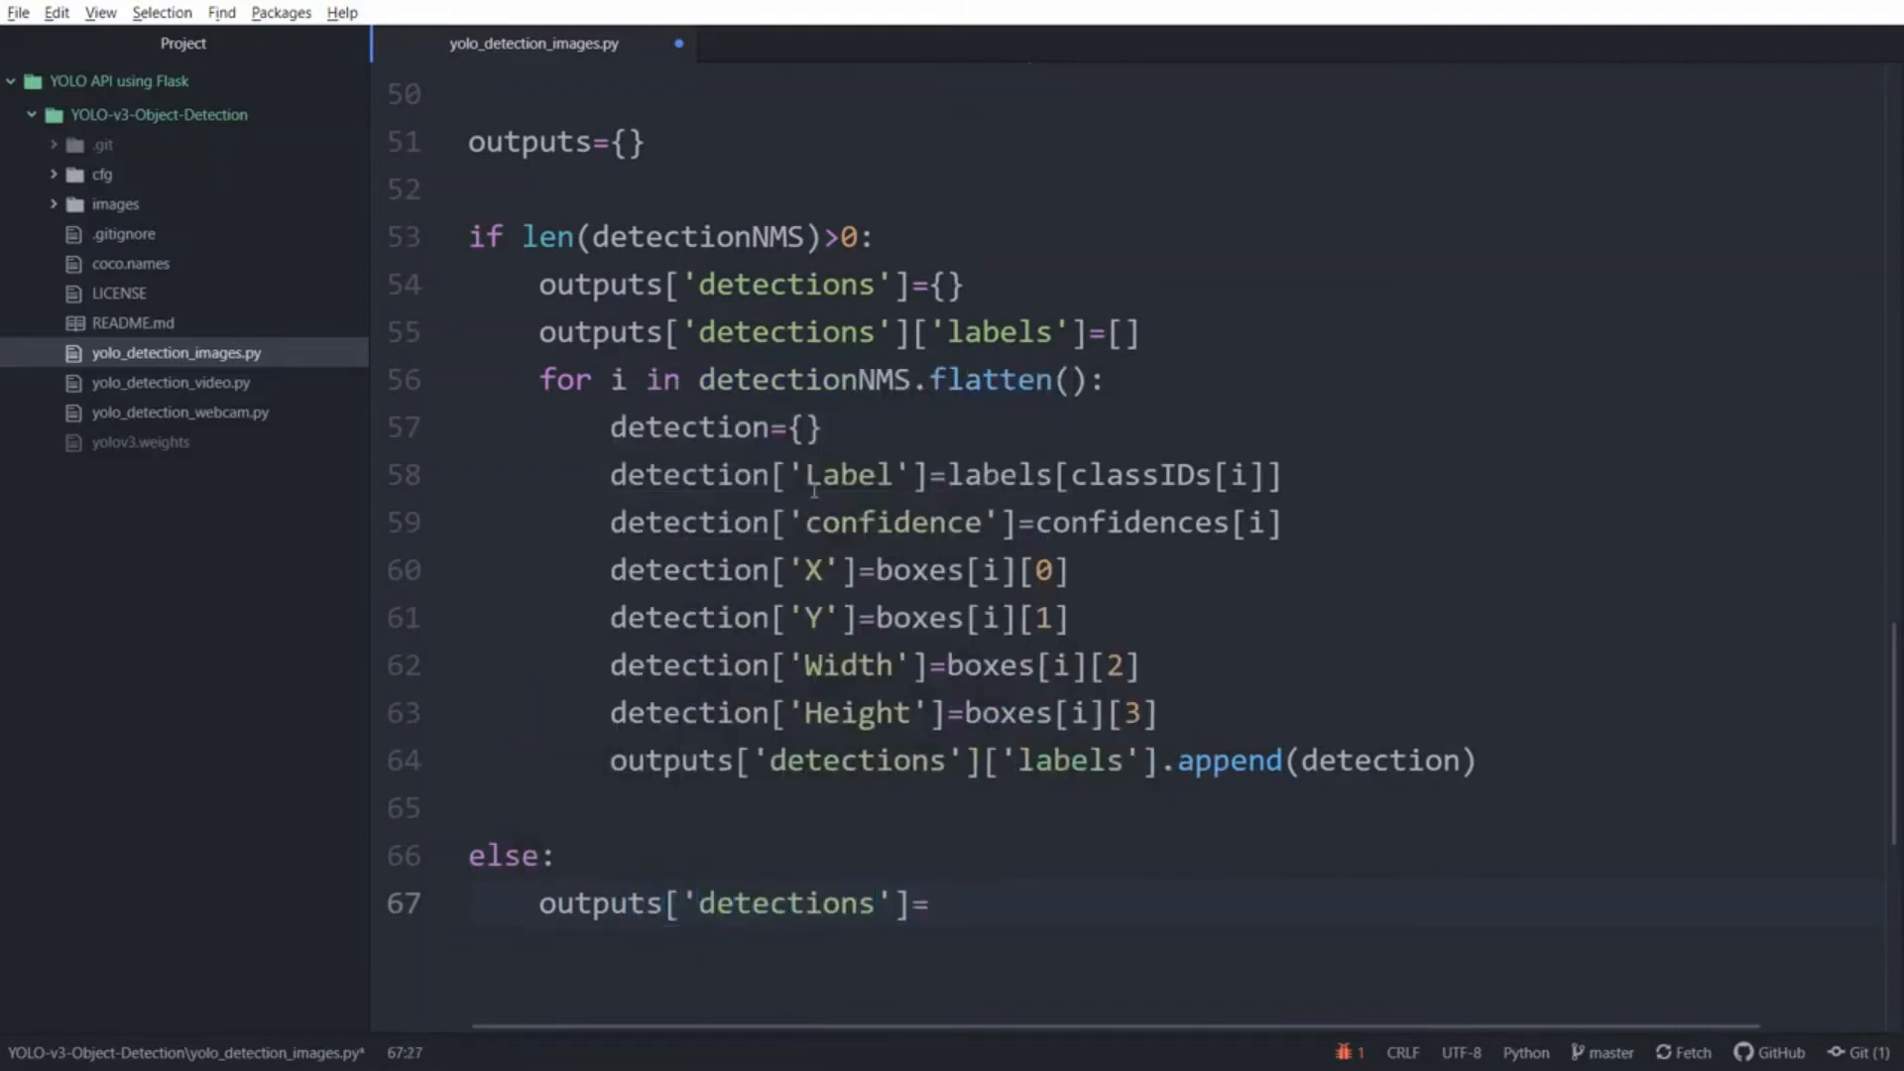
pyautogui.write("'No ob")
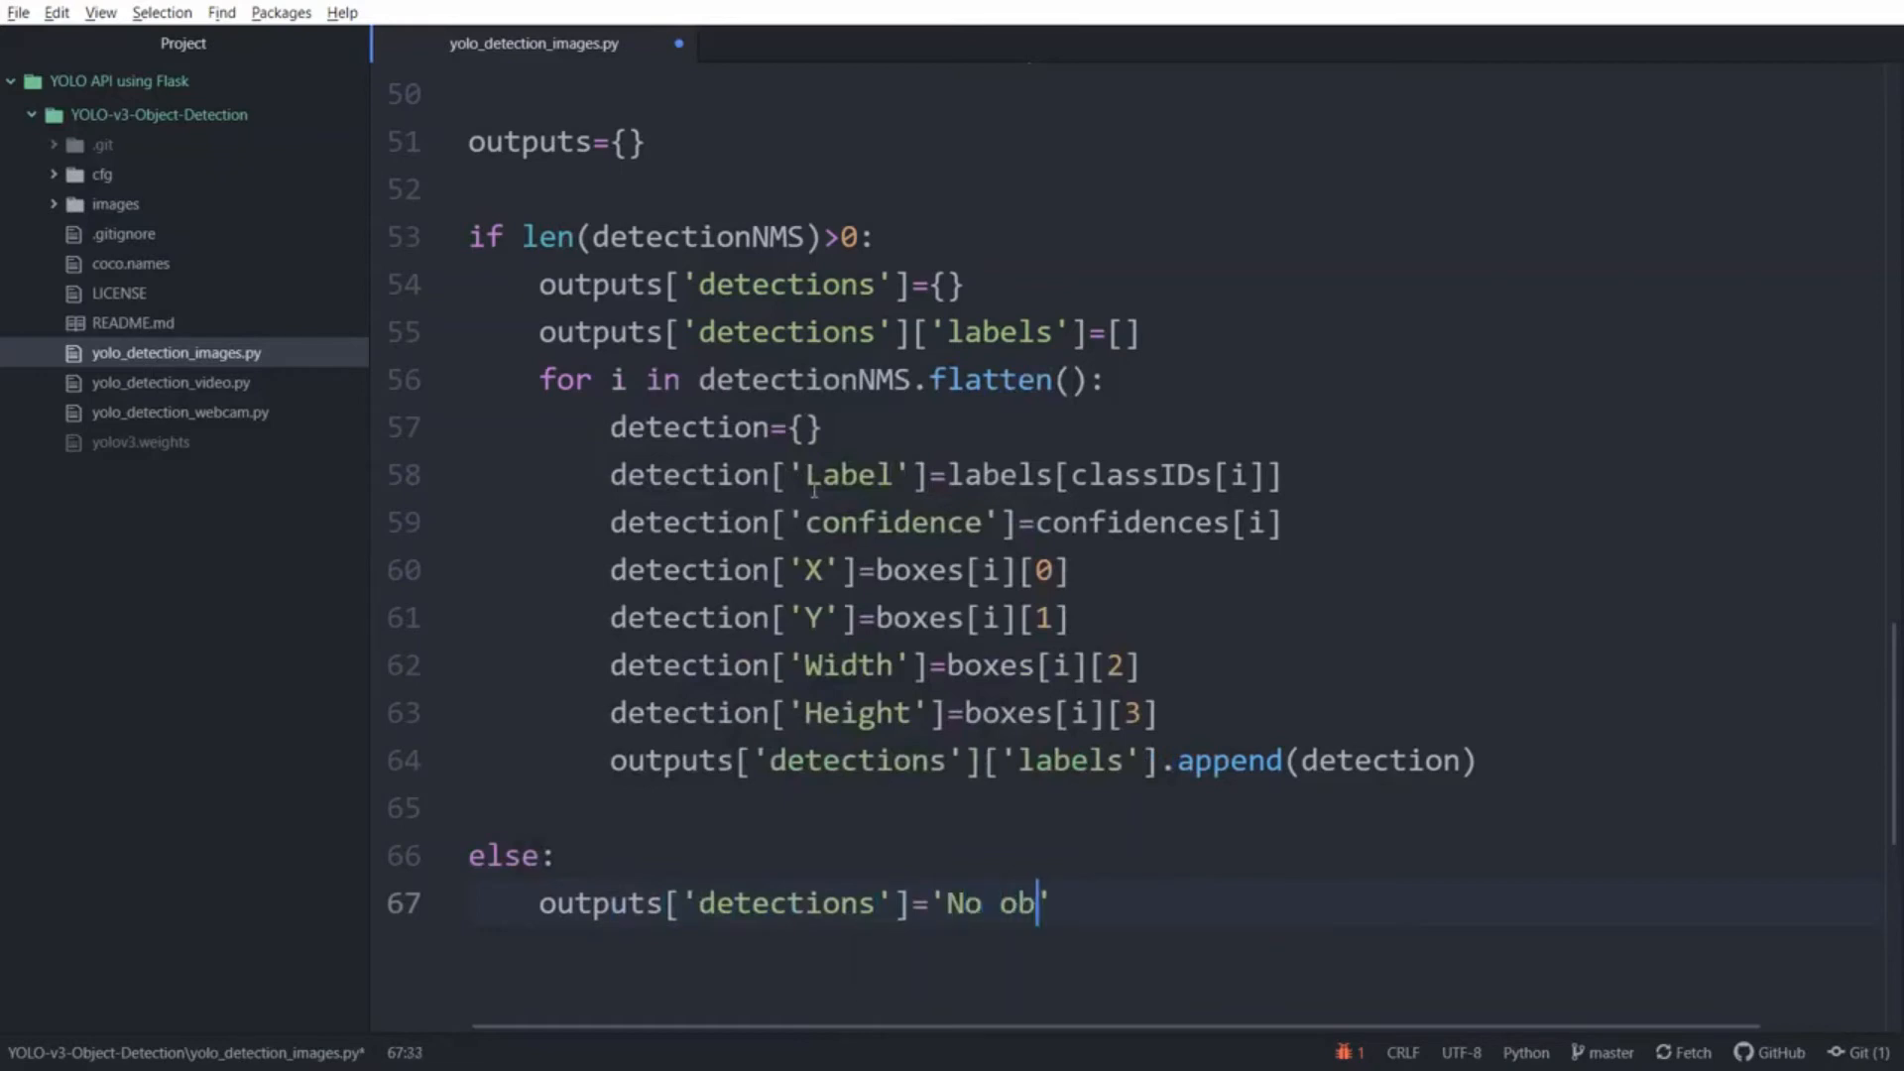
pyautogui.write("jects'")
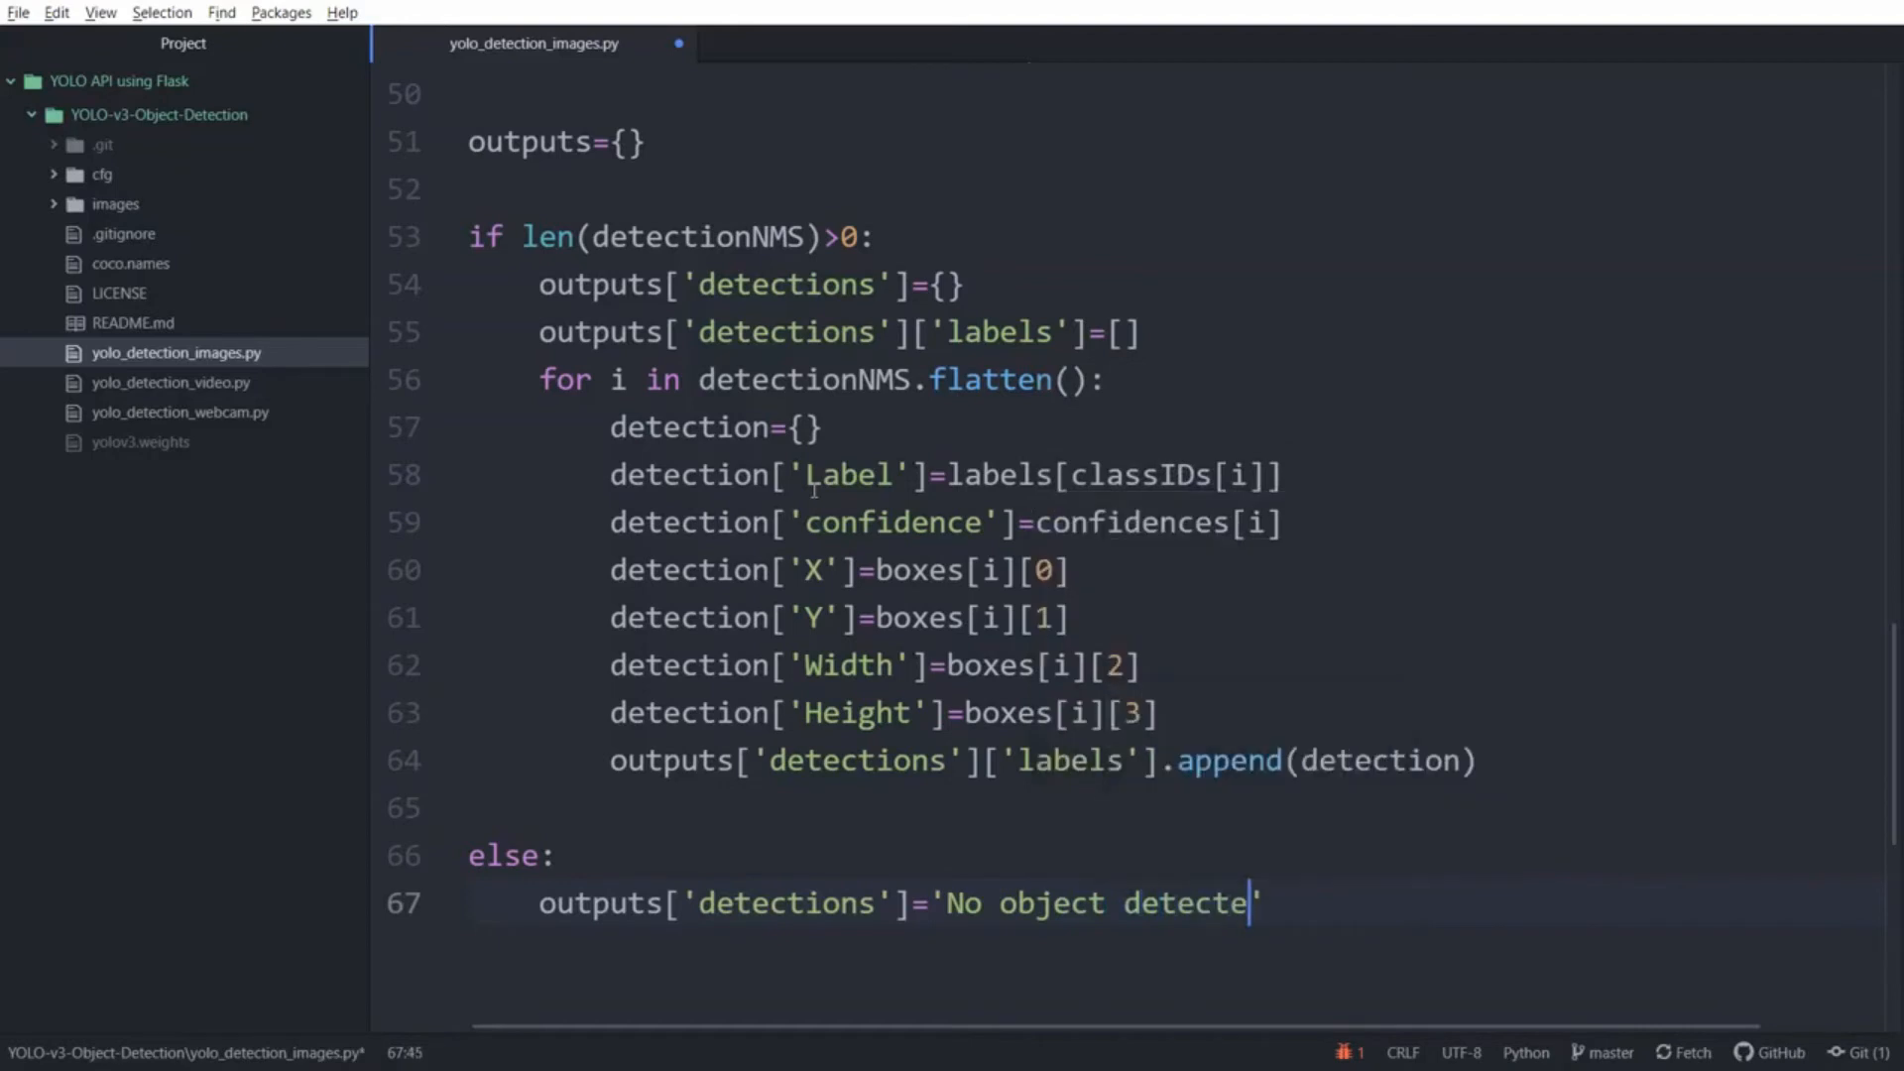
pyautogui.write('d')
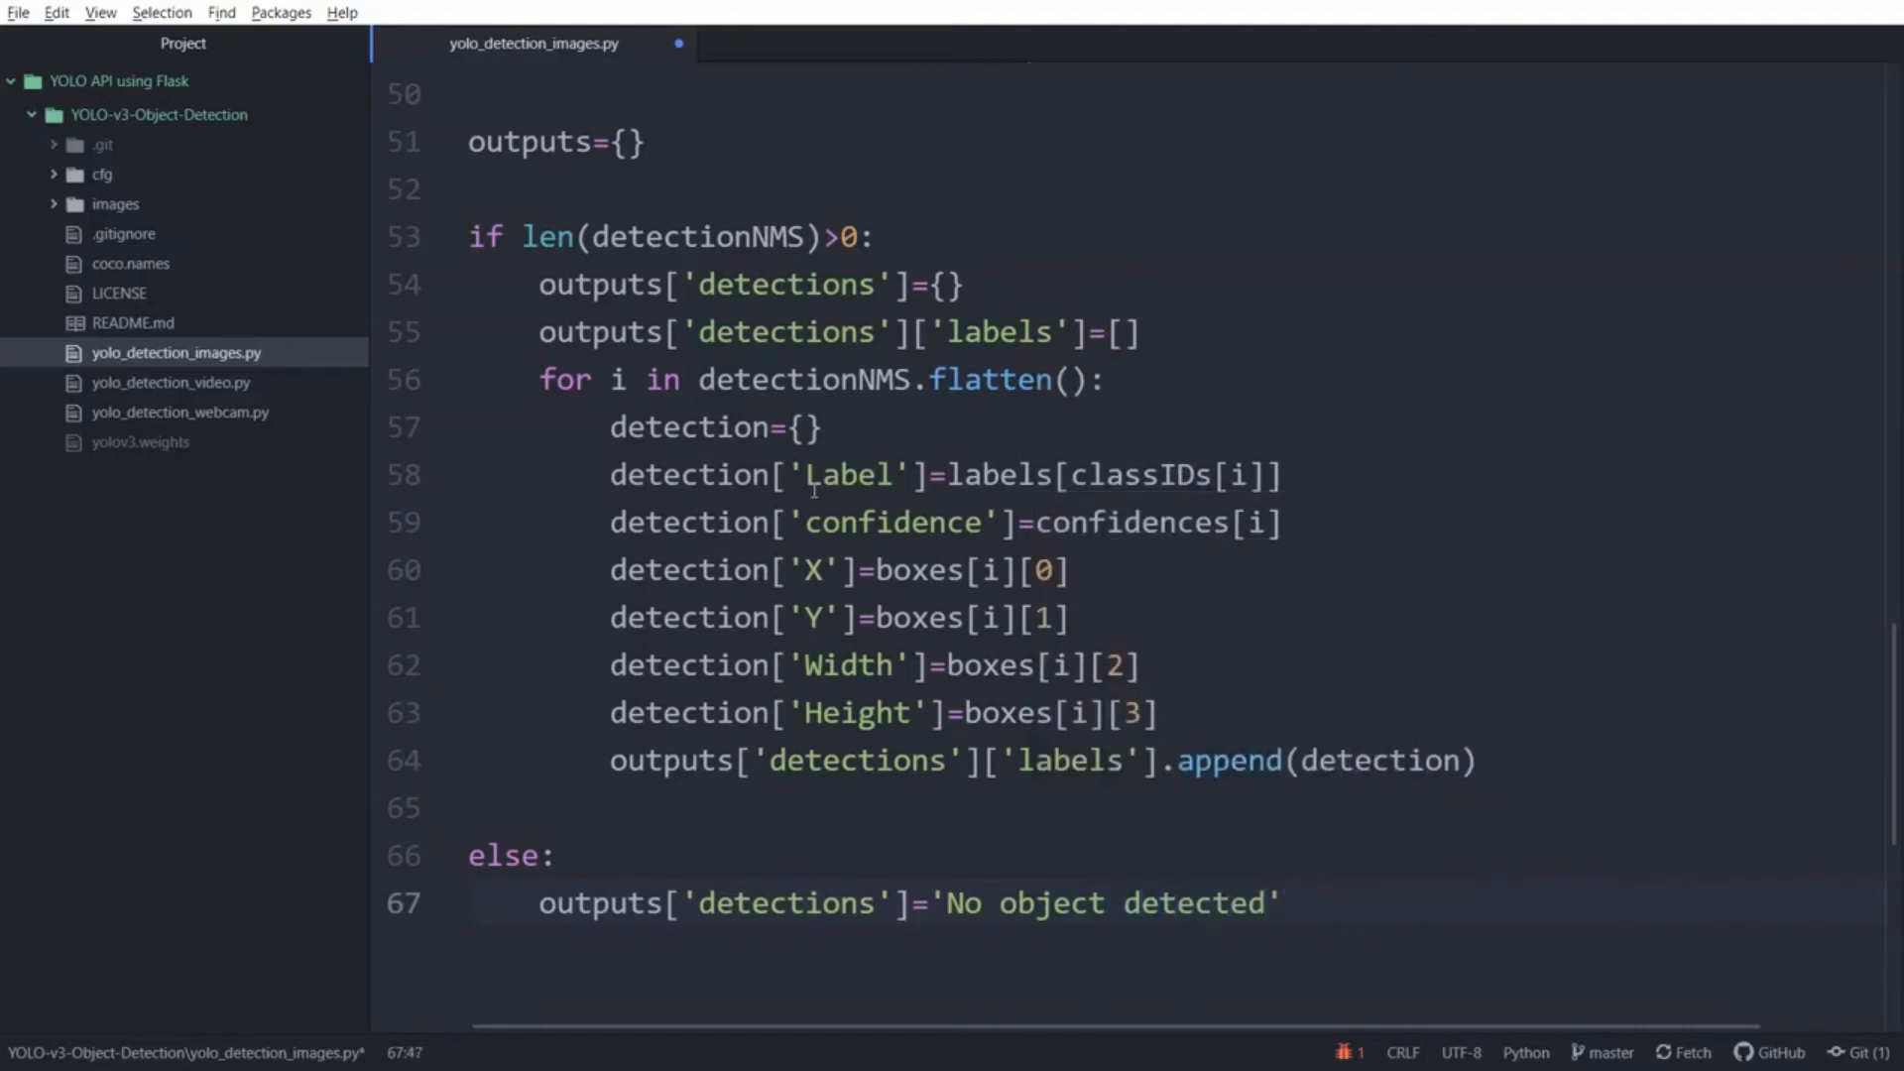
# Print the outputs dictionary at the end of the file
pyautogui.write('print')
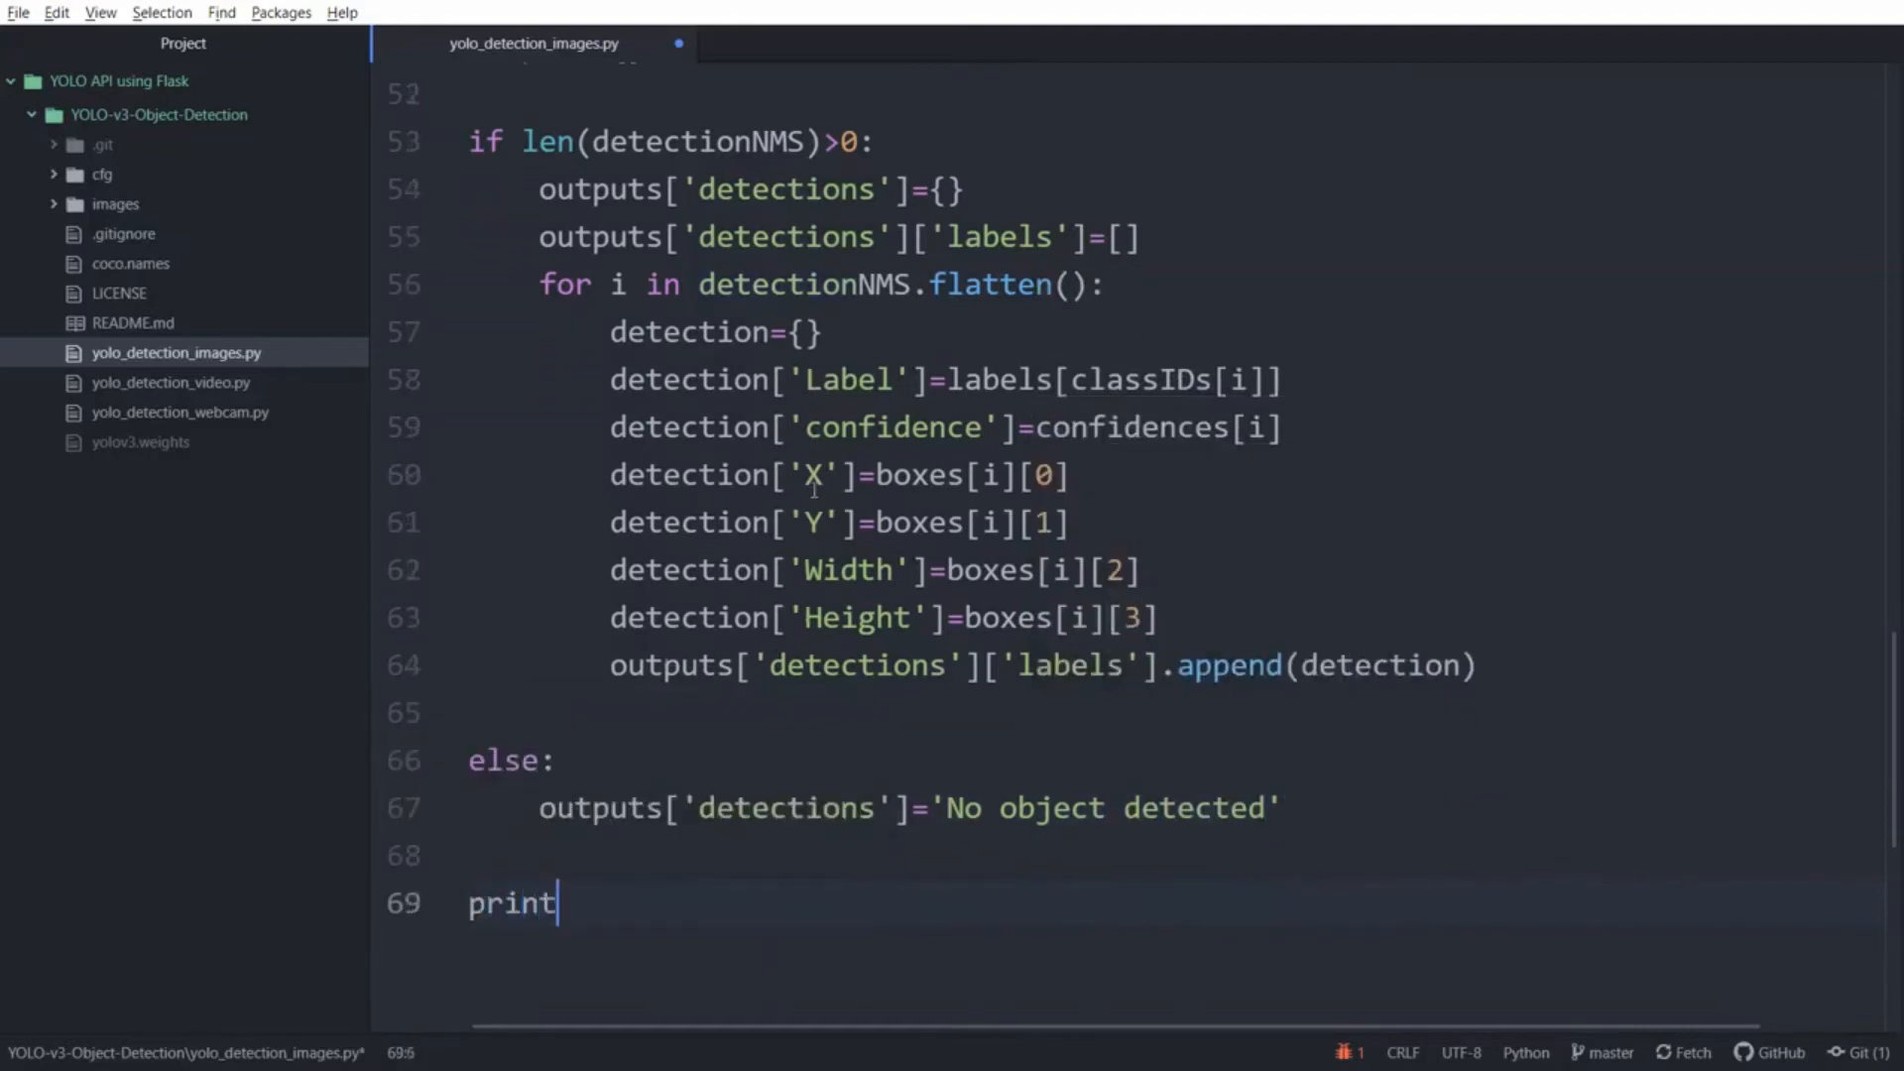
pyautogui.write('()')
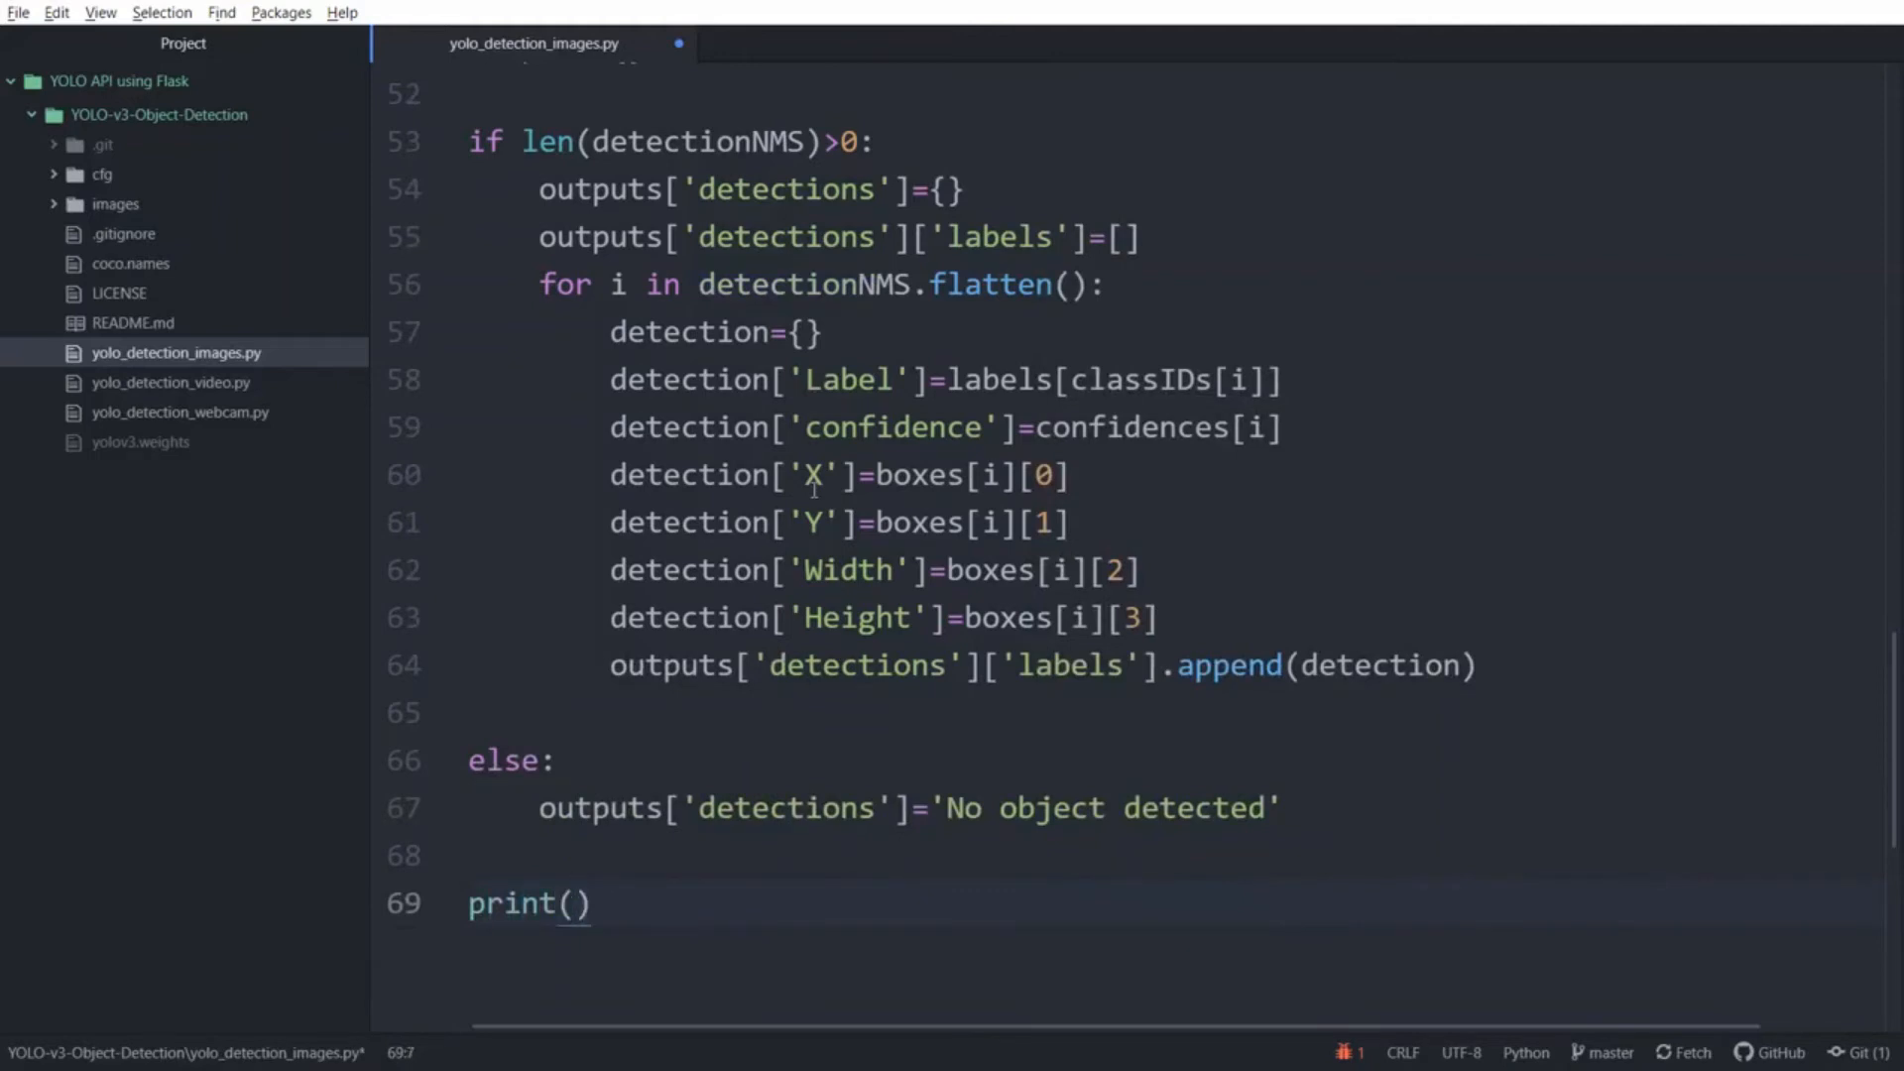
pyautogui.write('output')
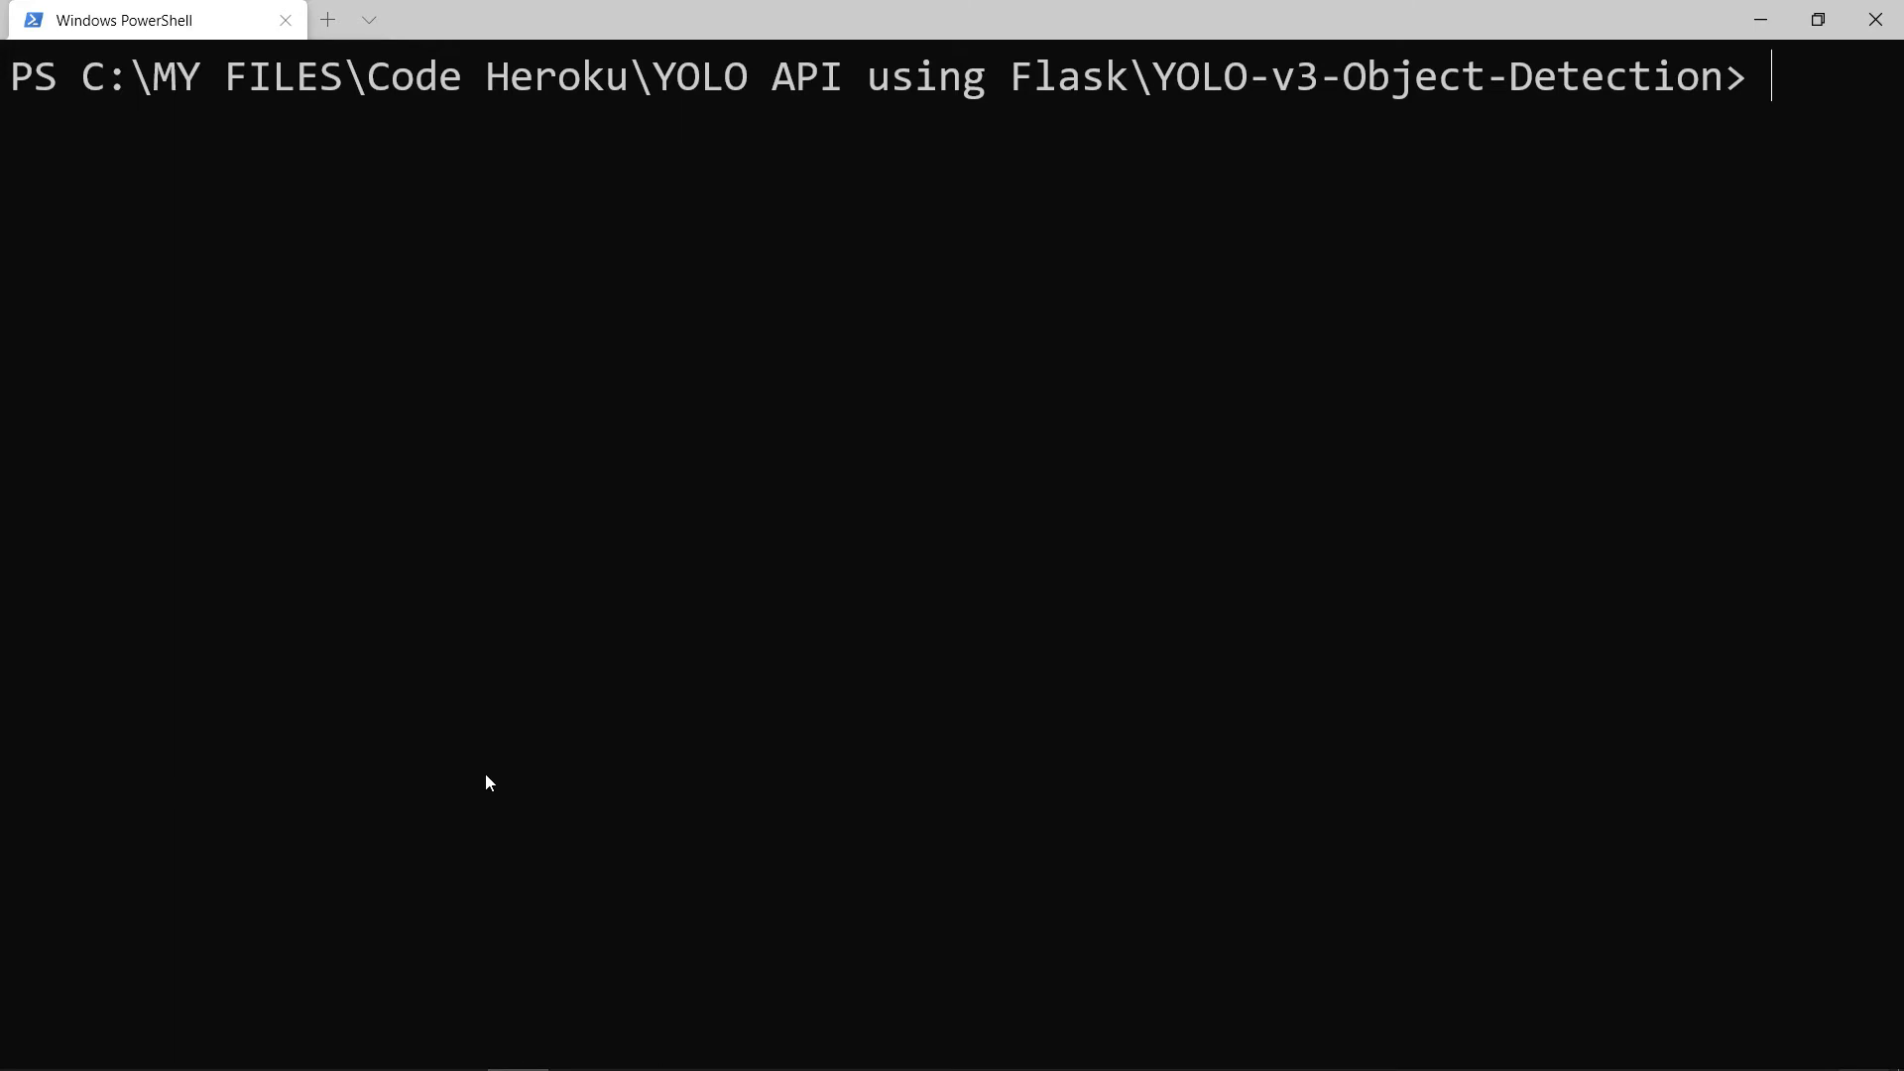
# Rerun yolo_detection_images.py to list person, horse and dog detections with their boxes
pyautogui.write('python yolo_detection_images.py')
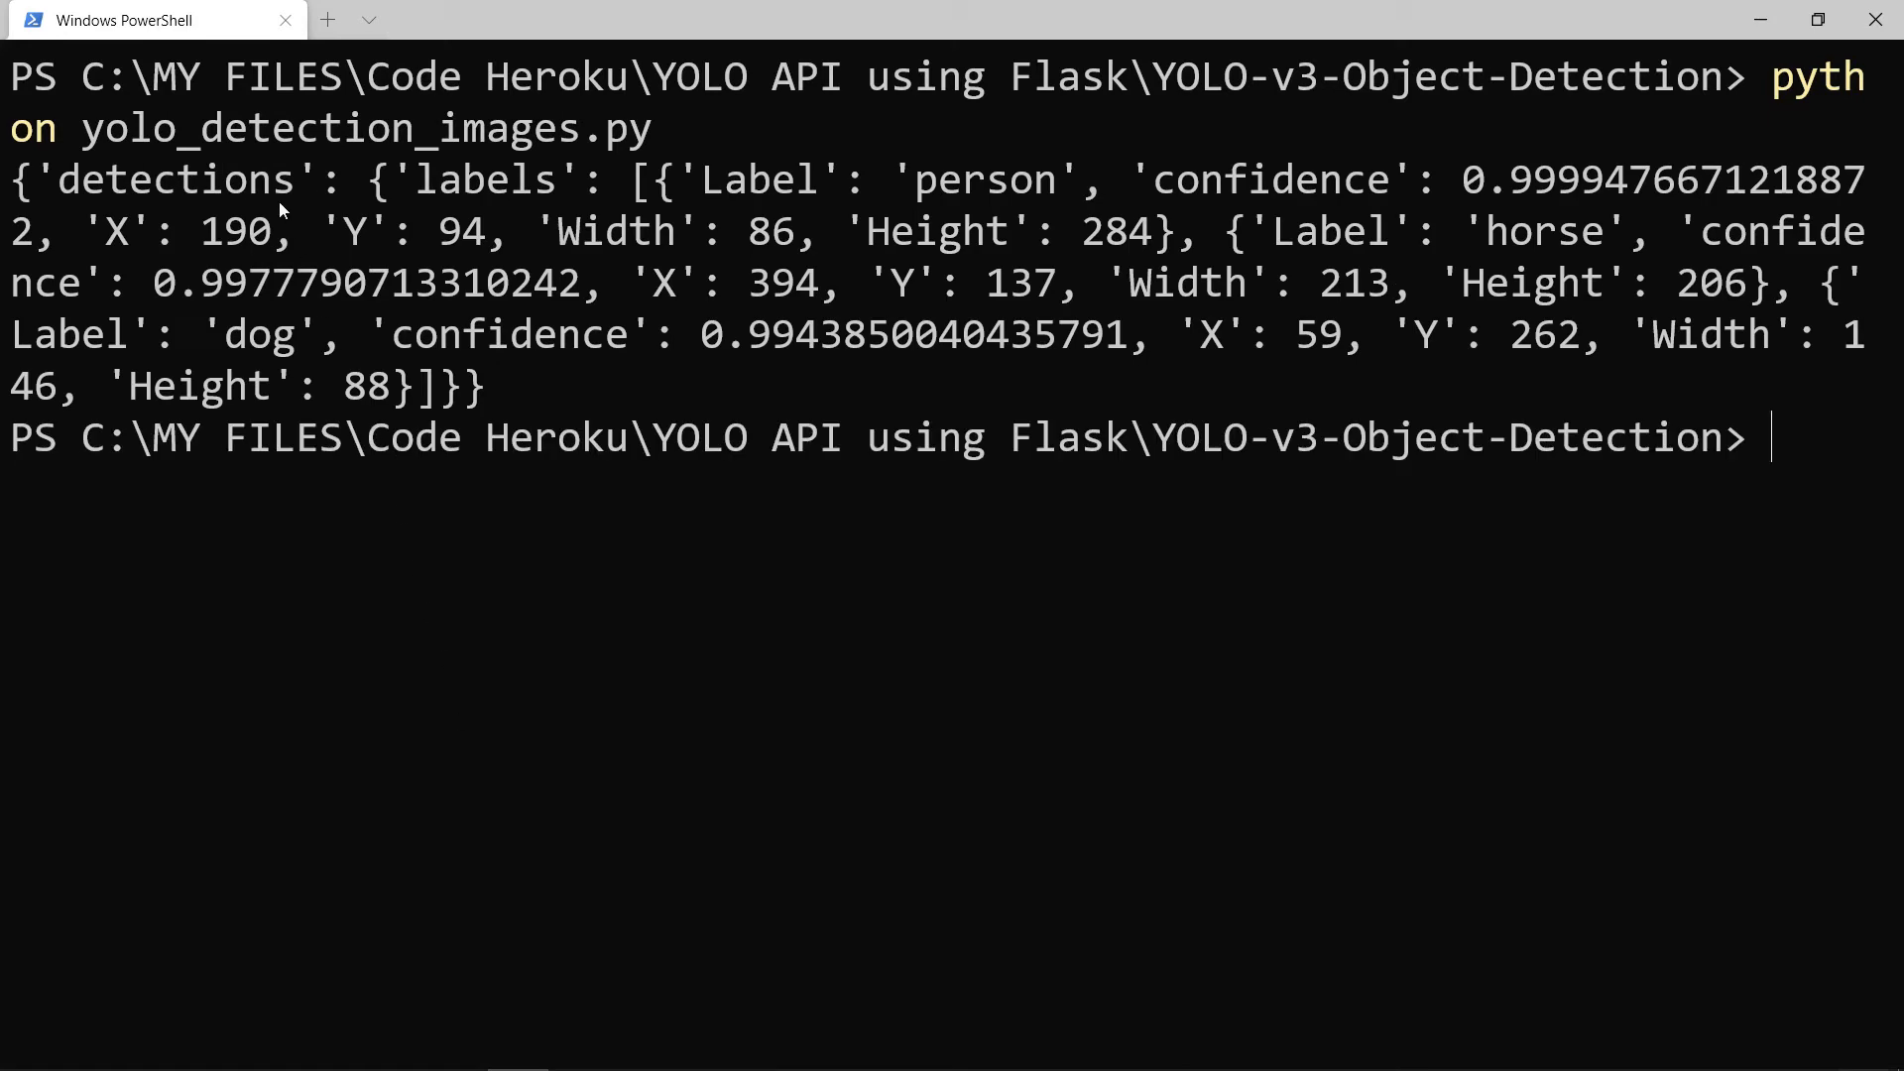
pyautogui.moveTo(617, 303)
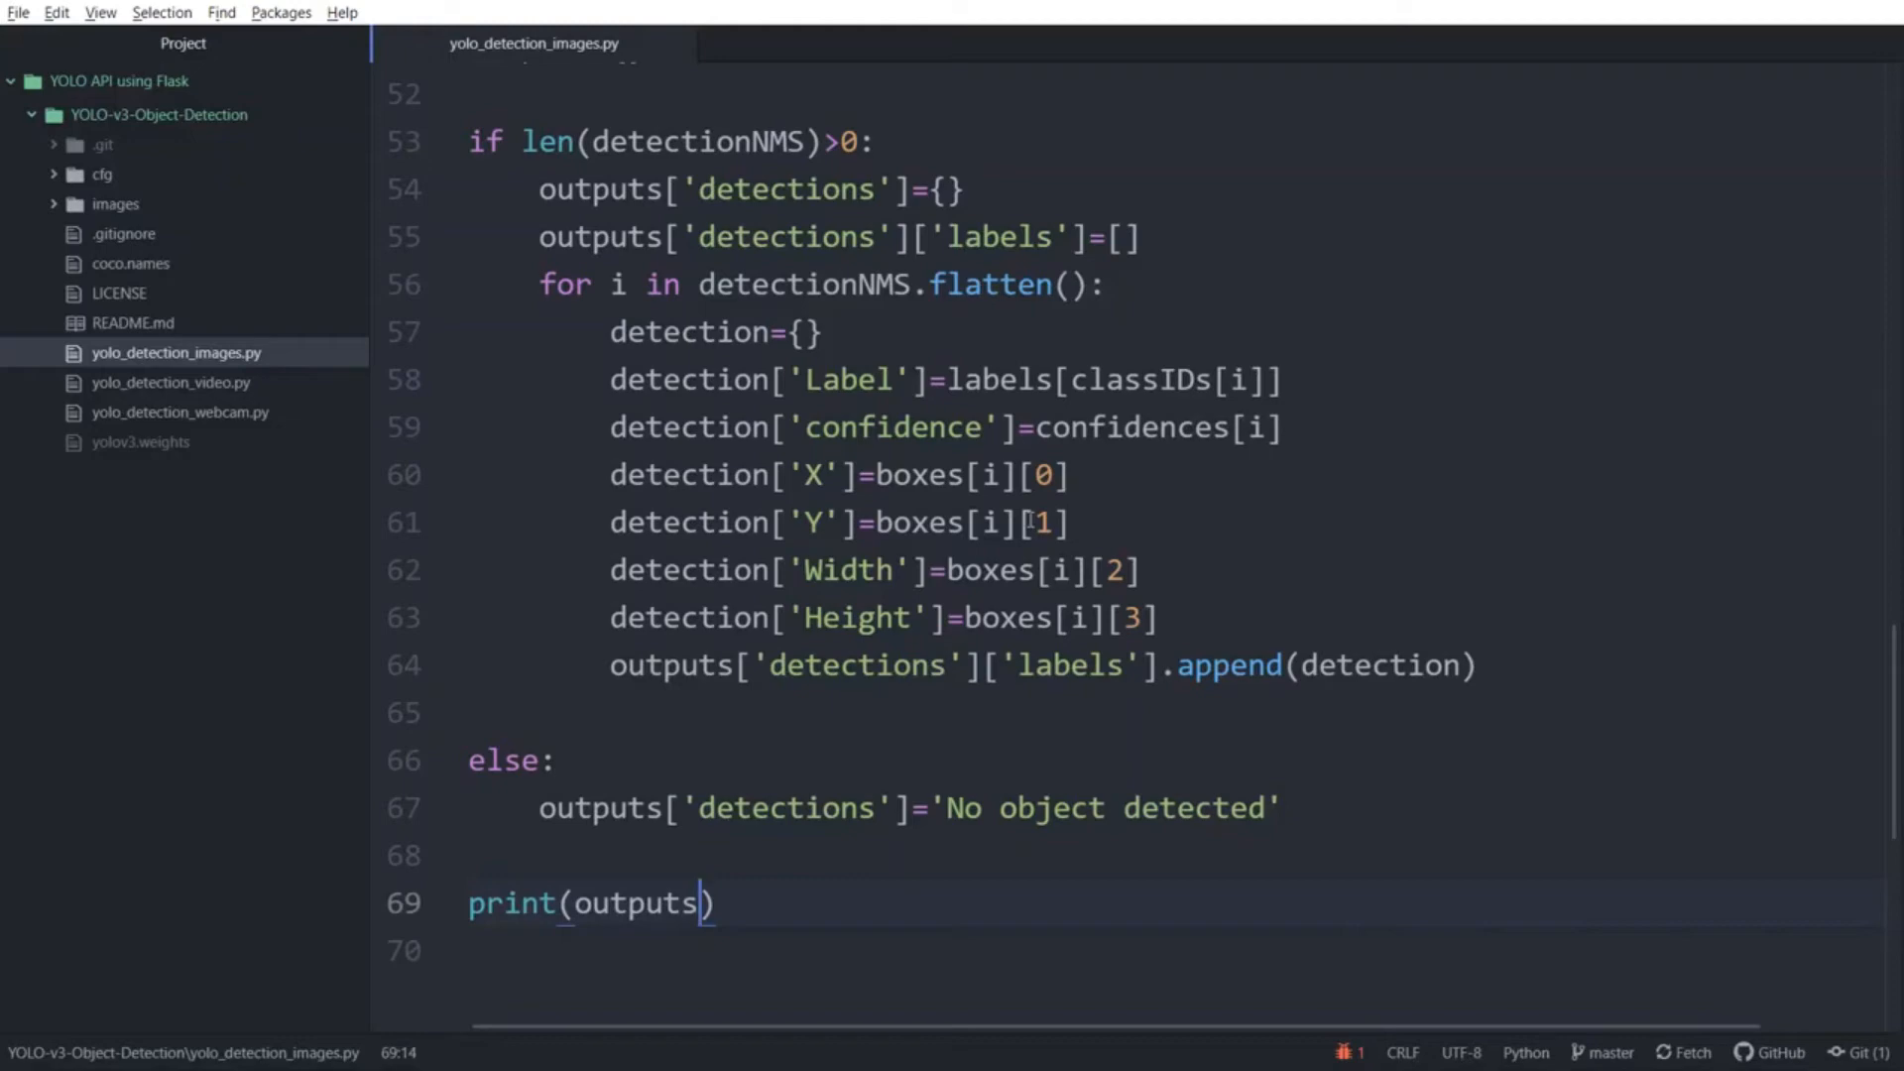
# Wrap the detection code in a def detectObjects(img) function
pyautogui.scroll(3)
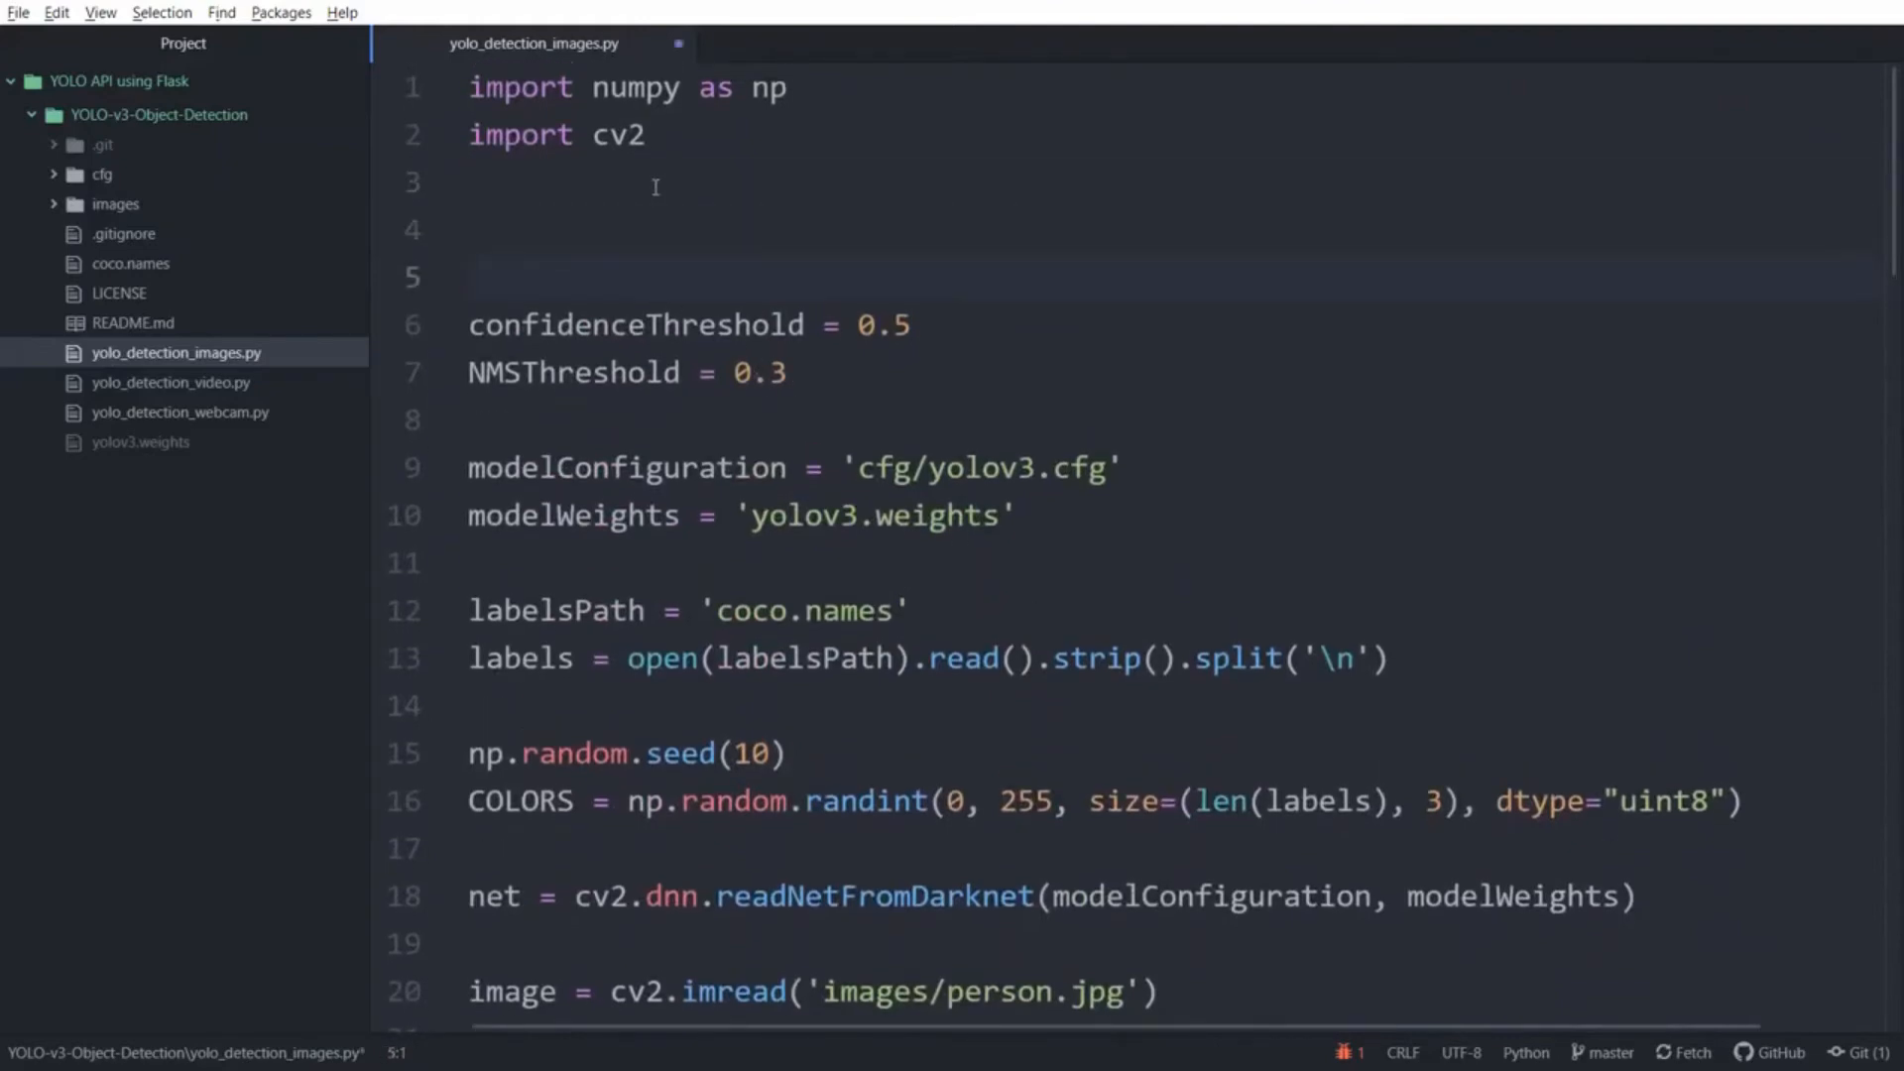
pyautogui.write('def detec')
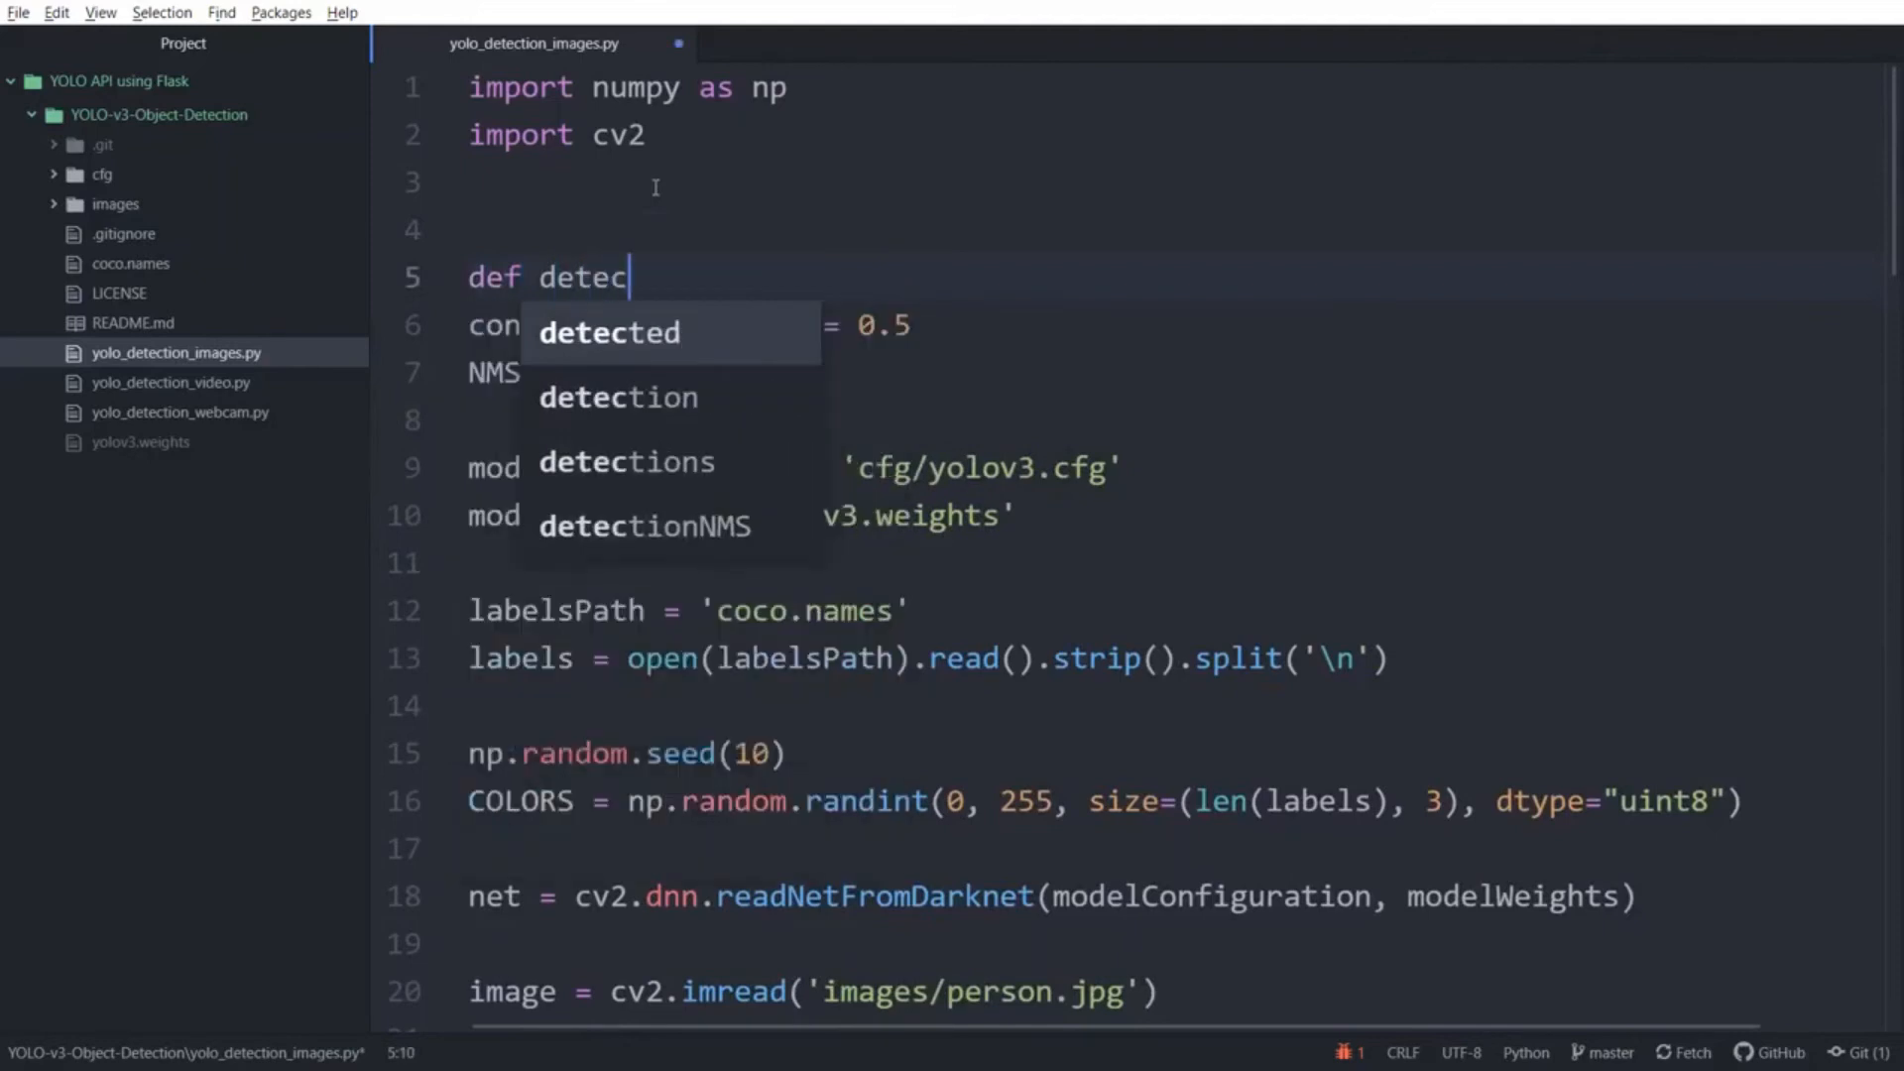
pyautogui.write('tObj')
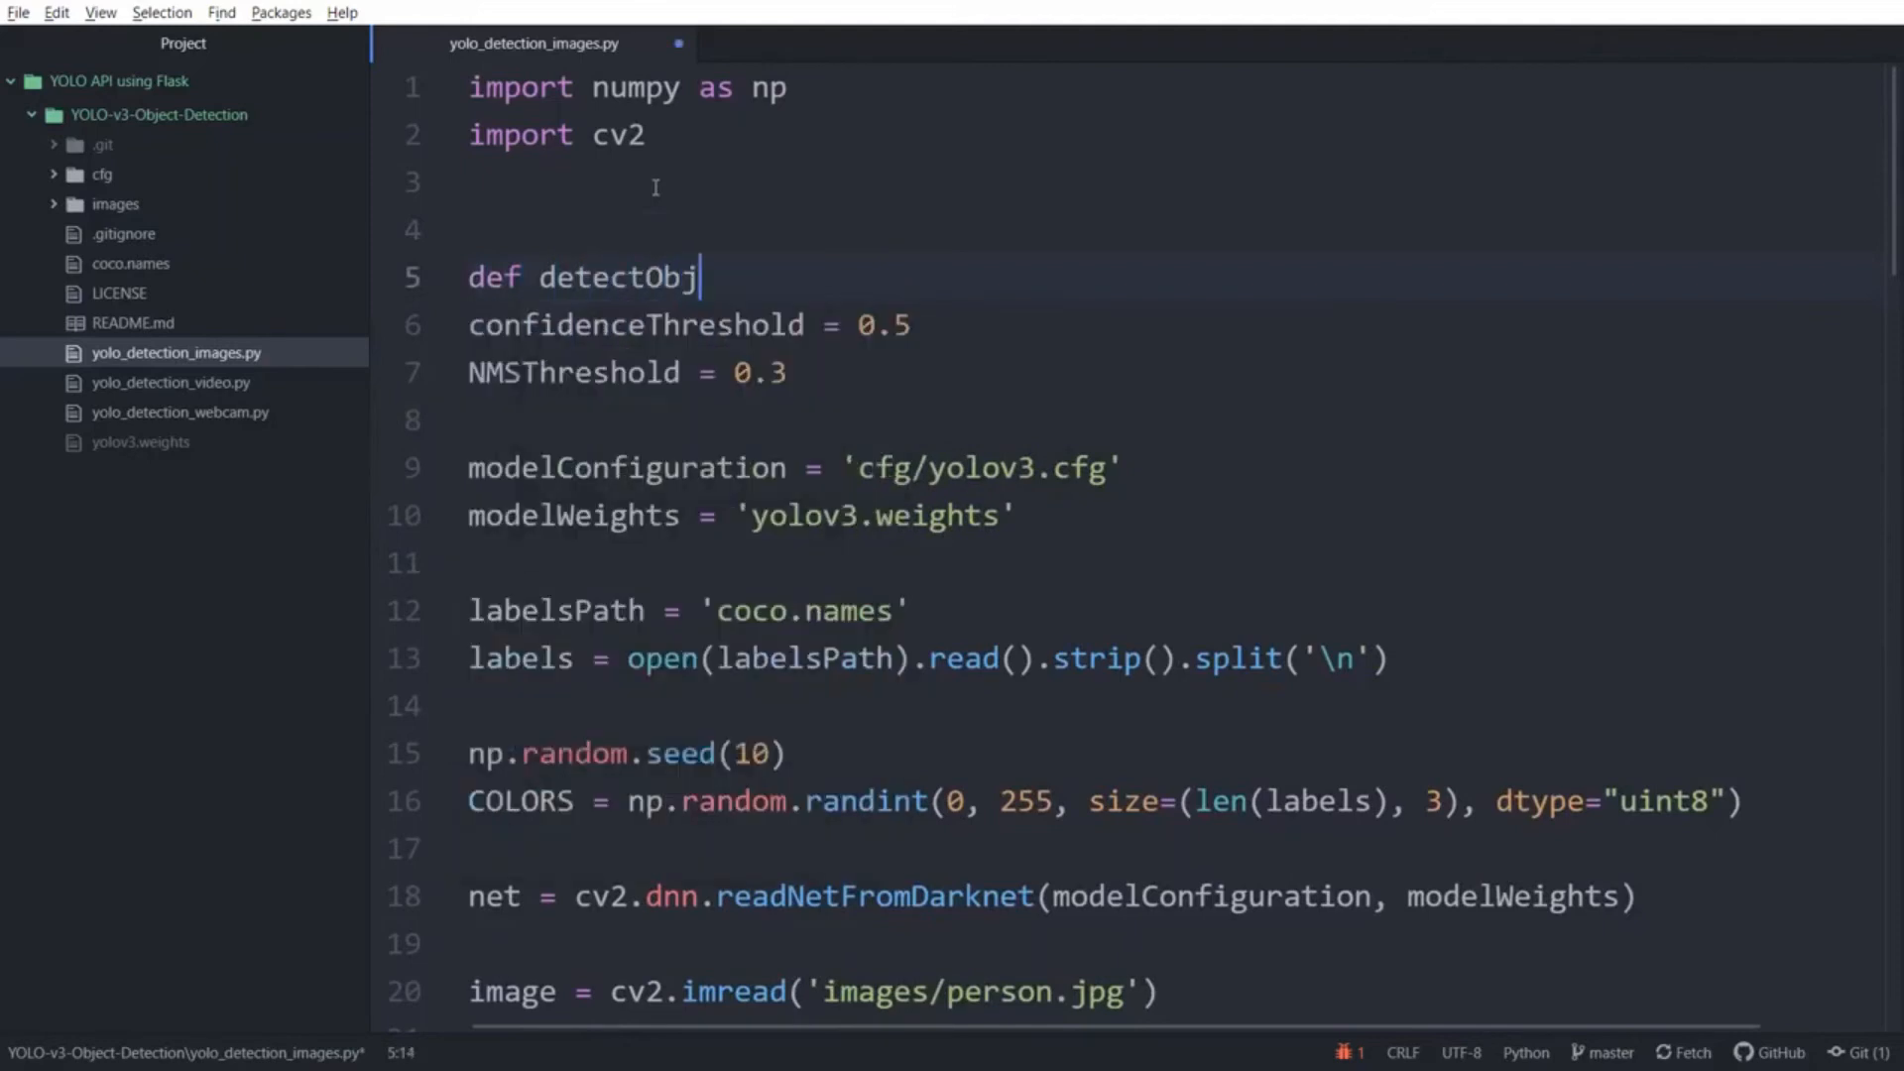
pyautogui.write('ects')
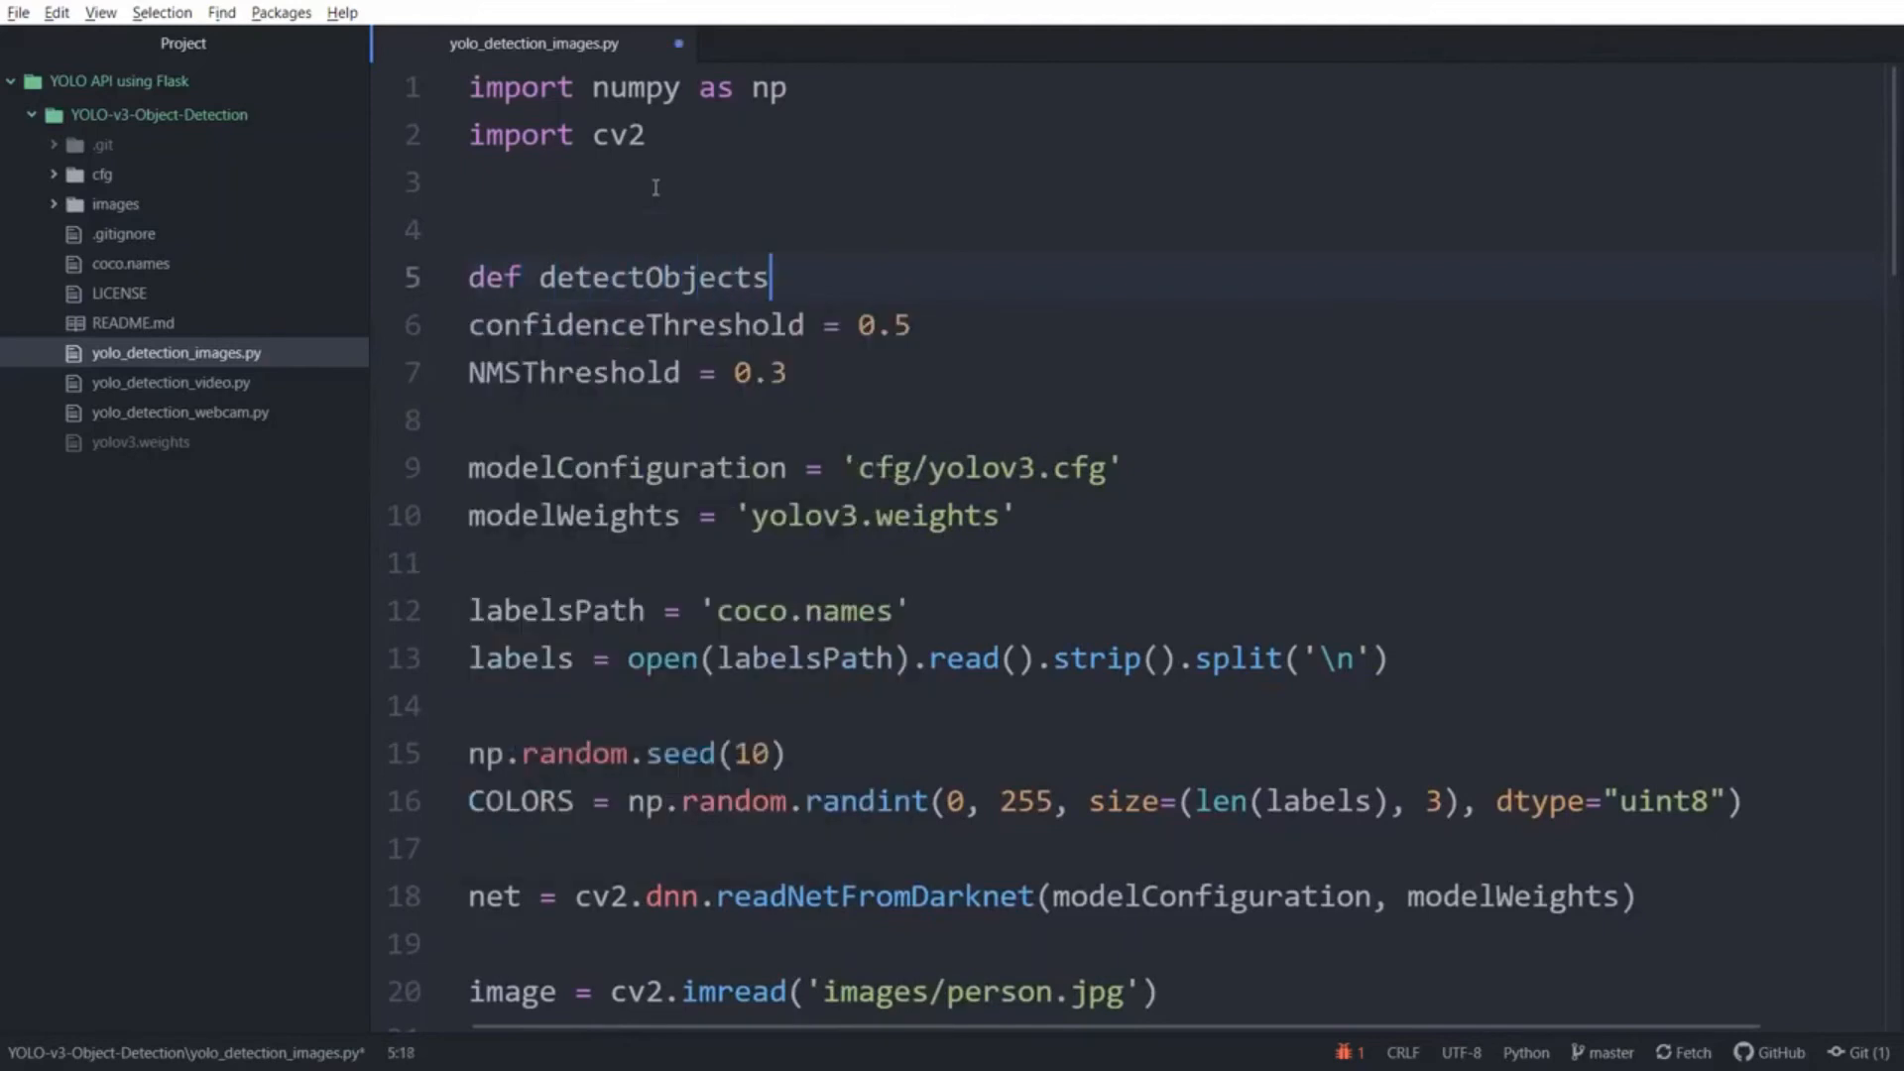
pyautogui.write('(img_path')
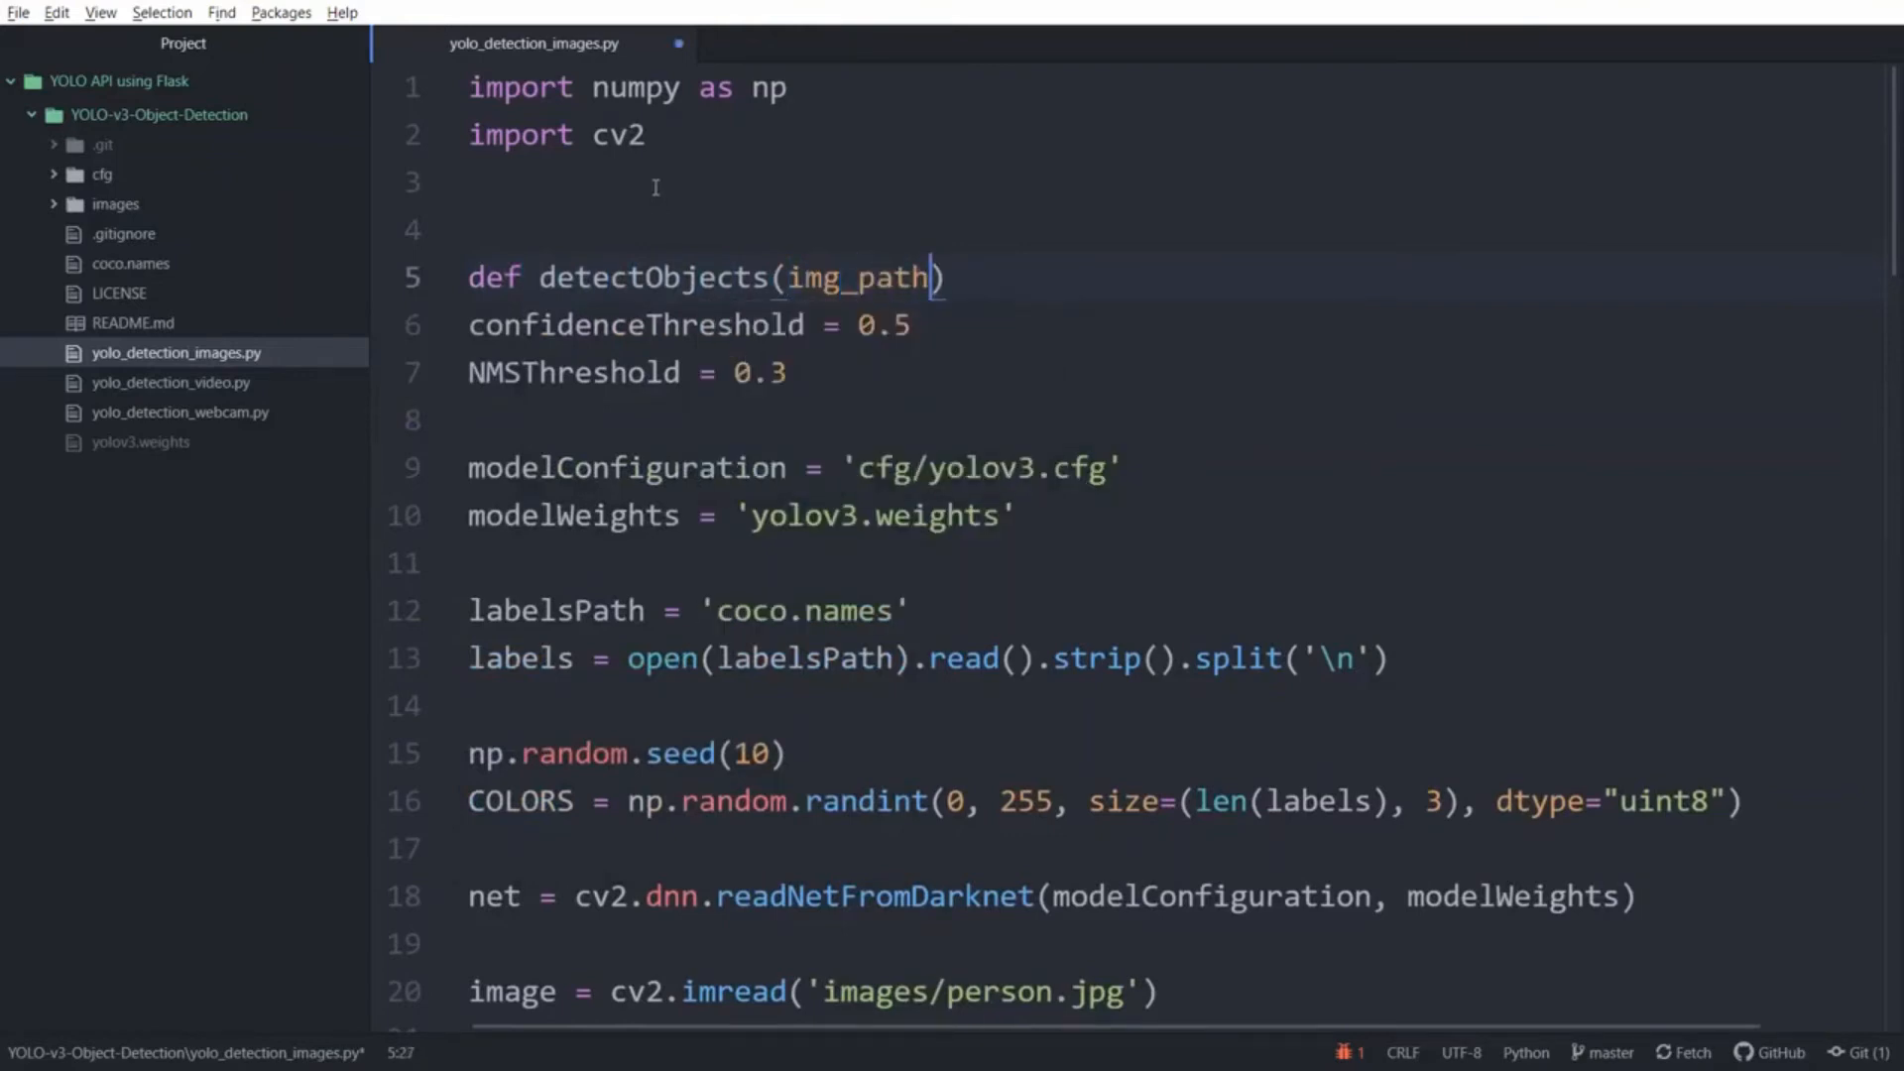
pyautogui.write(':')
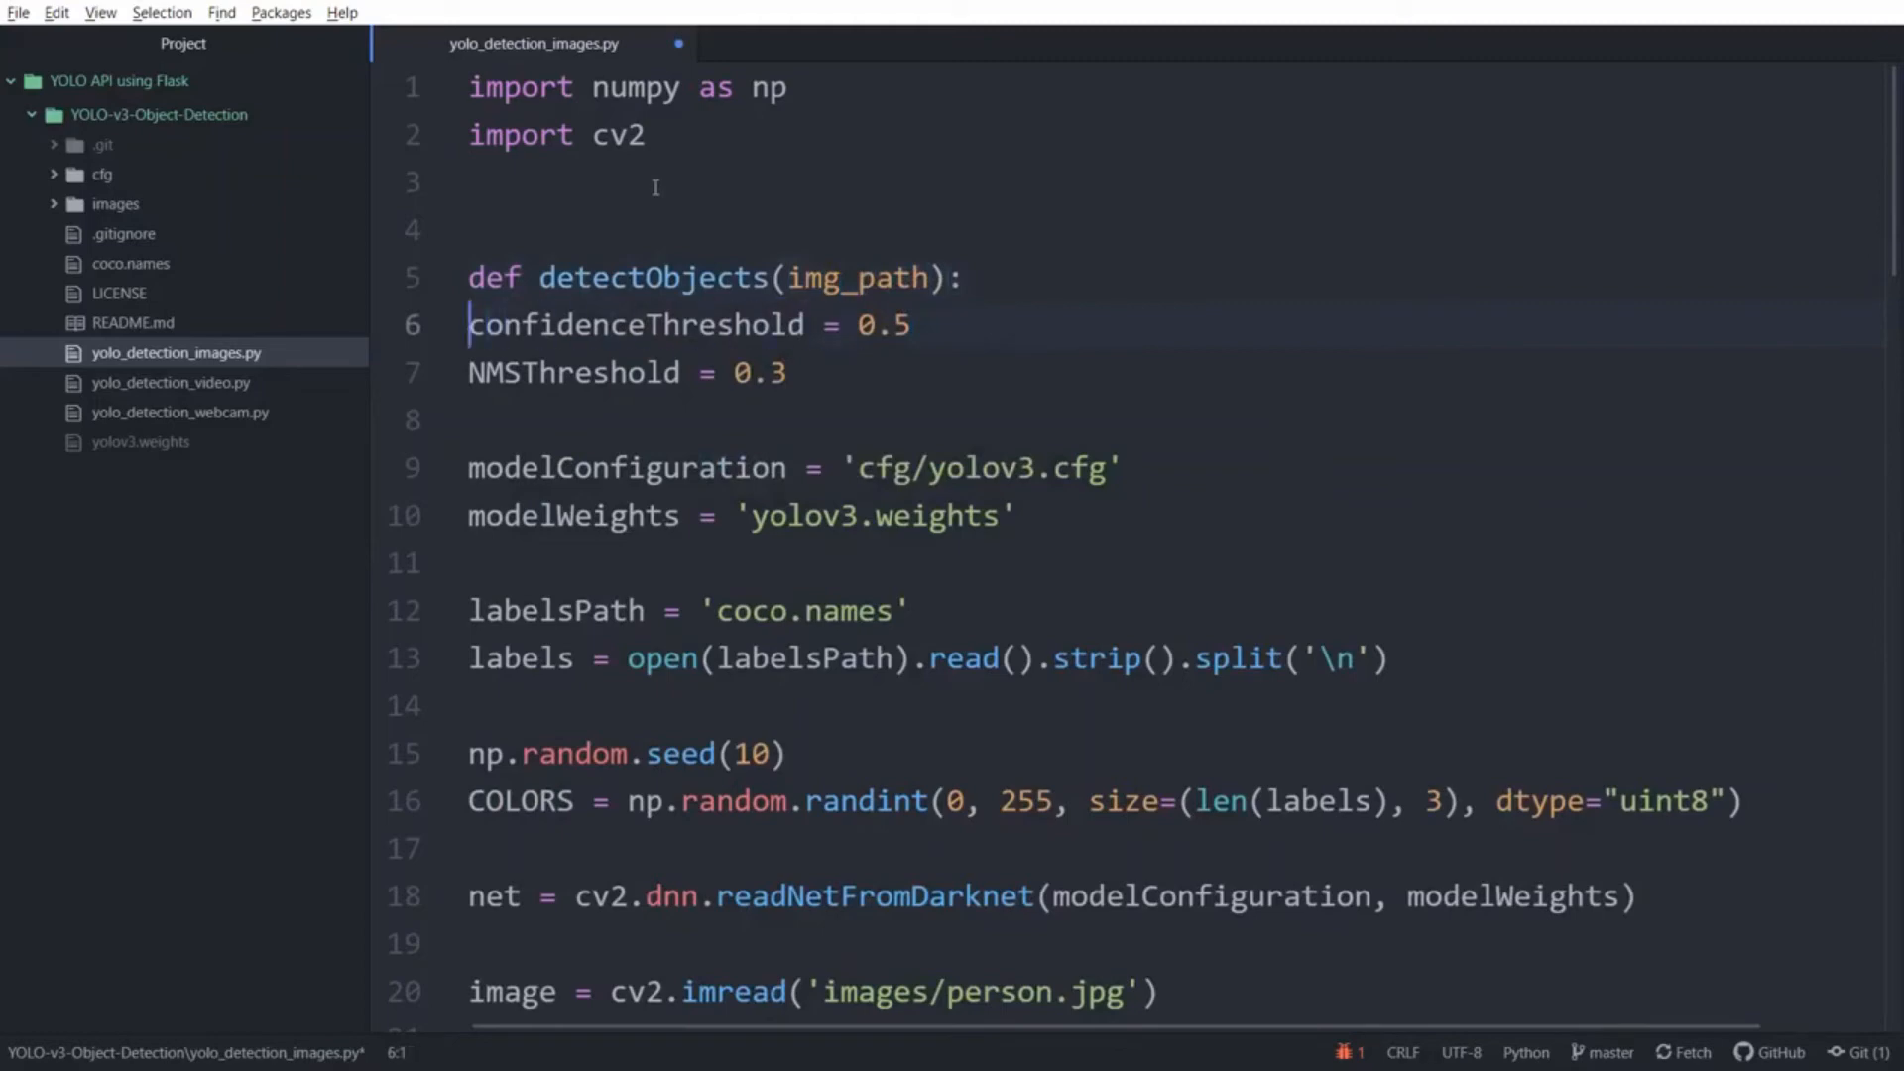
# Replace the hardcoded 'images/person.jpg' in cv2.imread with img_path
pyautogui.scroll(-3)
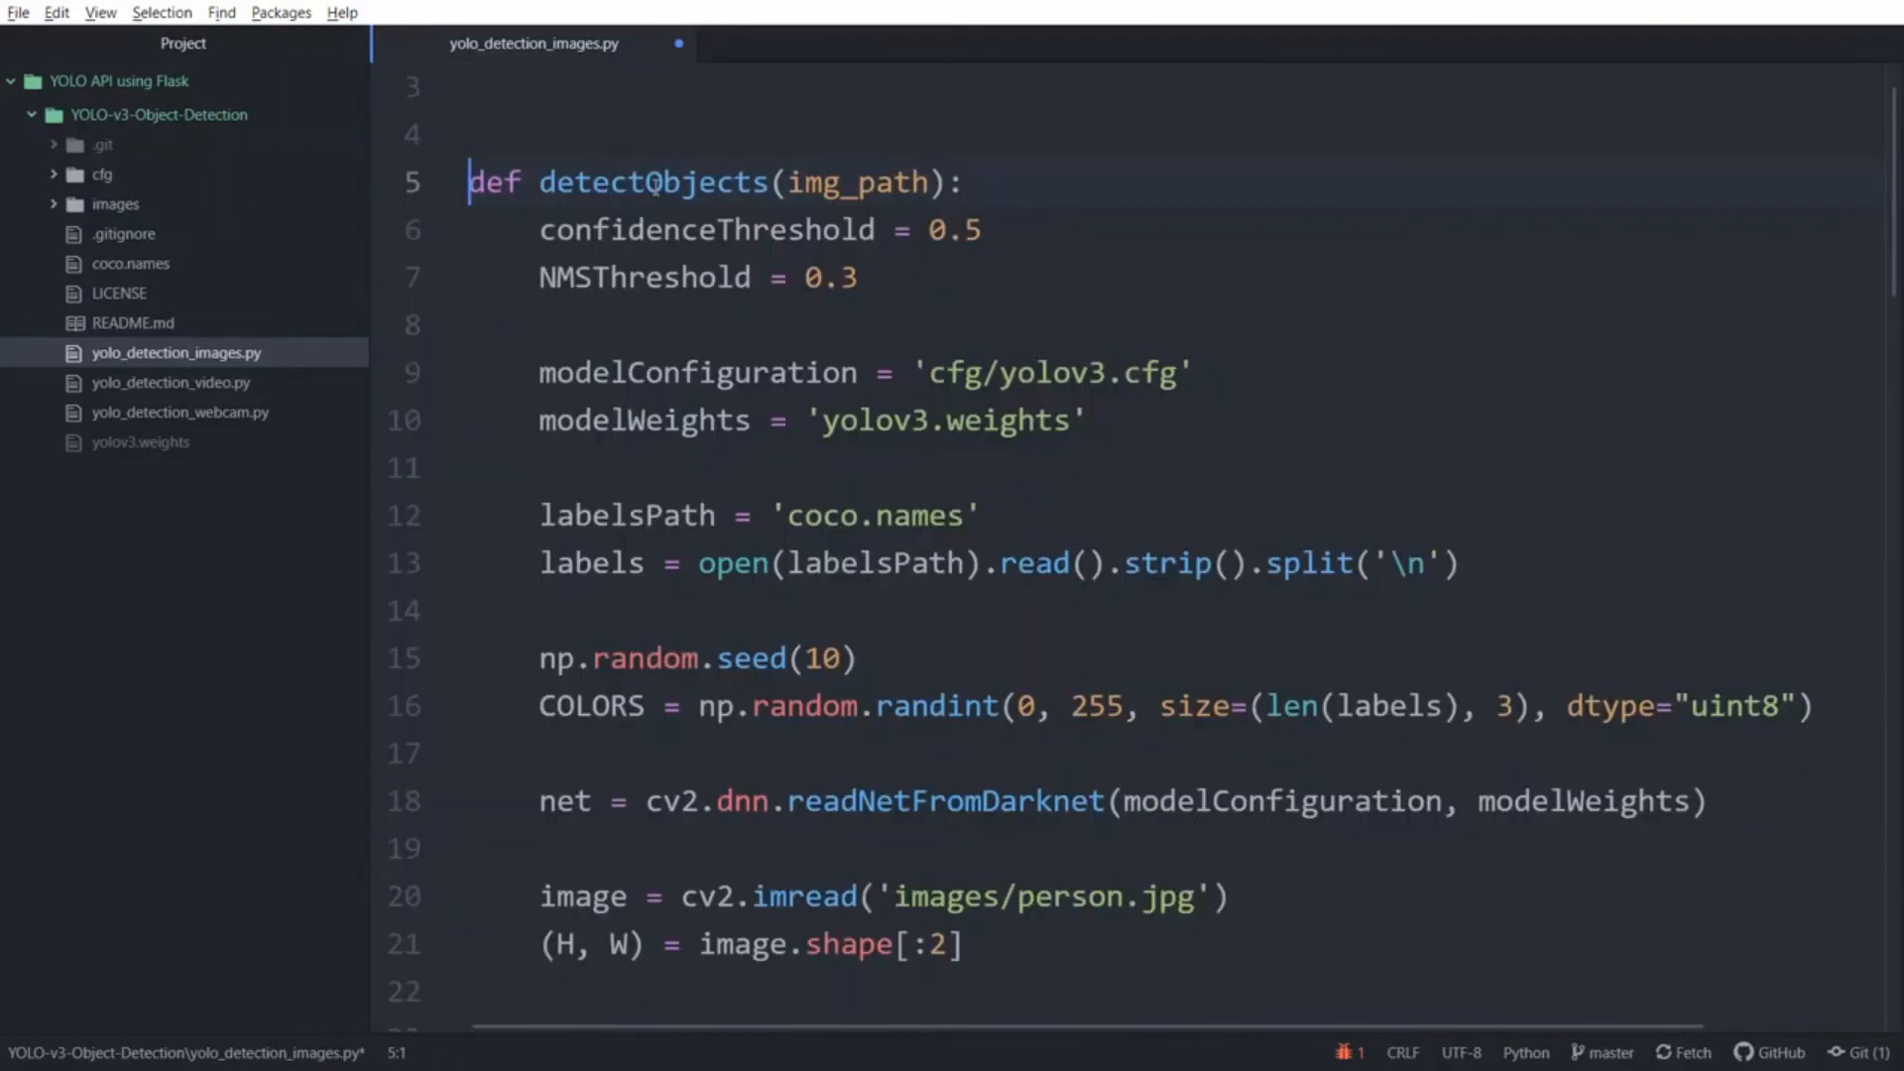
pyautogui.scroll(-3)
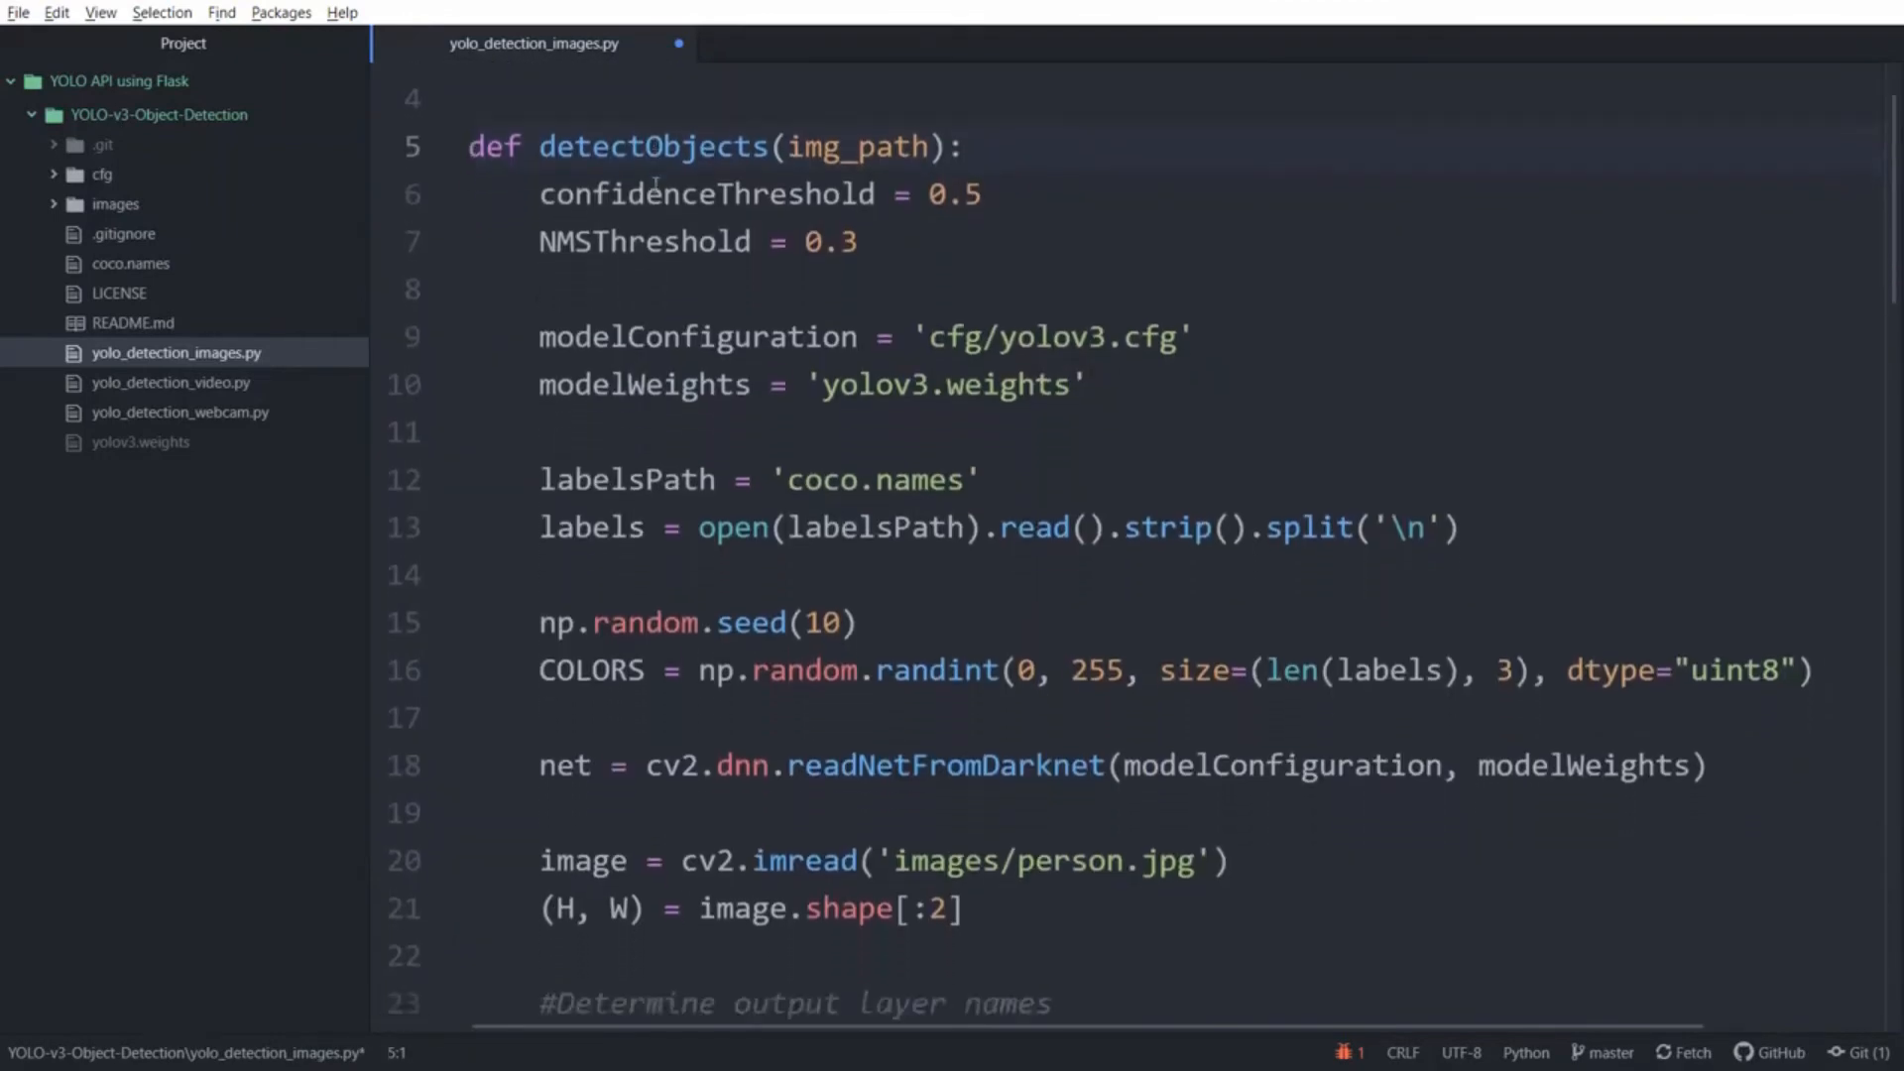
pyautogui.scroll(-3)
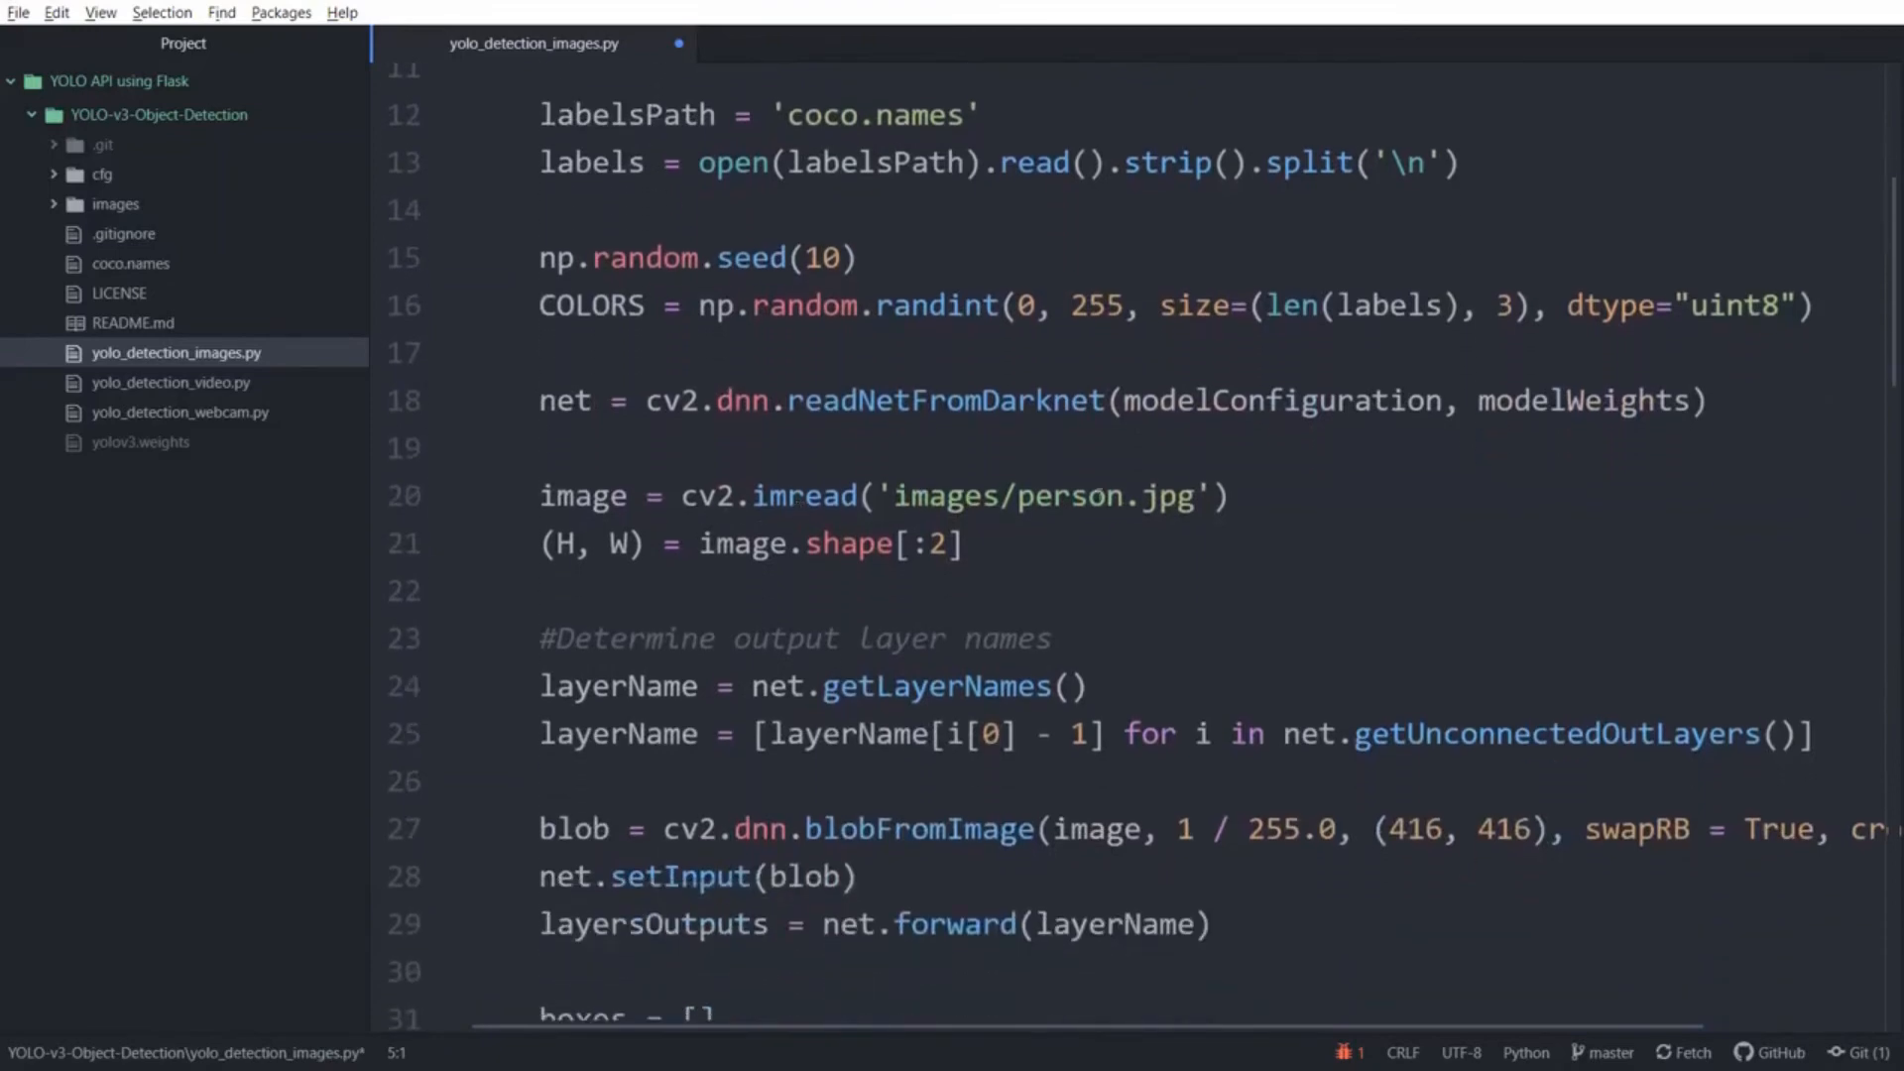
pyautogui.press('BackSpace')
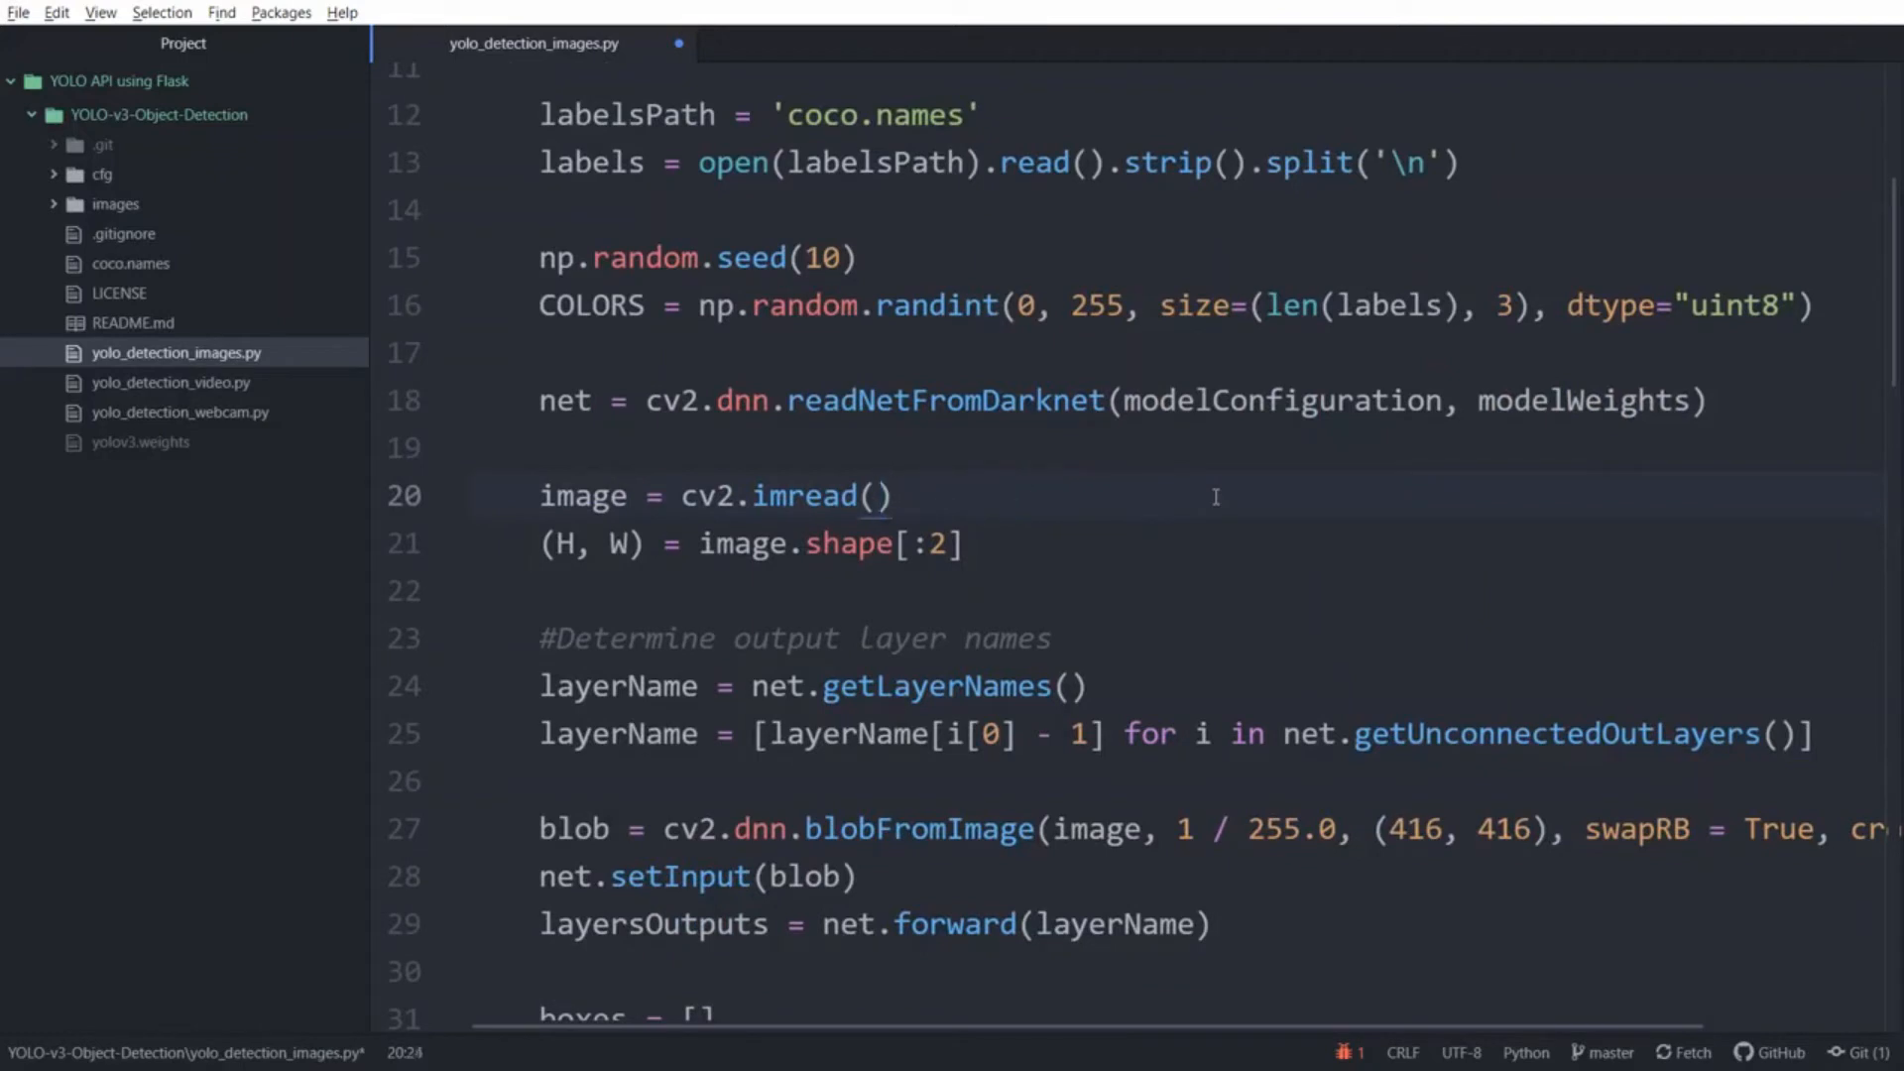
pyautogui.write('img_path')
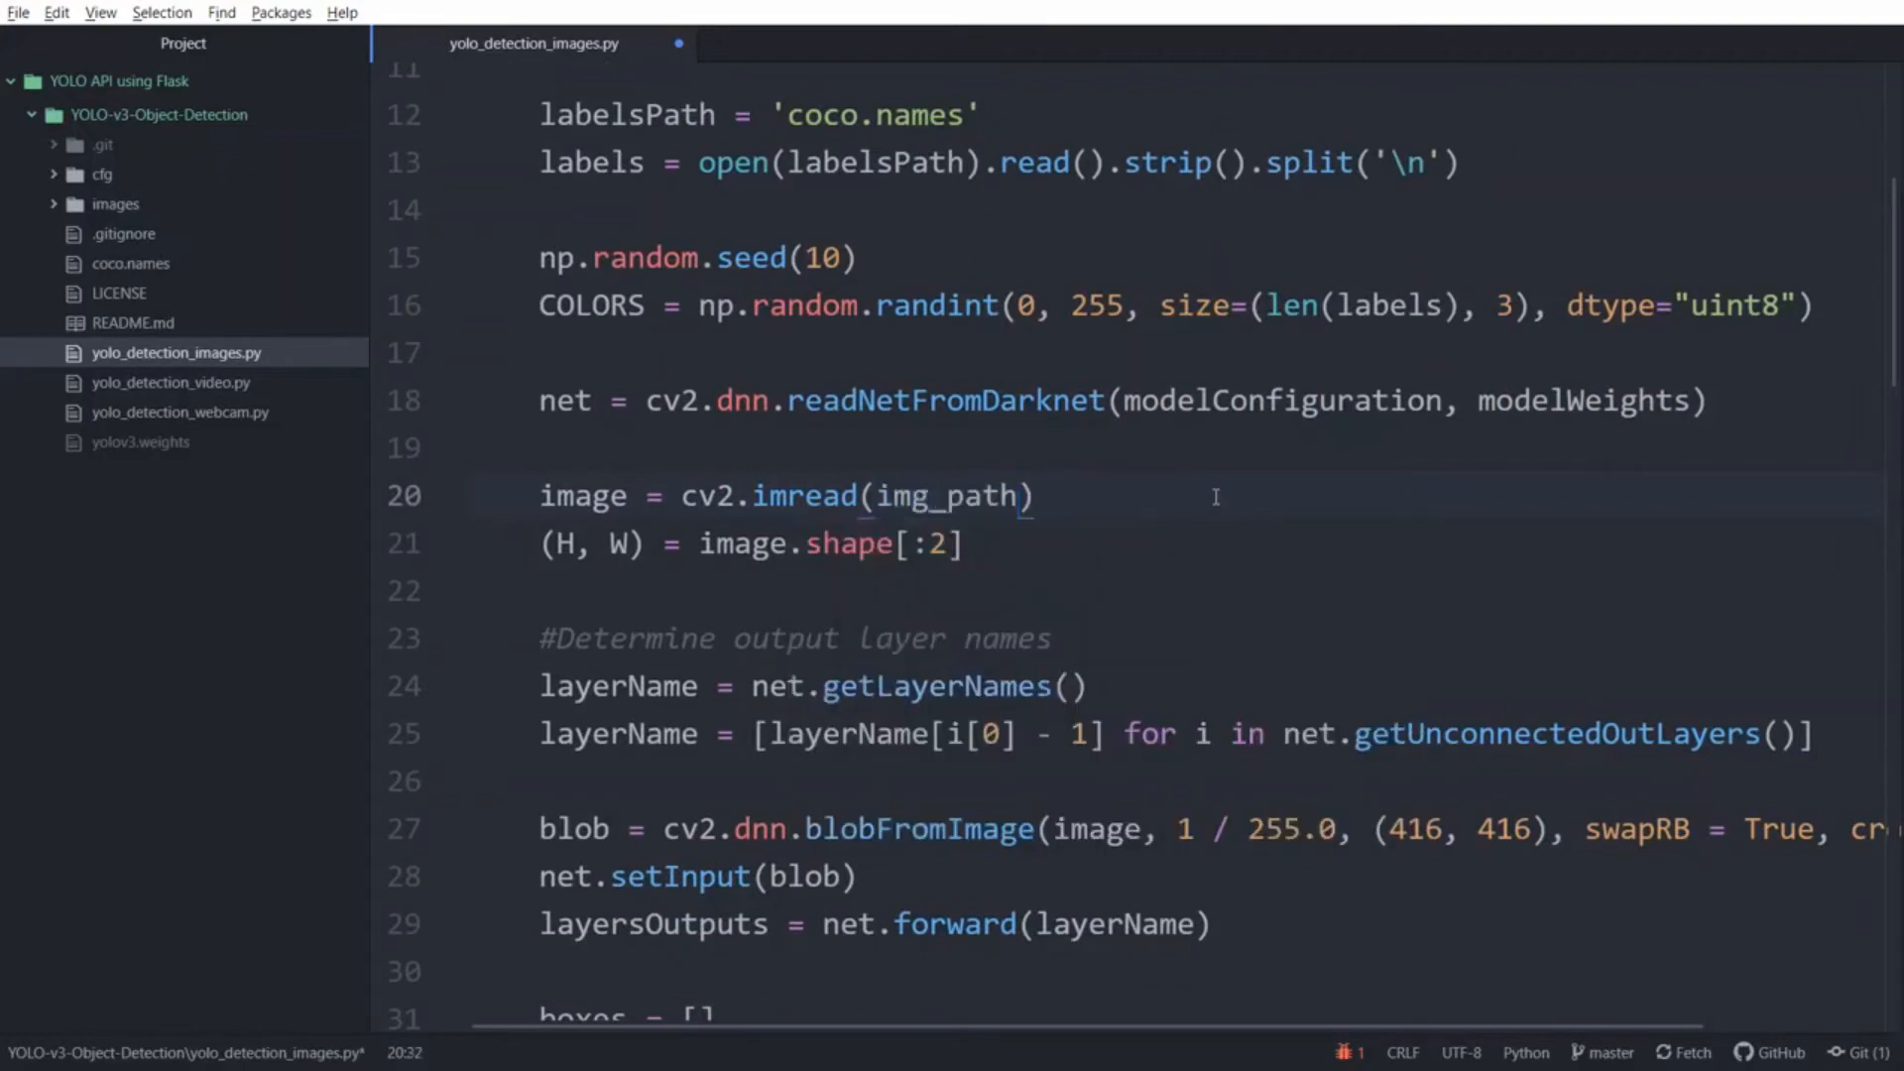
# Start turning the final print(outputs) into a return statement
pyautogui.scroll(-3)
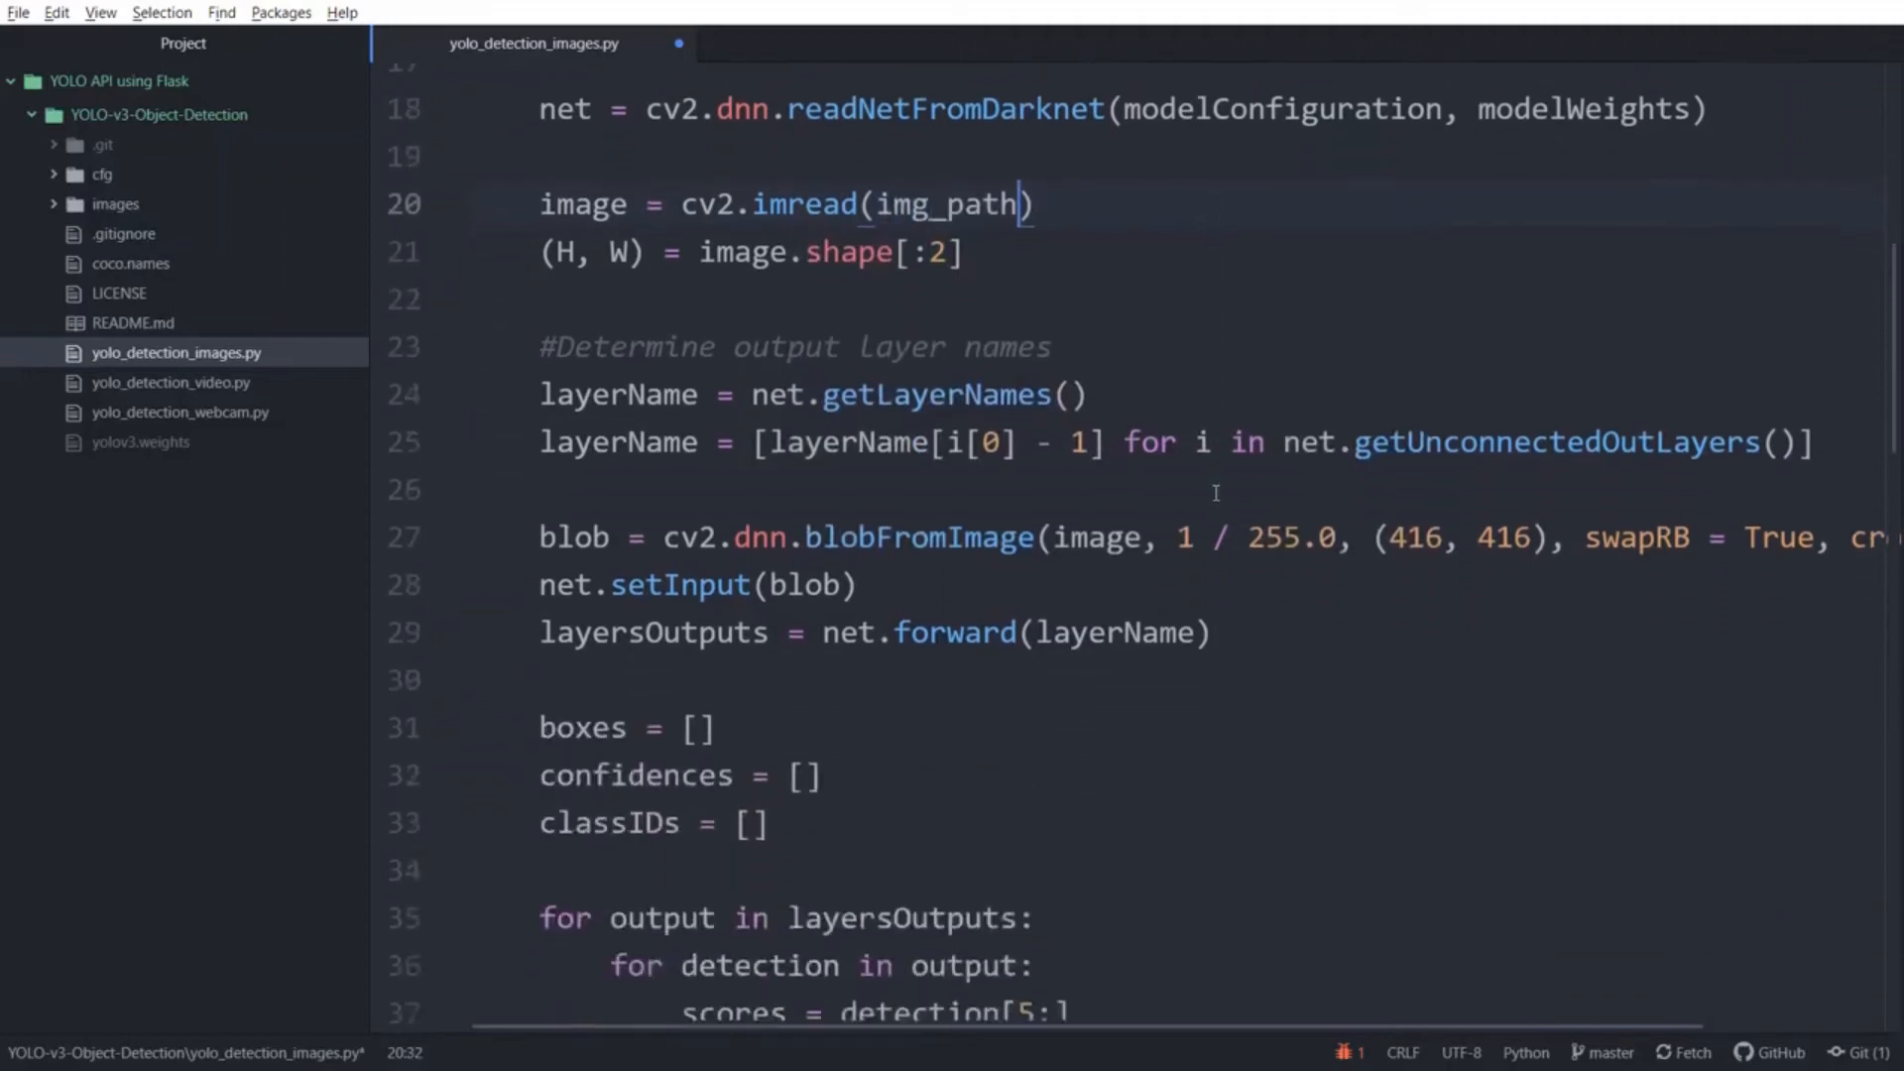
pyautogui.scroll(-3)
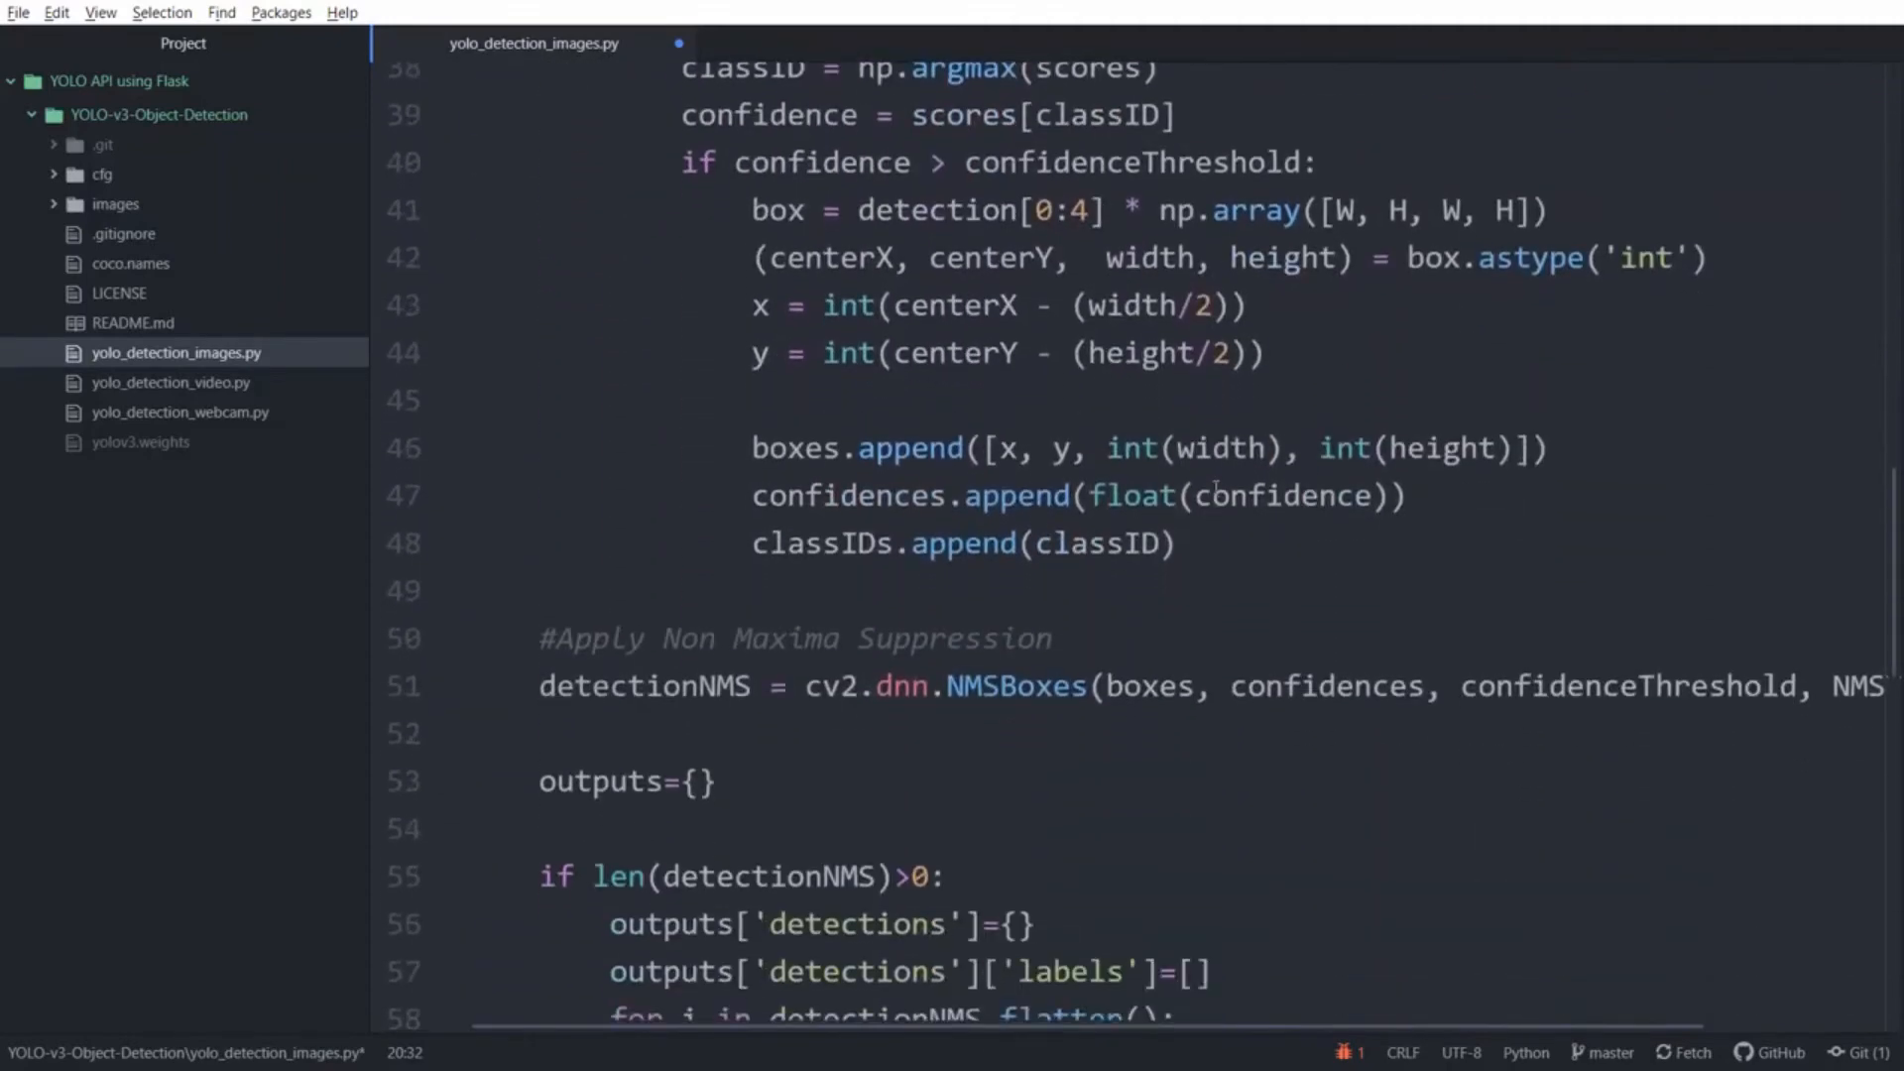
pyautogui.scroll(-3)
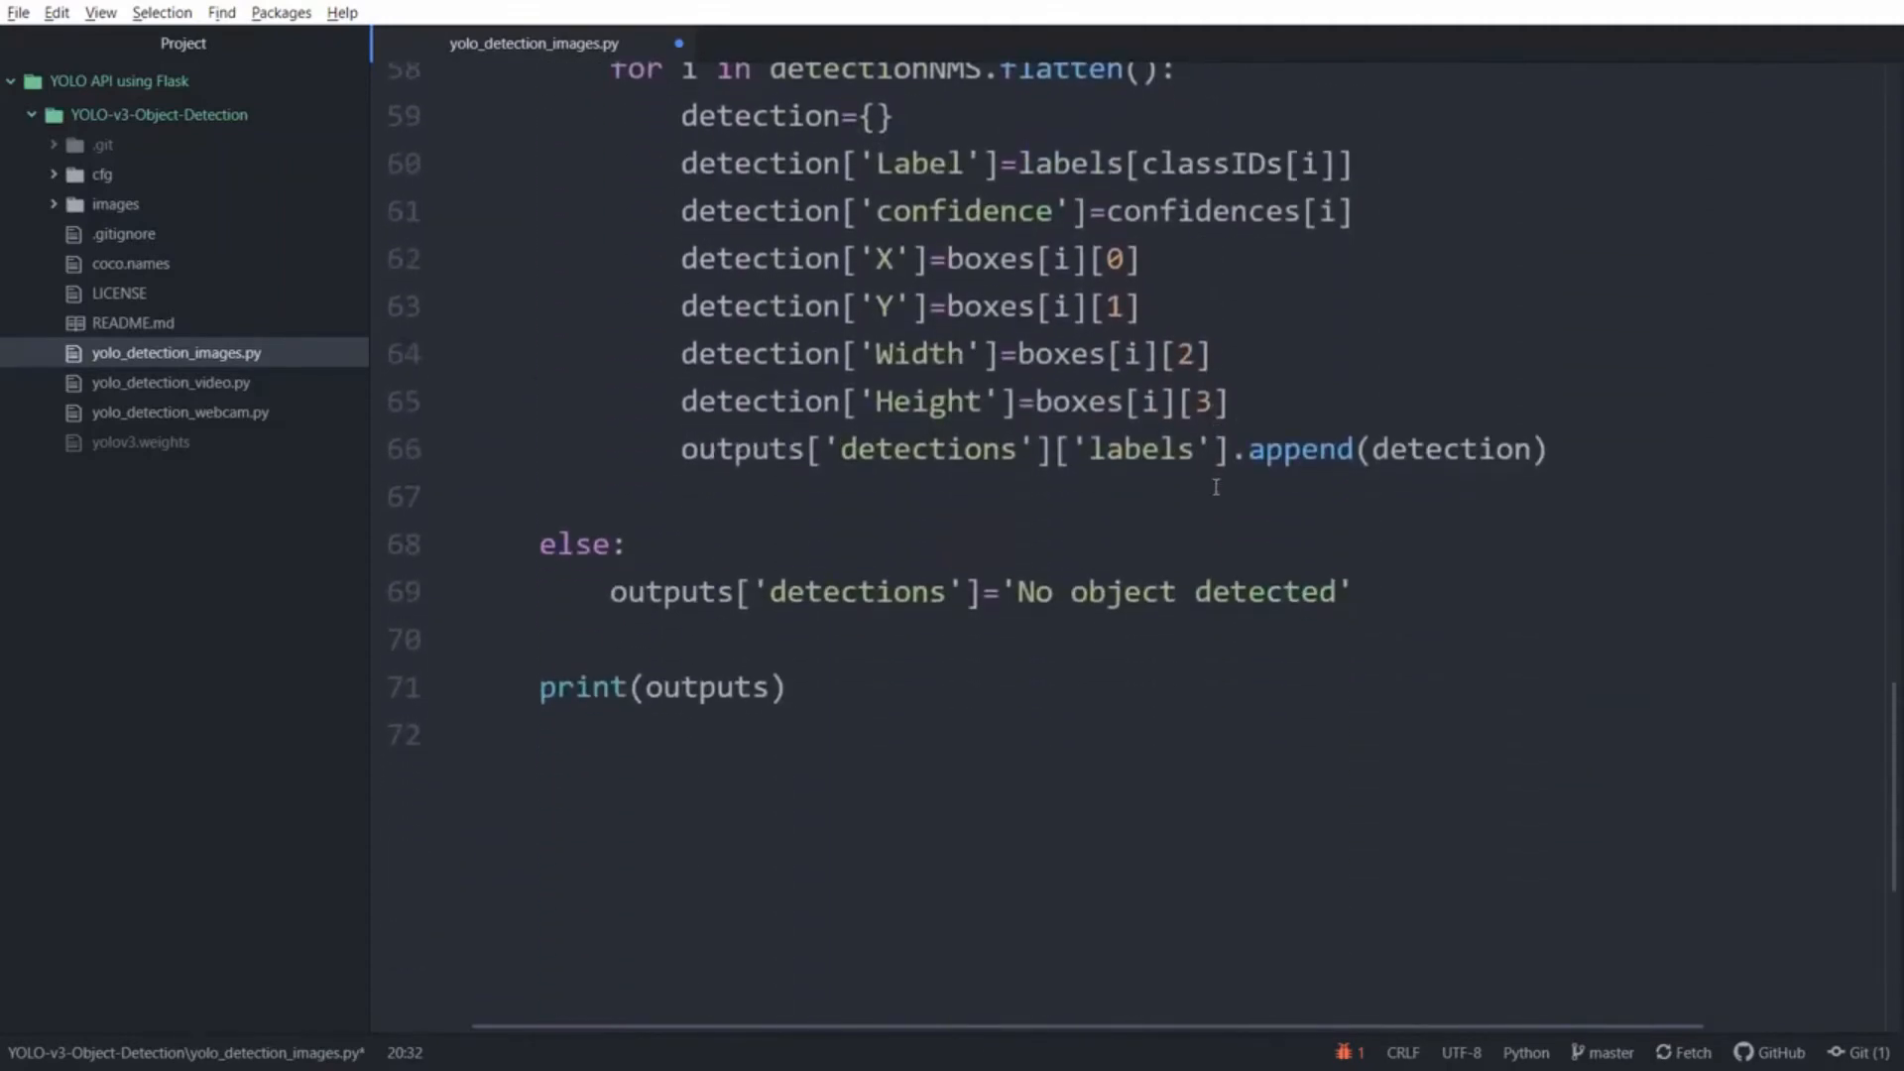
pyautogui.click(789, 686)
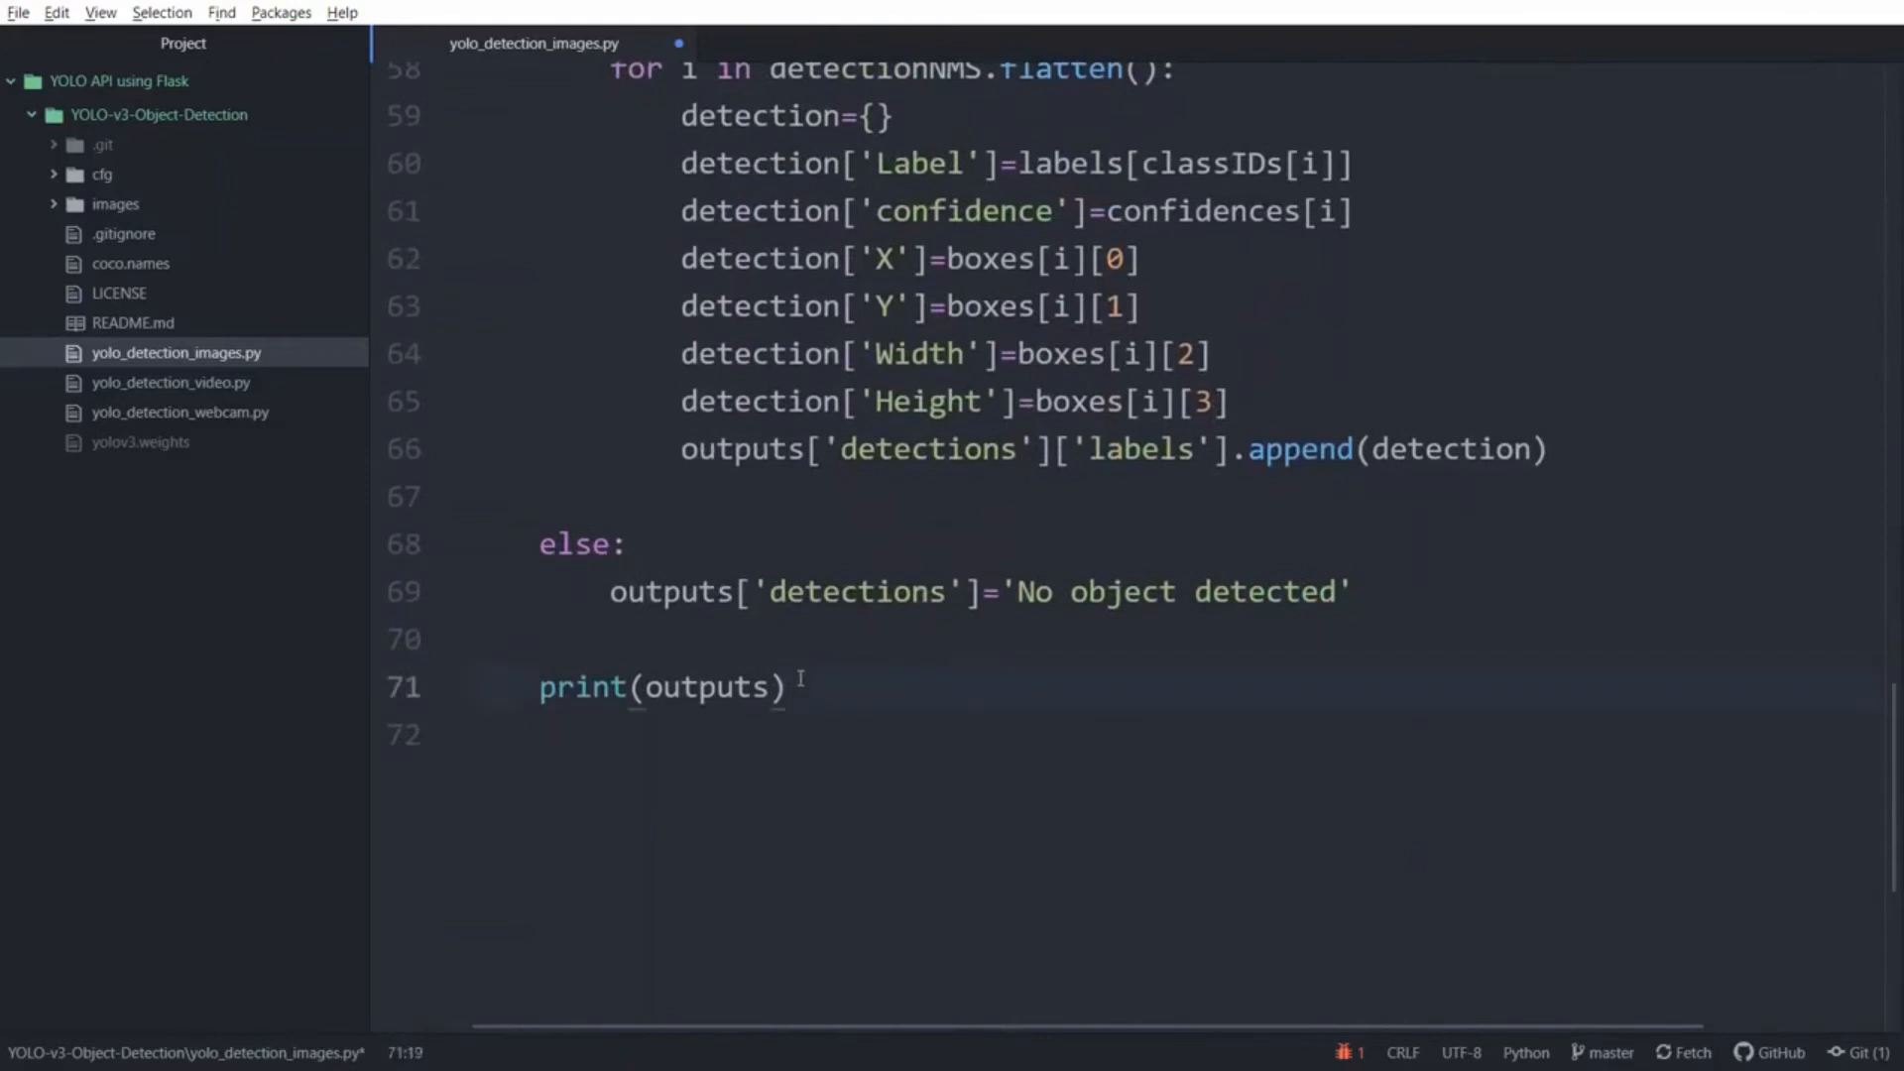
pyautogui.press('Backspace')
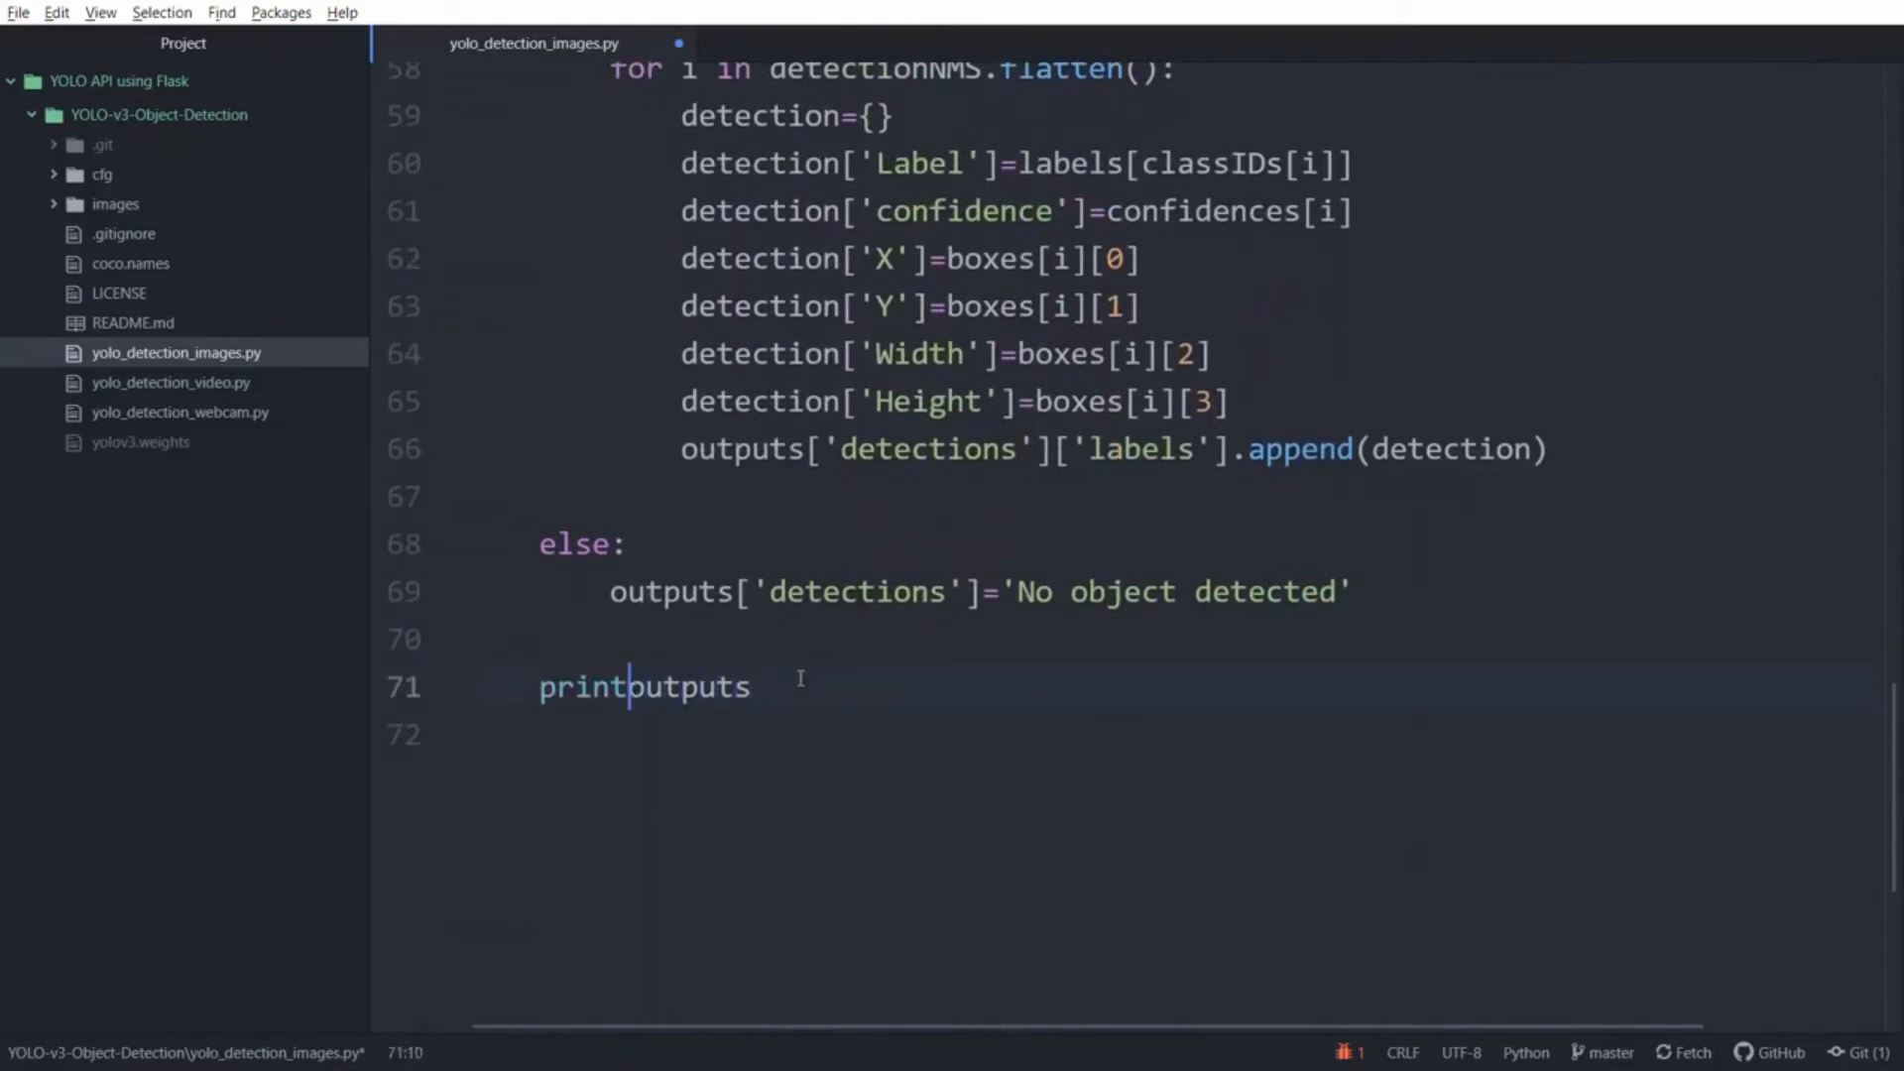
pyautogui.write('ret')
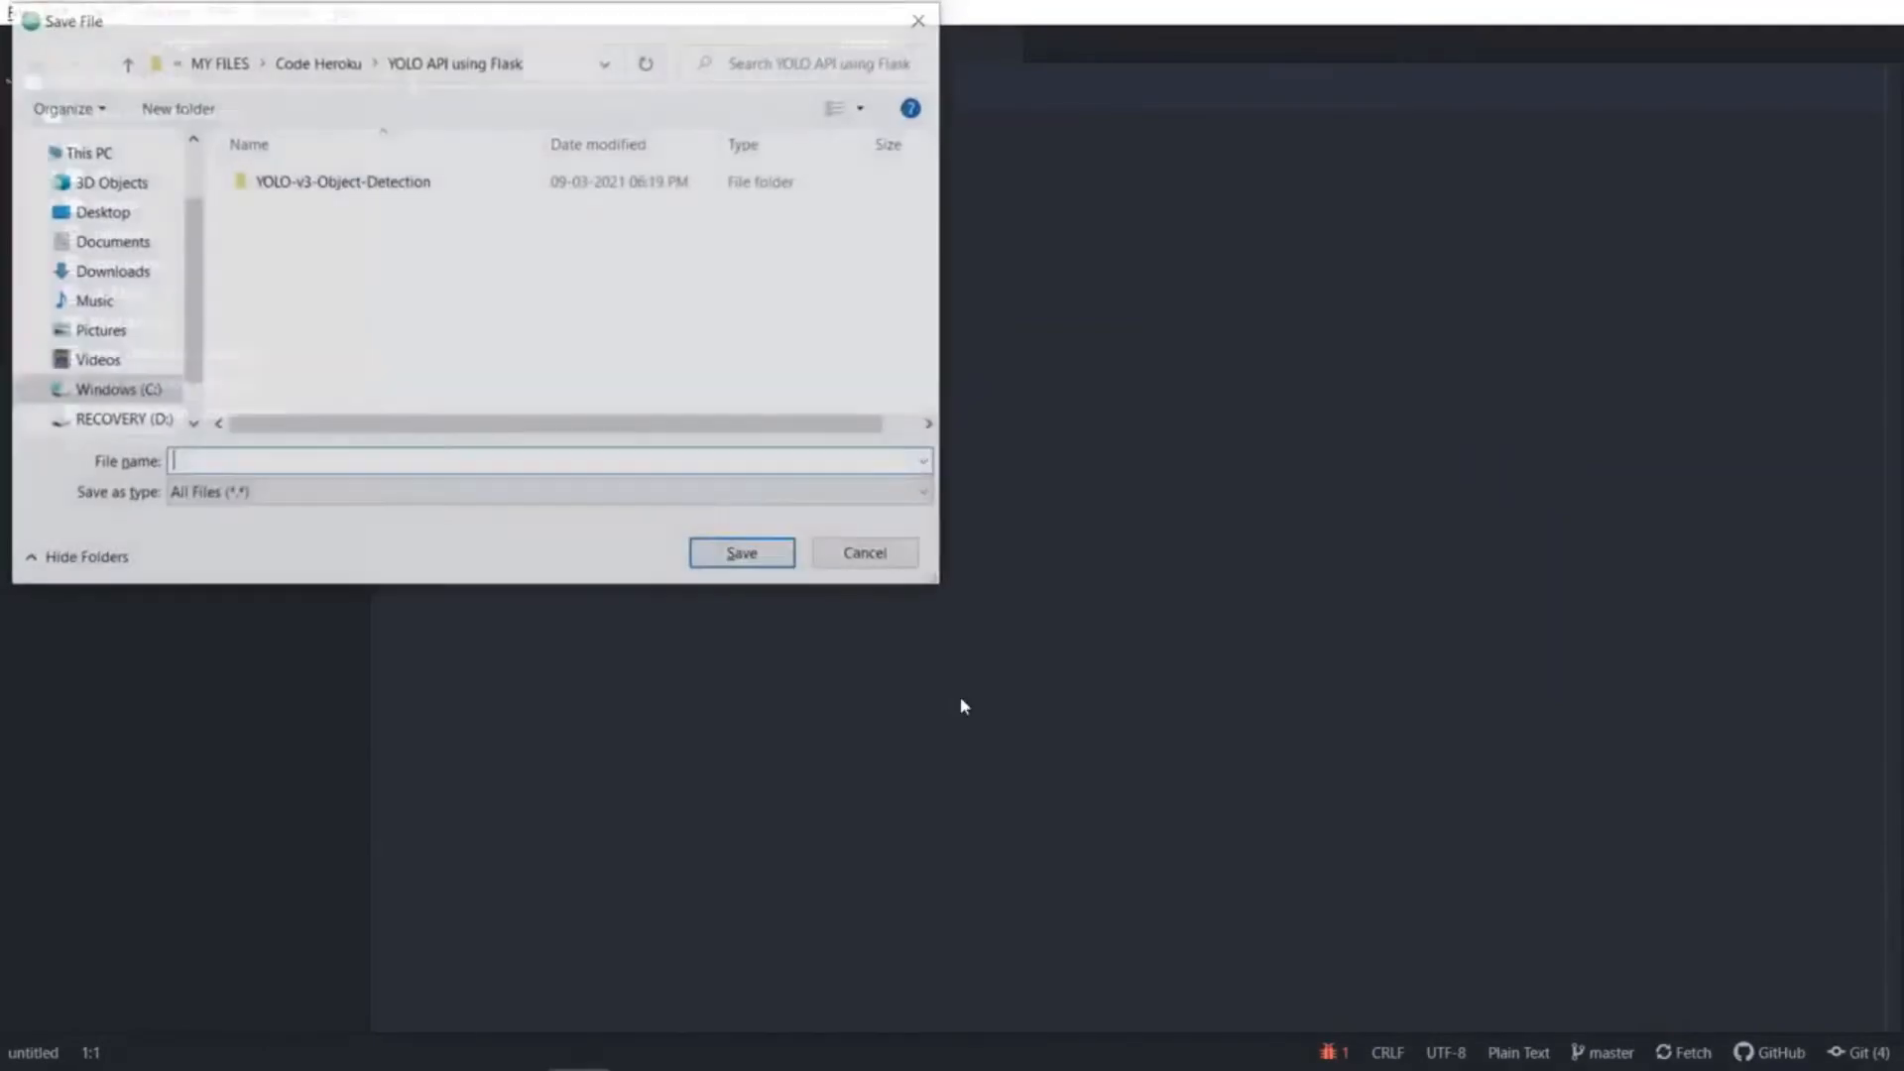
# Save the empty new file as 'app' in the YOLO-v3-Object-Detection folder
pyautogui.doubleClick(341, 180)
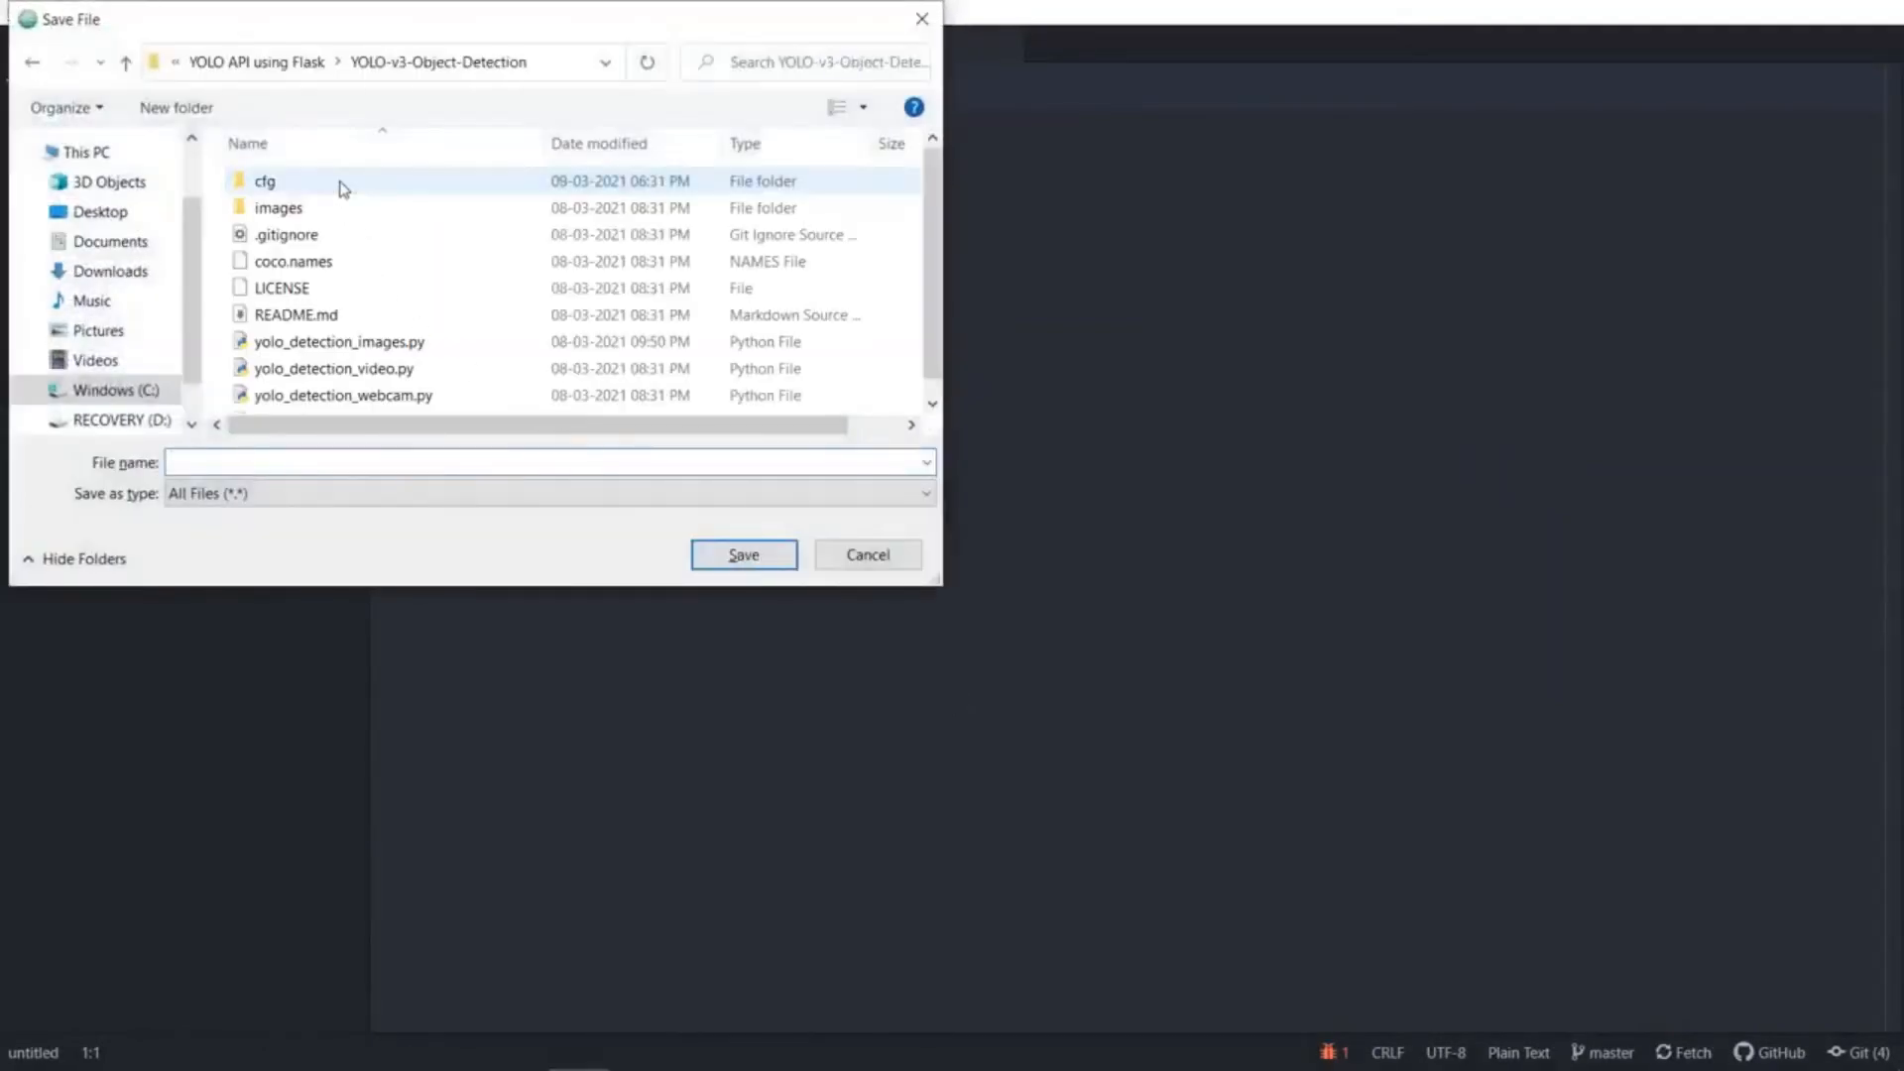
pyautogui.write('app')
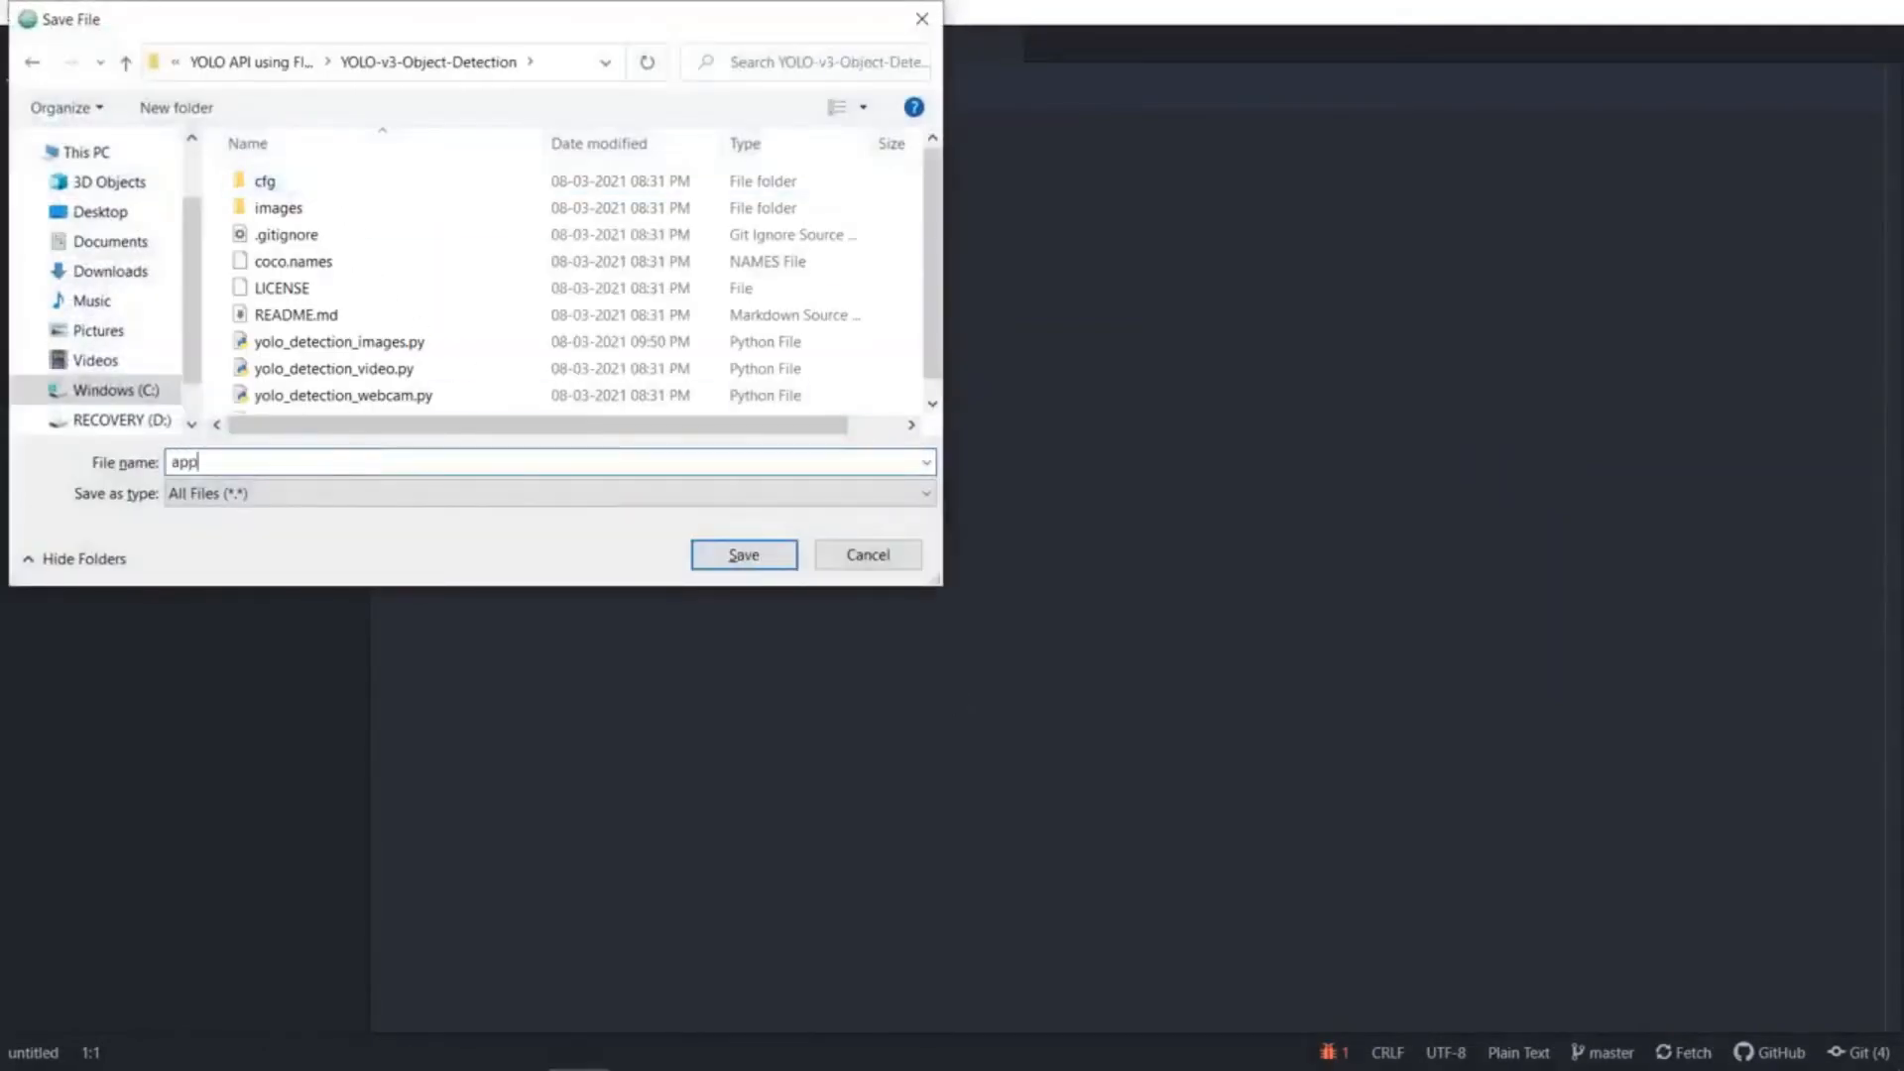
pyautogui.click(742, 553)
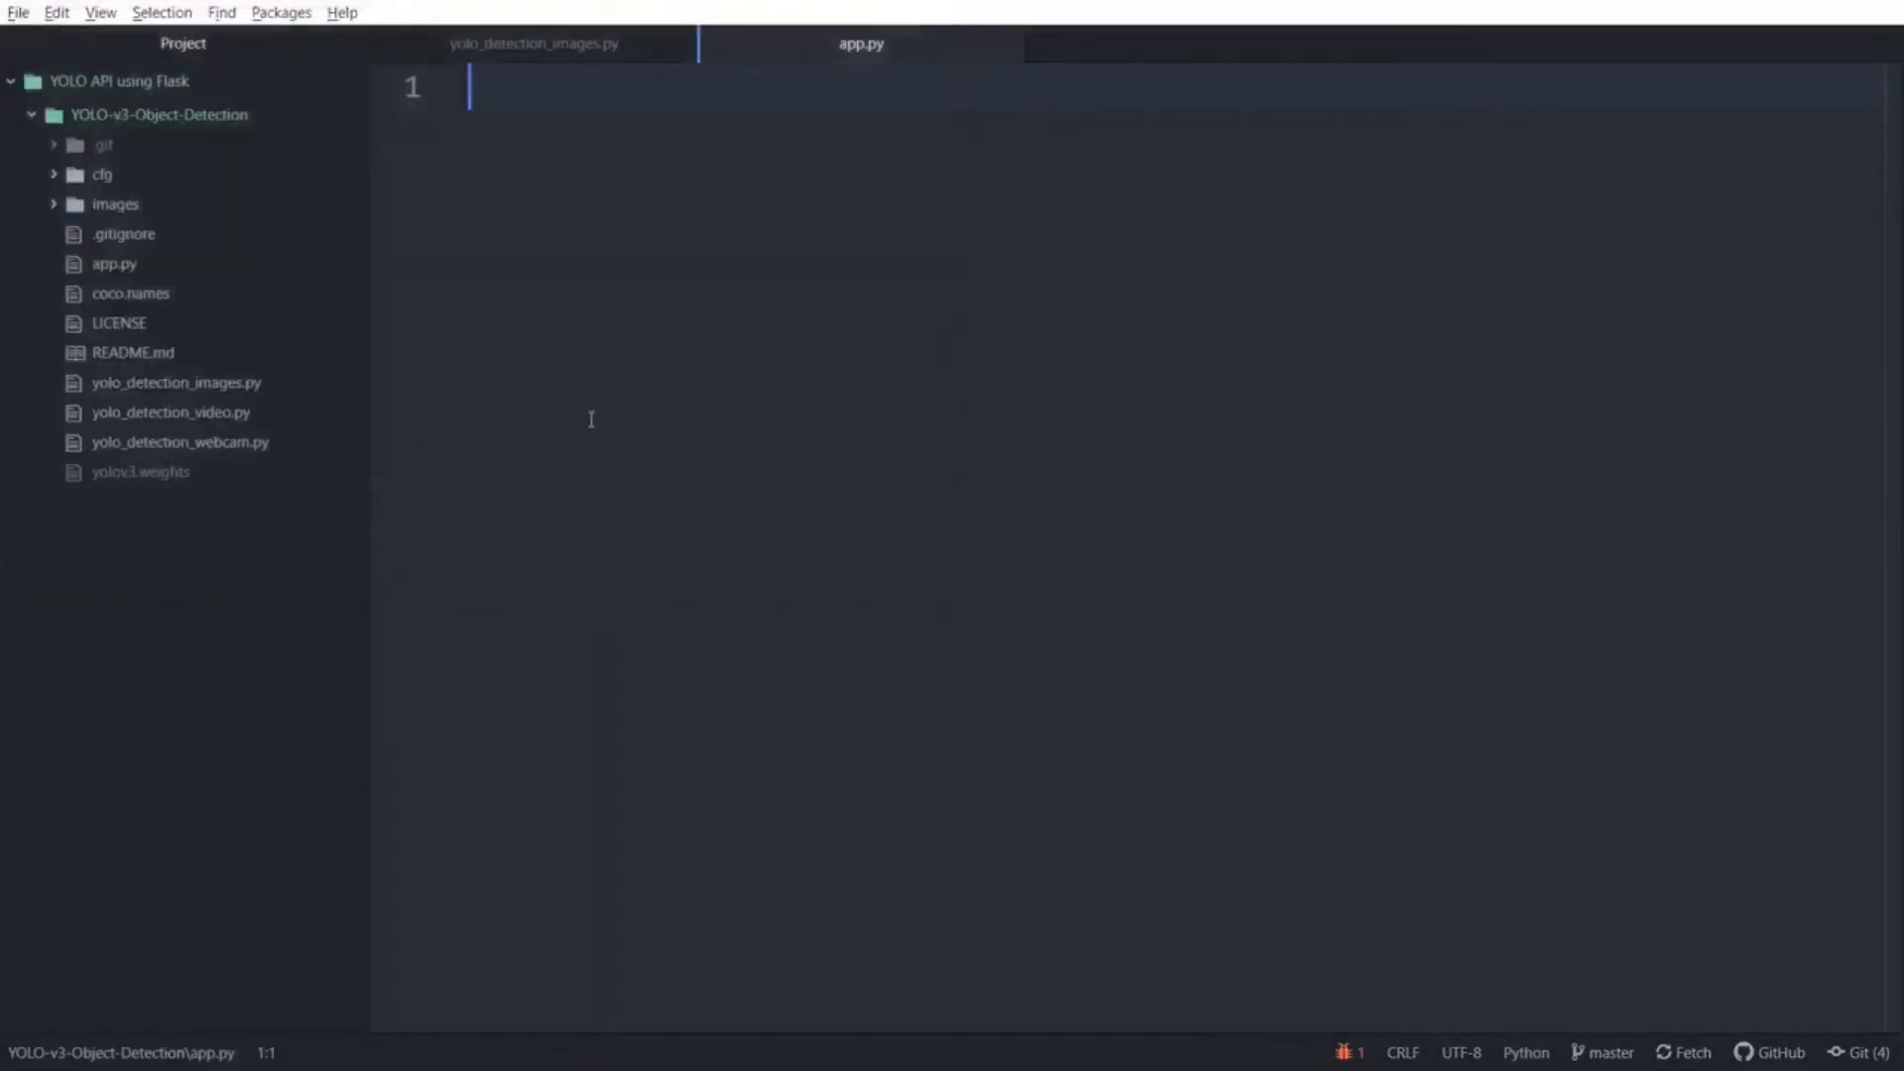
# Import Flask, jsonify and request, create app=Flask(__name__) and add an '/' route
pyautogui.write('from fla')
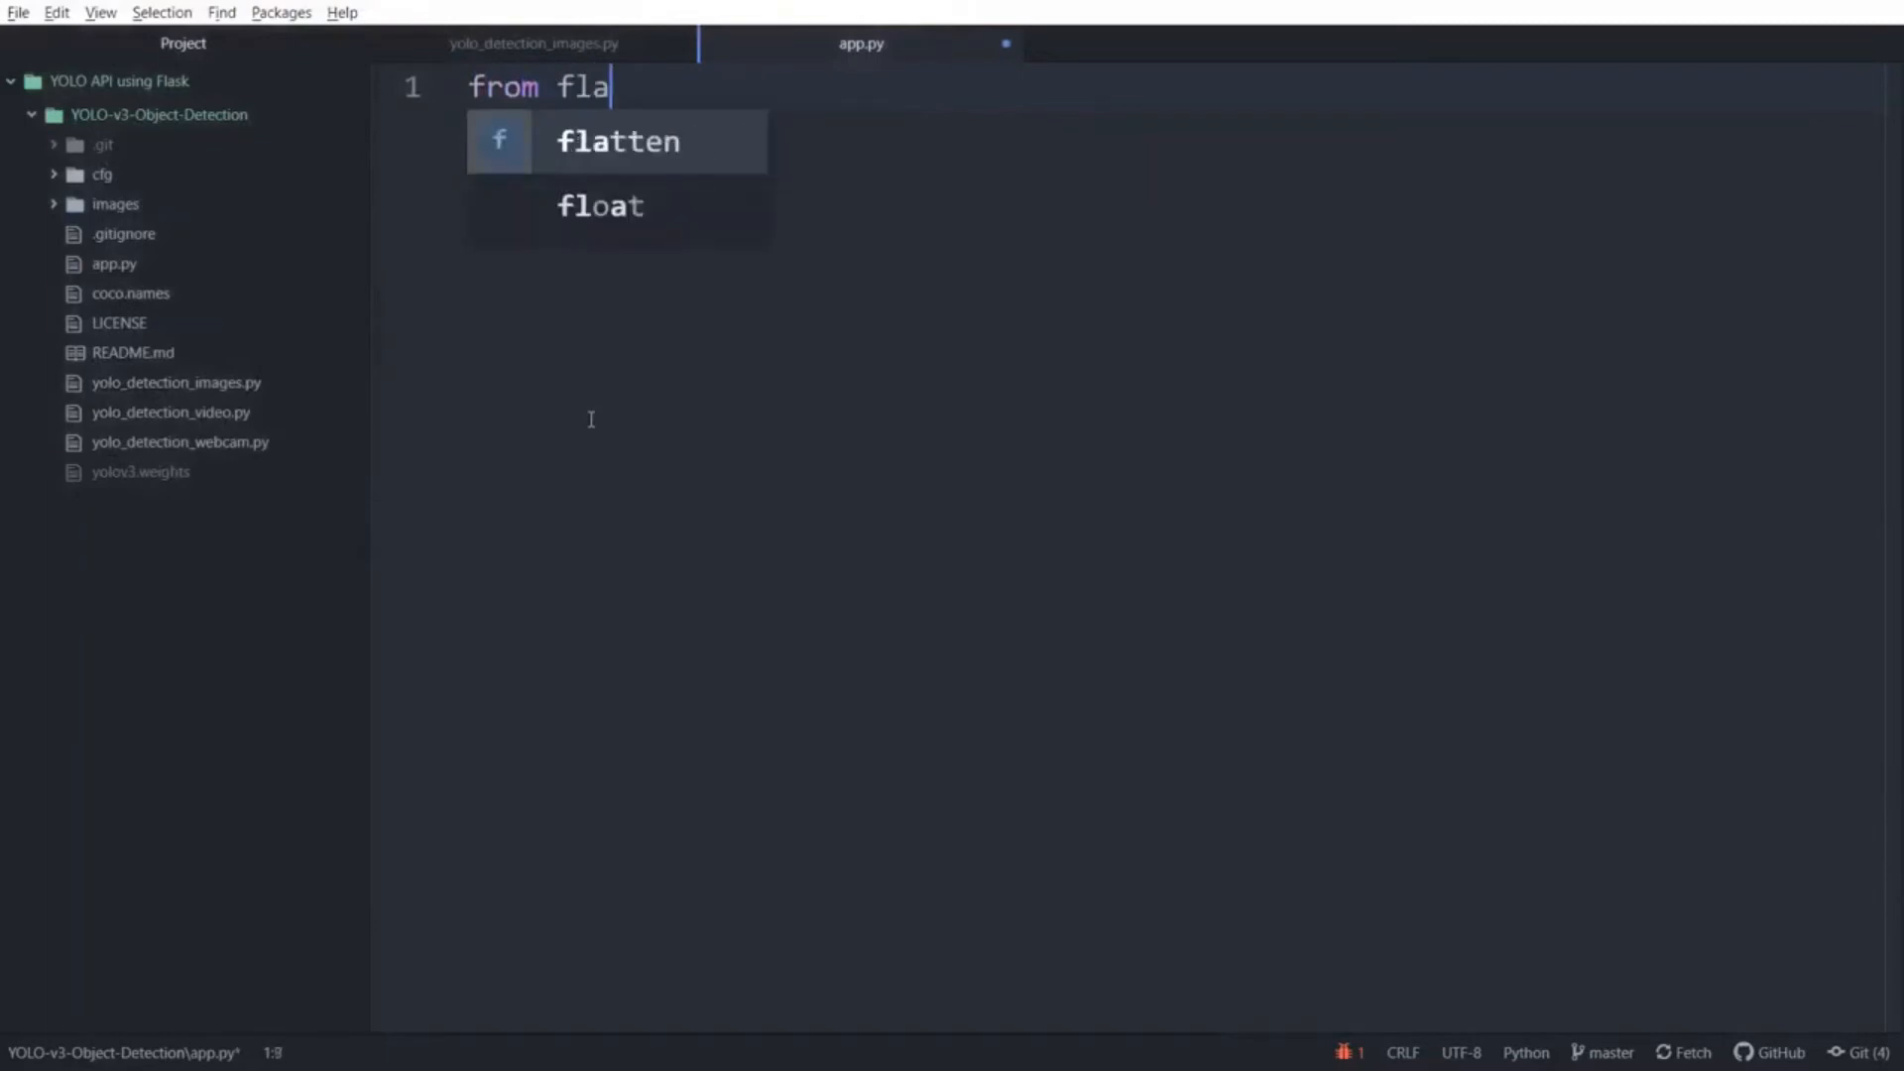
pyautogui.write('sk import')
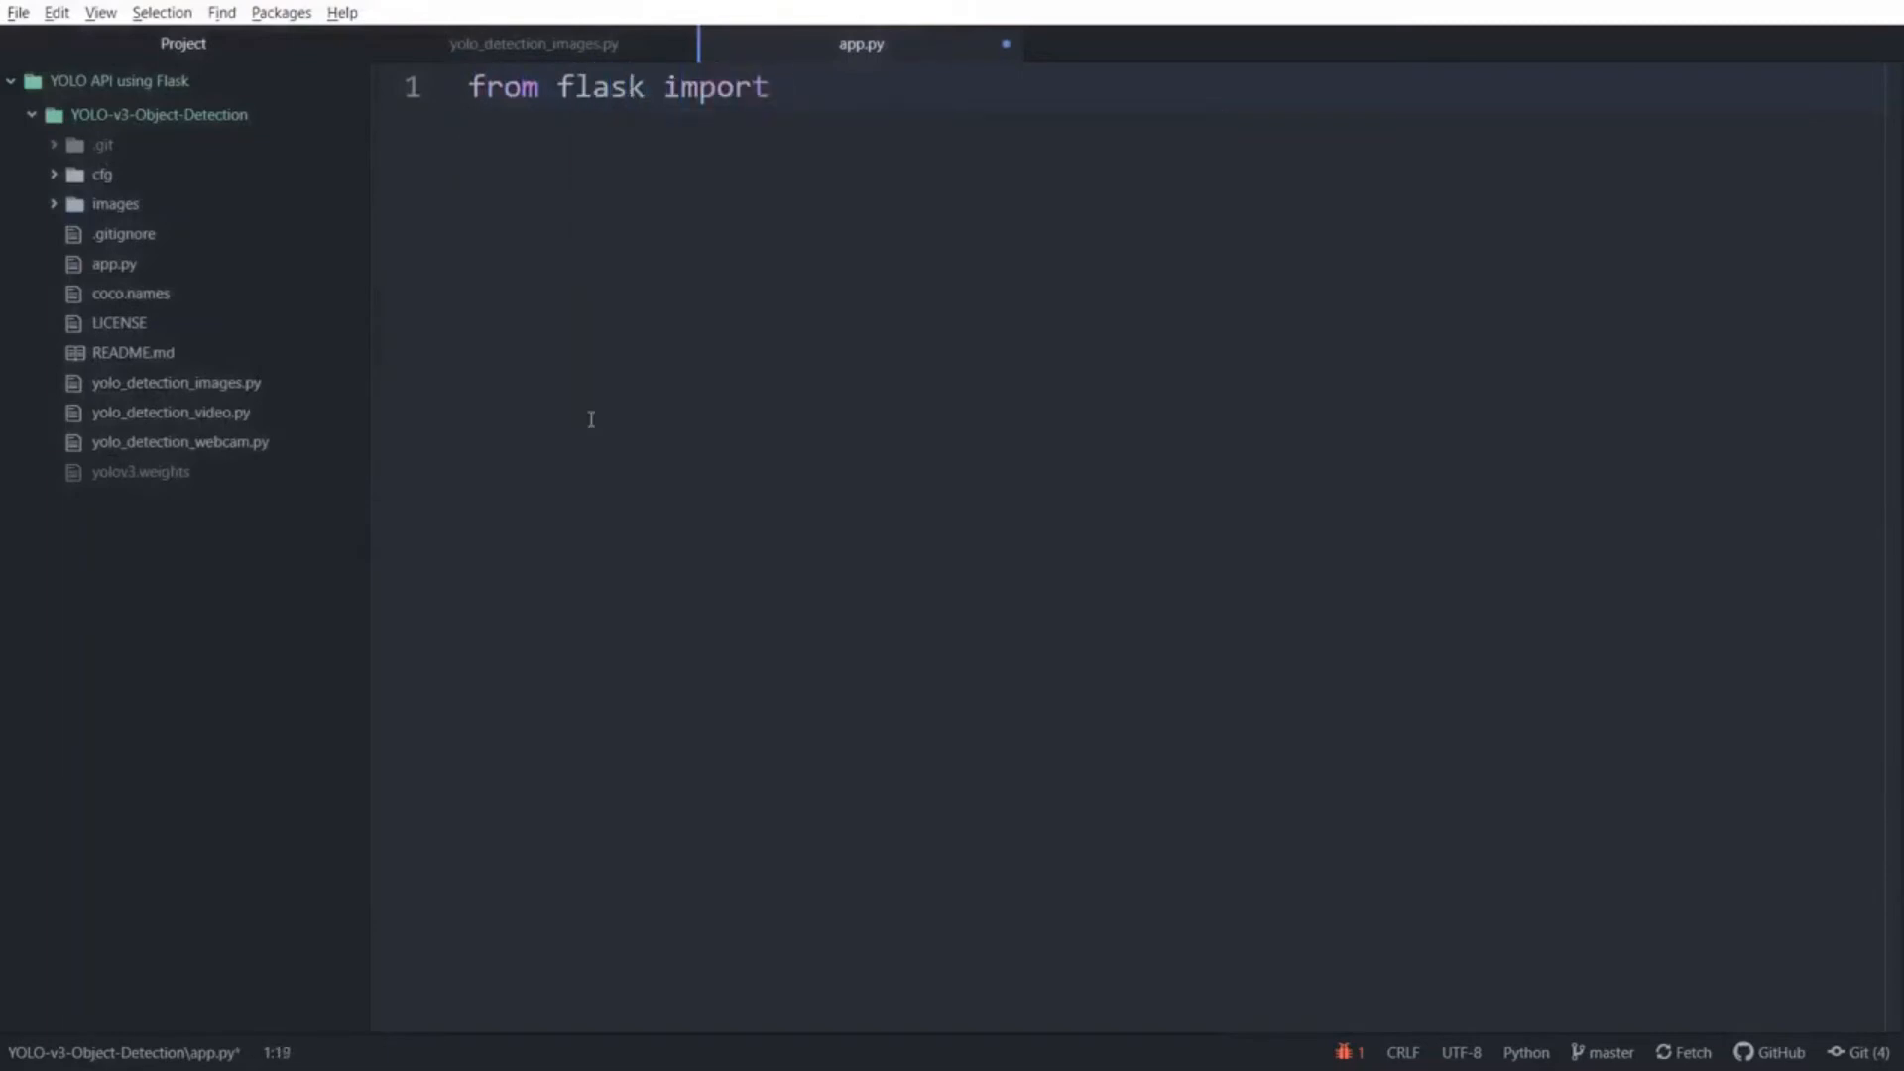
pyautogui.write('Flask,')
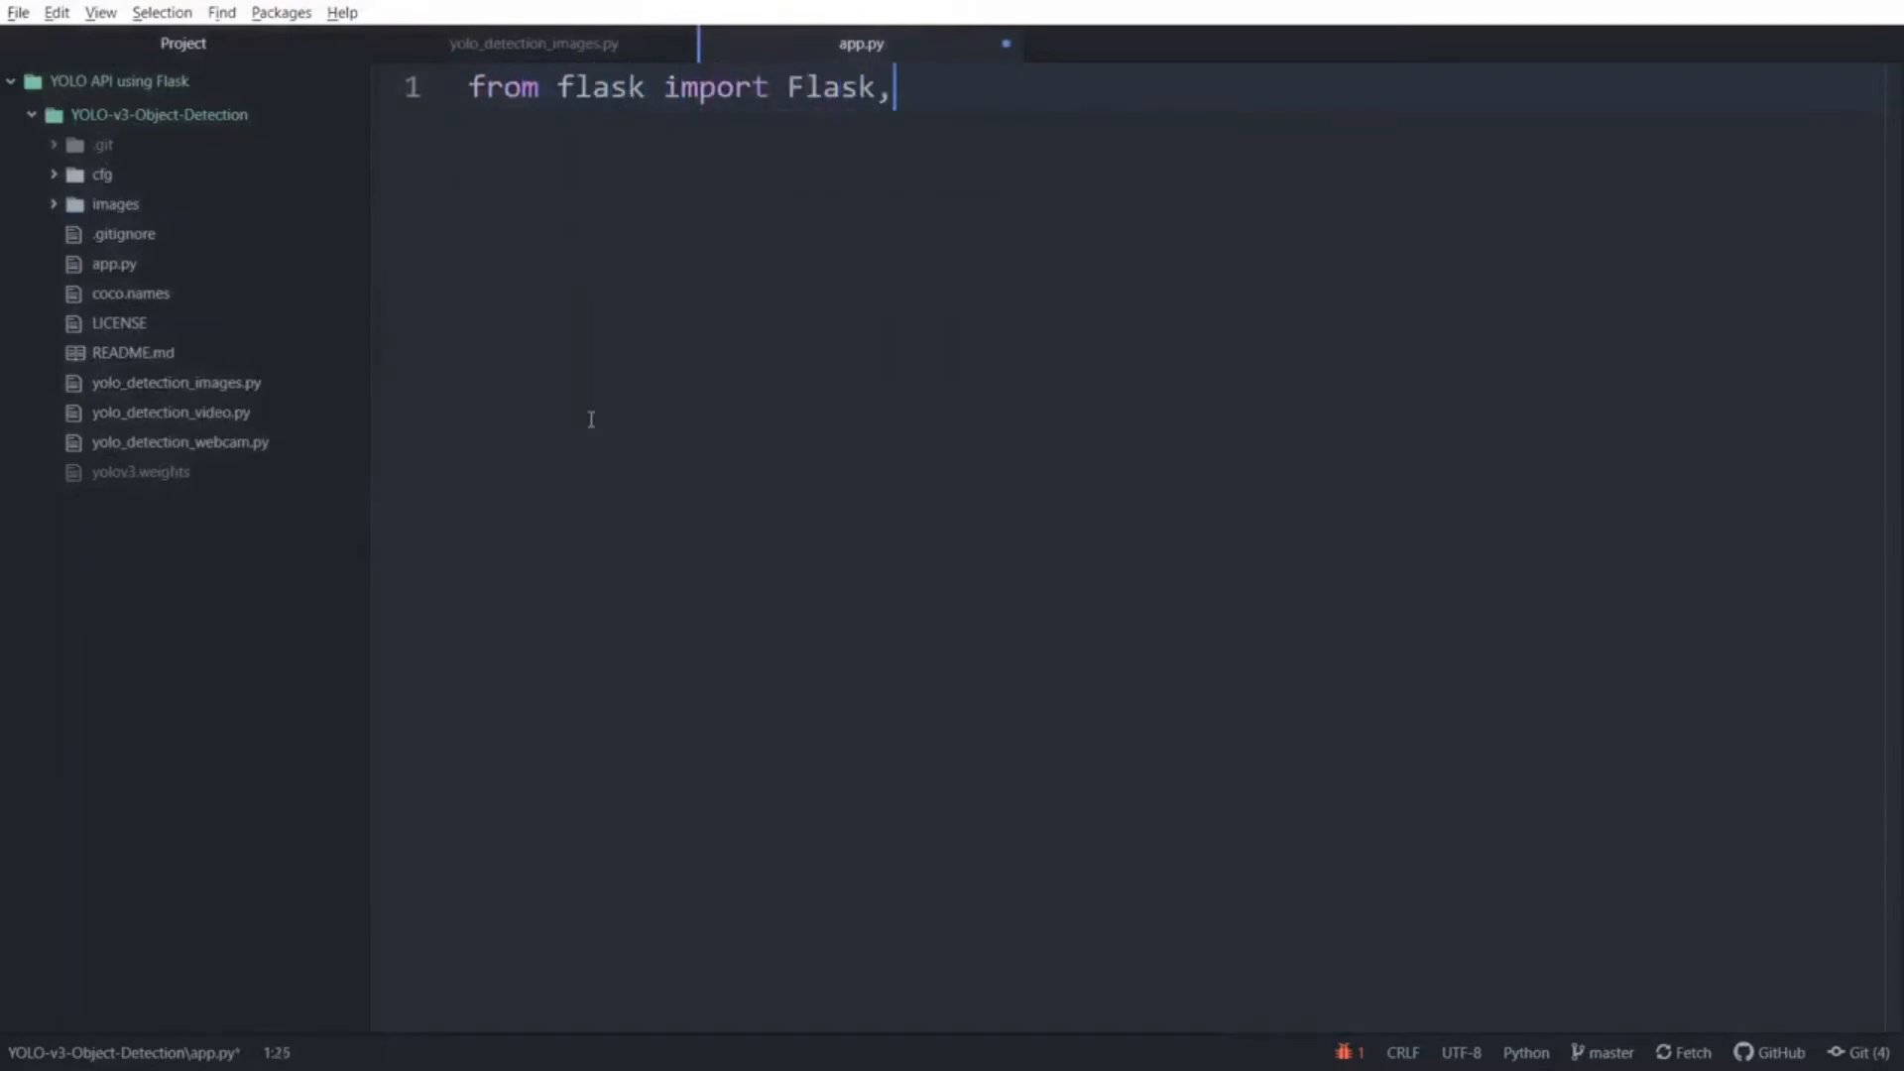
pyautogui.write('jsonify')
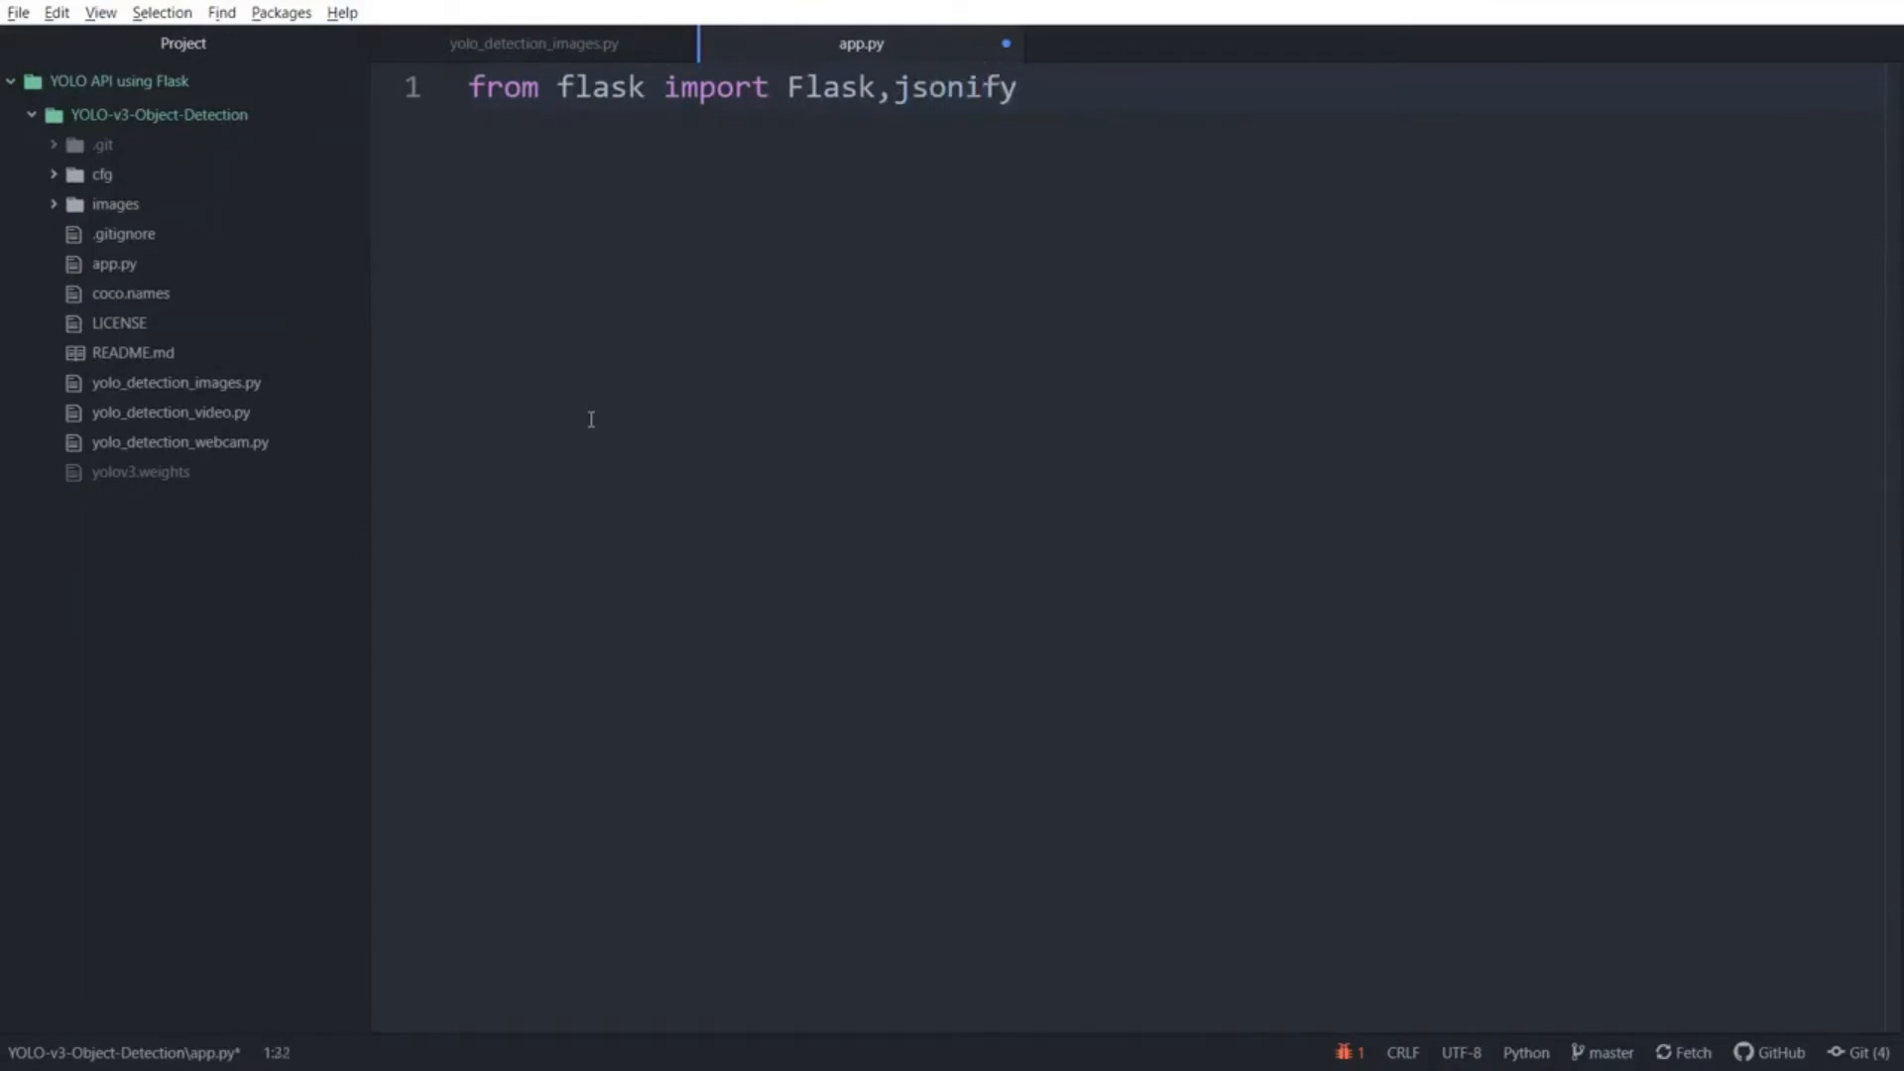
pyautogui.write(',request')
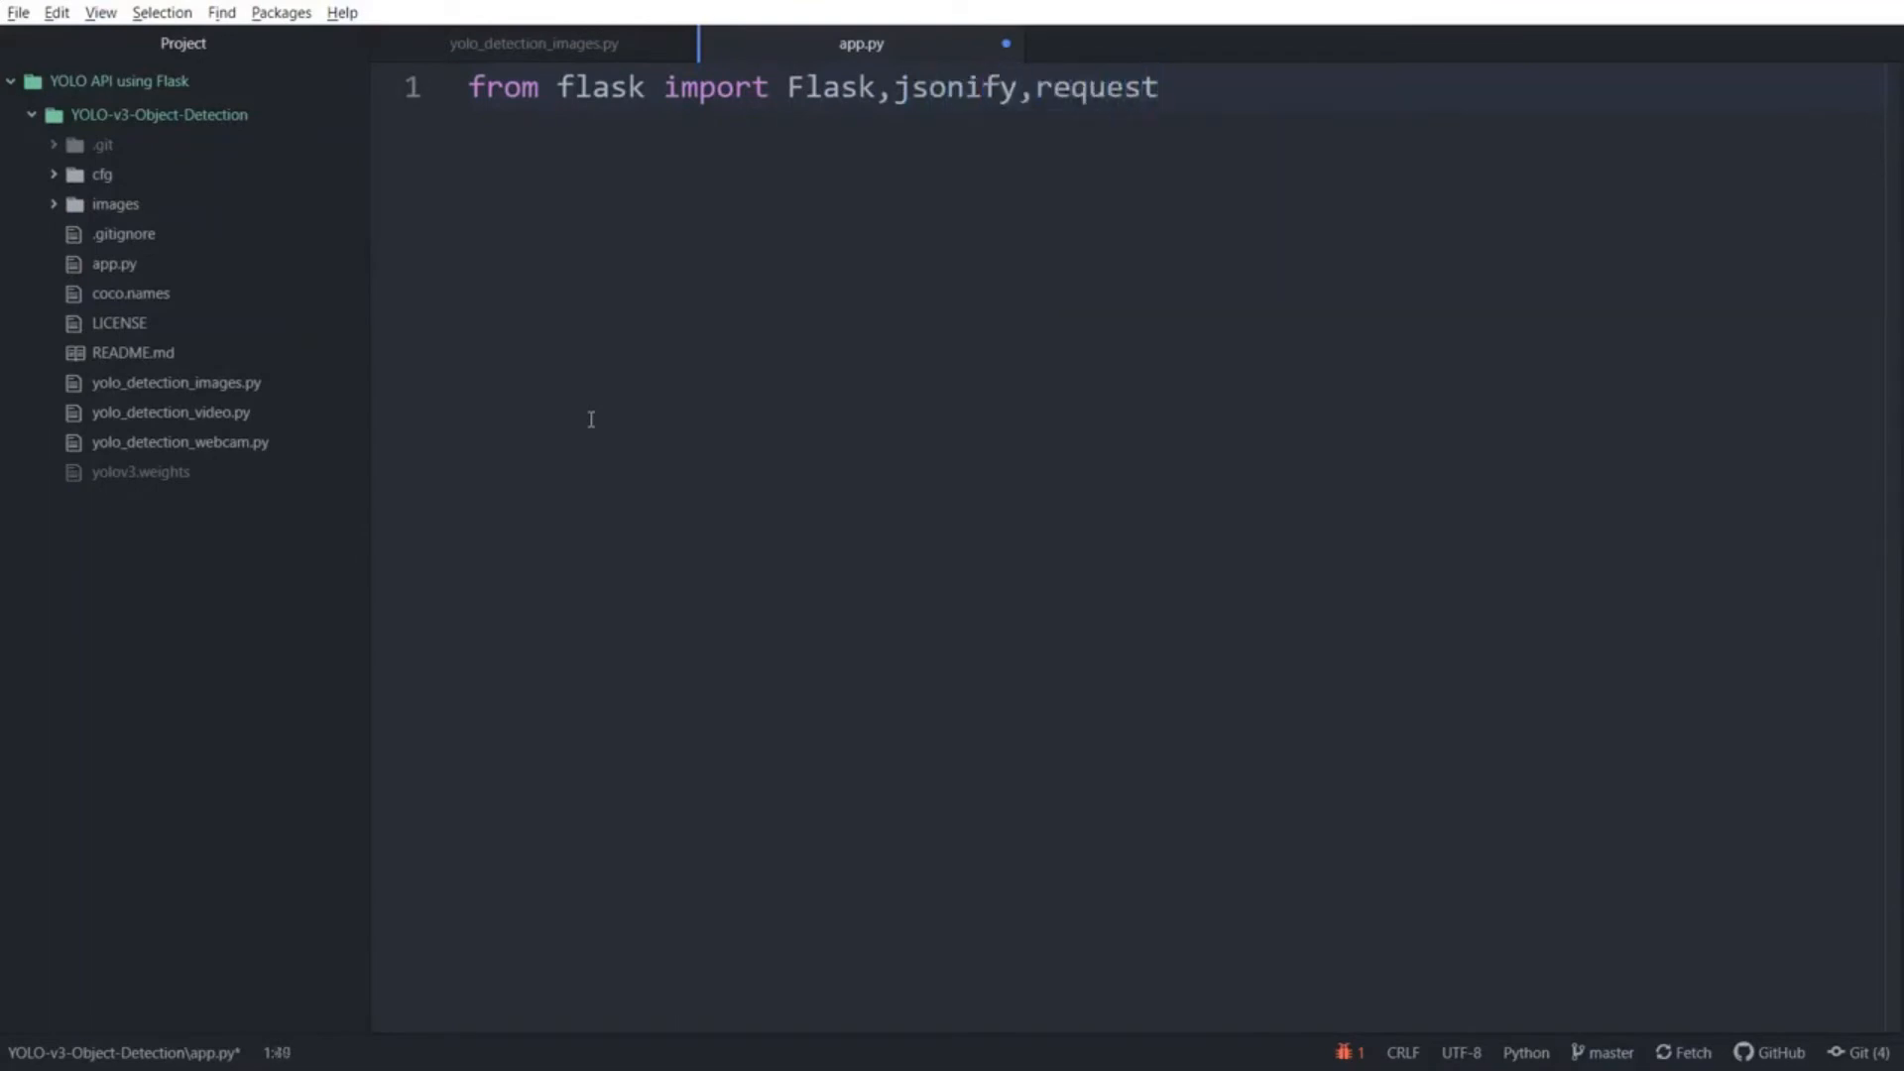
pyautogui.press('enter')
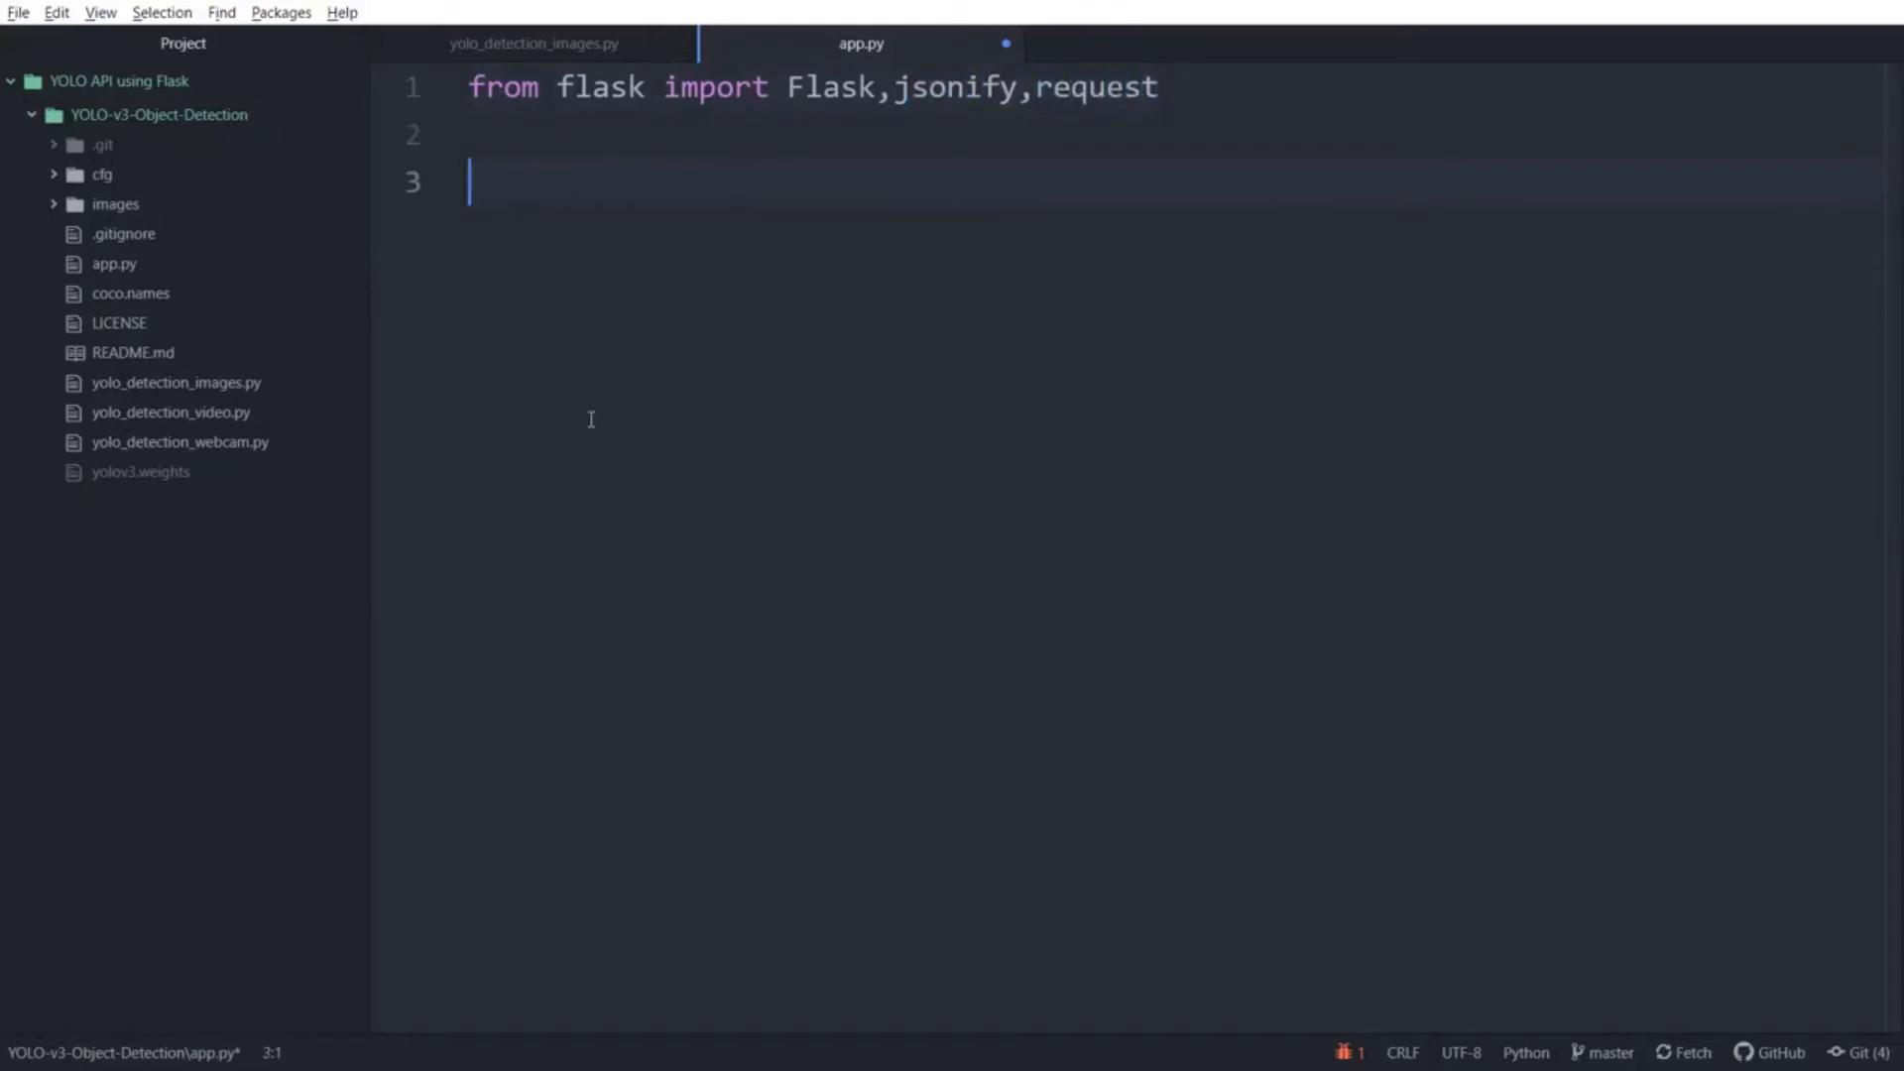
pyautogui.write('app=')
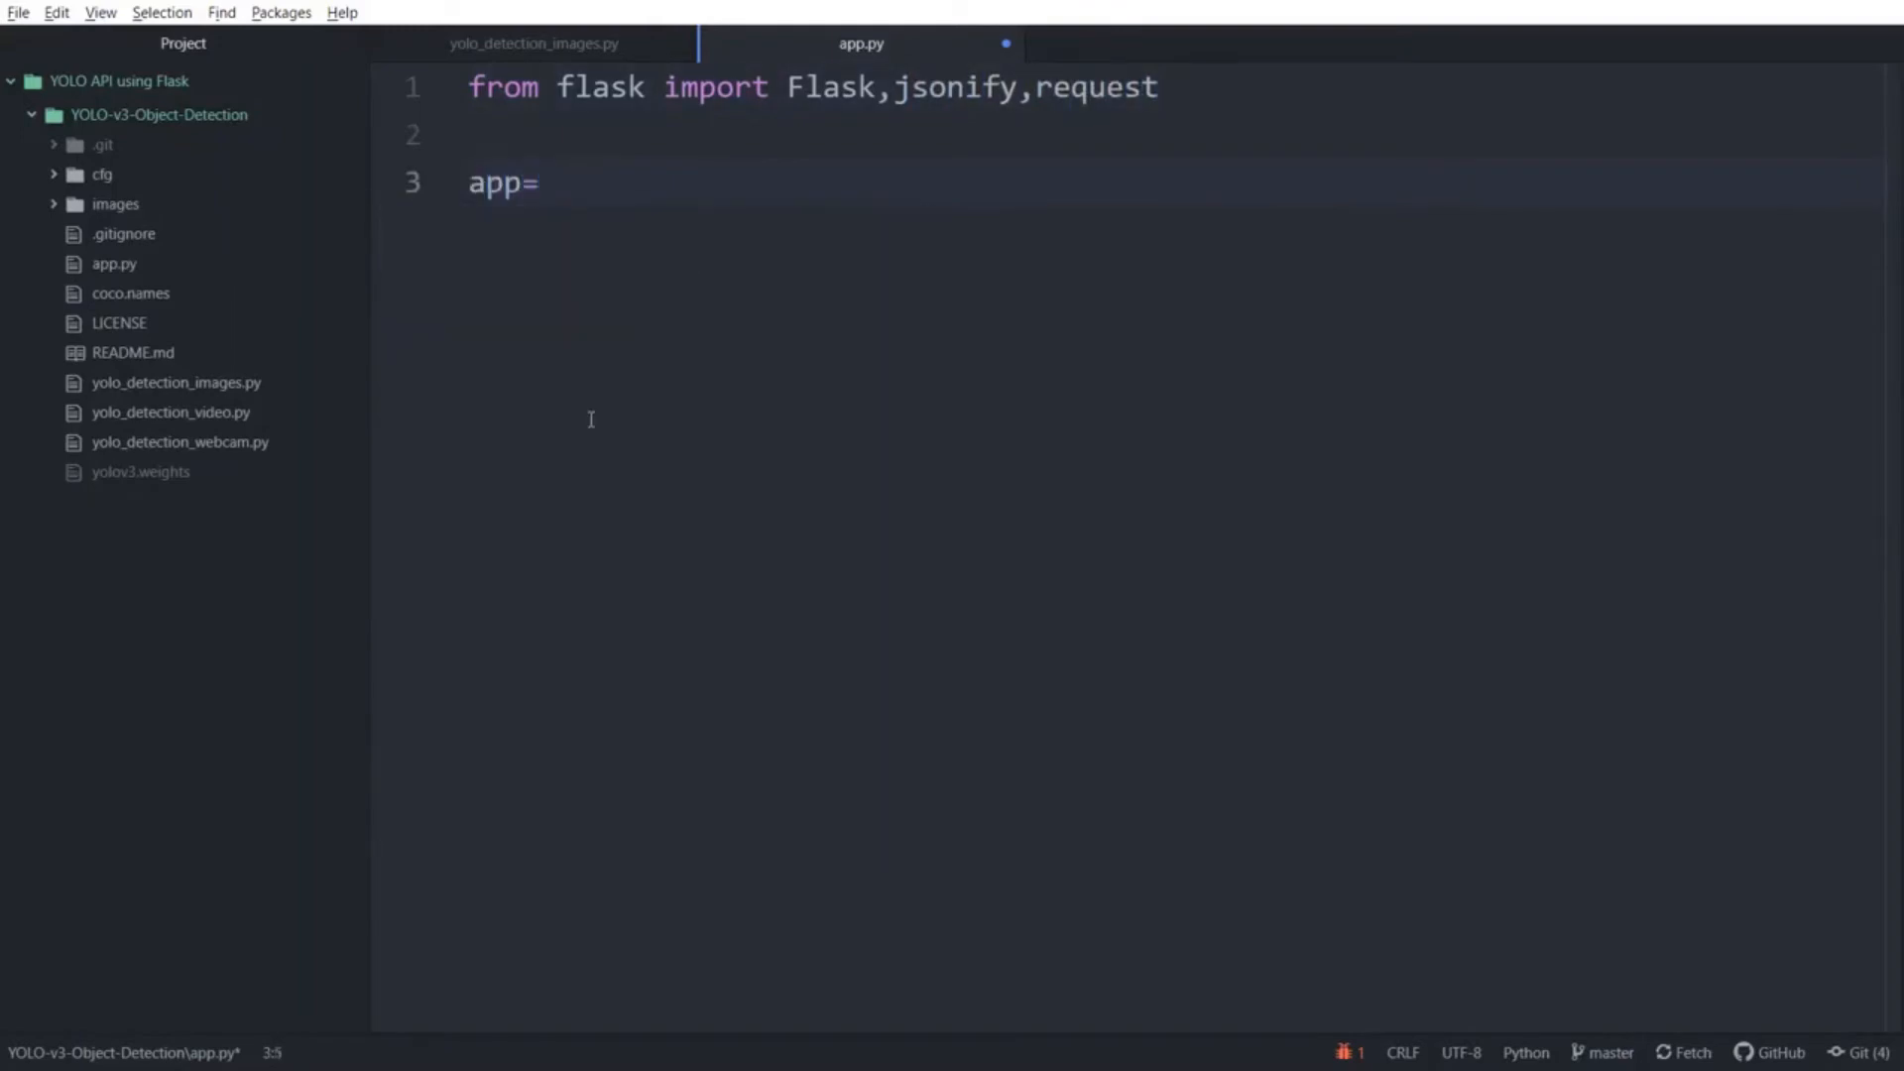
pyautogui.write('Flask')
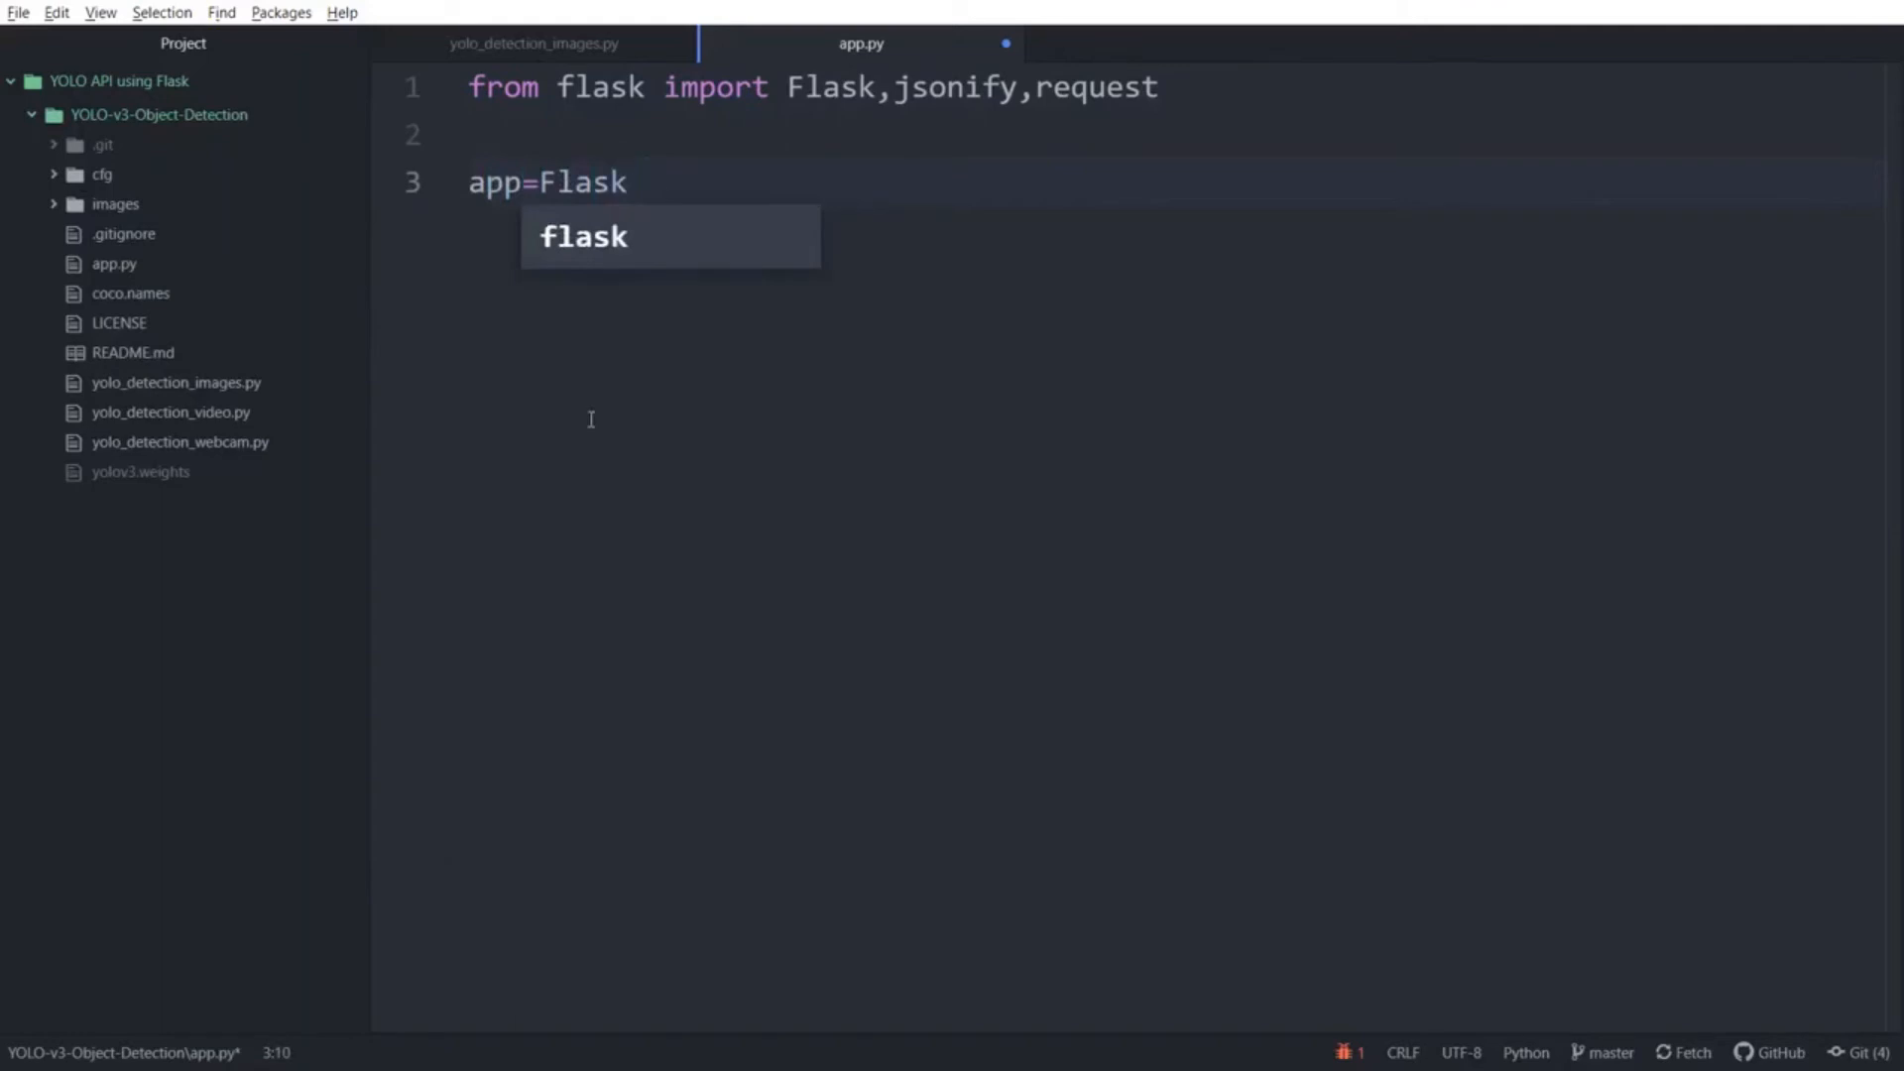
pyautogui.write('(__name')
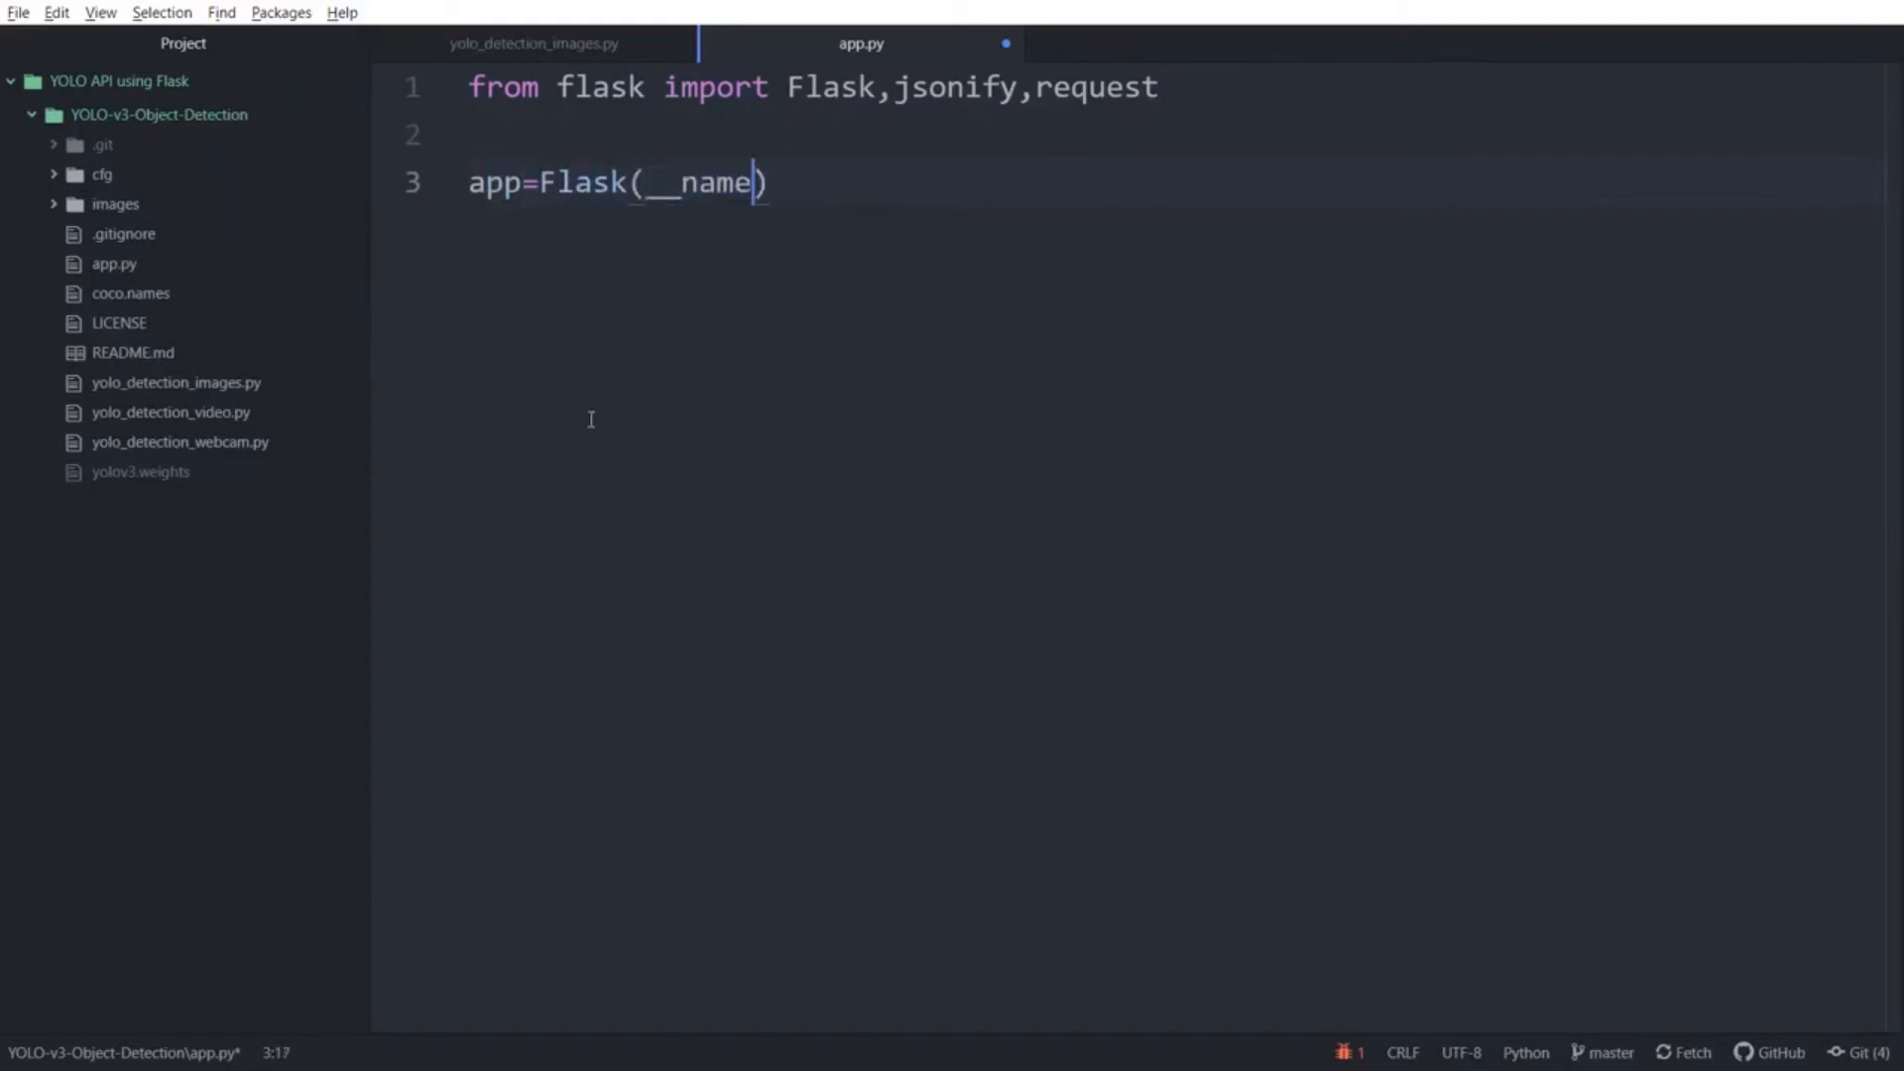
pyautogui.write('__')
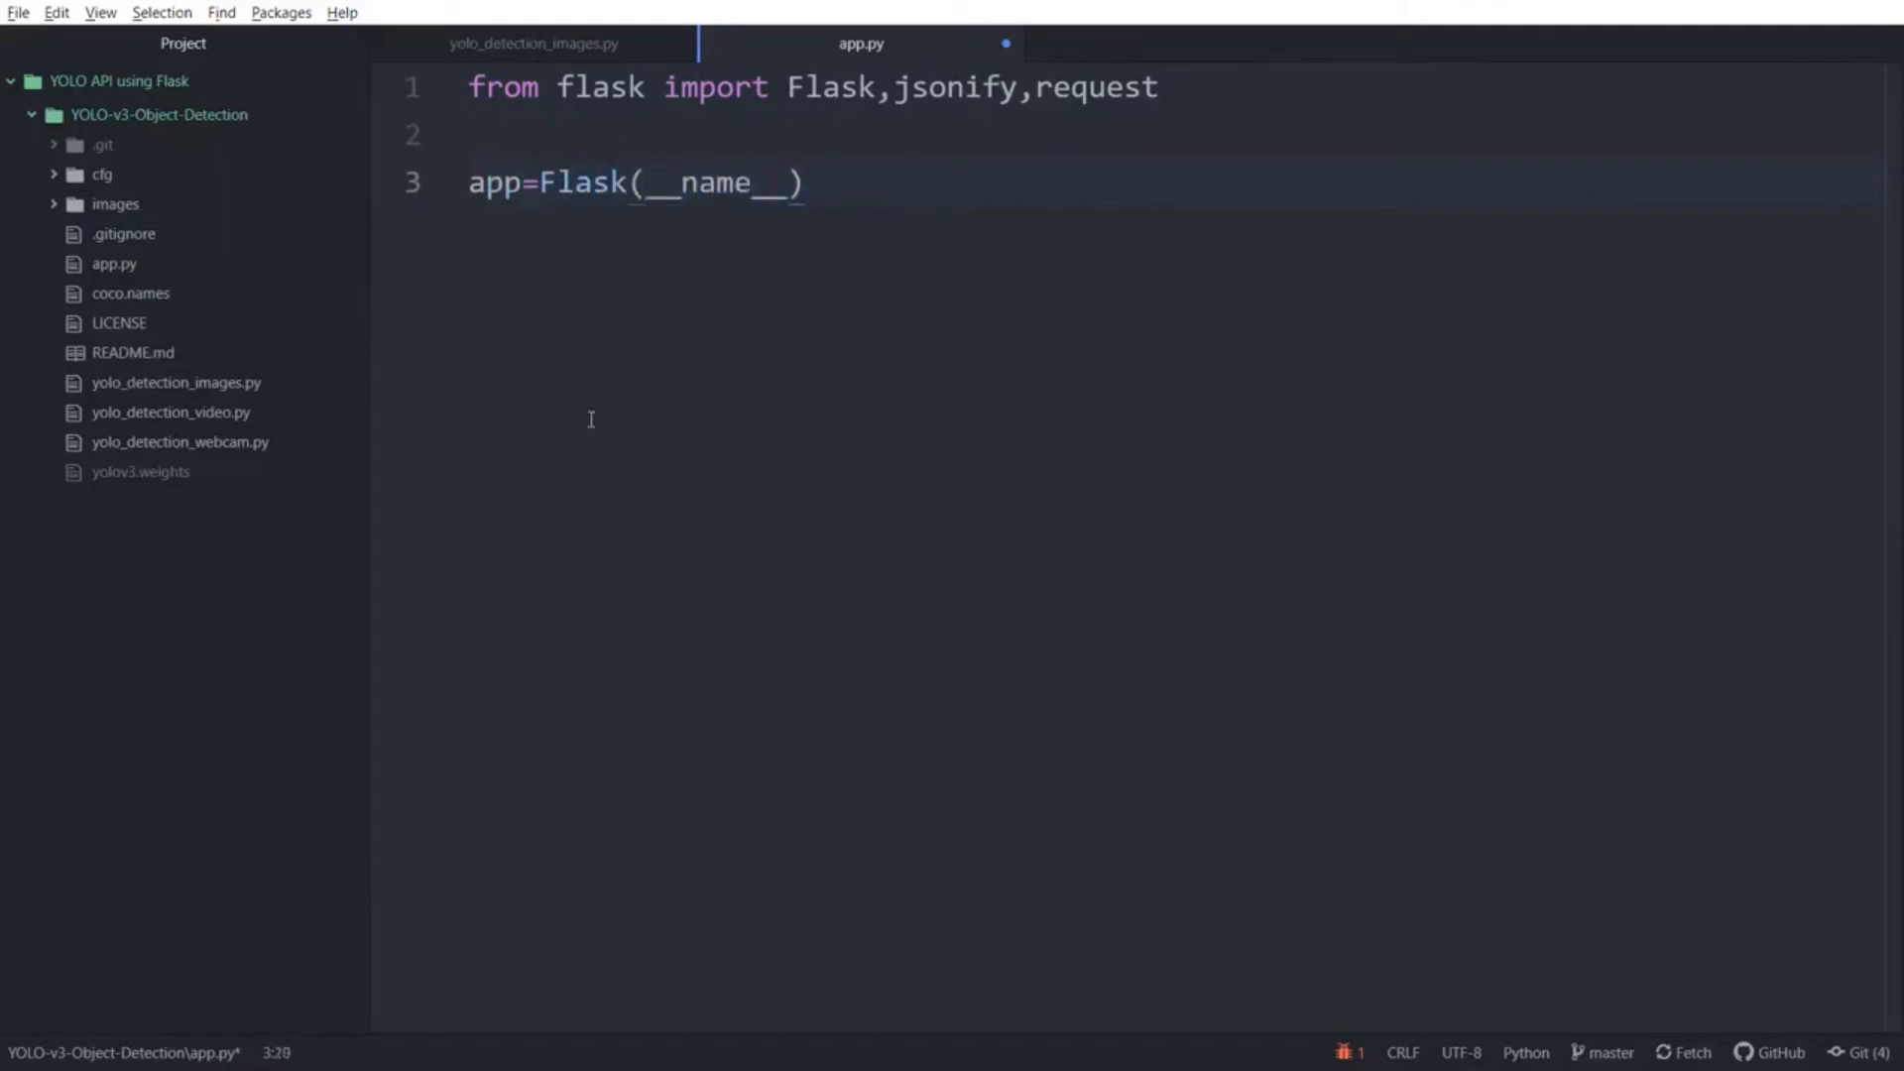
pyautogui.write('@')
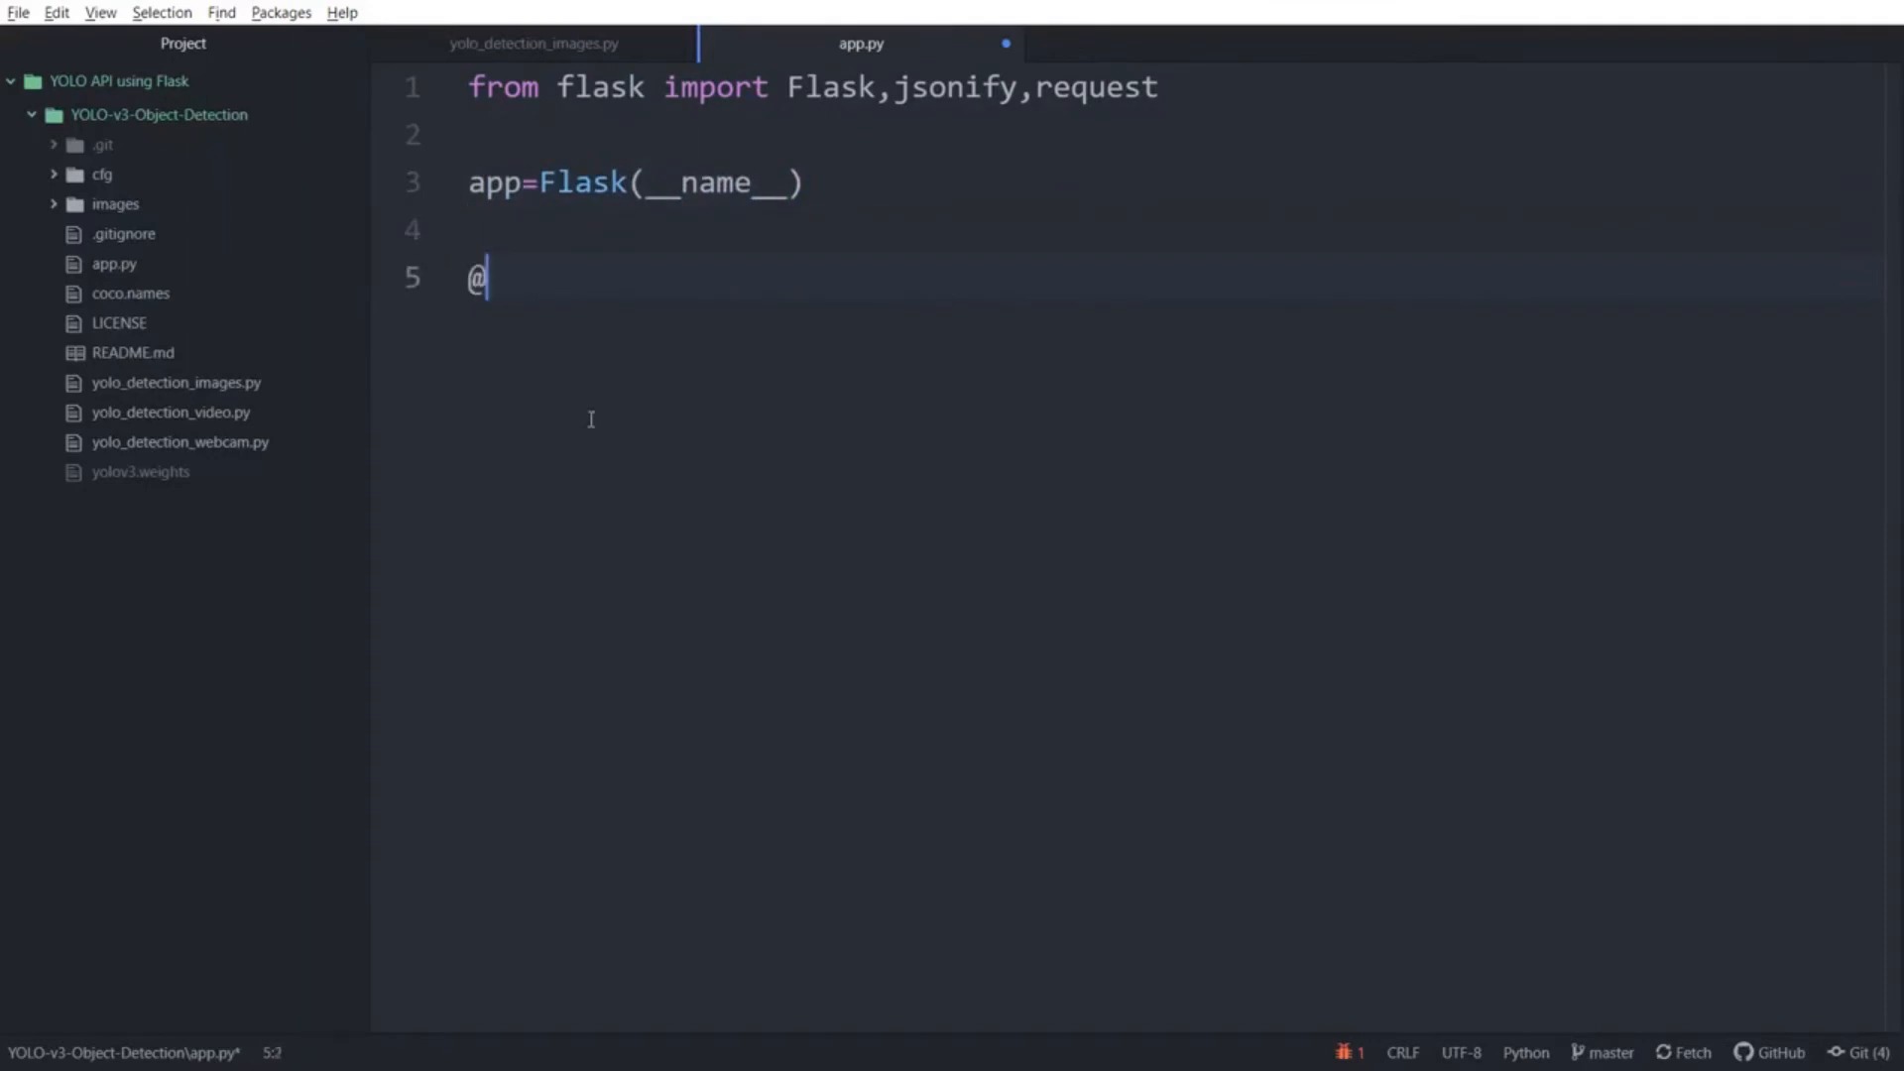
pyautogui.write('app.rout')
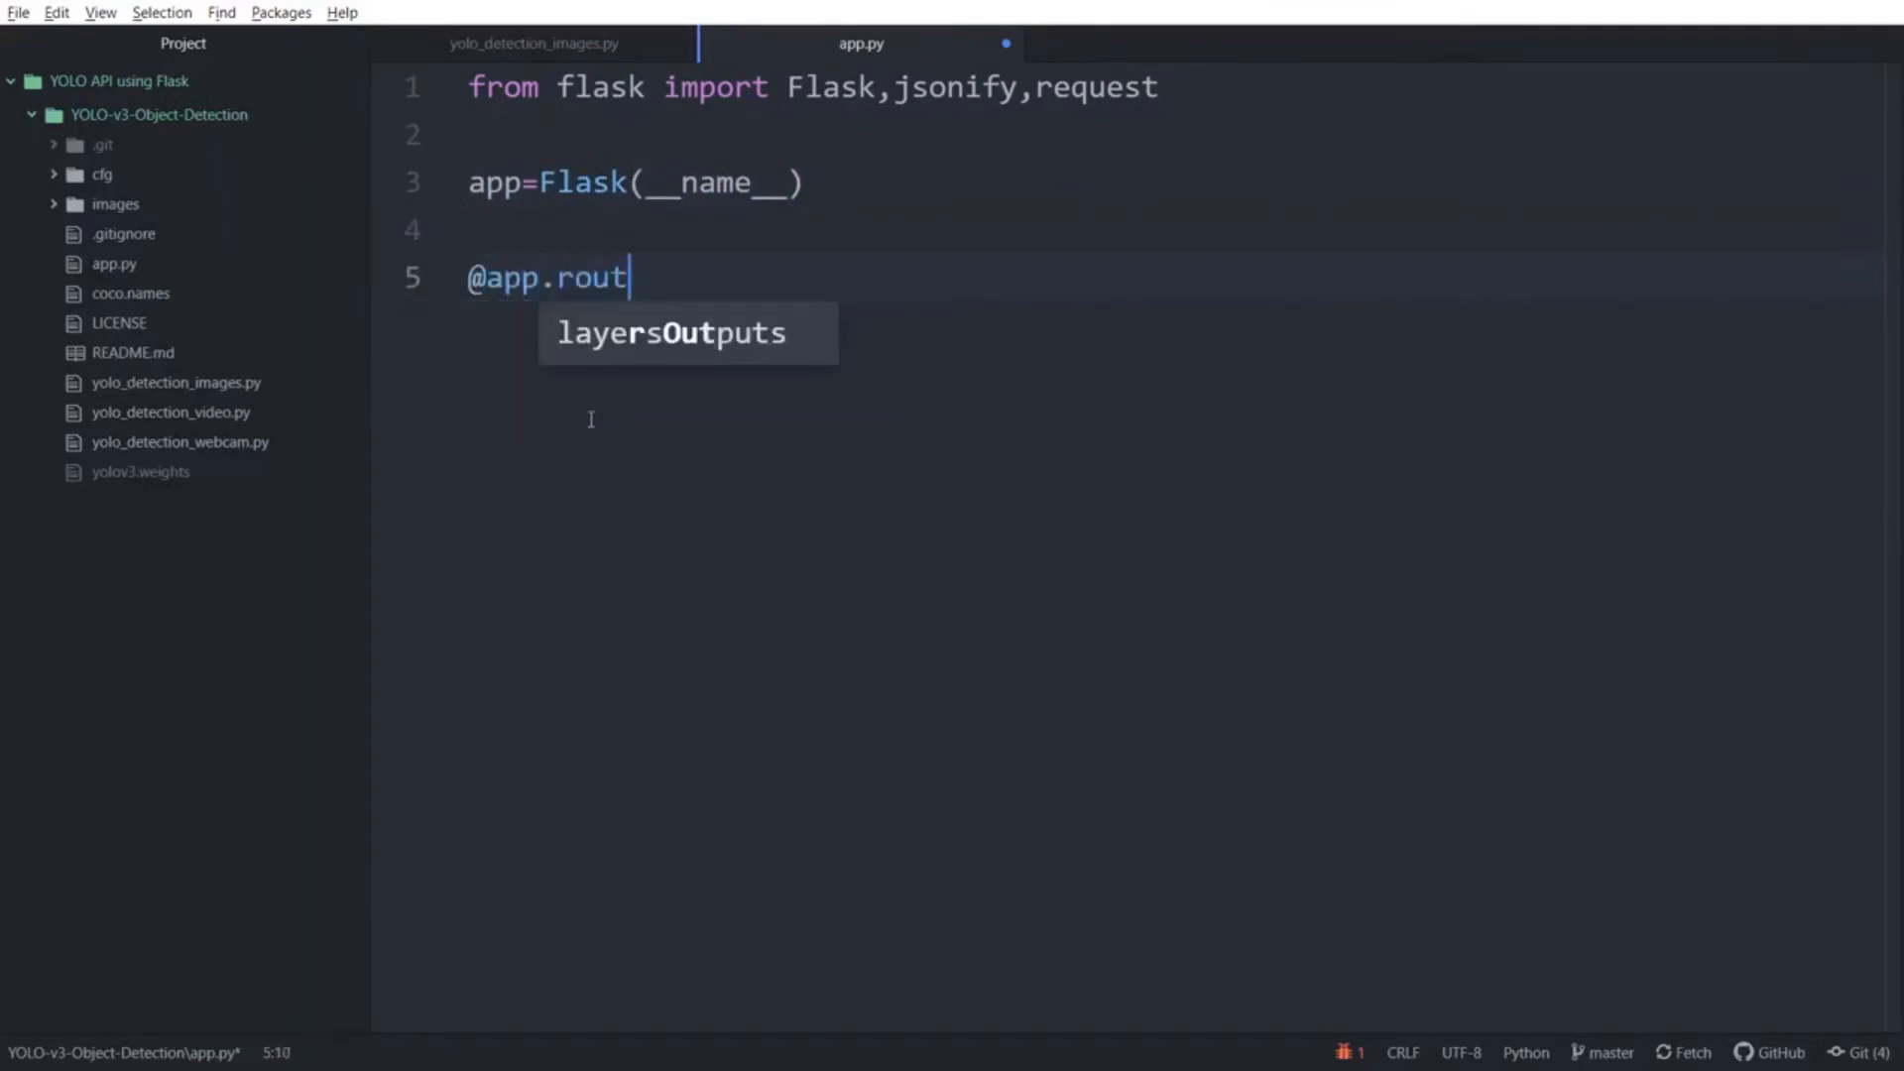
pyautogui.write("e('/')")
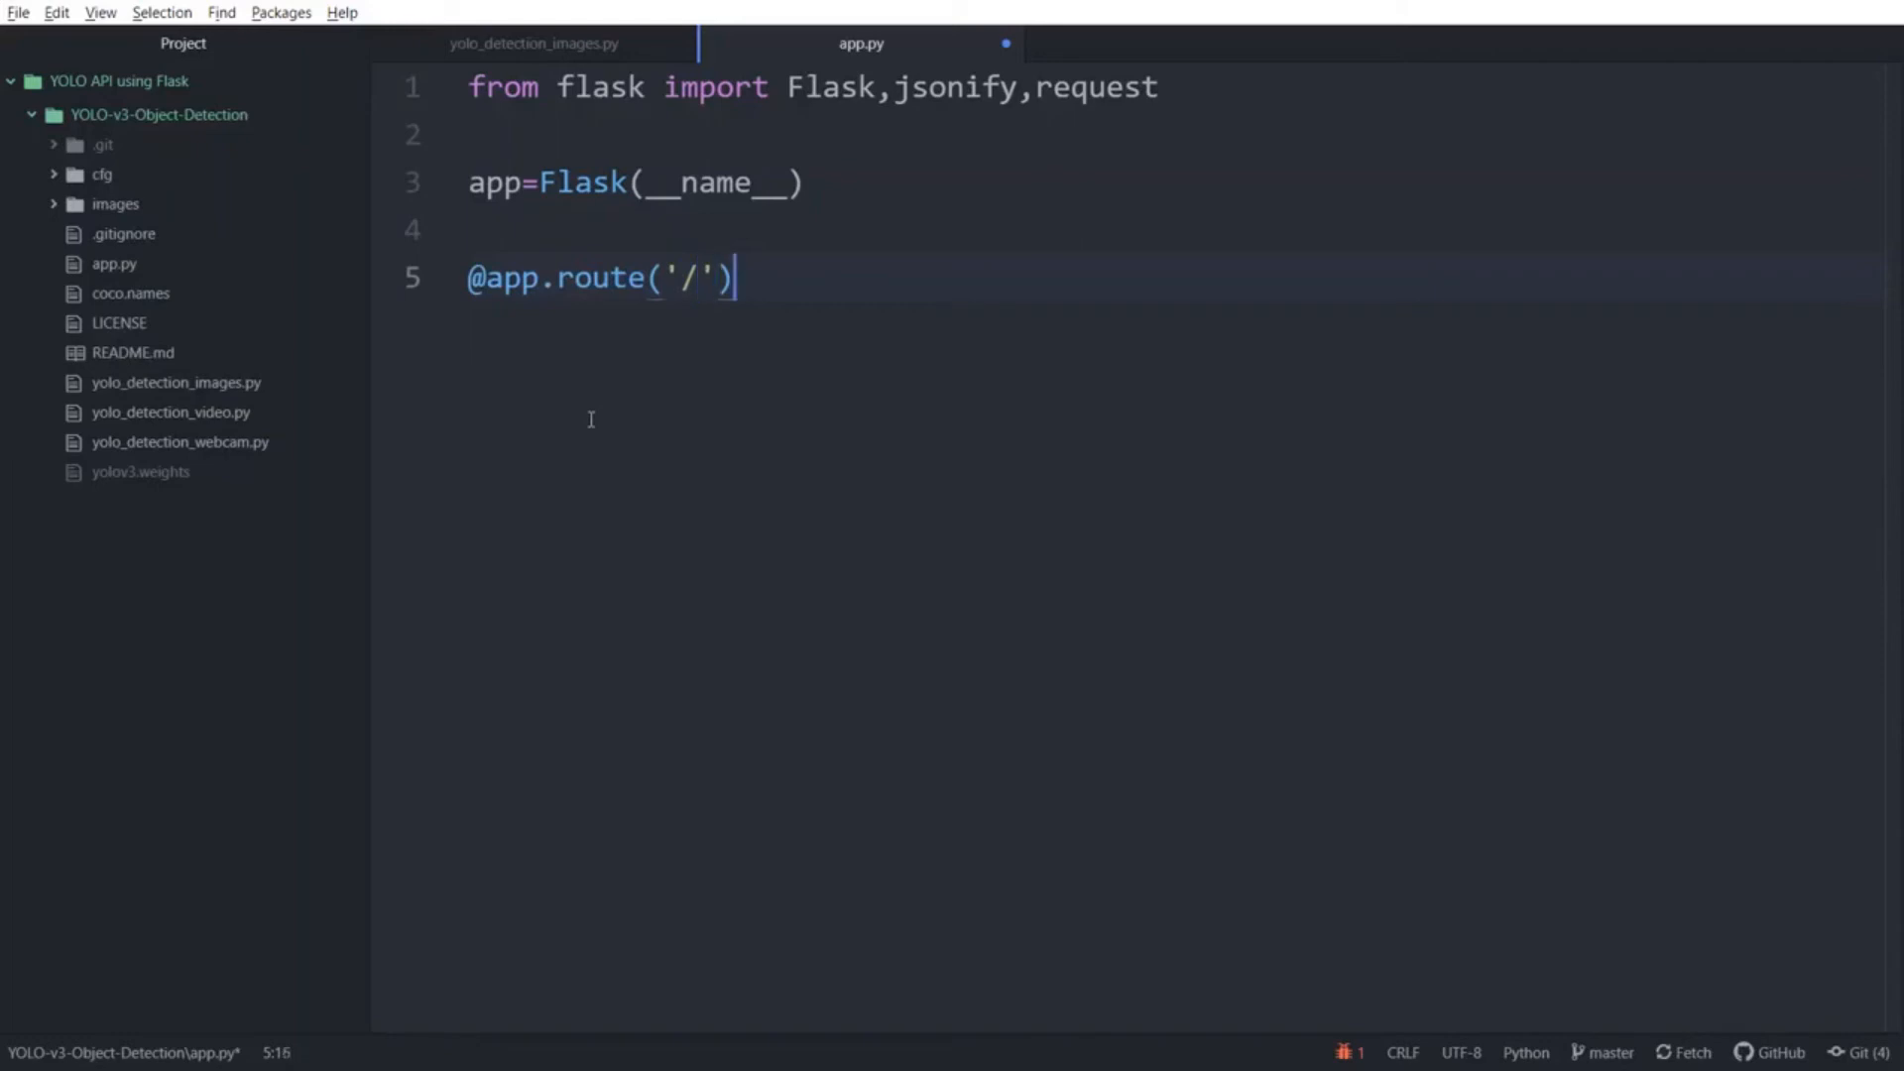
pyautogui.press('enter')
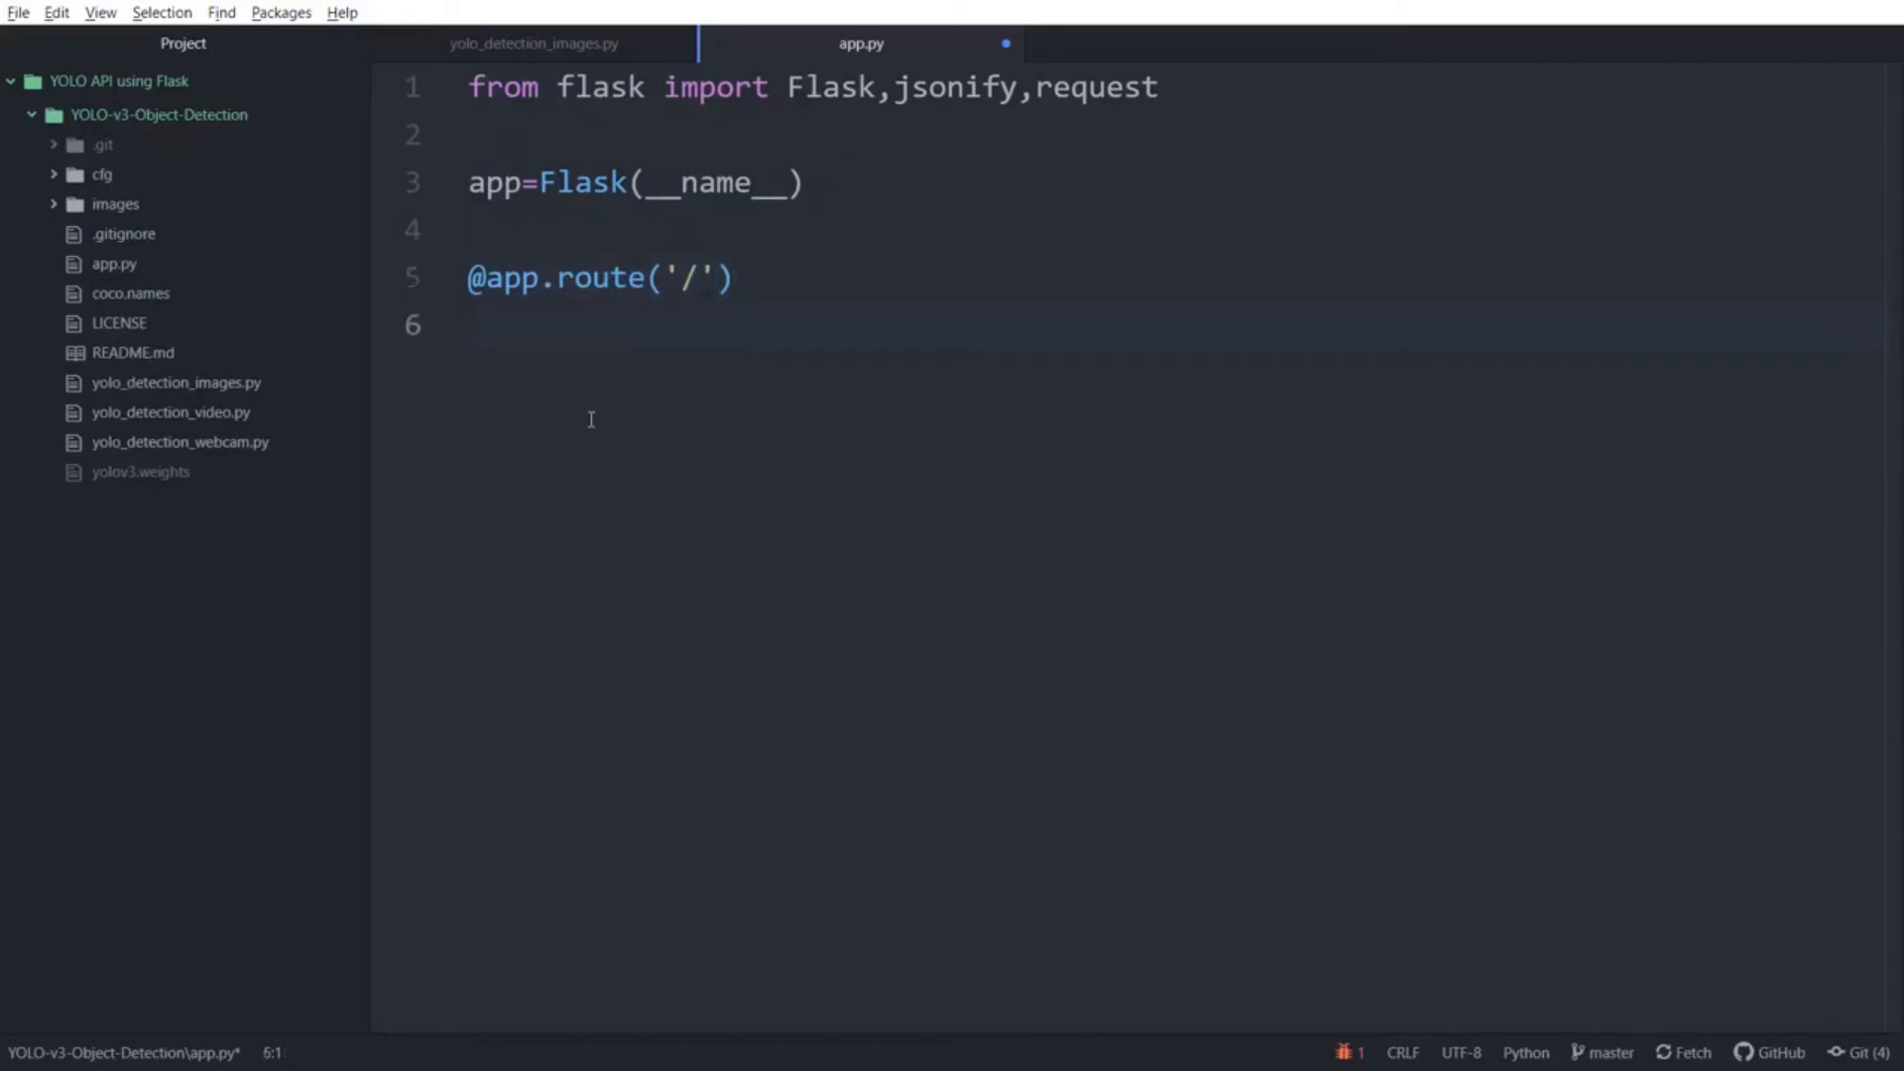
# Define the route function returning "<H1>Hello World</H1>"
pyautogui.write('def detect(')
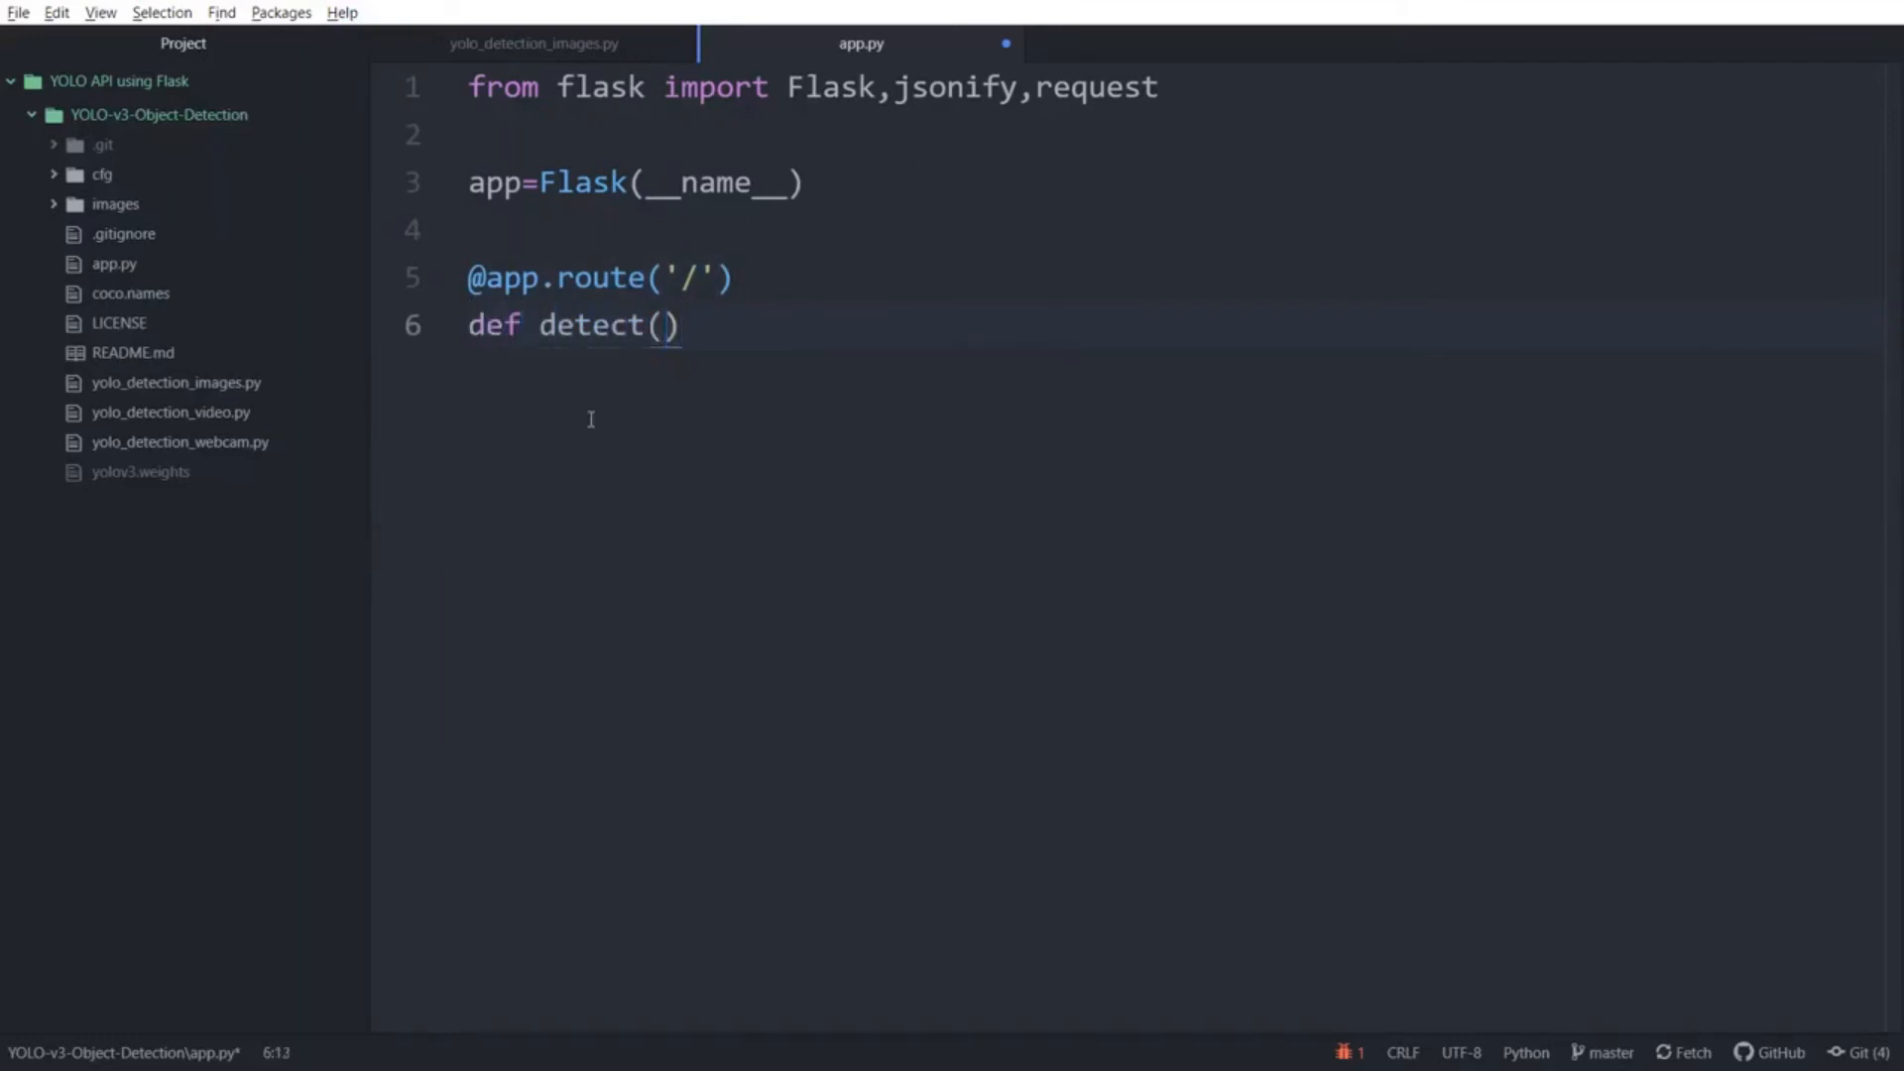
pyautogui.write(':')
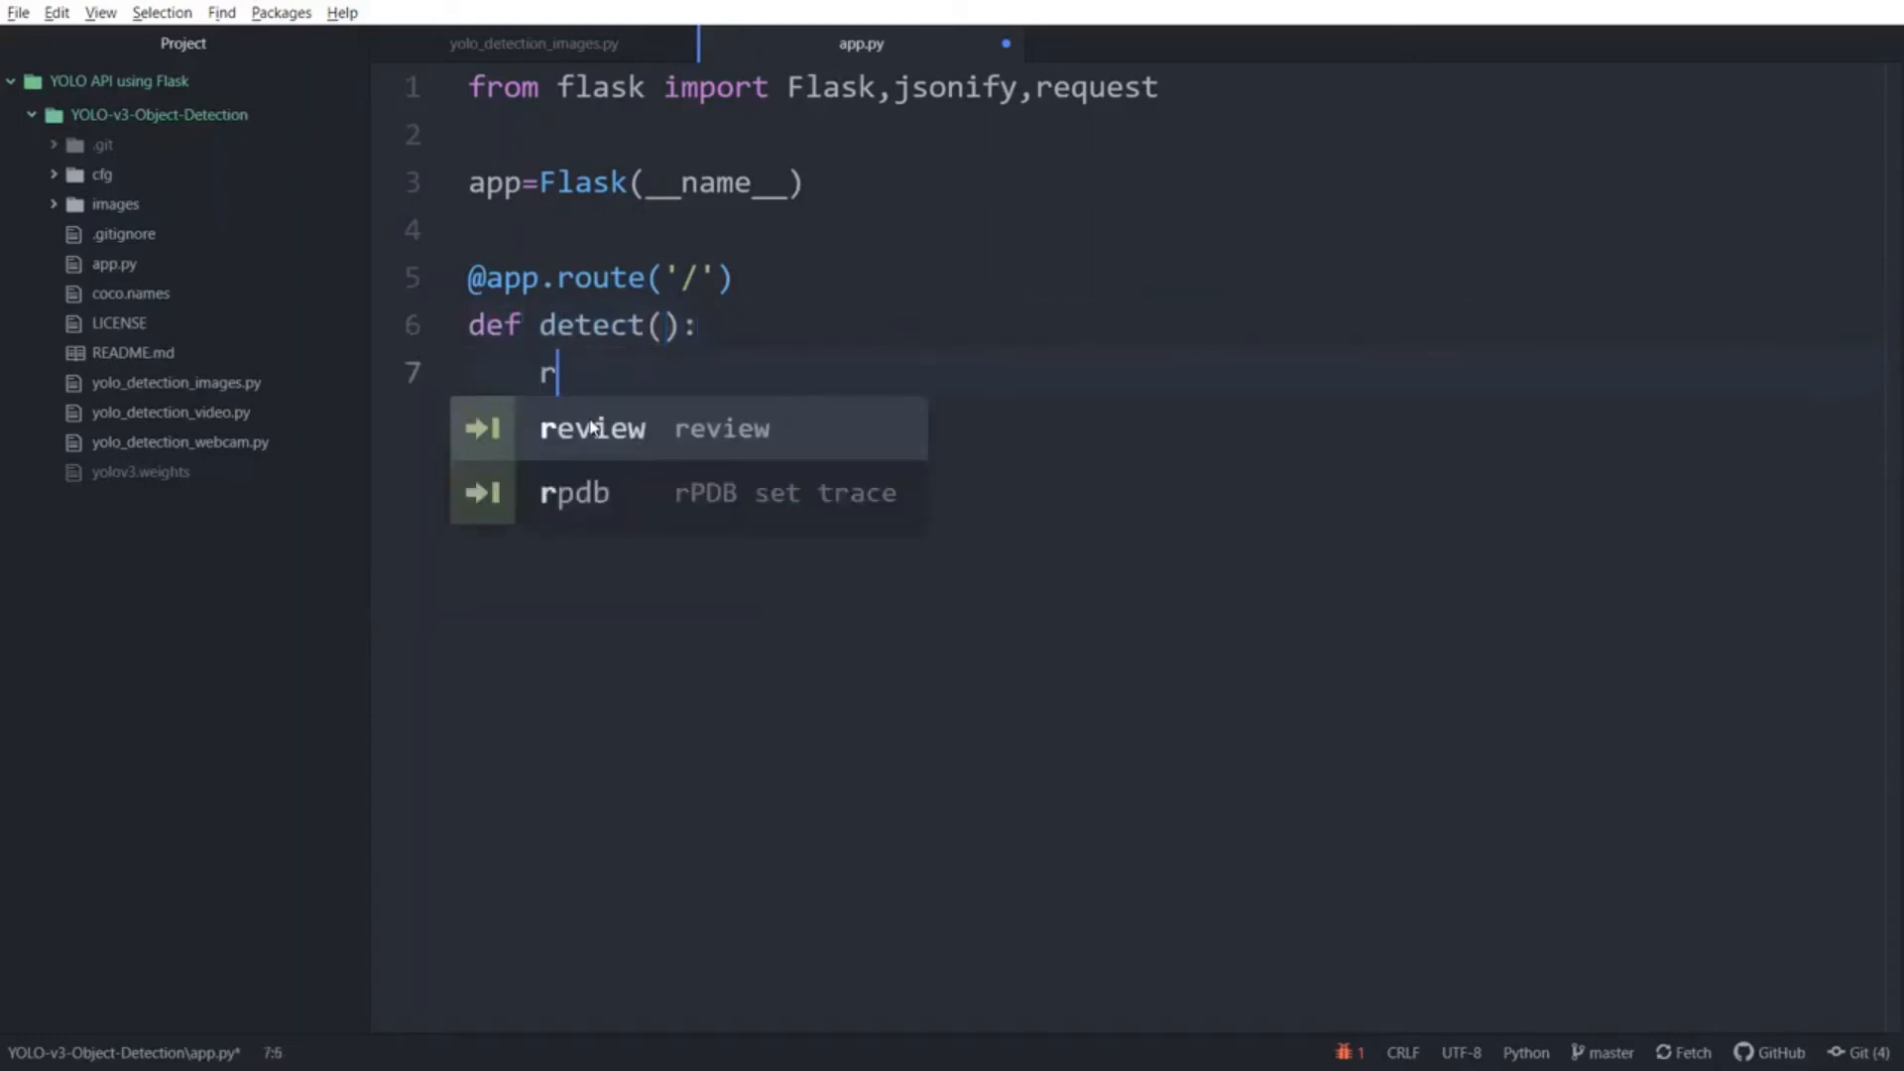
pyautogui.write('return')
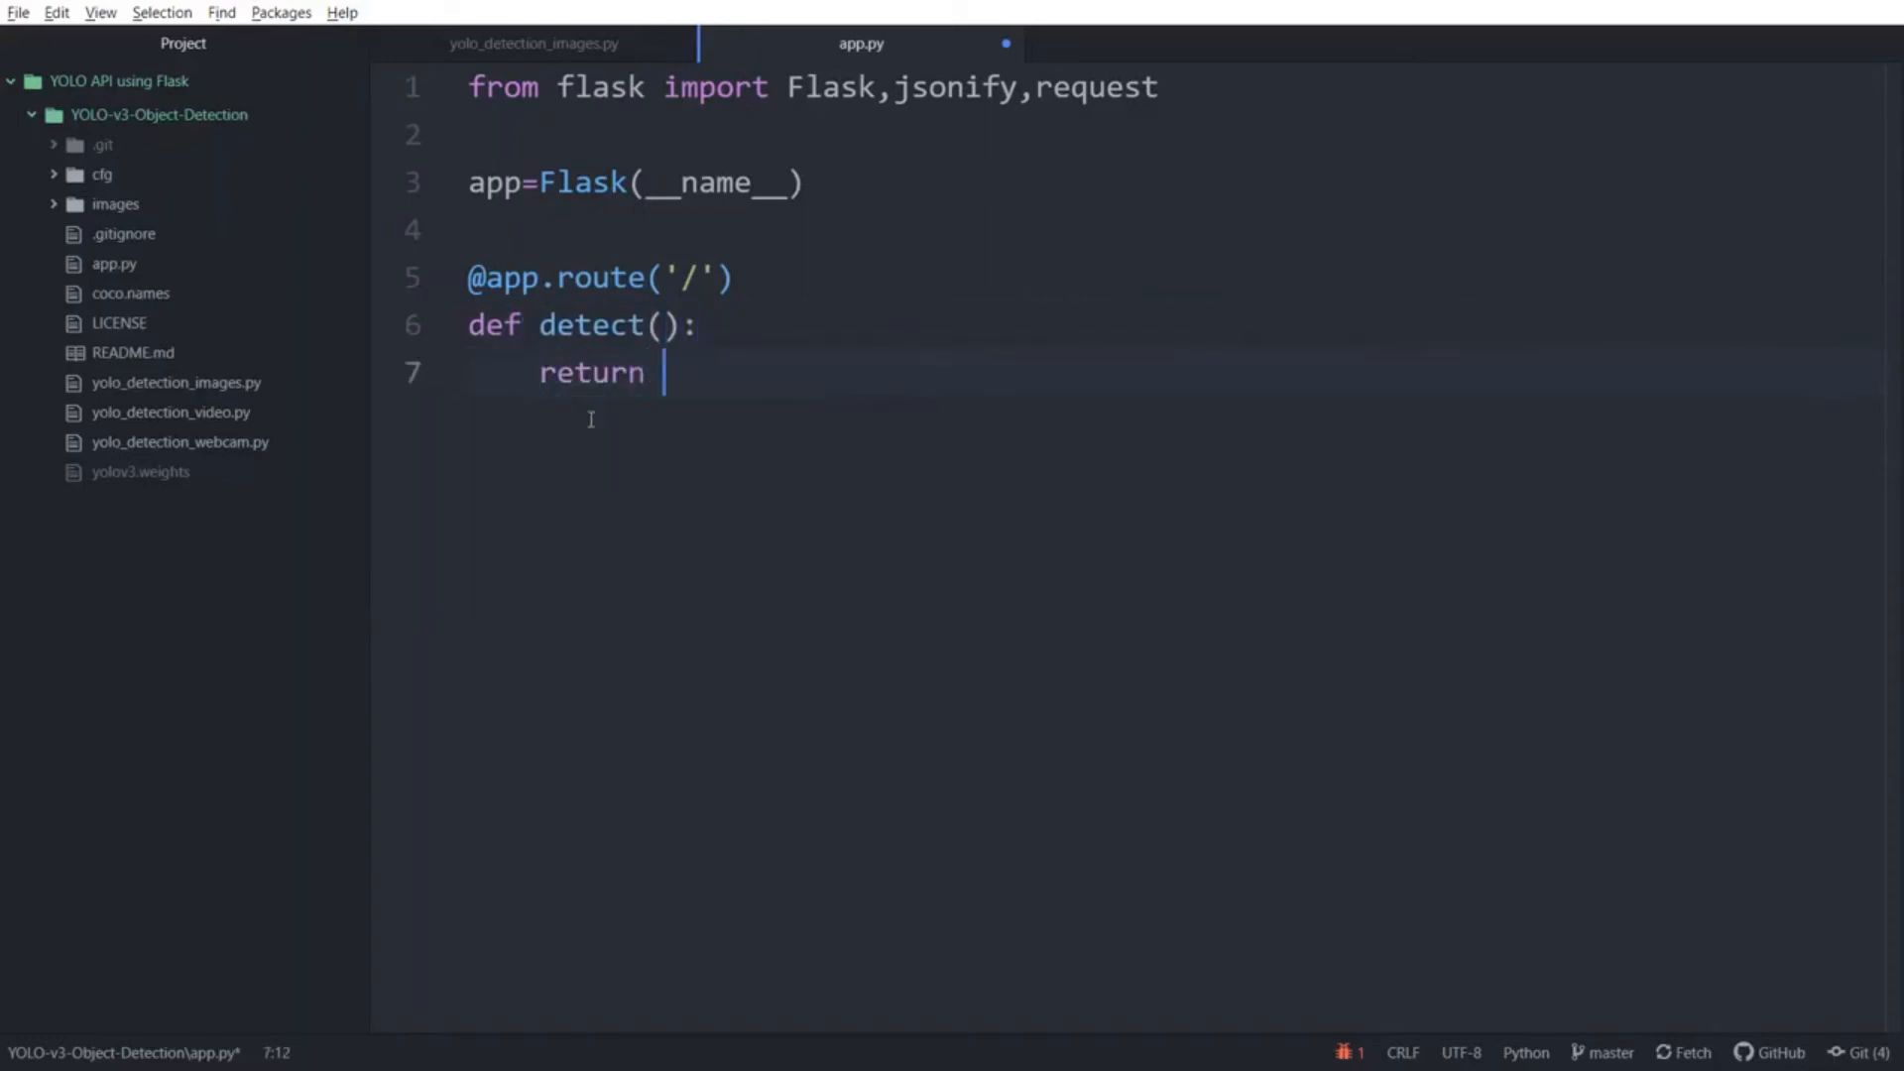
pyautogui.write('"<')
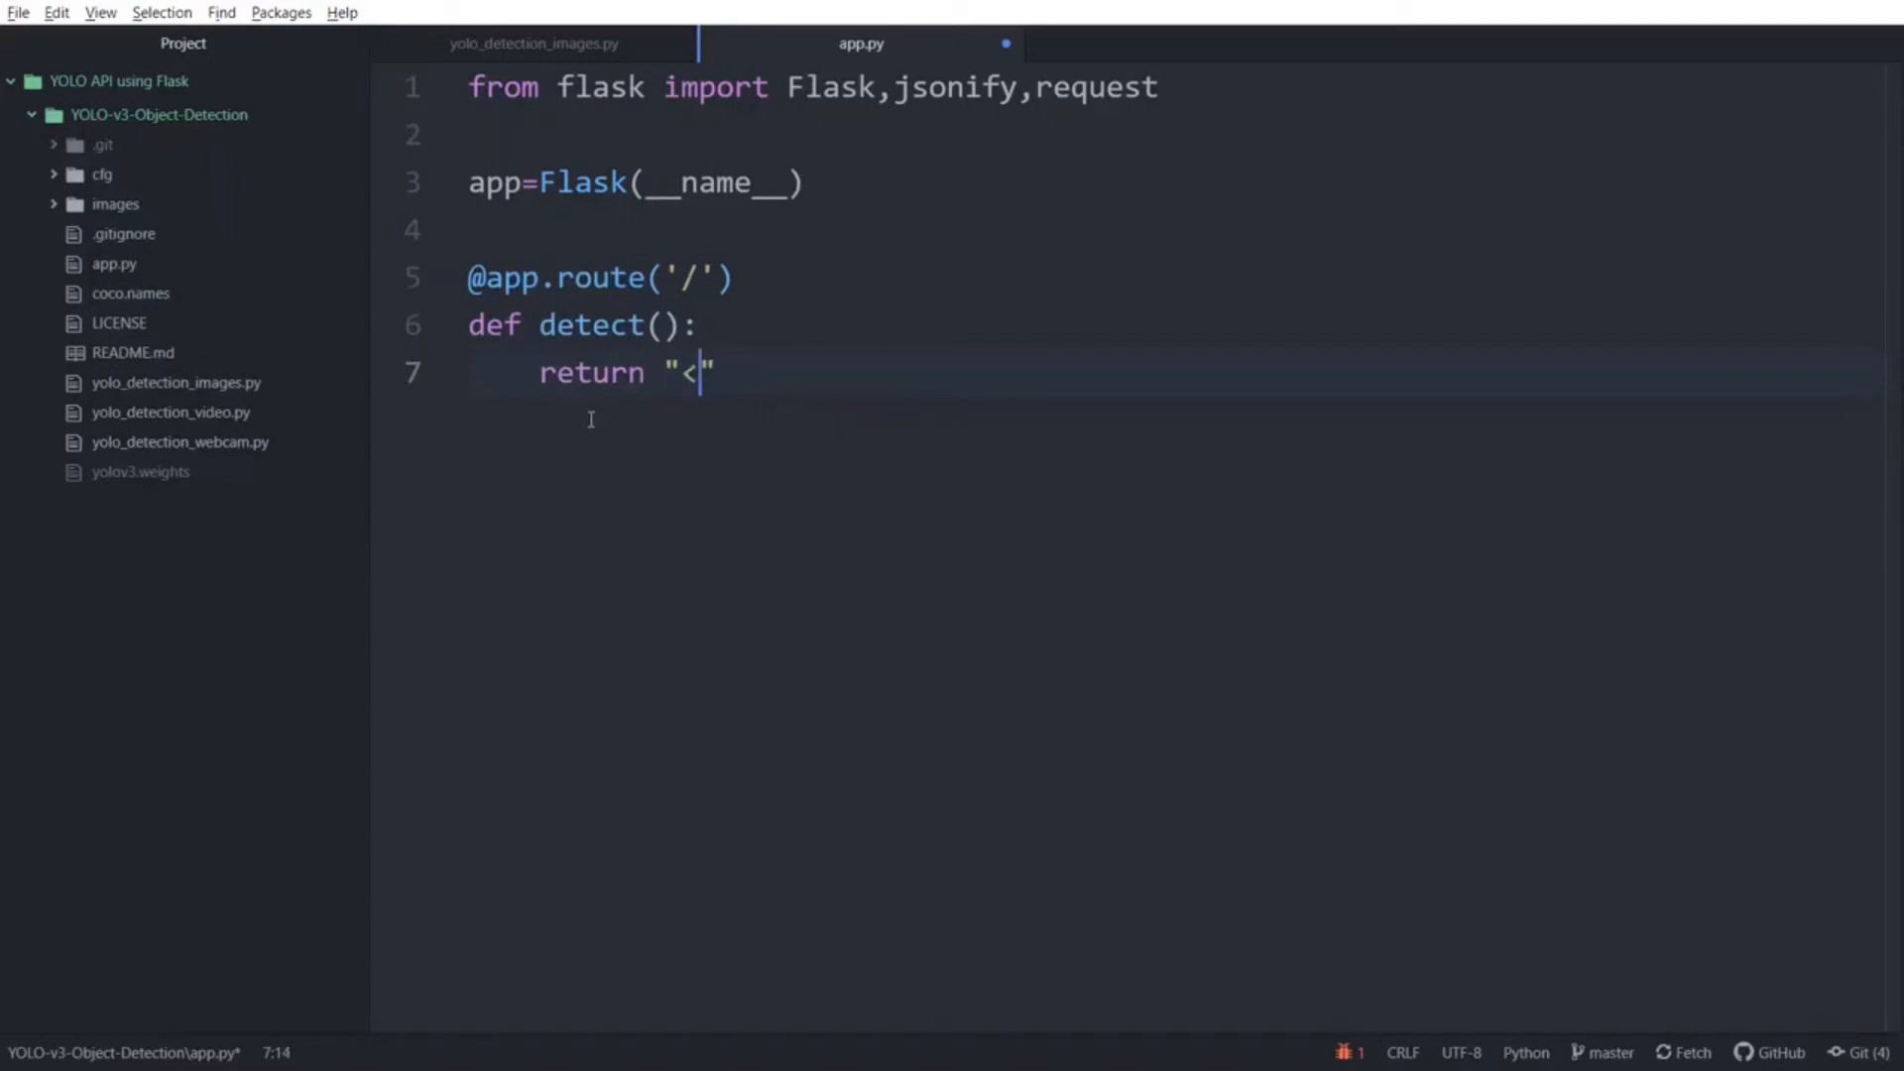
pyautogui.write('H1>')
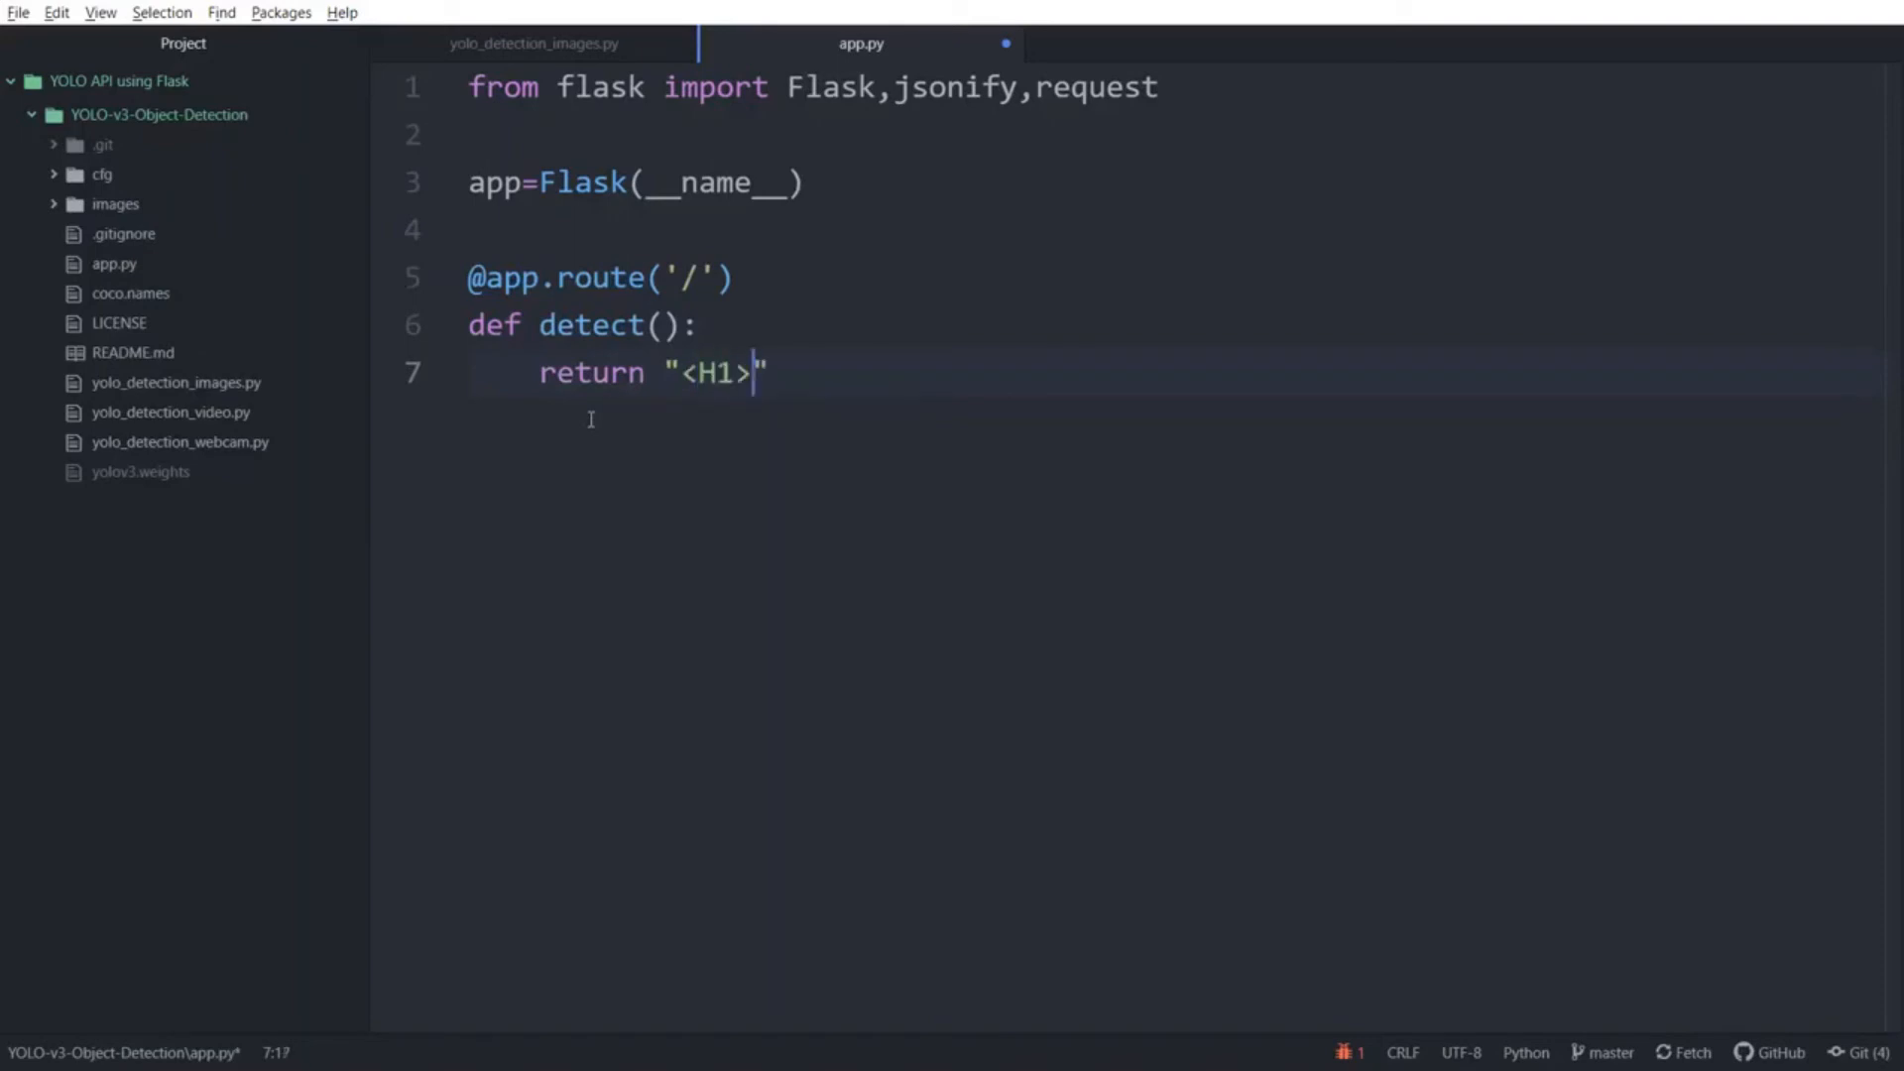
pyautogui.write('Hello World')
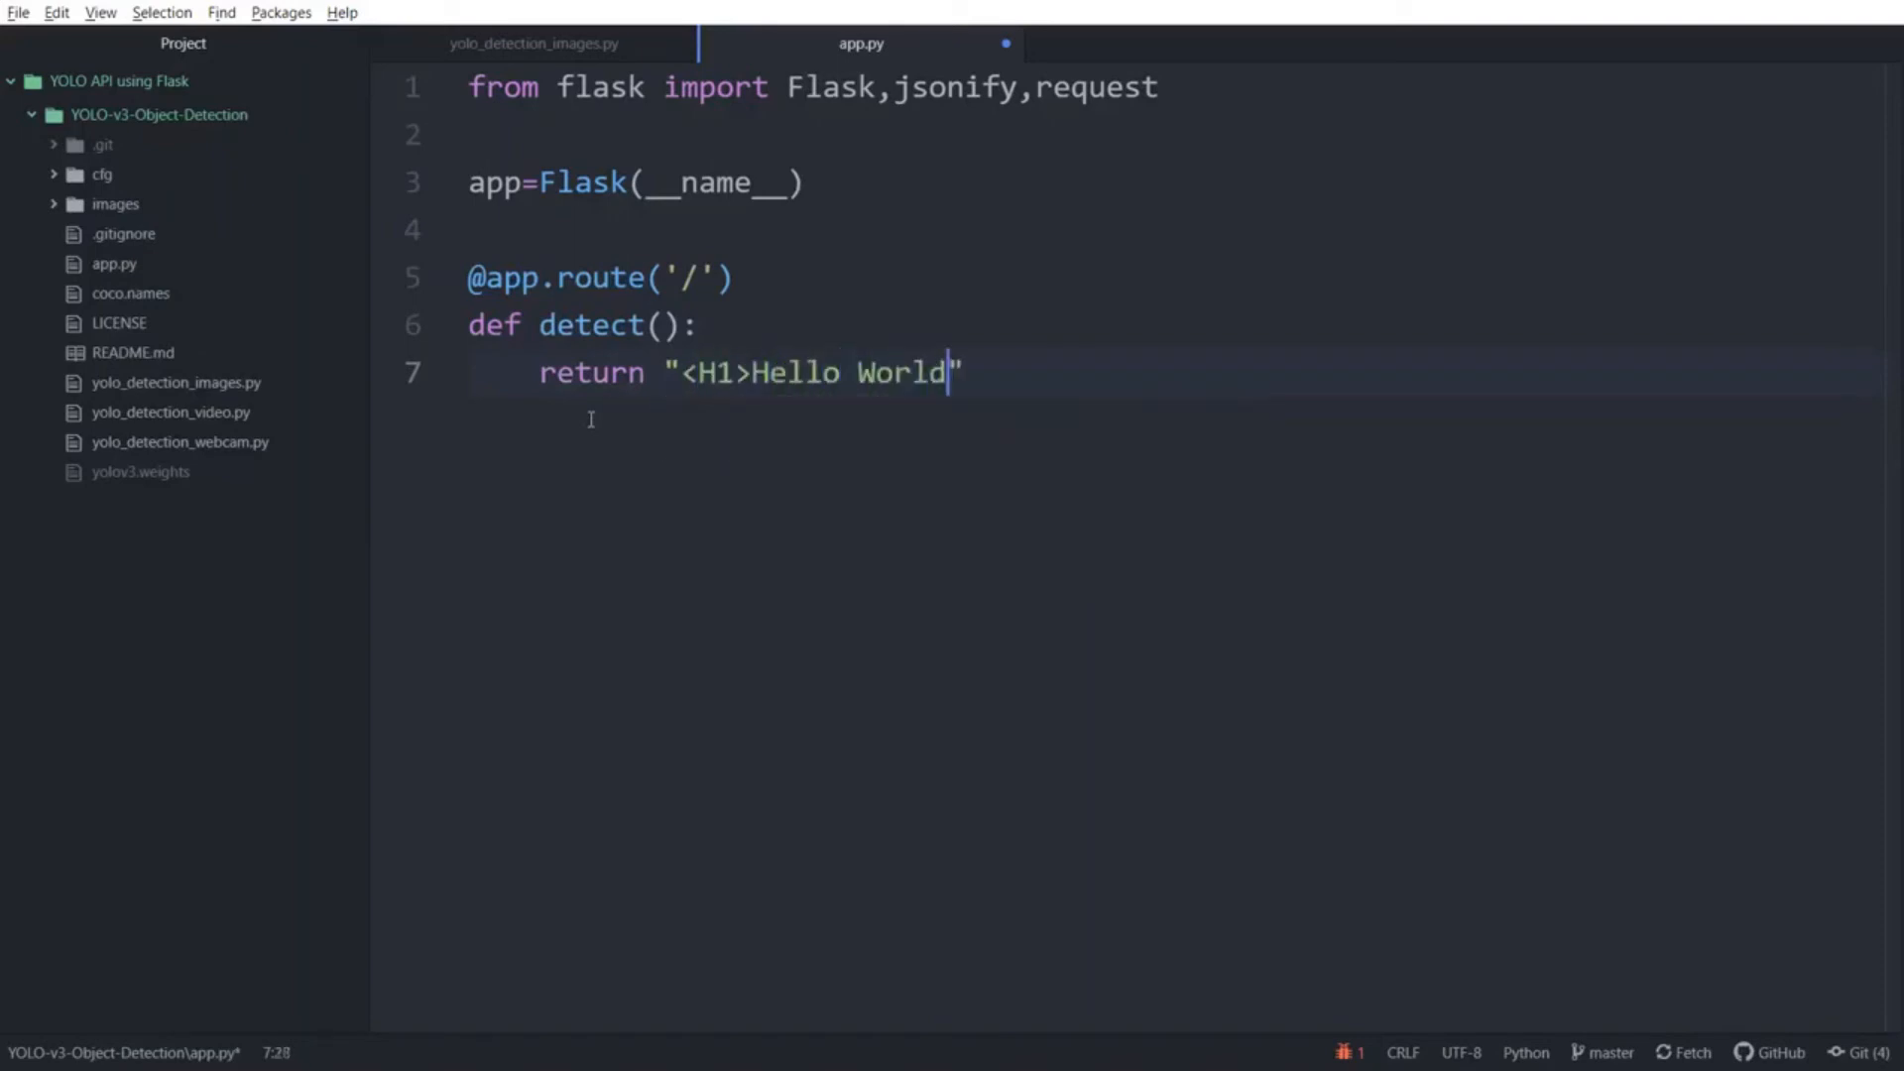
pyautogui.write('</')
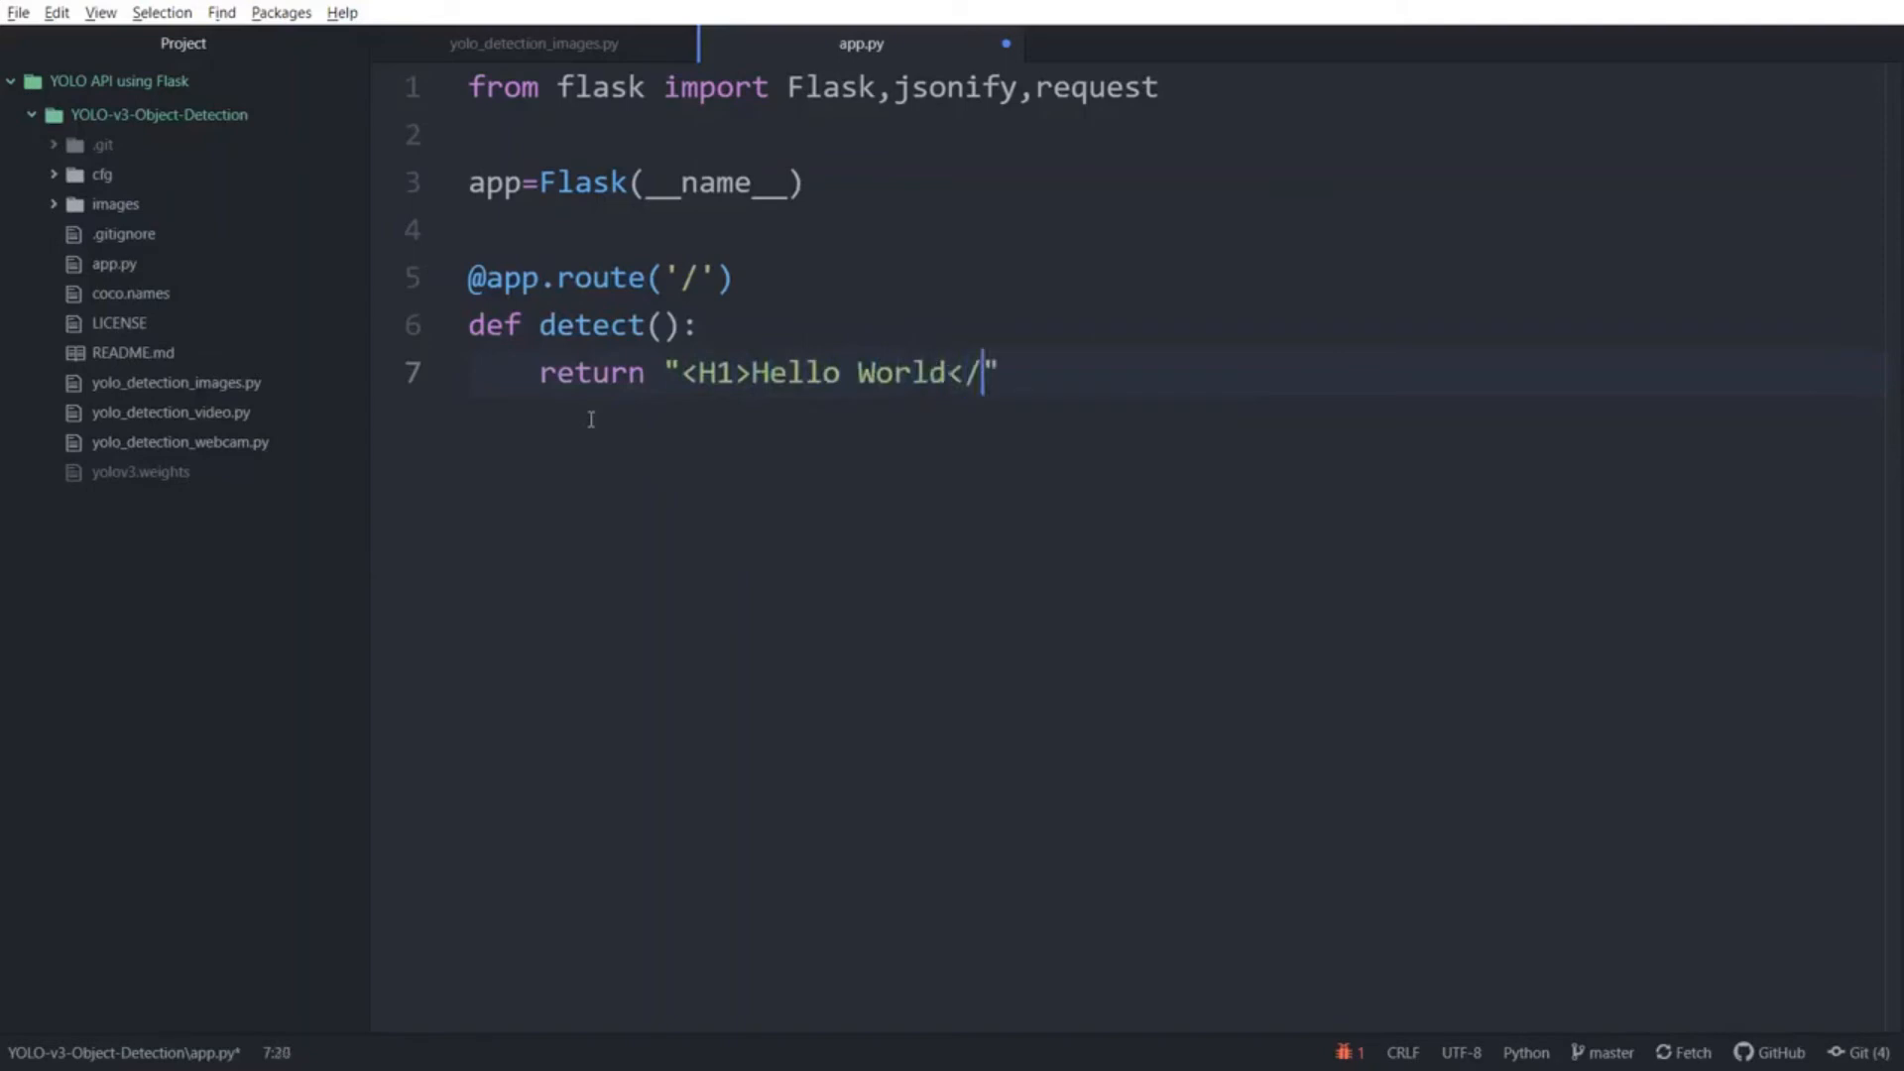
pyautogui.write('H1>')
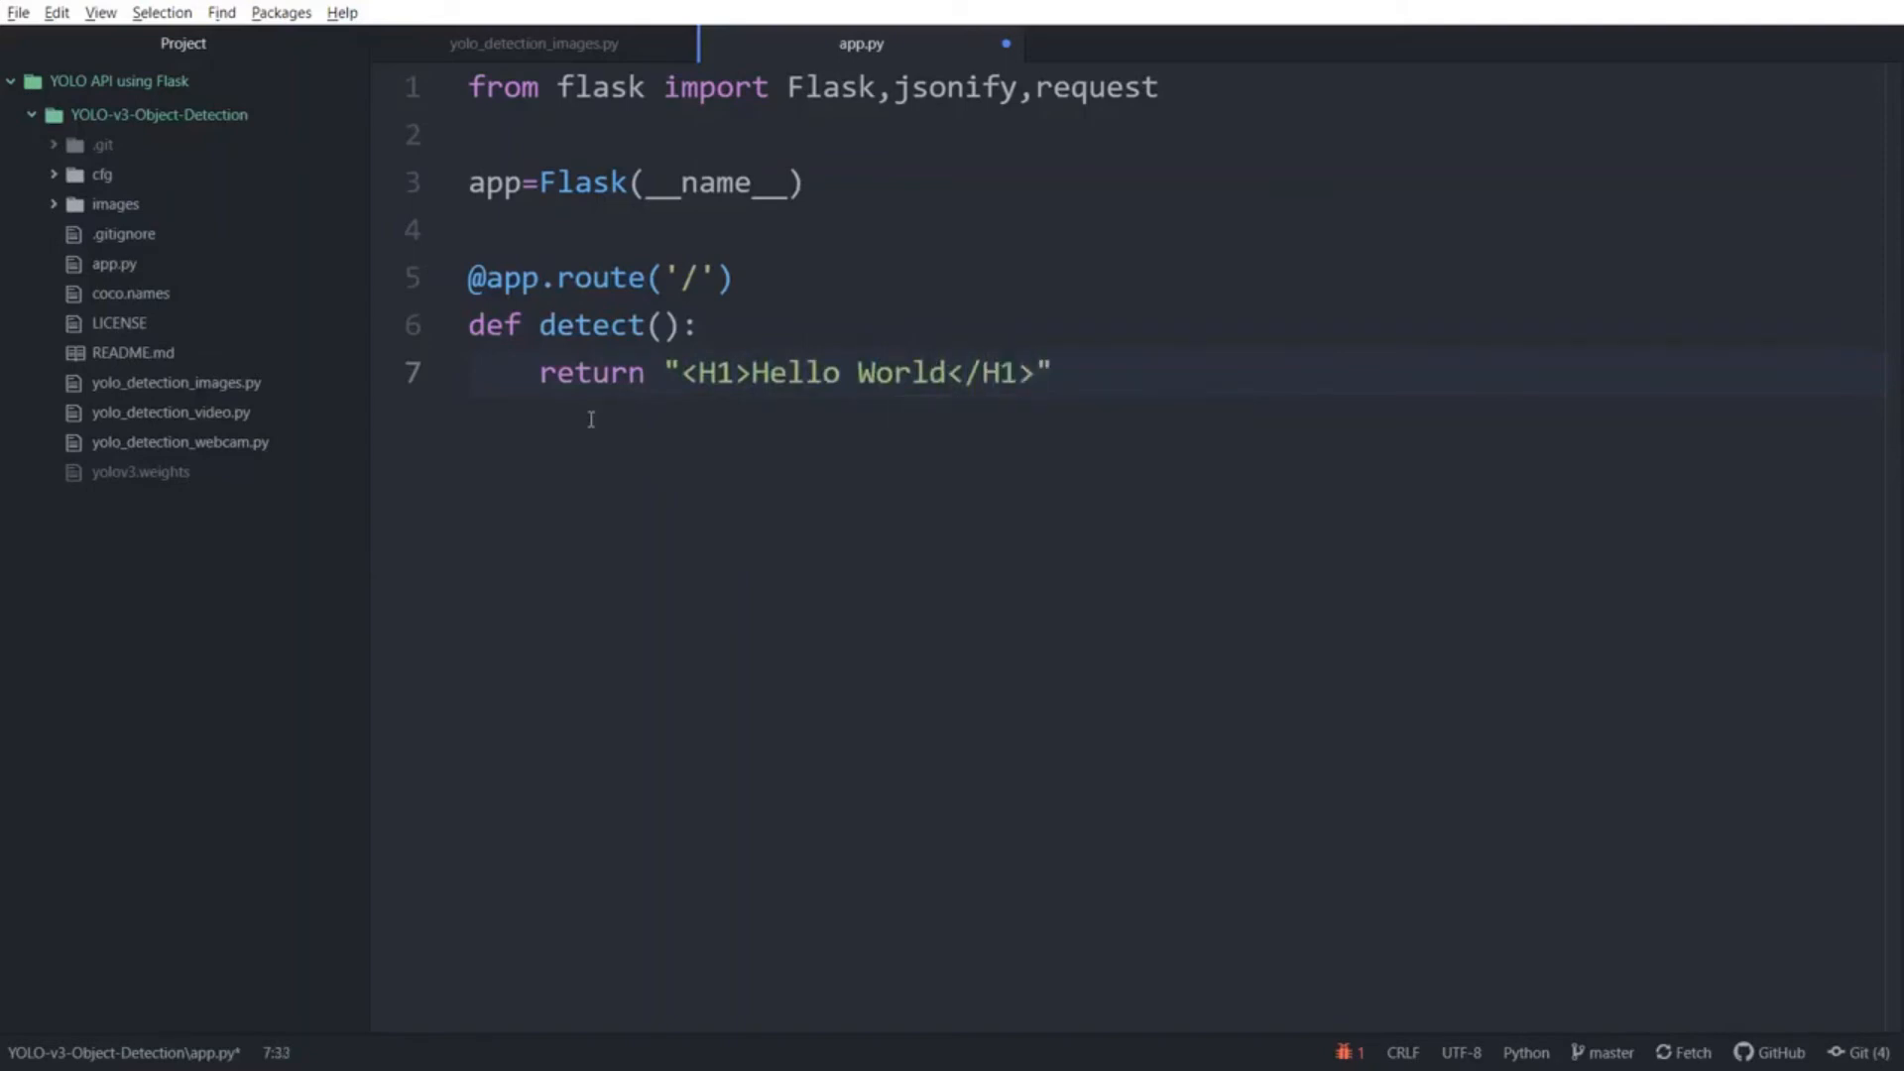
# Add app.run() at the end of app.py and save it
pyautogui.press('enter')
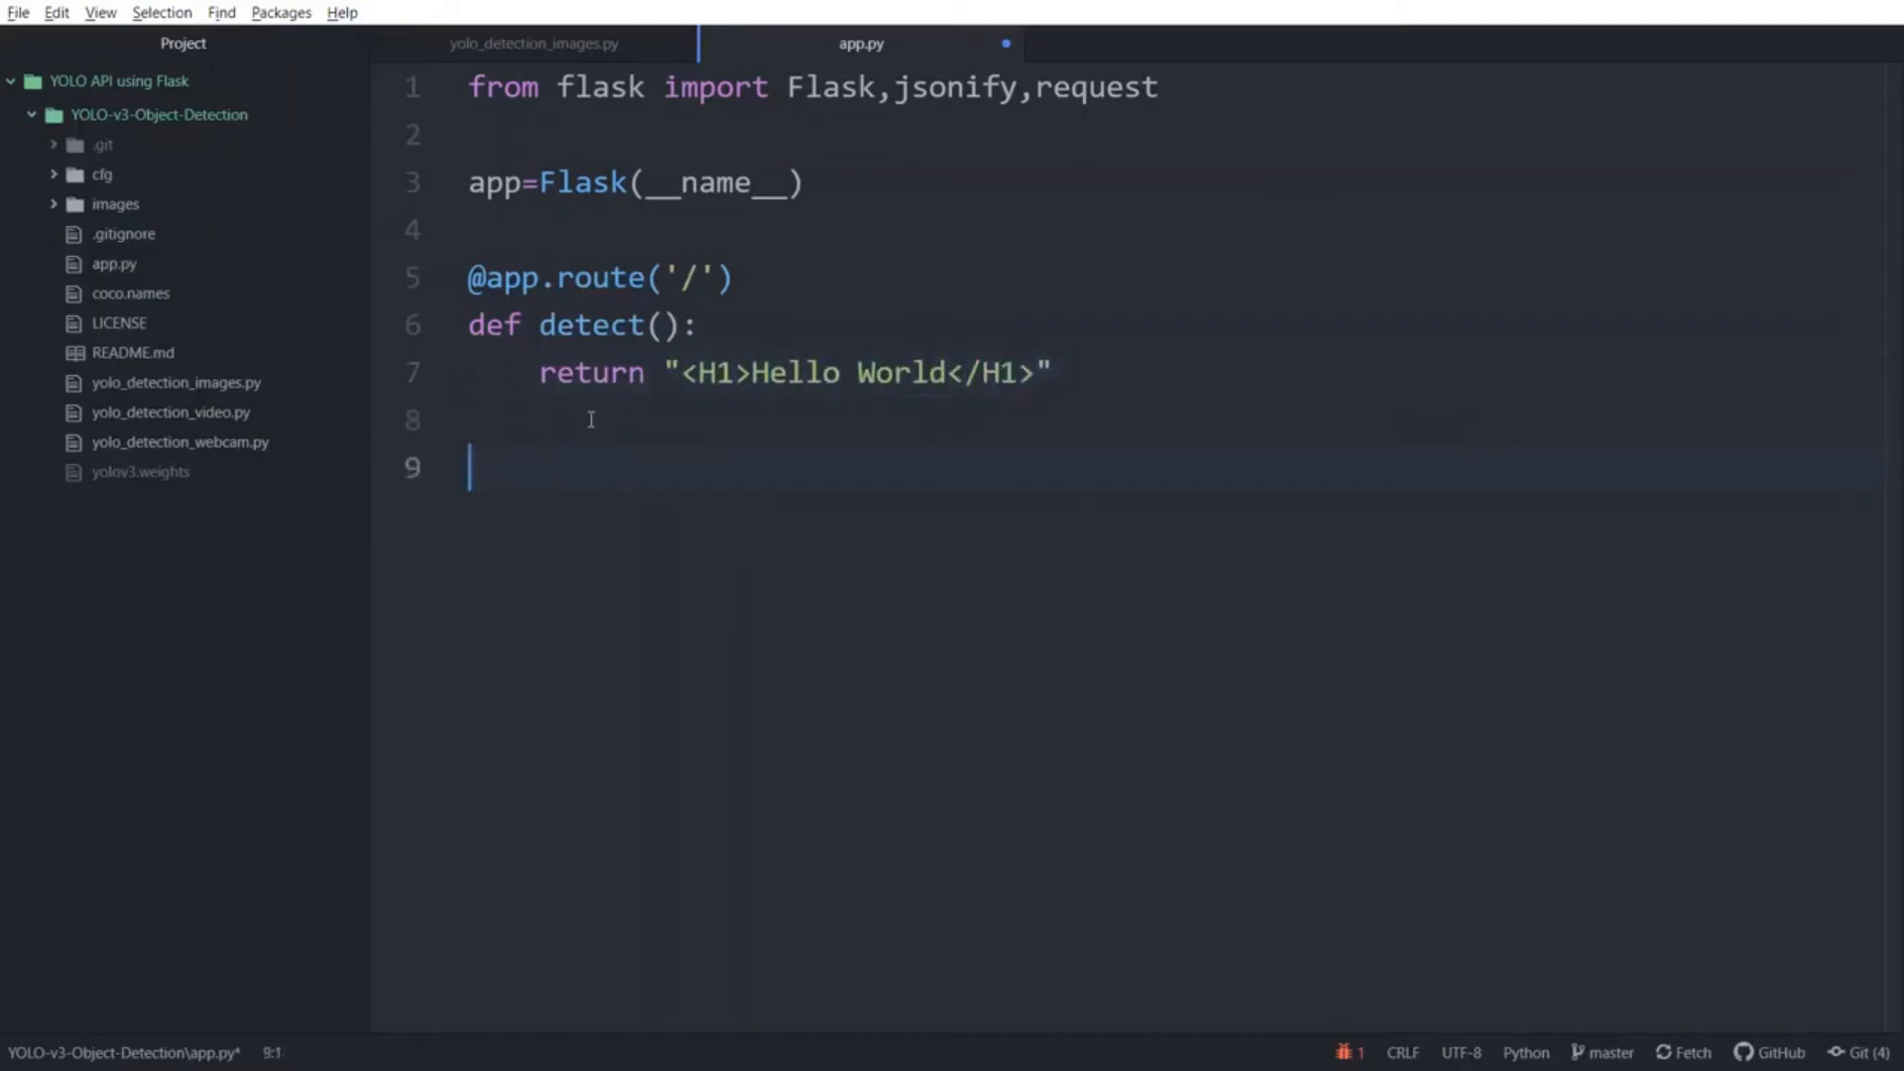
pyautogui.write('app.run')
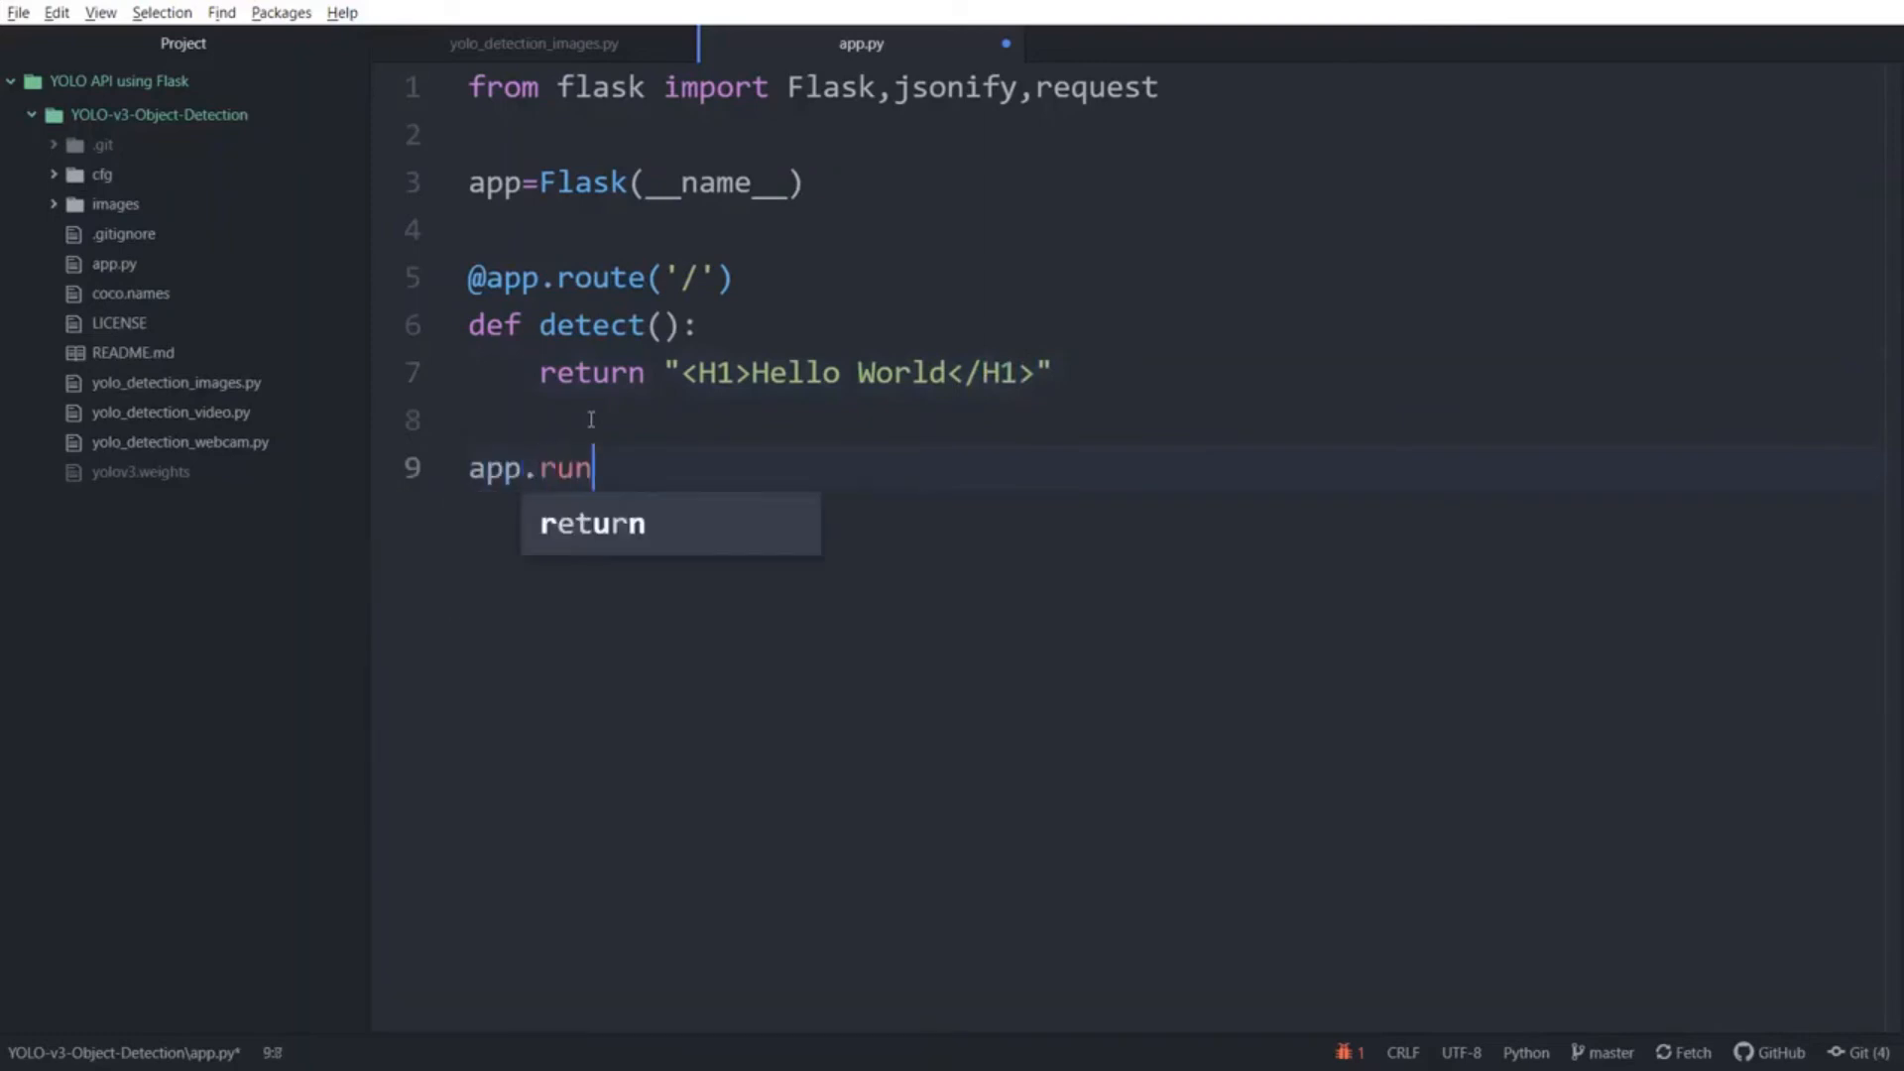
pyautogui.write('()')
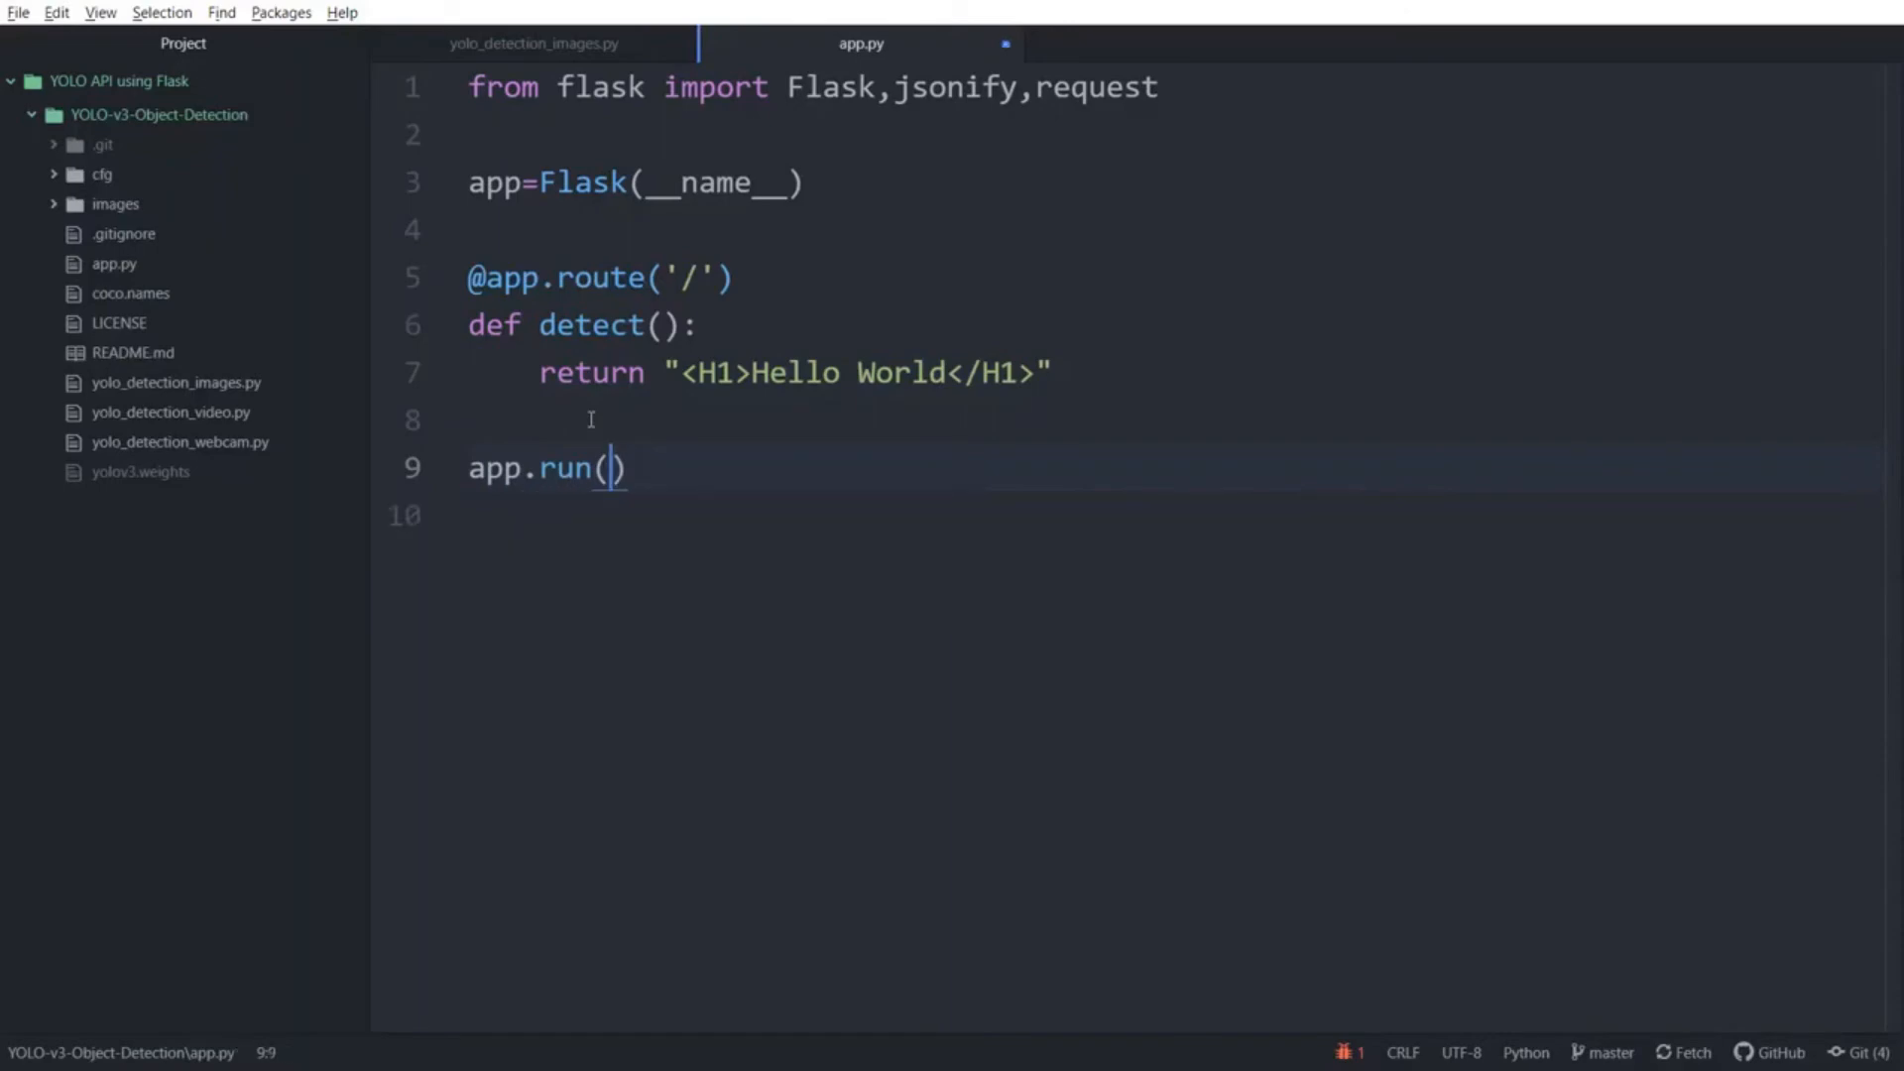
pyautogui.press('alt+tab')
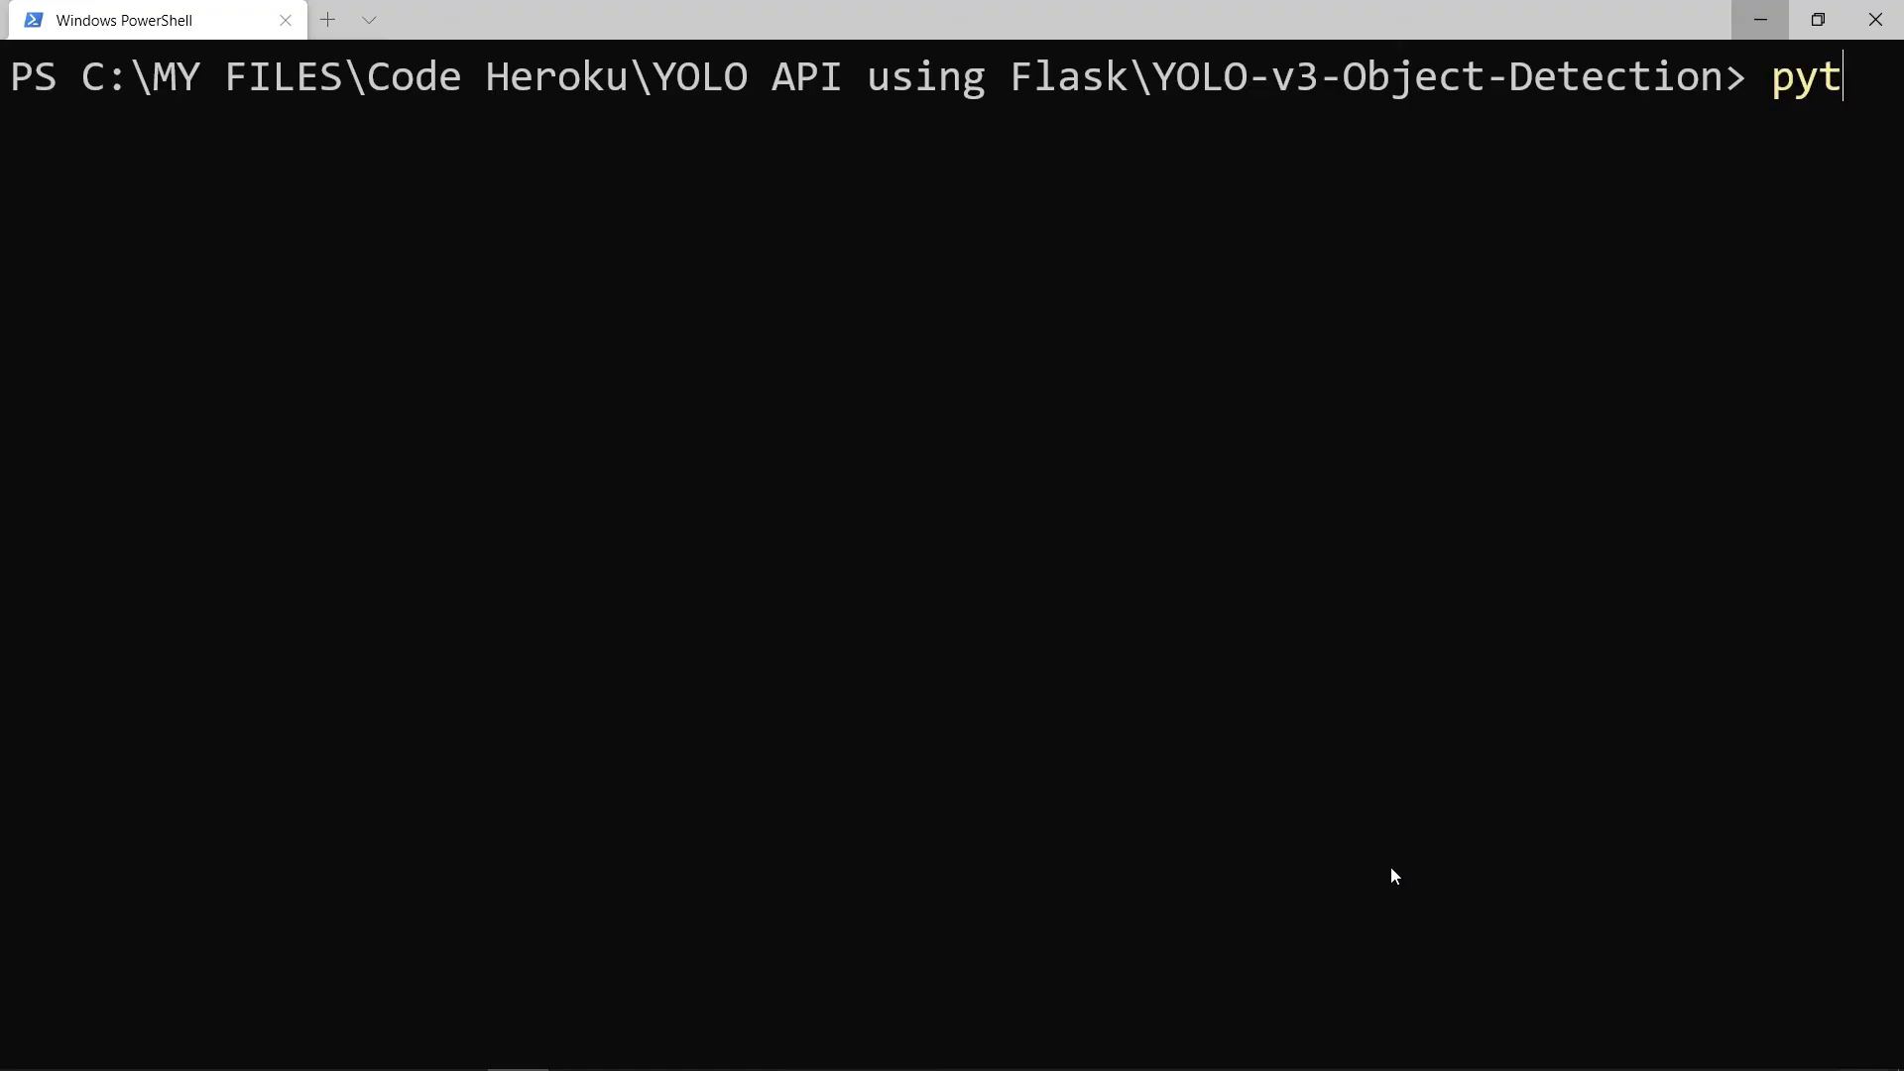
pyautogui.write('hon app.py')
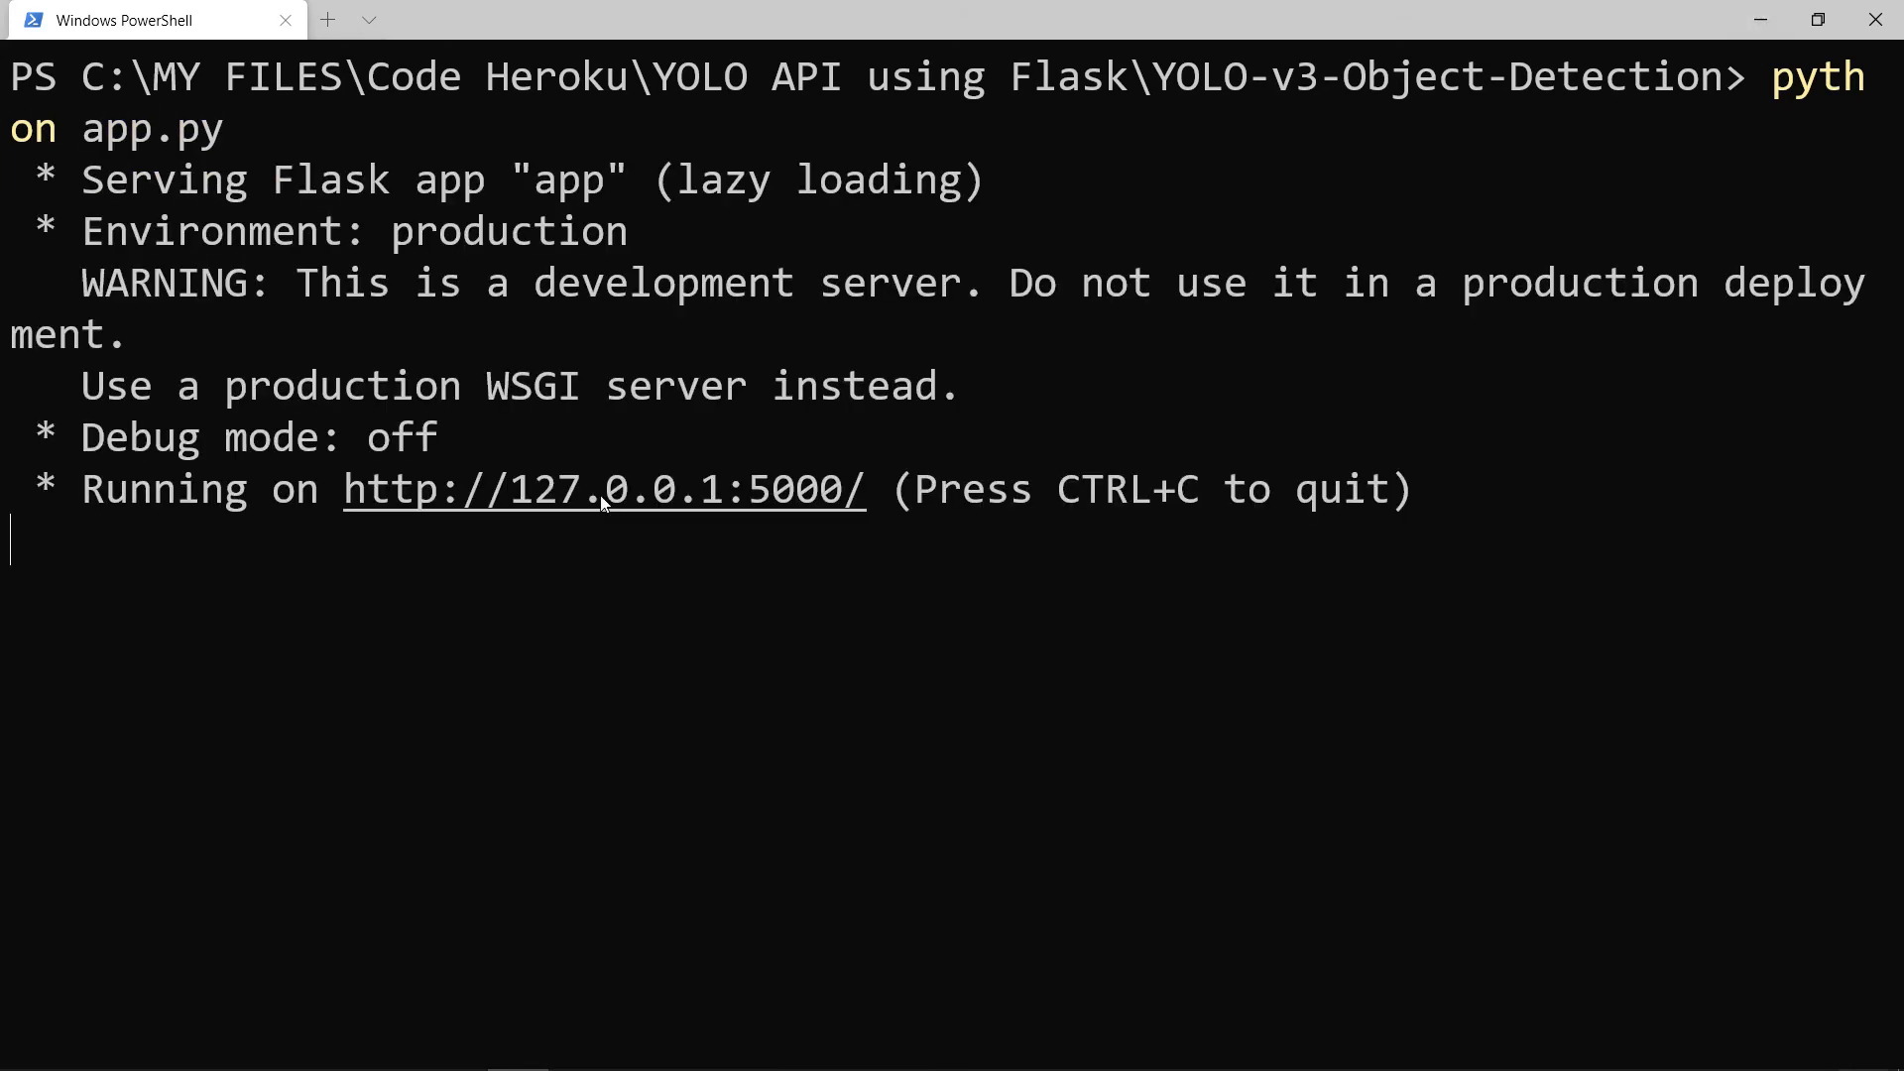
pyautogui.moveTo(601, 489)
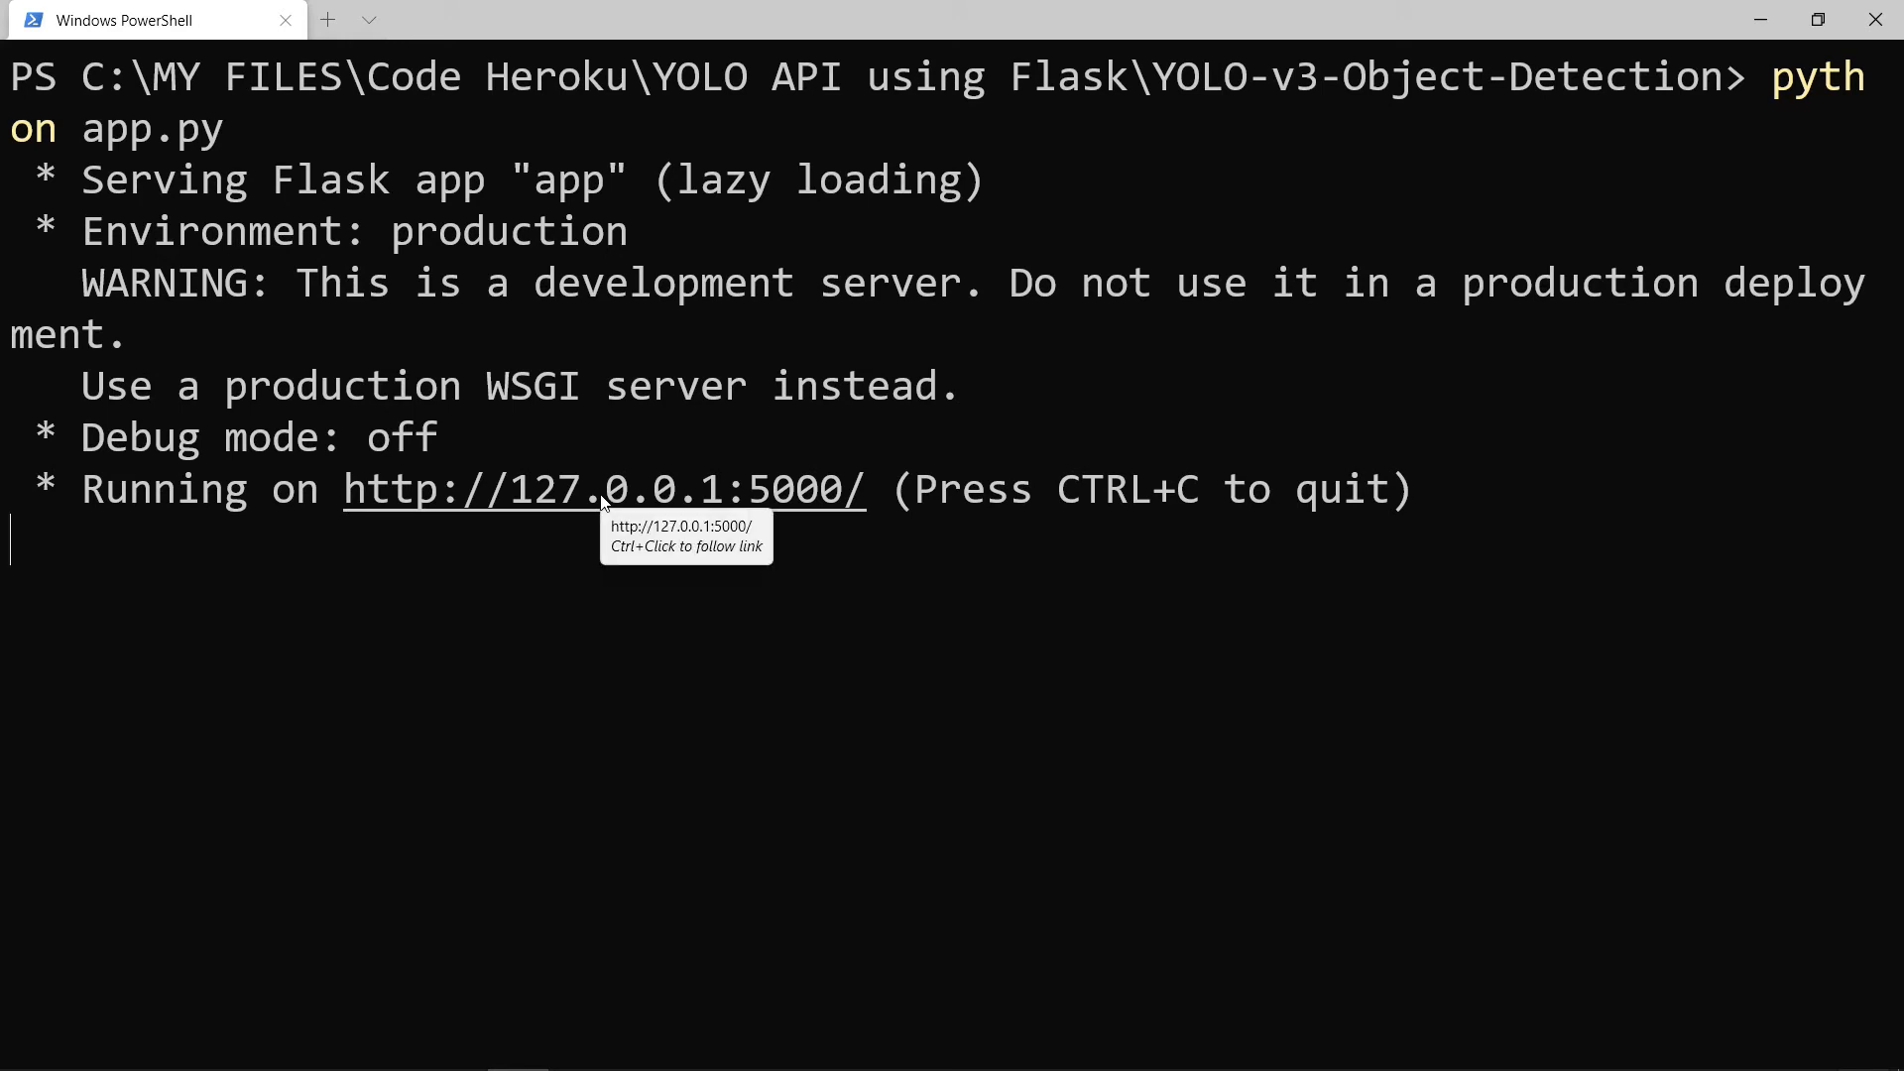
pyautogui.click(602, 488)
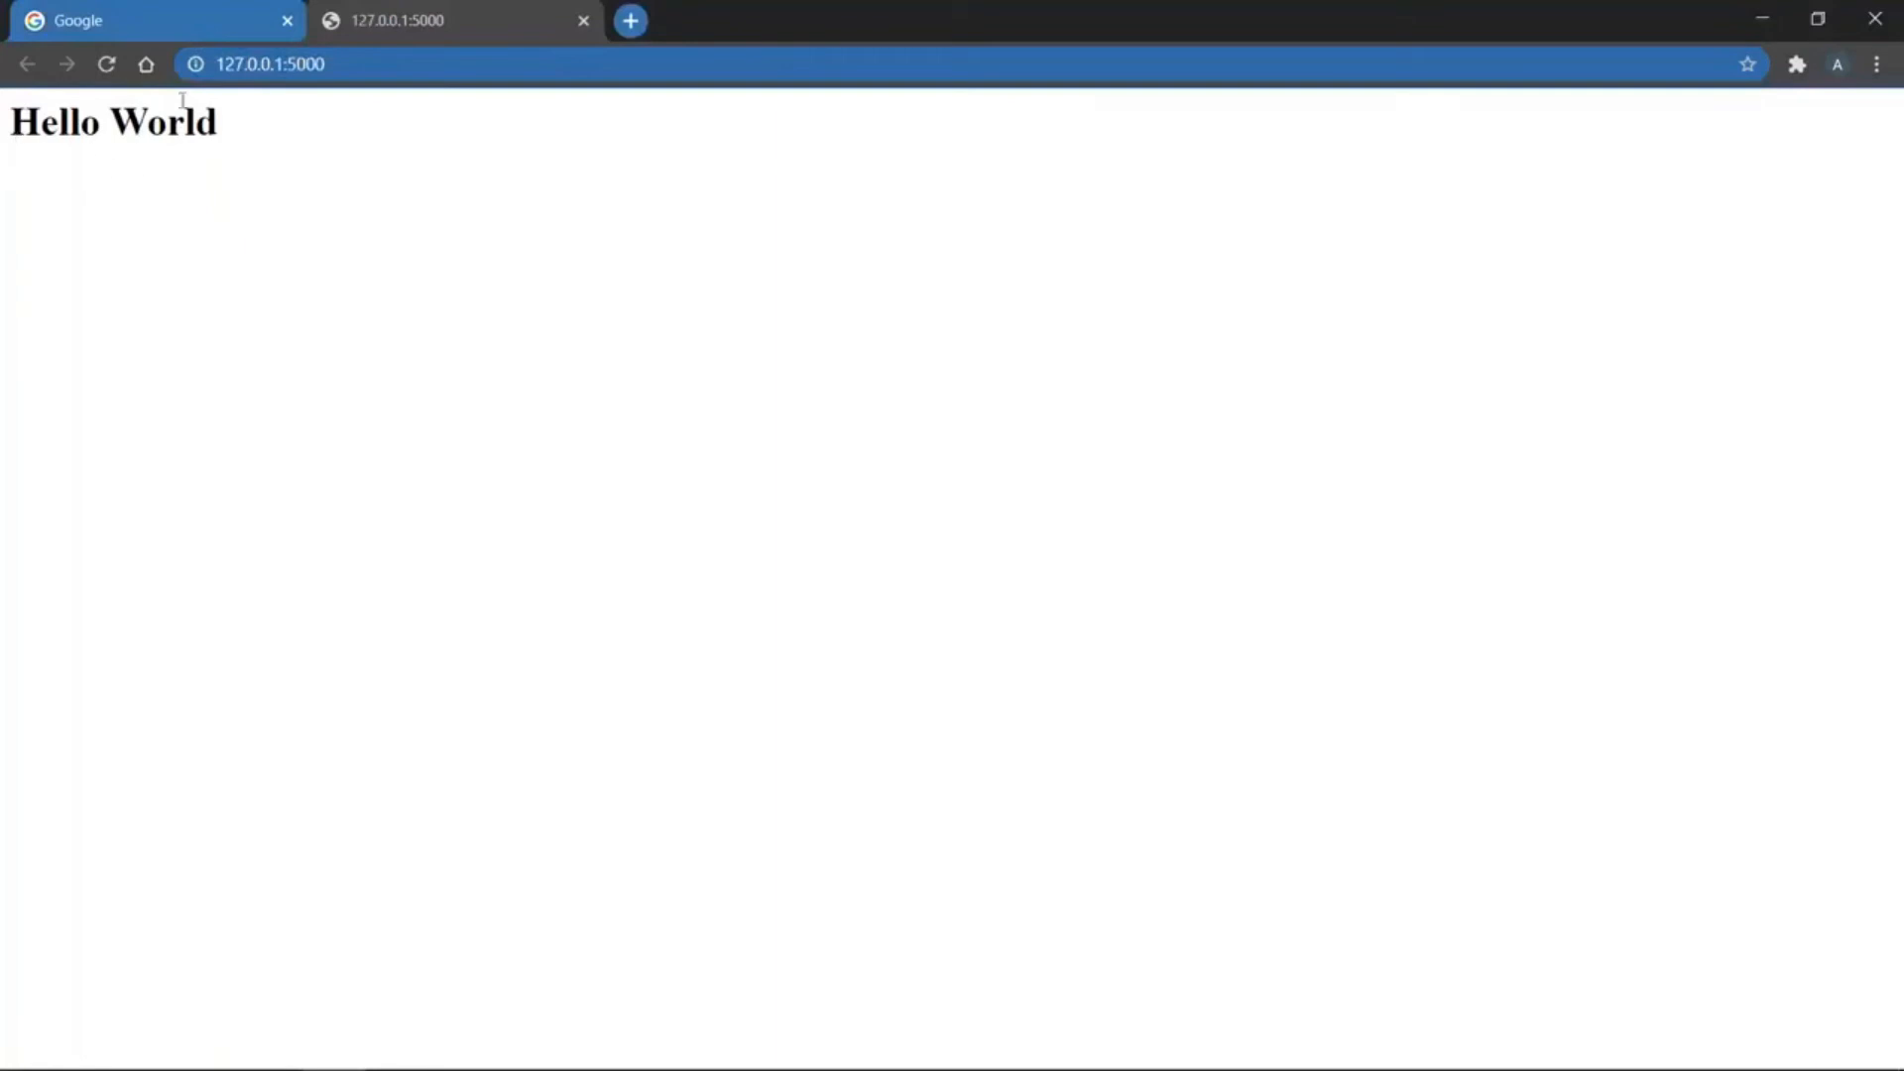
# Close the leftover Google tab, leaving only the 127.0.0.1:5000 Hello World page
pyautogui.click(287, 20)
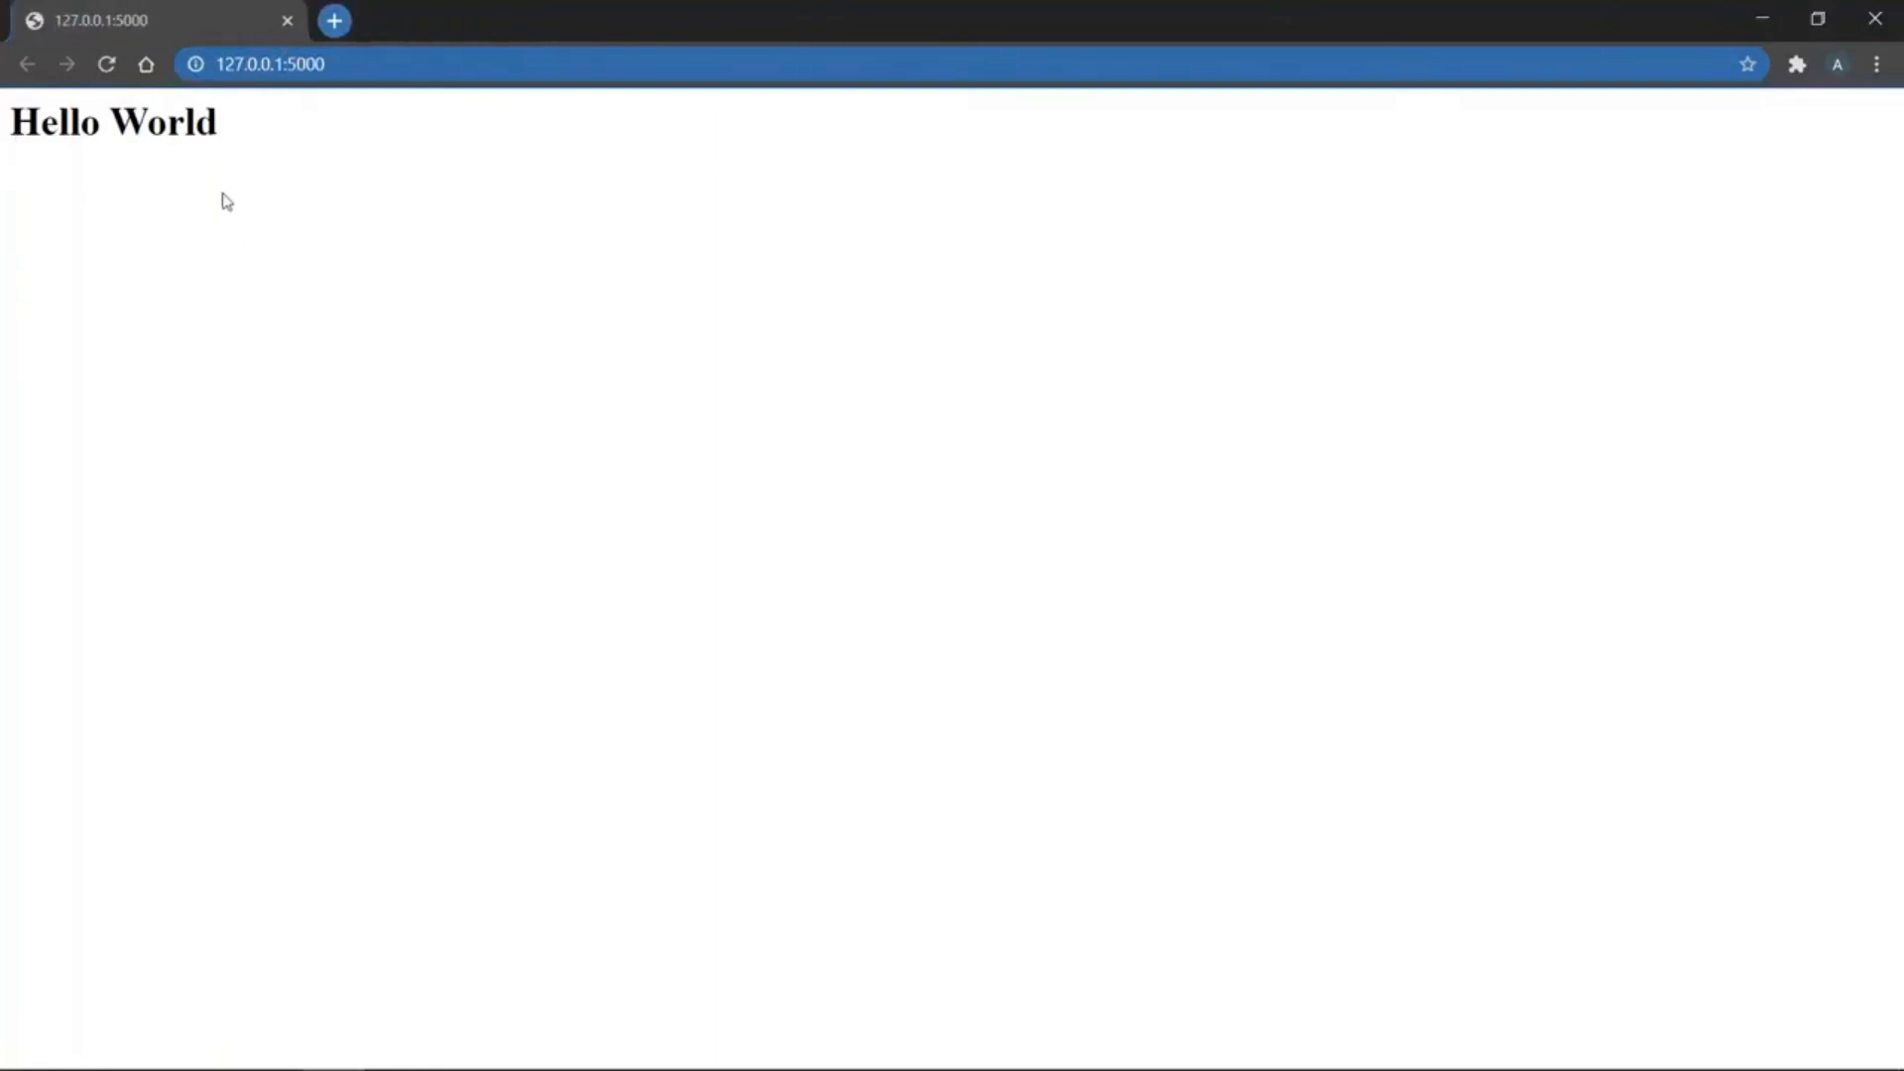
pyautogui.moveTo(455, 269)
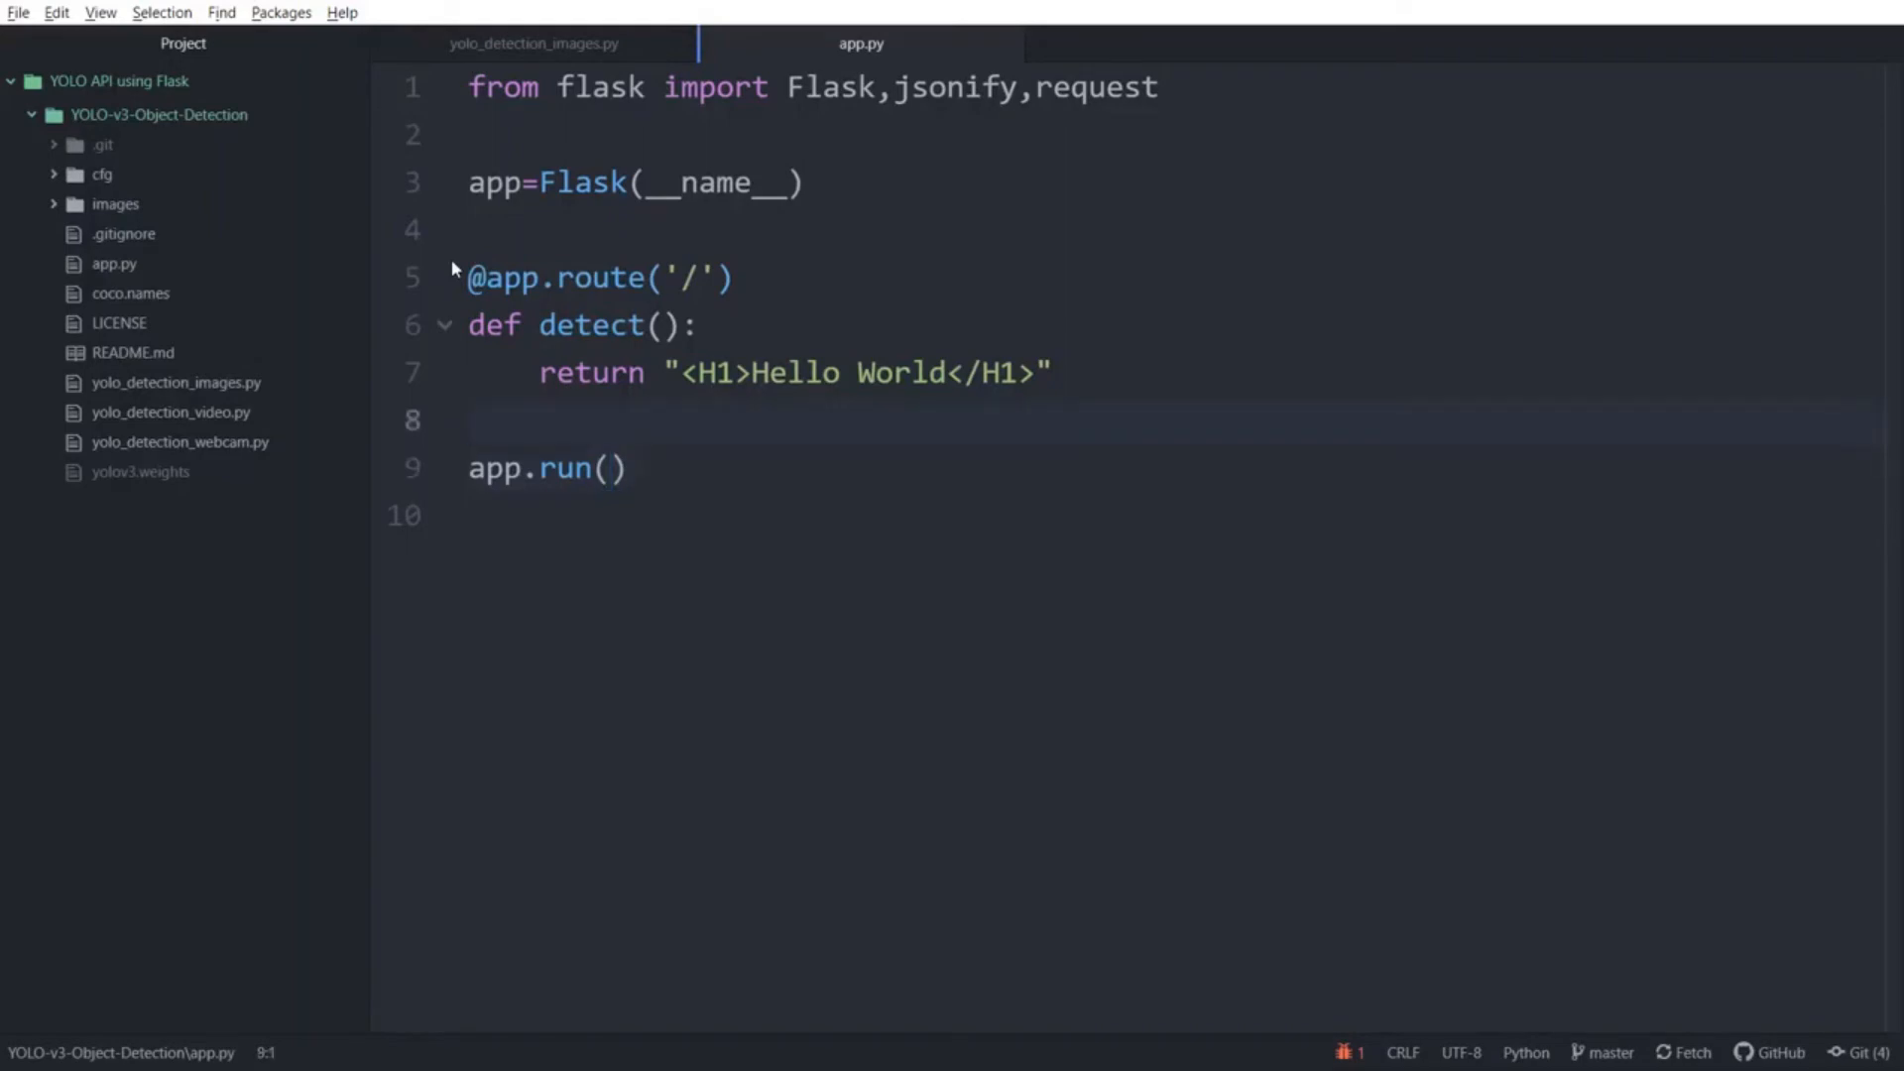
# Read the image argument with img=request.args['image'] inside the route function
pyautogui.click(697, 326)
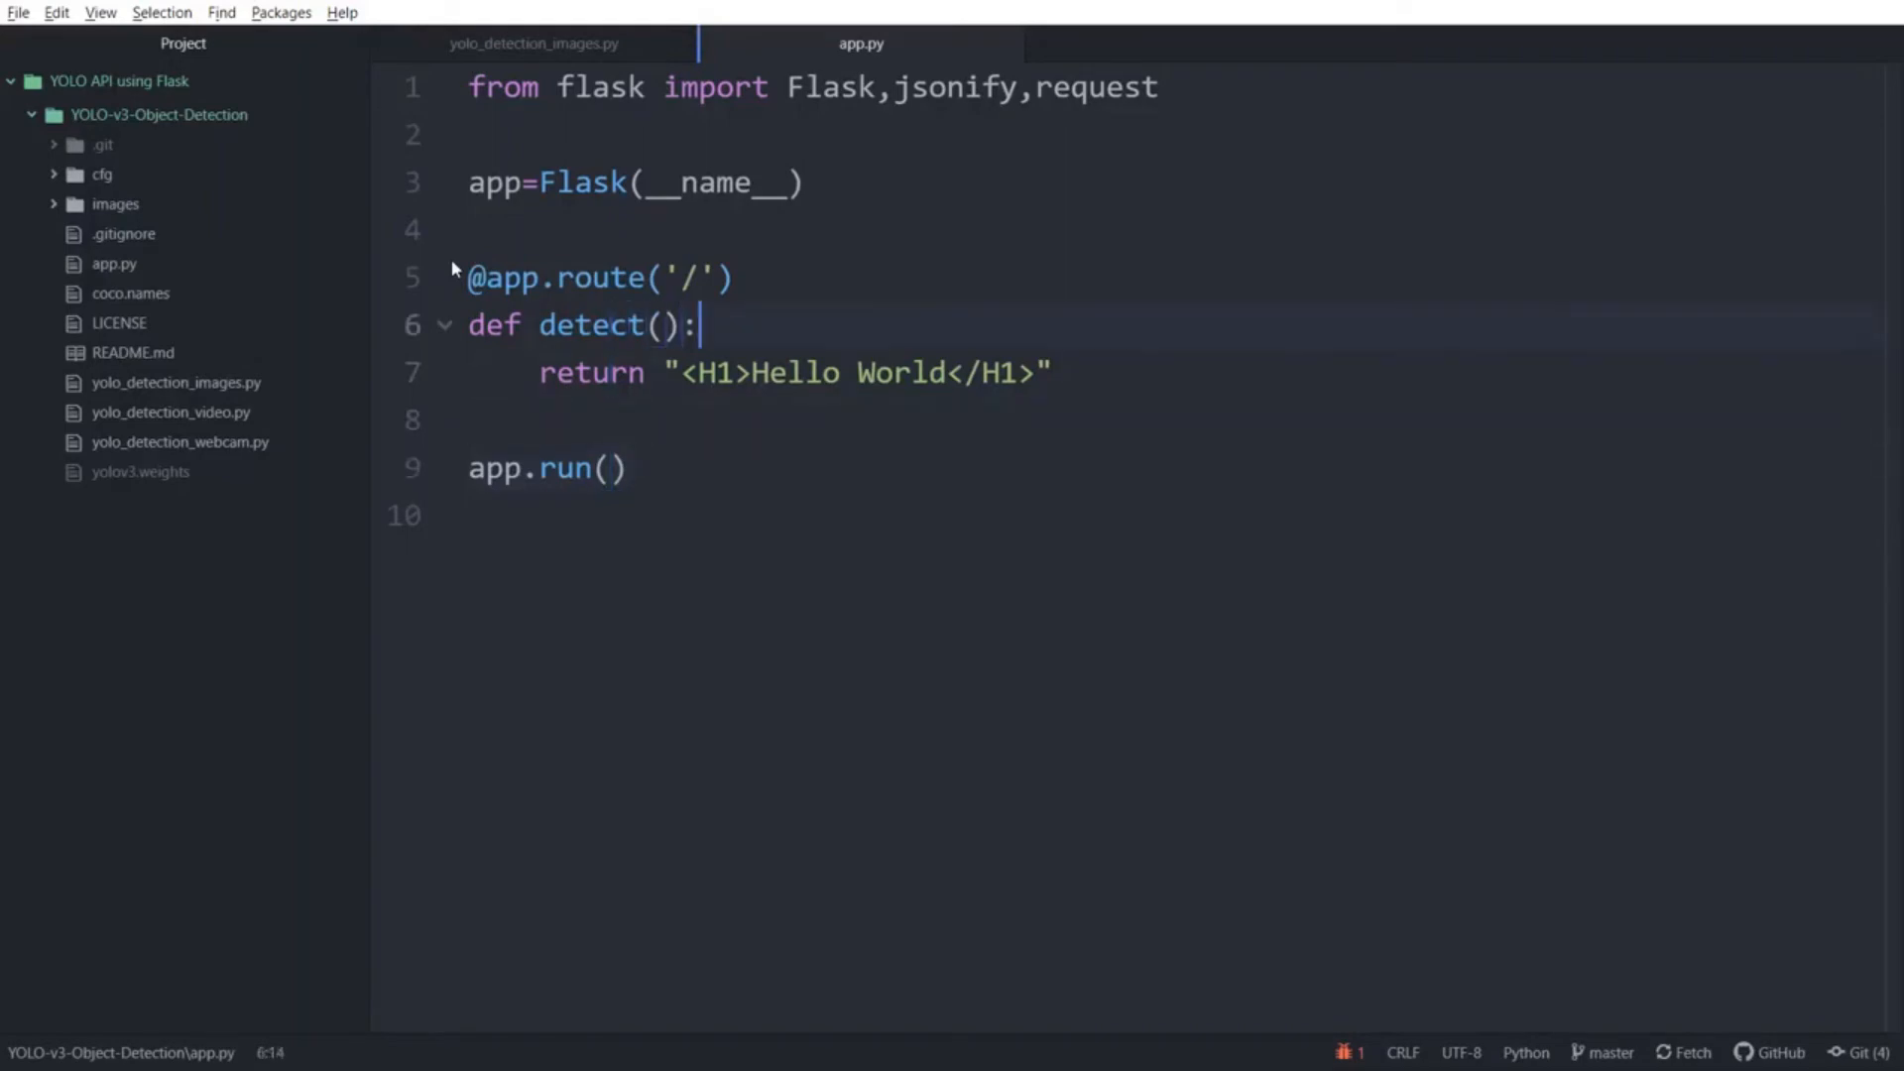
pyautogui.press('Enter')
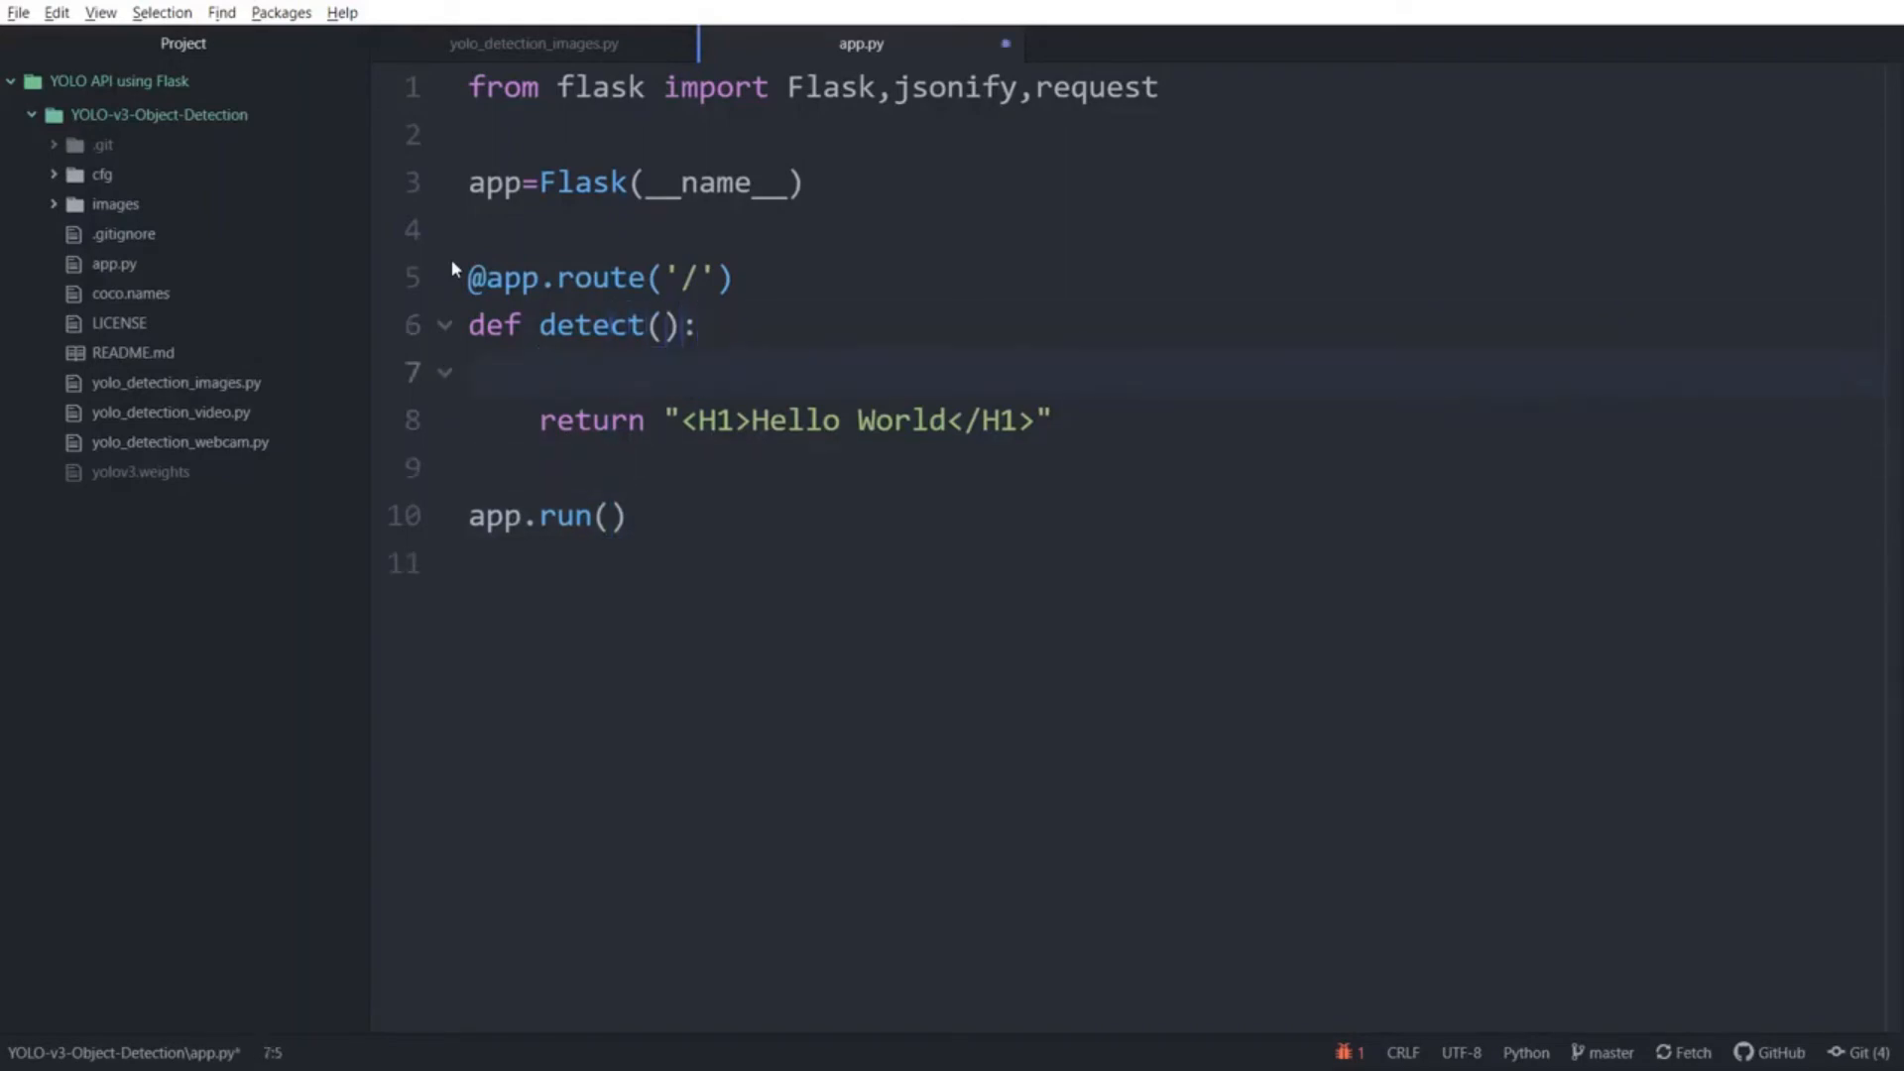
pyautogui.write('img=')
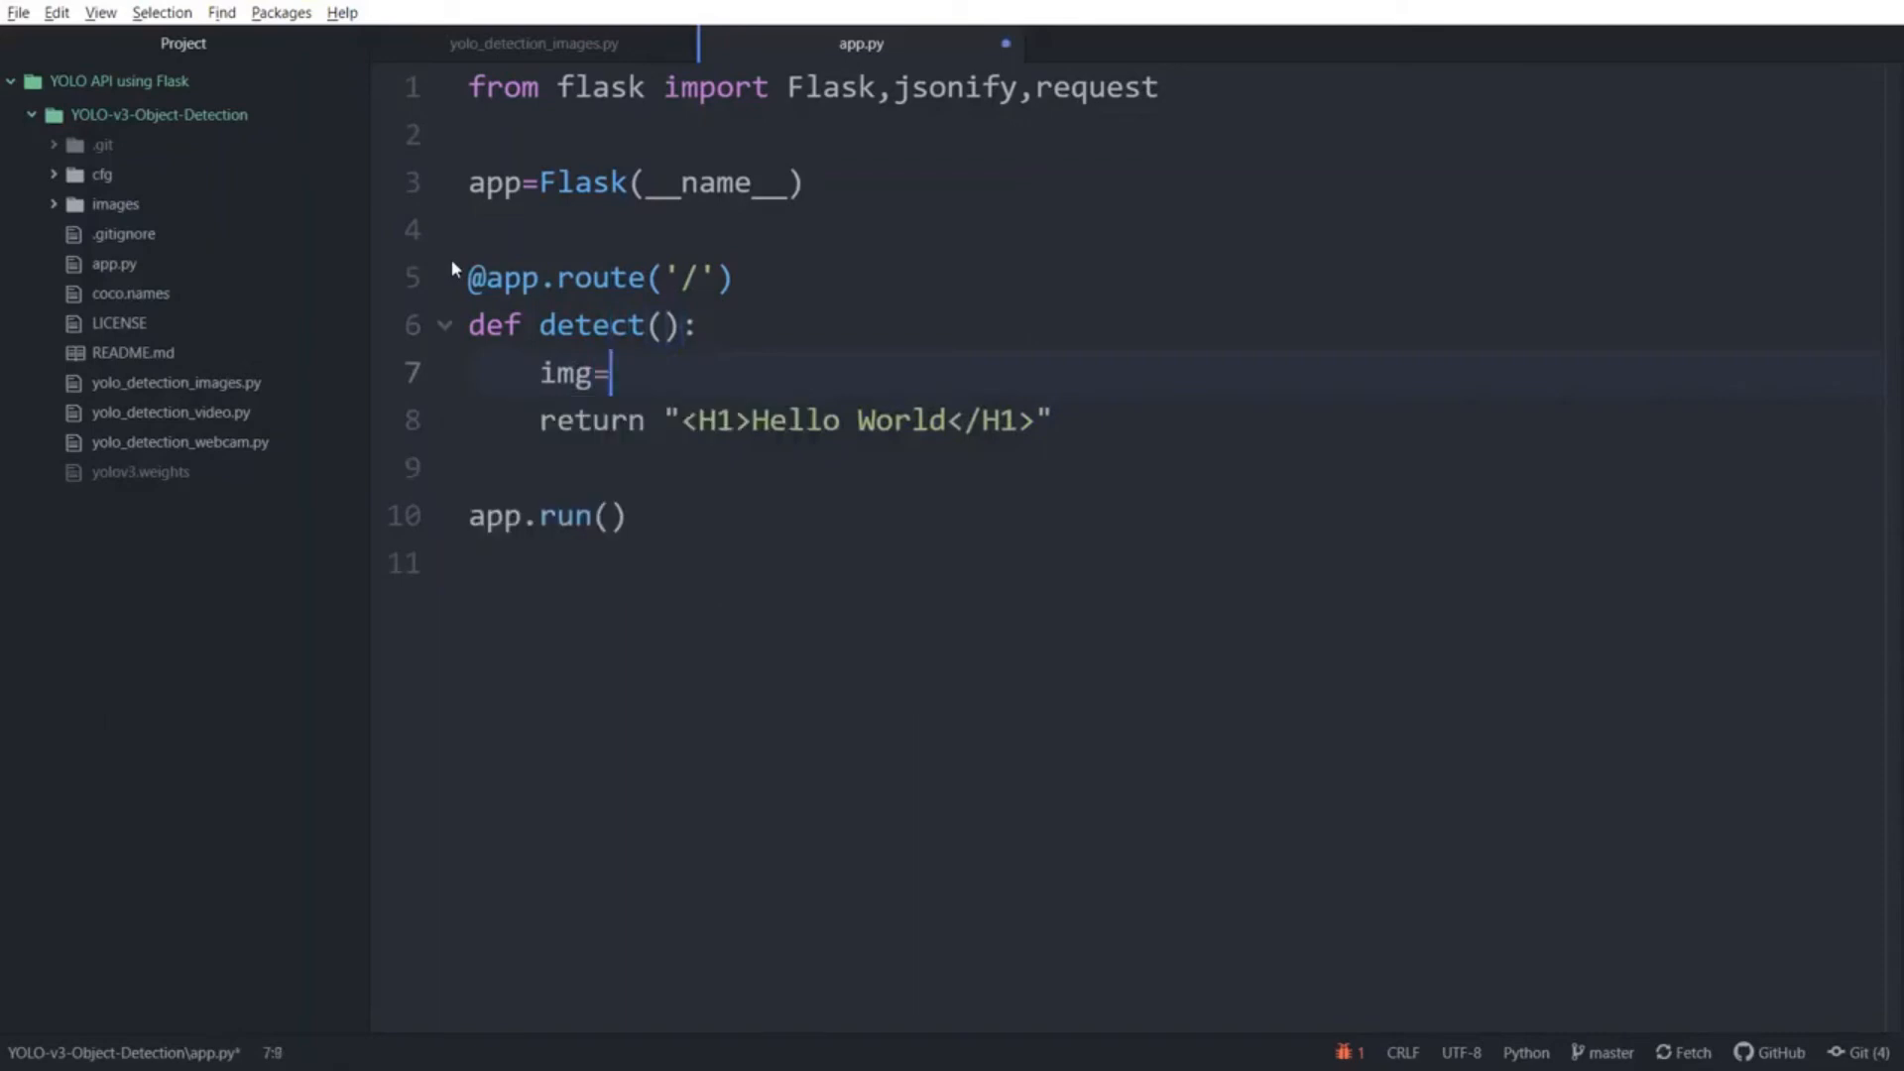
pyautogui.write('request.')
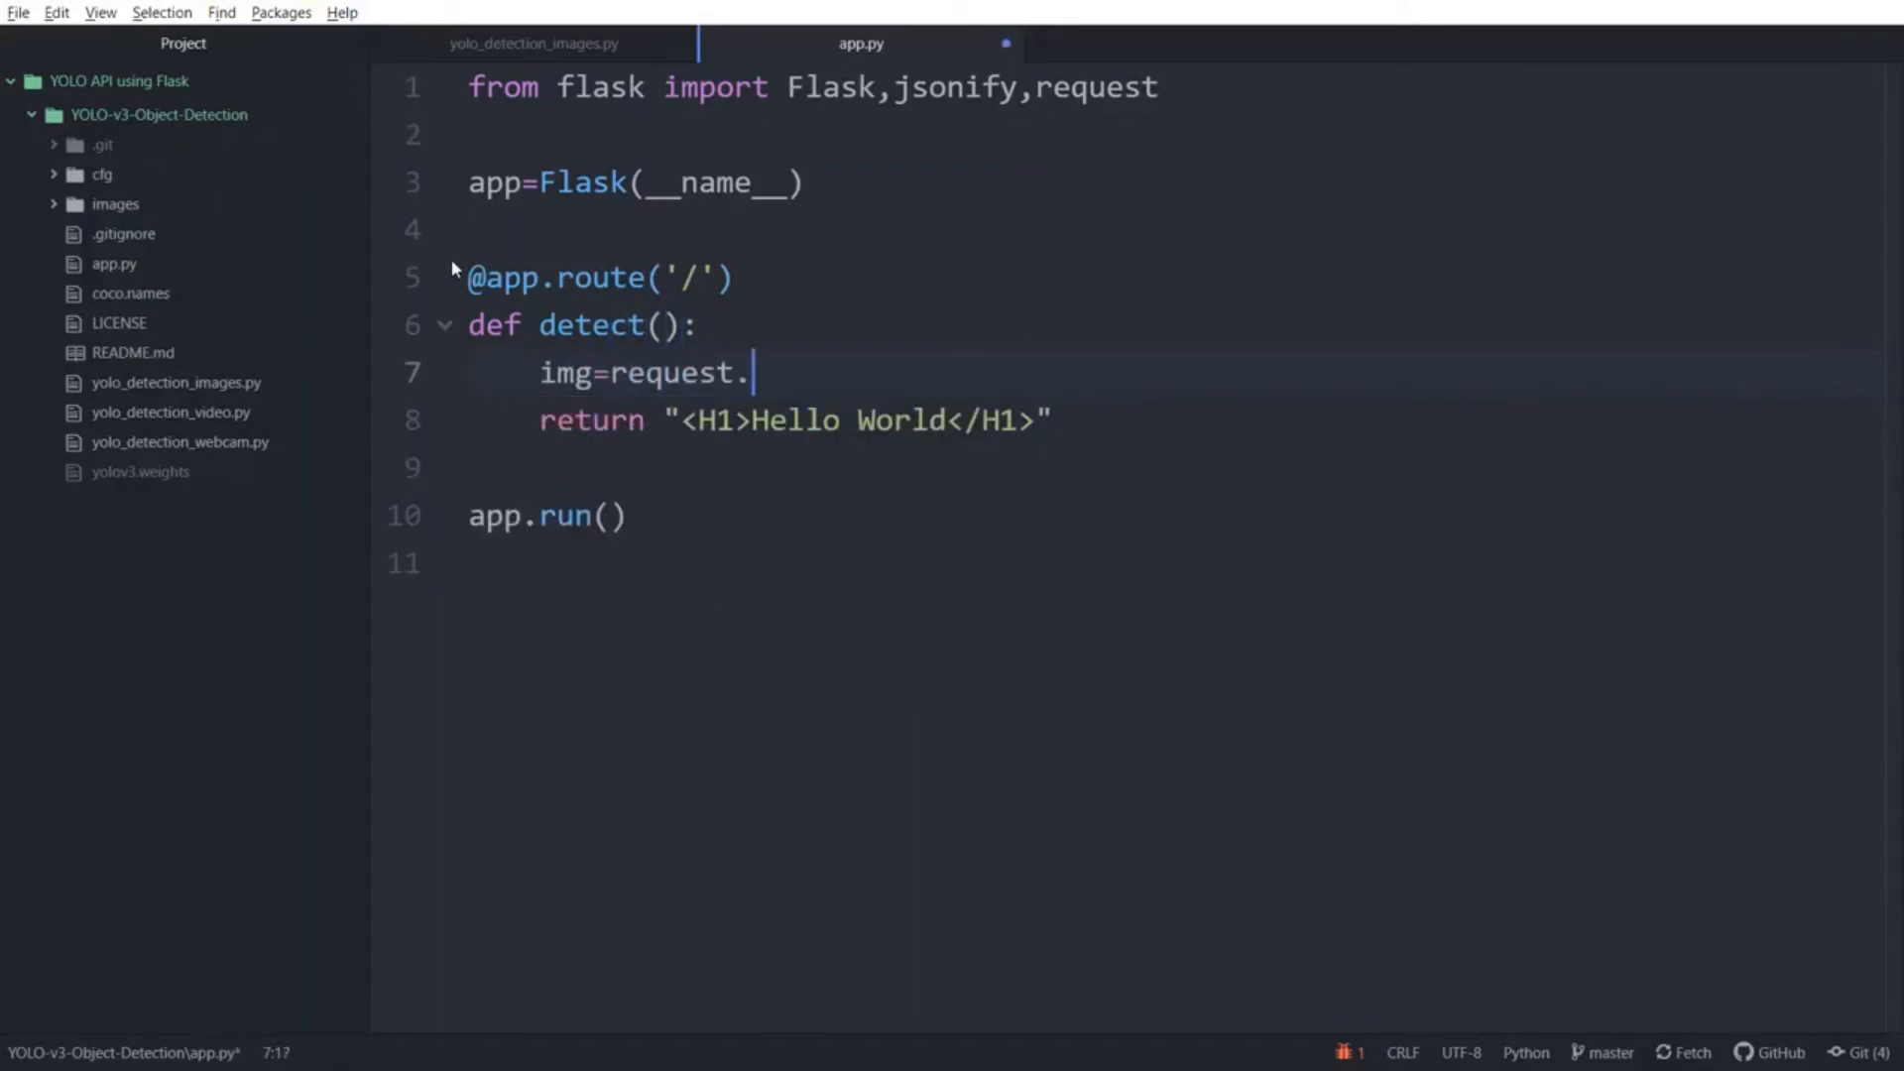
pyautogui.write("args['']")
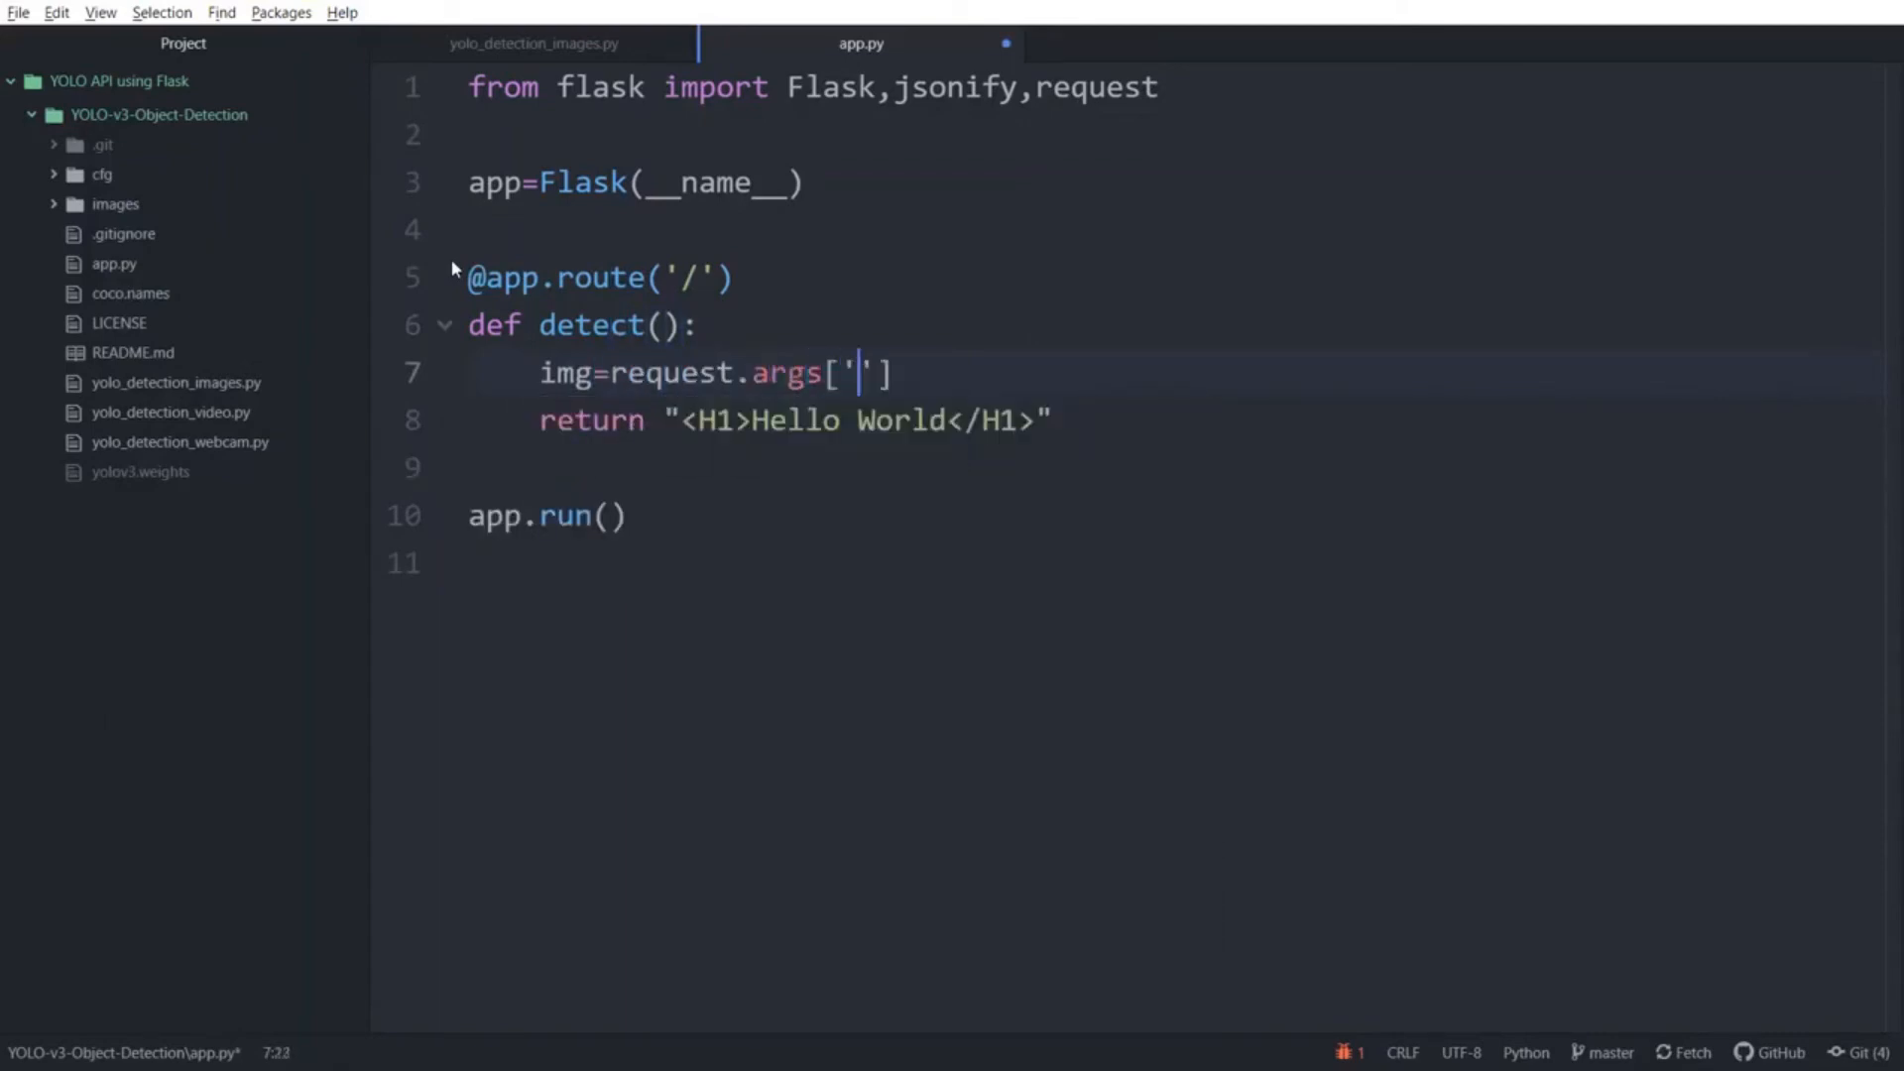
pyautogui.write('image')
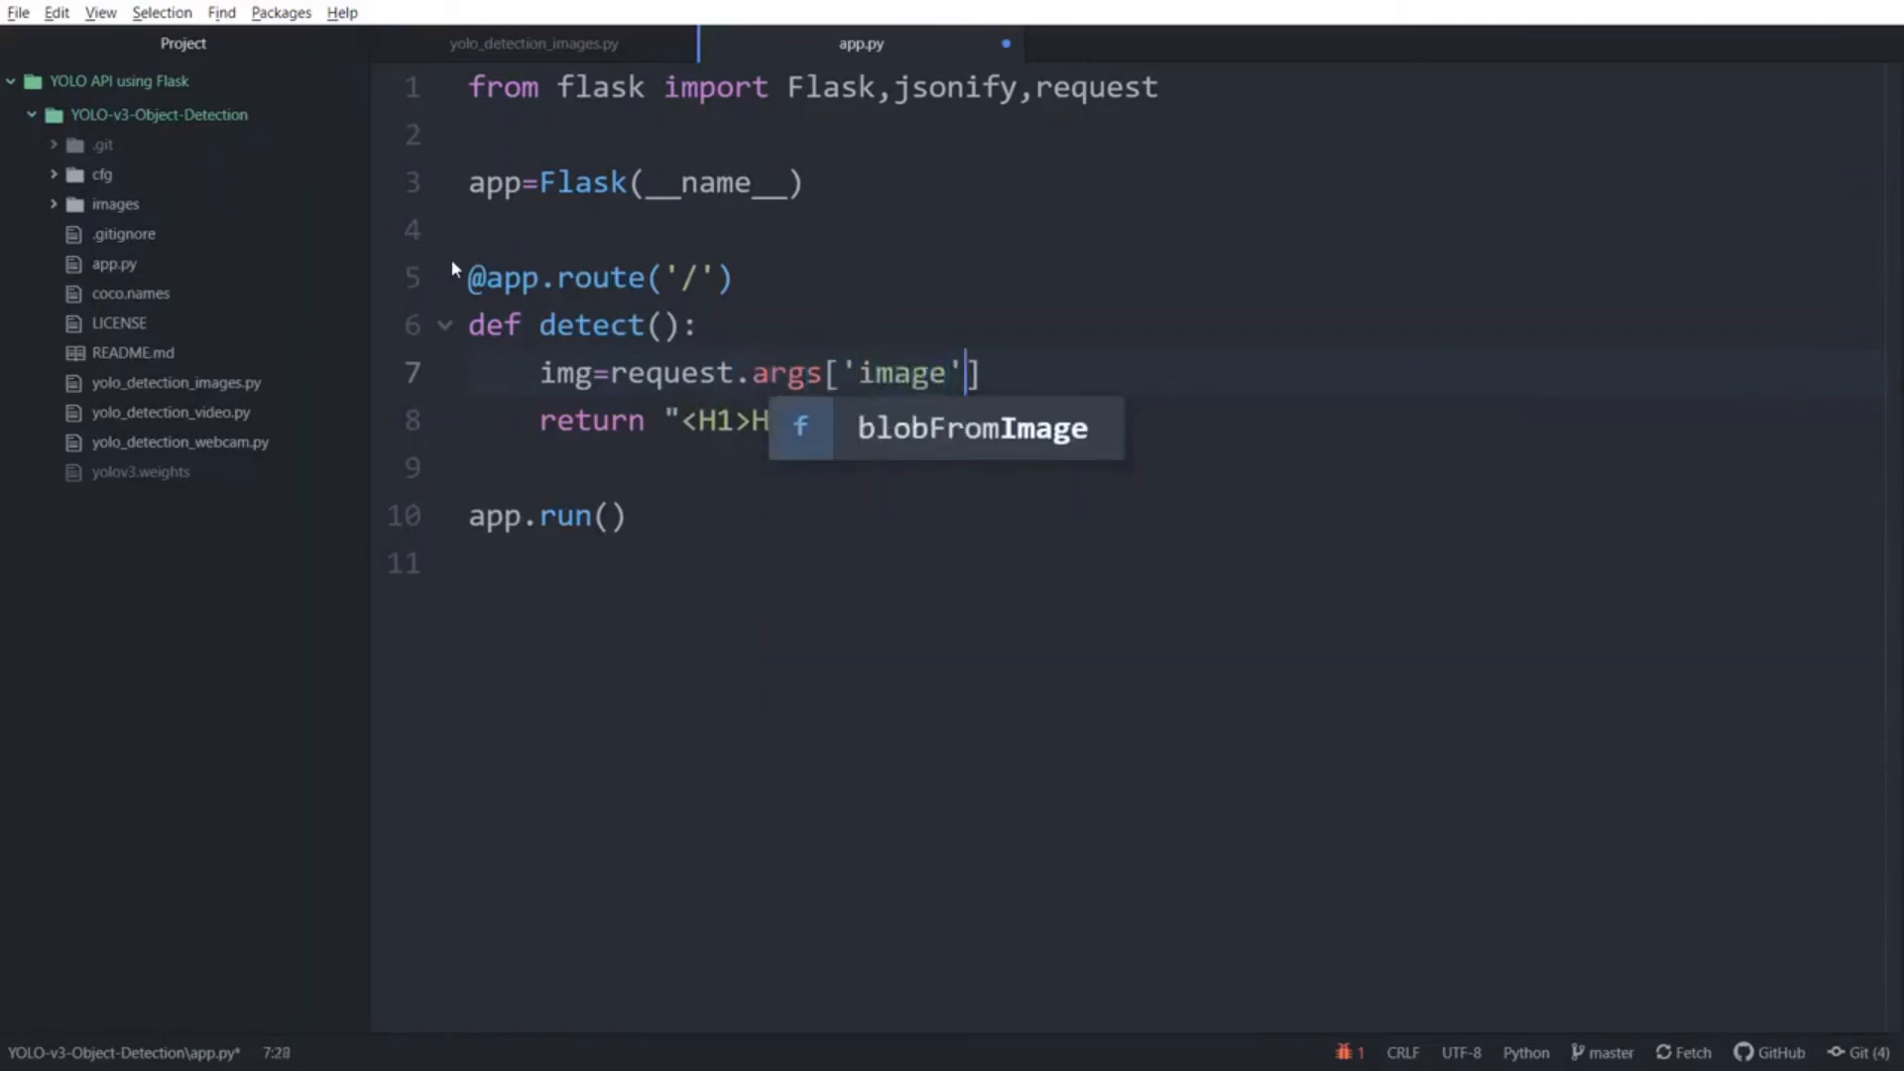
# Return "<H1>{}</H1>".format(img) instead of Hello World and save app.py
pyautogui.write('ello World</H1>"')
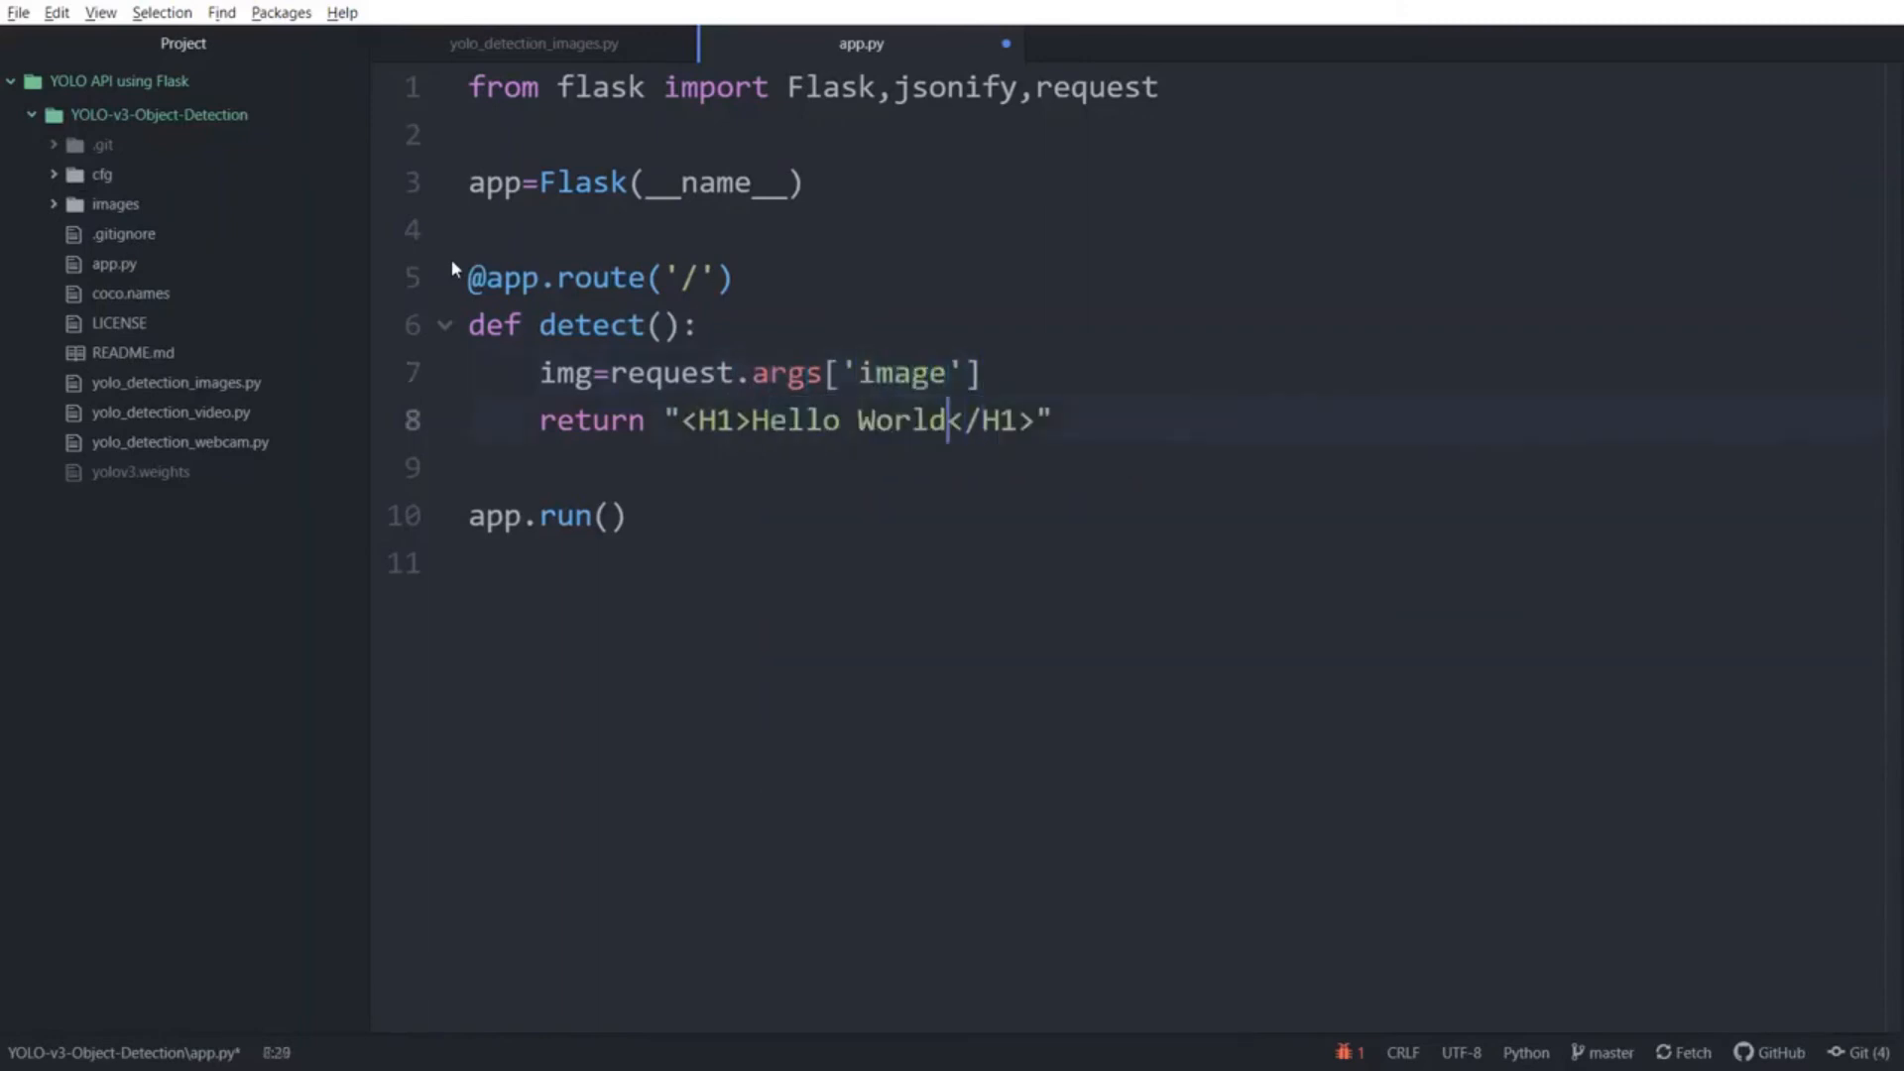
pyautogui.press('BackSpace')
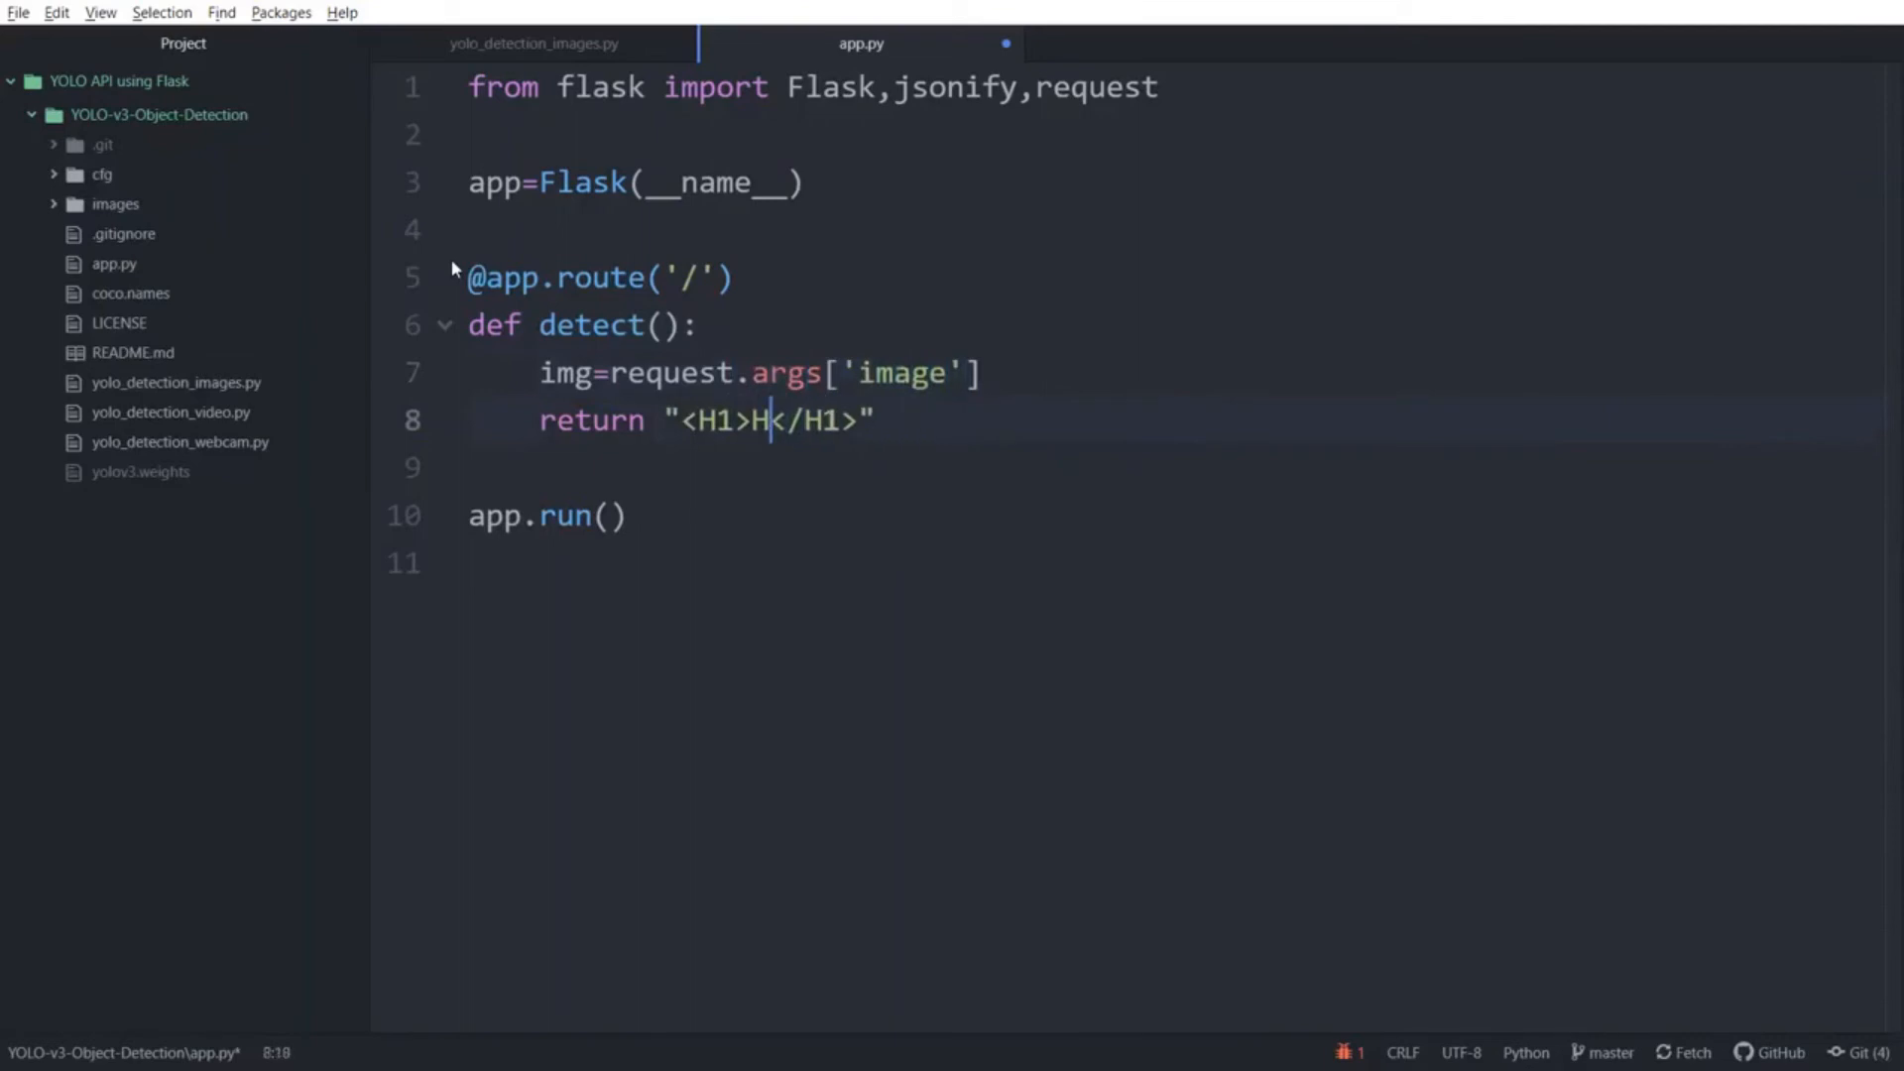
pyautogui.write('{}')
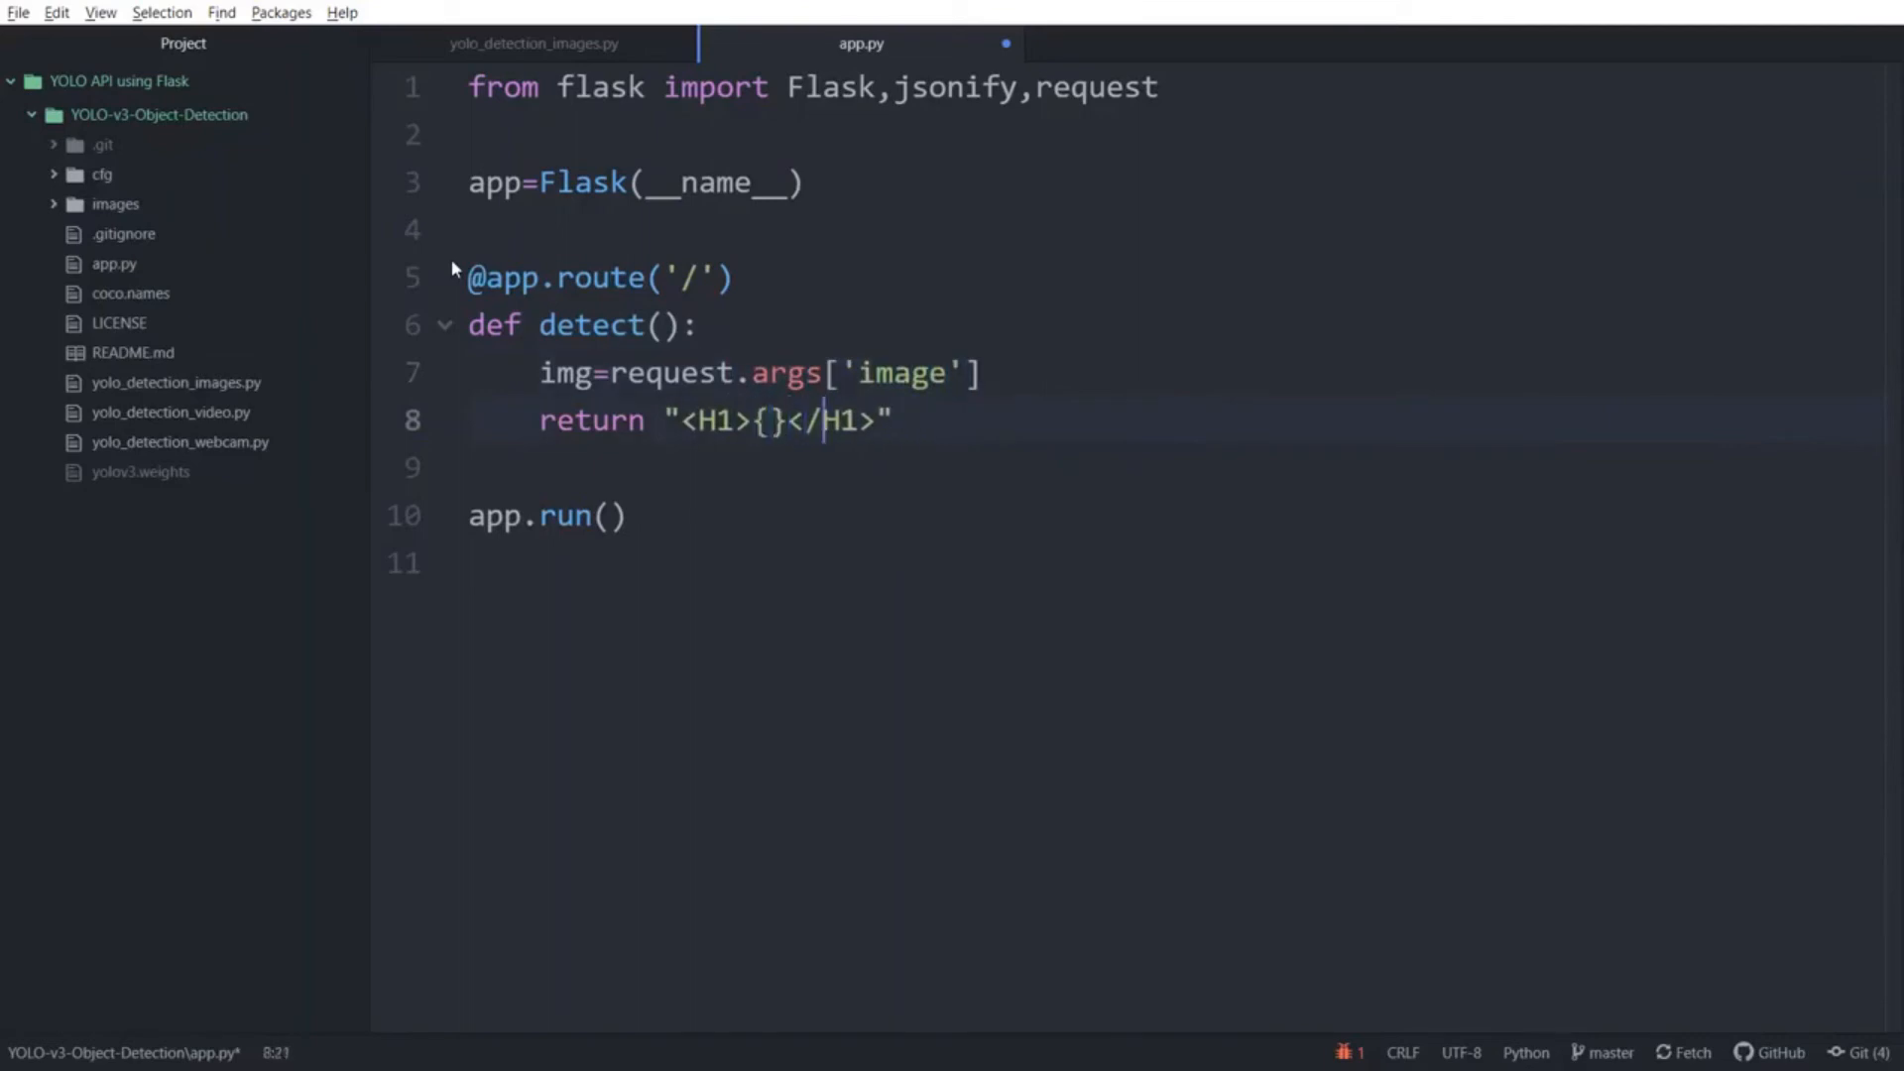
pyautogui.write('.form')
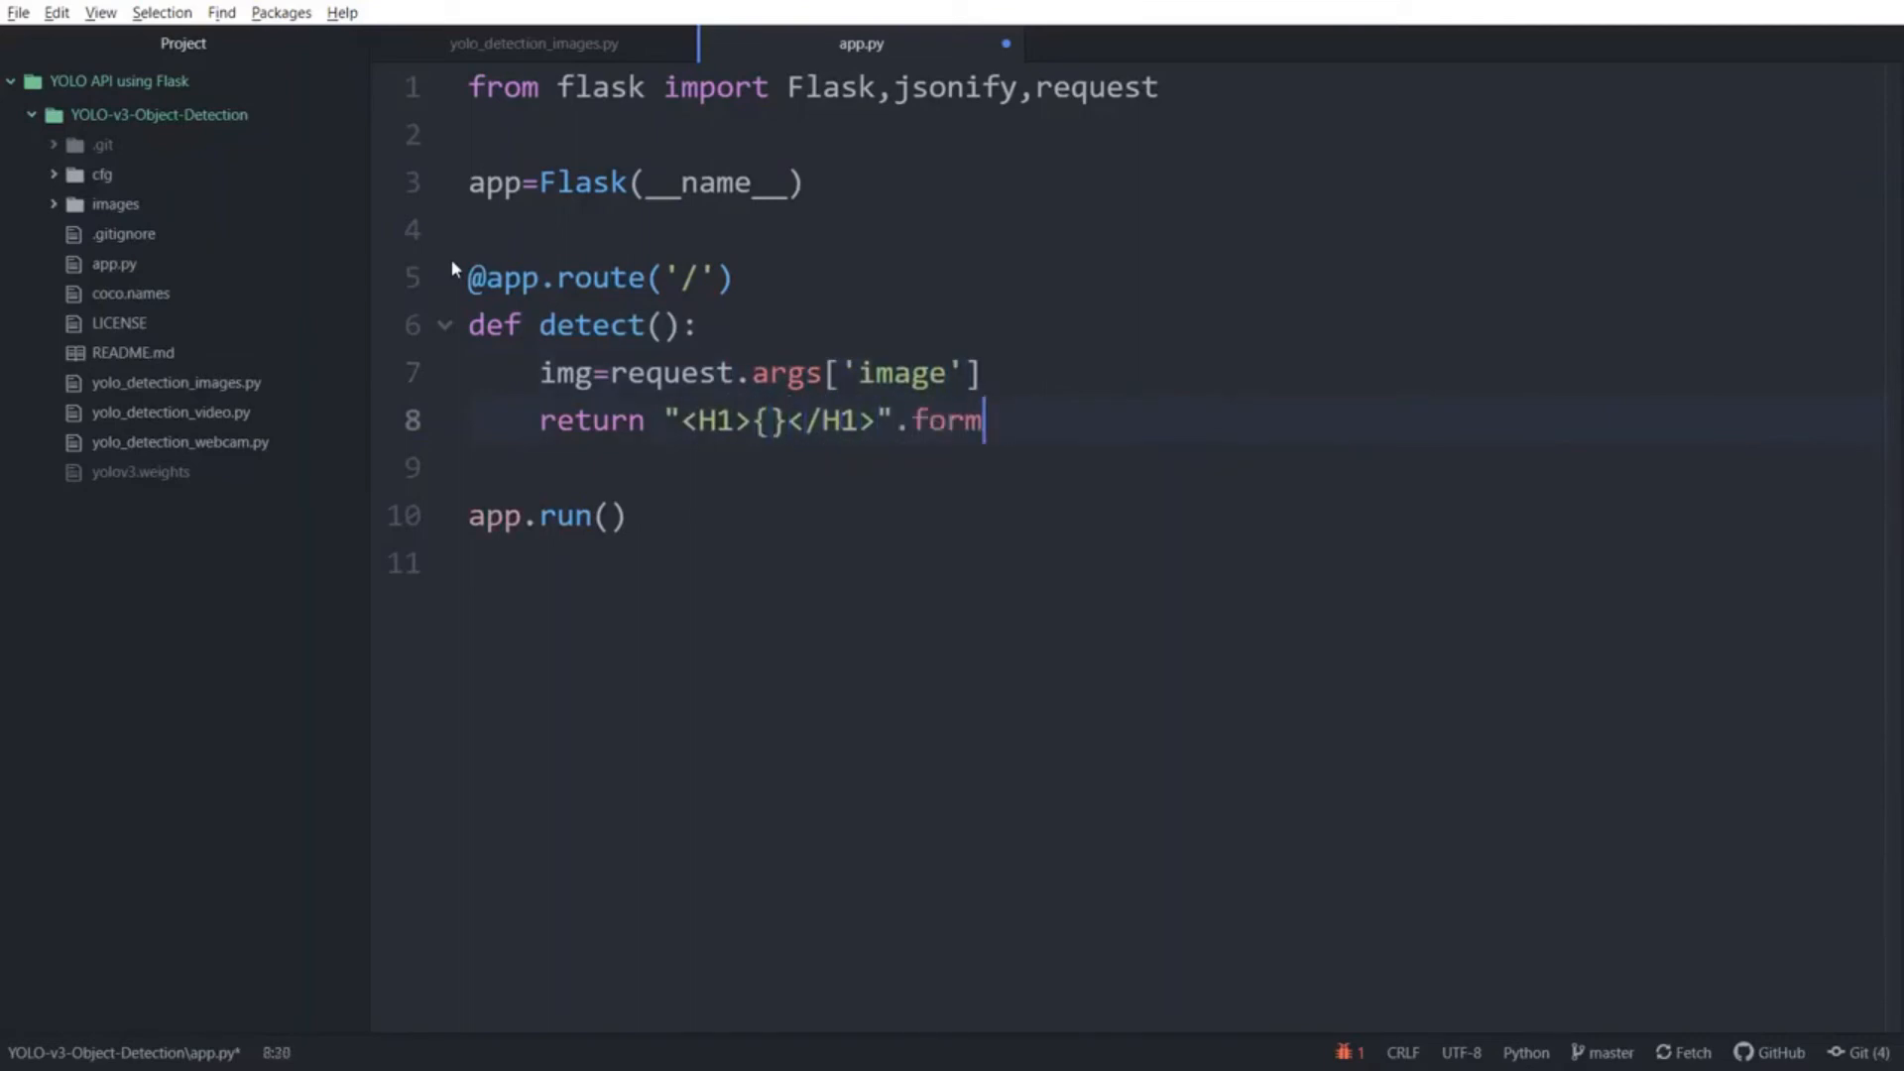
pyautogui.write('at()')
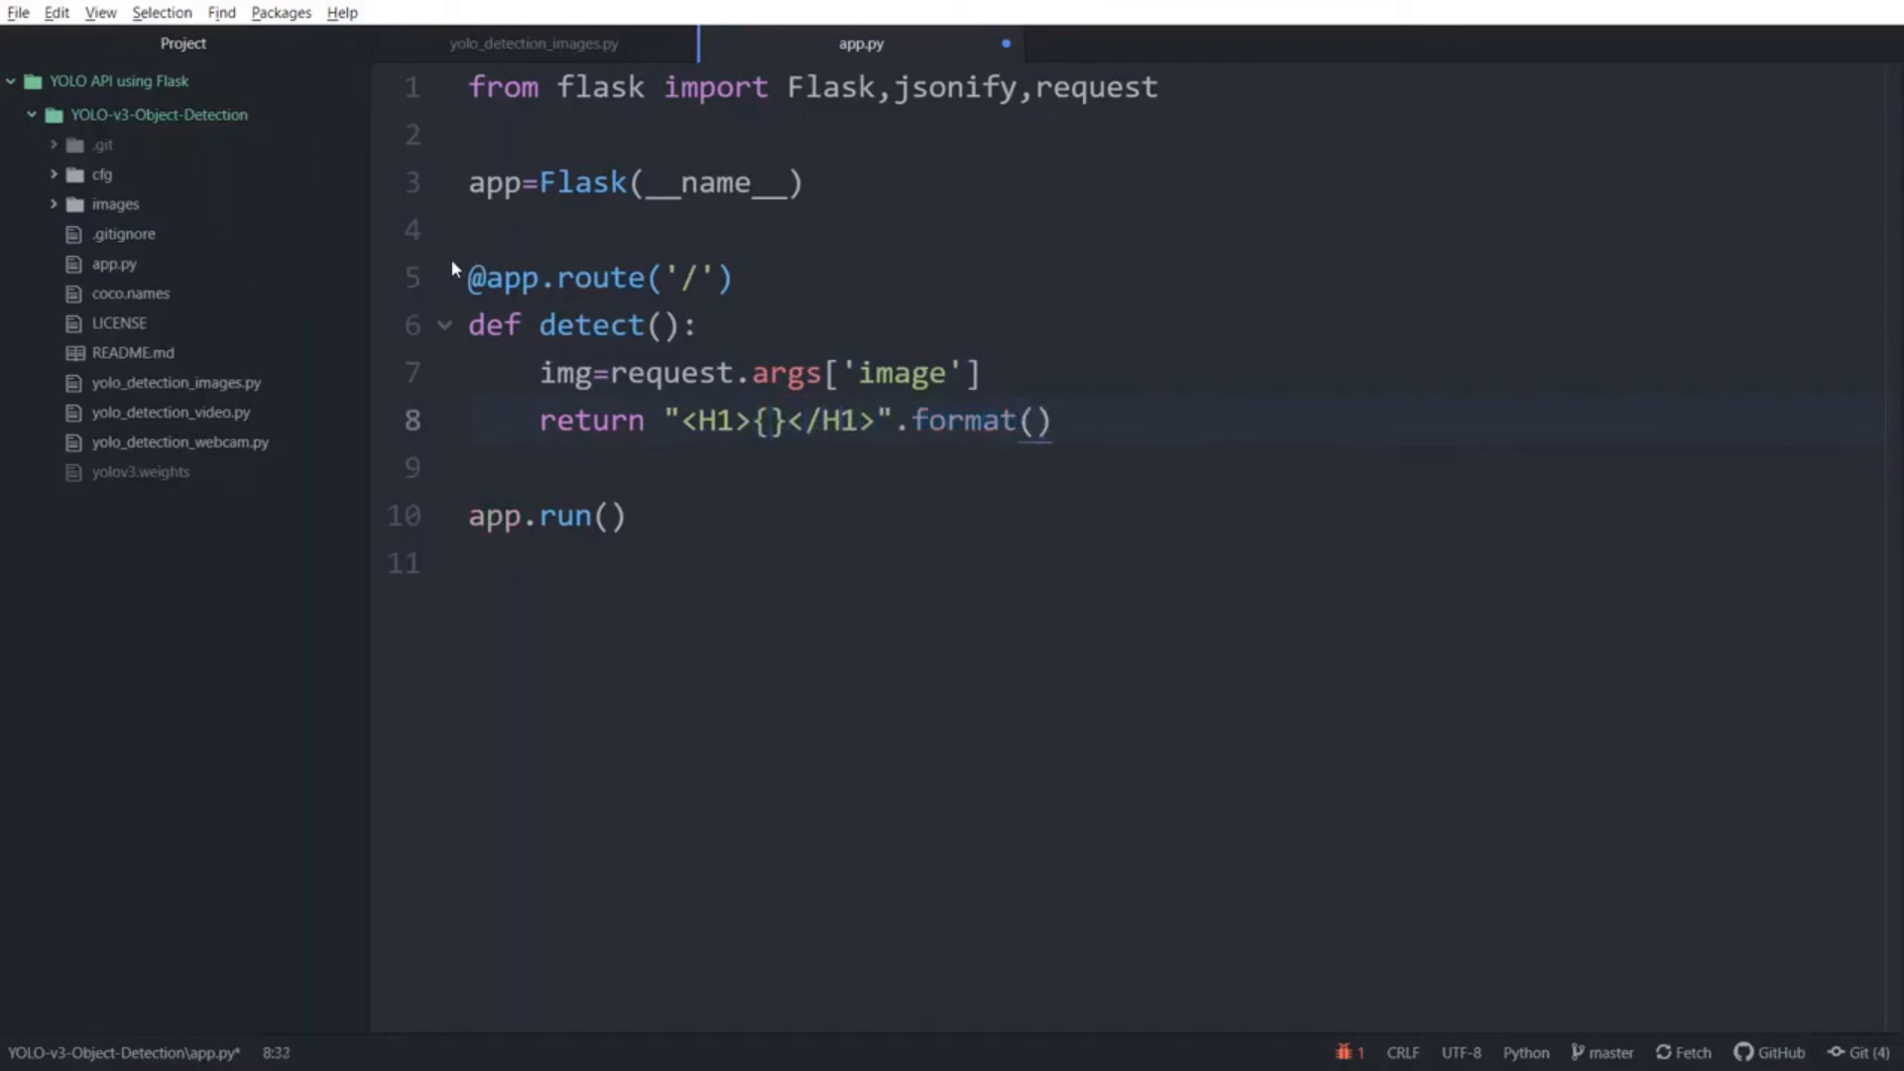
pyautogui.write('img')
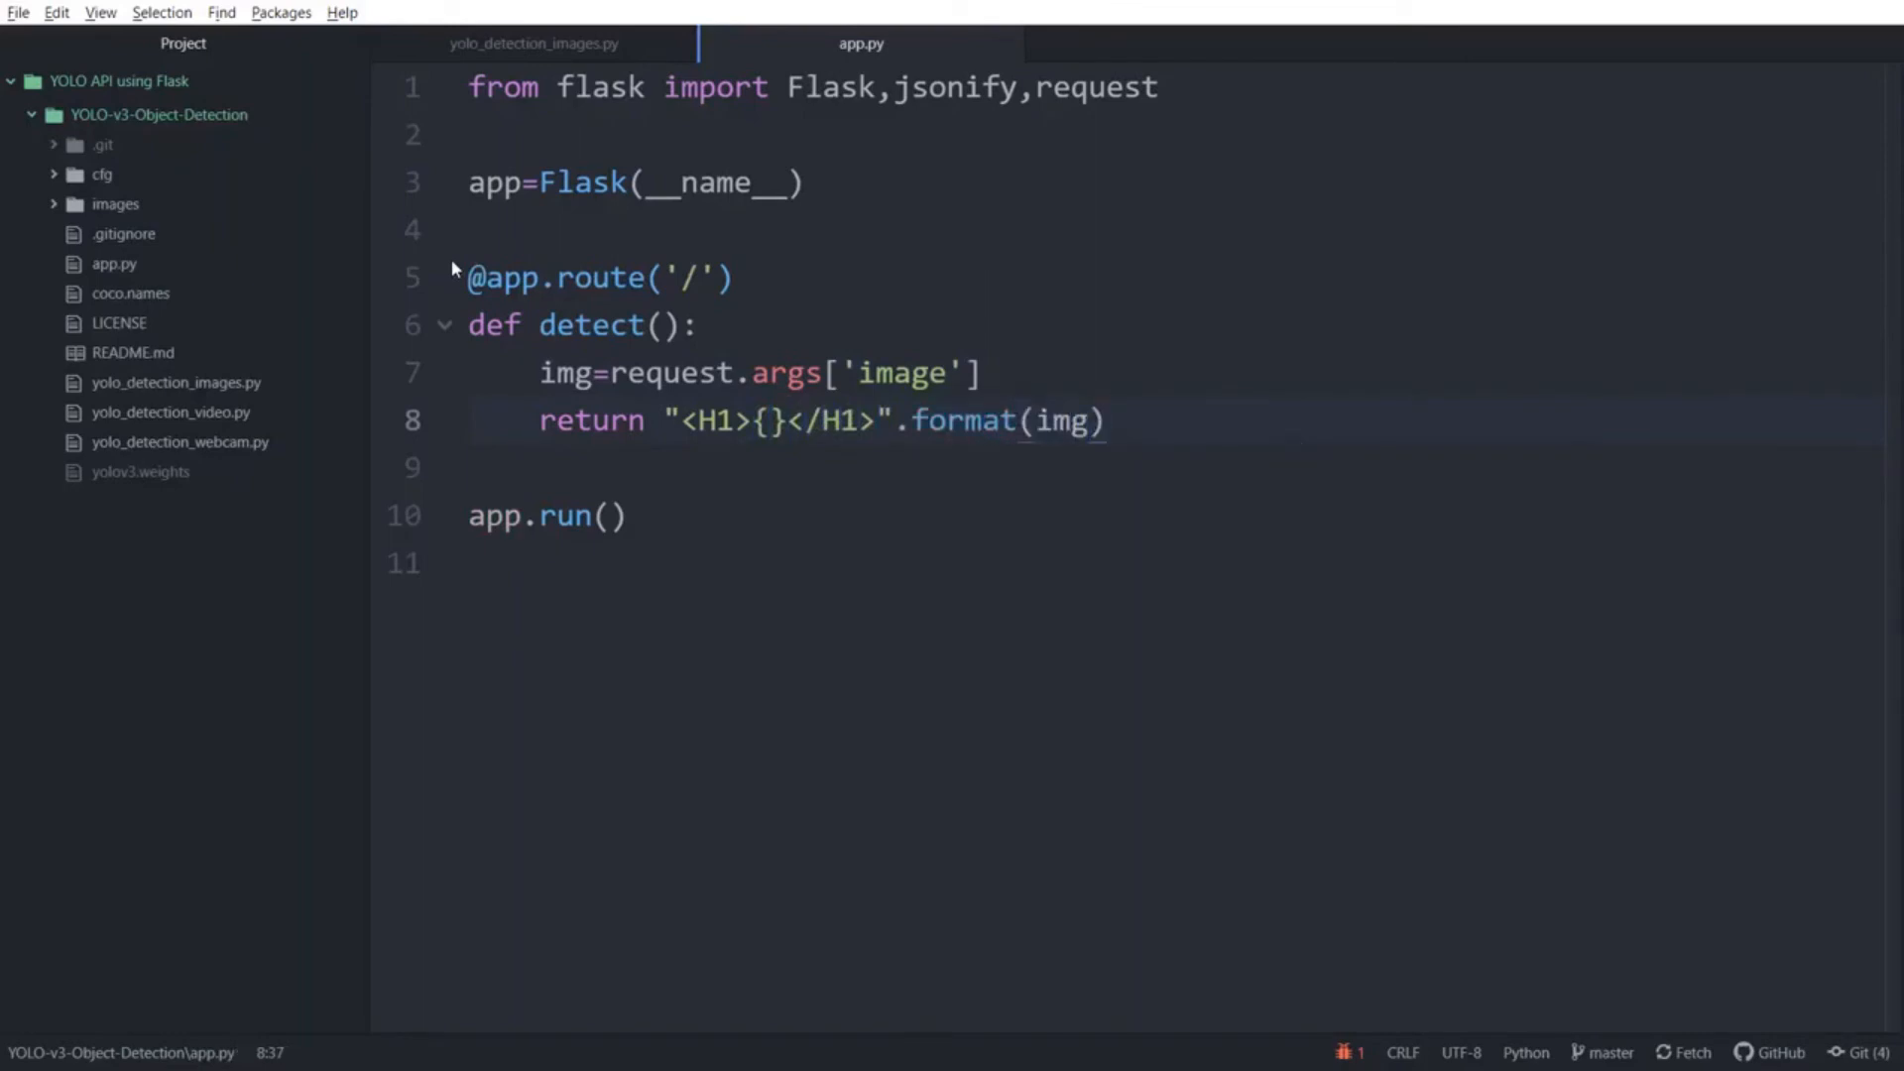
pyautogui.press('alt+tab')
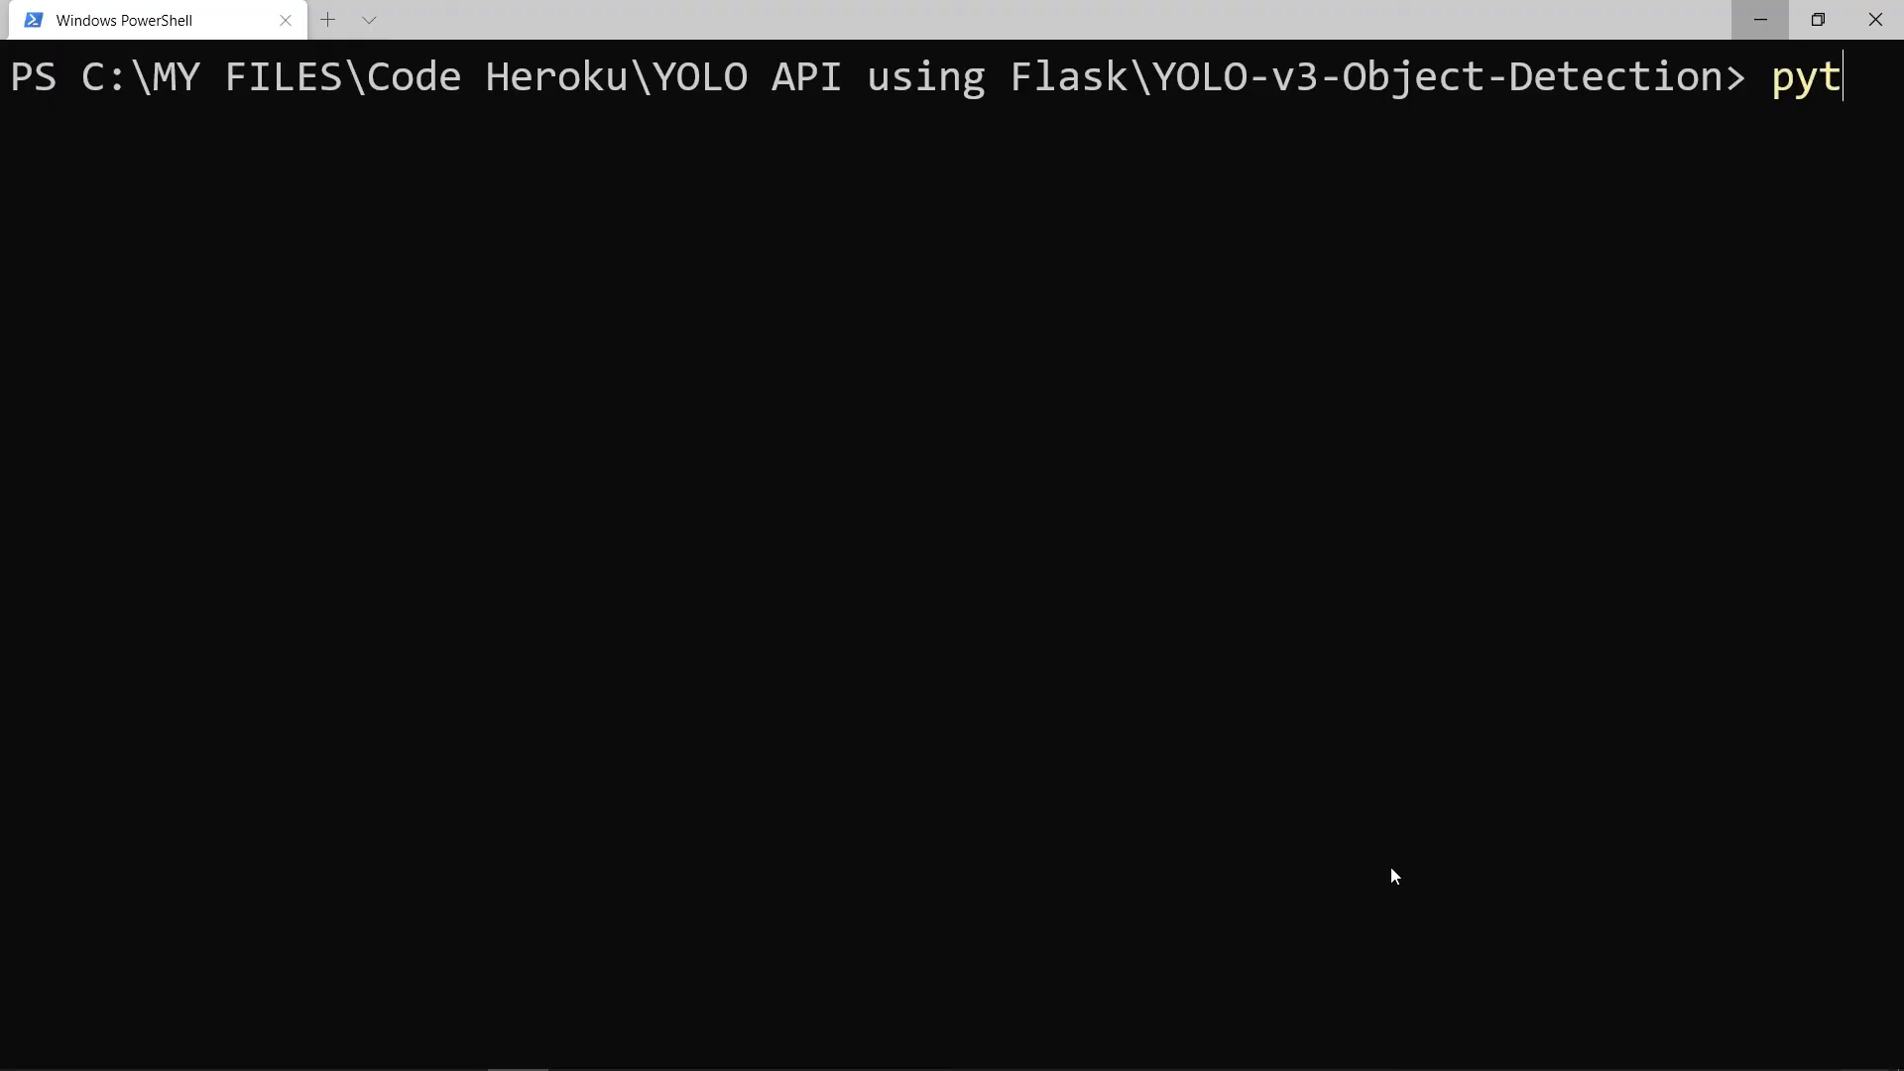
# Rerun python app.py in PowerShell to restart the updated Flask server
pyautogui.write('hon app.py')
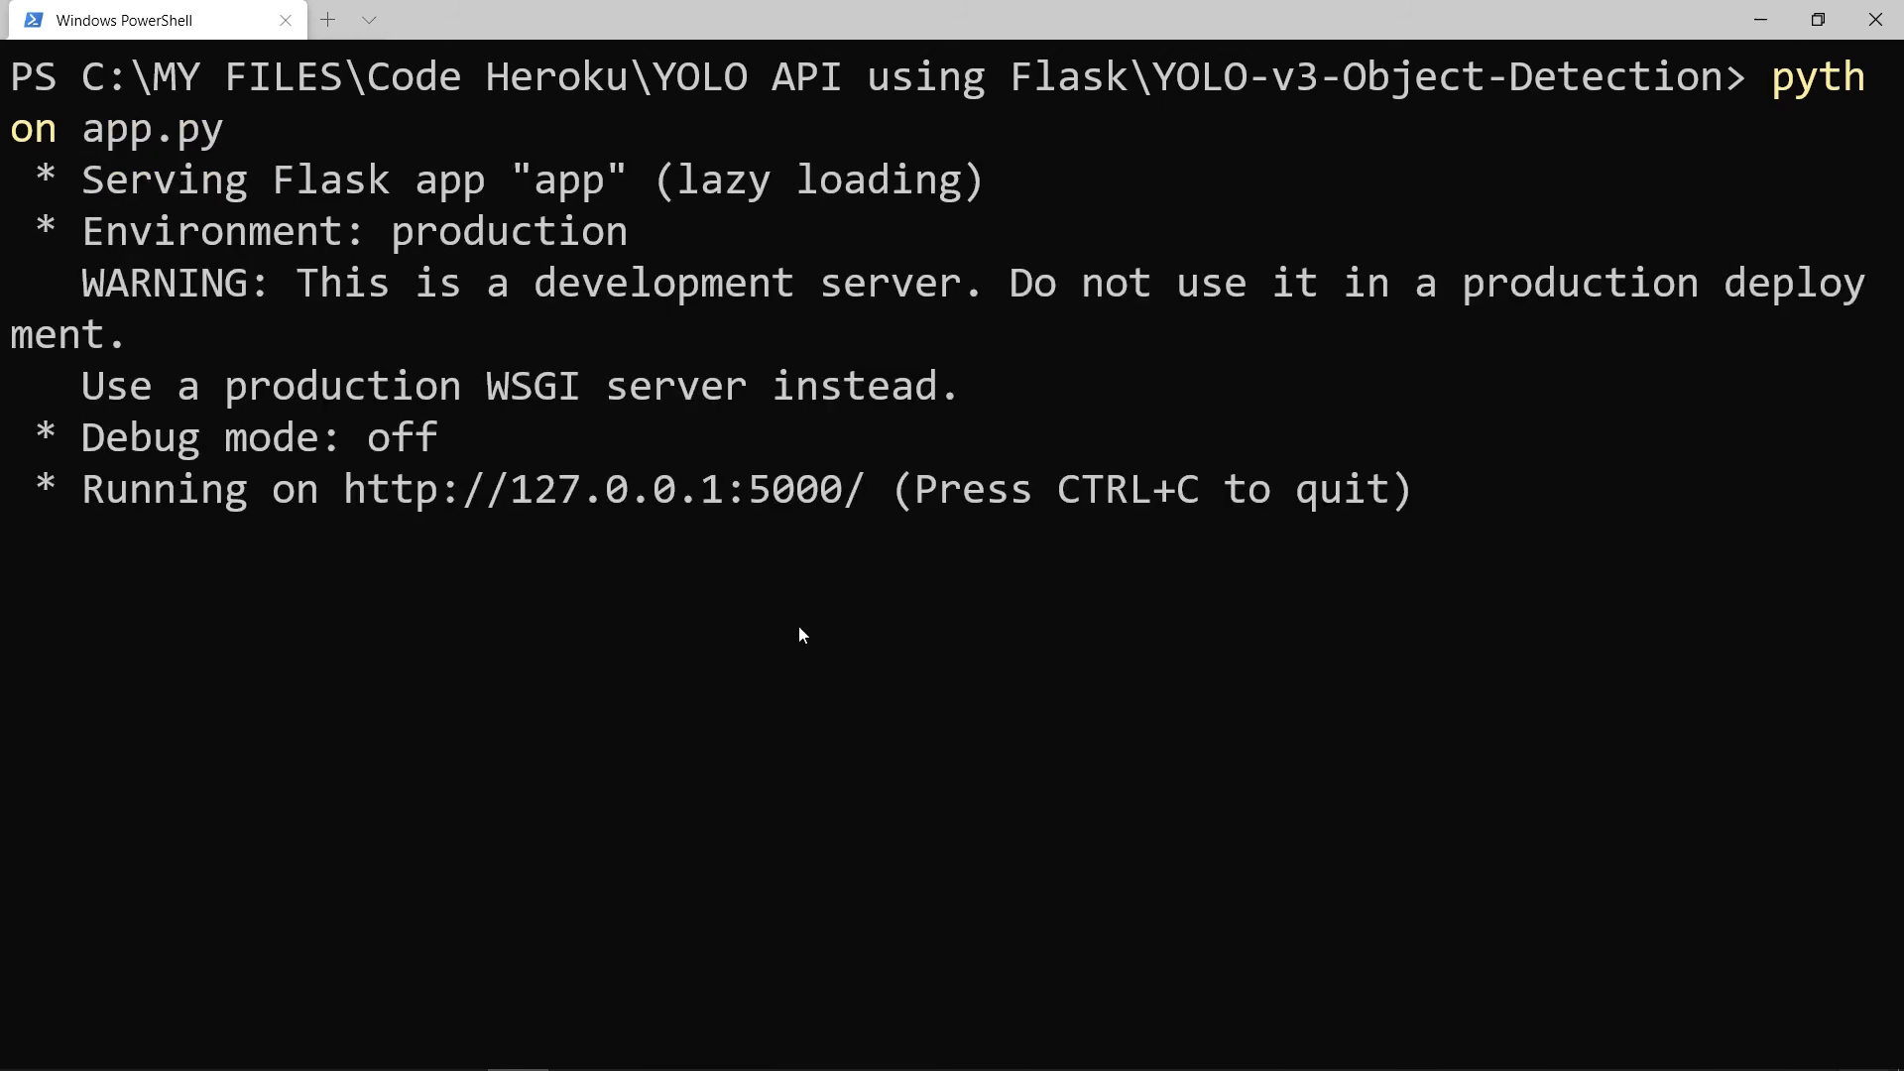
pyautogui.moveTo(604, 489)
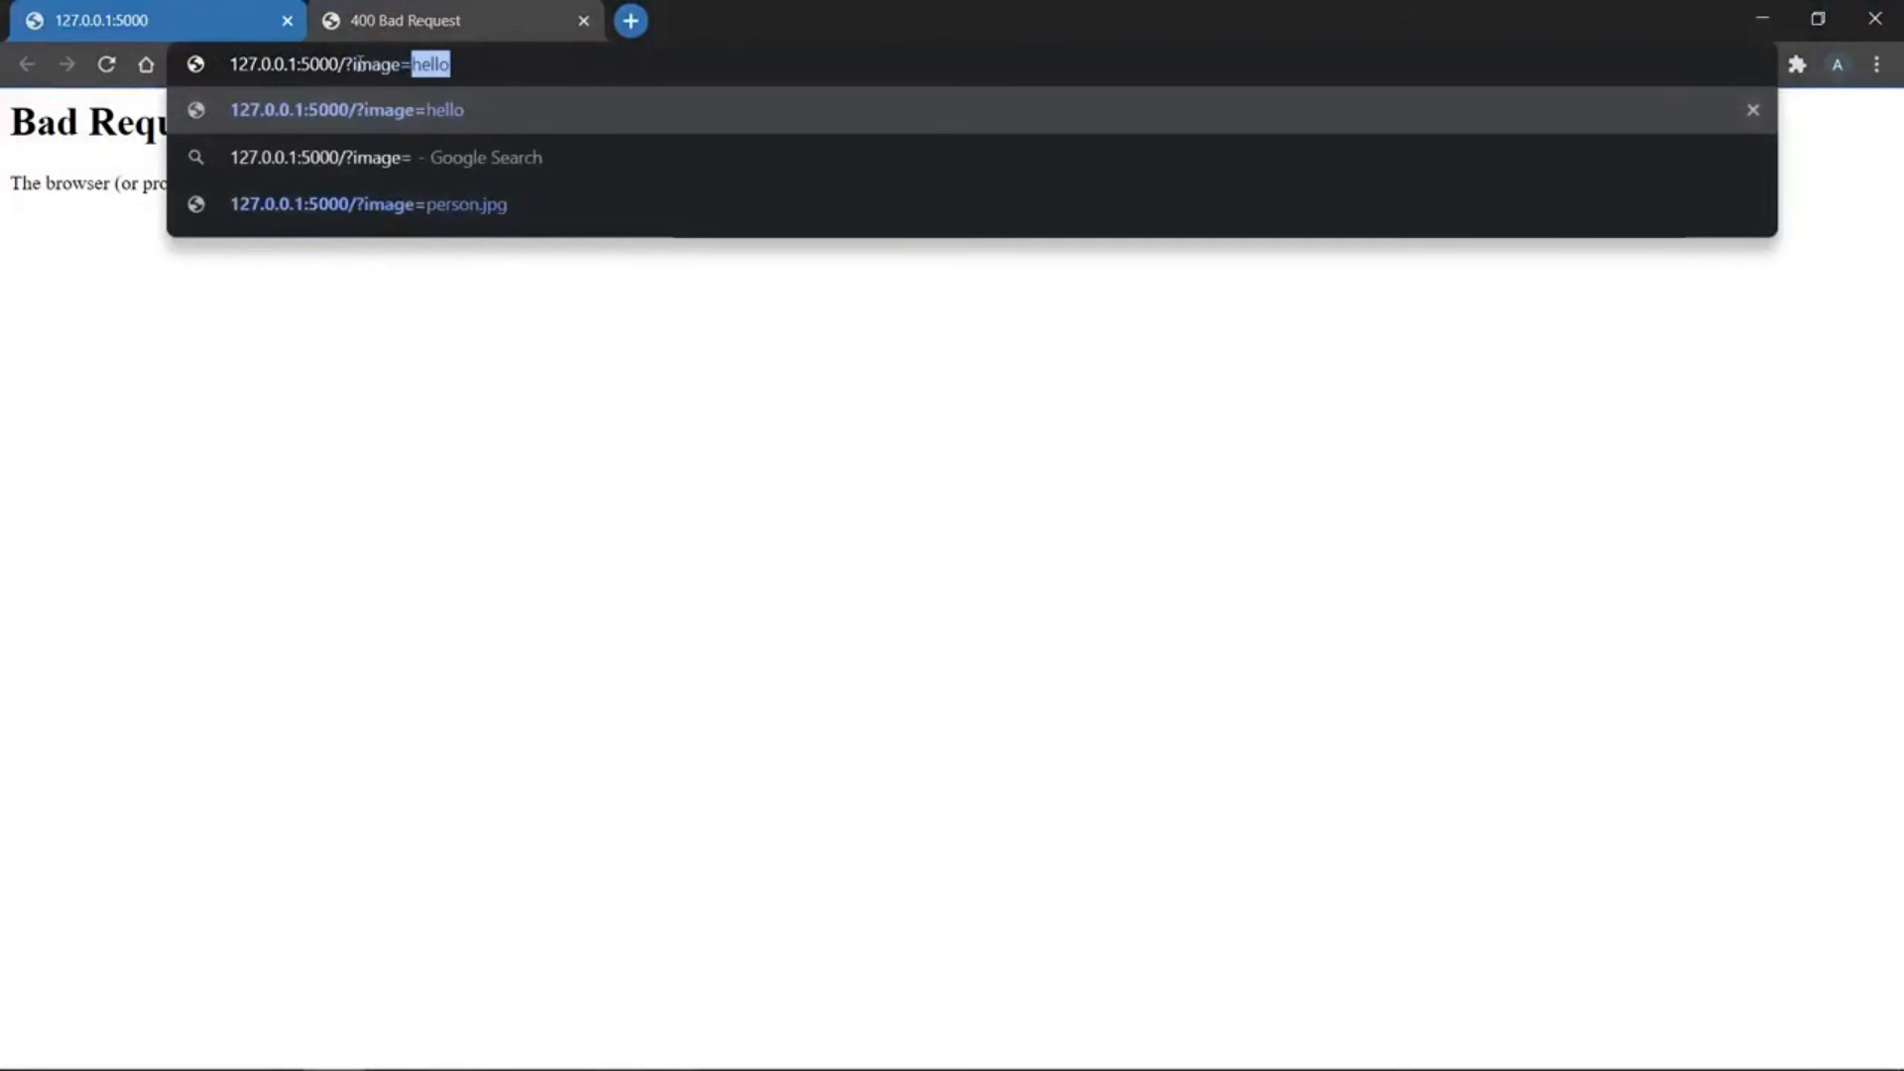
# Load 127.0.0.1:5000/?image='Hello World' so the page displays 'Hello World'
pyautogui.write('HelloW')
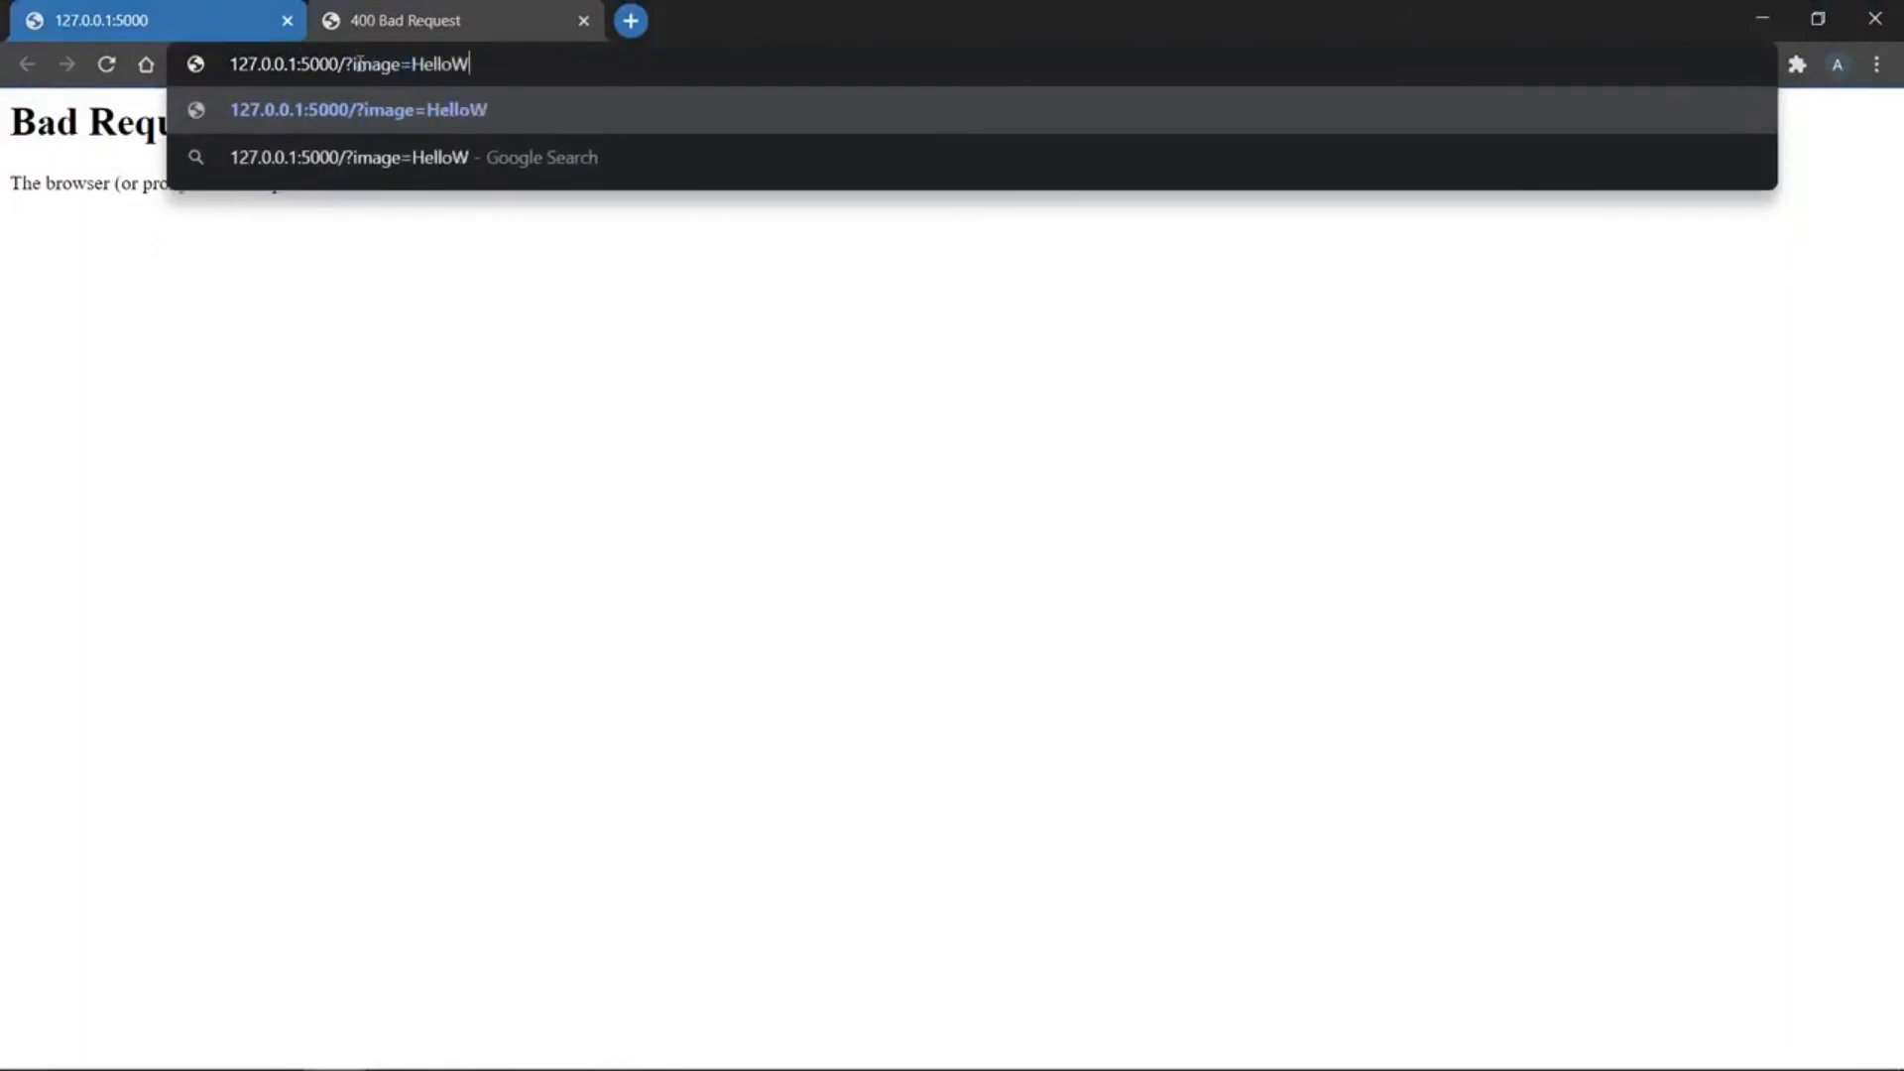
pyautogui.write('or')
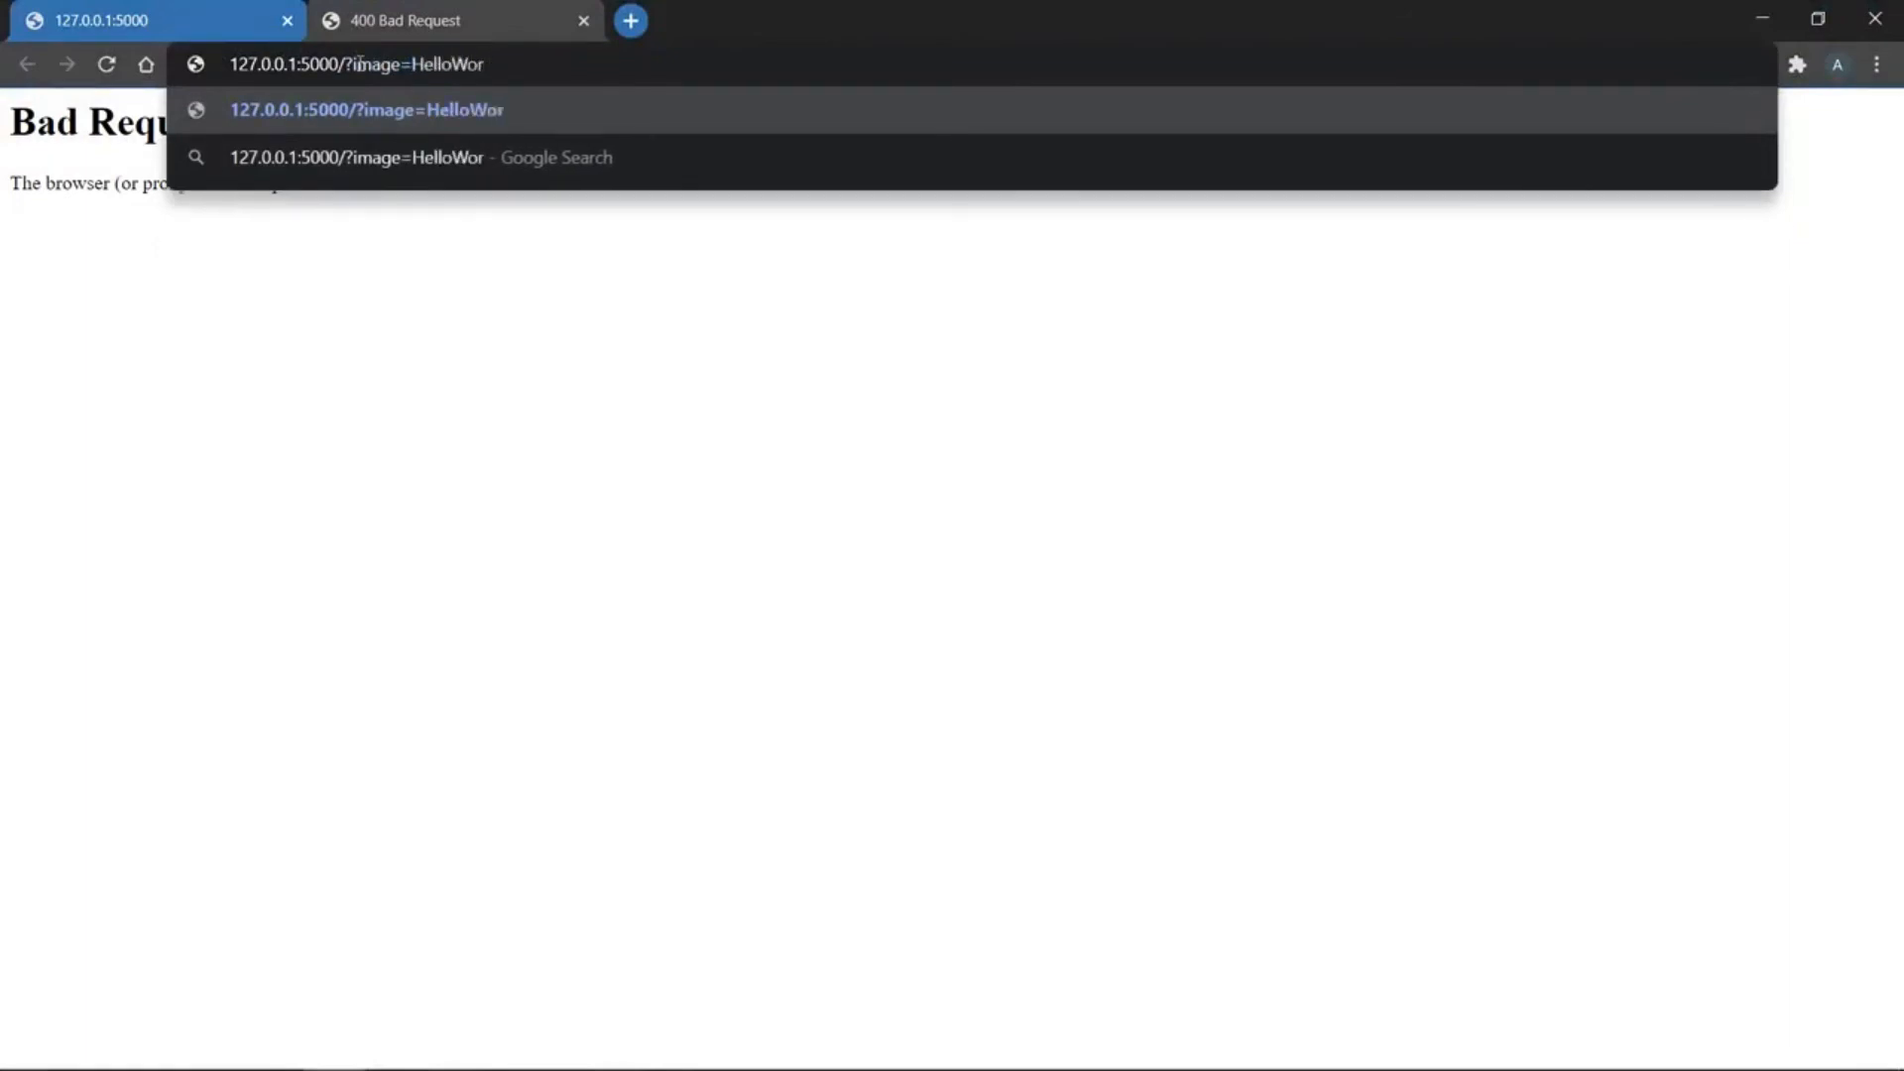
pyautogui.write('ld')
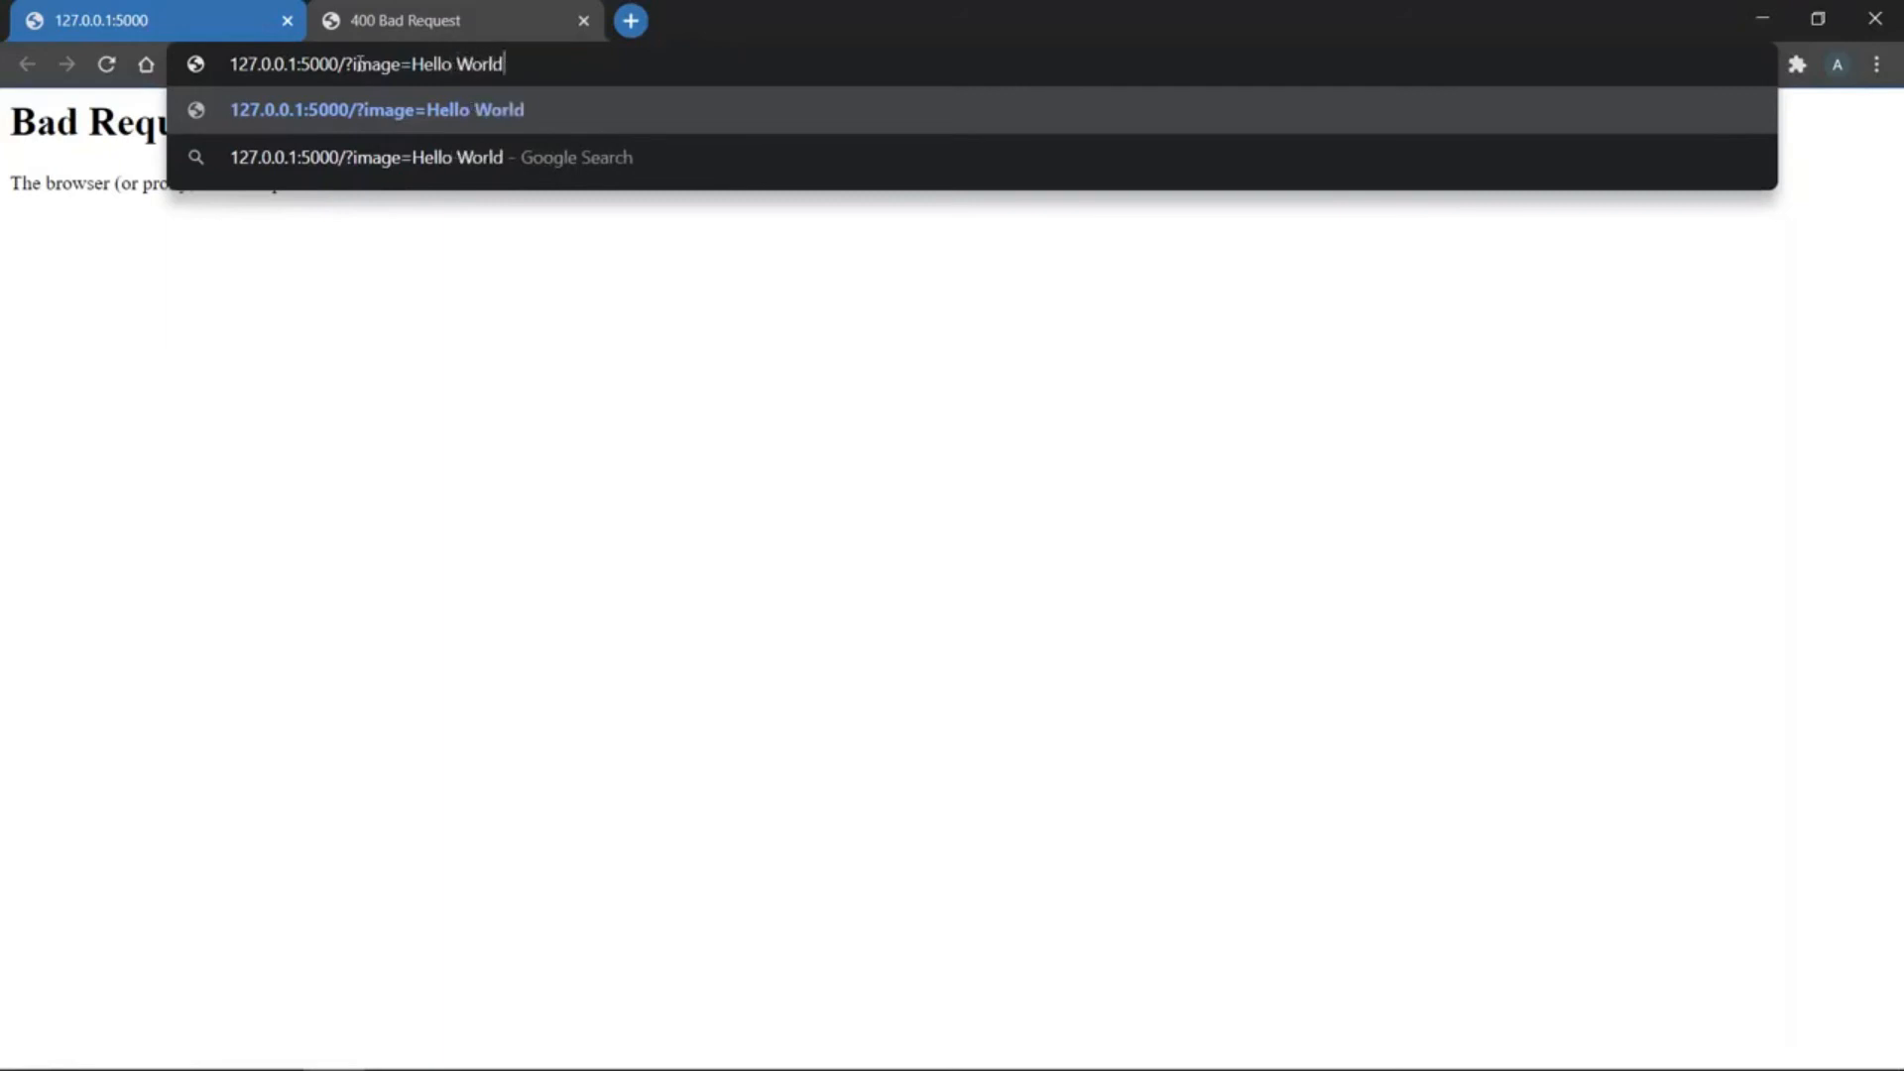
pyautogui.write("'")
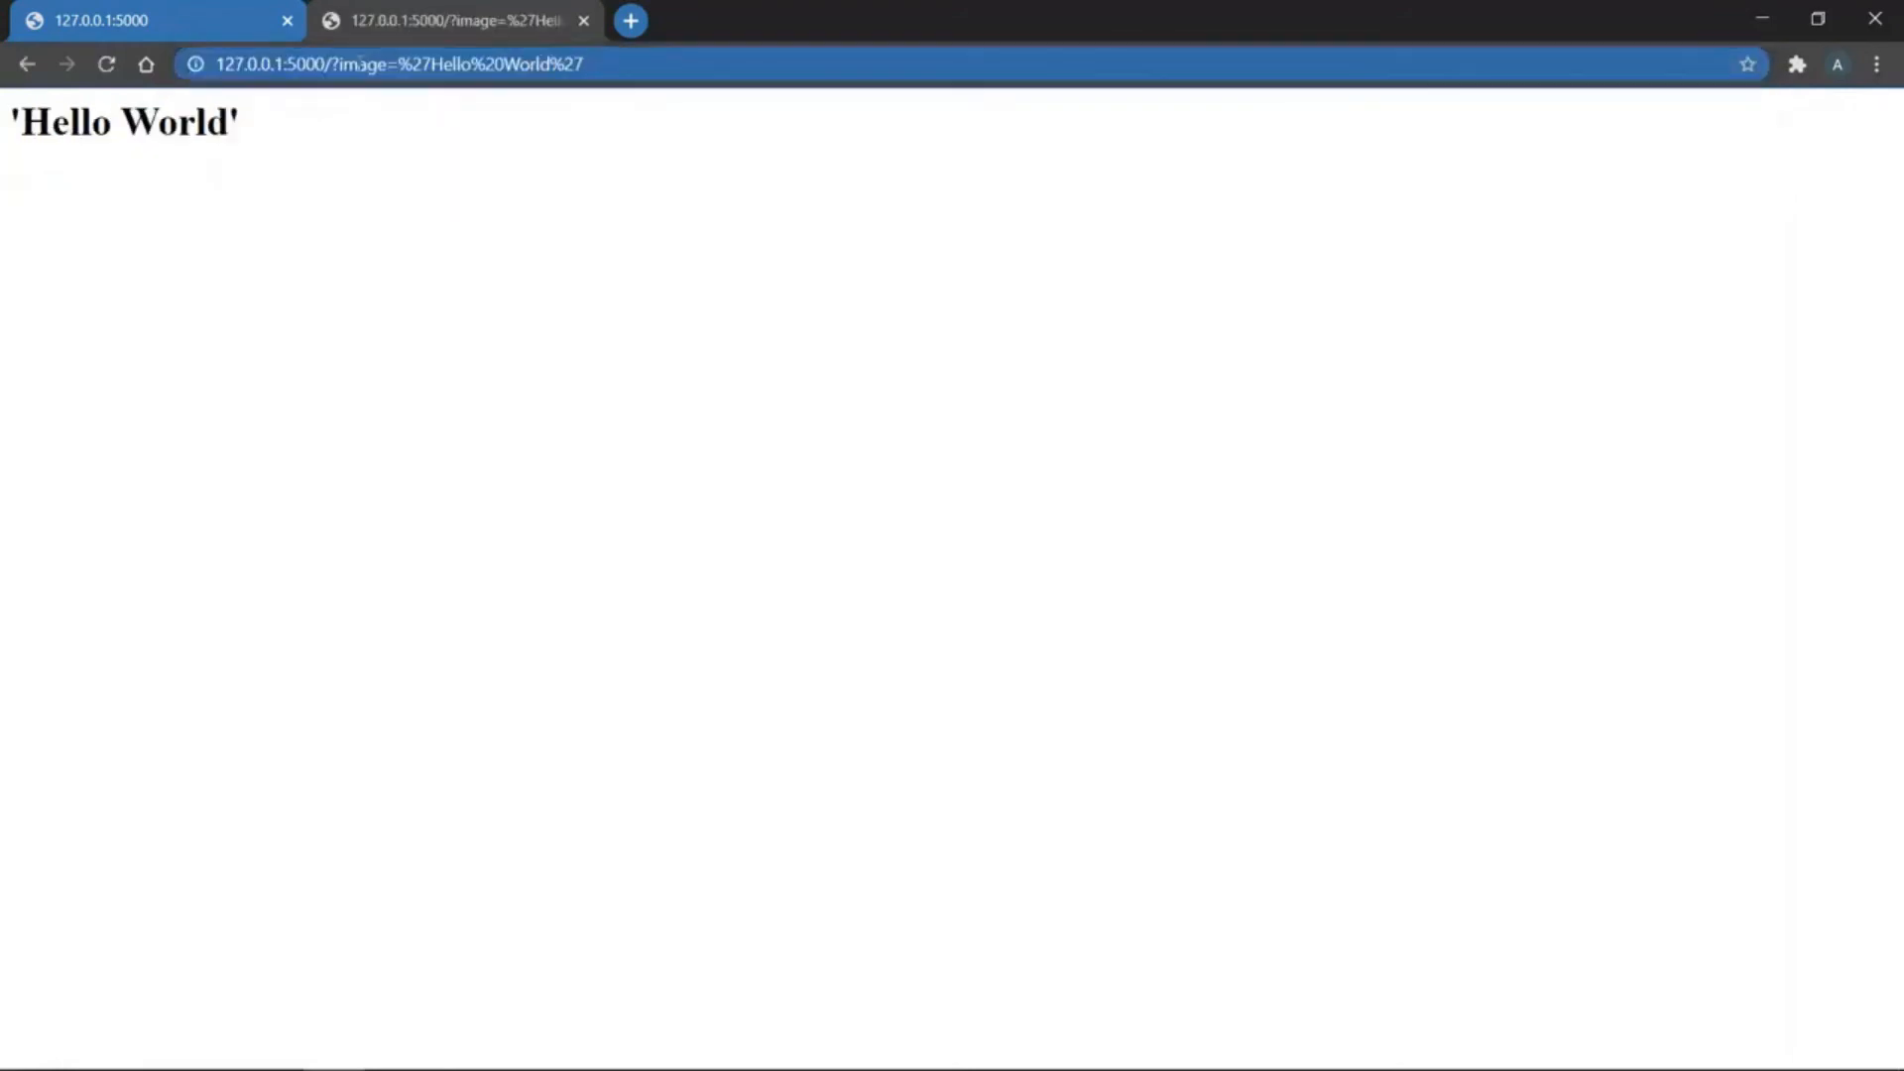
pyautogui.moveTo(269, 158)
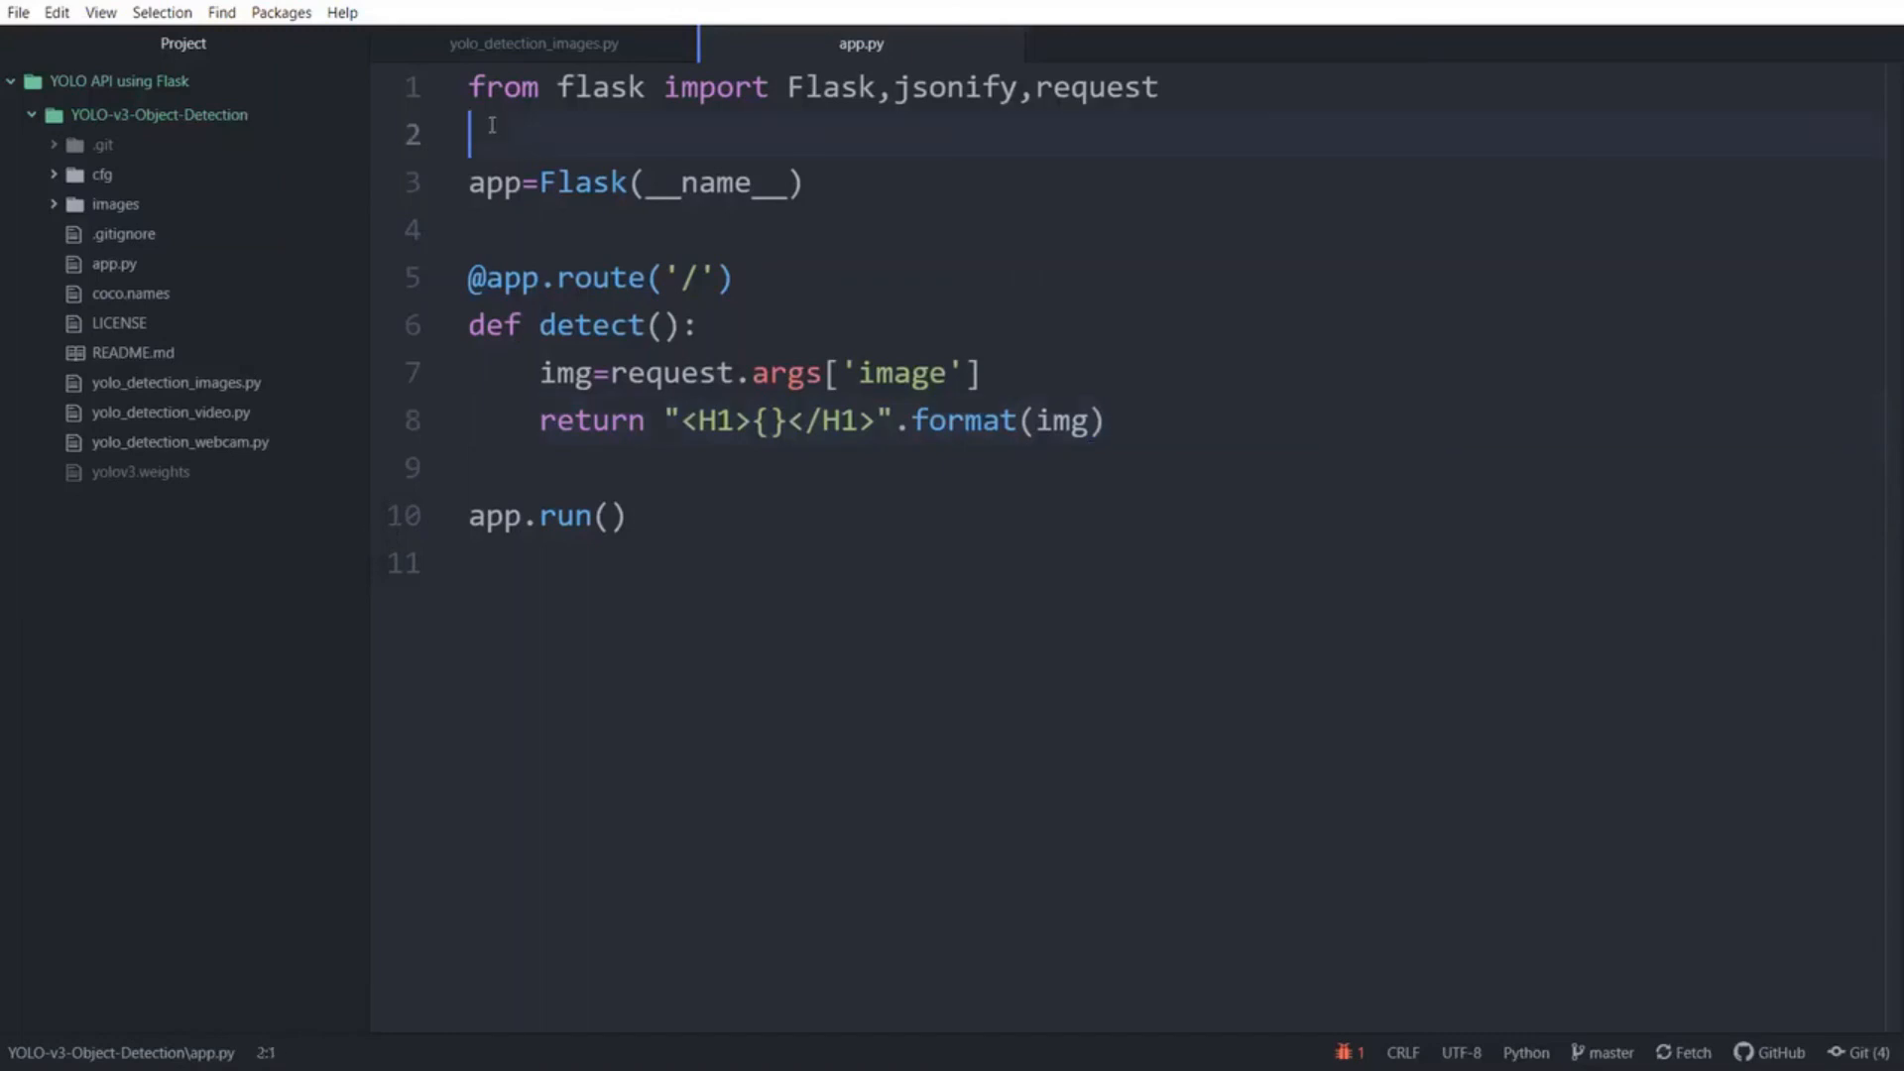
# Add 'from yolo_detection_images import detectObjects' below the Flask import in app.py
pyautogui.press('enter')
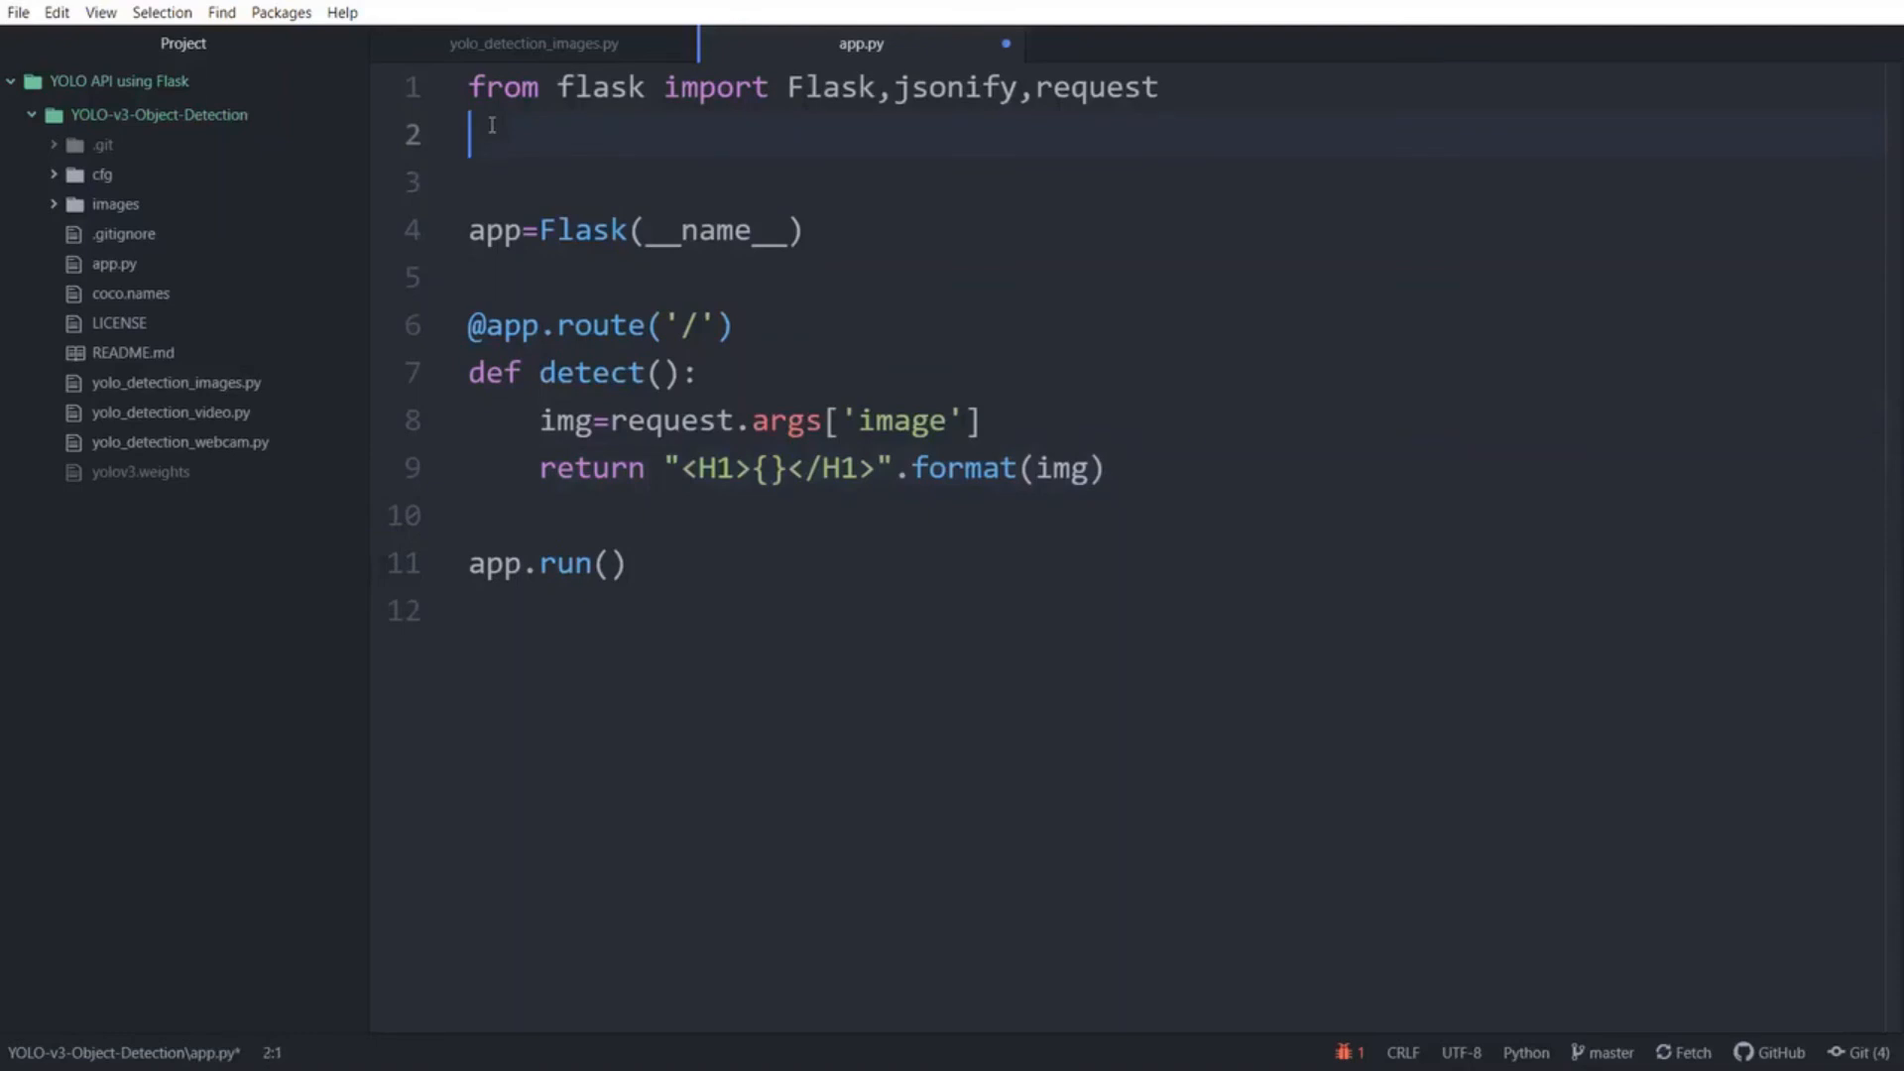
pyautogui.write('from')
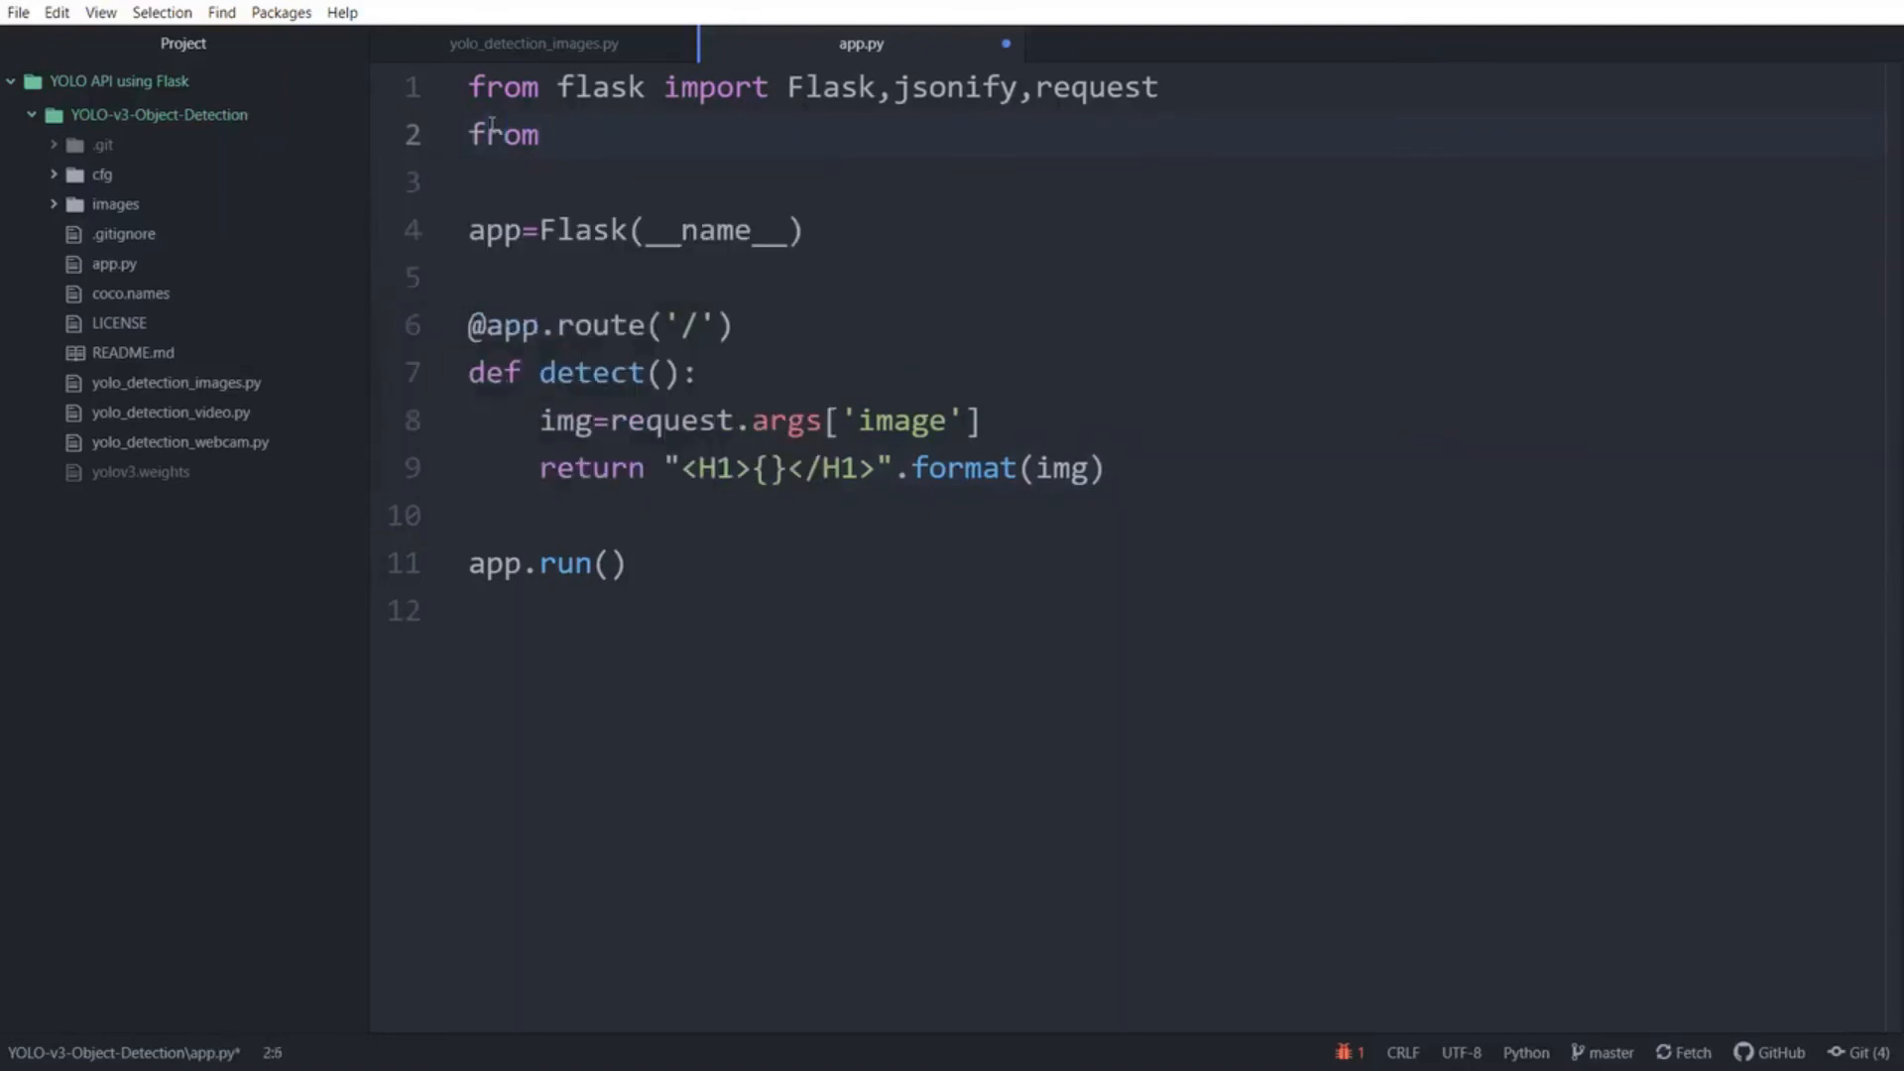
pyautogui.write('yolo_o')
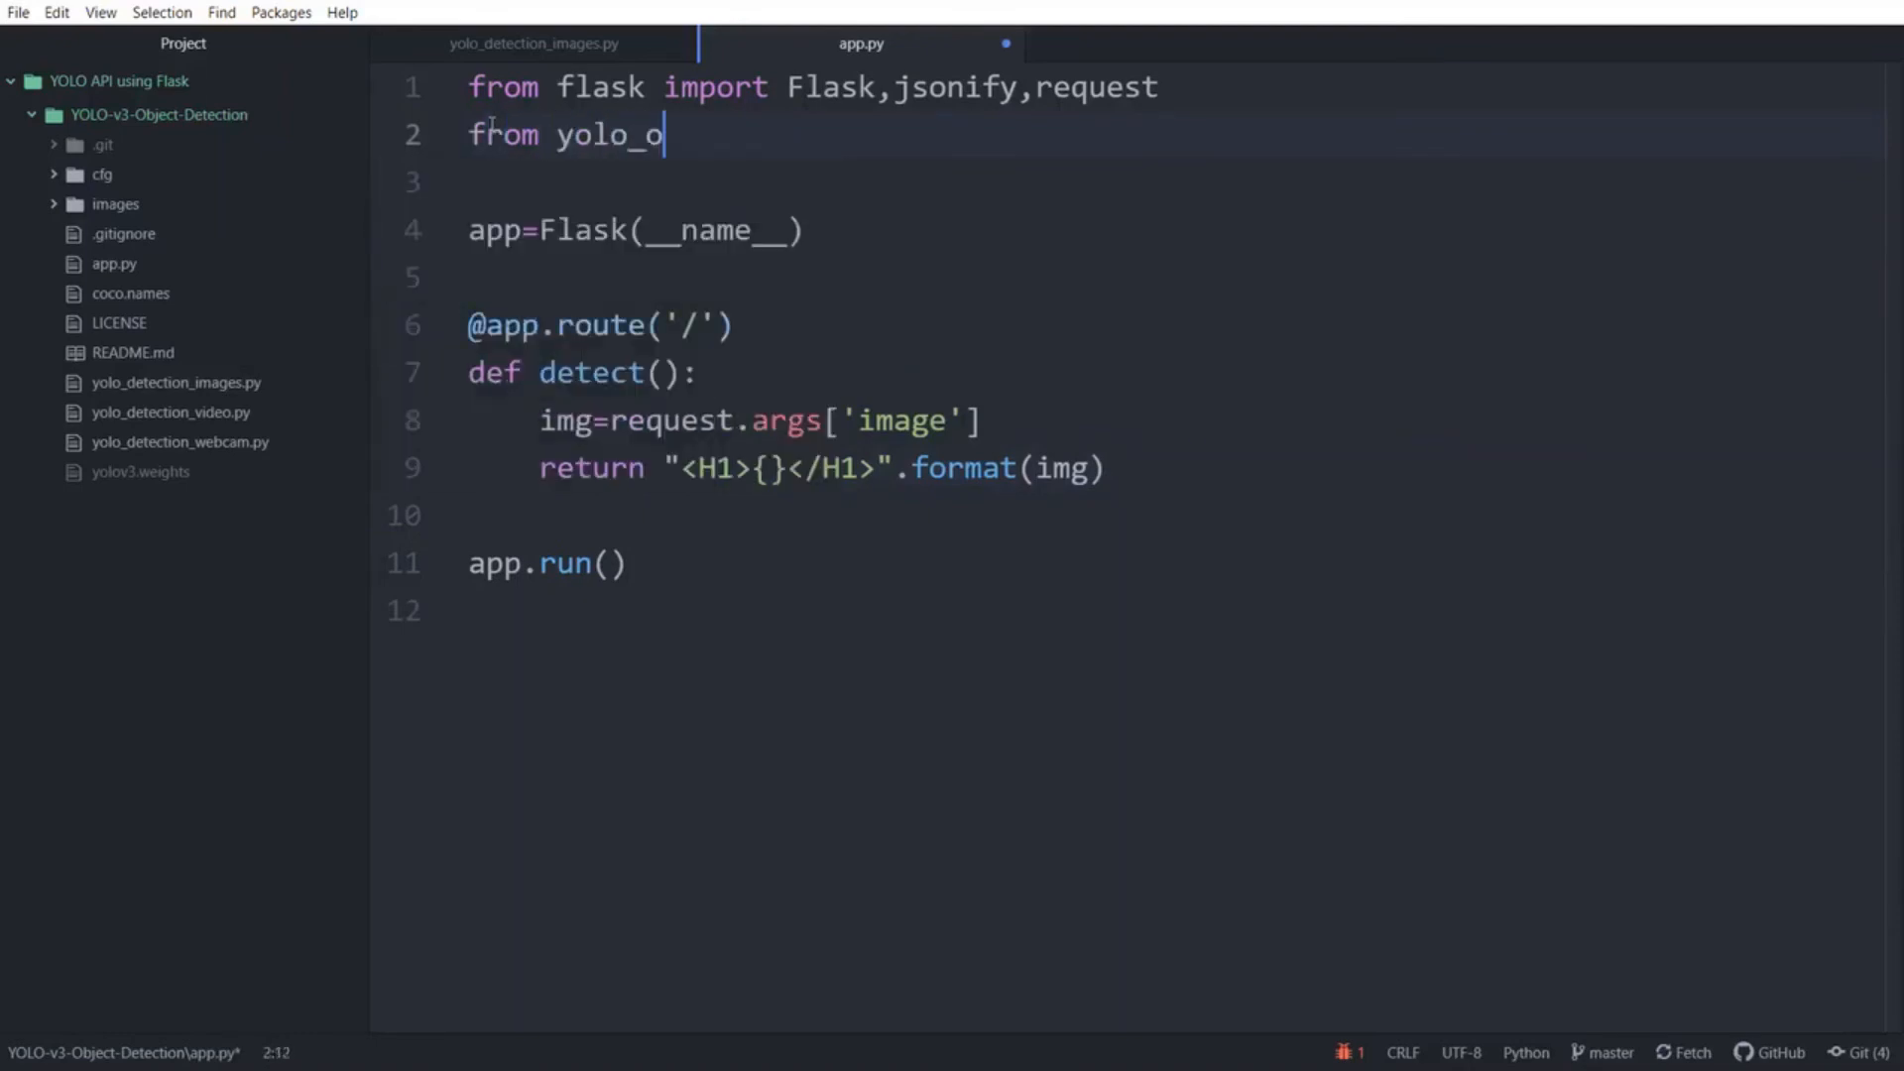
pyautogui.press('backspace')
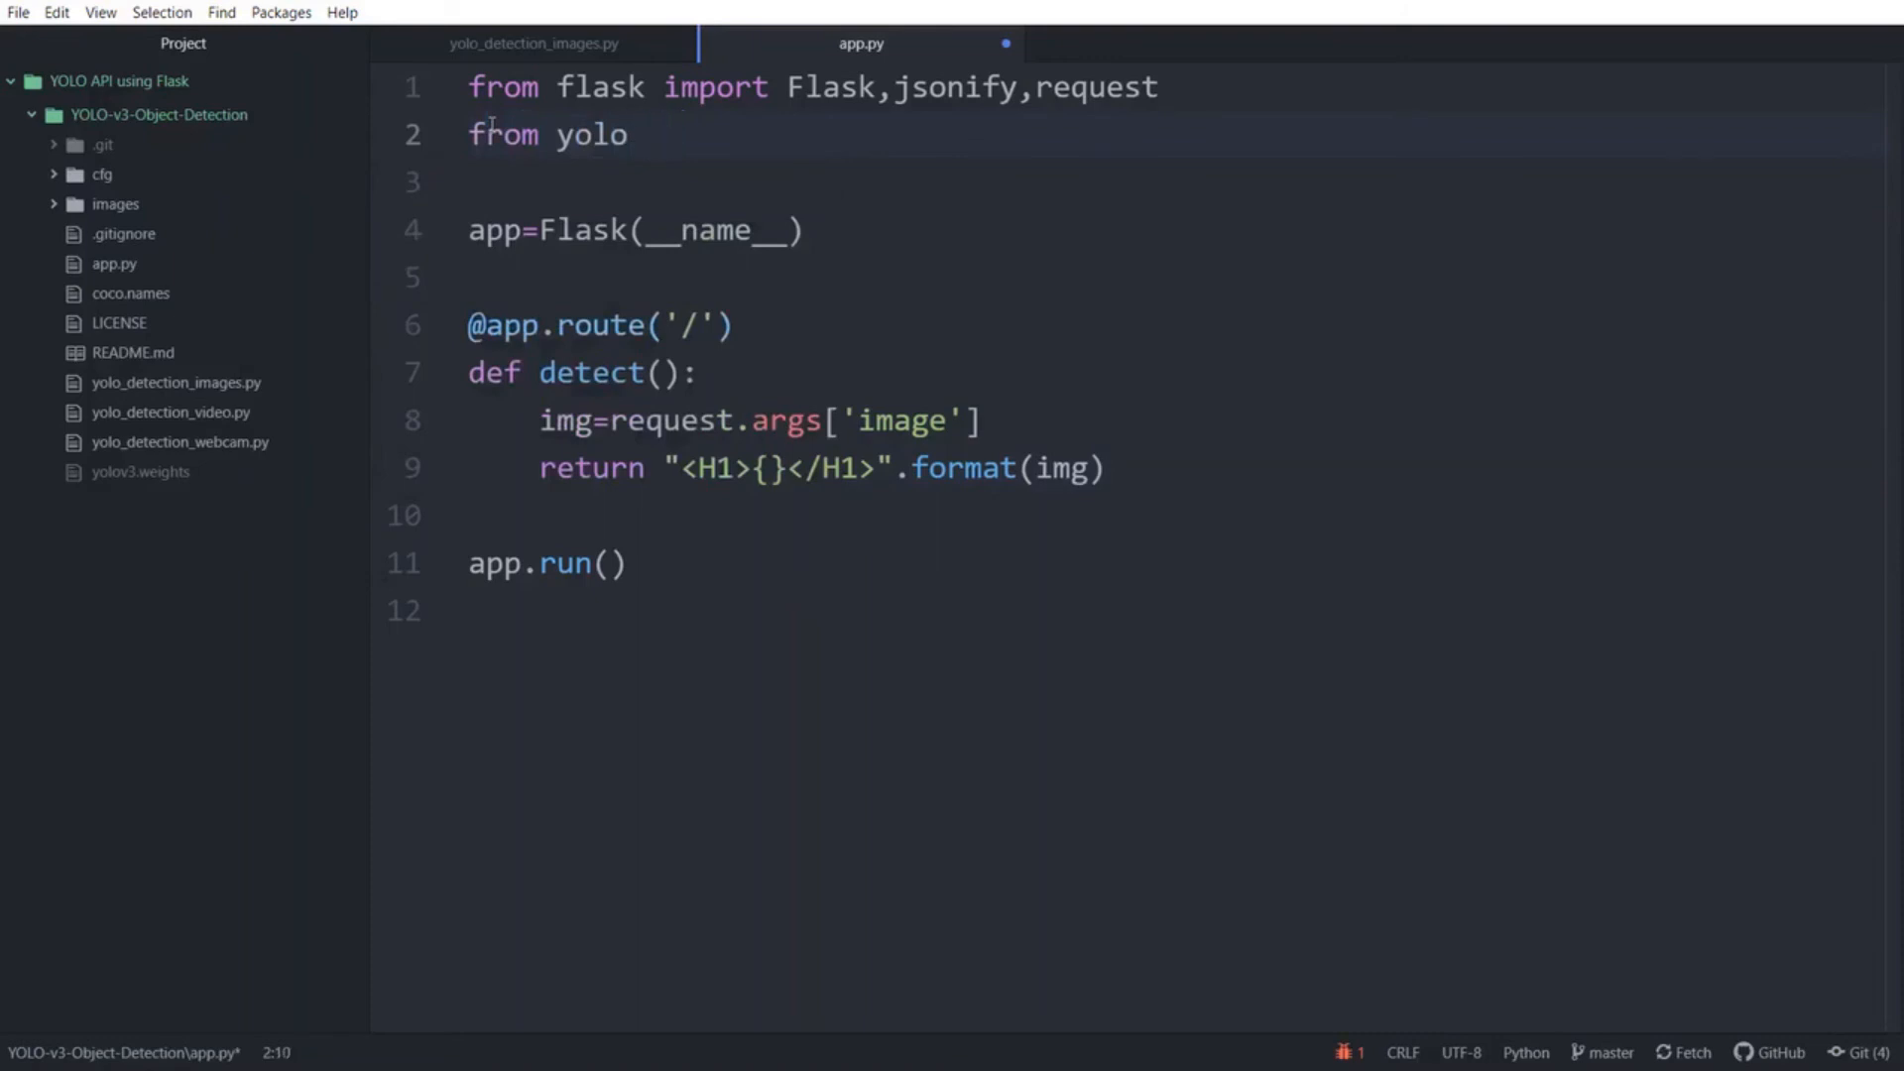
pyautogui.write('_detection_im')
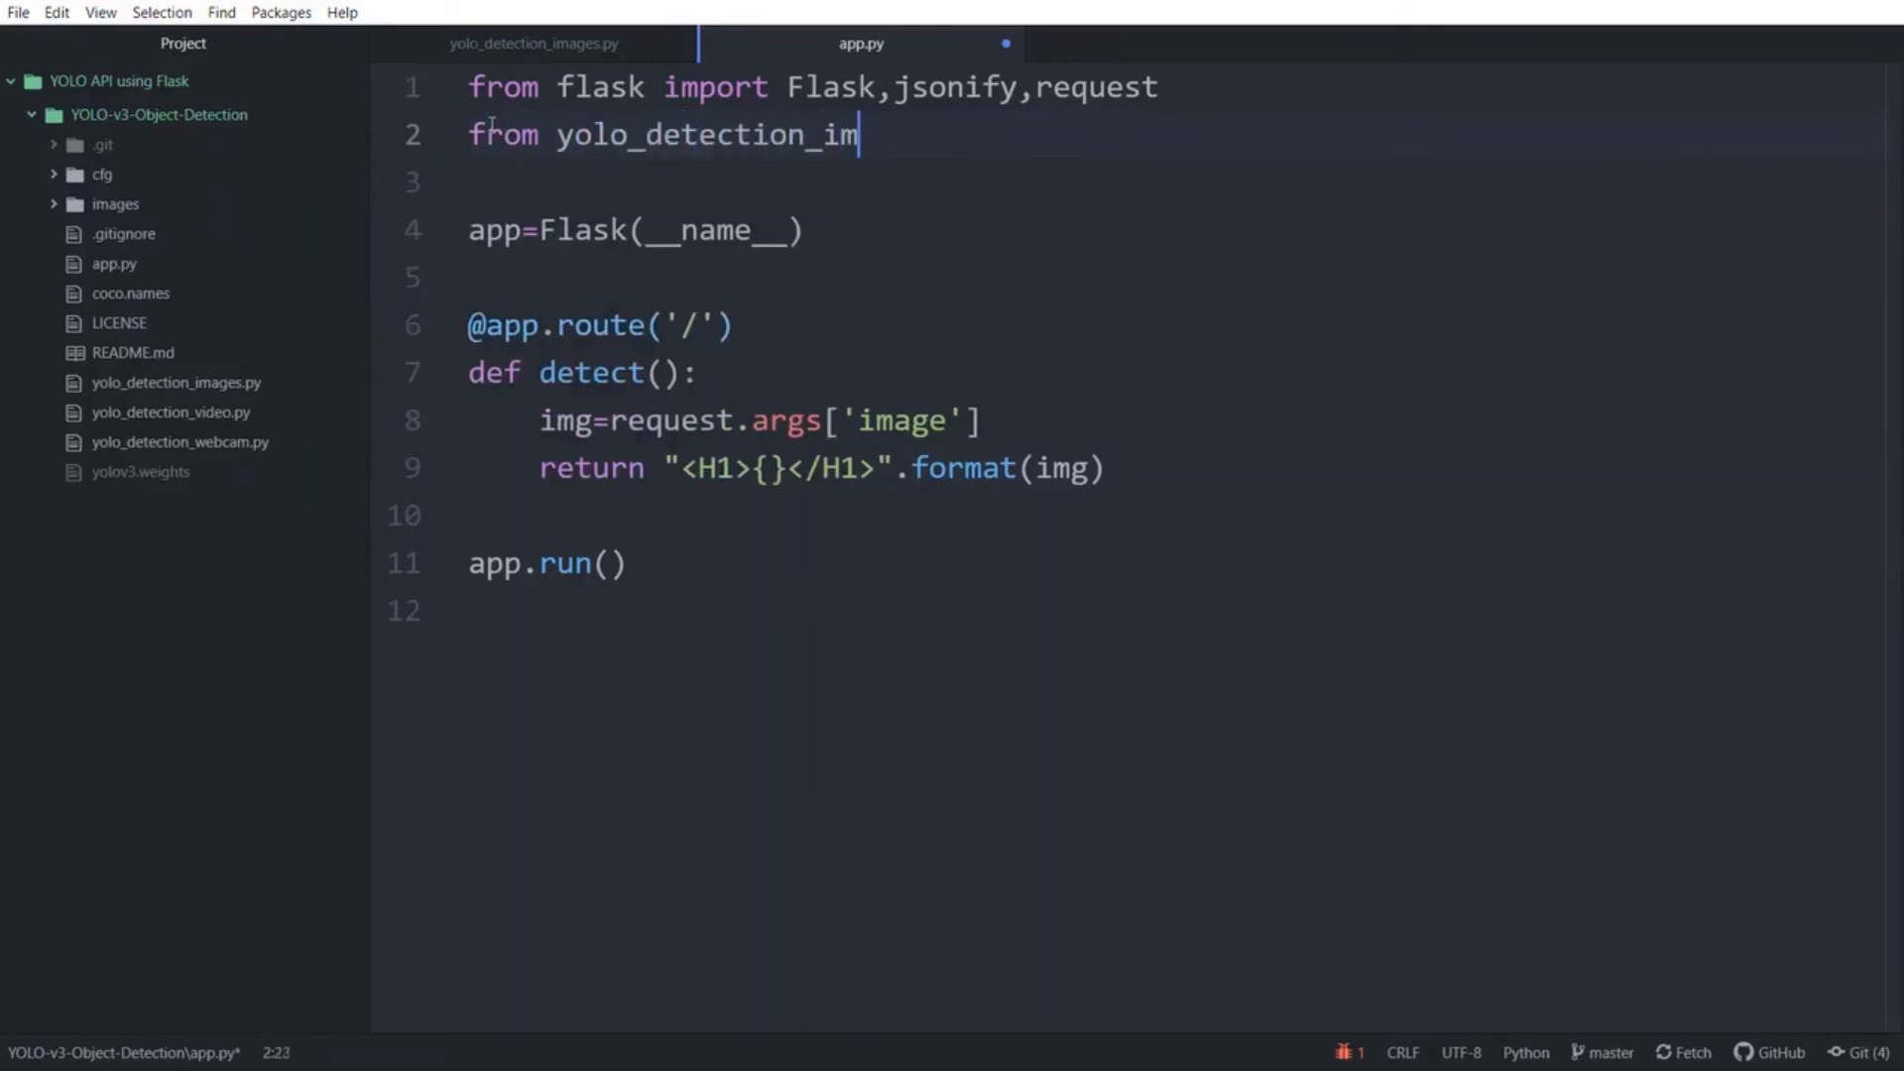
pyautogui.write('ages import detectObjects')
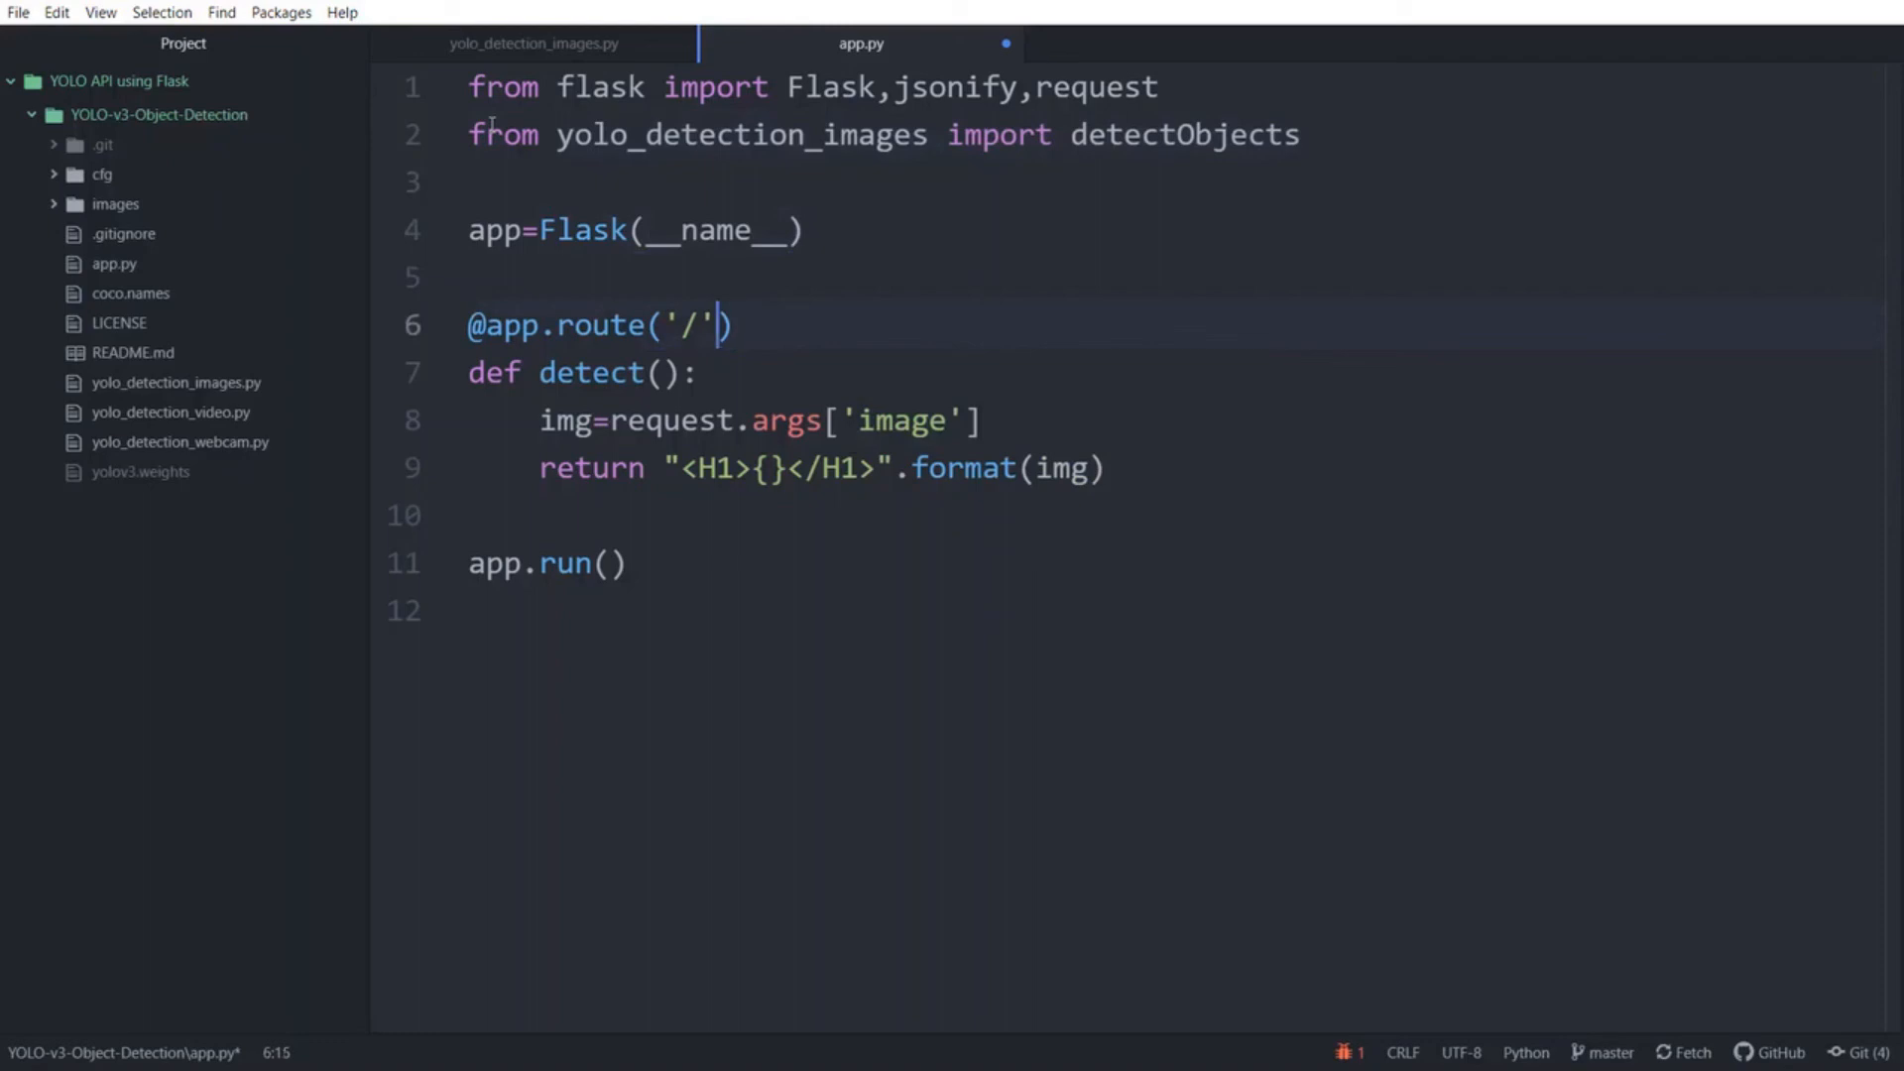
# Change the route path to begin with /myapp/detect
pyautogui.write('my')
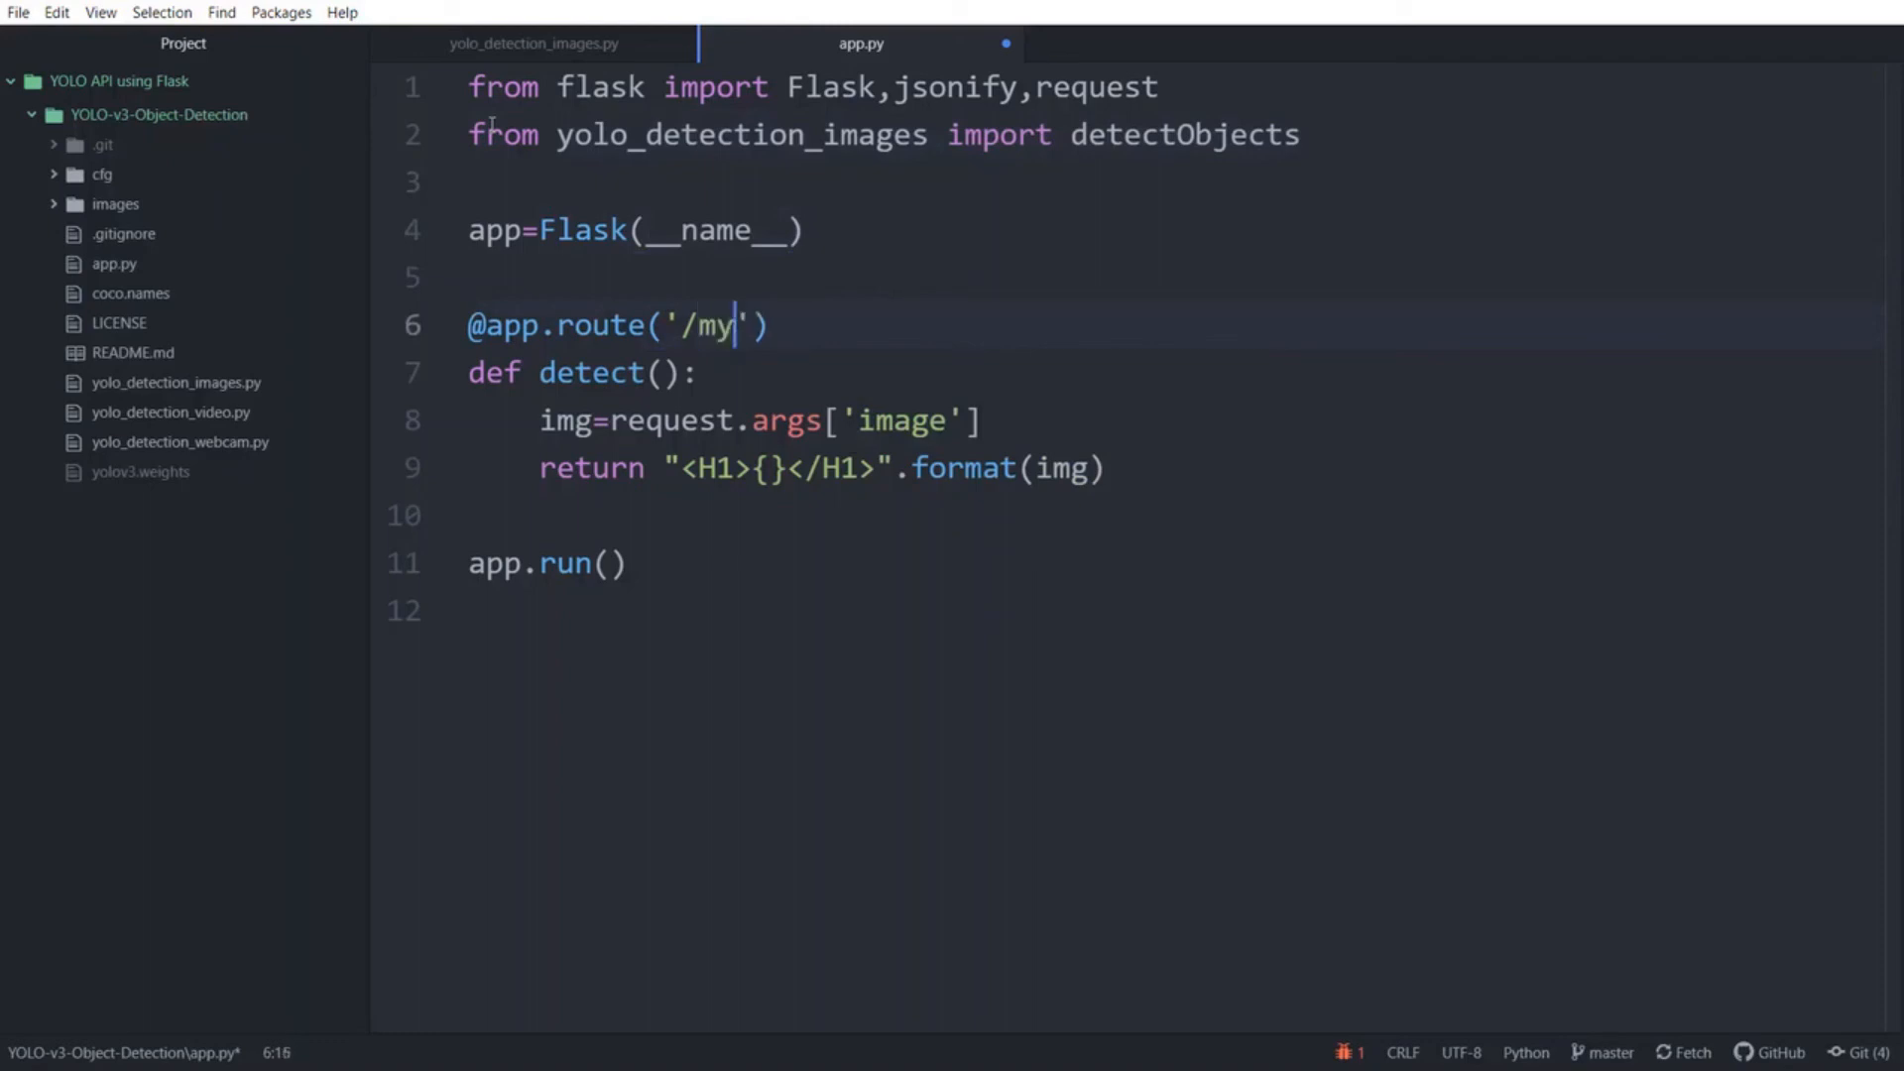
pyautogui.write('app/')
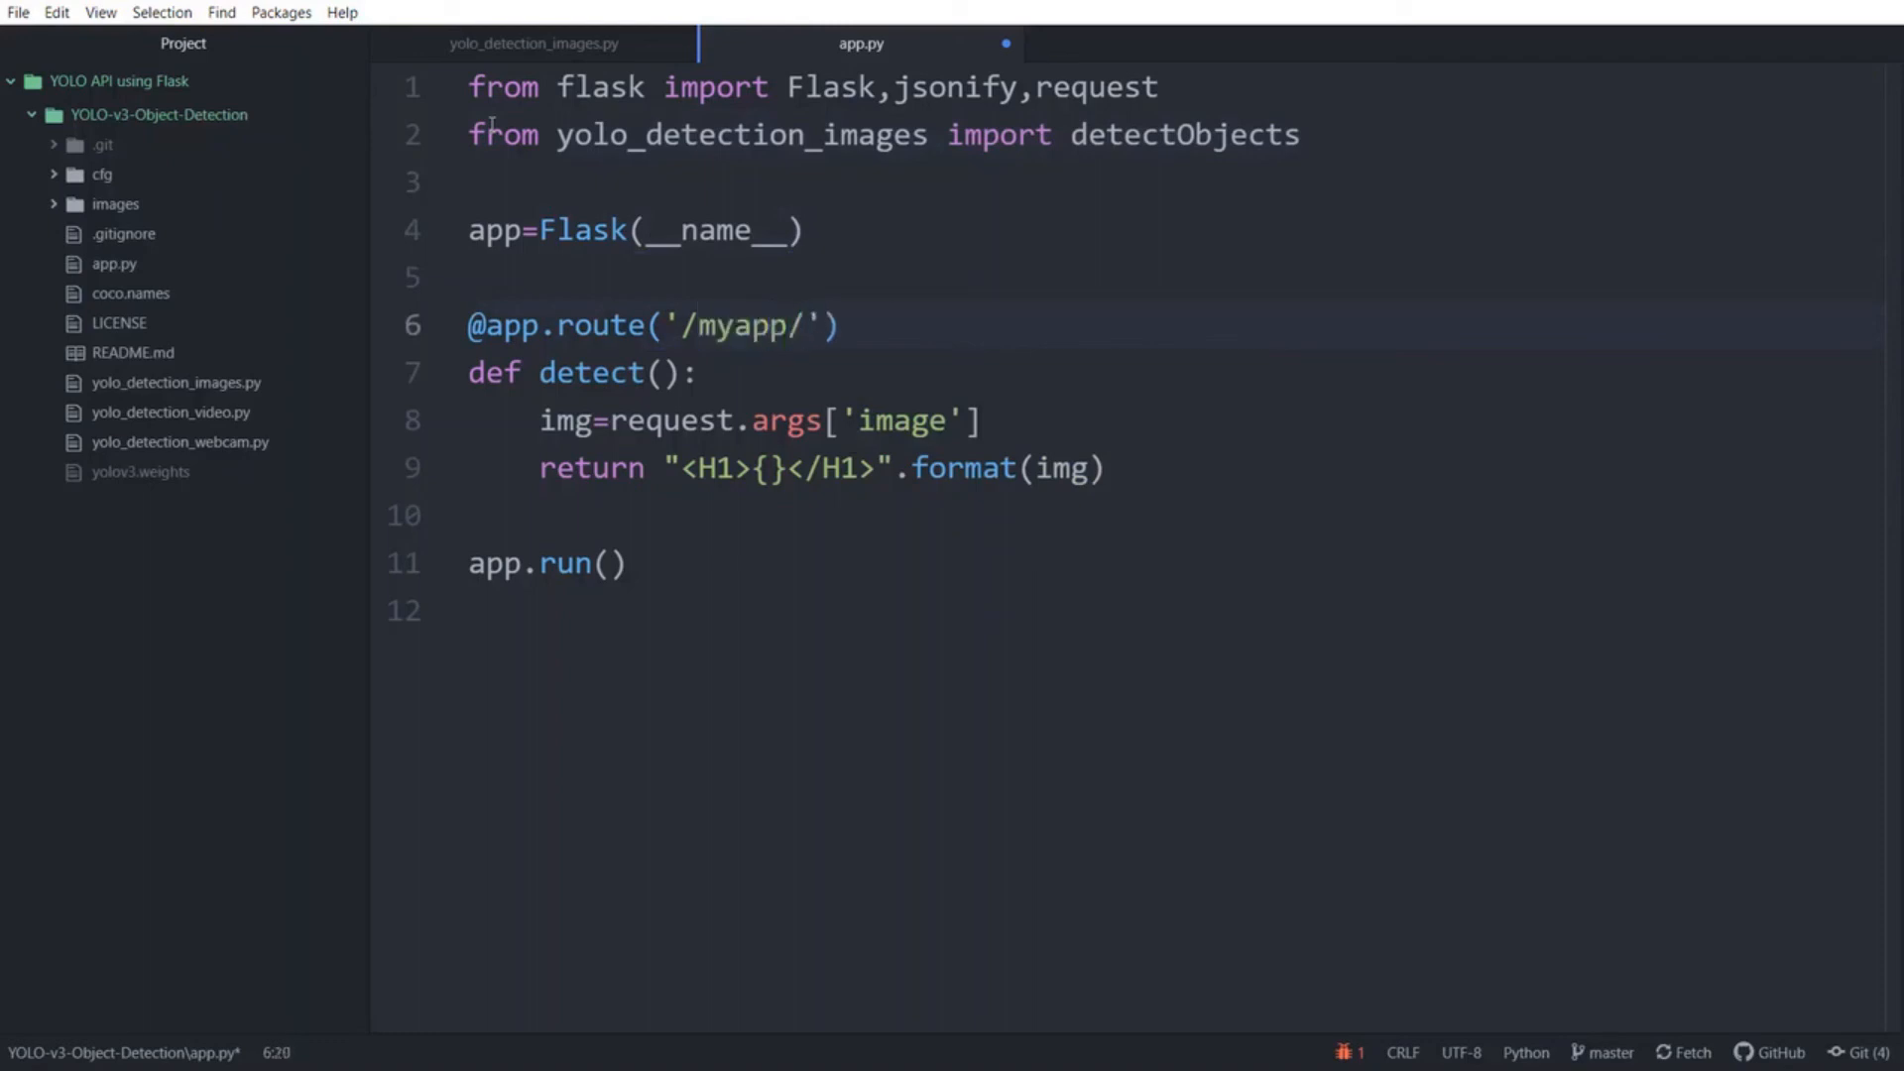
pyautogui.write('detectObjects')
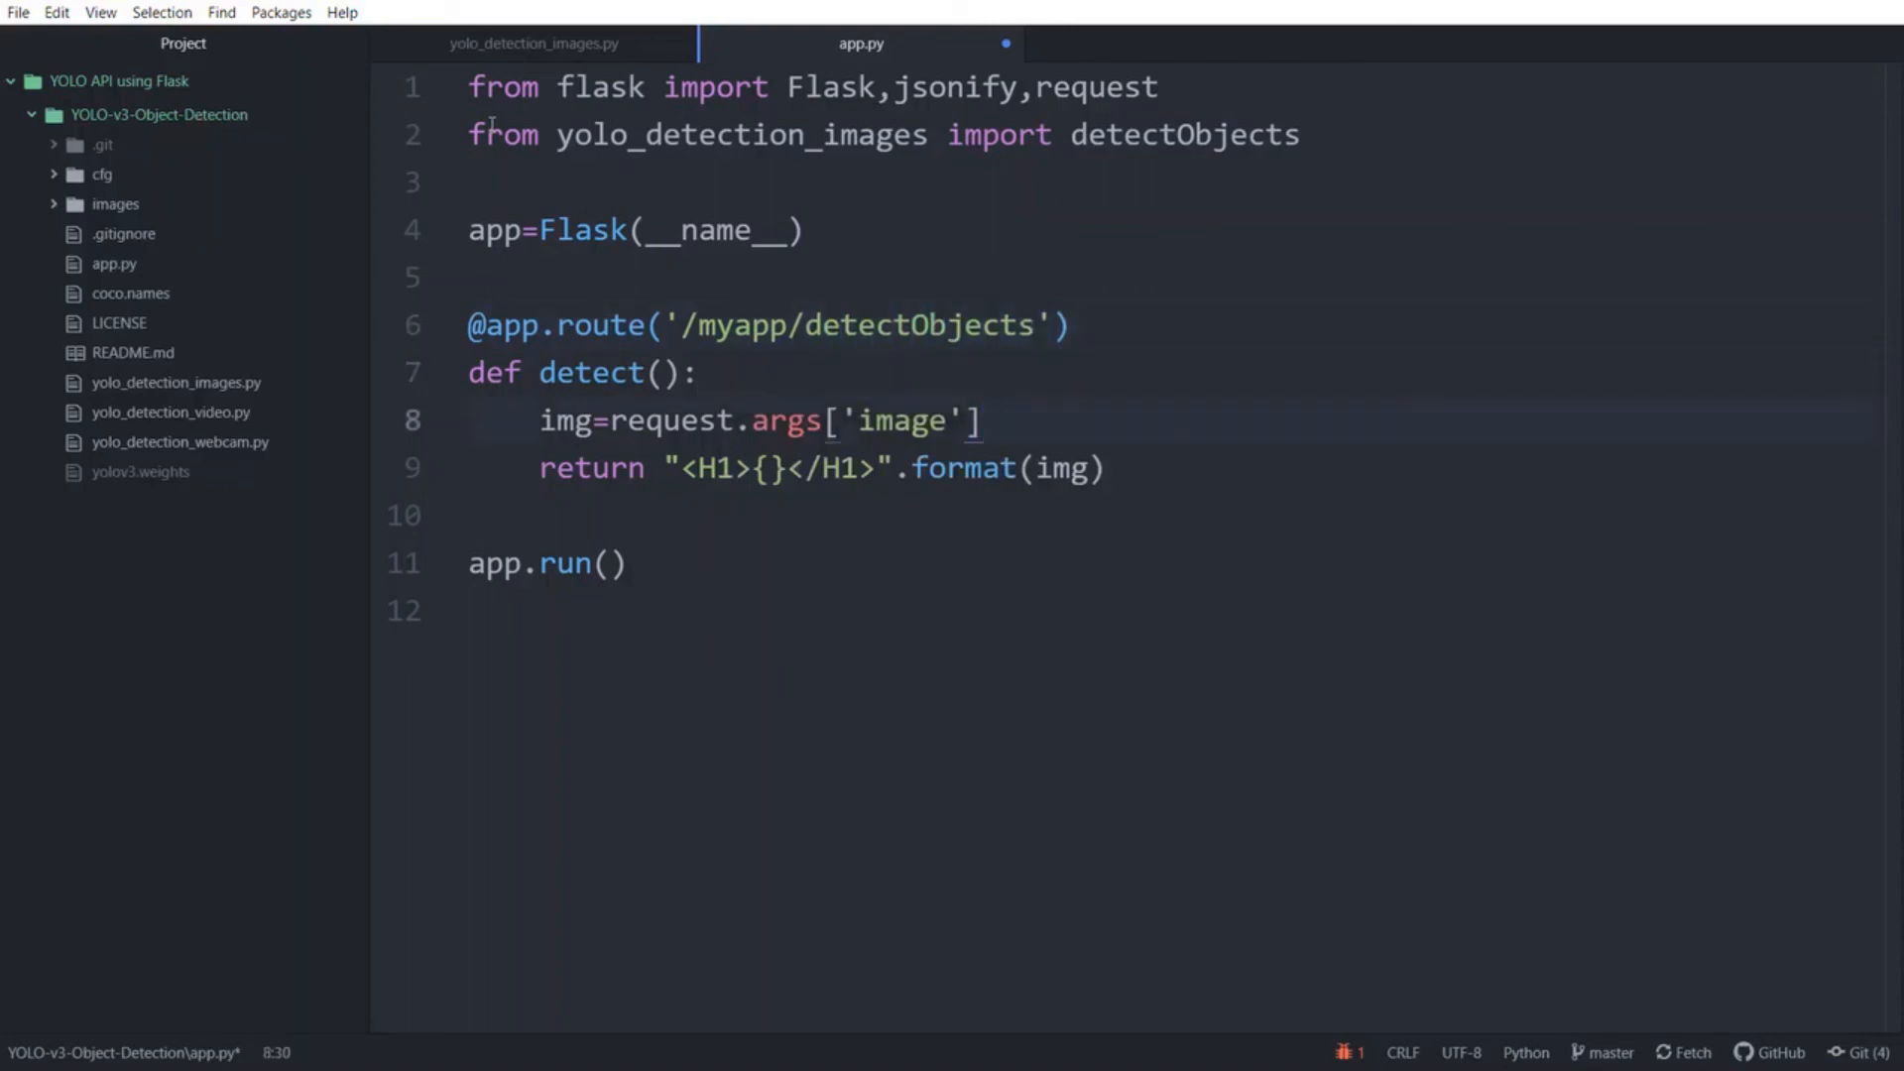
# Add a line building img_path as 'images/' + img
pyautogui.press('enter')
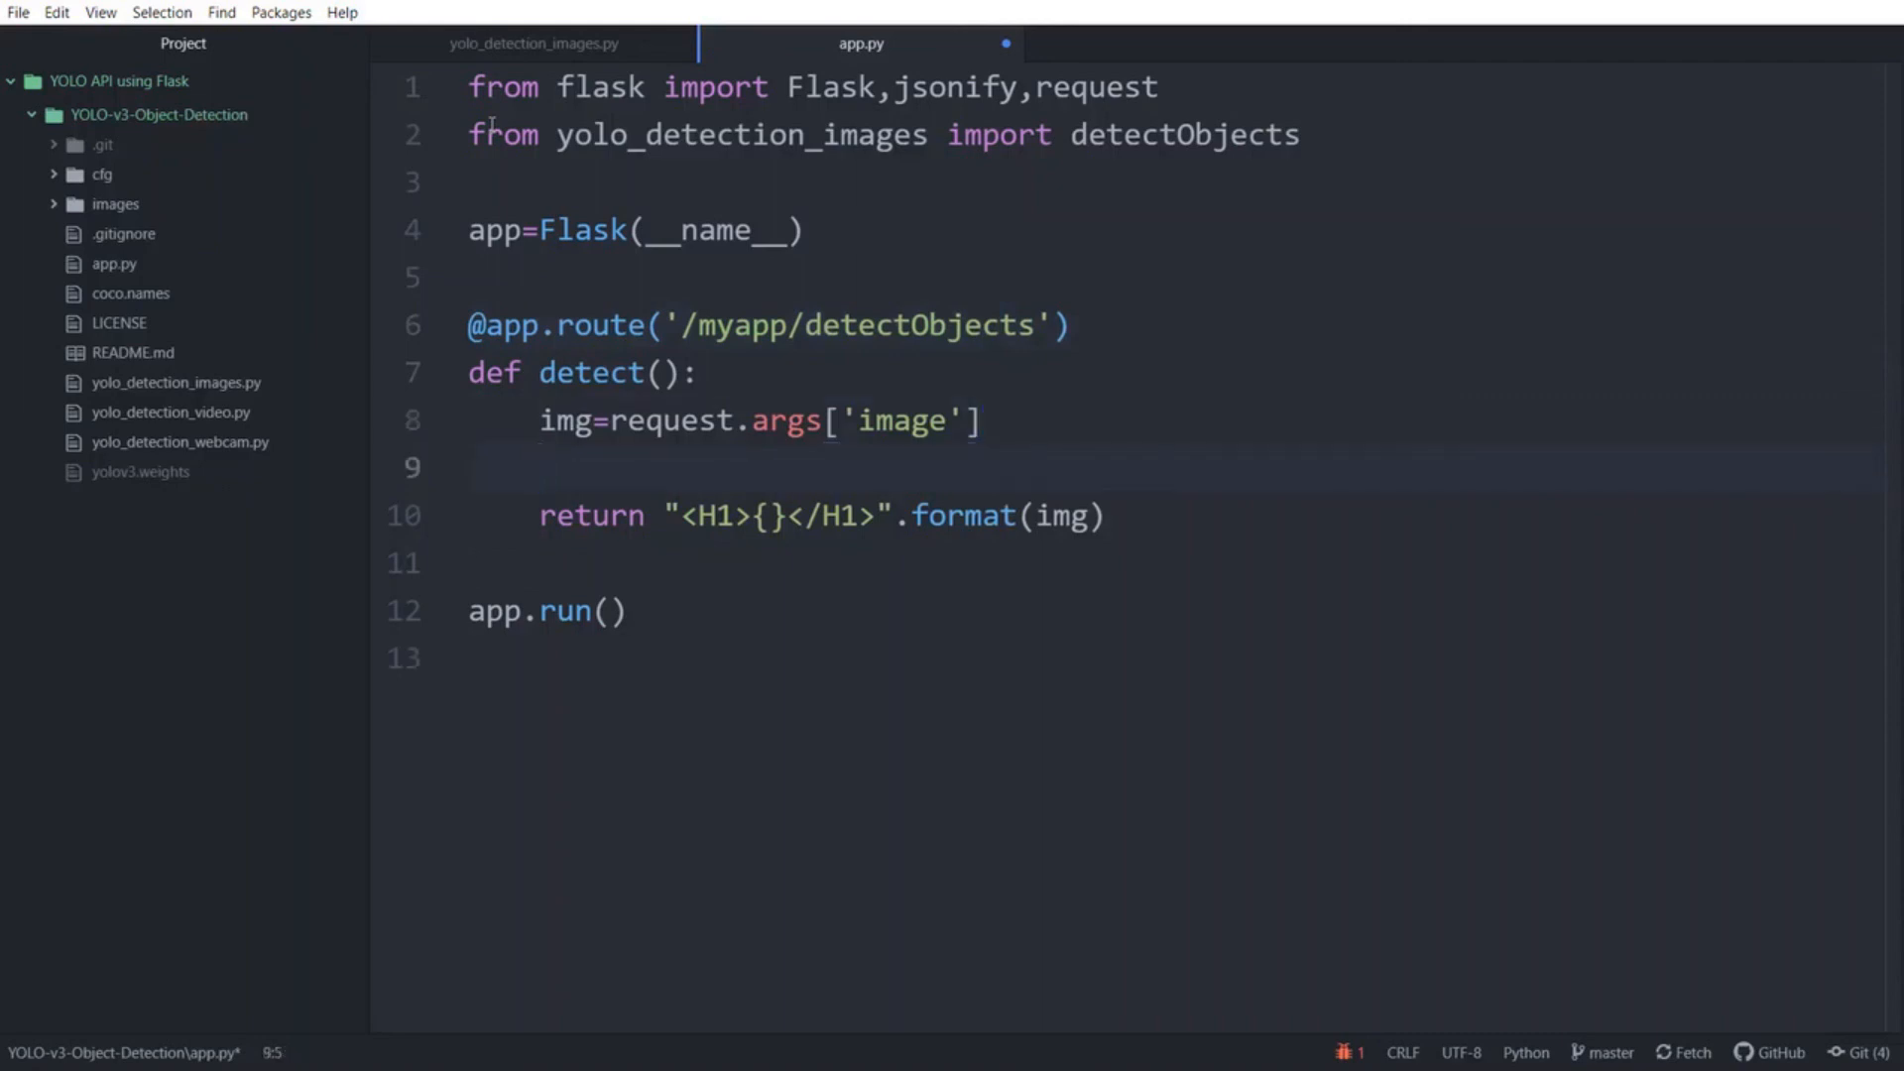
pyautogui.write('img_path=')
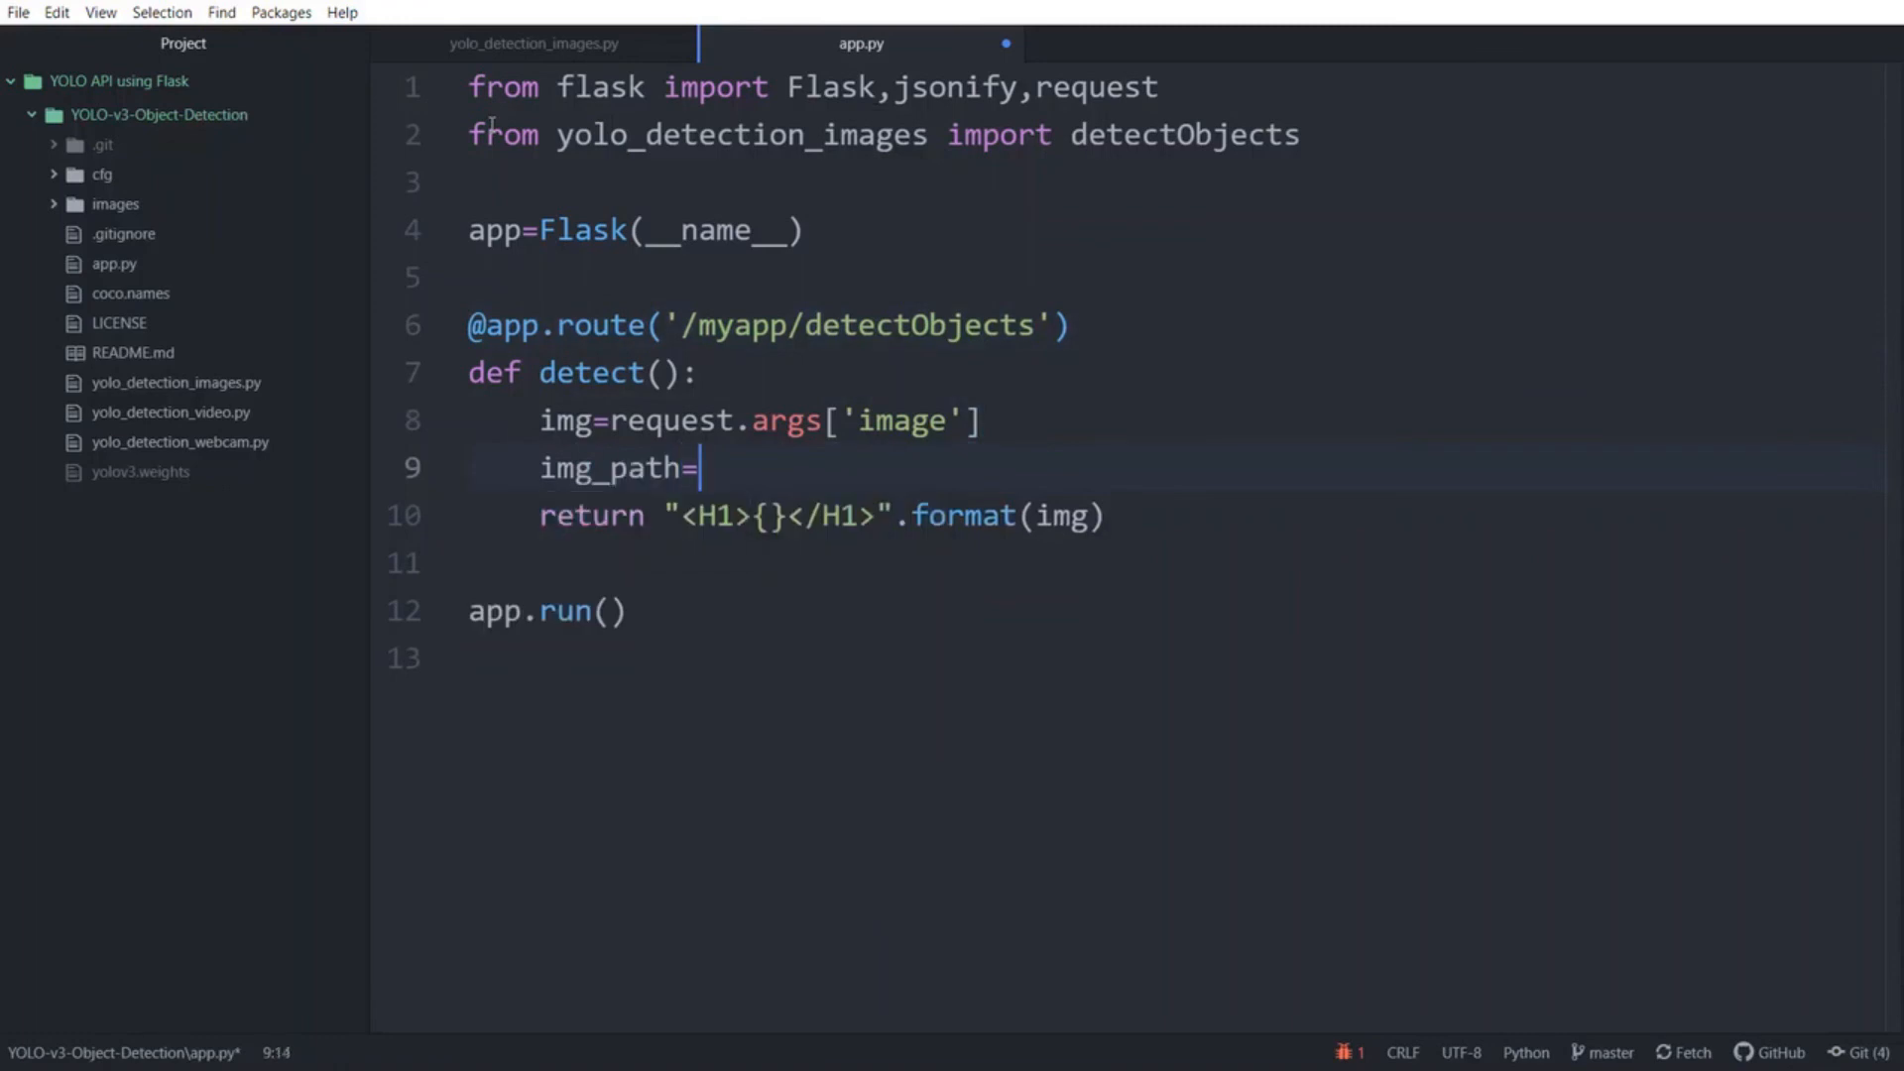
pyautogui.write("'i")
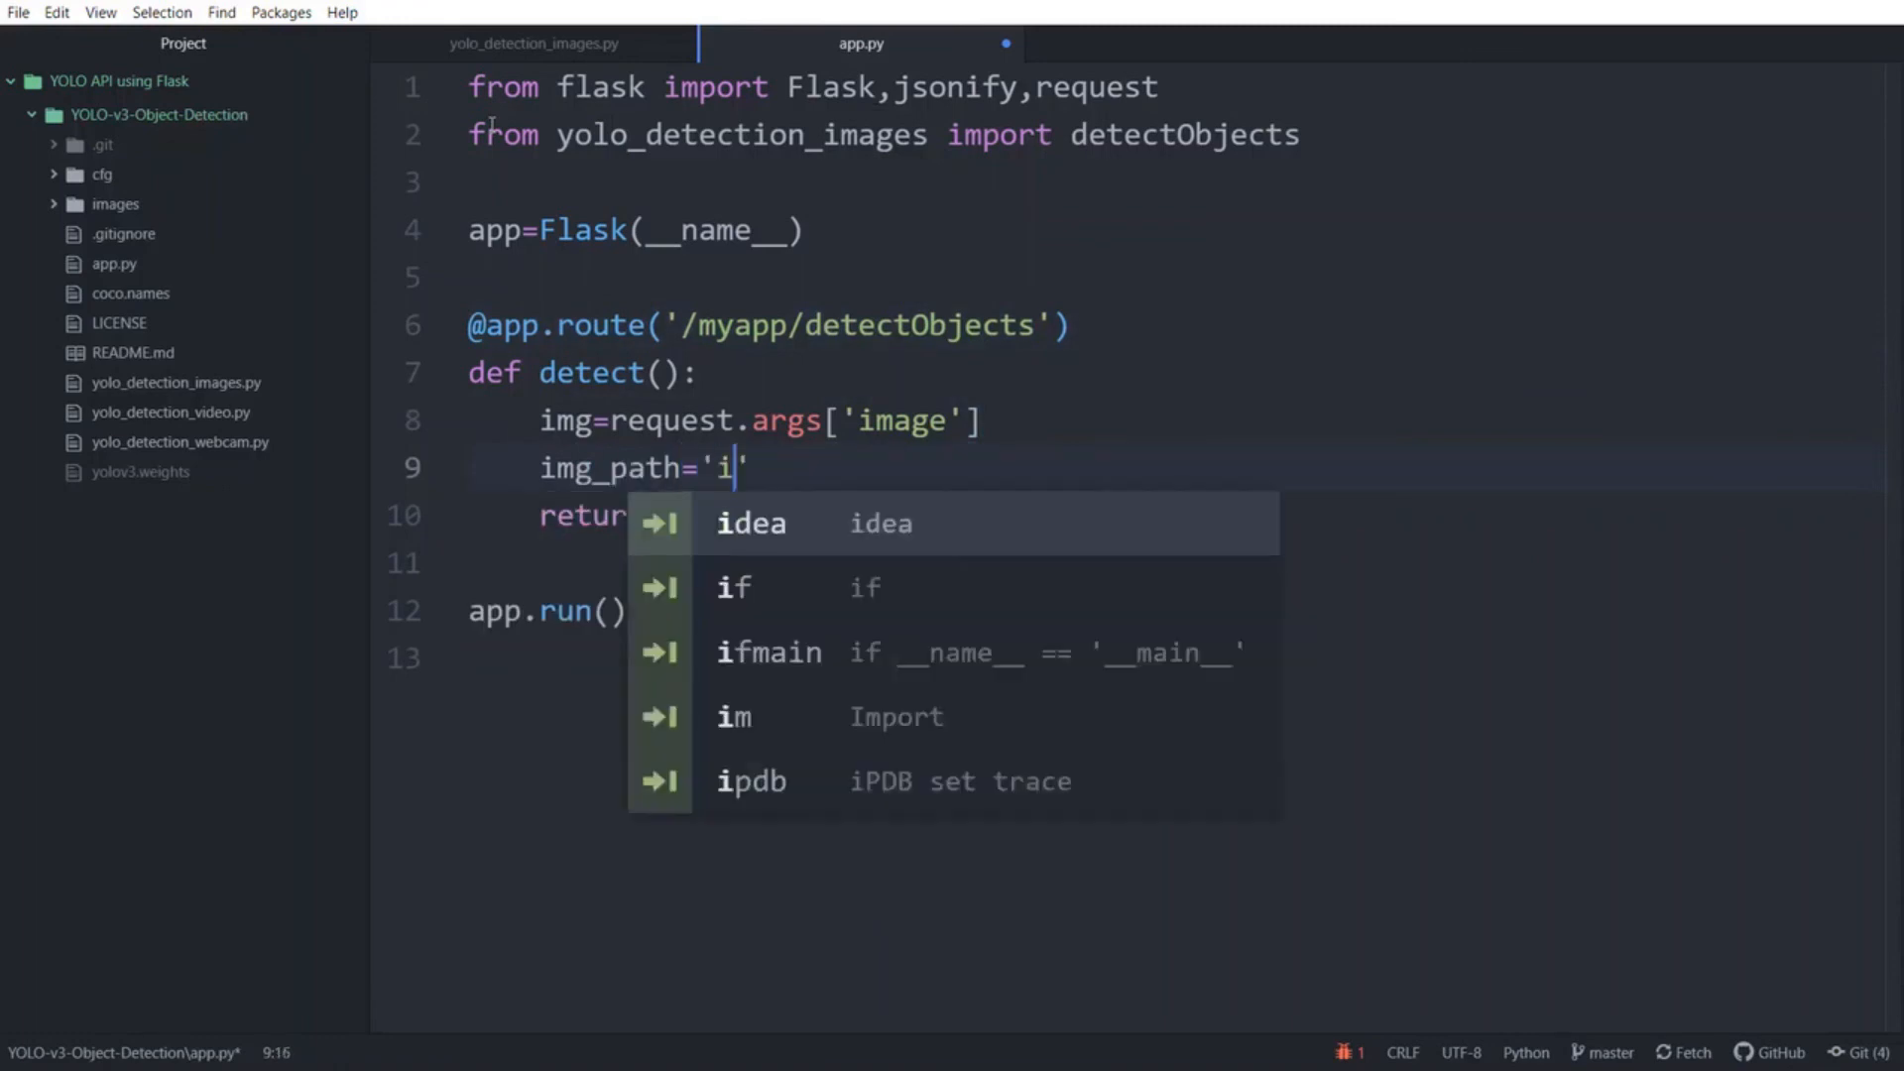
pyautogui.write('mages')
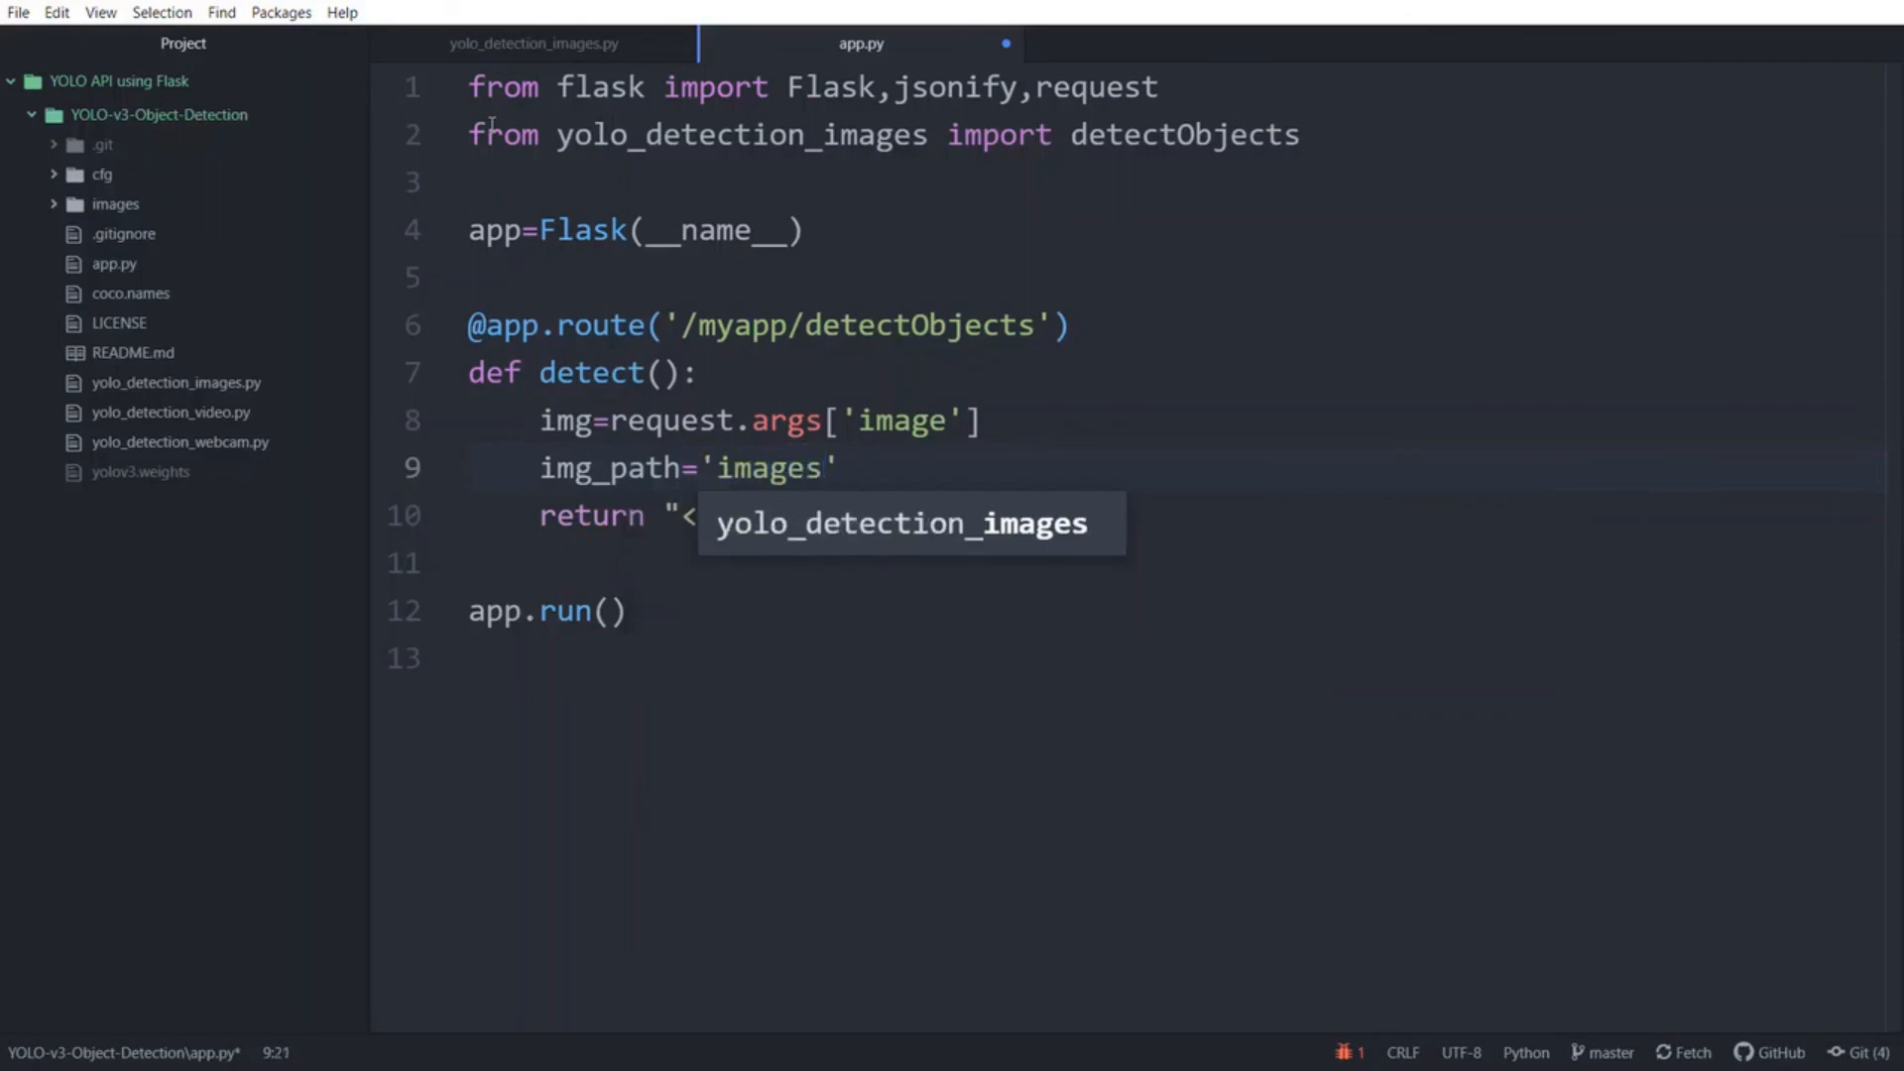
pyautogui.write('/')
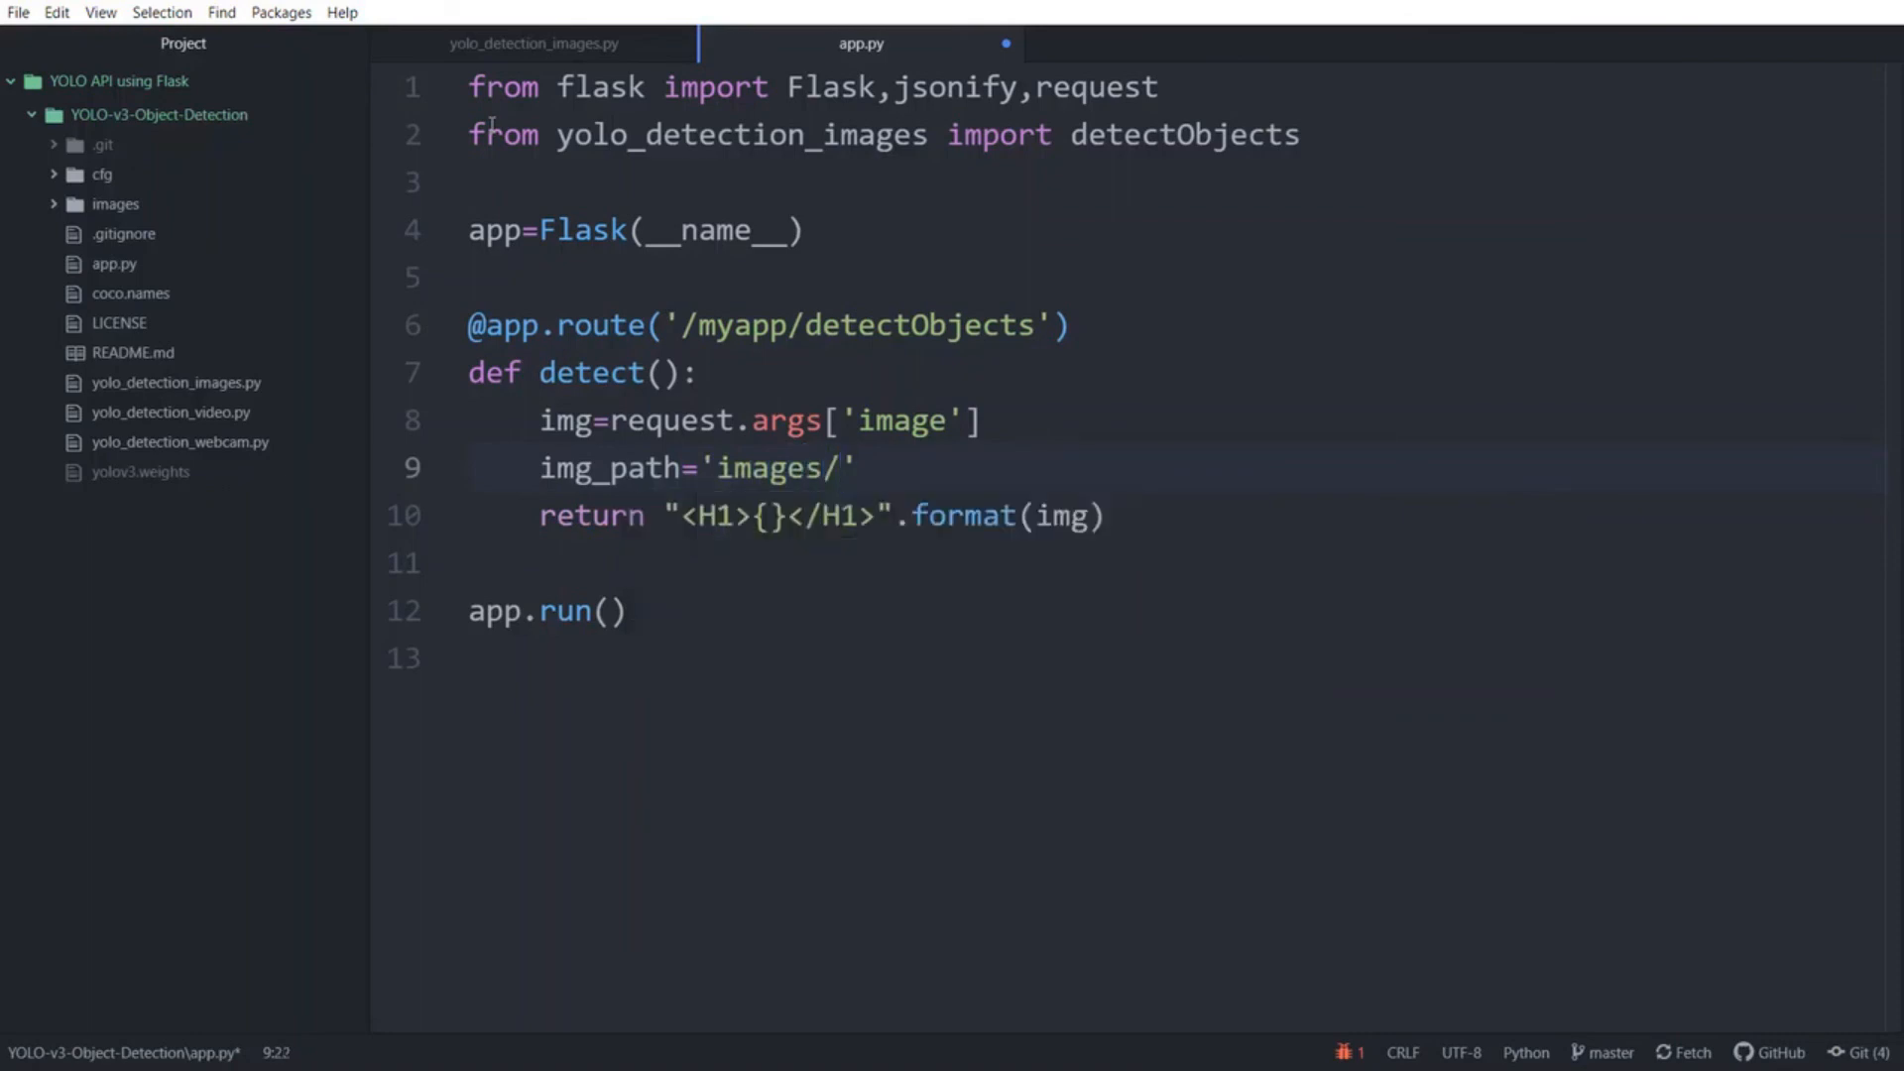
pyautogui.write('+')
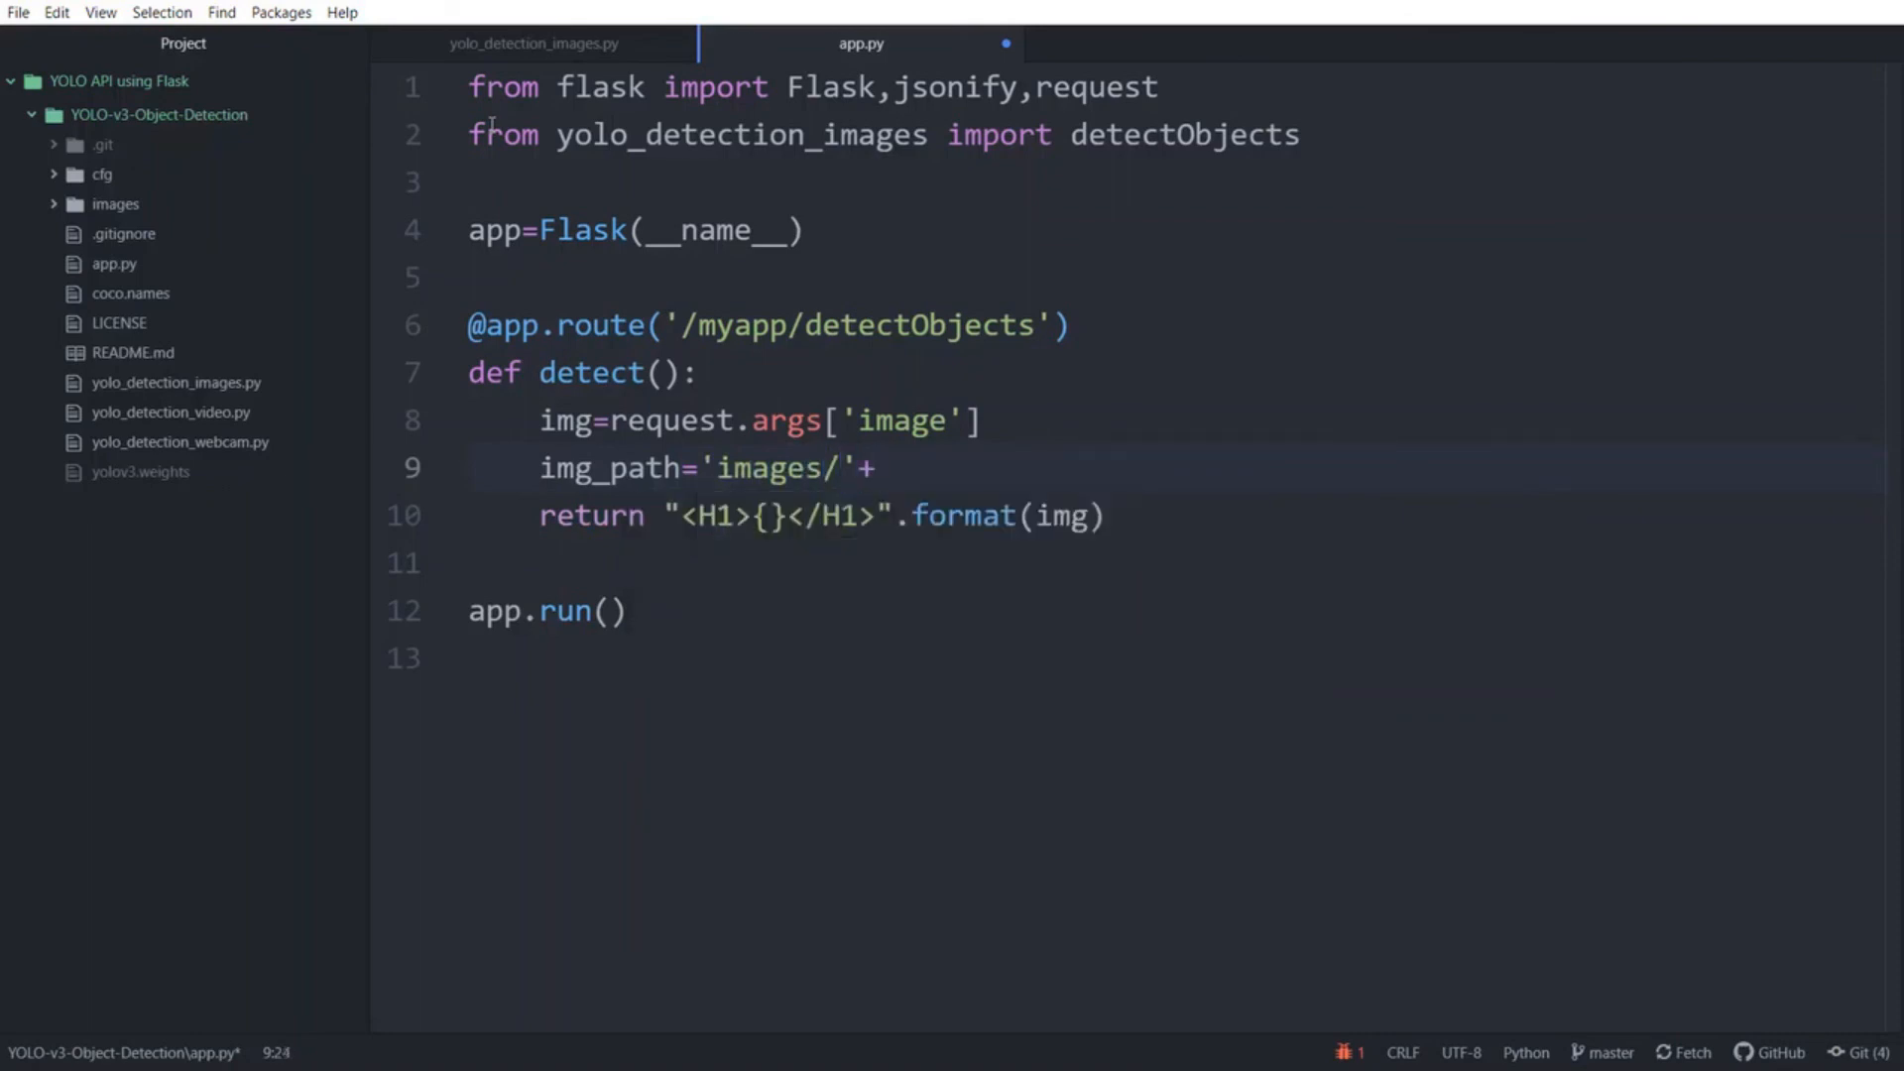
pyautogui.write('img')
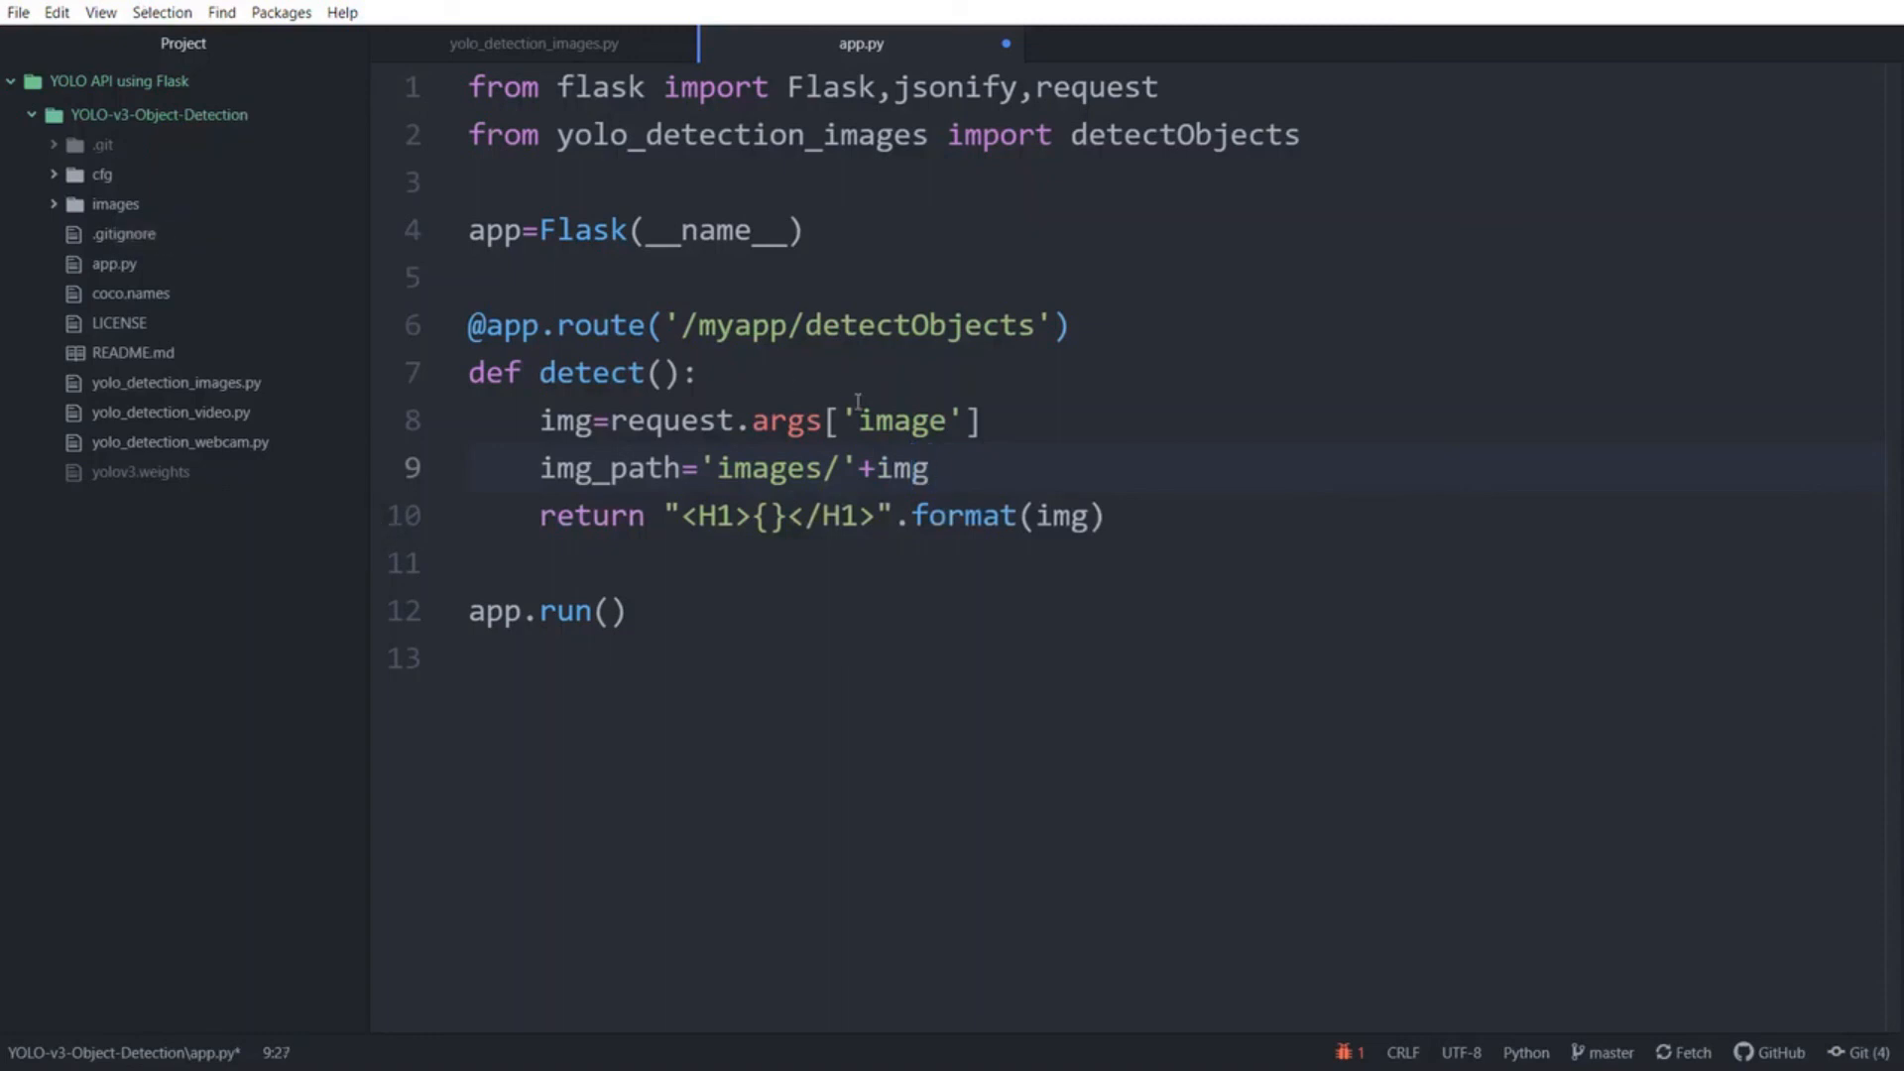
# Add results=detectObjects(img_path) and return jsonify(results) in the route
pyautogui.press('enter')
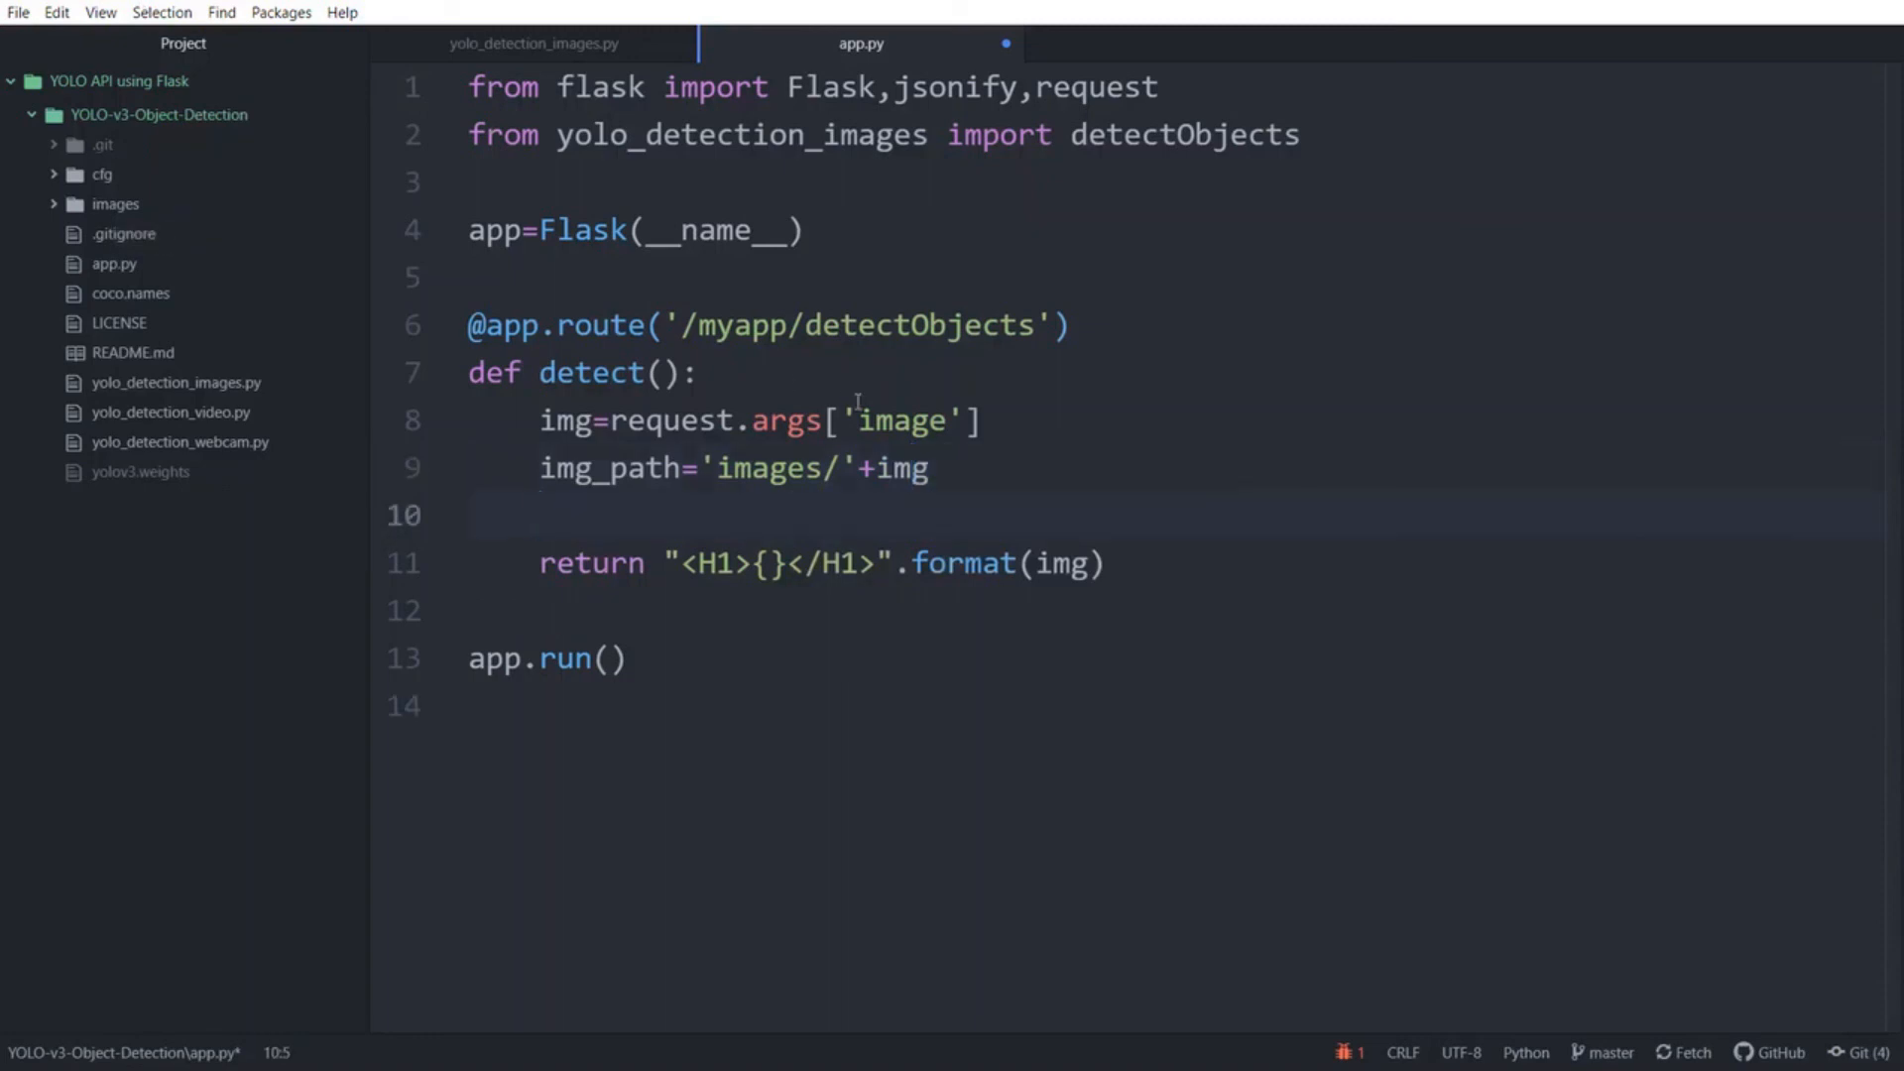
pyautogui.write('resul')
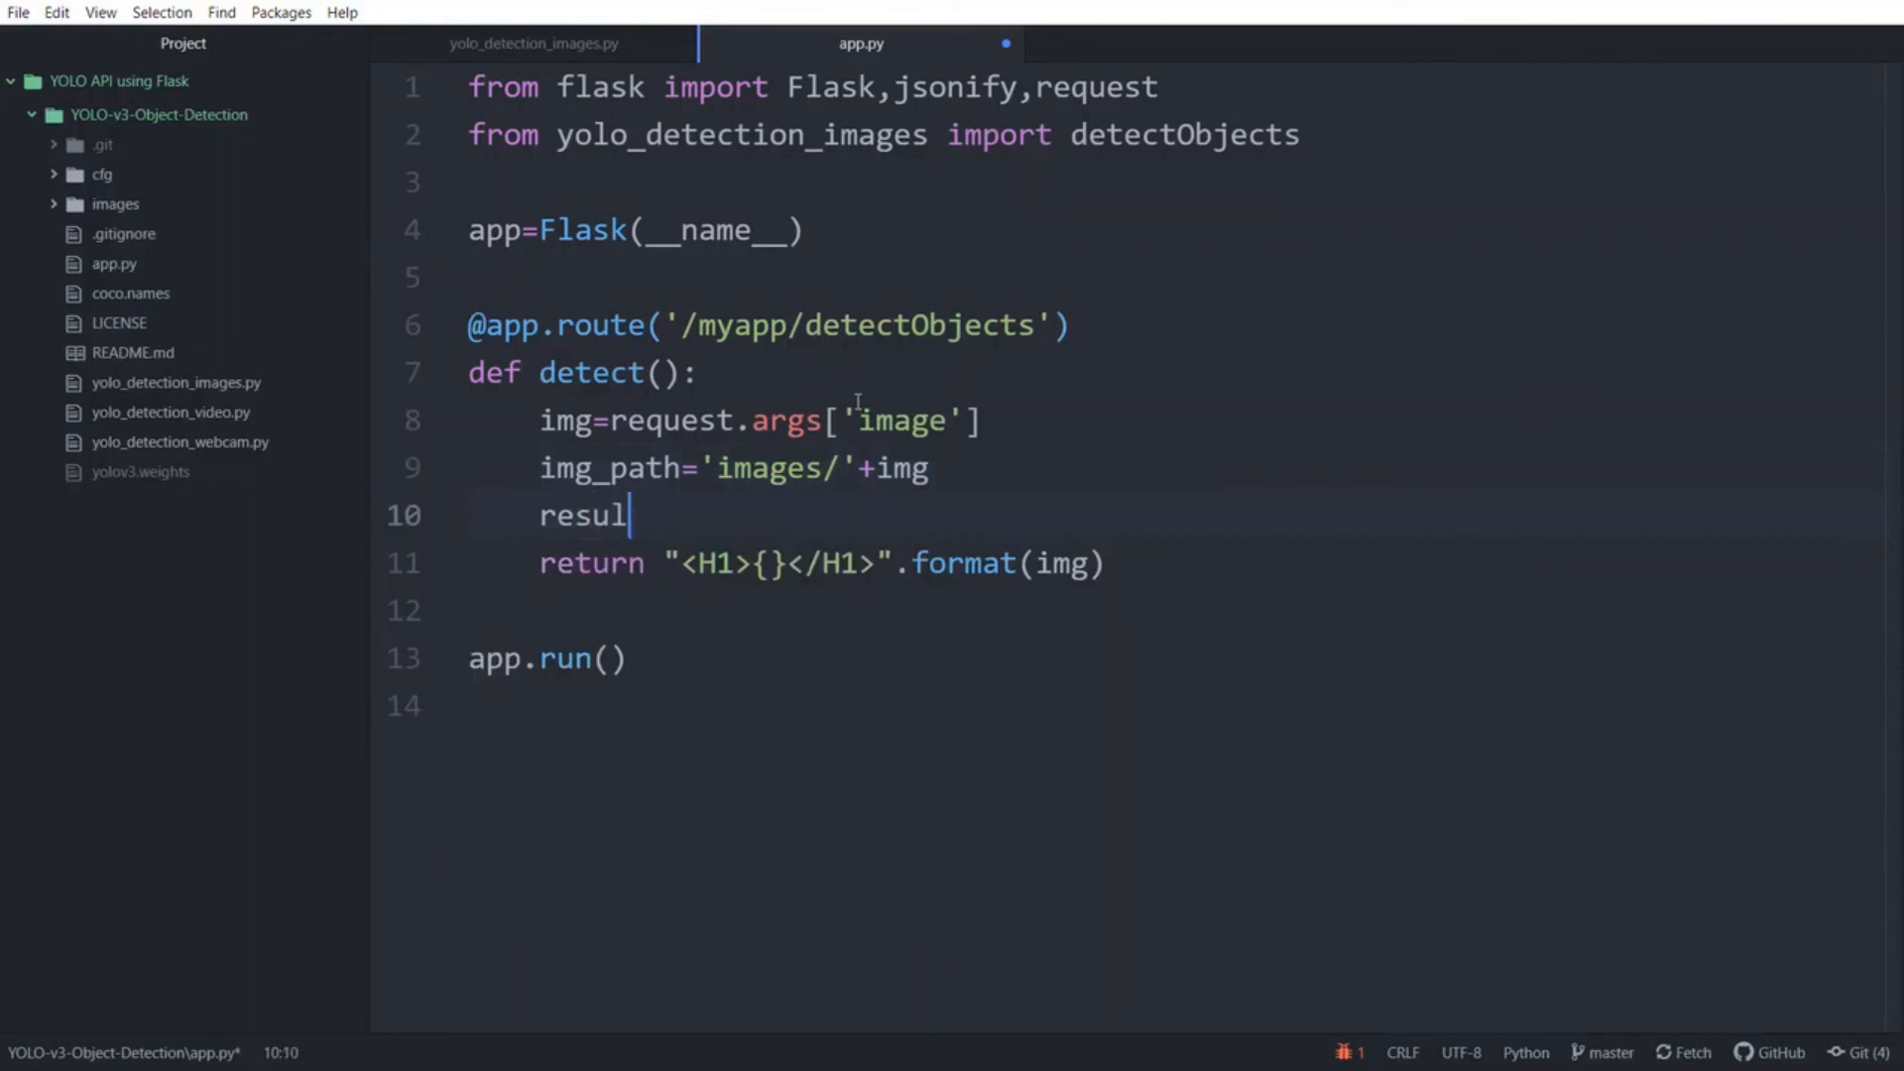
pyautogui.write('ts=de')
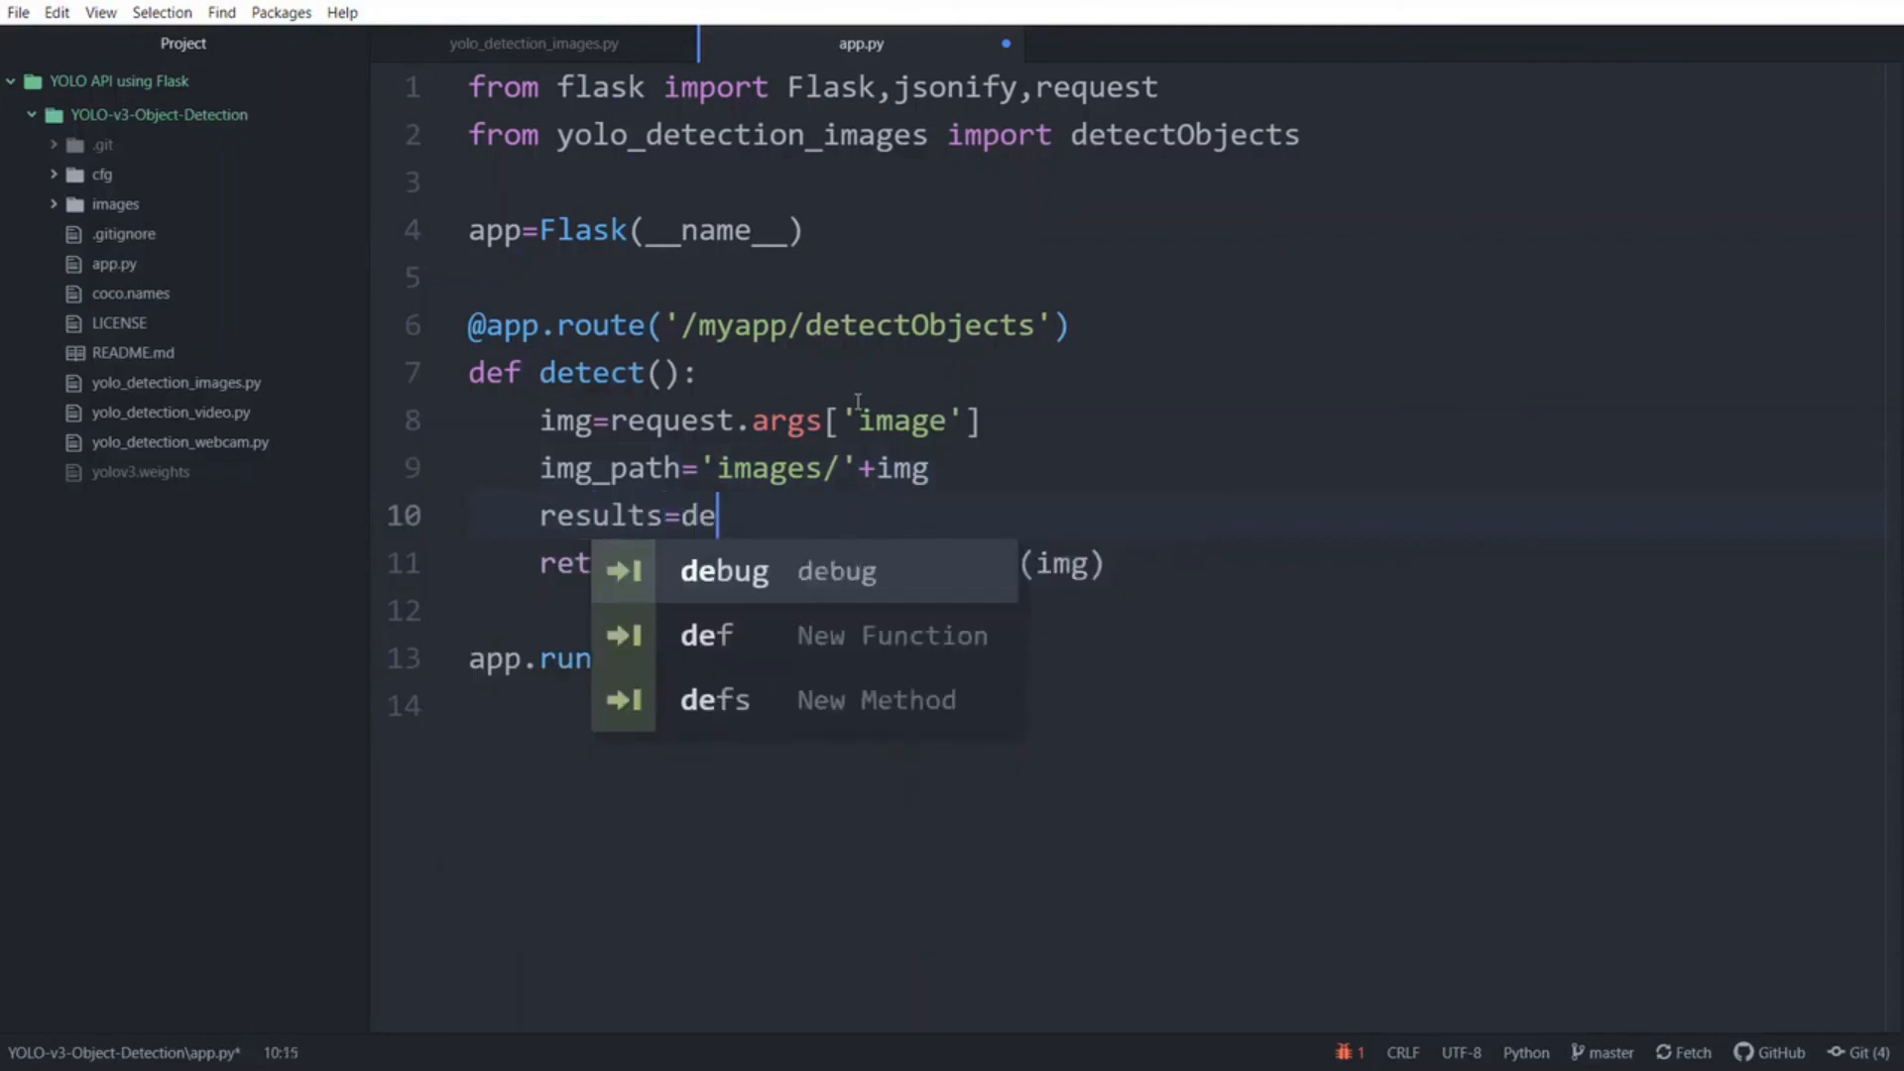
pyautogui.write('tectObjects')
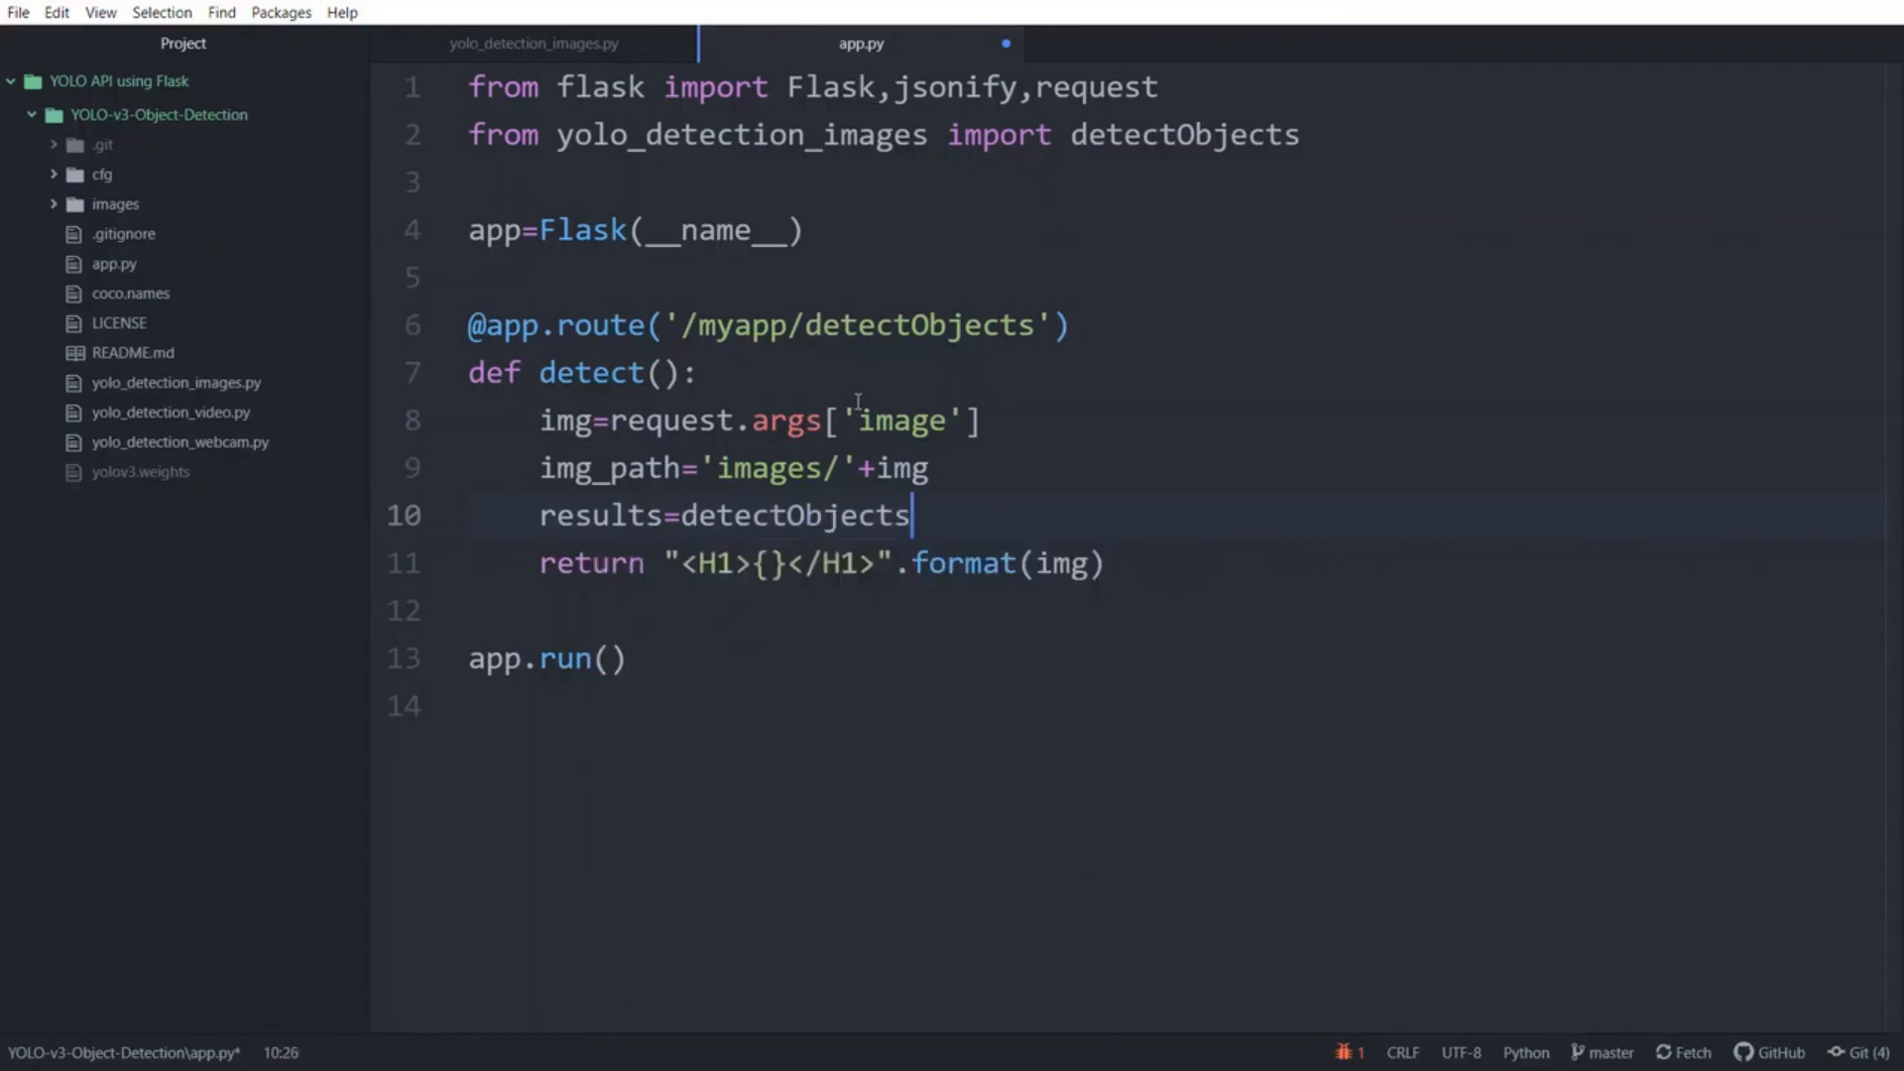
pyautogui.write('(img_path)')
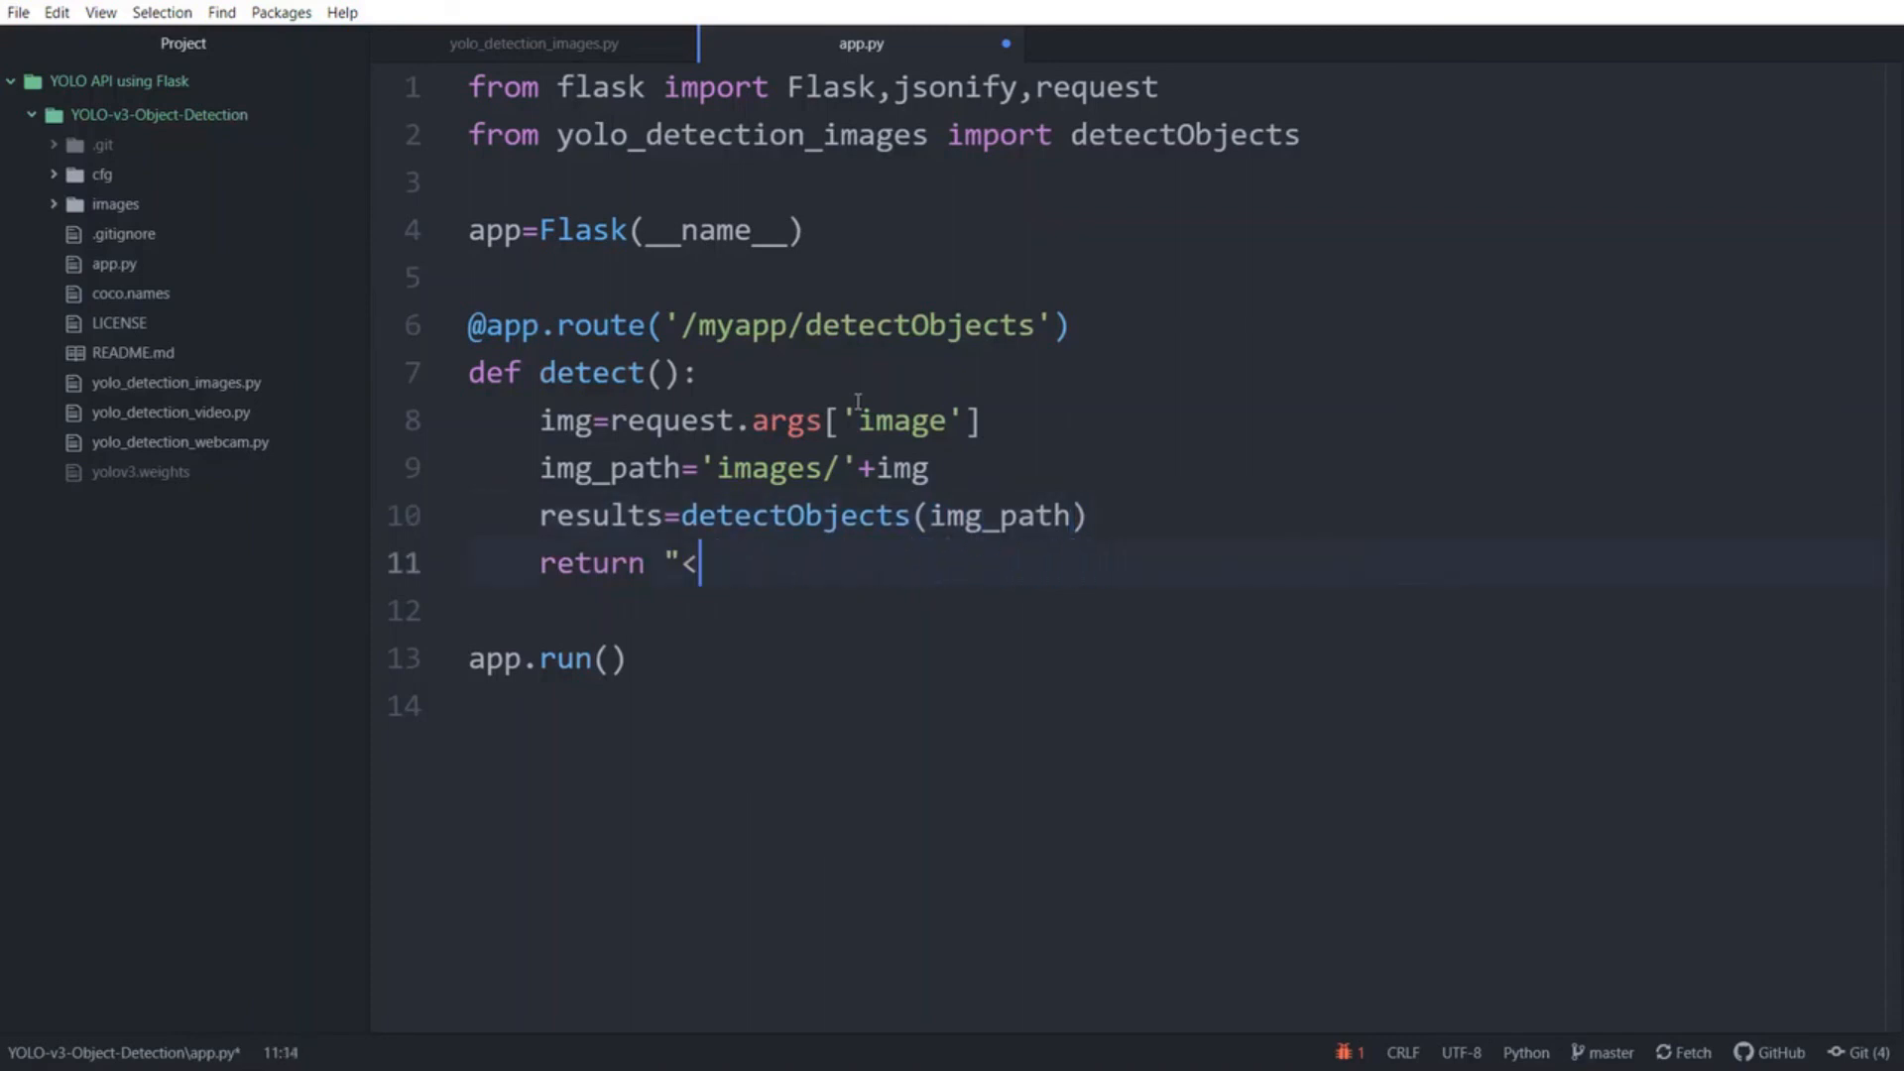
pyautogui.write('jsonify')
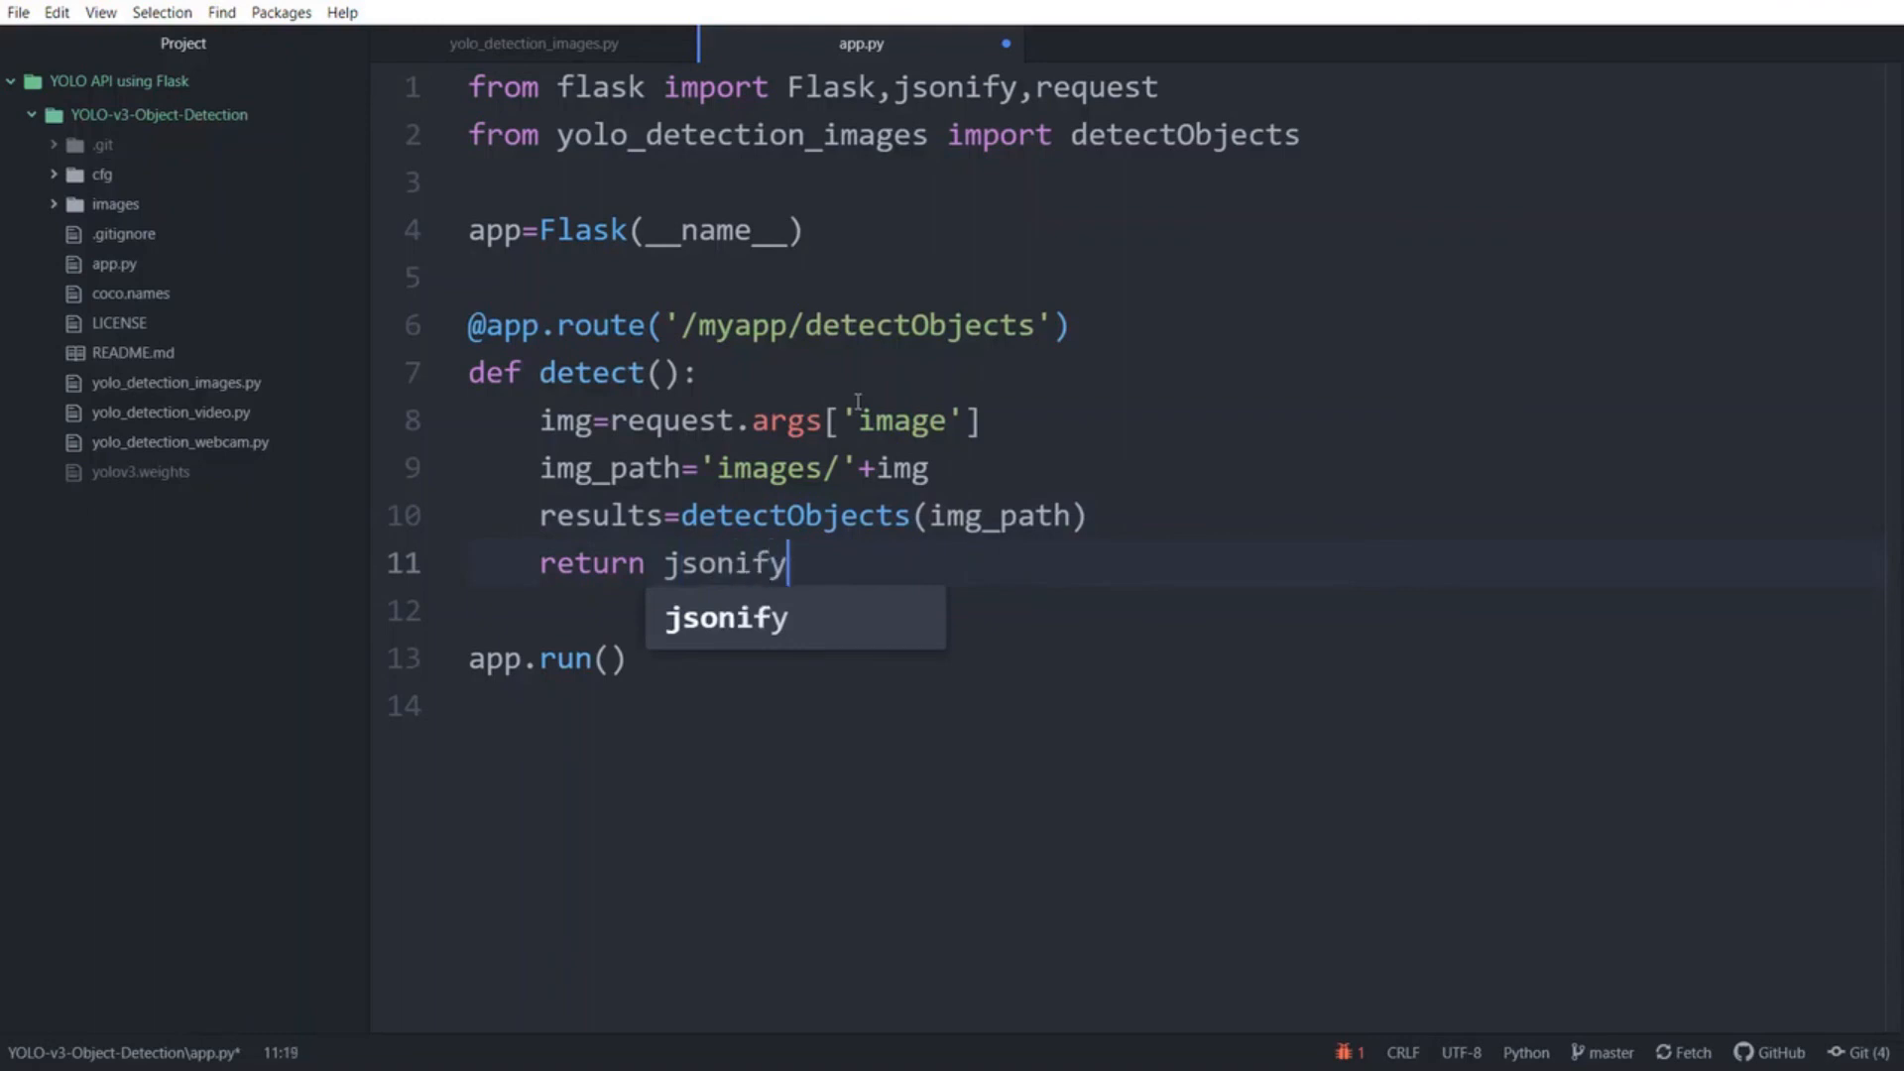
pyautogui.write('(results')
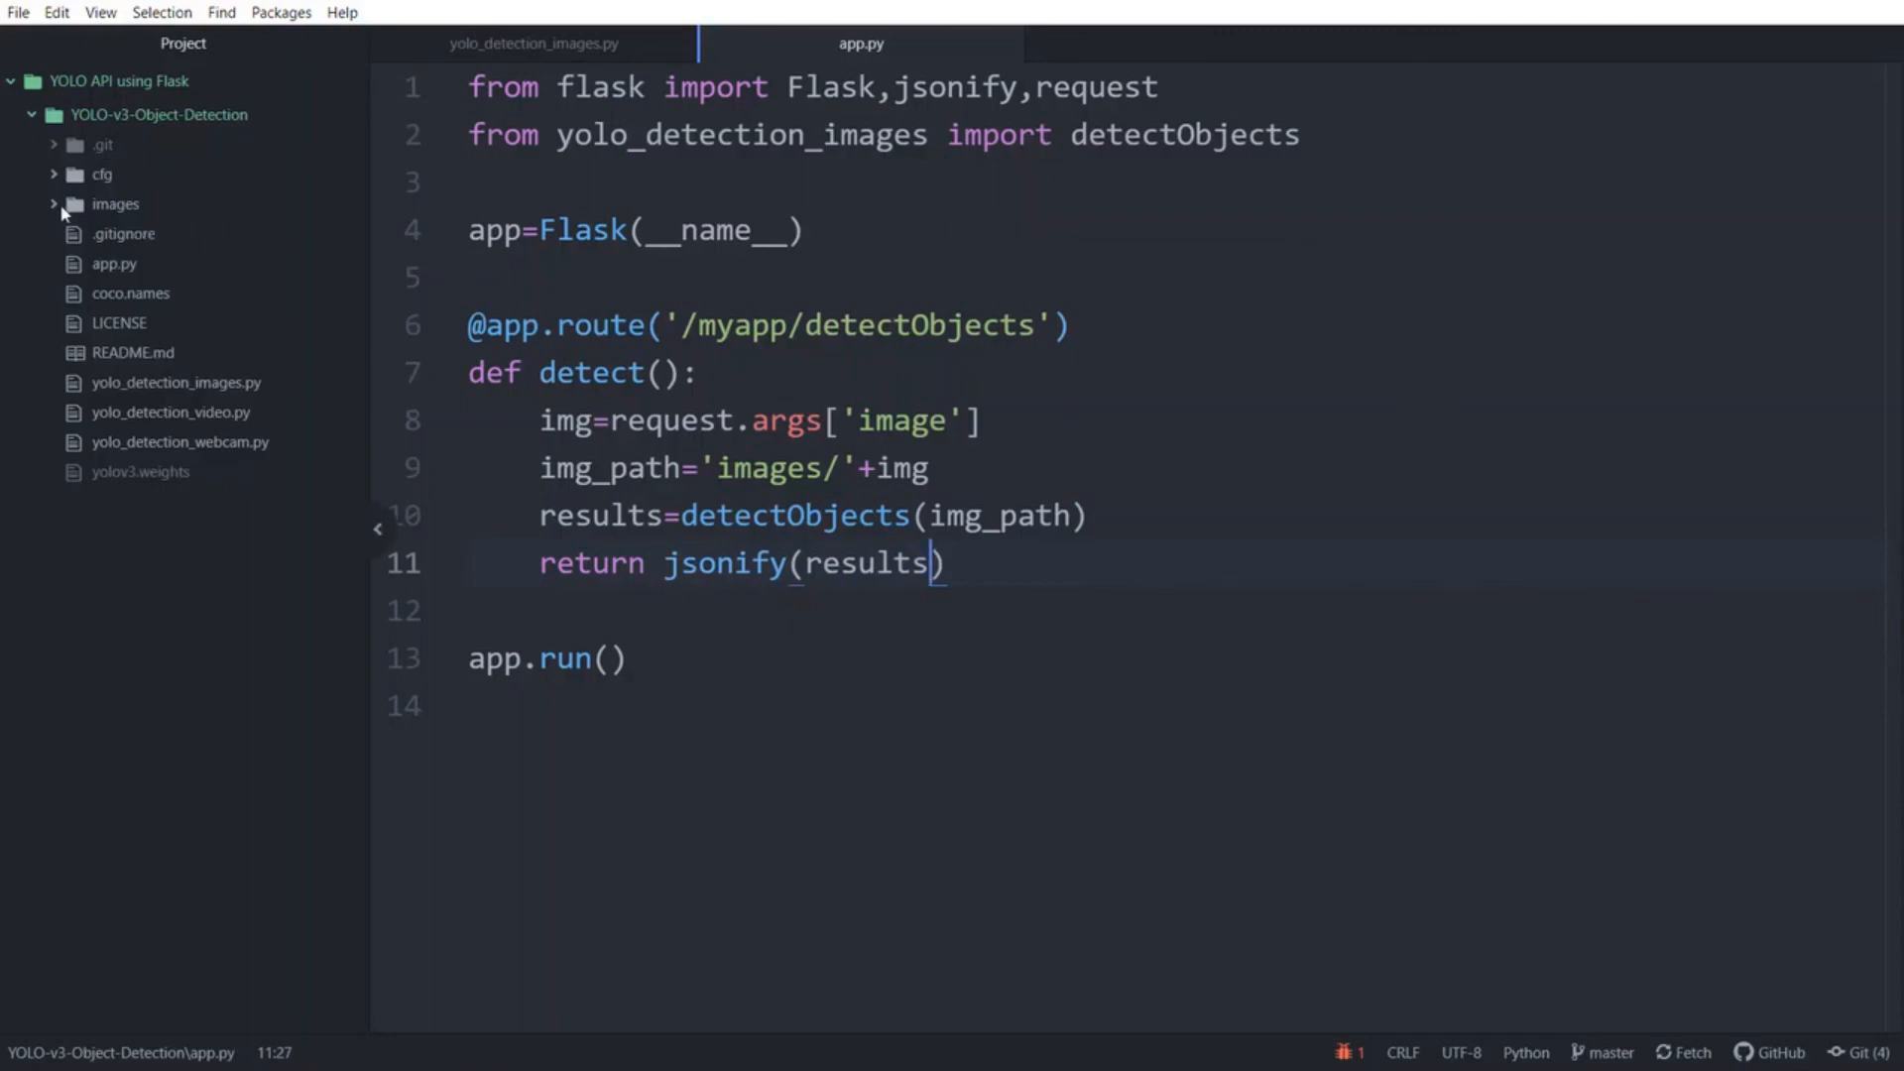
pyautogui.press('alt+tab')
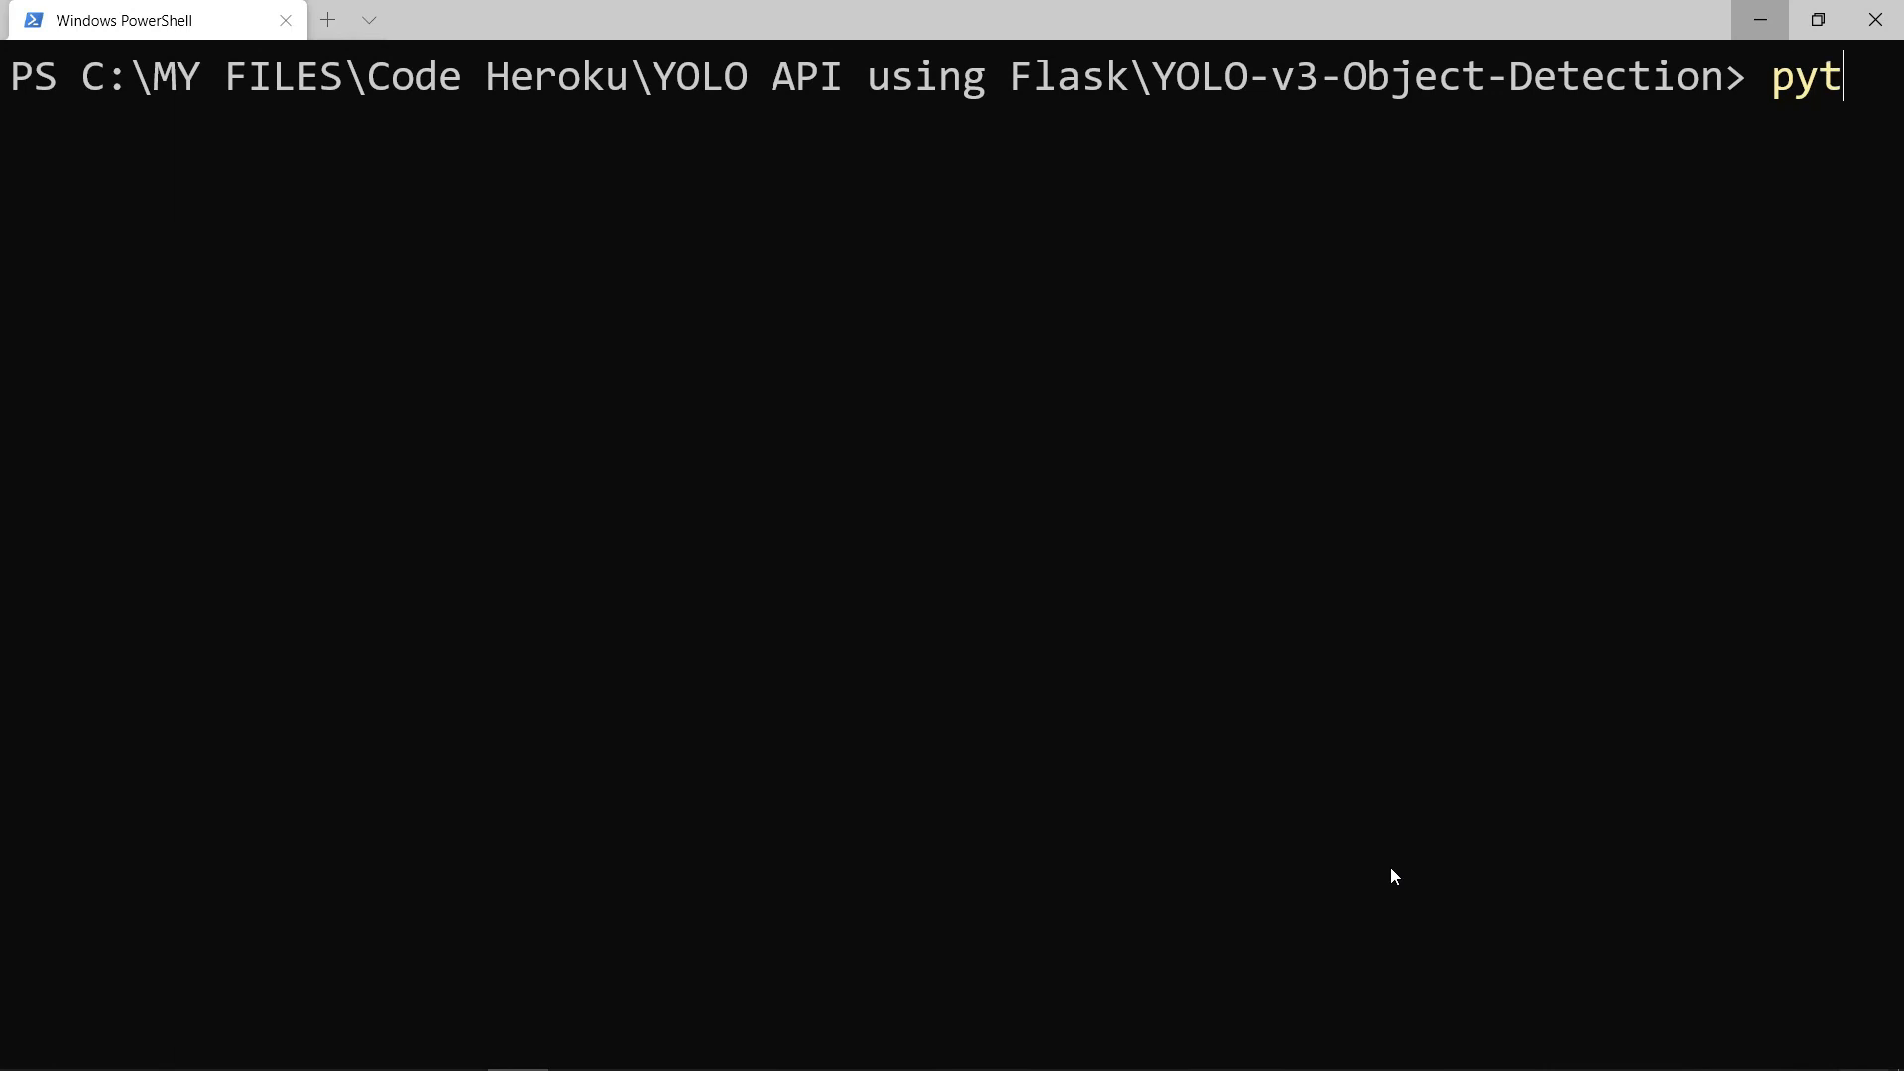
# Run python app.py again to serve the Flask app on 127.0.0.1:5000
pyautogui.write('hon app.py')
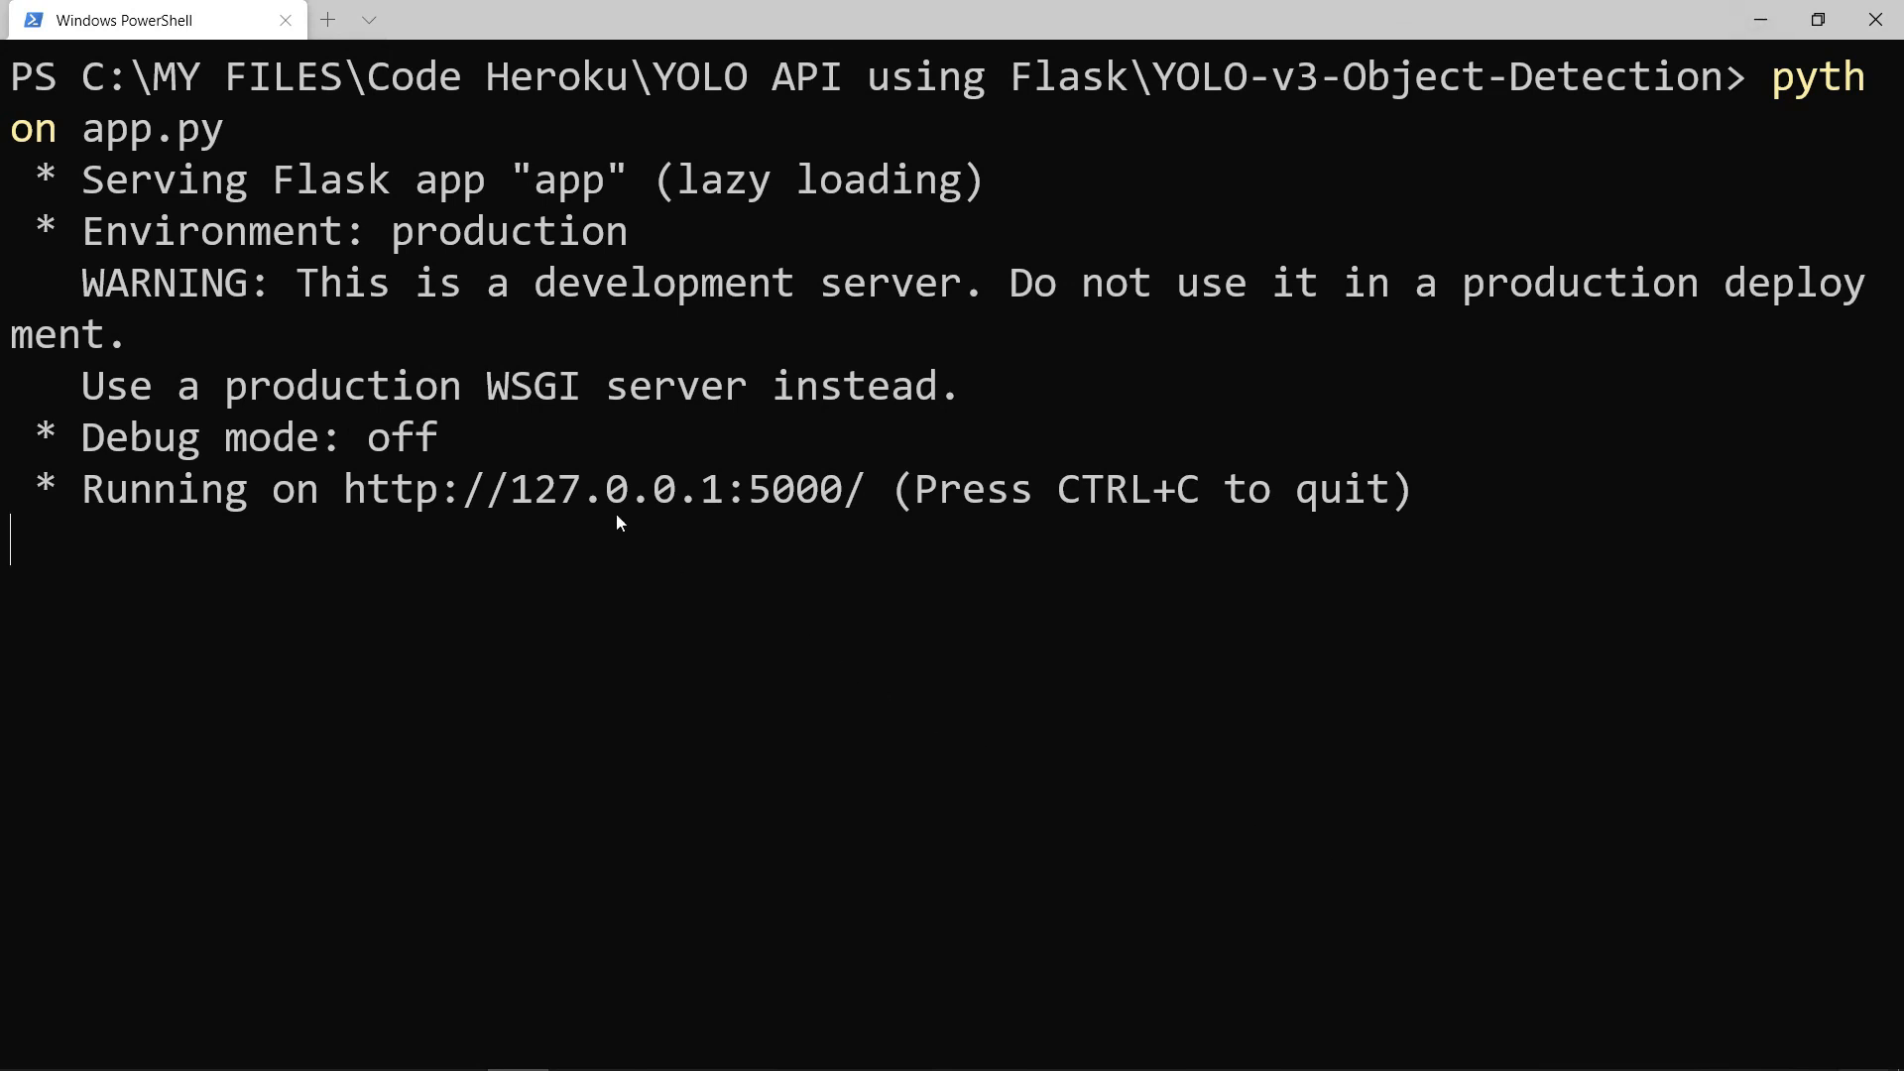
pyautogui.moveTo(604, 489)
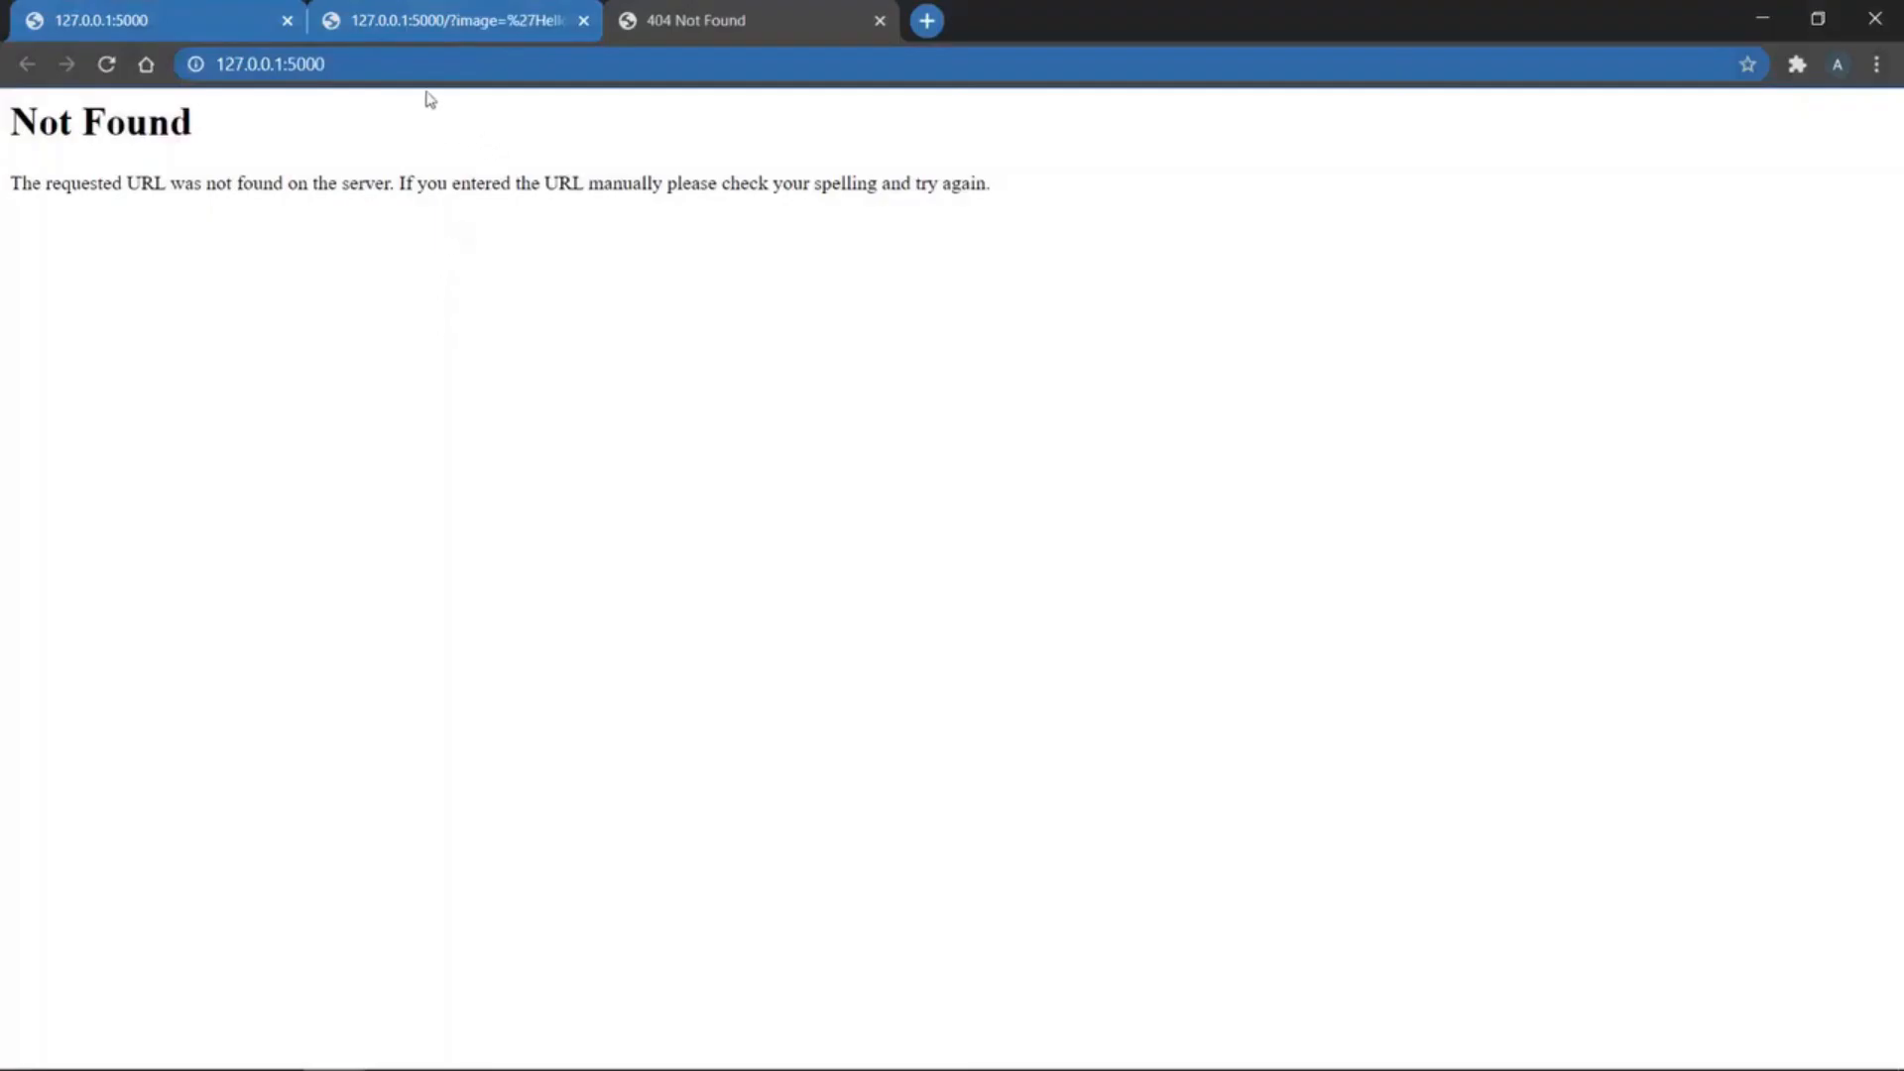
# Select the address bar on the Not Found page for 127.0.0.1:5000 to edit the URL
pyautogui.click(303, 63)
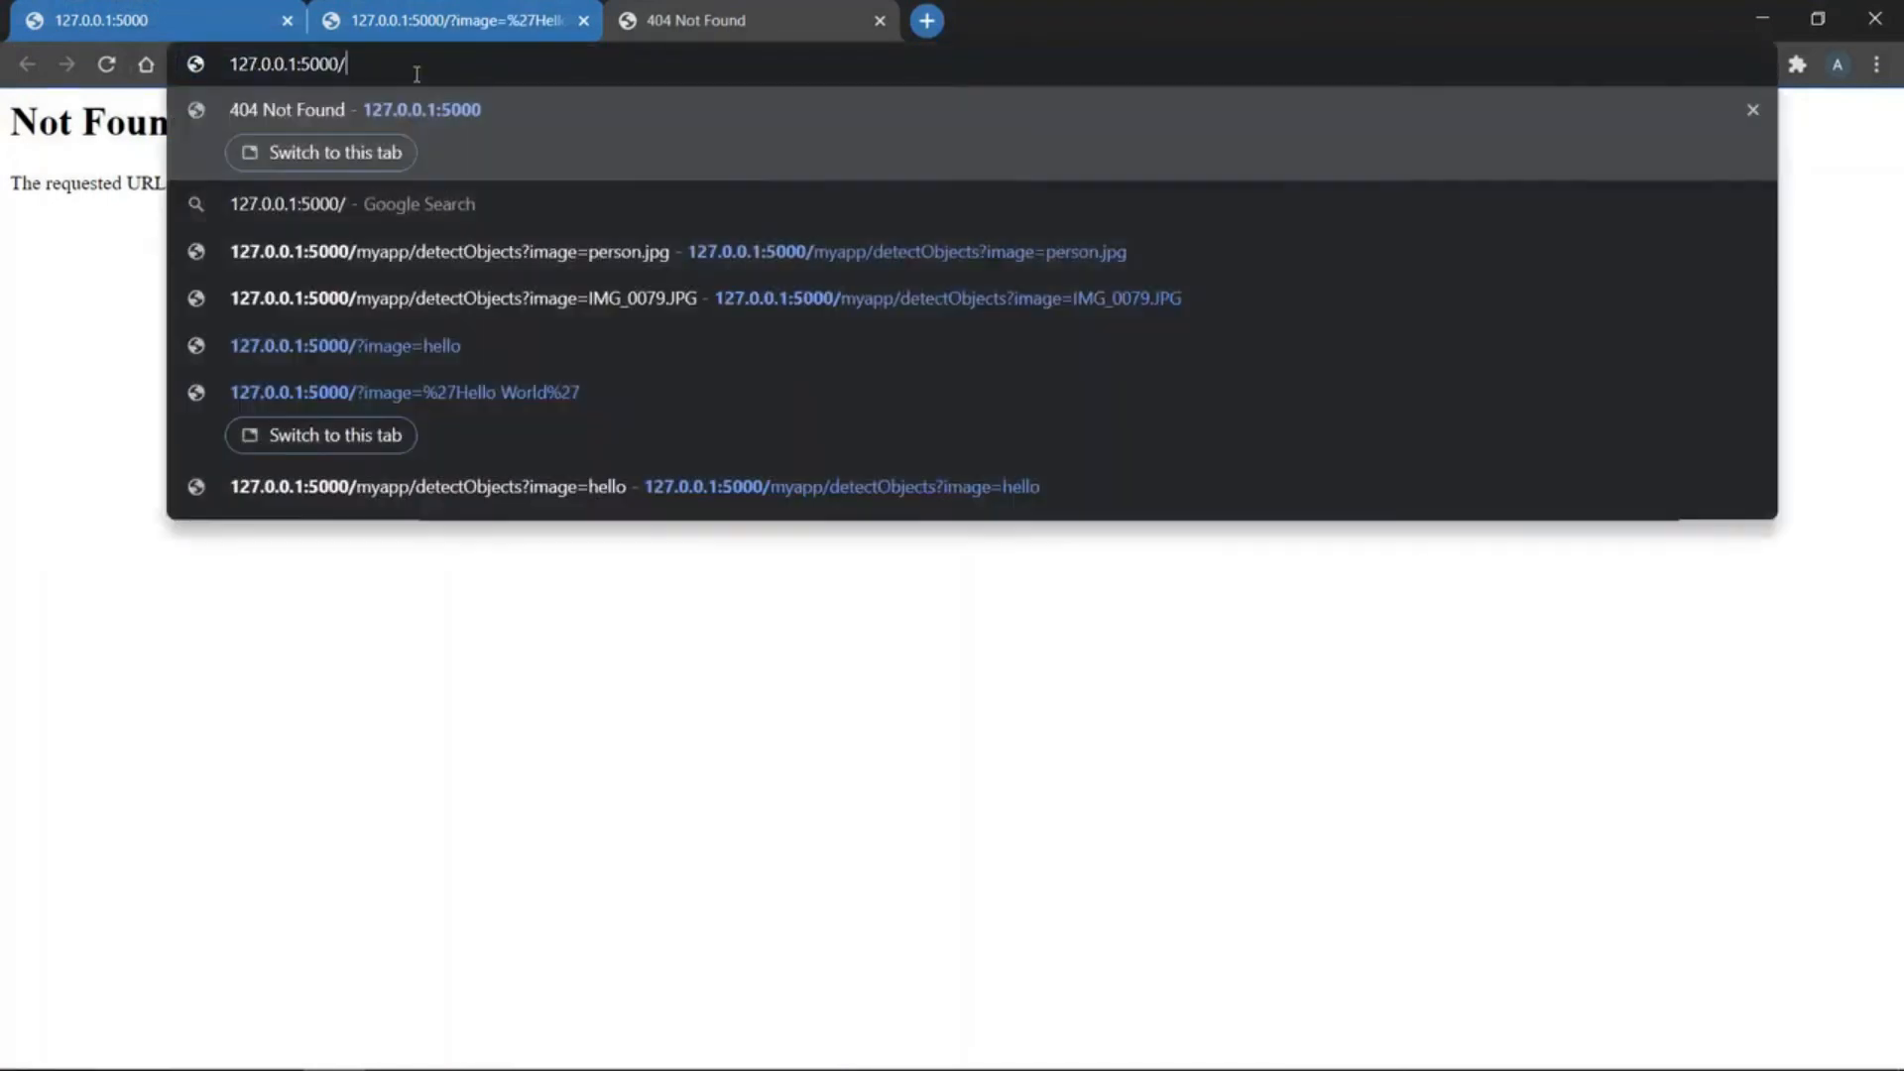